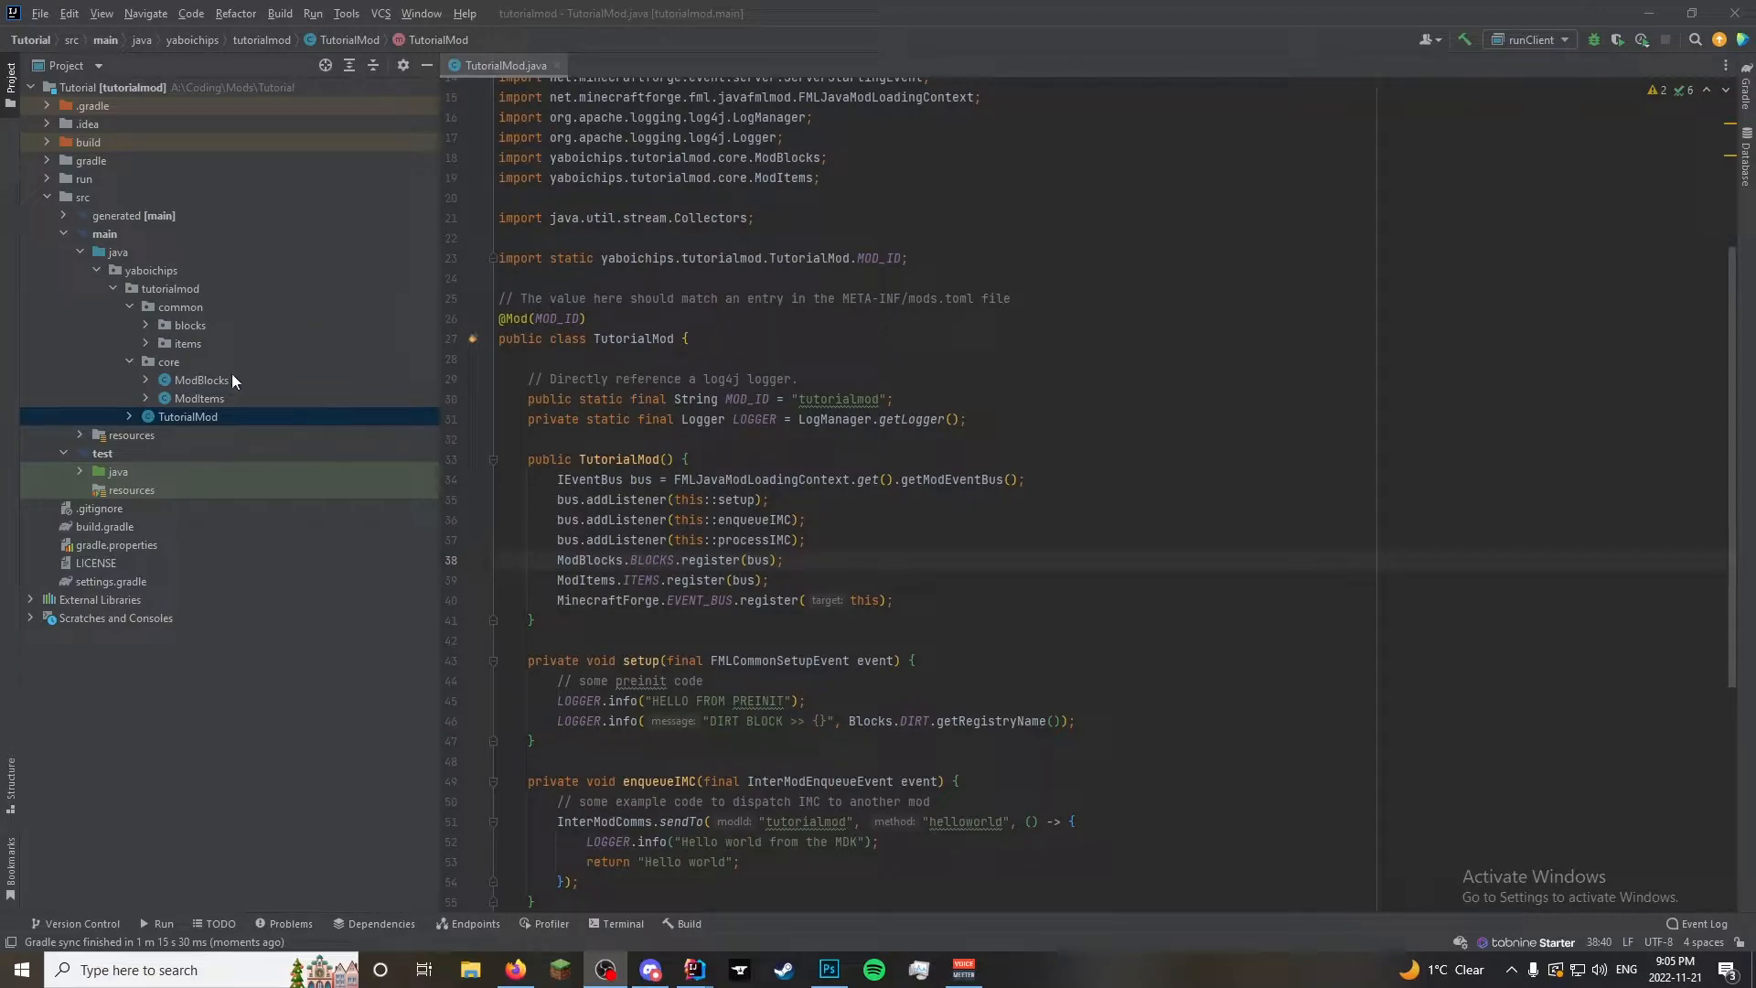
pyautogui.moveTo(165, 379)
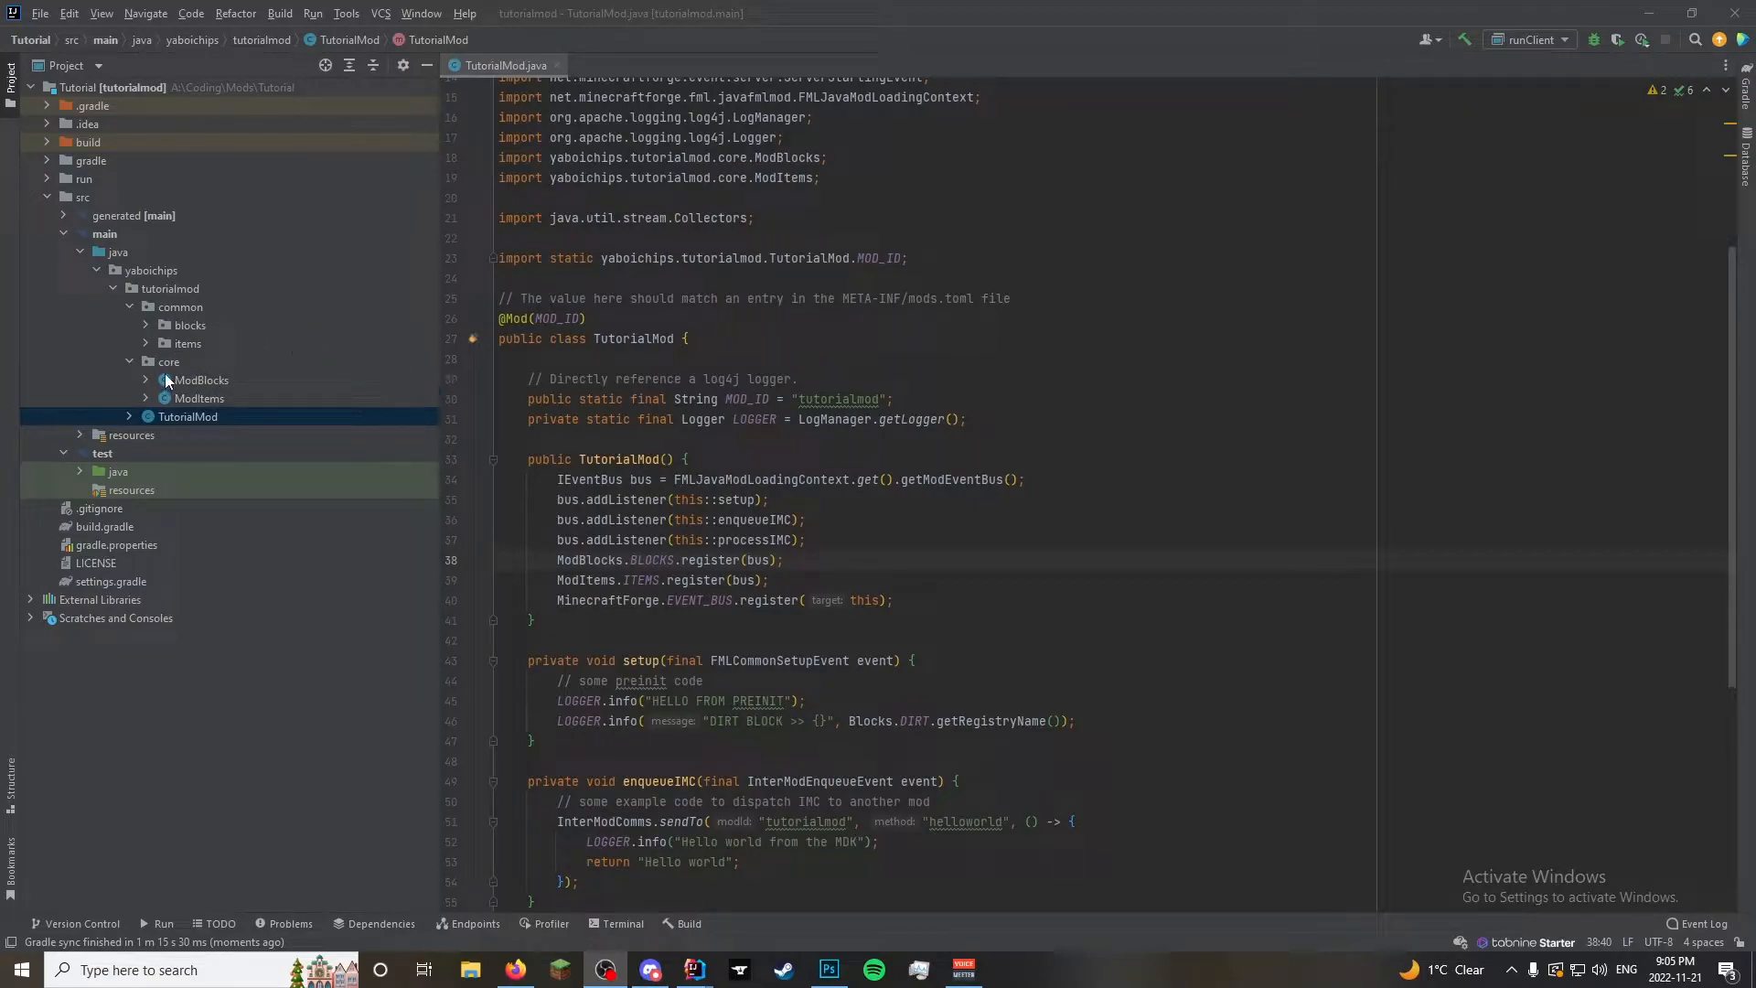
pyautogui.moveTo(176, 360)
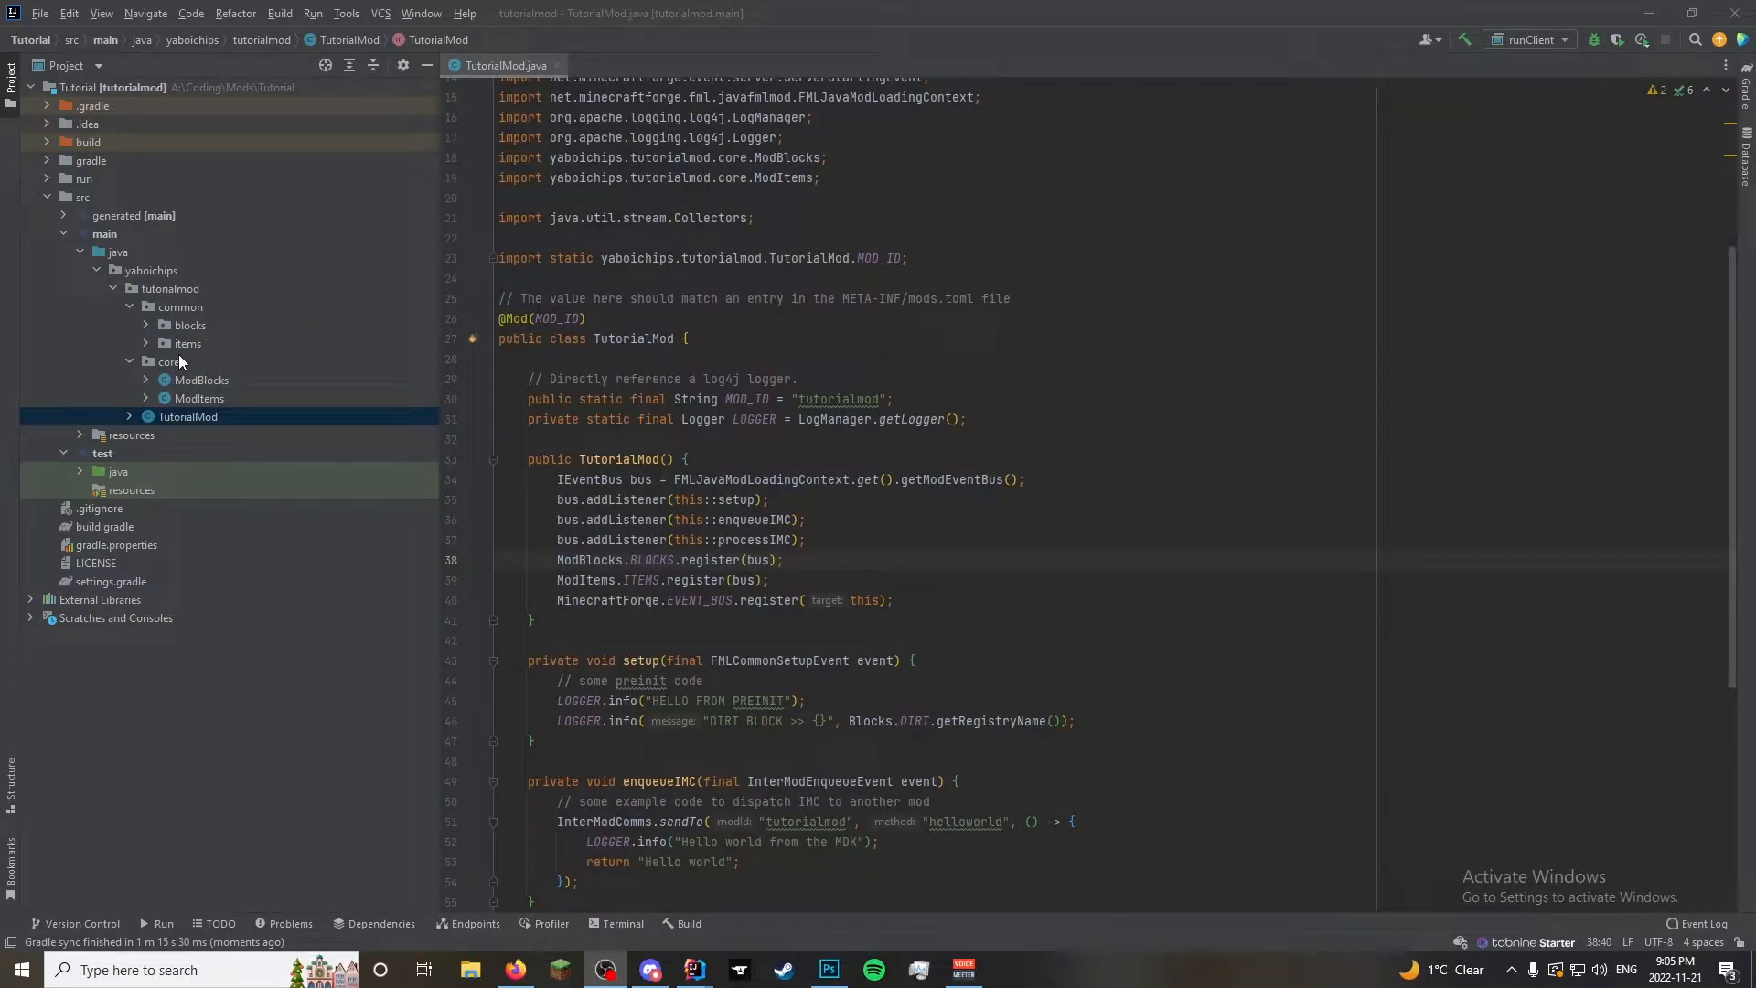
pyautogui.moveTo(310, 444)
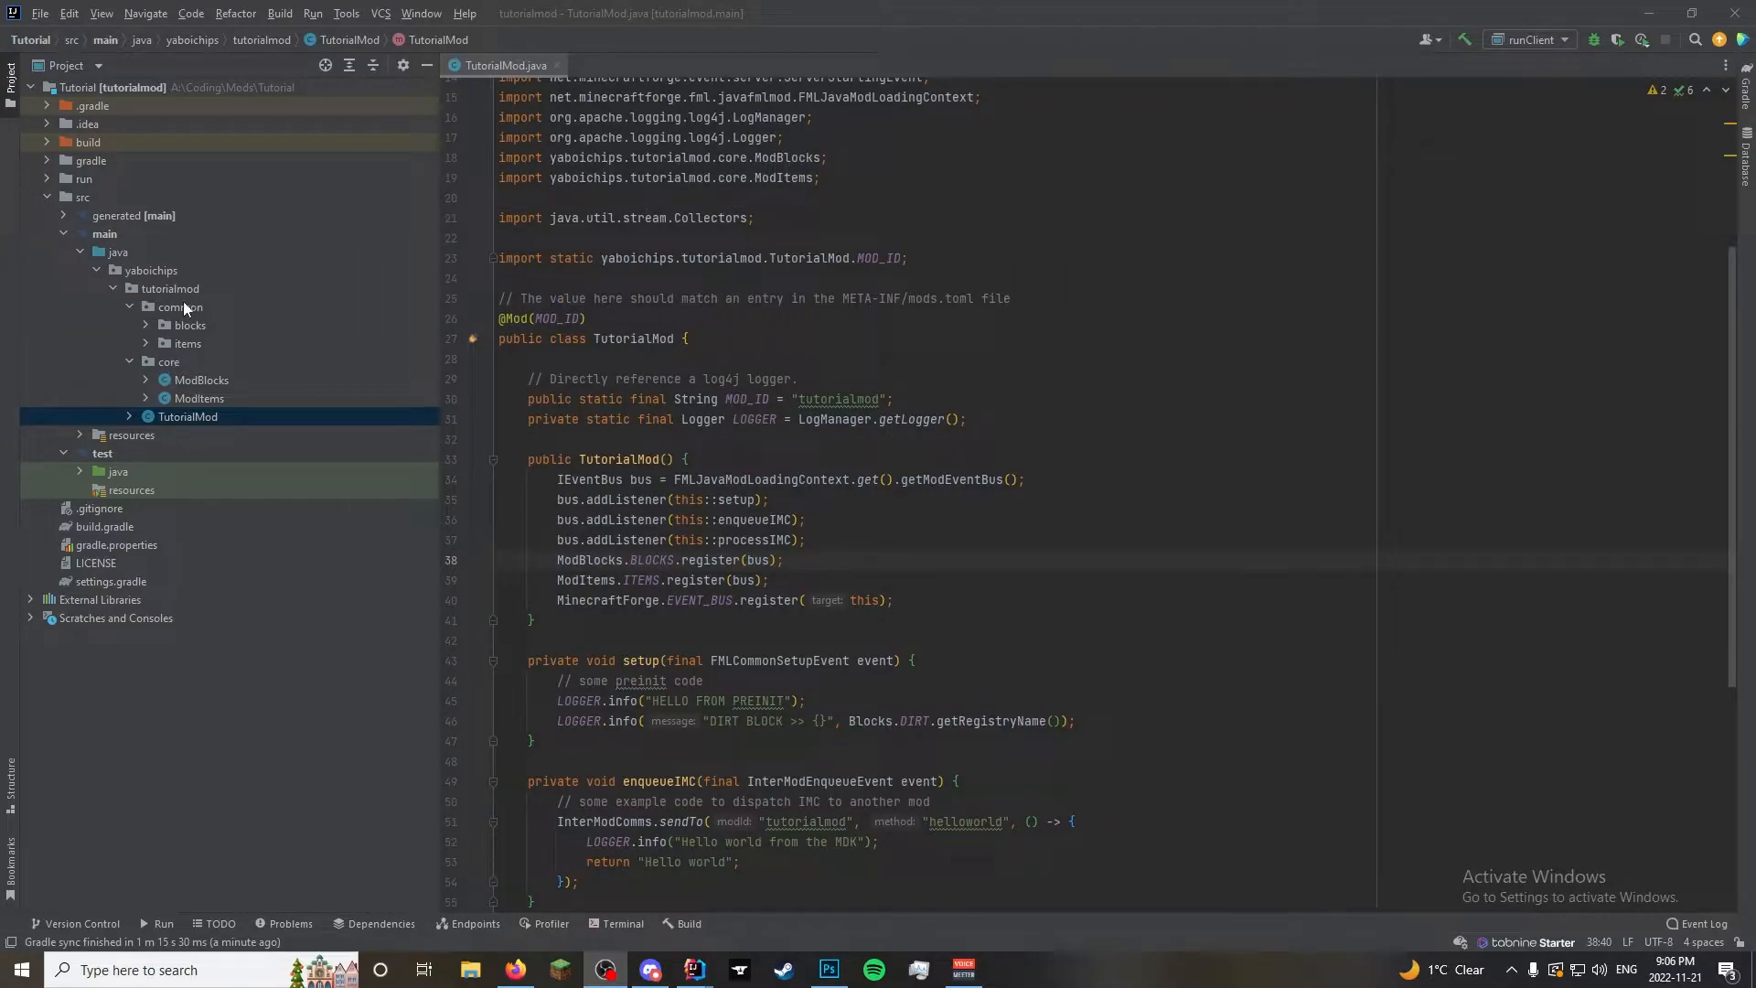
# Create a new entities package inside the common package
pyautogui.rightClick(180, 307)
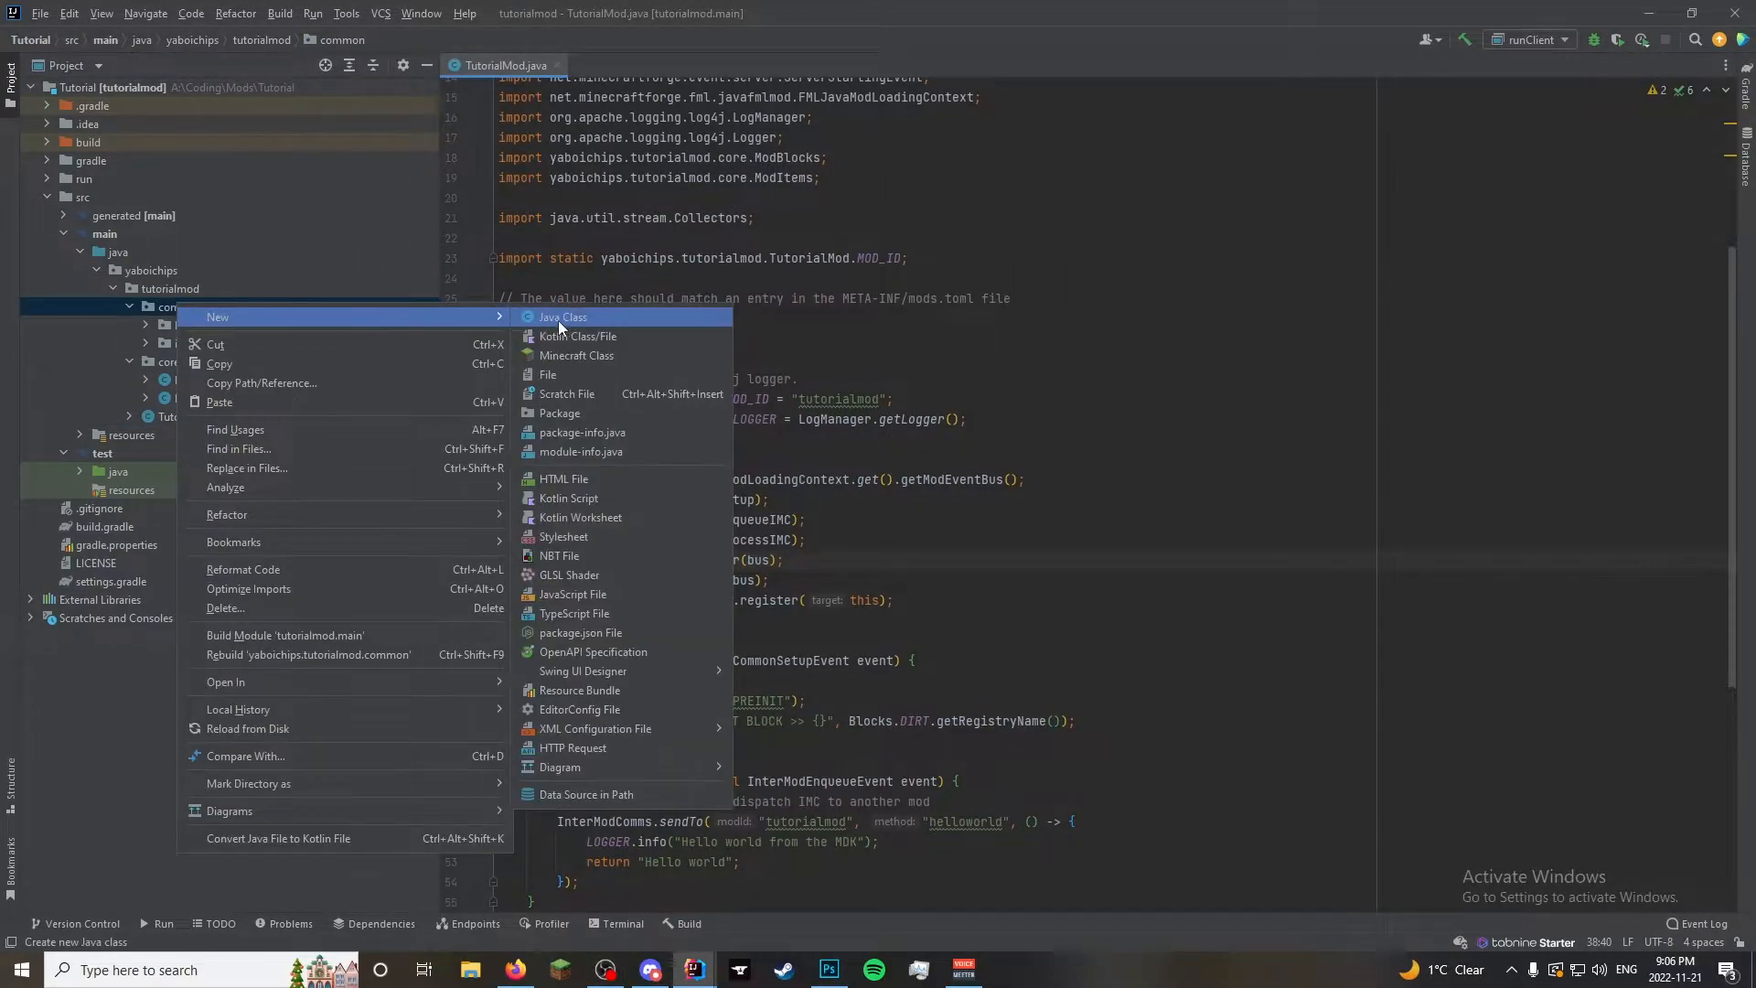
pyautogui.click(560, 413)
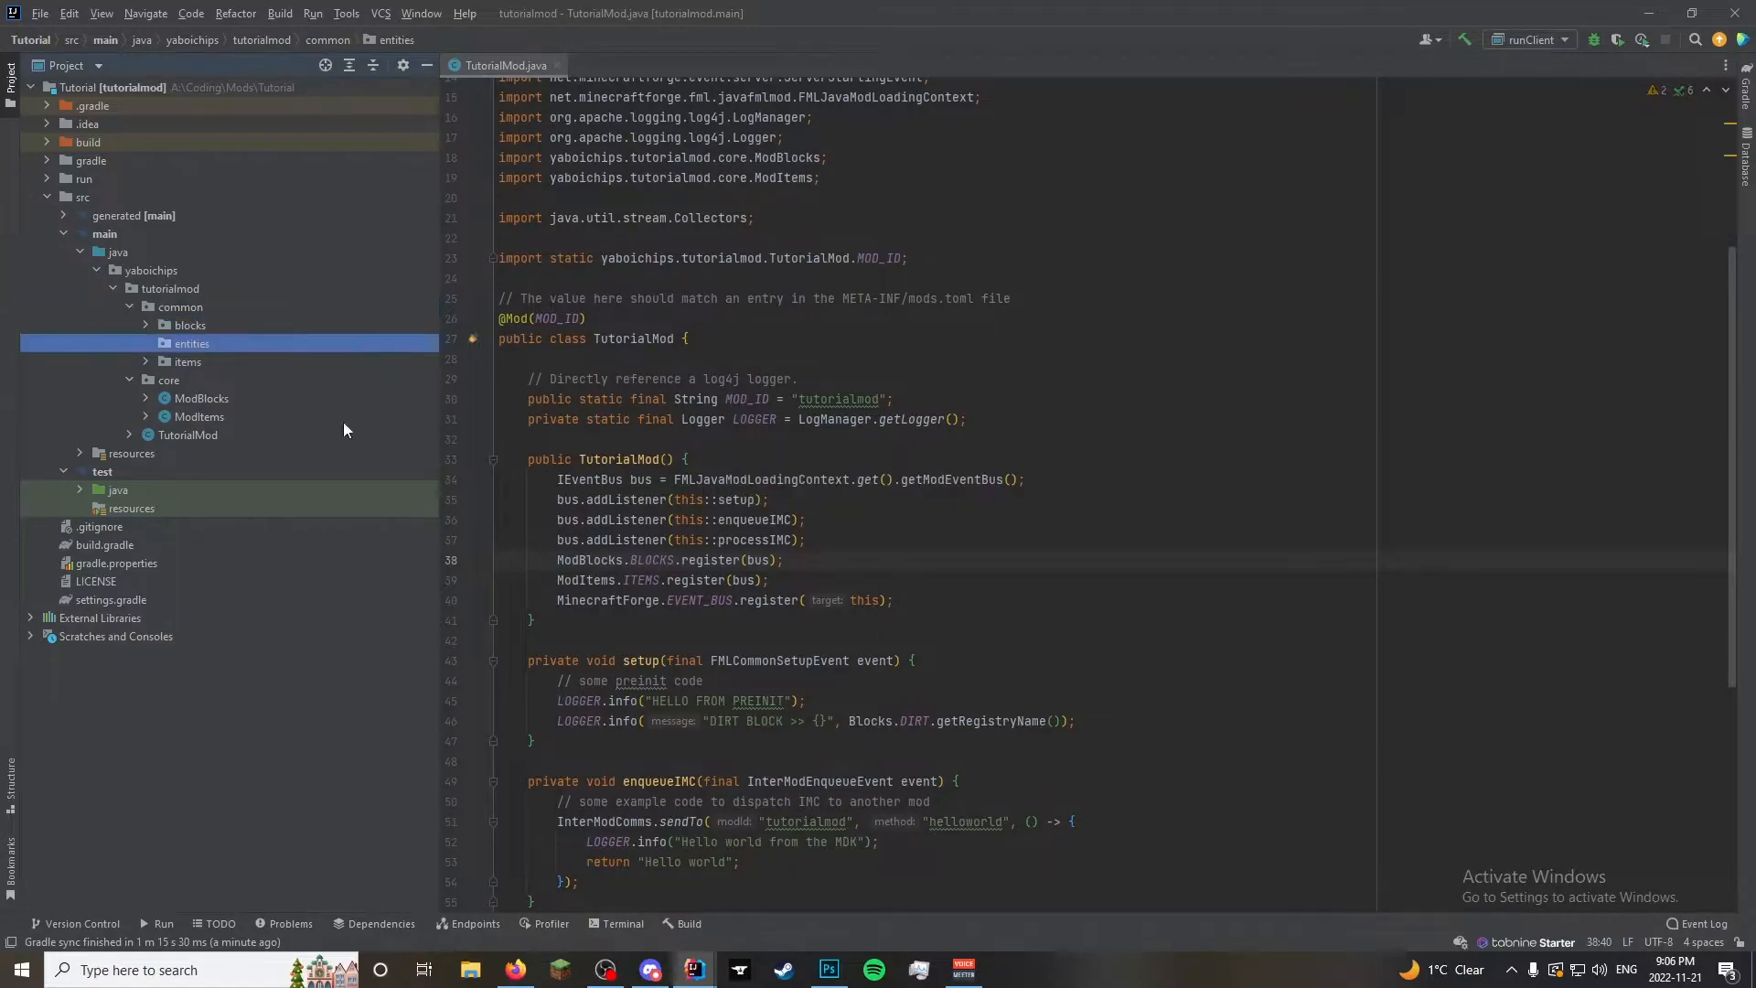
# Create an empty TutorialEntity Java class inside the entities package
pyautogui.rightClick(190, 344)
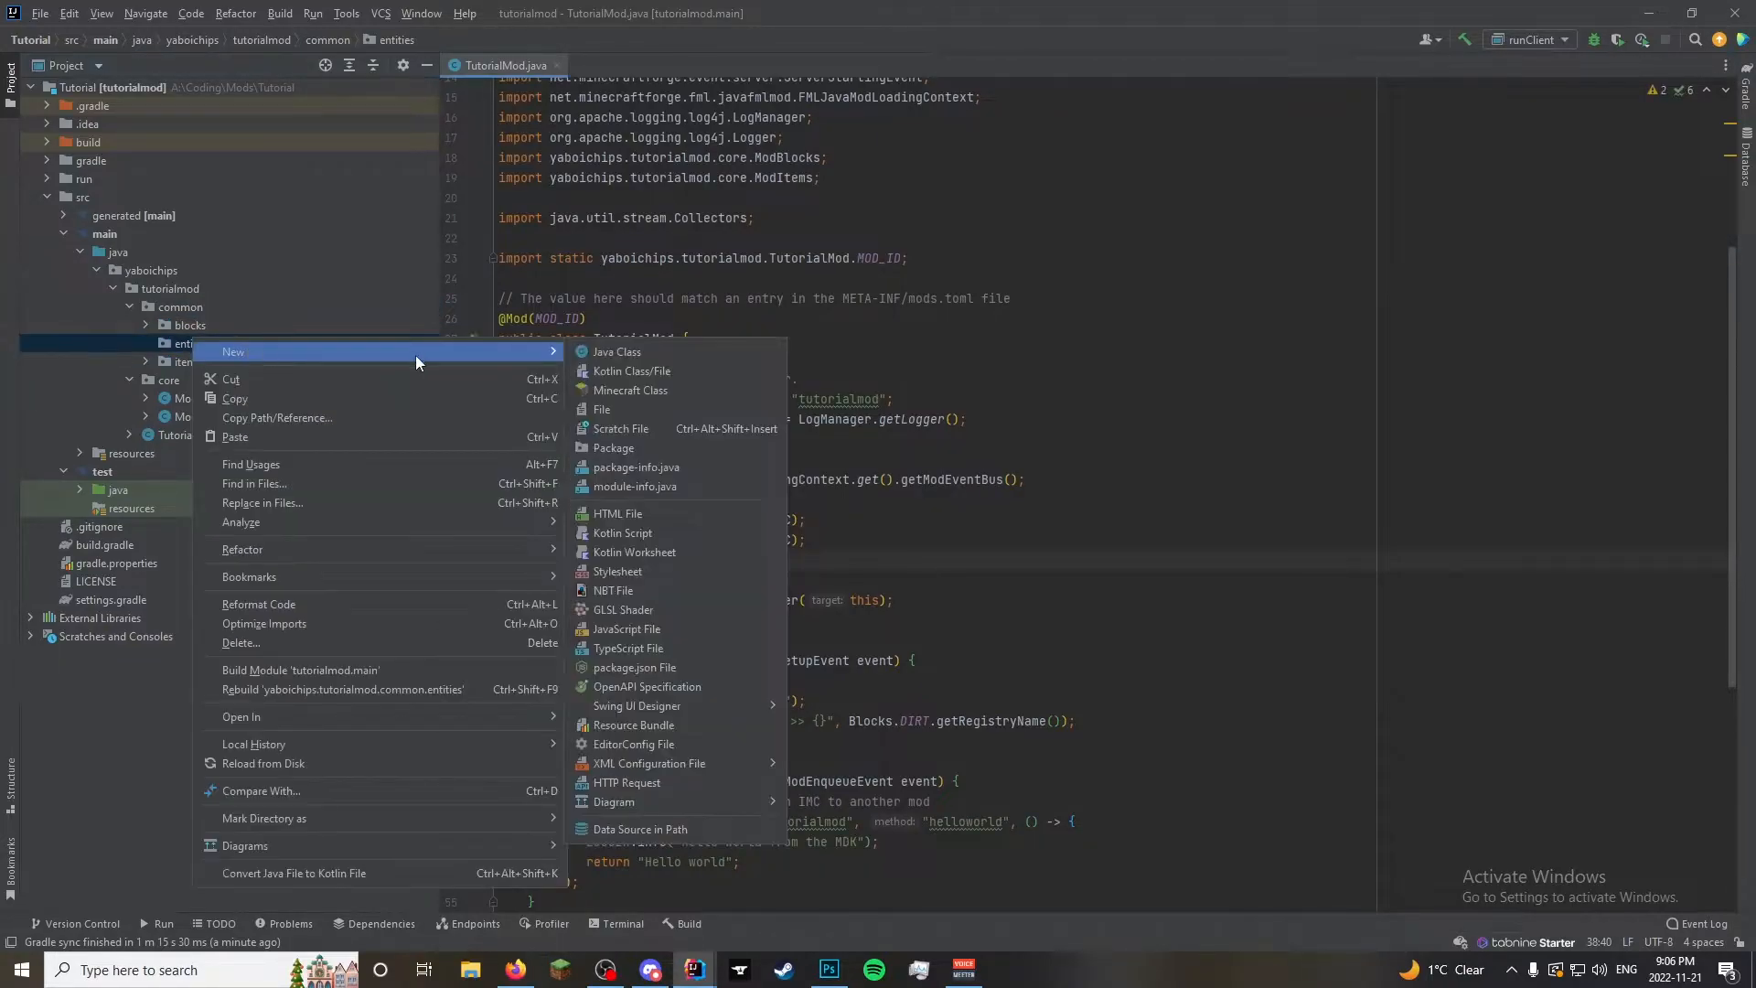
pyautogui.click(615, 352)
pyautogui.write('TutorialEntity')
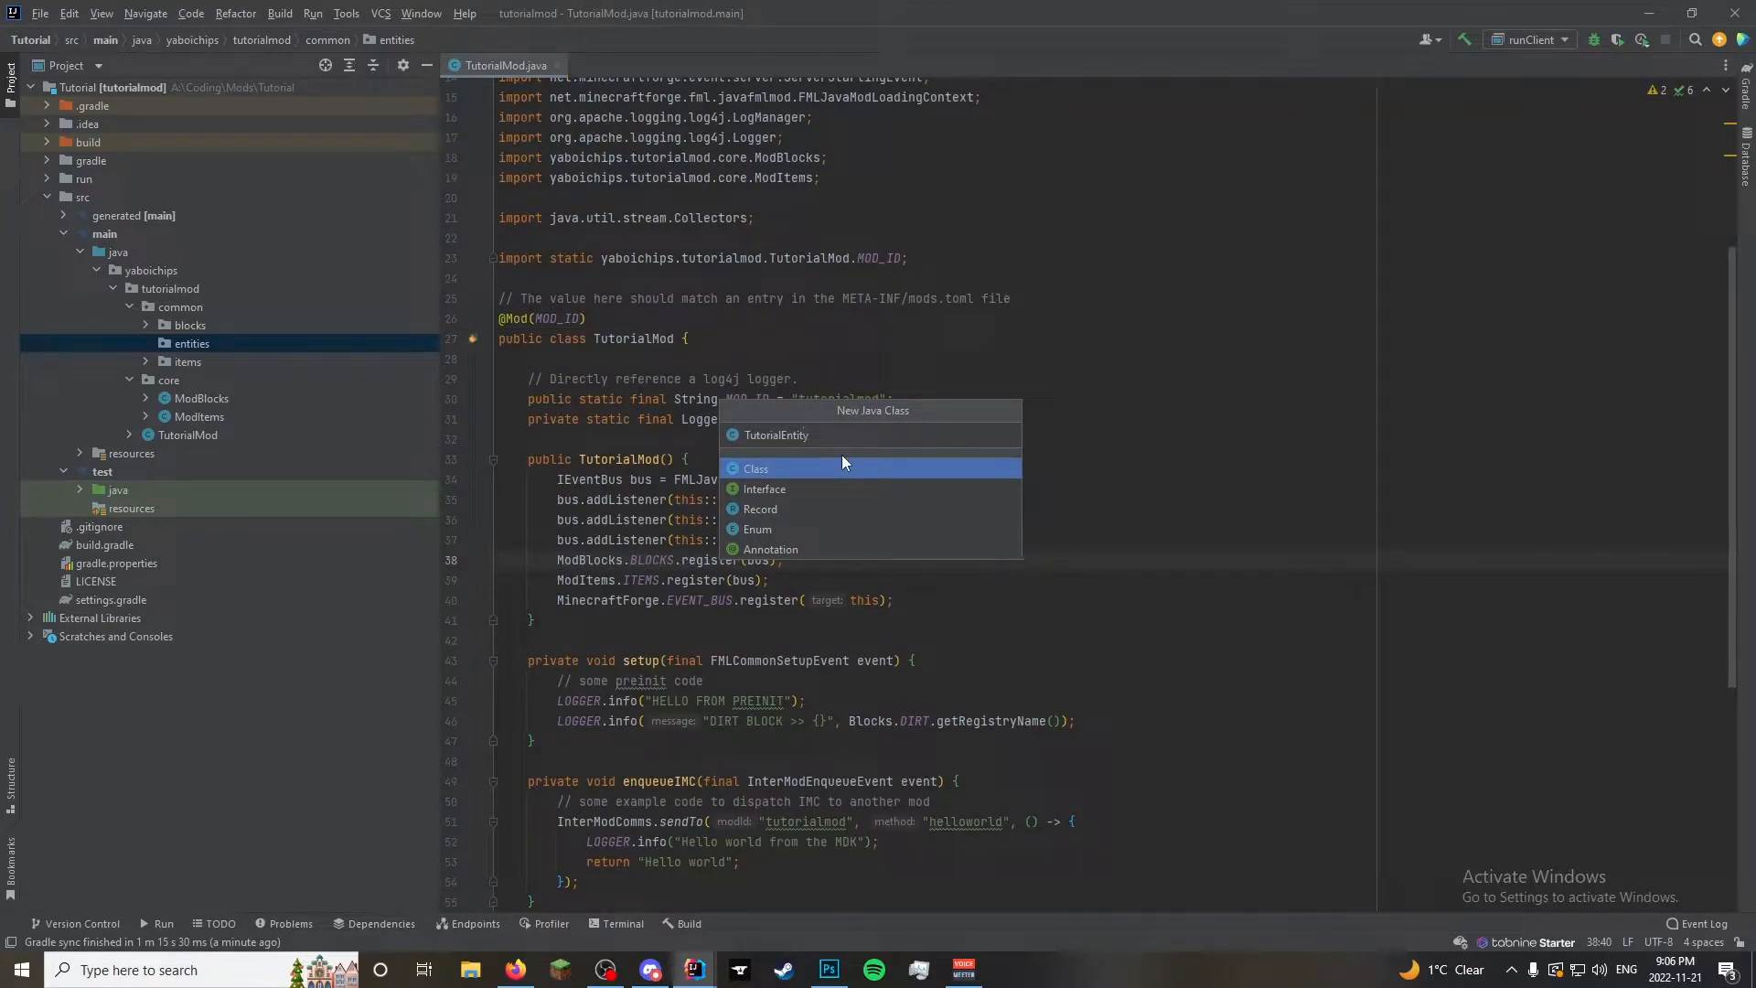
pyautogui.click(755, 468)
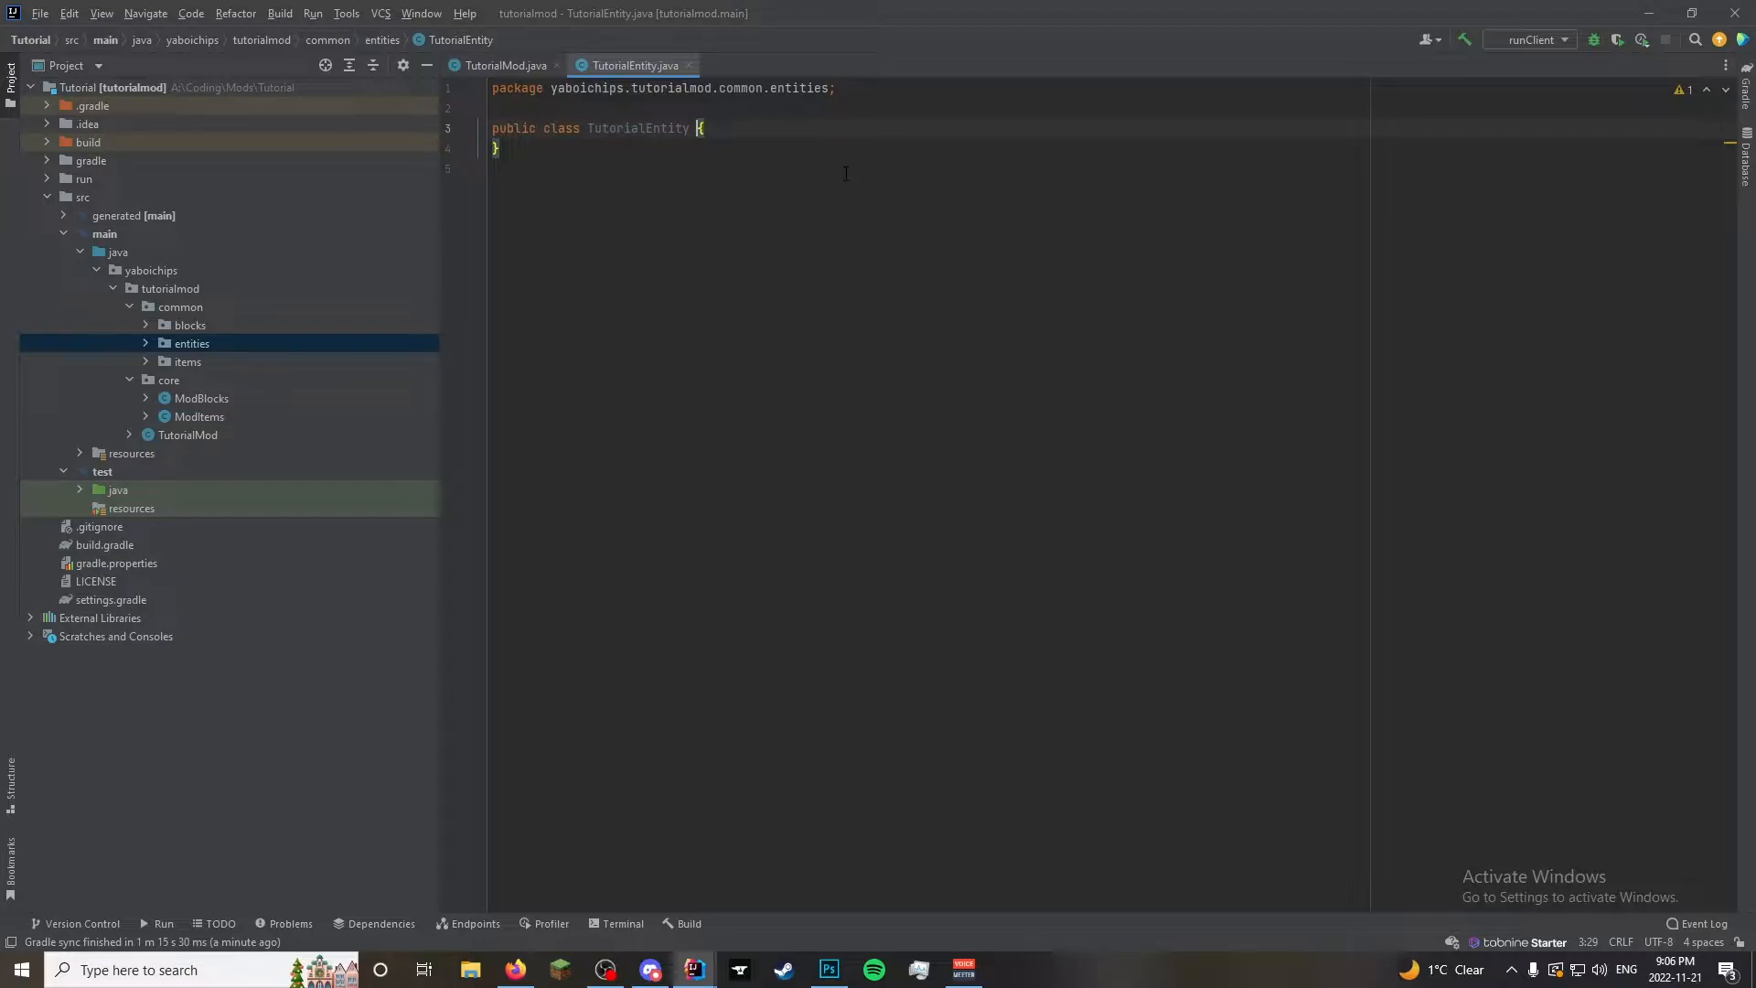
# Make TutorialEntity extend Animal and add the getBreedOffspring override stub
pyautogui.write('extends A')
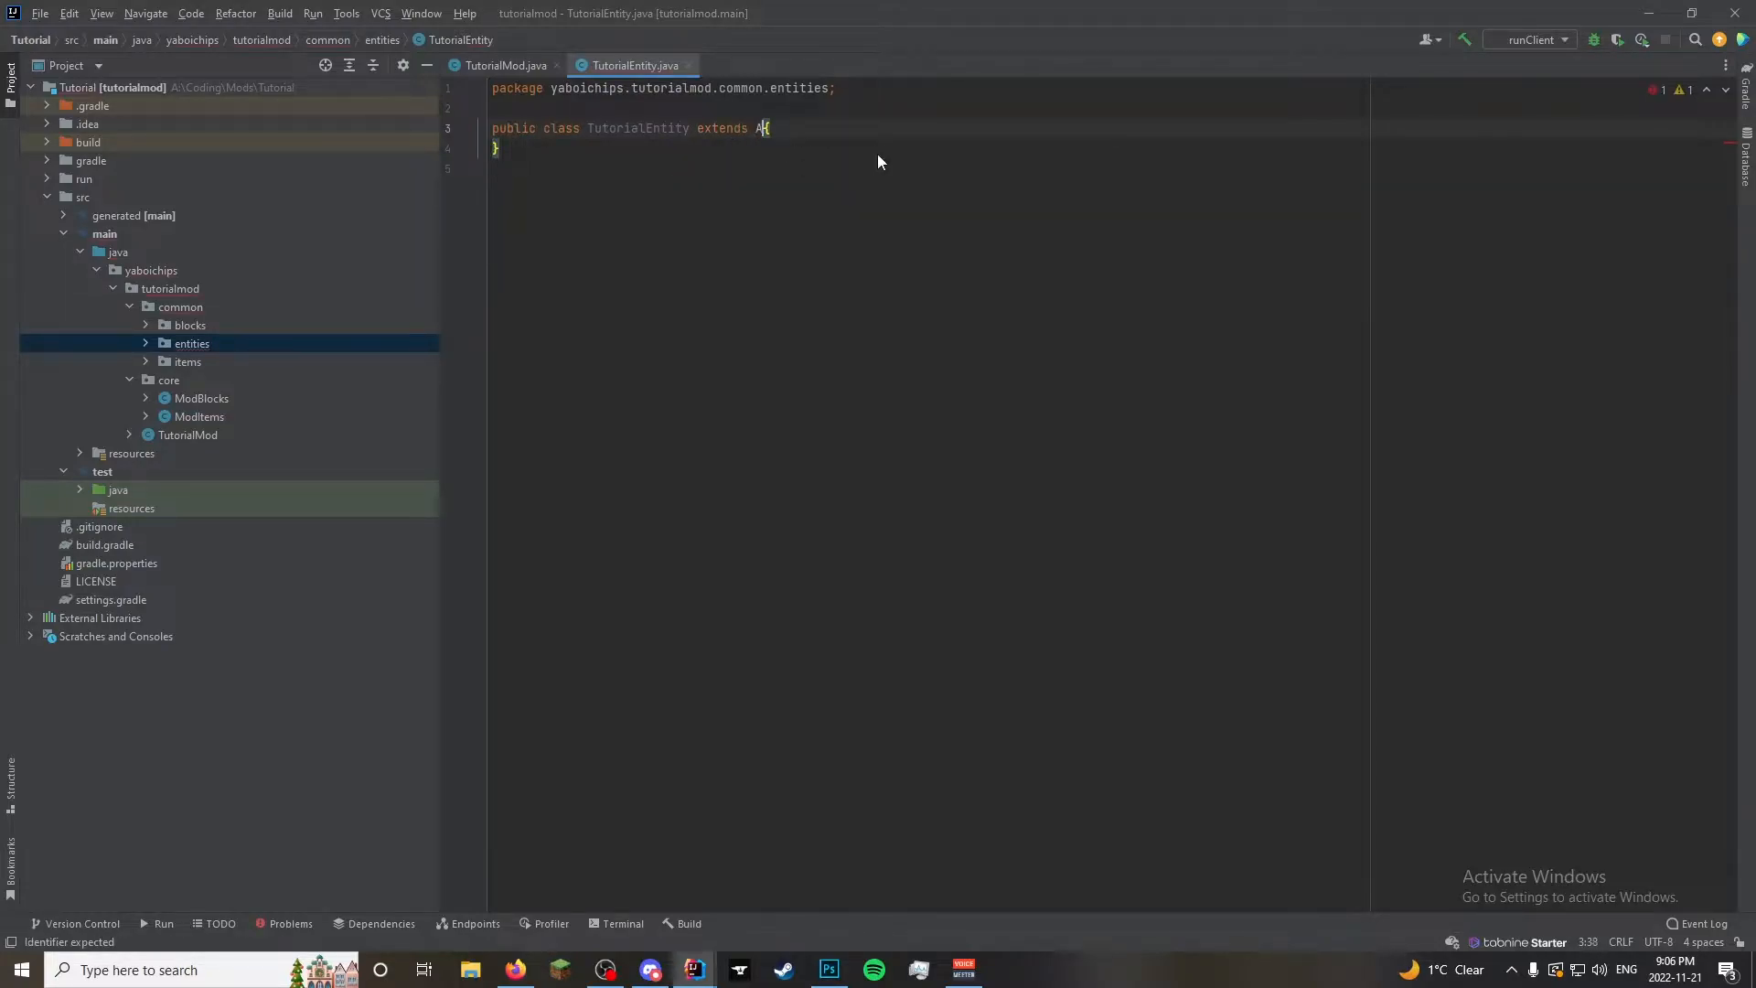
pyautogui.write('nimal')
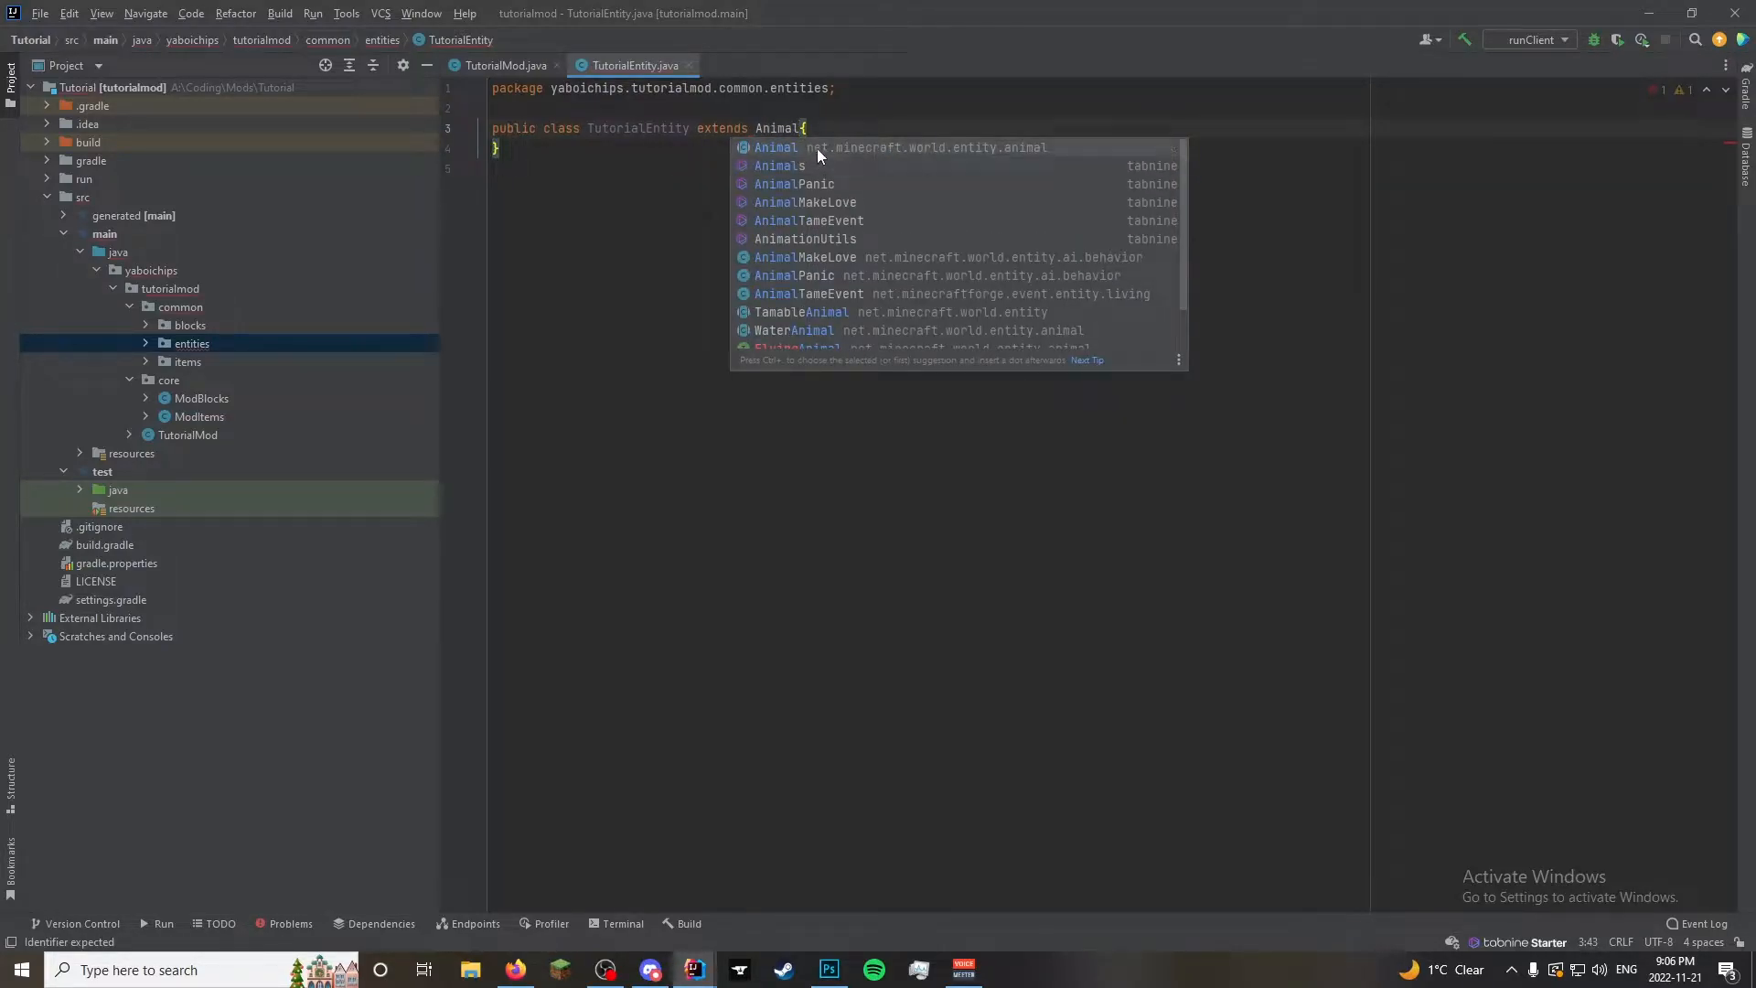
pyautogui.click(774, 146)
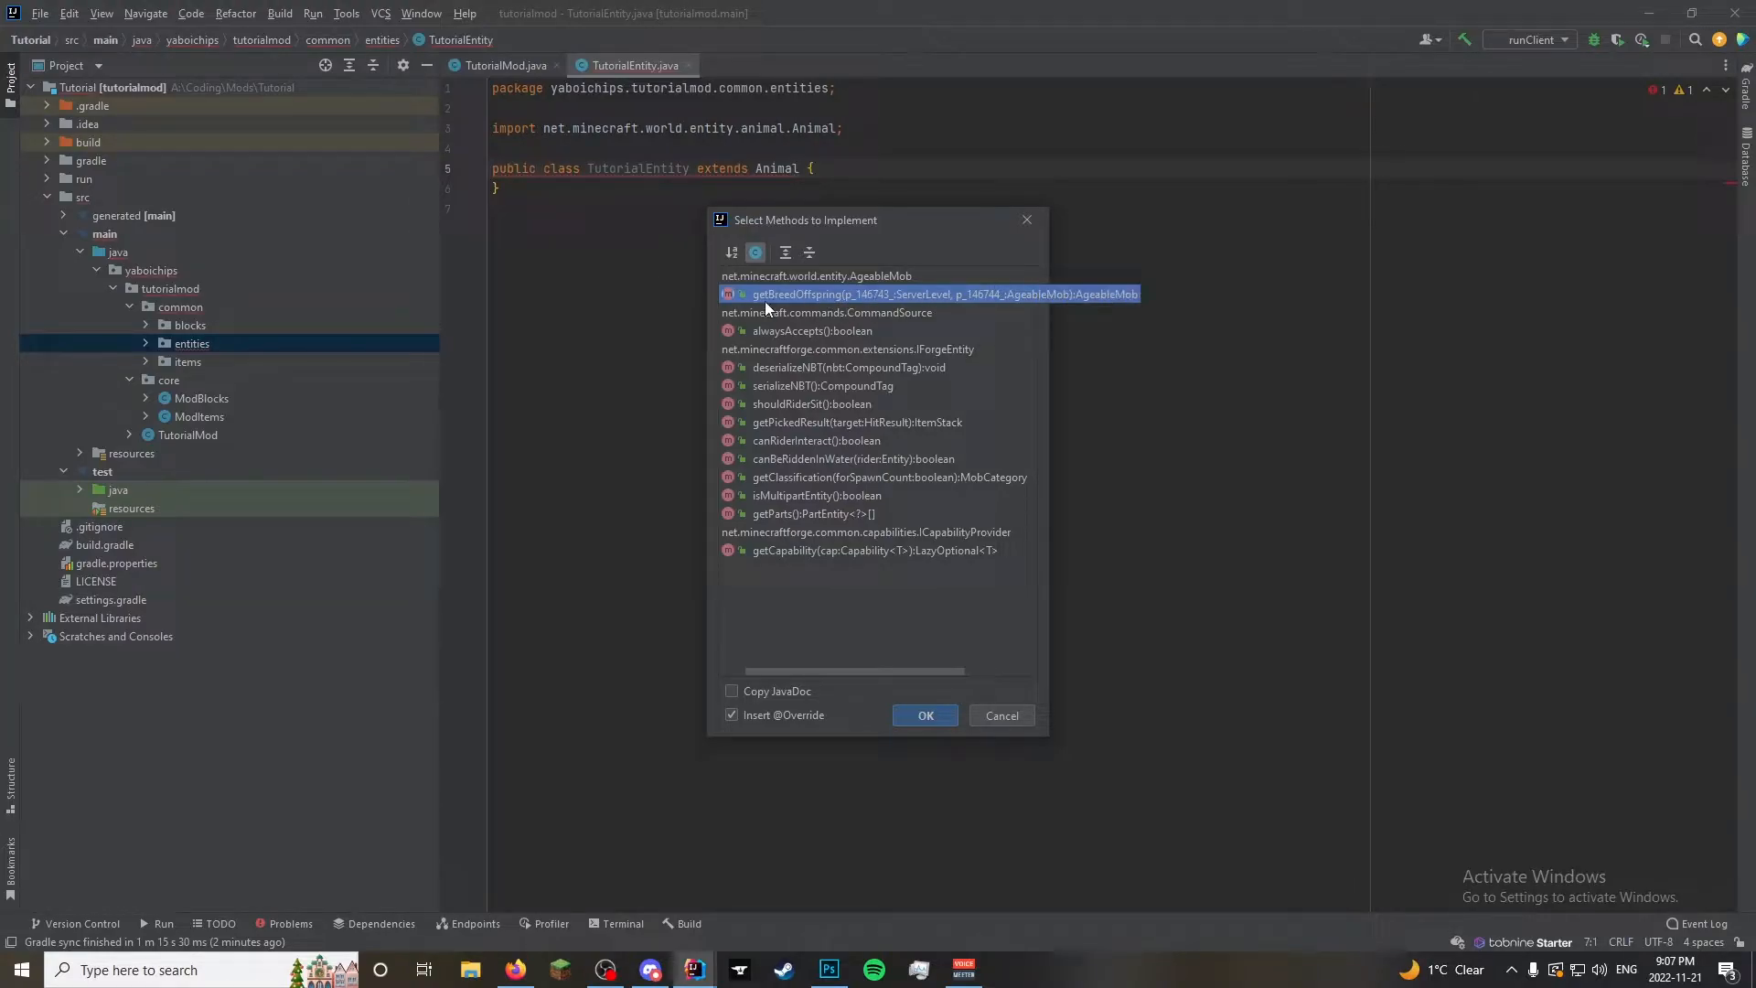
pyautogui.moveTo(808, 309)
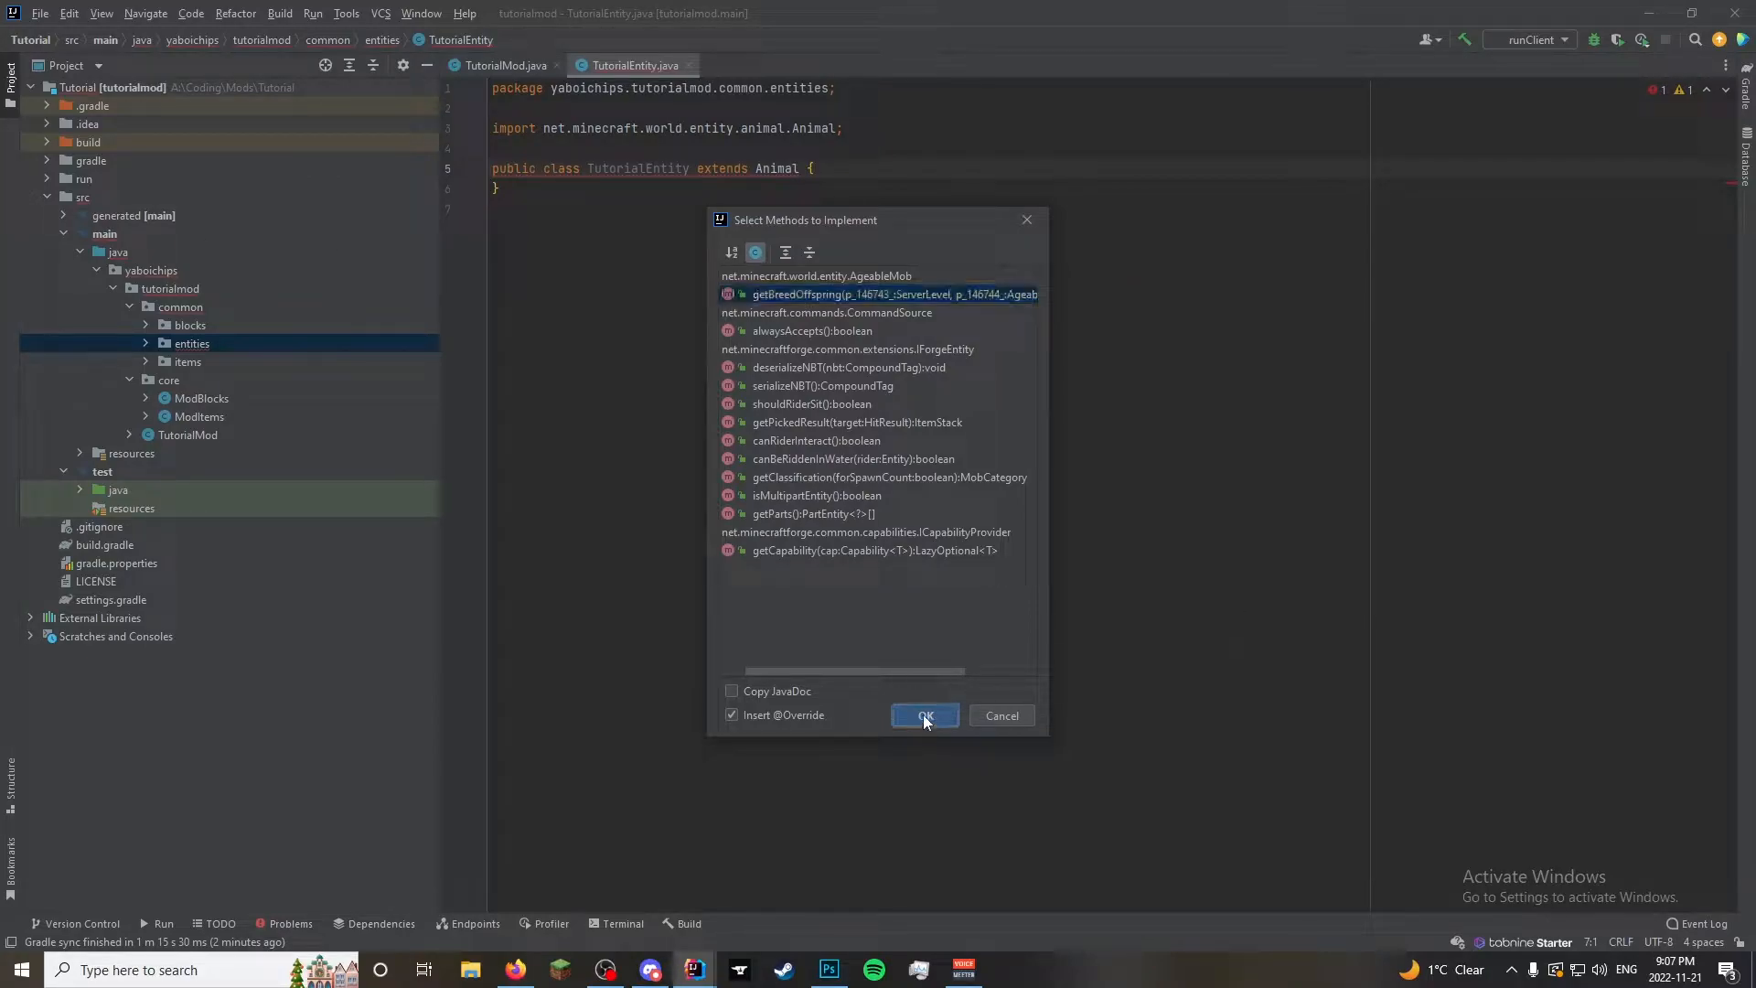
pyautogui.click(924, 715)
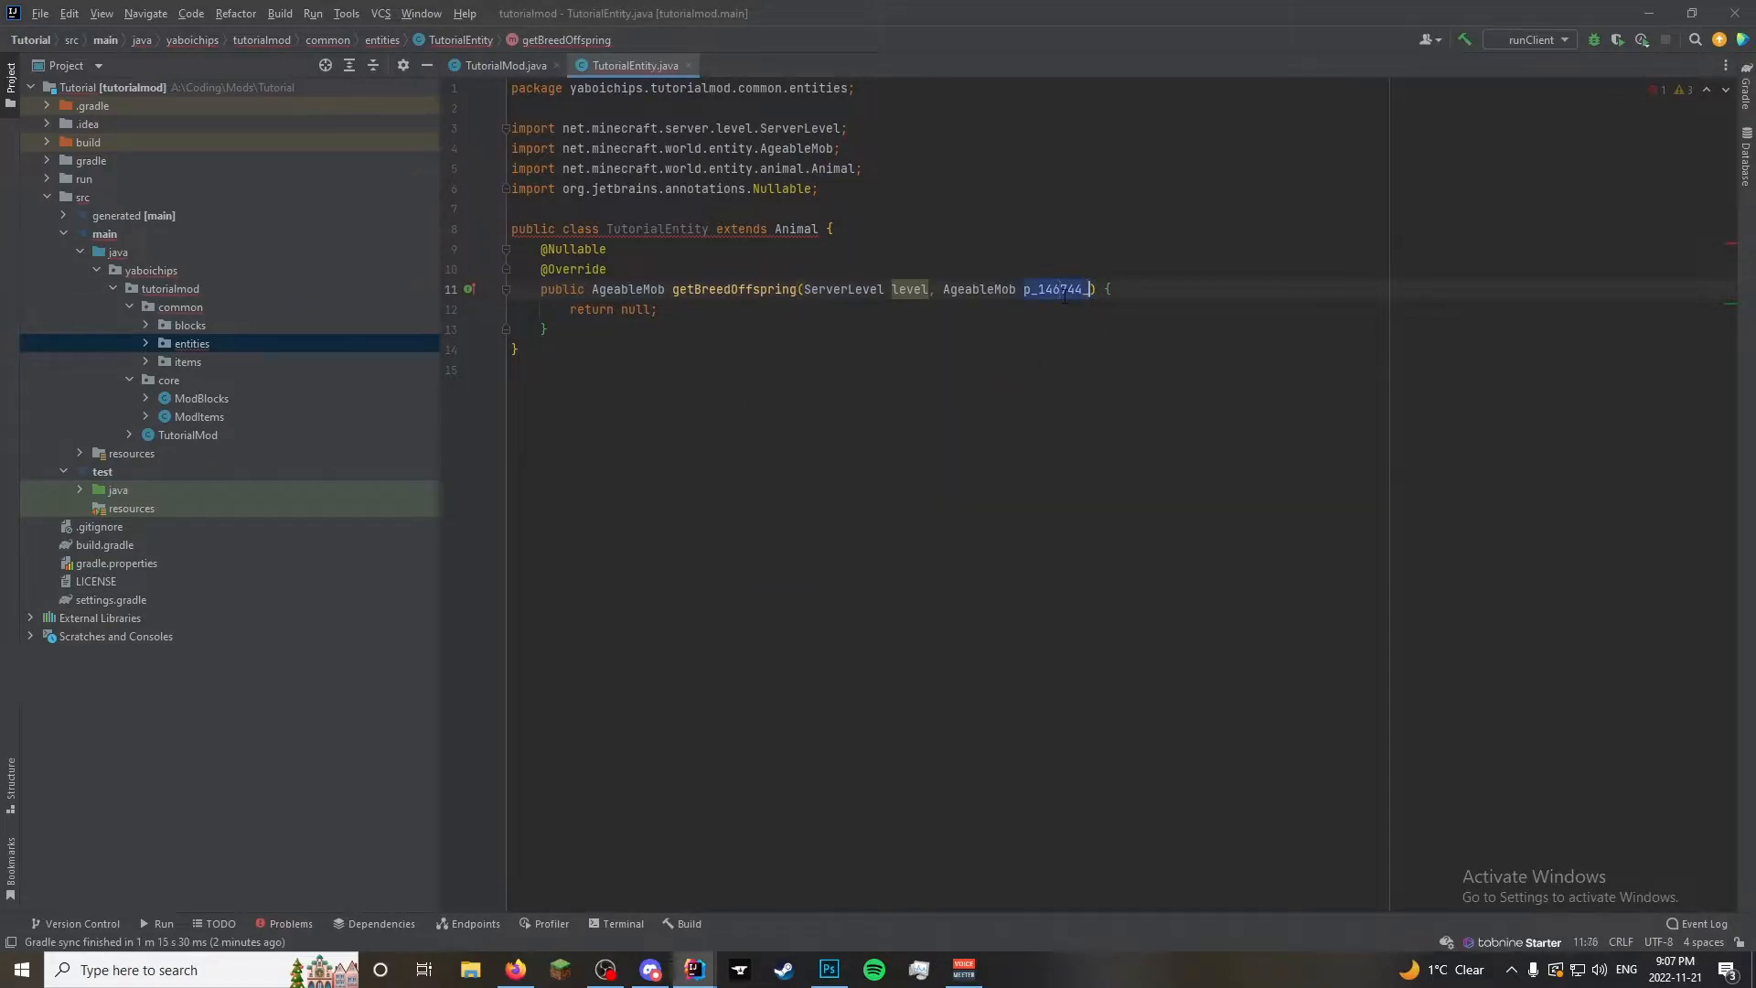
# Rename the offspring parameter to mob and start the constructor with animal and level parameters
pyautogui.write('mo')
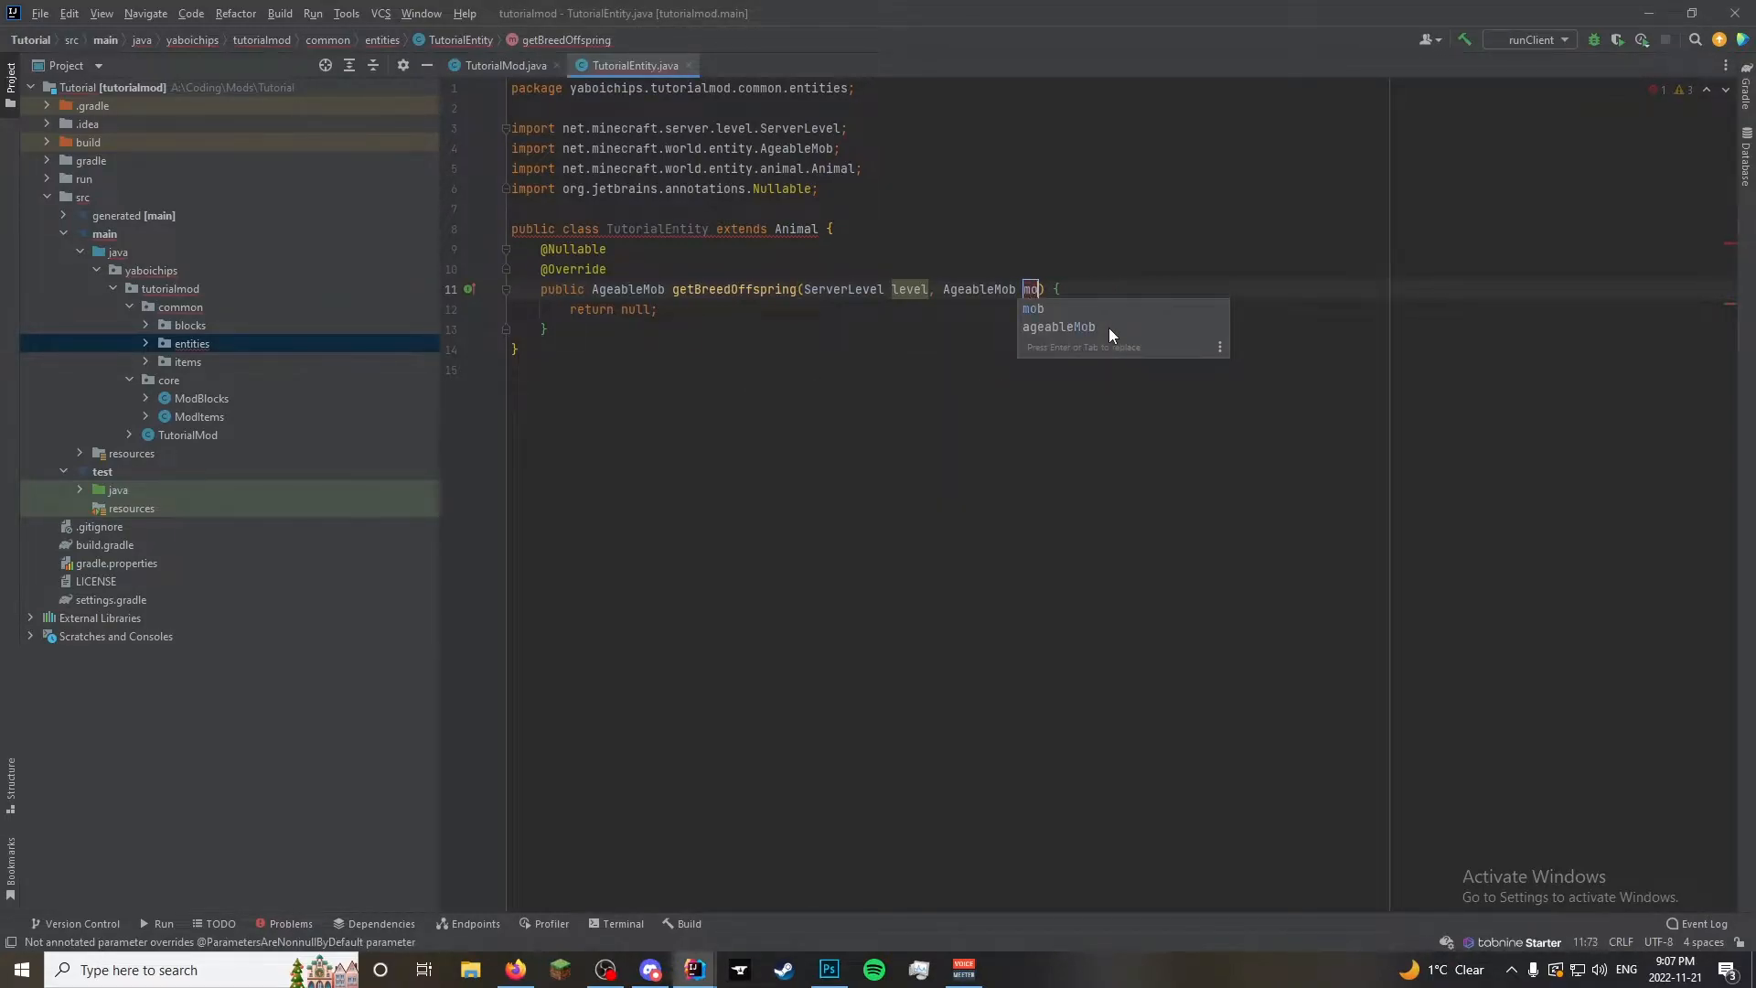
pyautogui.press('Enter')
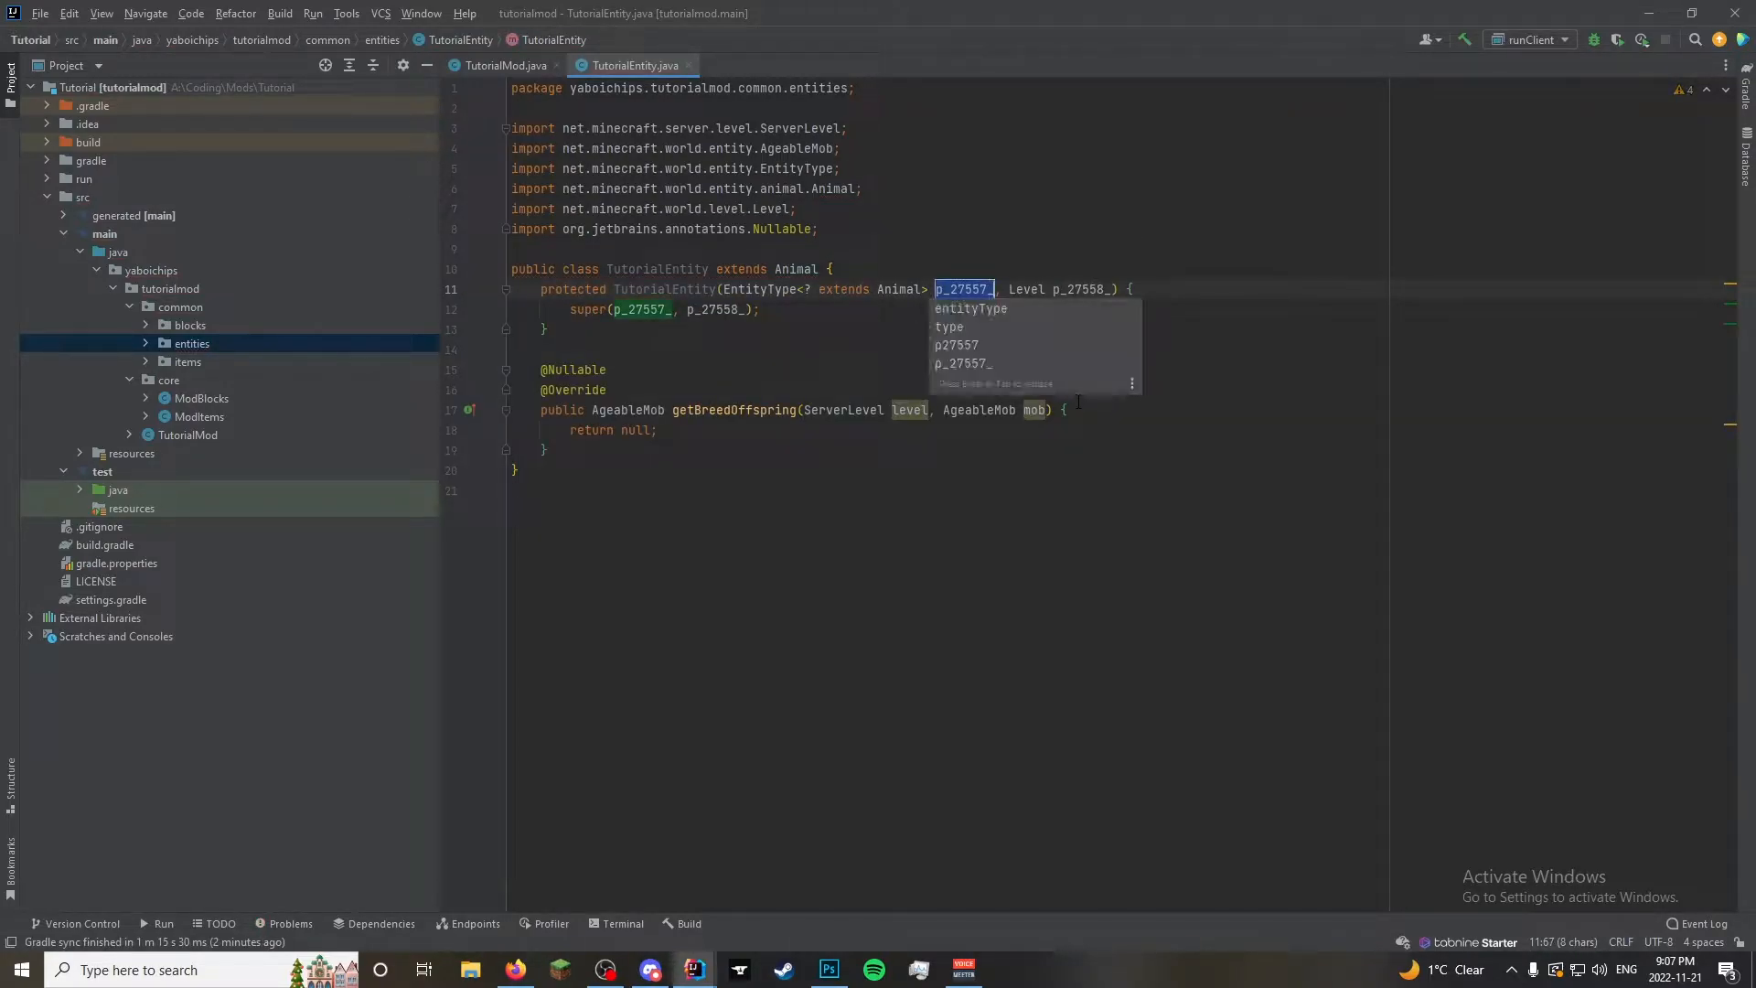
pyautogui.write('animal')
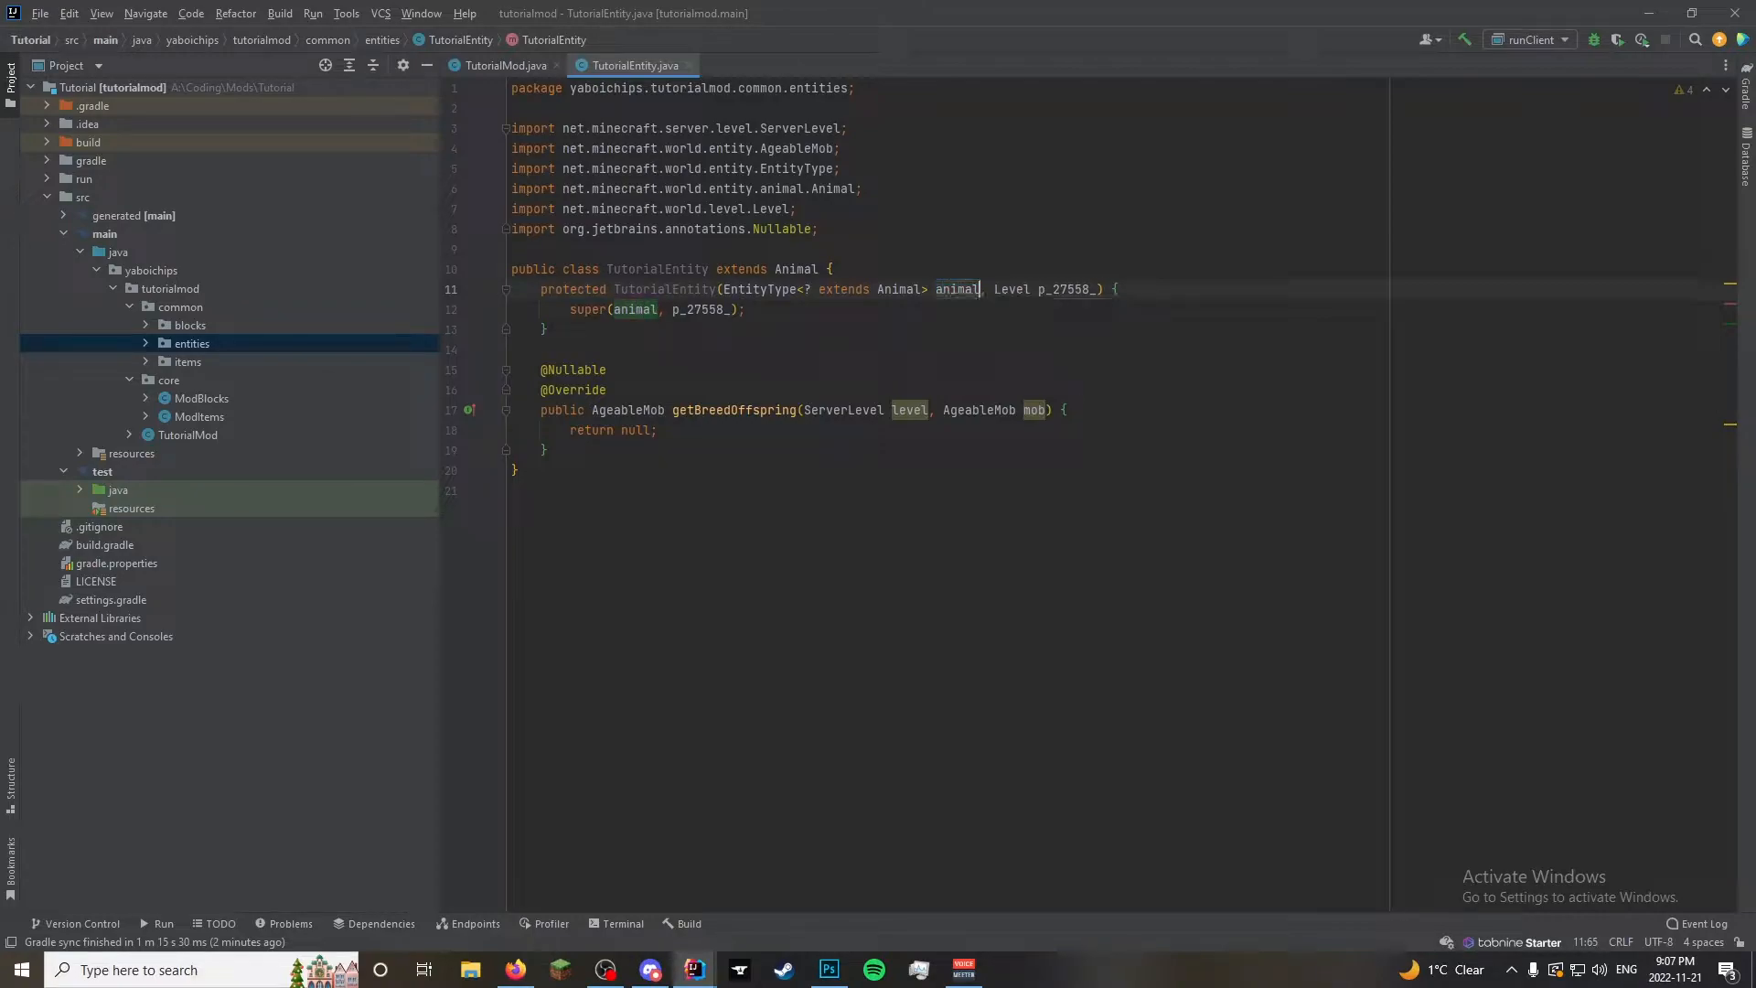
pyautogui.write('level')
pyautogui.write('regi')
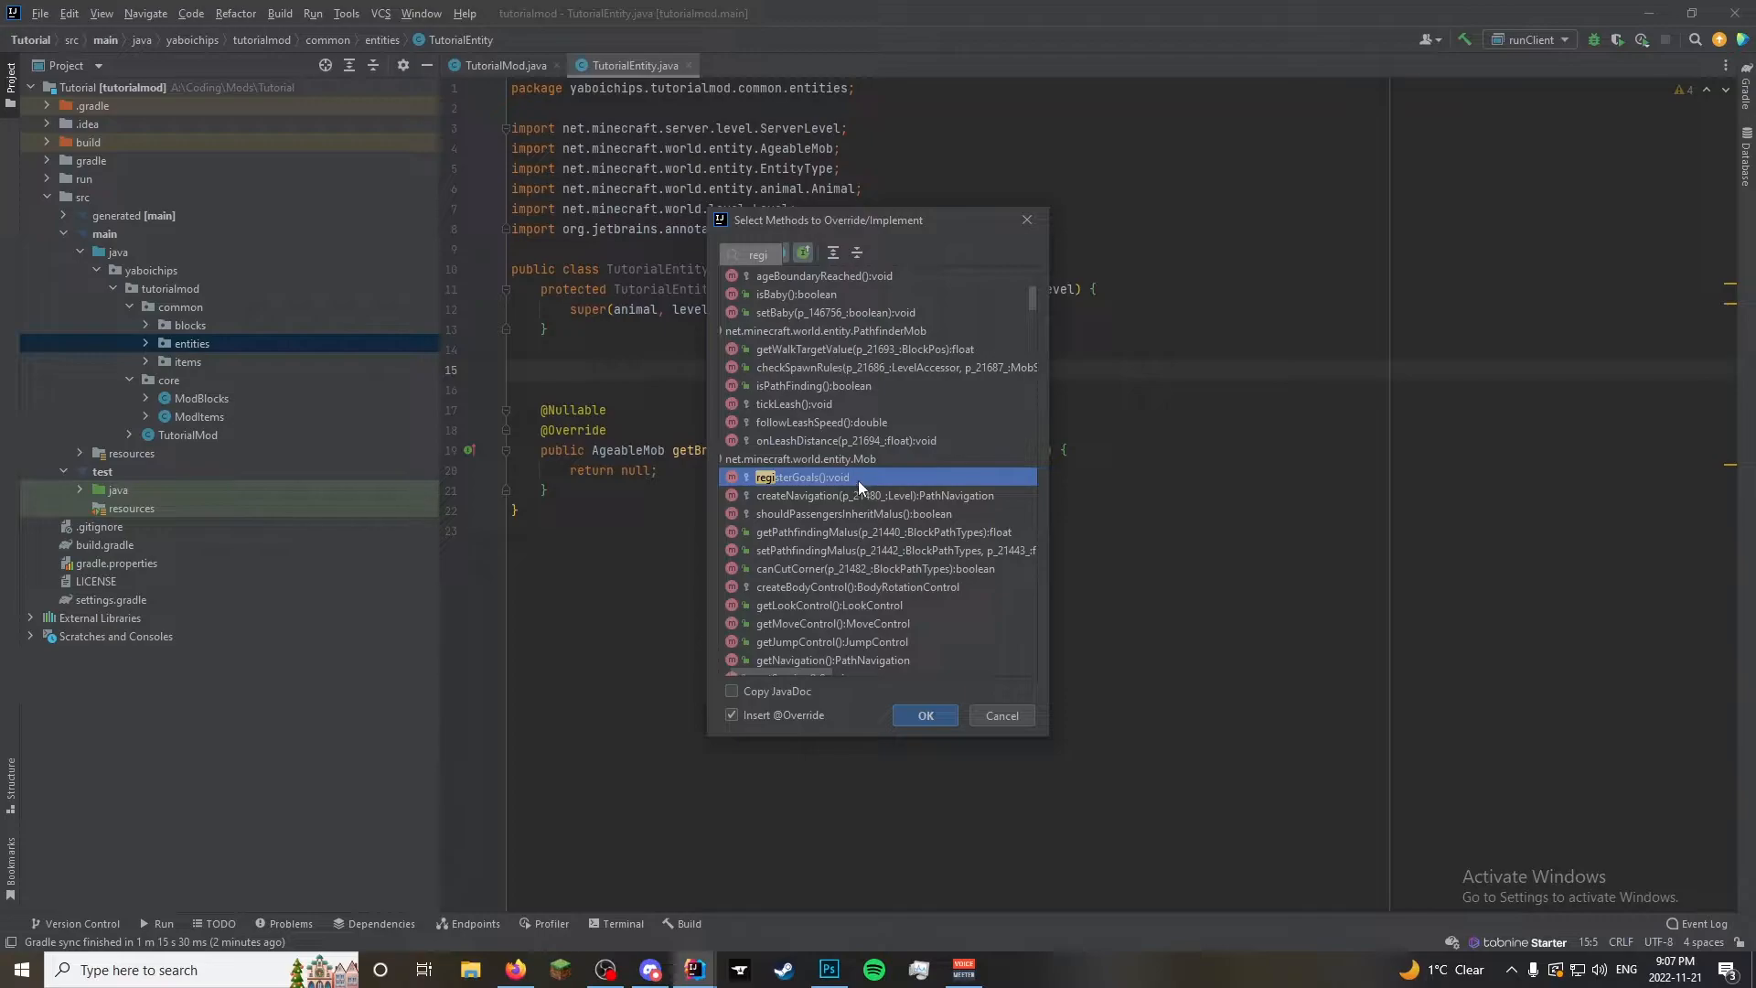
pyautogui.moveTo(812, 477)
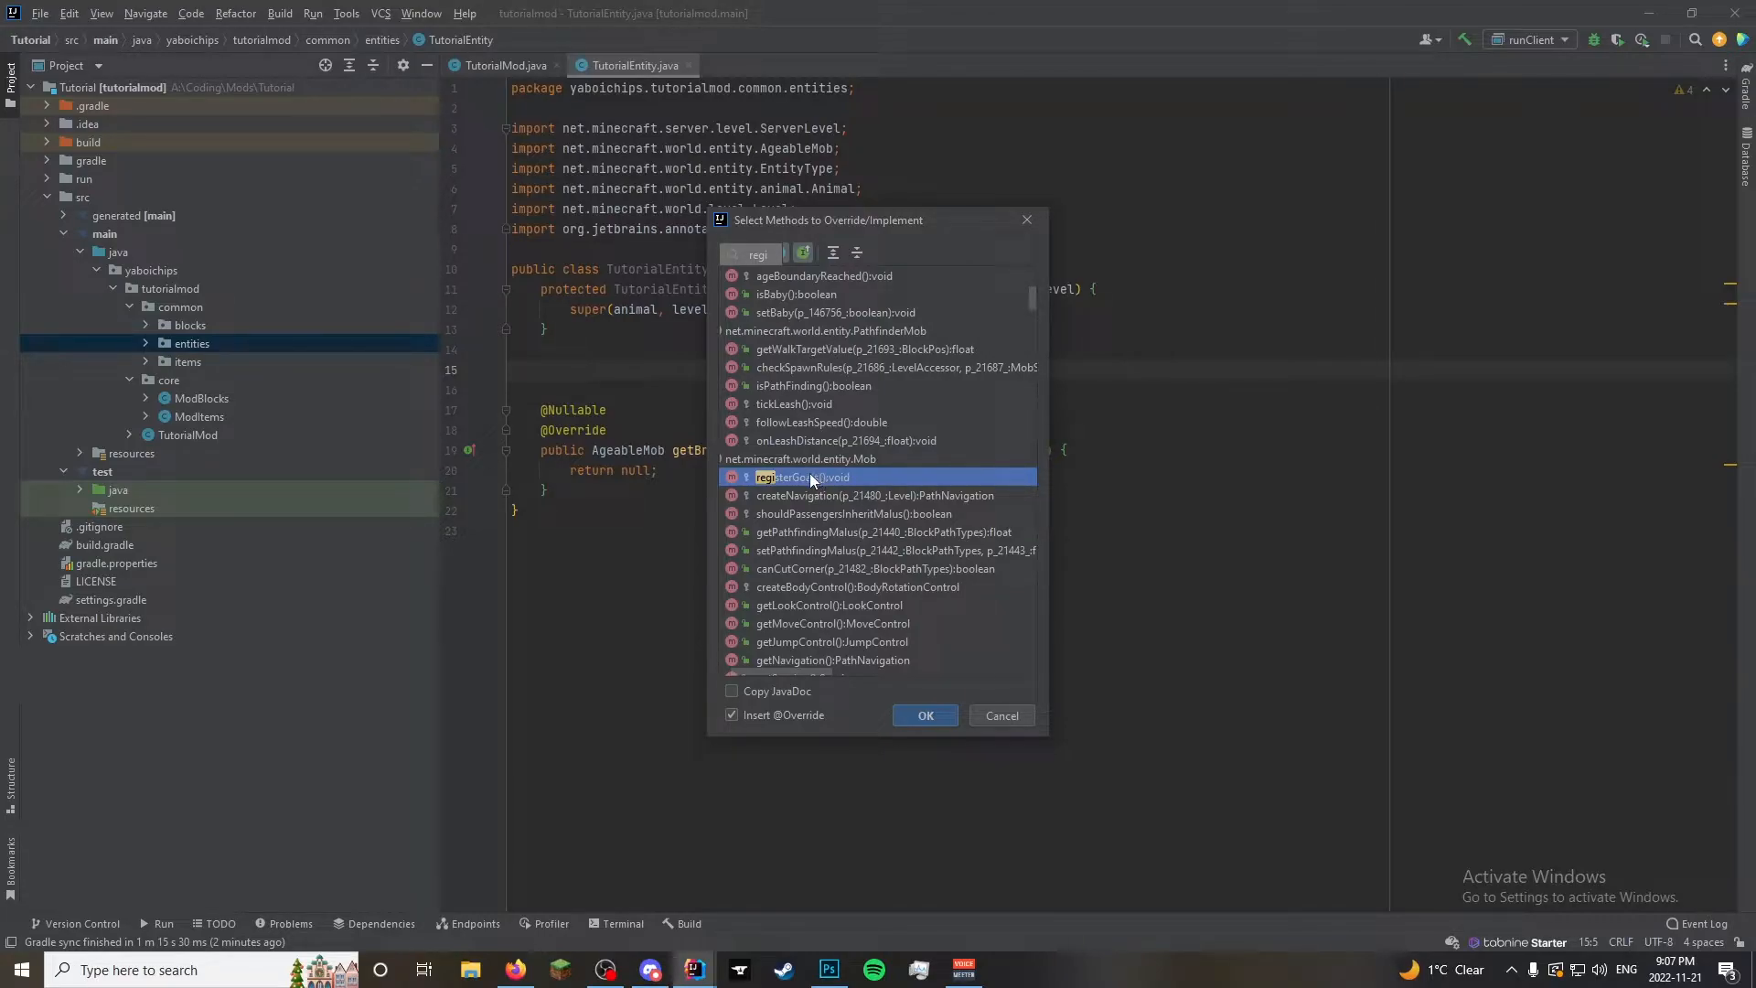
# Override registerGoals and make room for goals above the super call
pyautogui.click(924, 715)
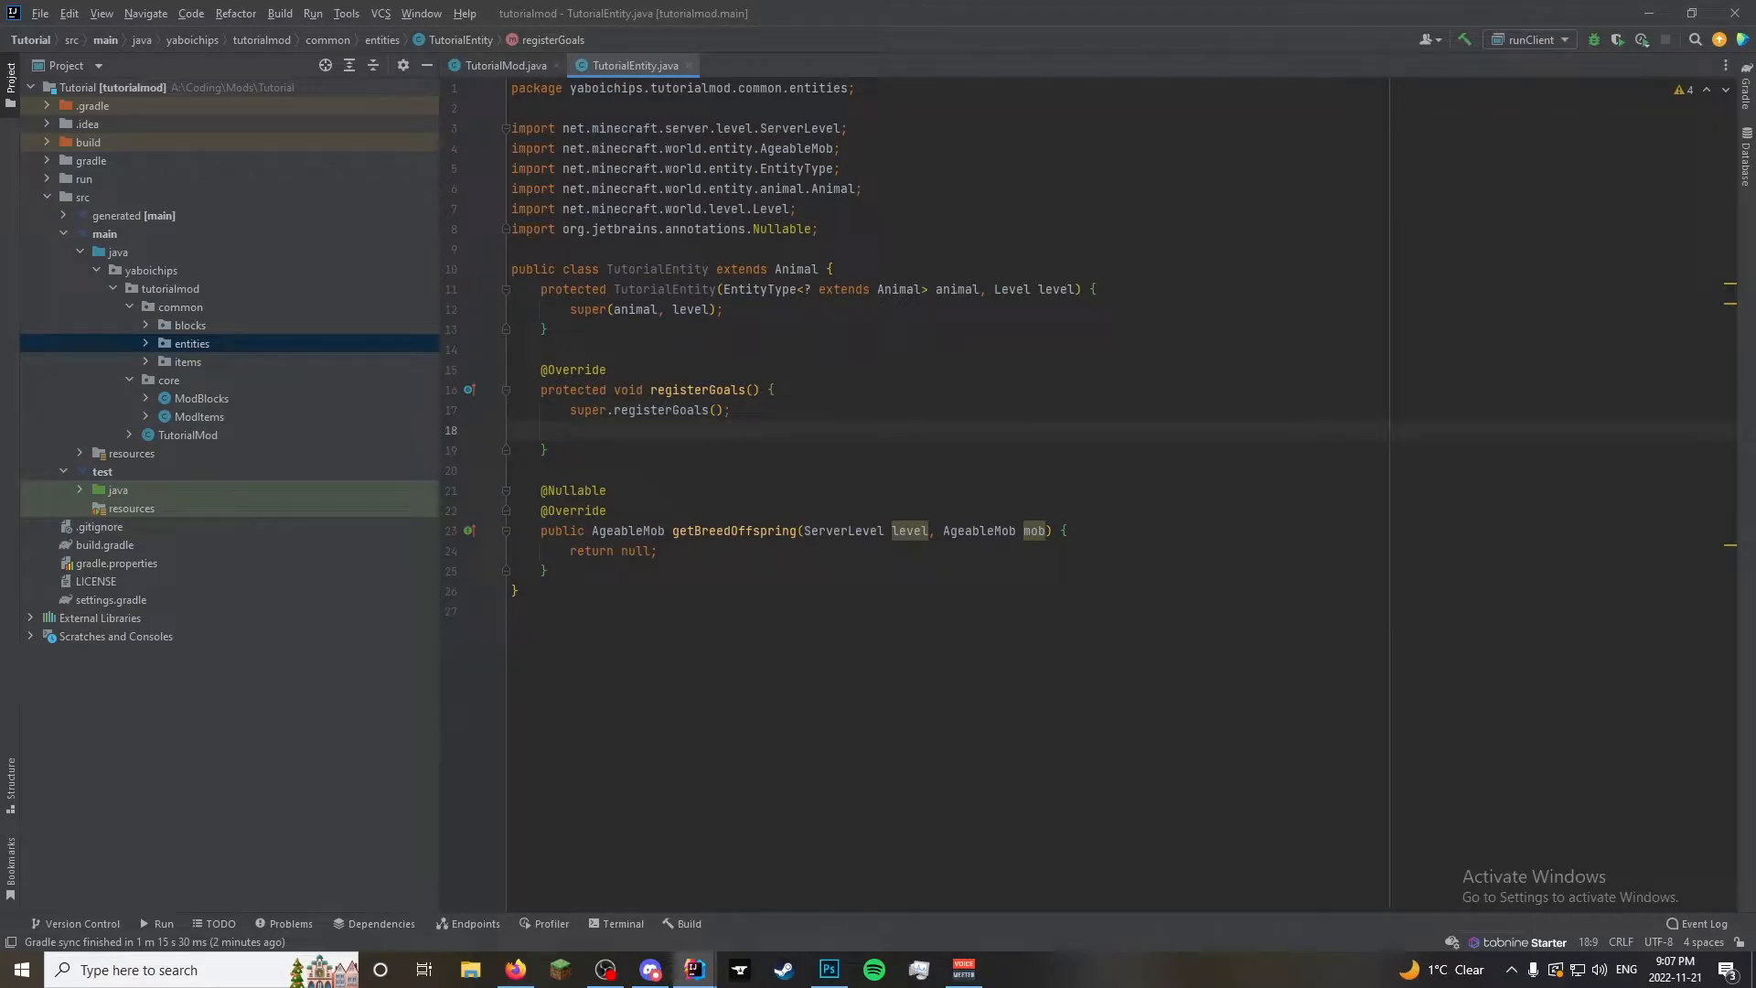
pyautogui.press('Backspace')
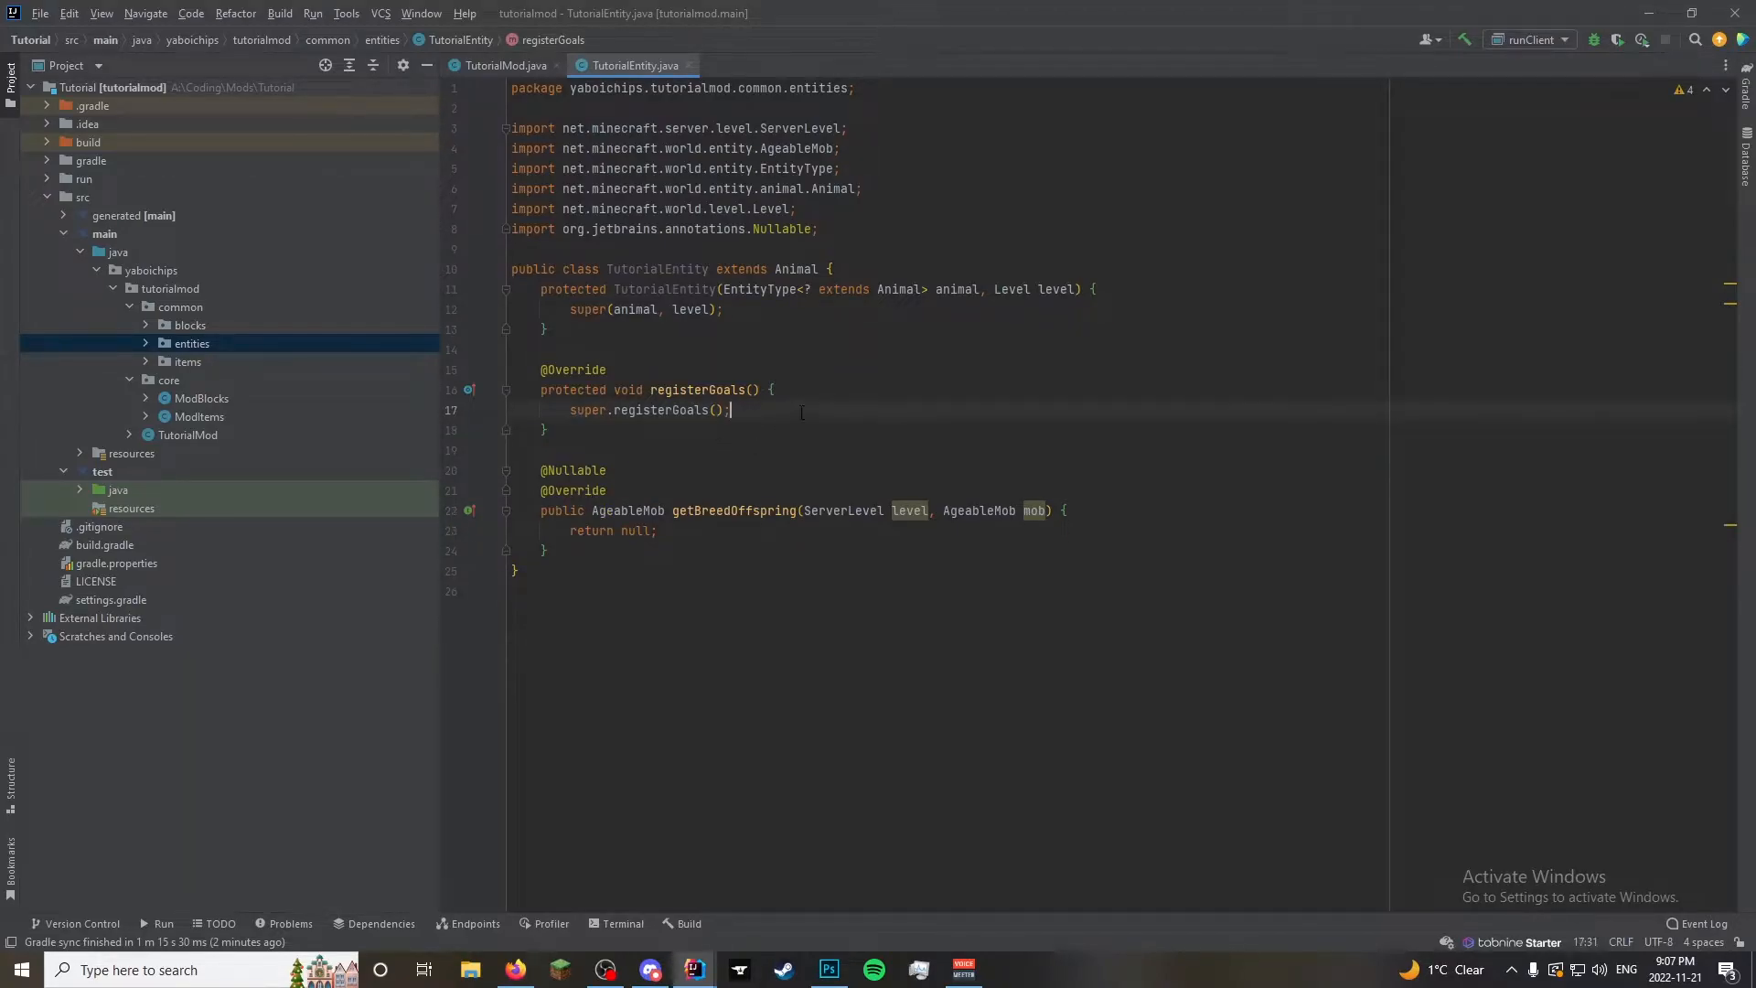
pyautogui.press('enter')
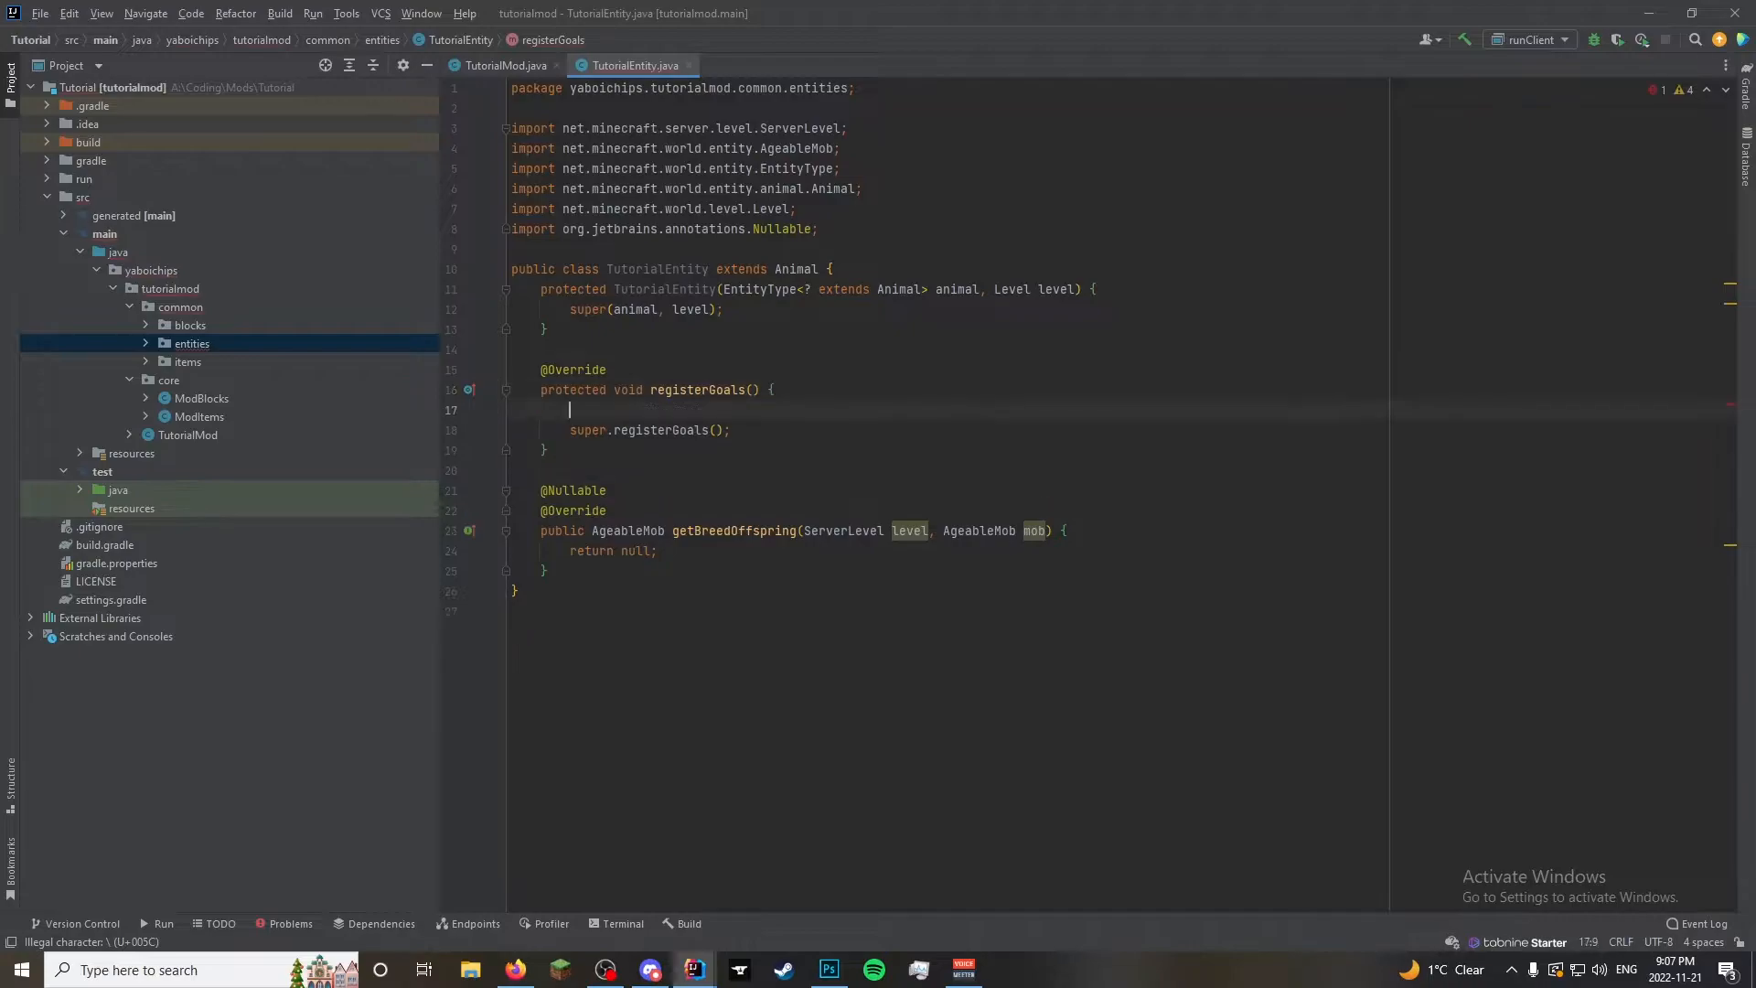
# Add goalSelector.addGoal(1, new WaterAvoidingRandomStrollGoal(this, 1.0)) and begin a second goal
pyautogui.write('th')
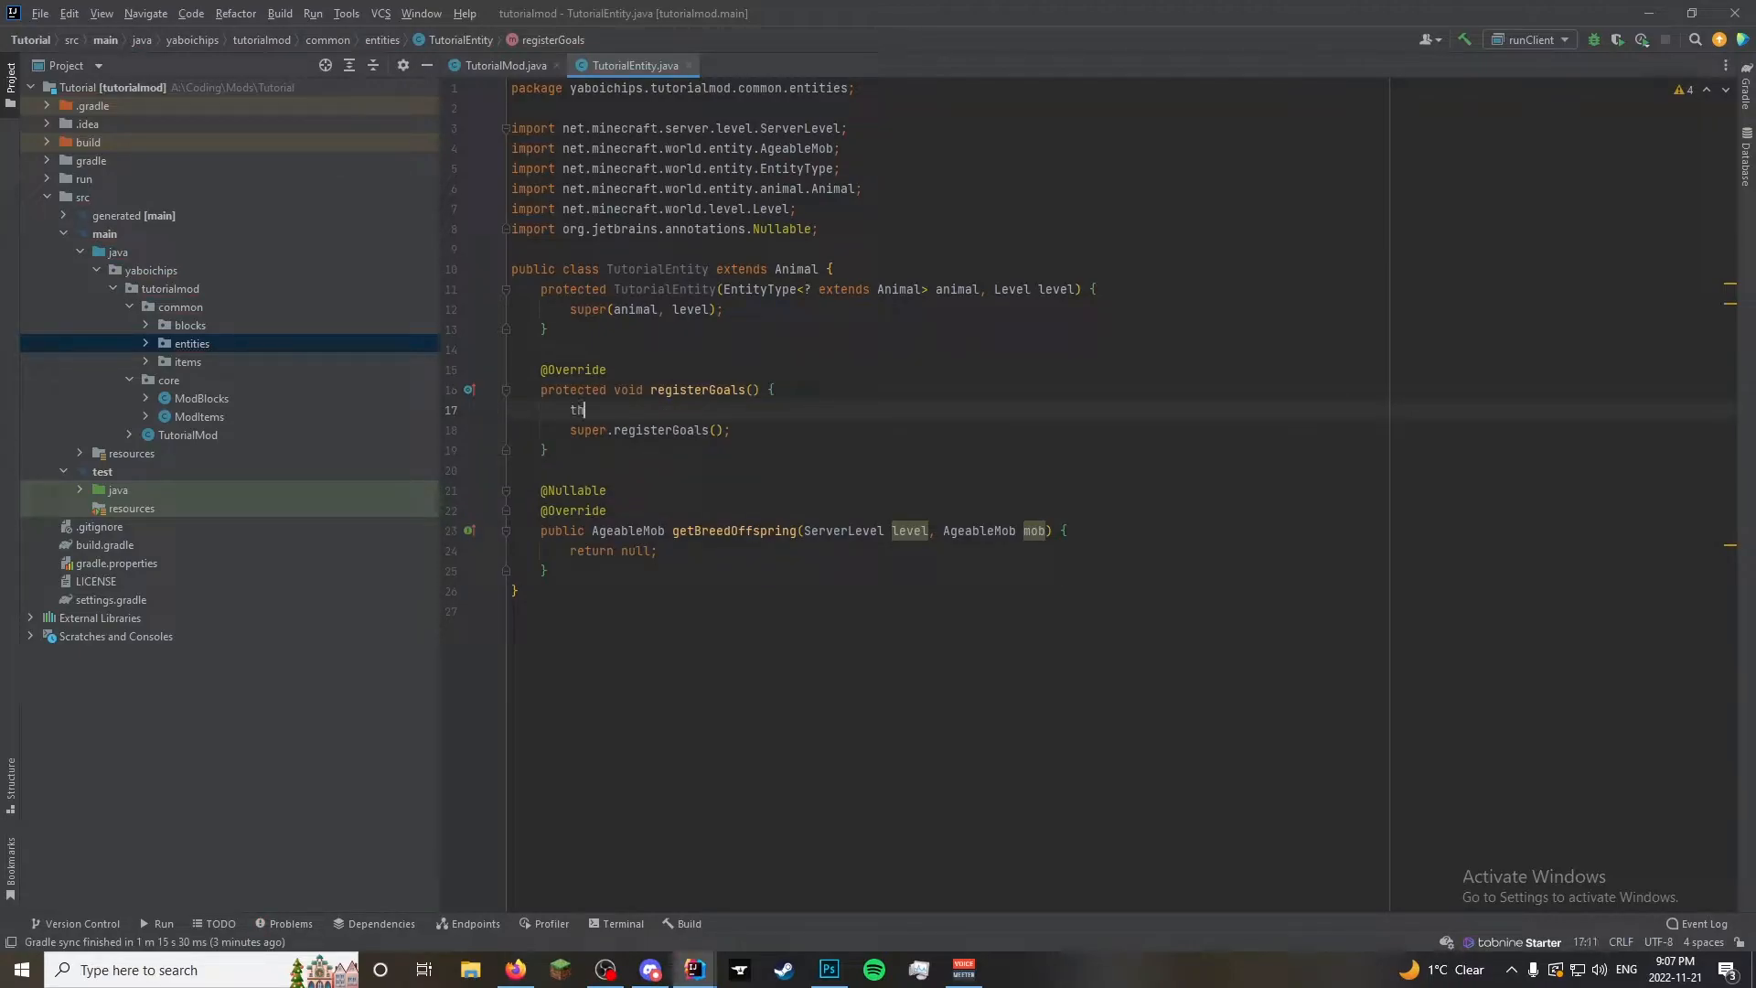
pyautogui.write('is.goalSelector.addGoal();')
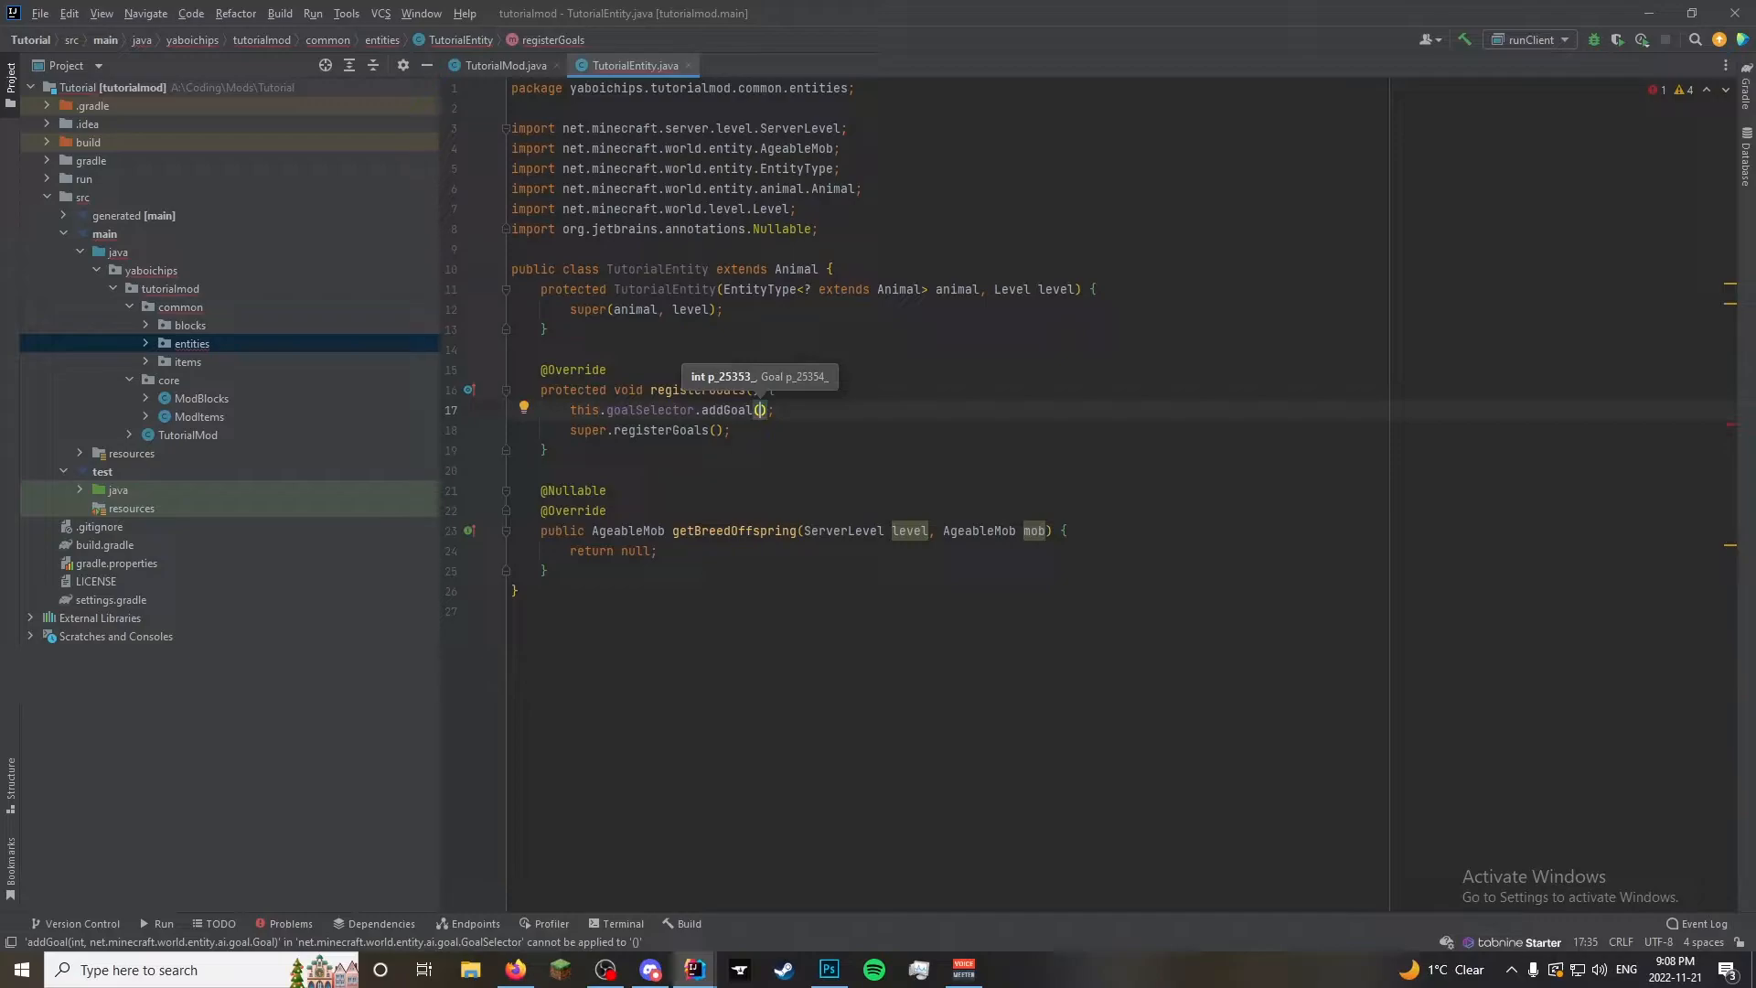
pyautogui.write('p_25353_, 1,')
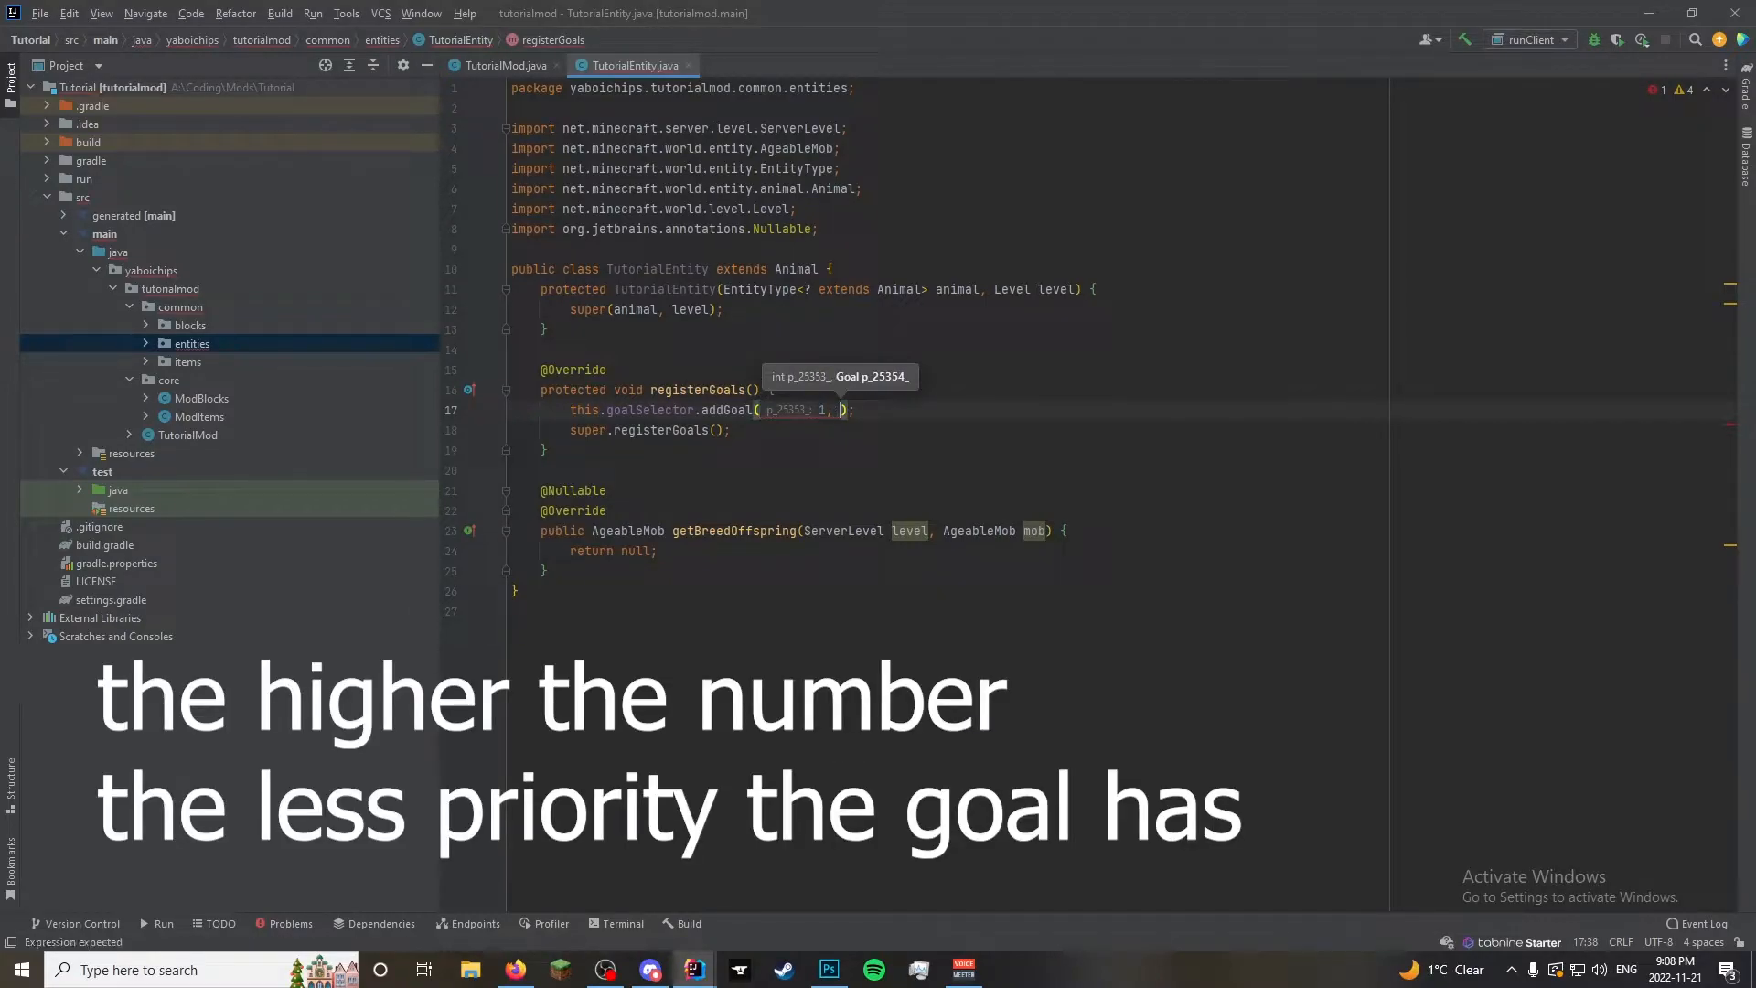
pyautogui.write('new')
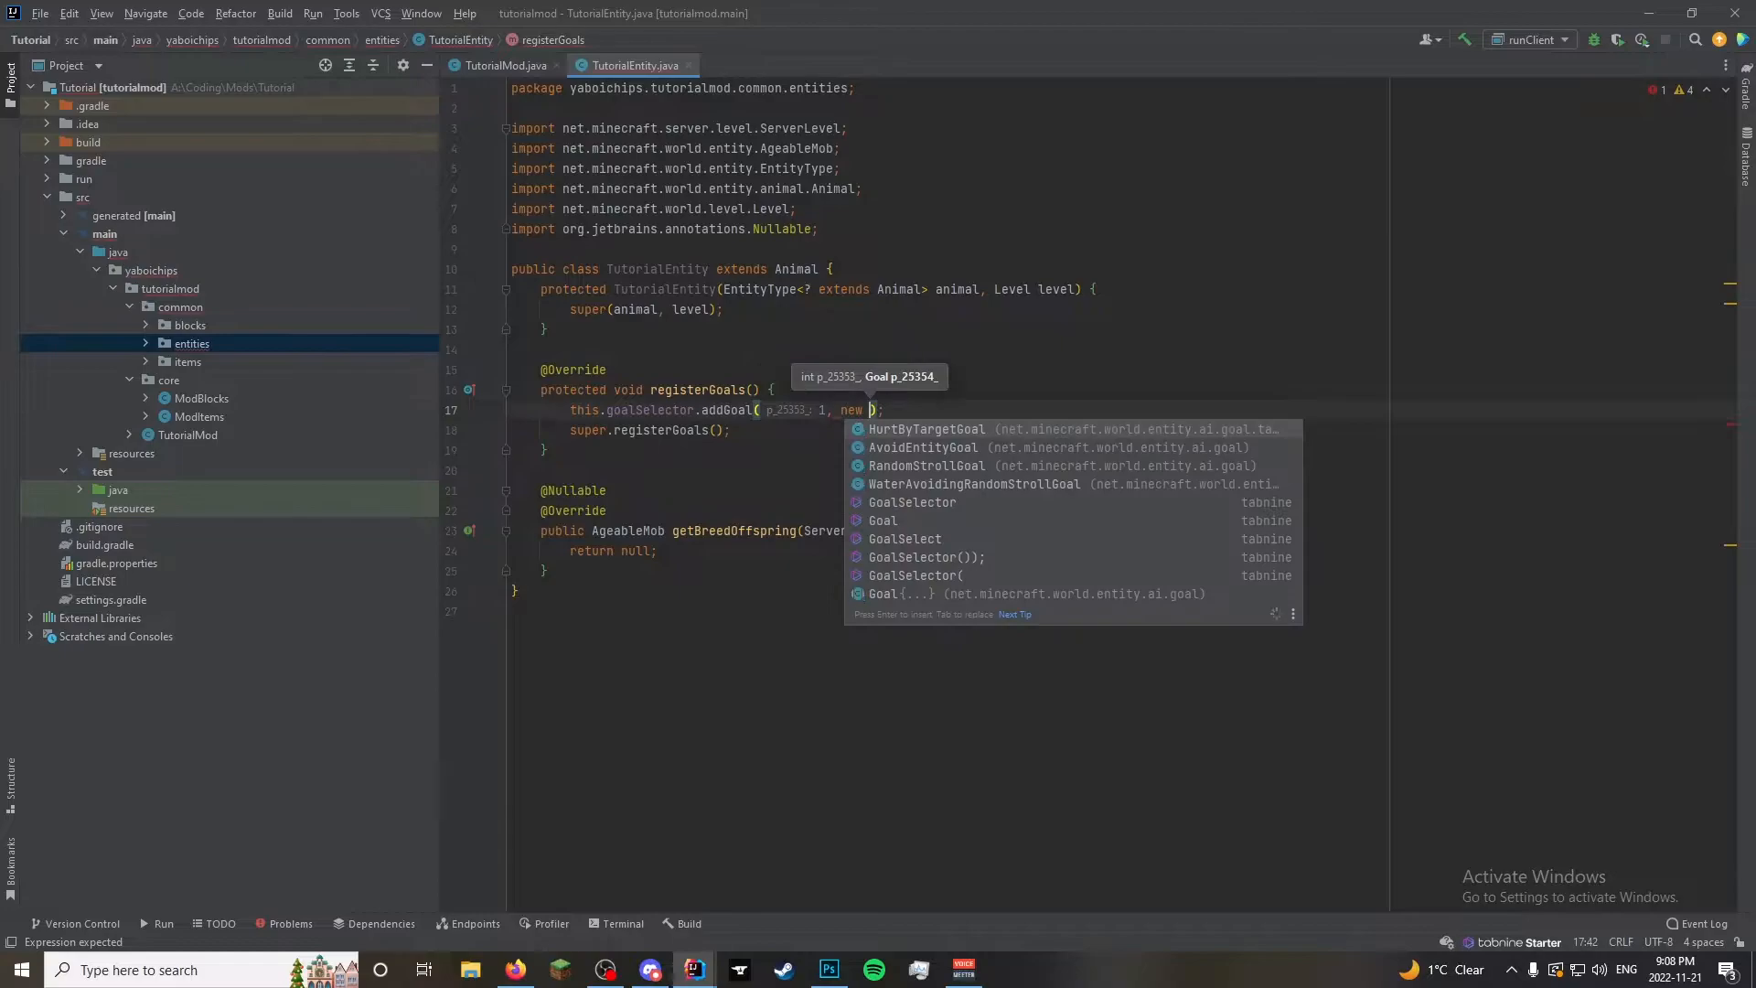
pyautogui.write('WaterAvoidingRandomStrollGoal(')
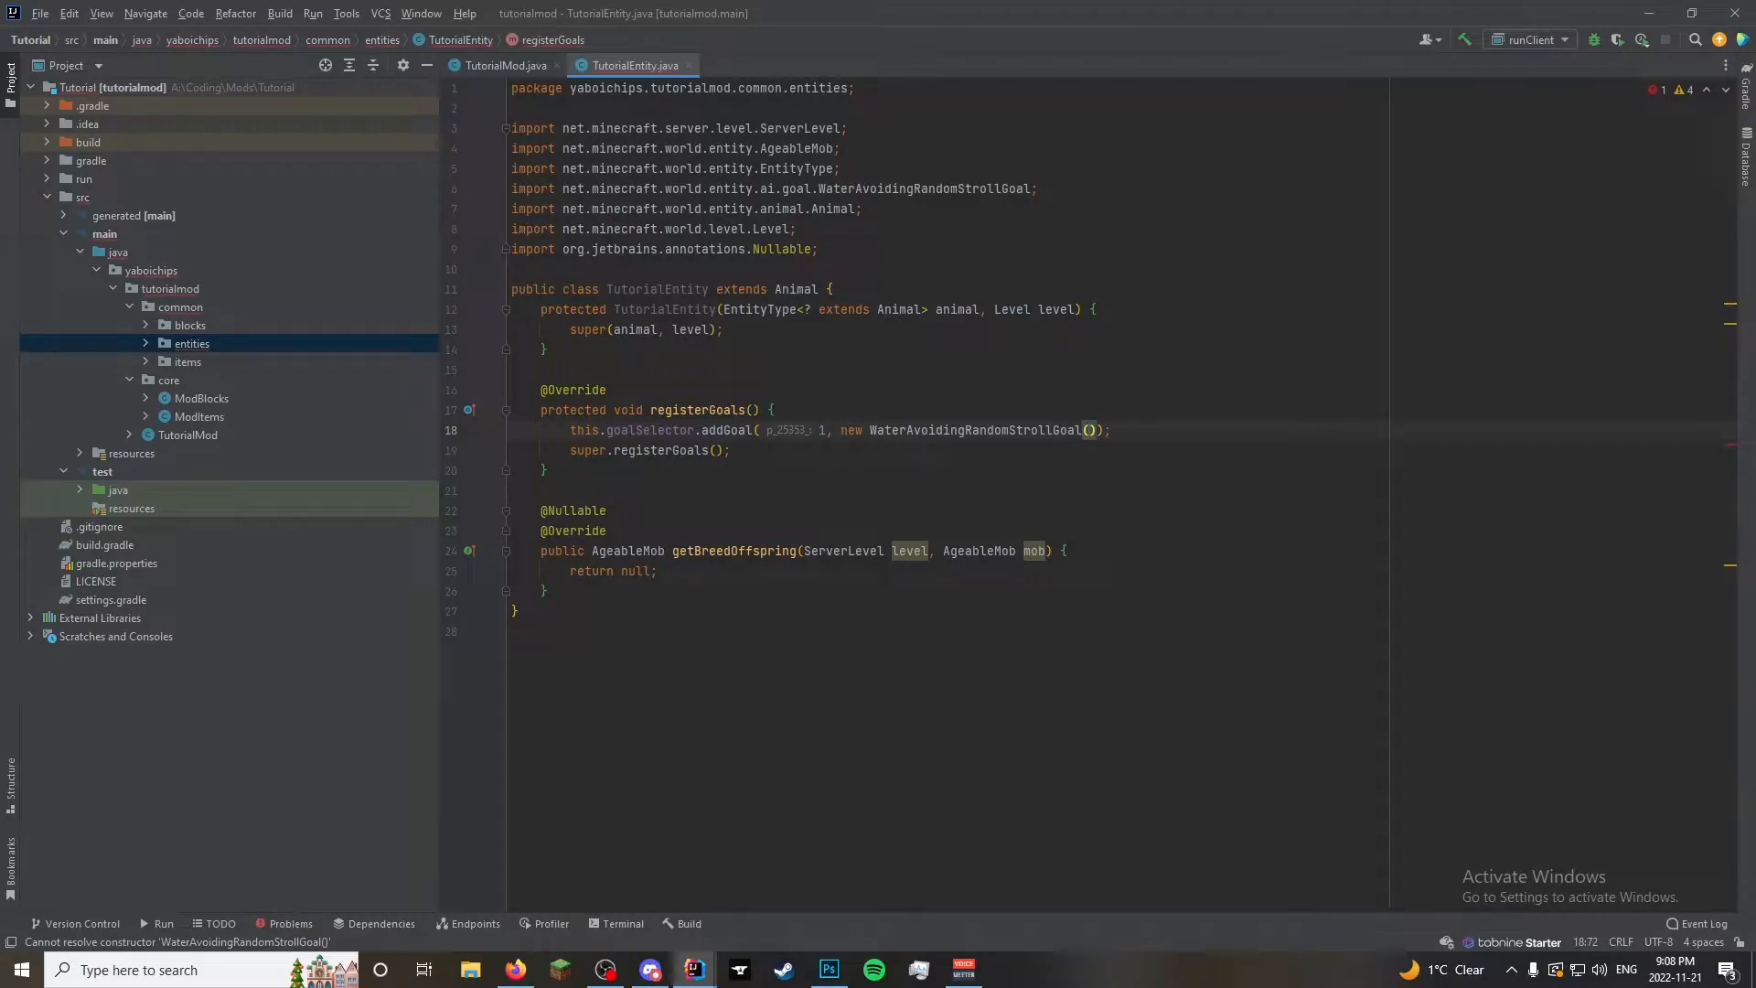
pyautogui.write('this,  p_25988_: 1.0')
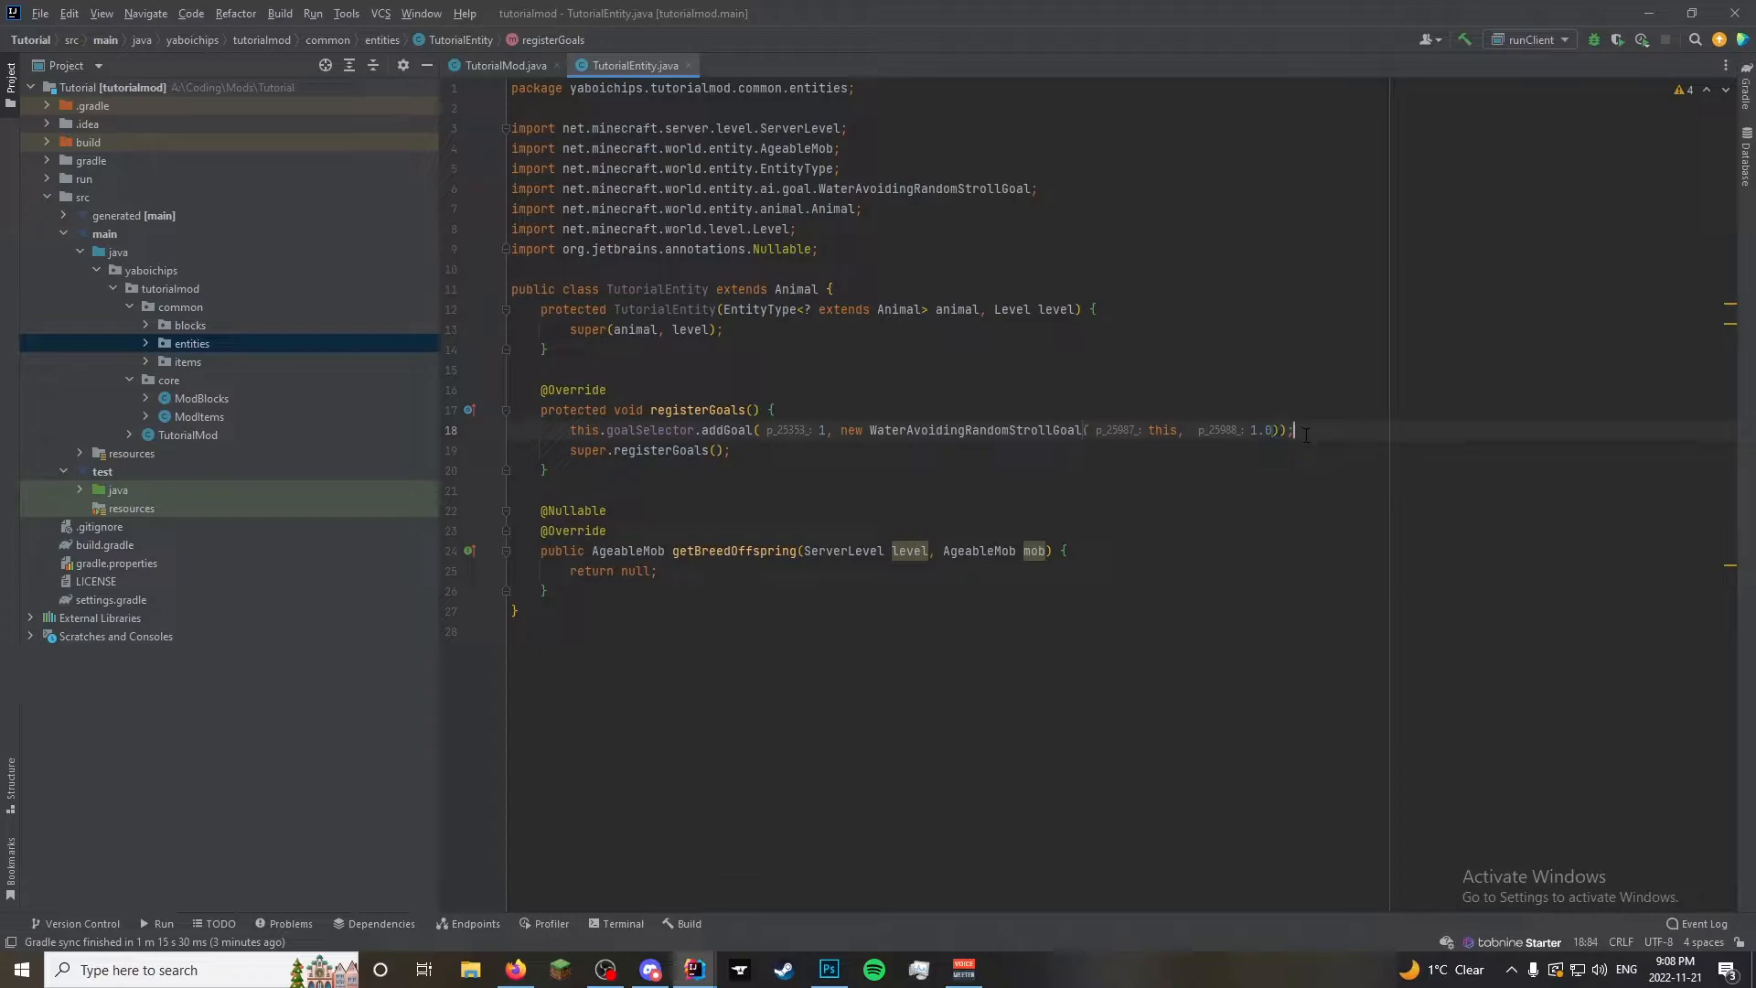
pyautogui.write('this.goalSelector.addGoal( p_25353_: 2, new Te);')
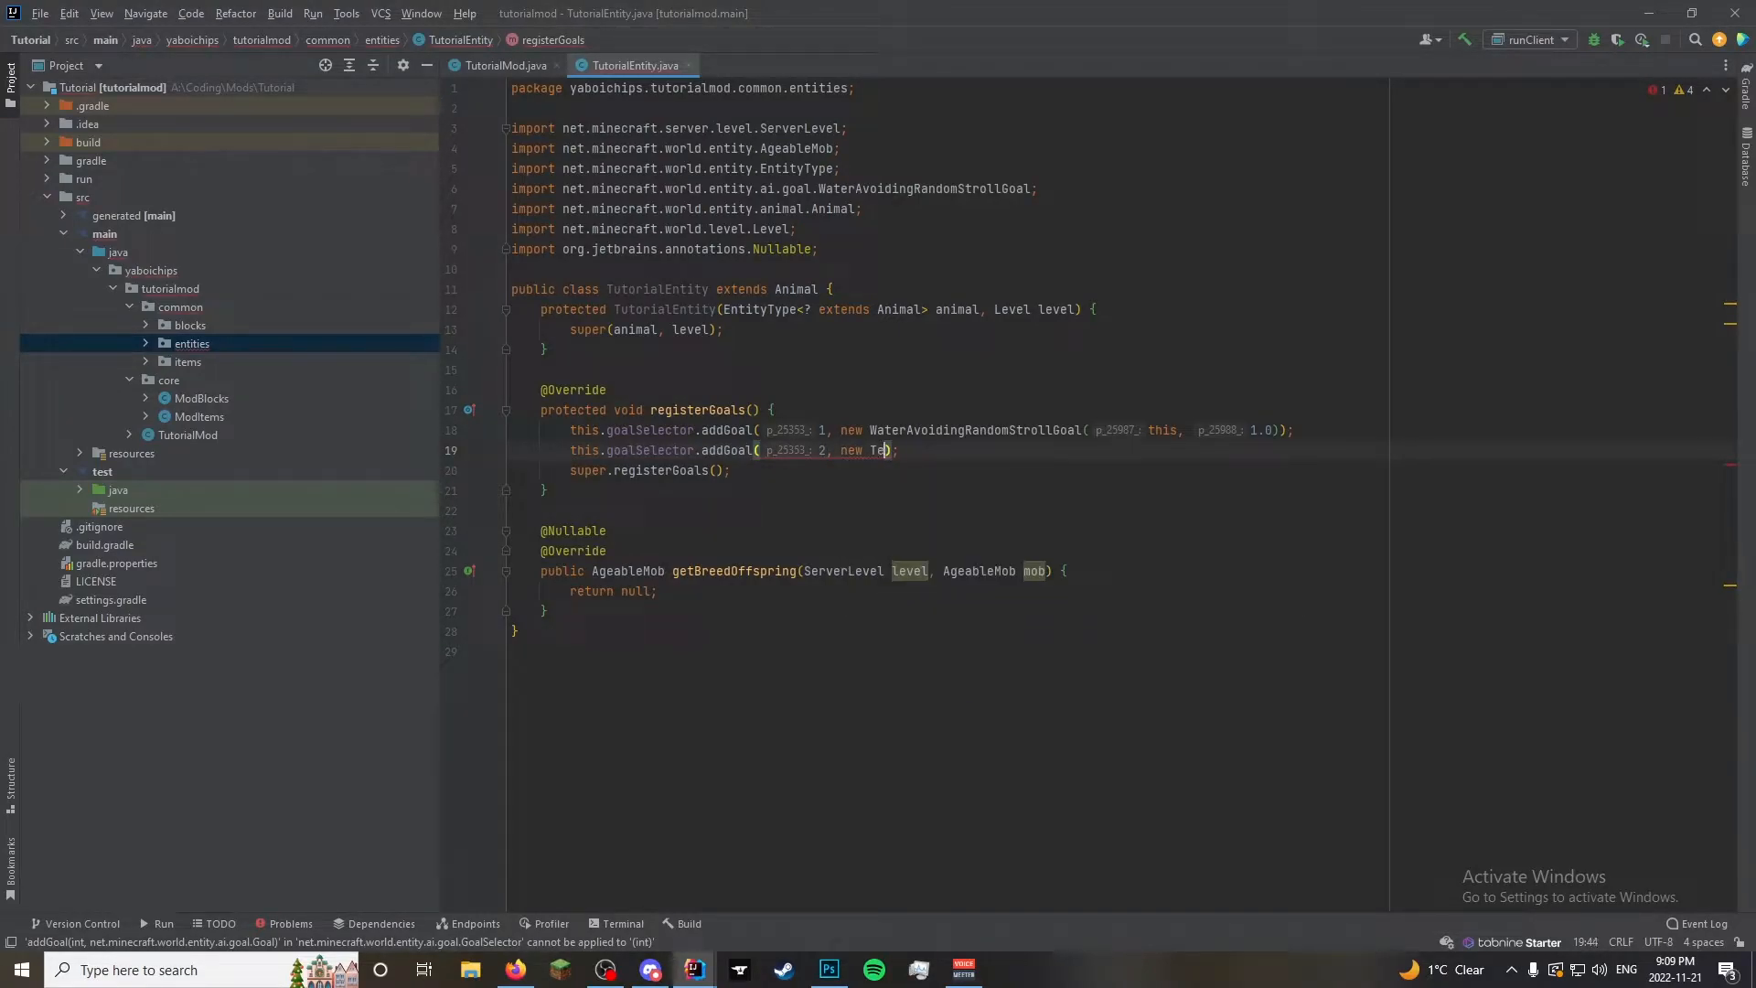
# Add goalSelector.addGoal(2, new TemptGoal(this, 1.2, Items.ACACIA_LOG, false))
pyautogui.write('mp')
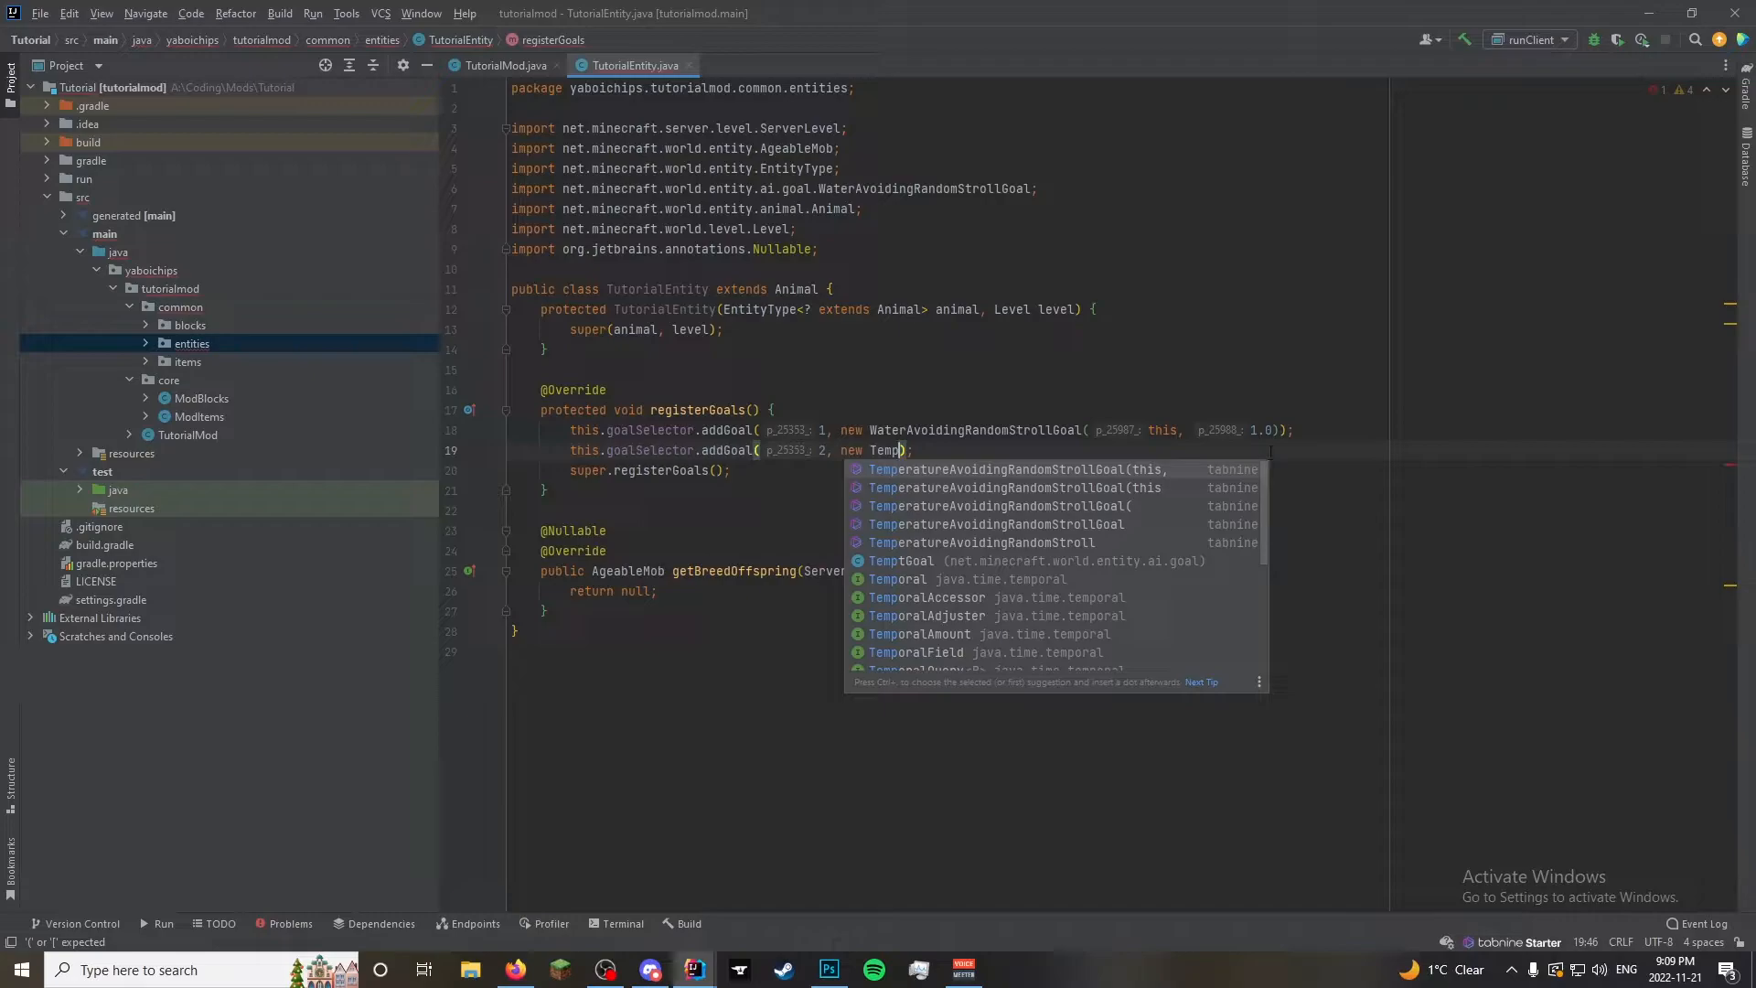
pyautogui.click(899, 560)
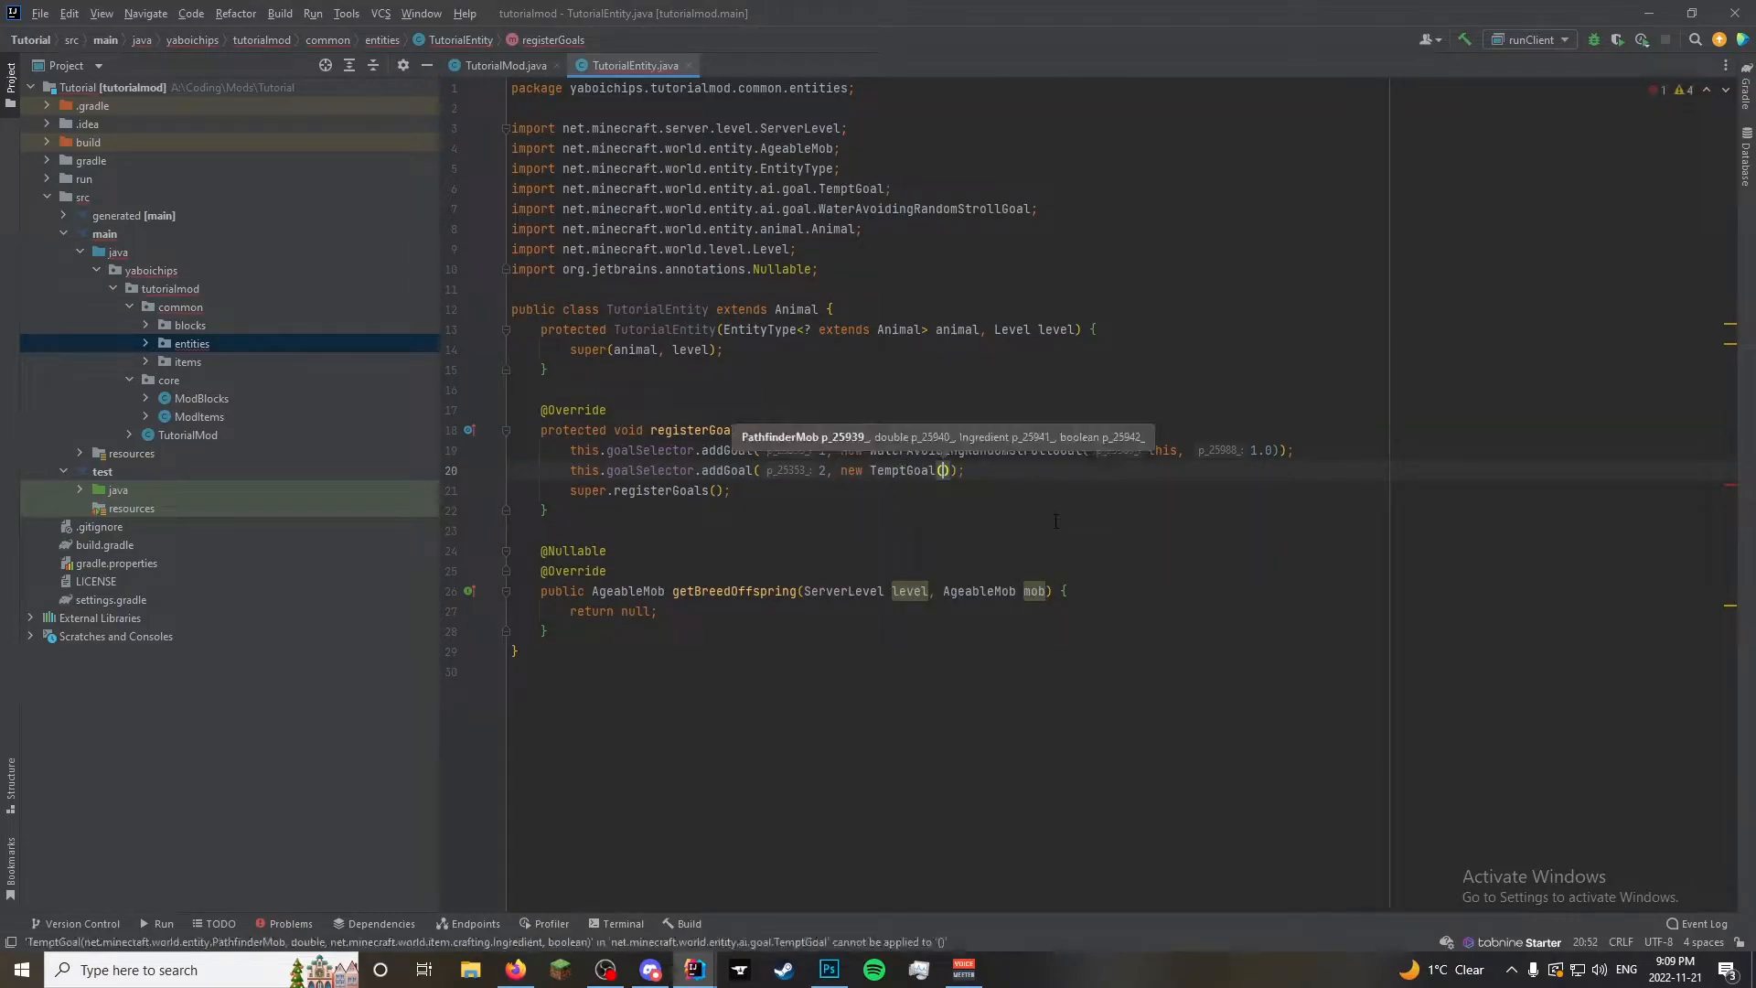
pyautogui.write('this, 1.2,')
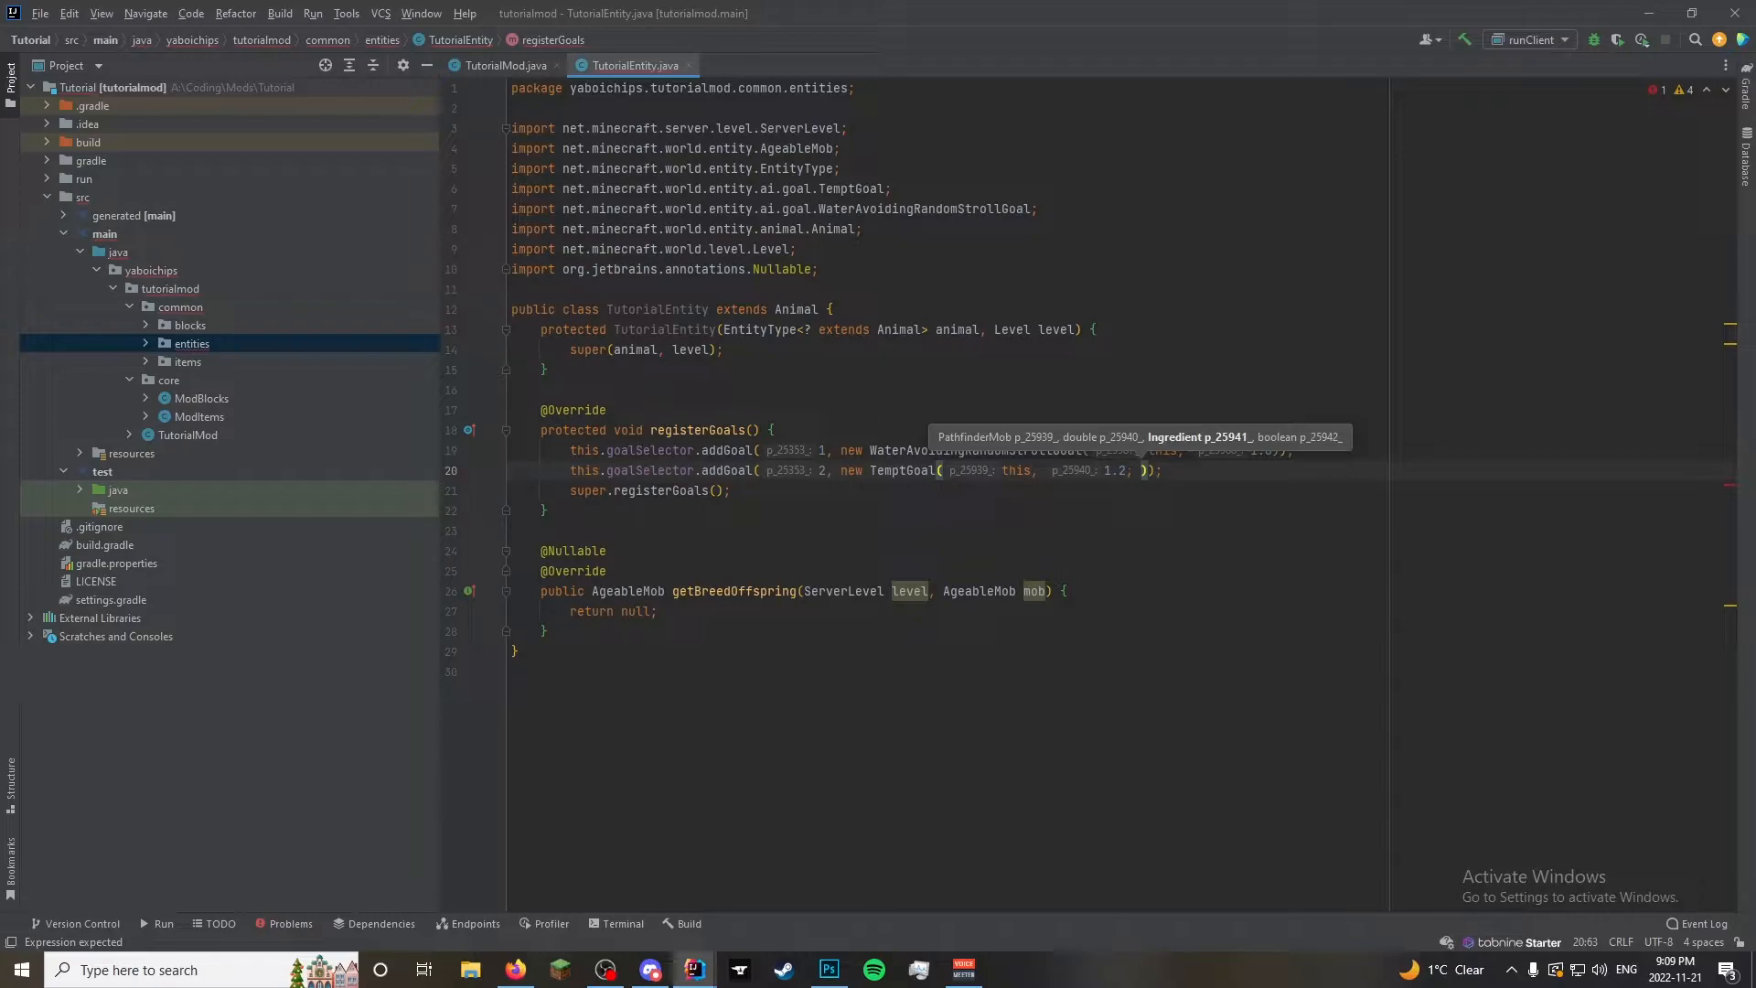
pyautogui.write('Ite')
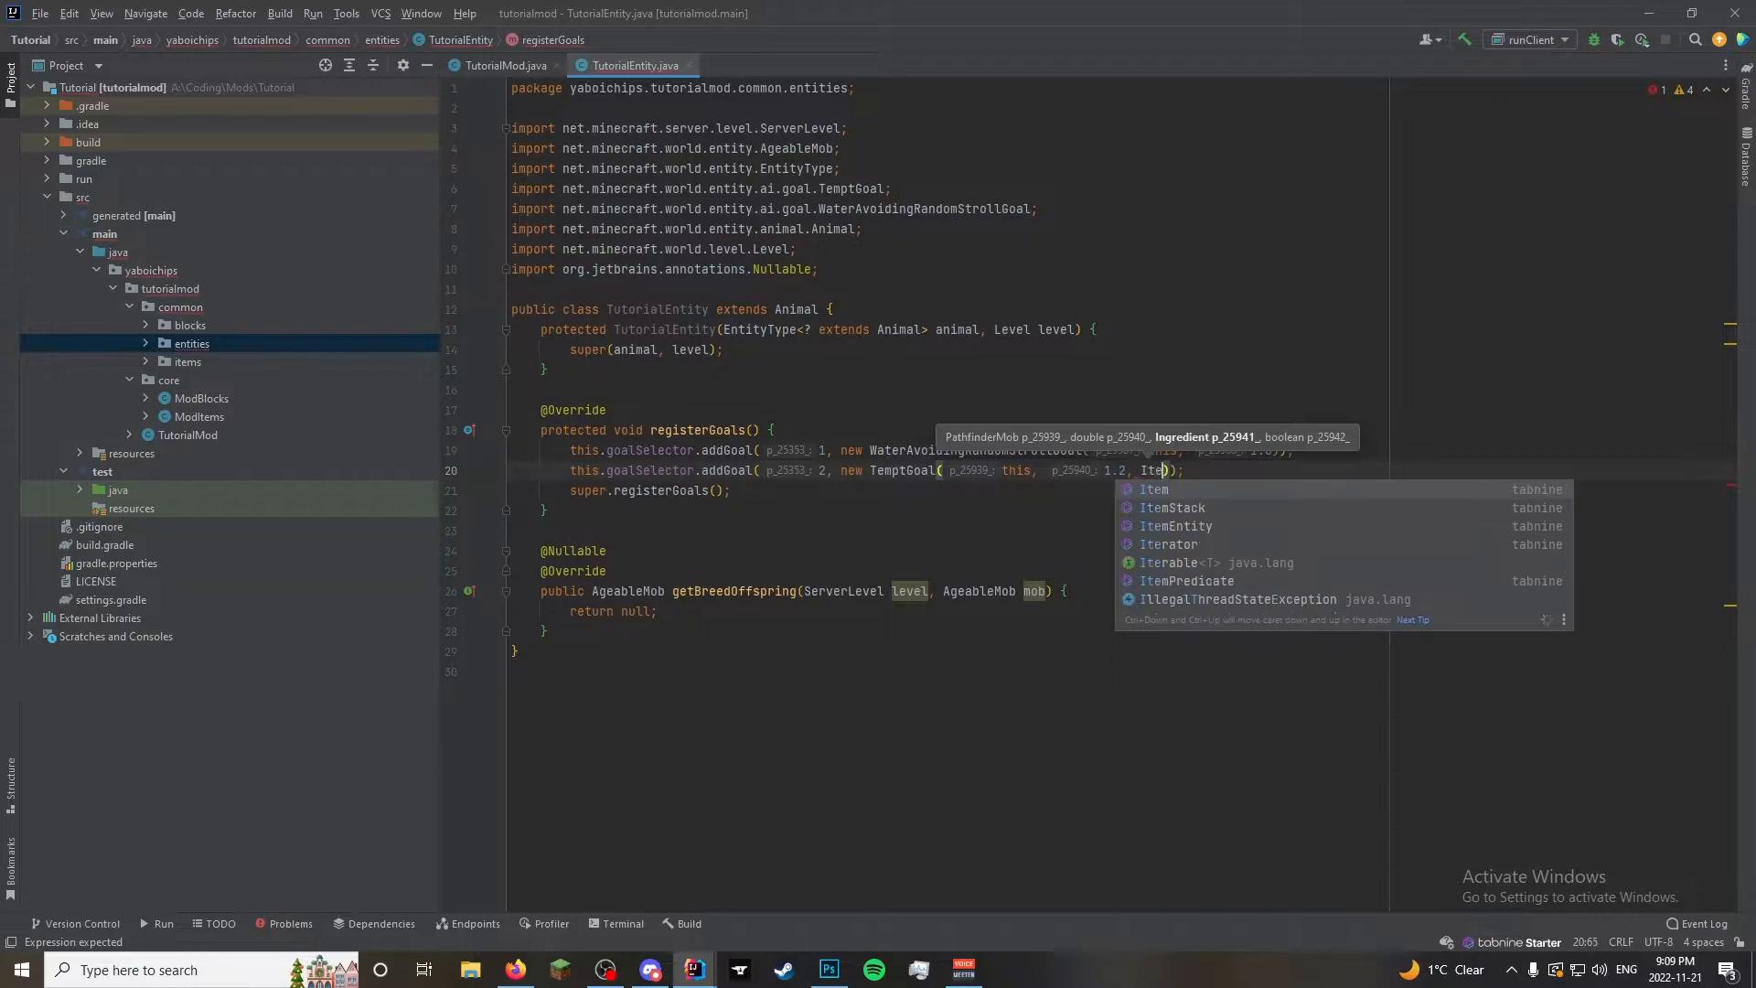
pyautogui.write('Items.ACACIA_LOG')
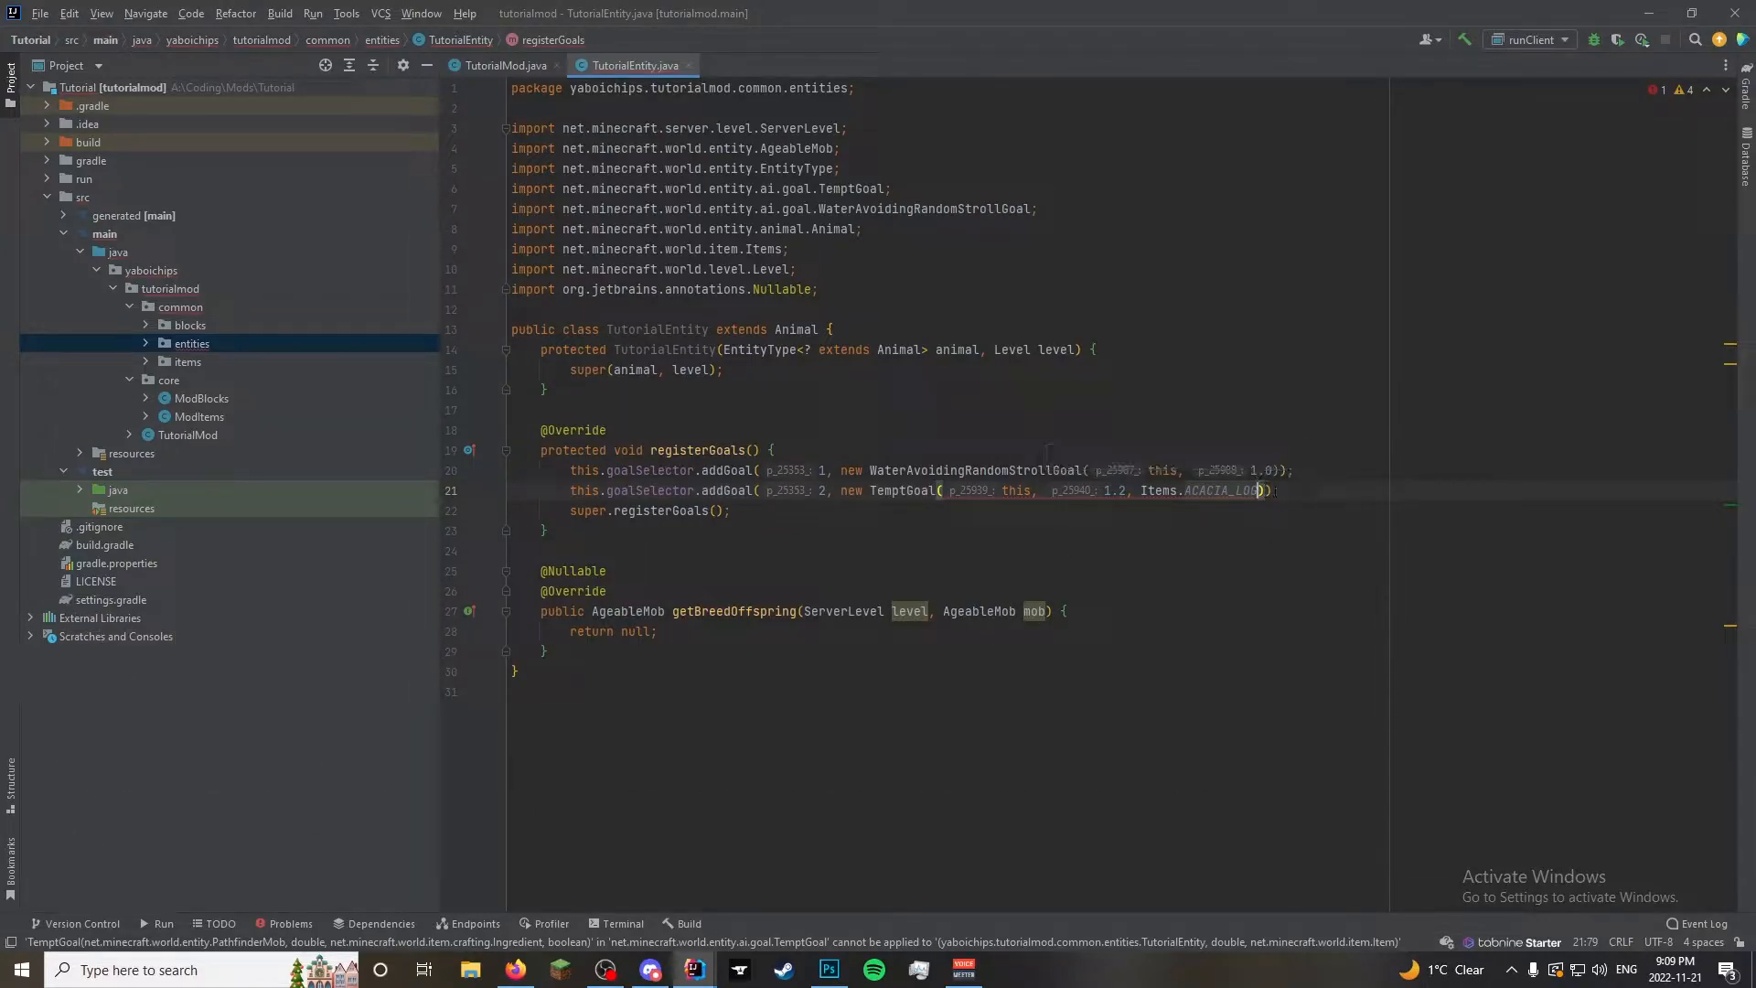
pyautogui.write(', false')
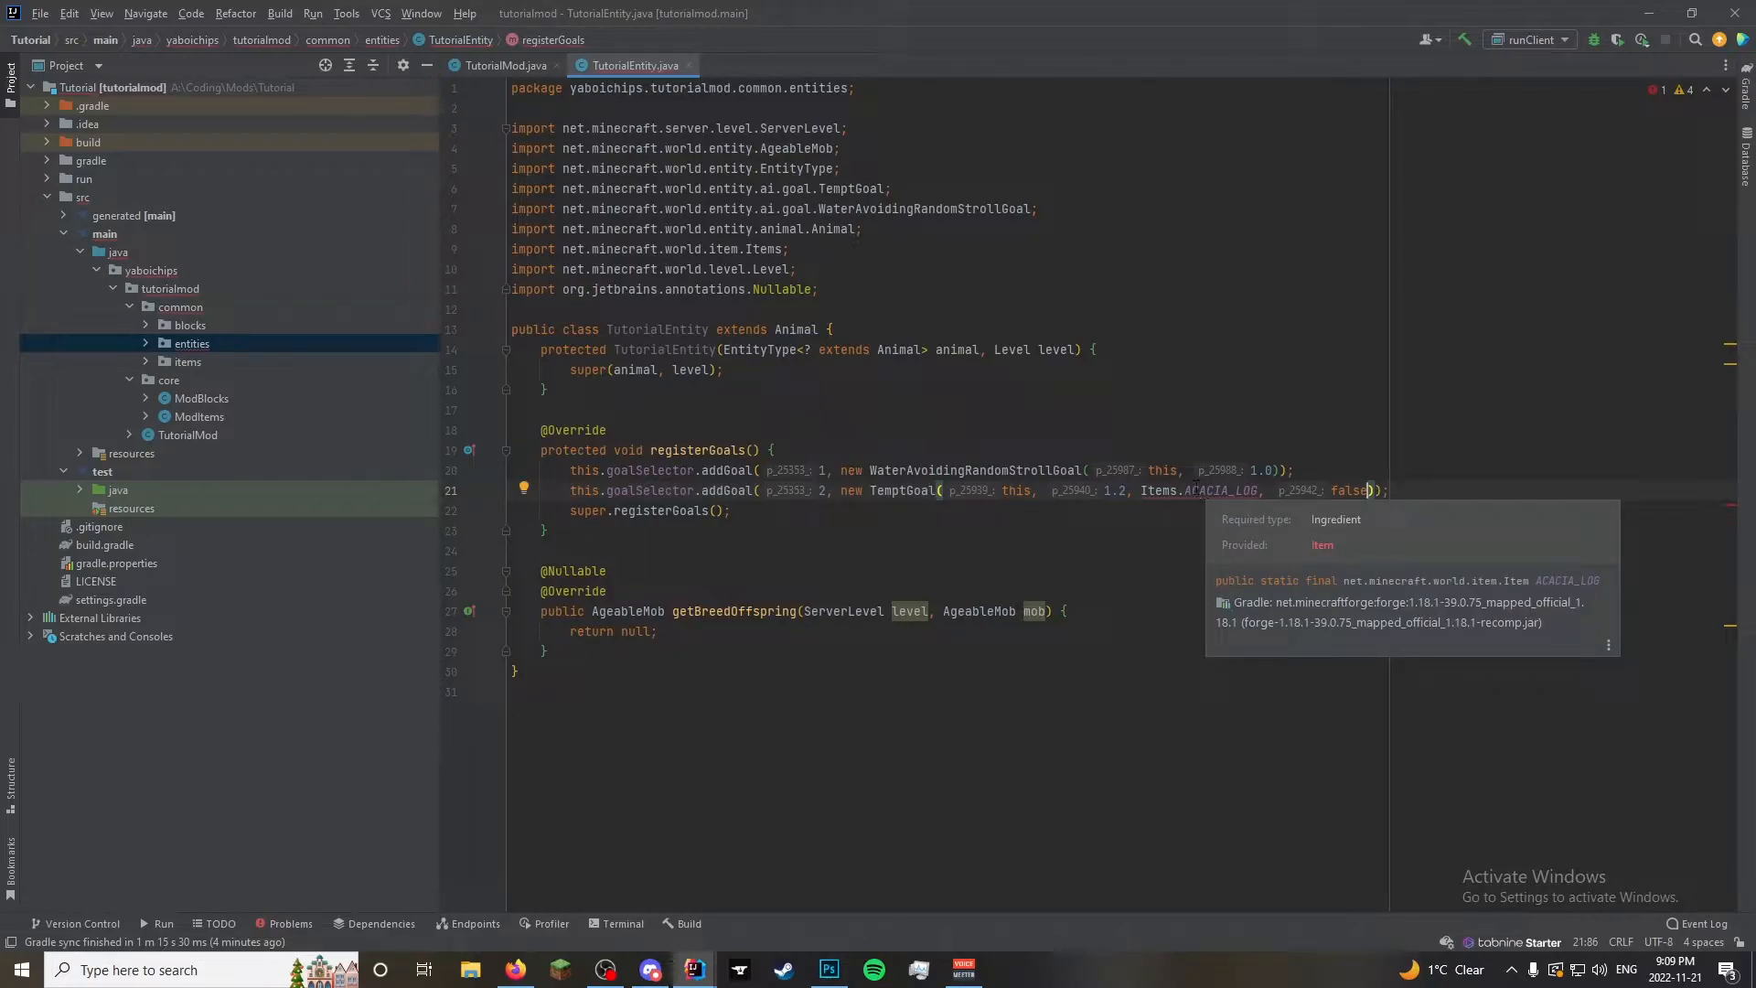
pyautogui.moveTo(233, 516)
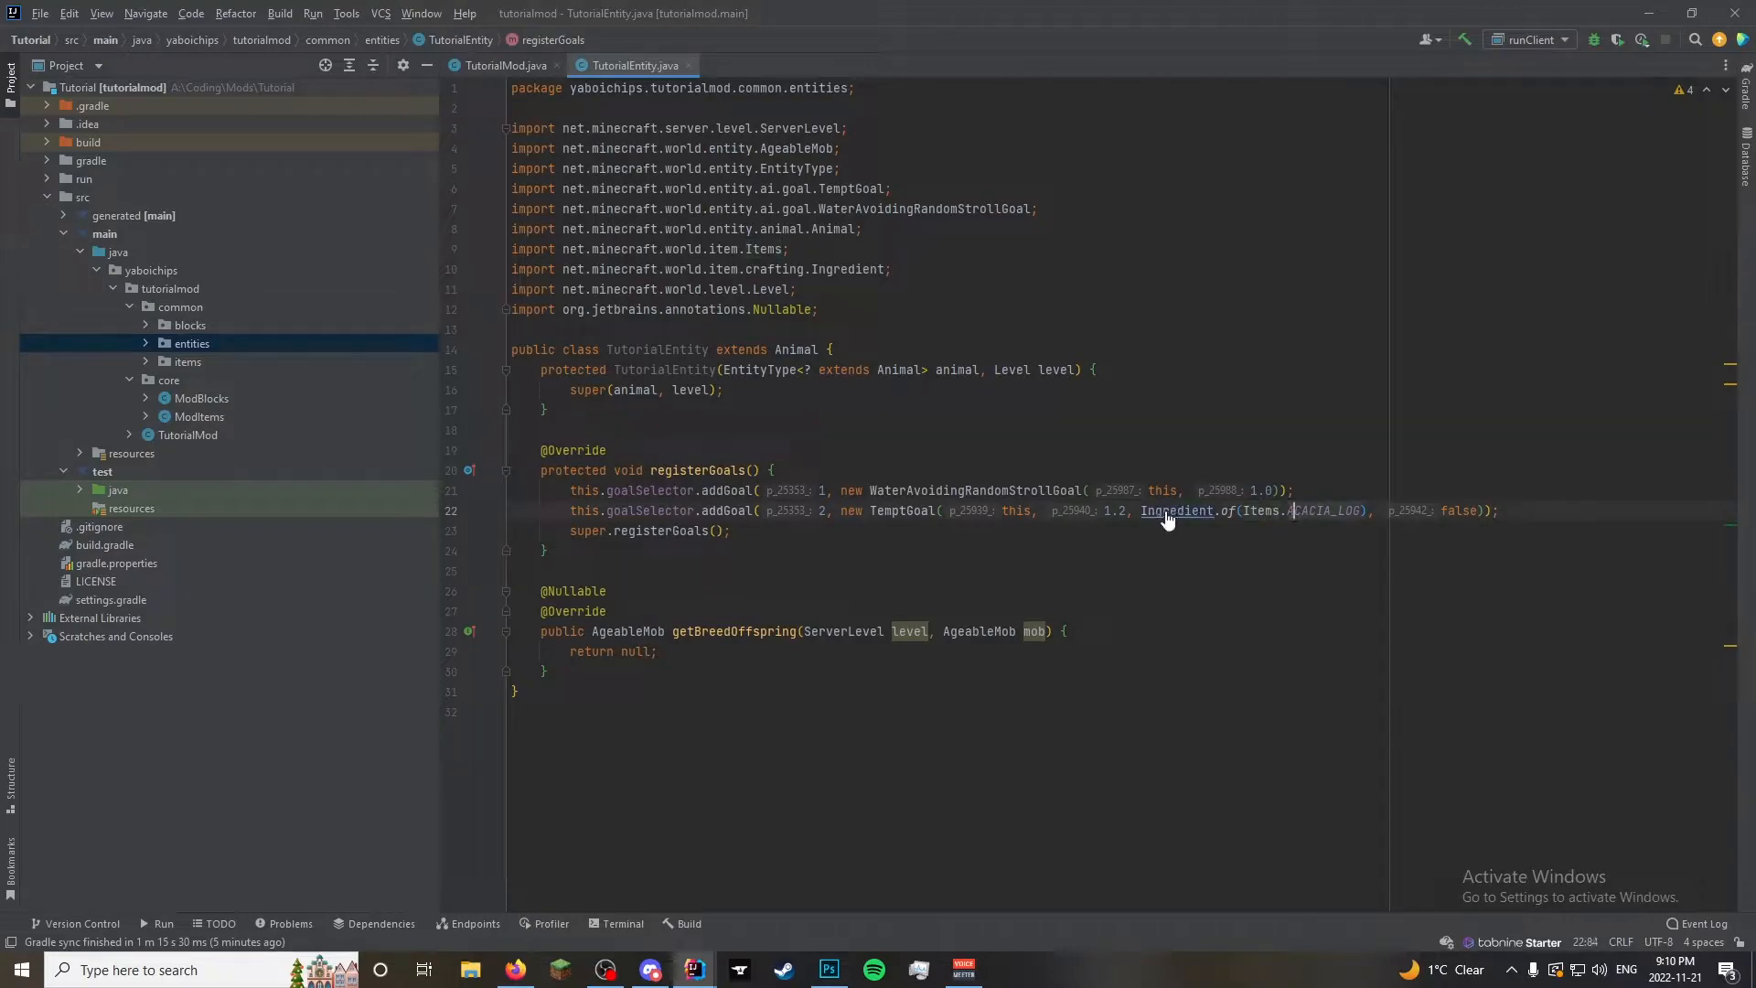
# Browse the Ingredient class source and return to TutorialEntity
pyautogui.click(1176, 510)
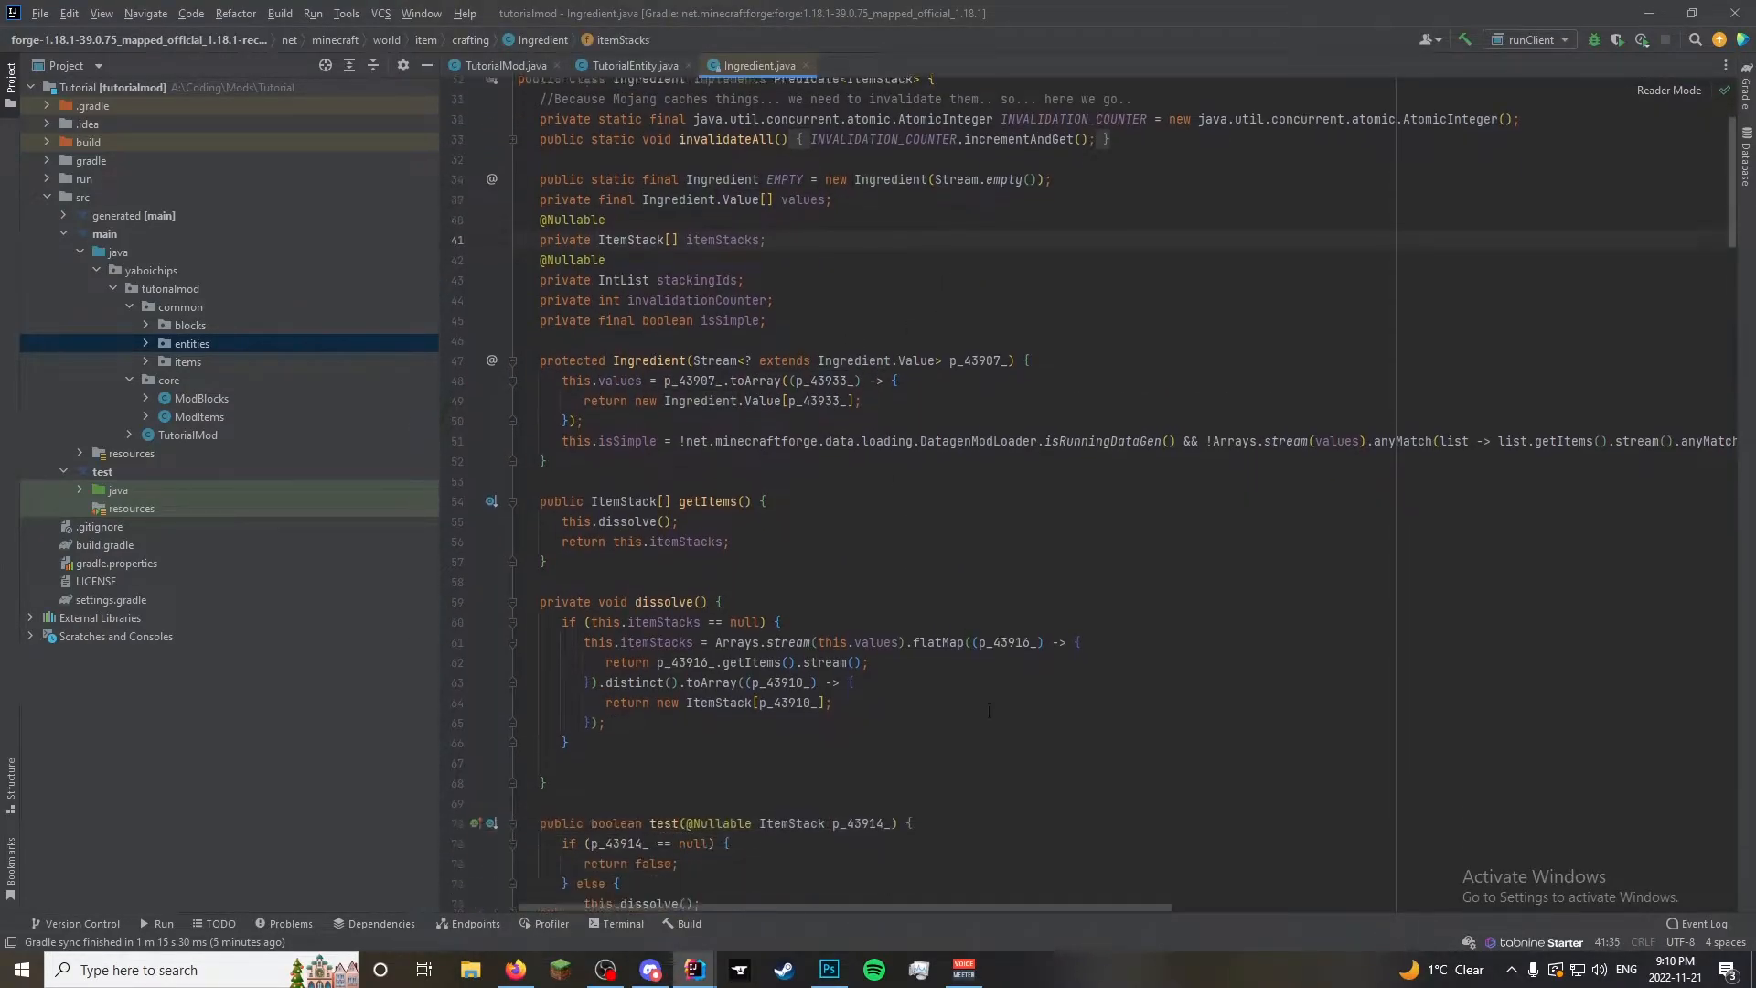
pyautogui.scroll(-3)
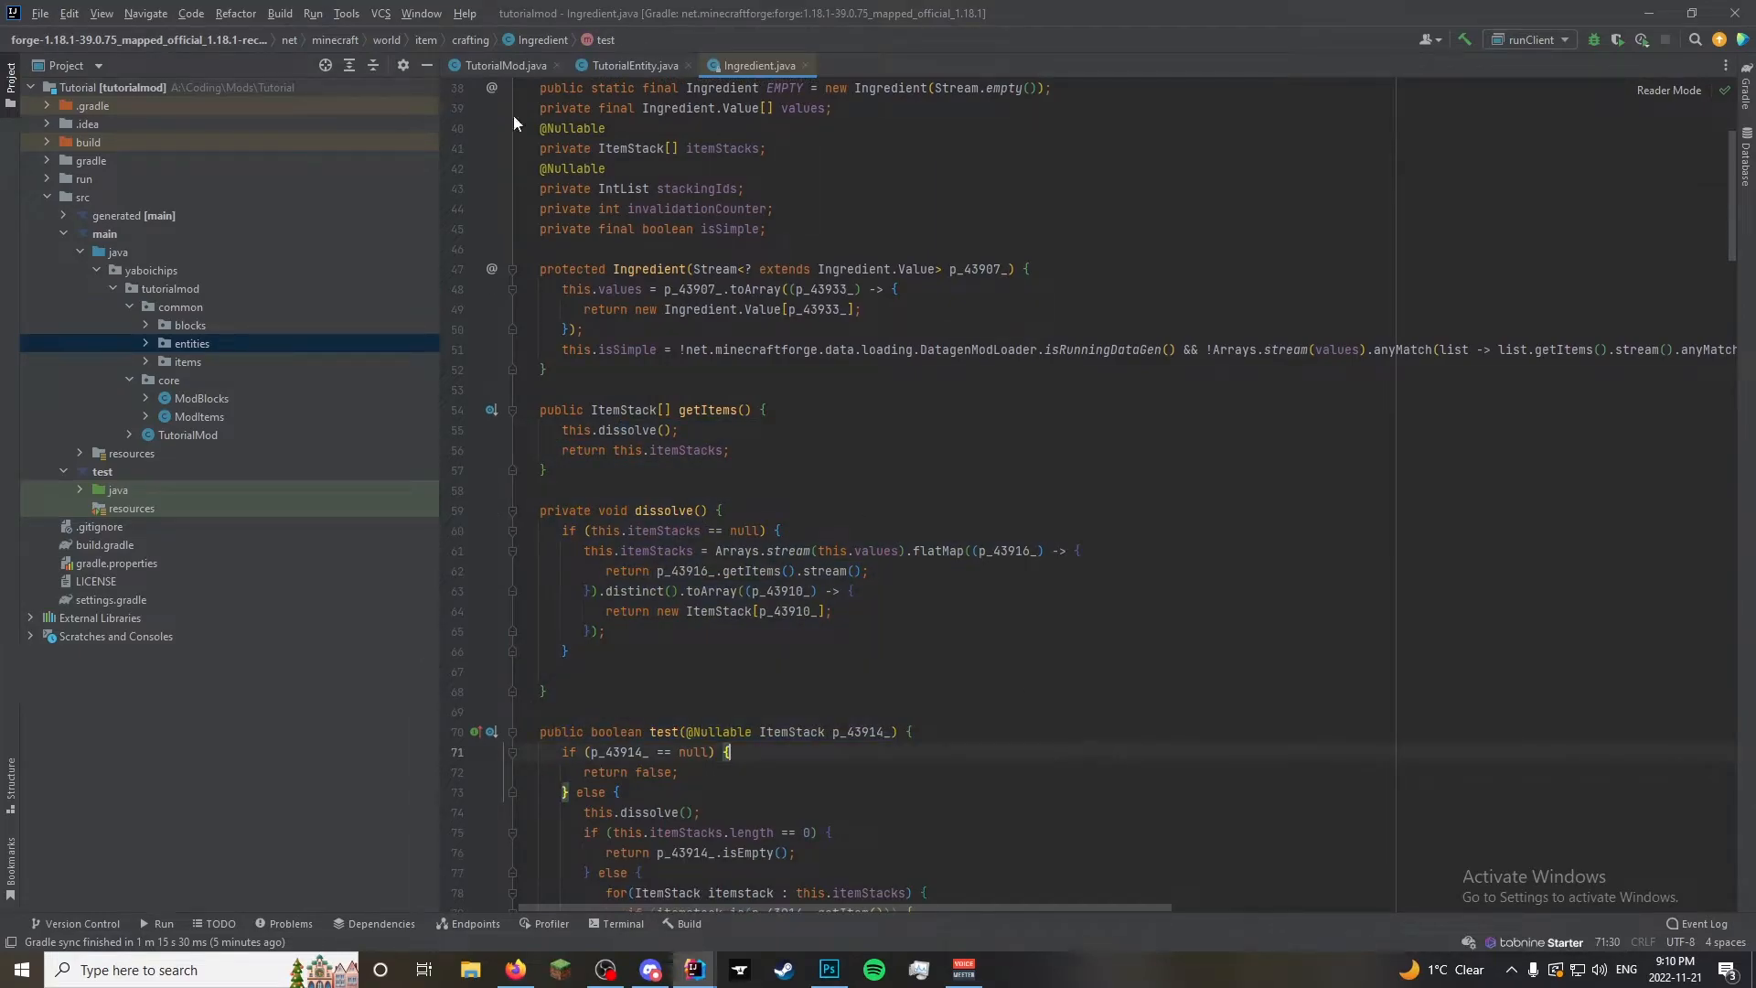
pyautogui.click(633, 65)
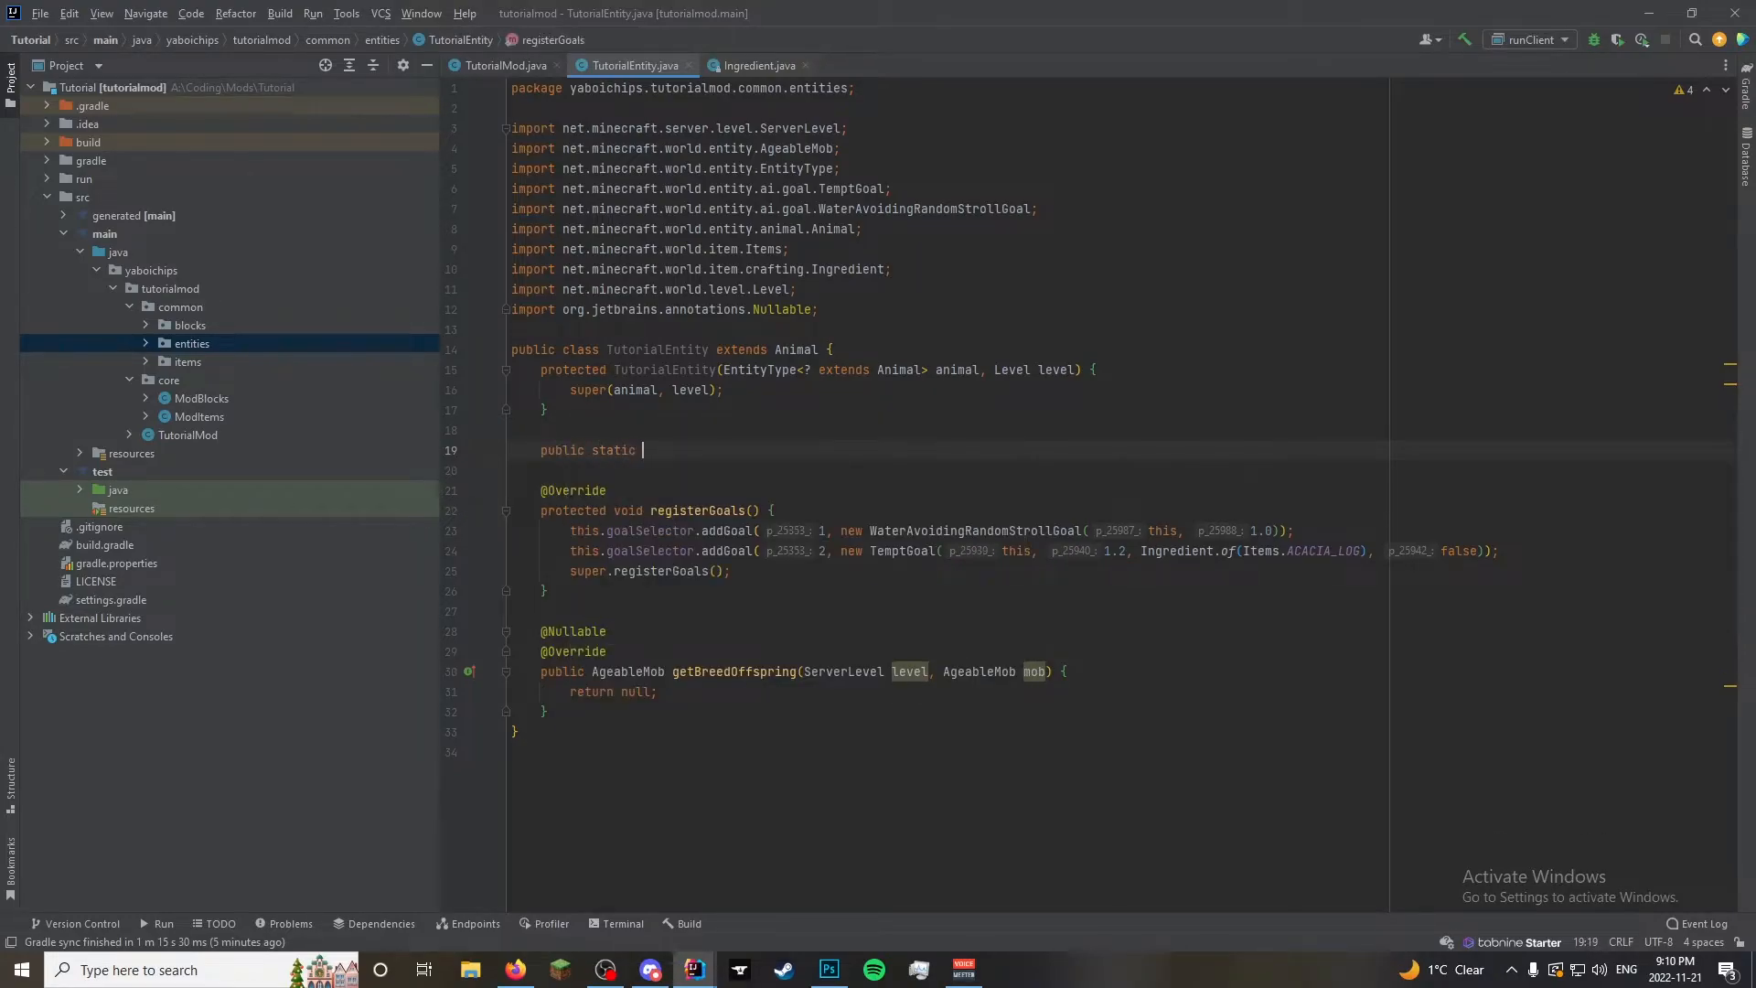
# Declare public static AttributeSupplier.Builder createAttributes() with an empty body
pyautogui.write('Atri')
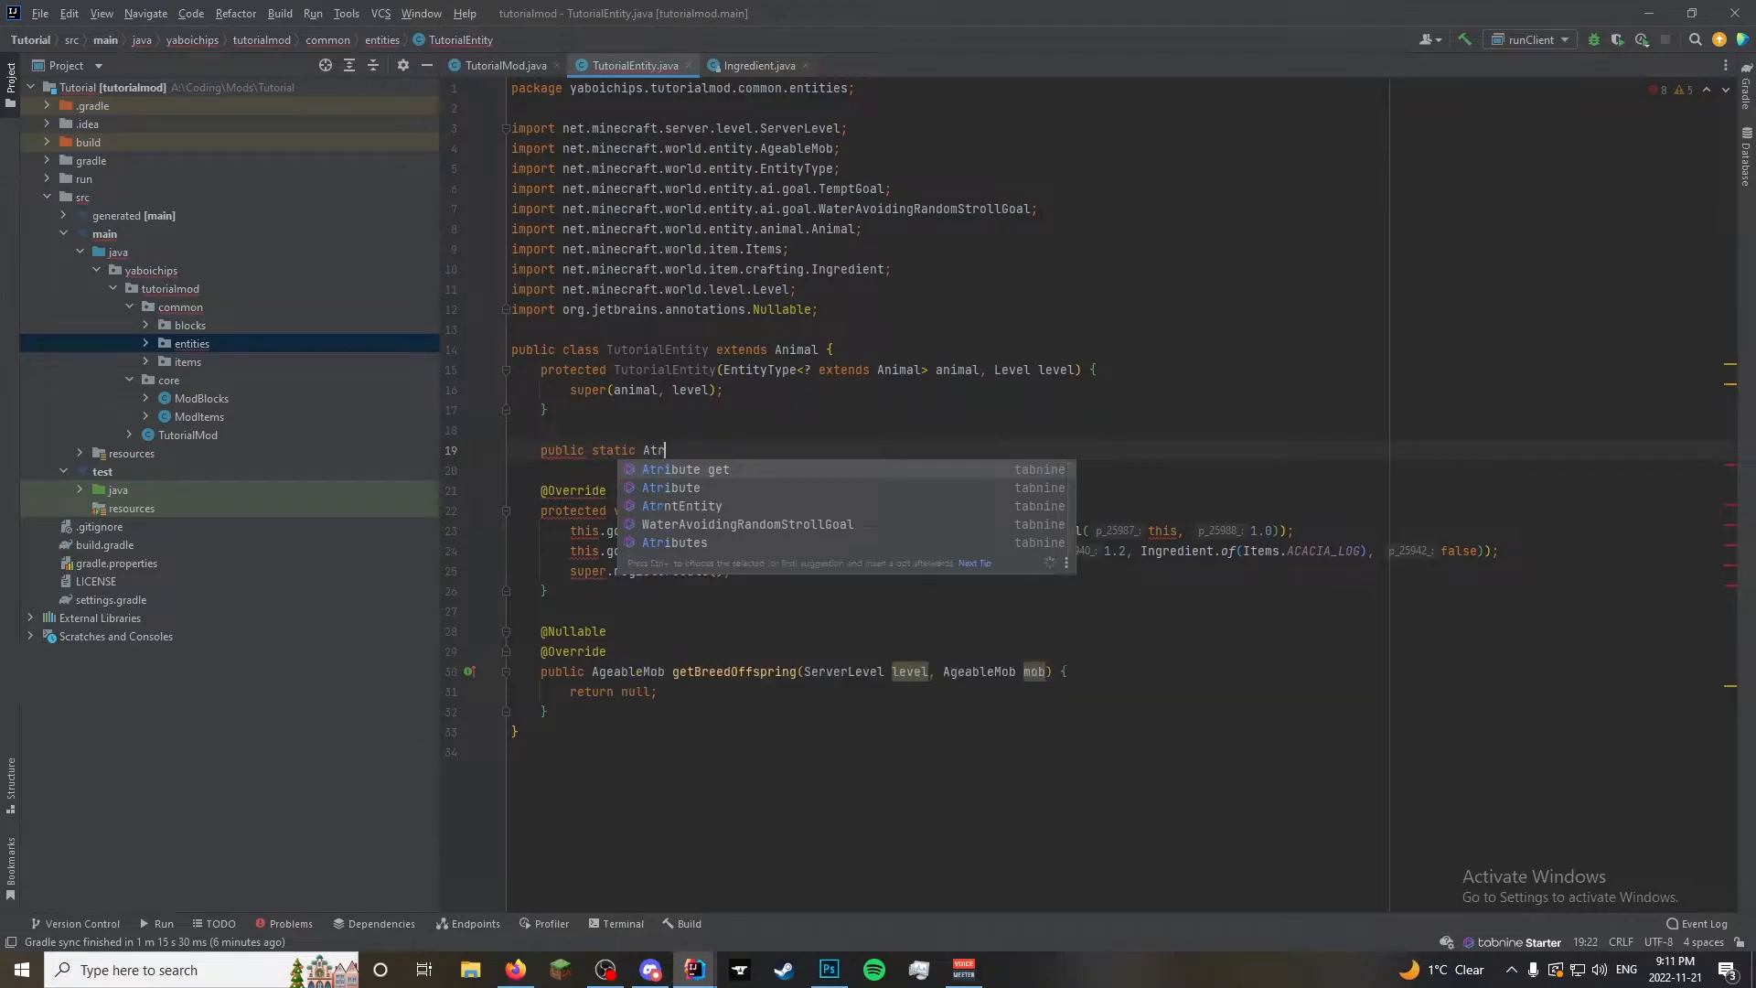
pyautogui.press('Backspace')
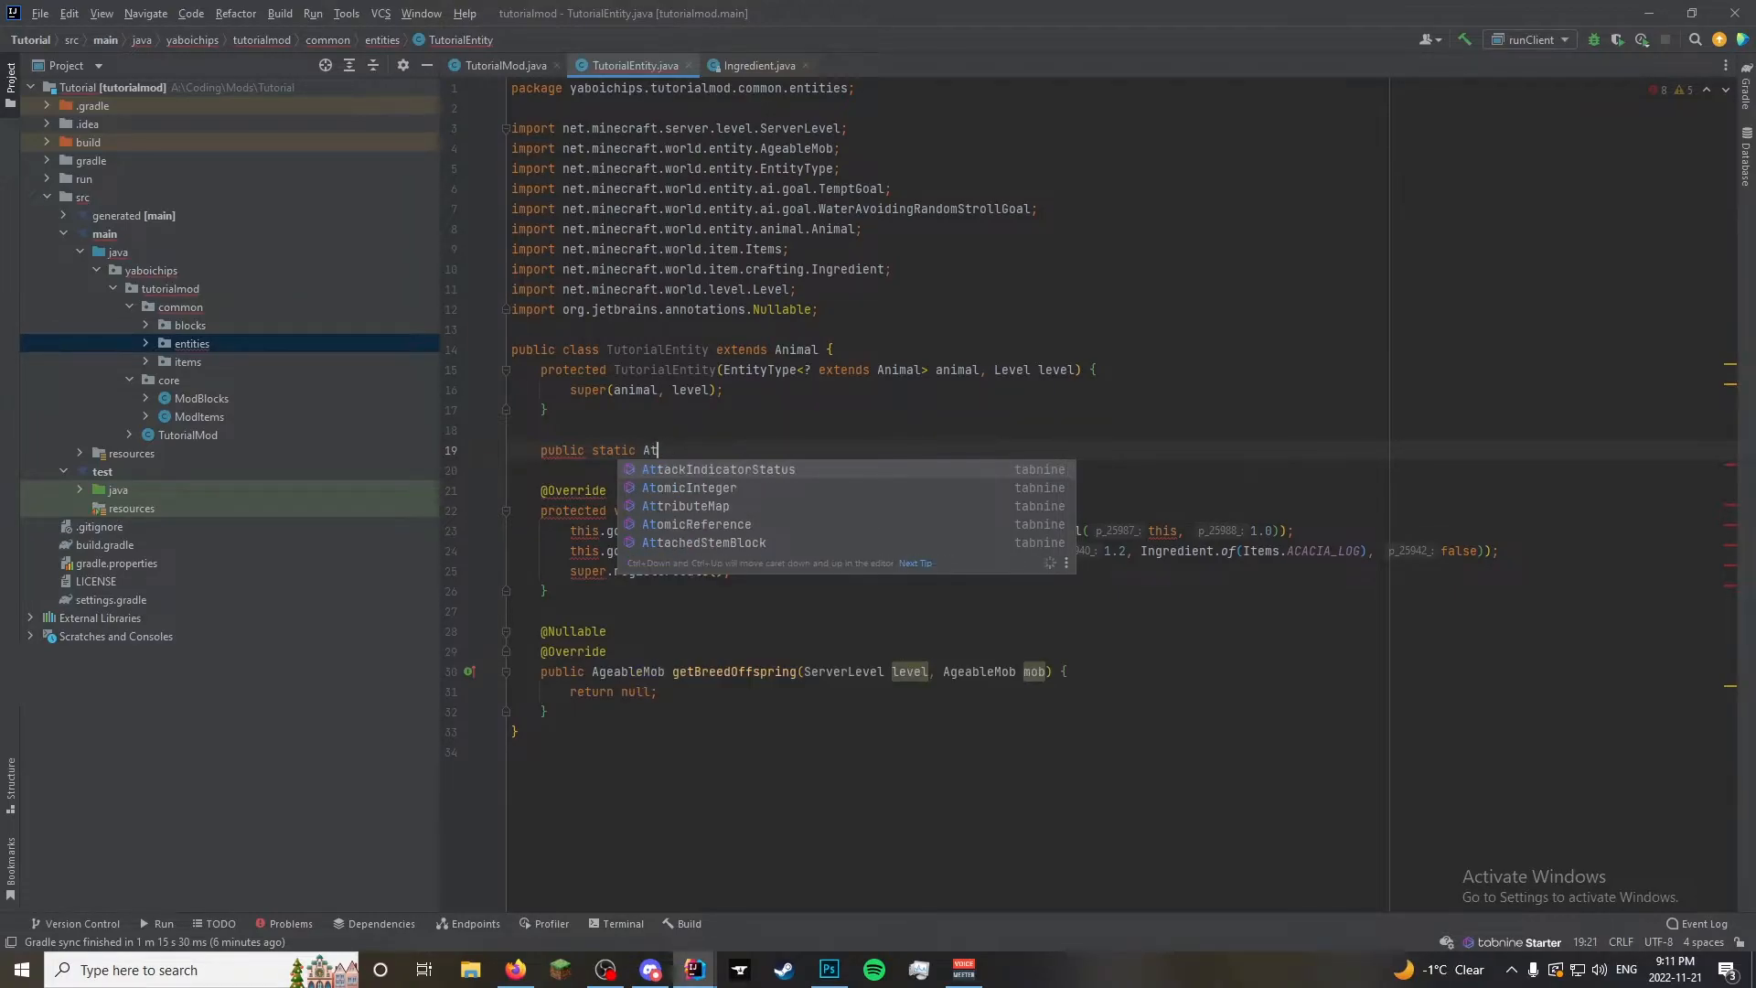
pyautogui.write('tribut')
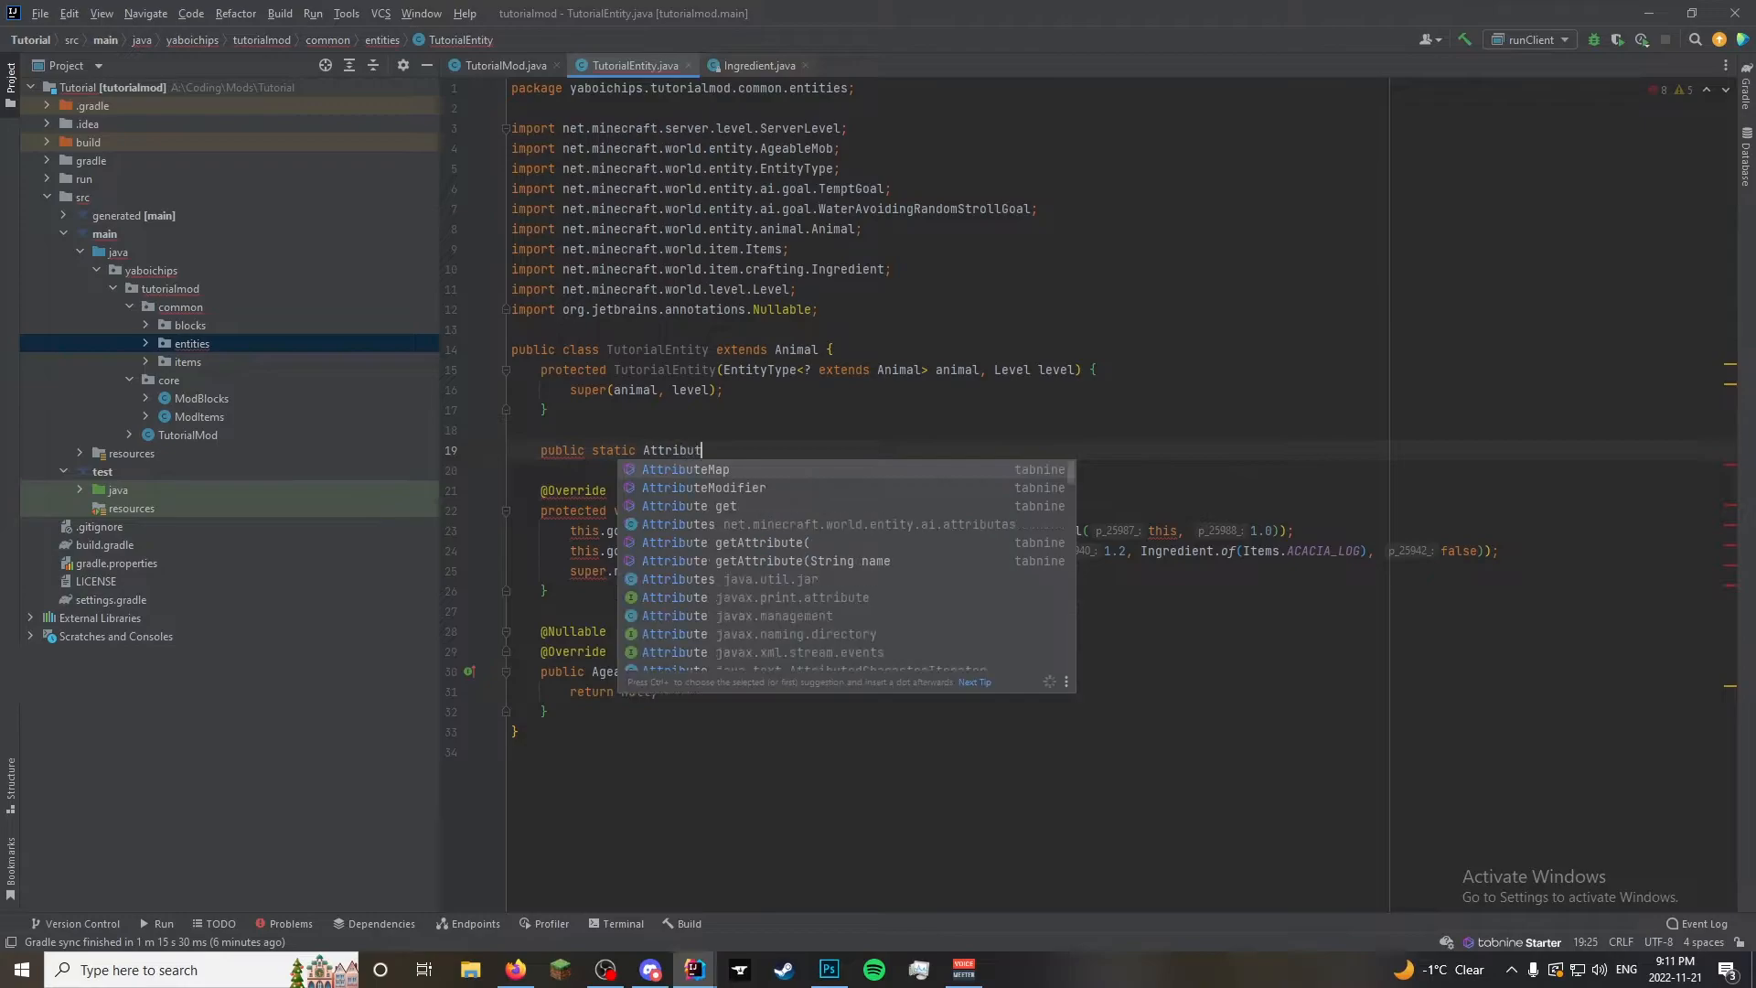
pyautogui.write('eS')
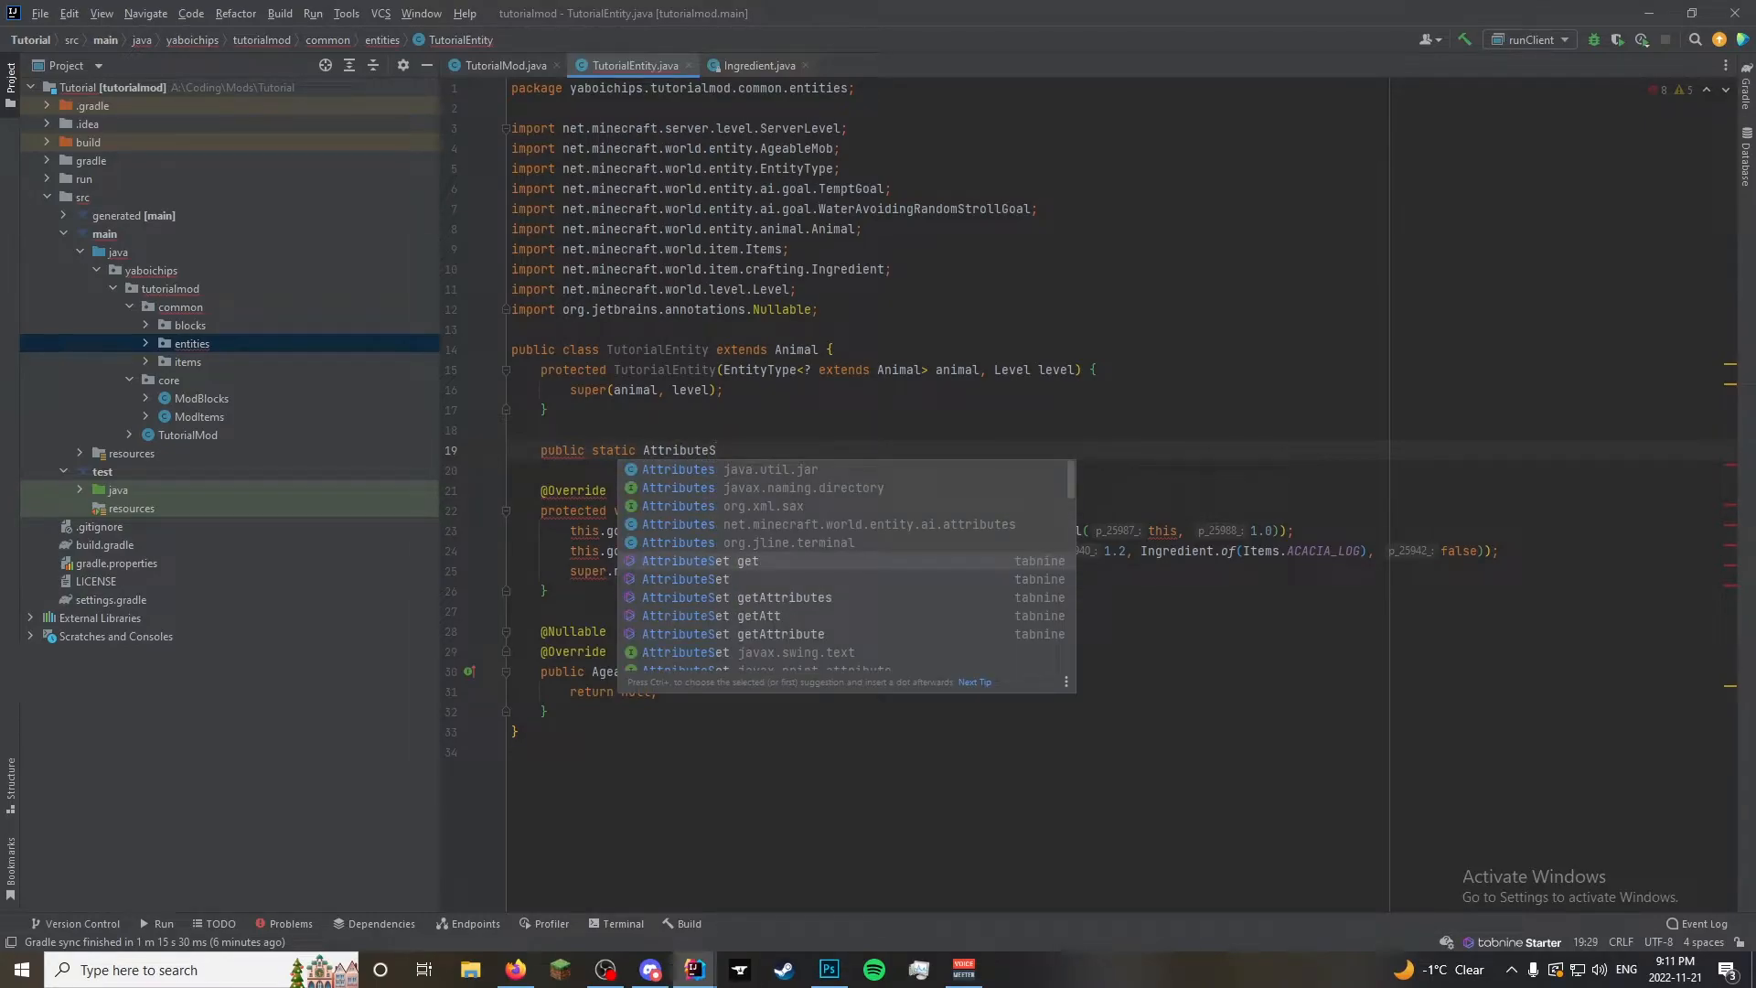
pyautogui.write('upplier.Builder c')
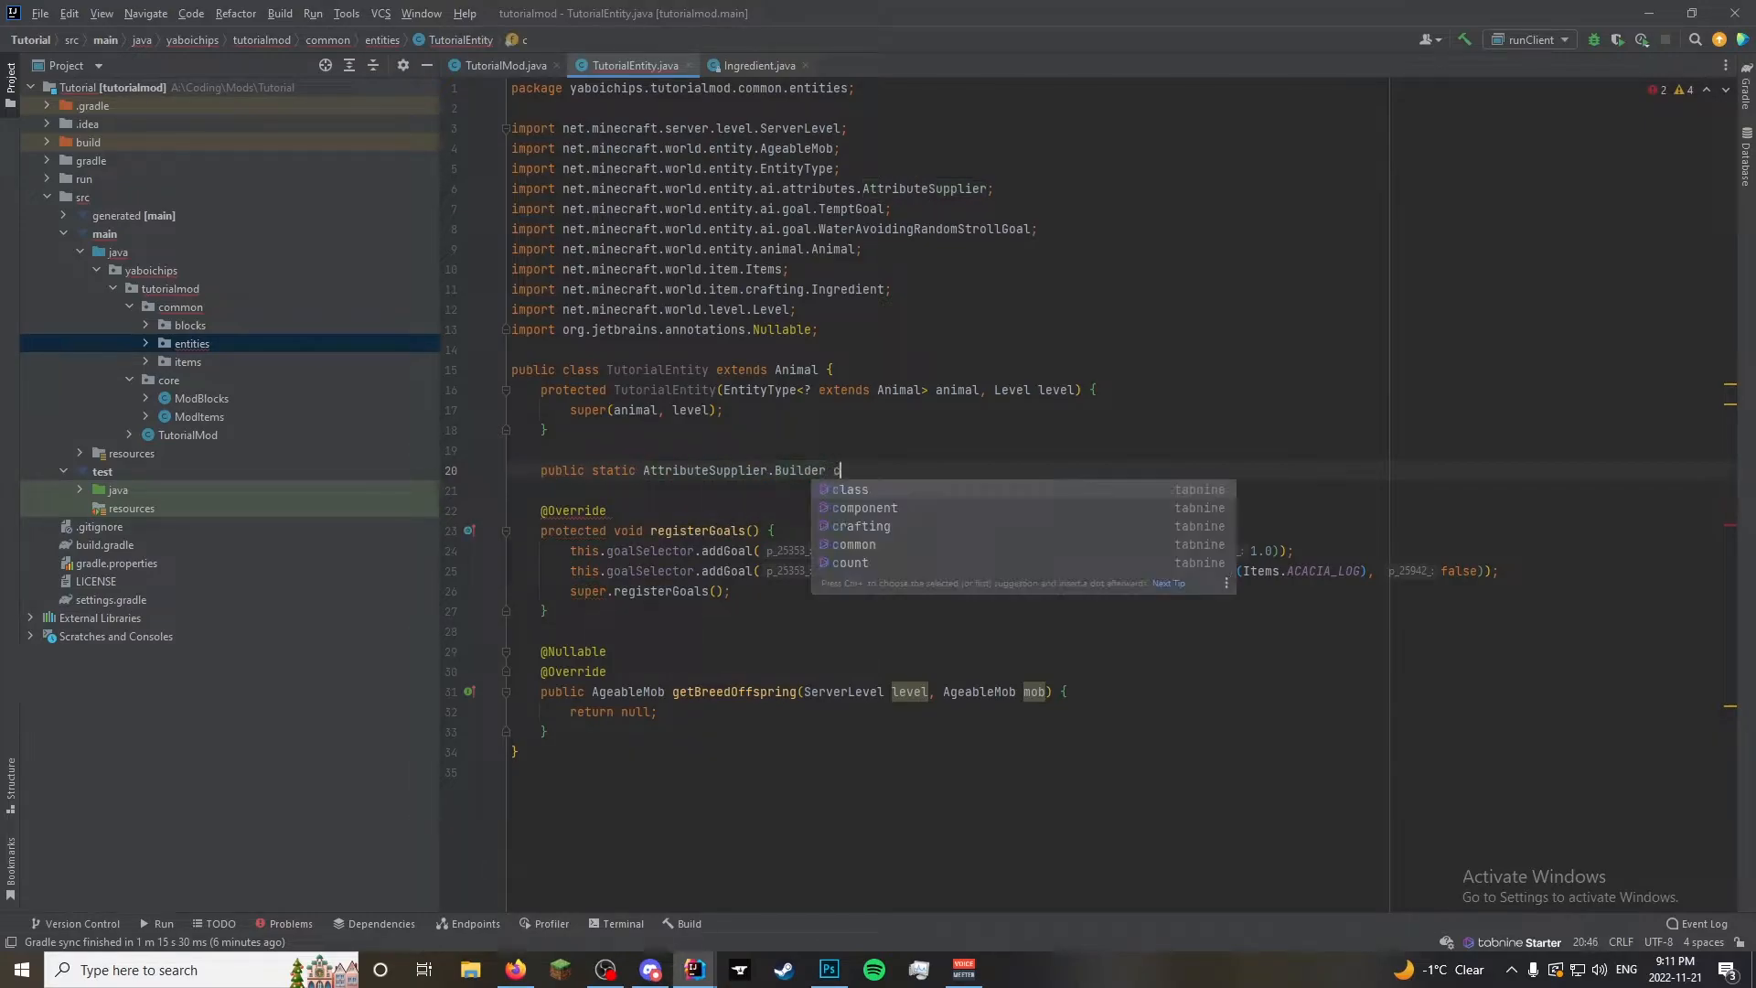
pyautogui.write('reateAtr')
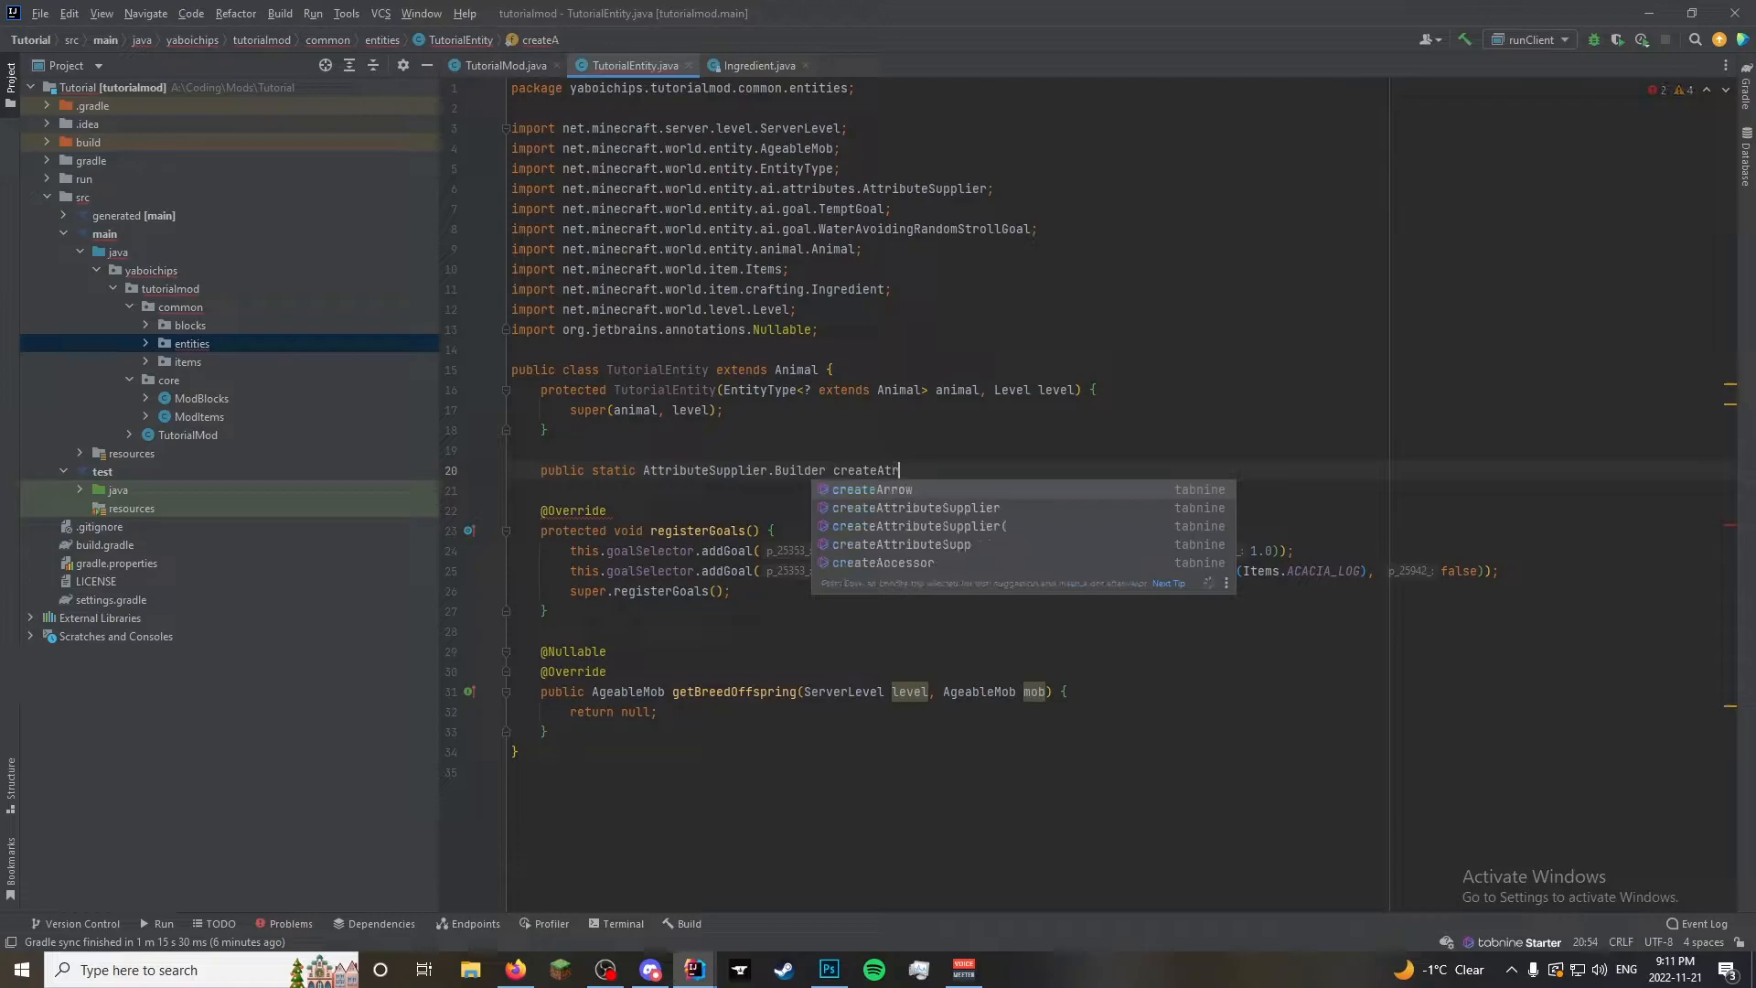
pyautogui.write('tributeS')
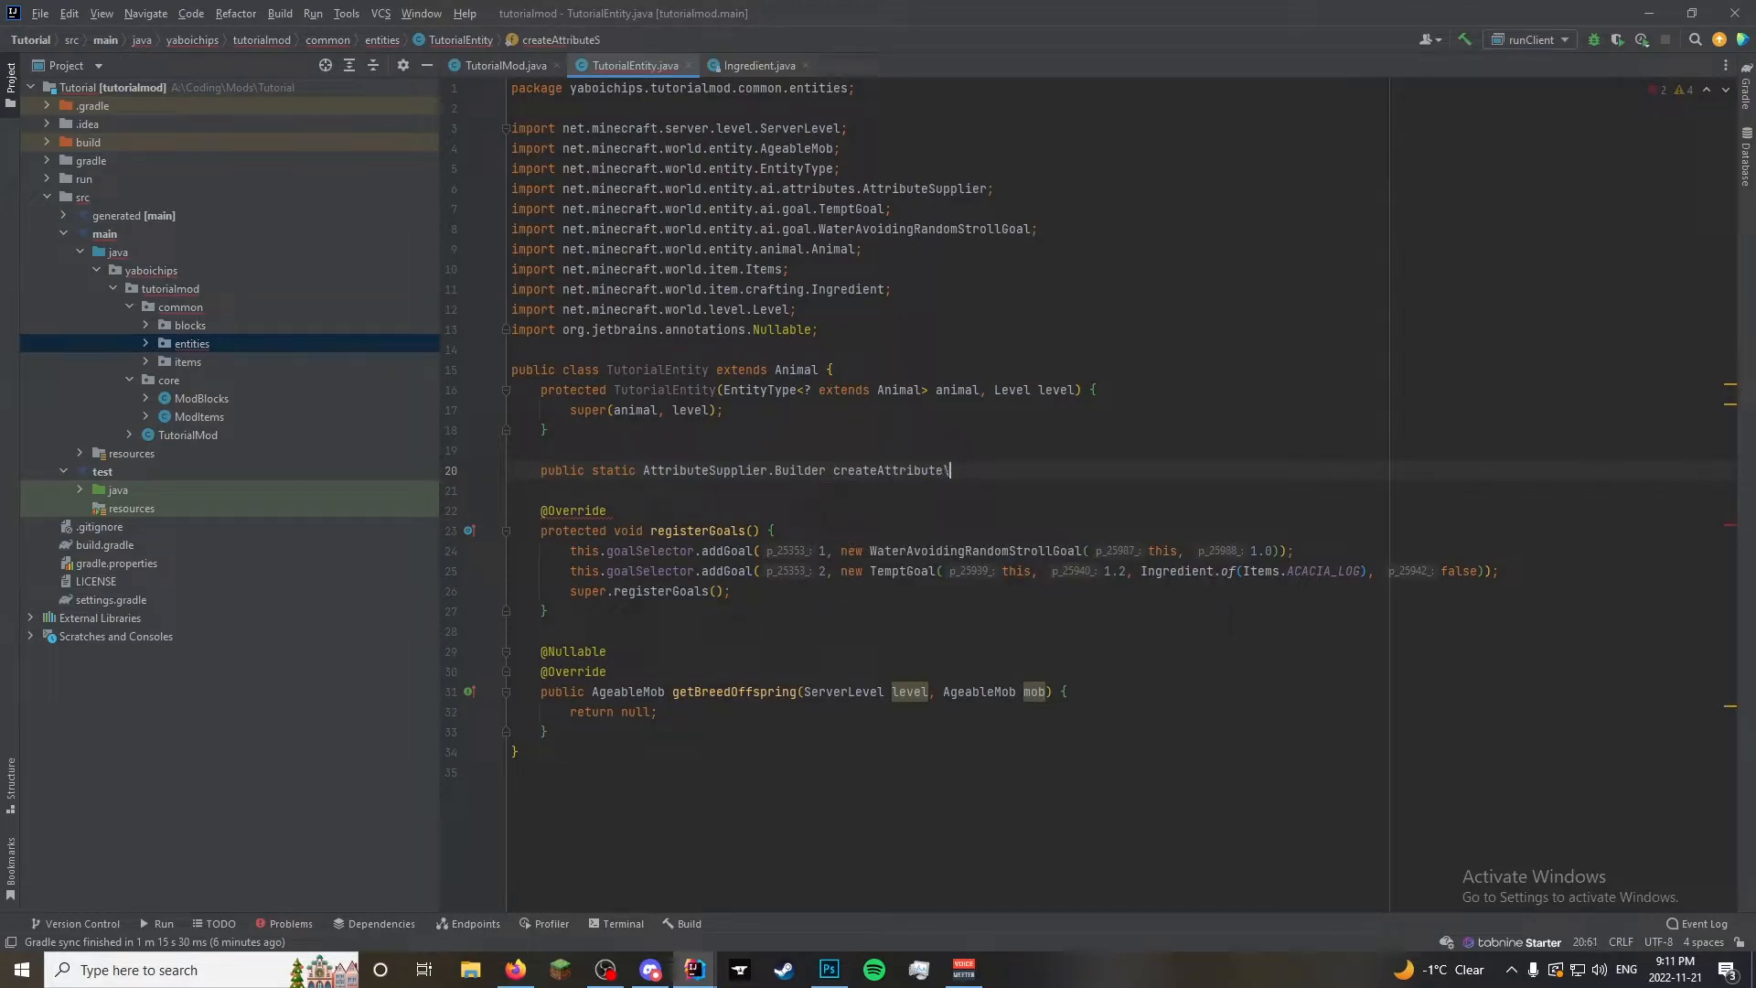
pyautogui.write('s(){')
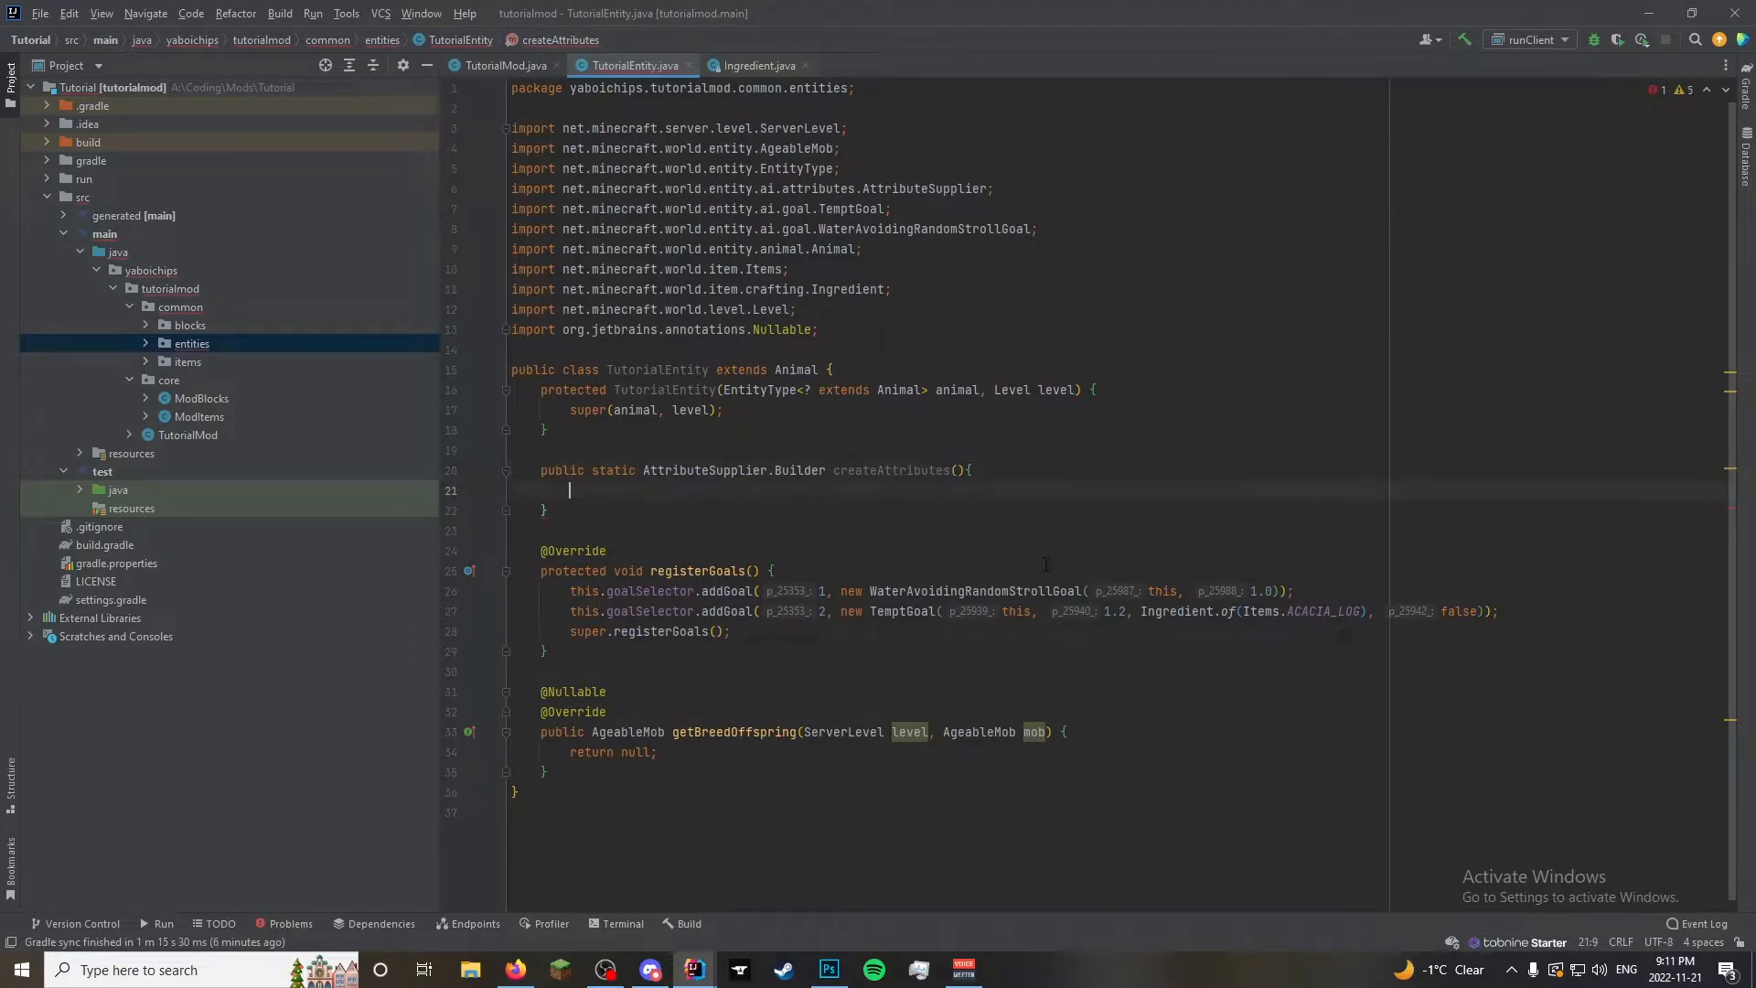
# Return Mob.createMobAttributes().add(Attributes.MAX_HEALTH, 6.0D) from createAttributes
pyautogui.write('return')
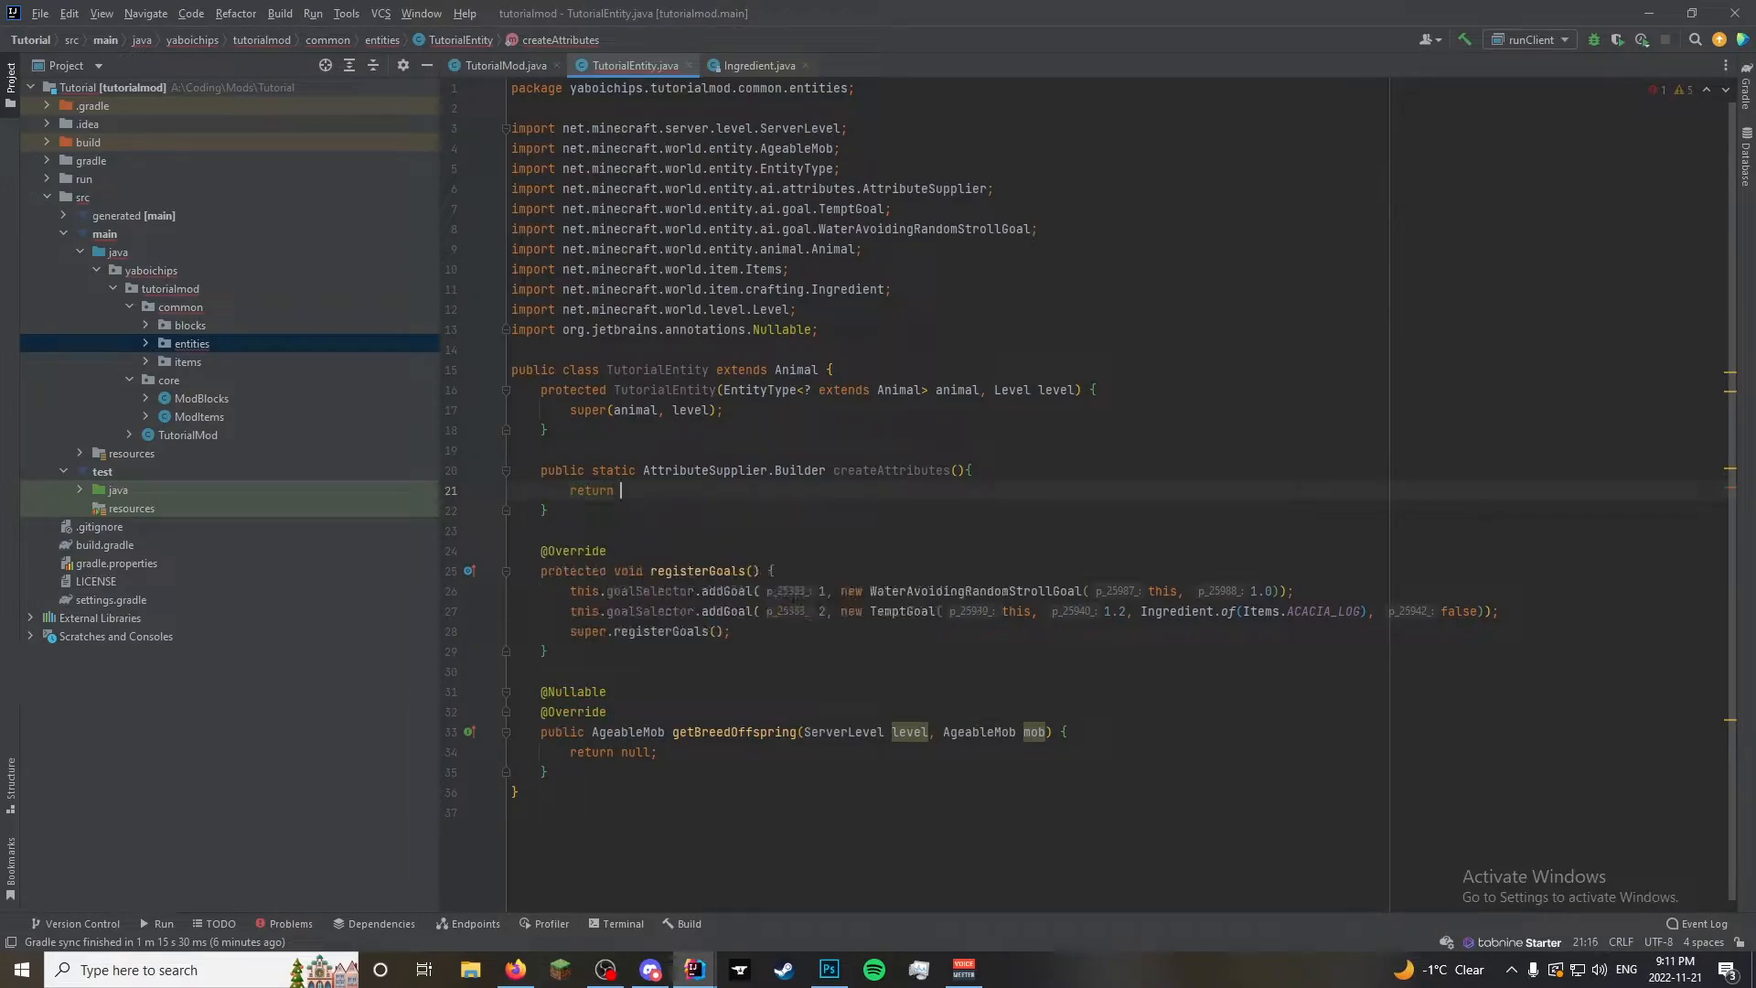
pyautogui.write('Mob.c')
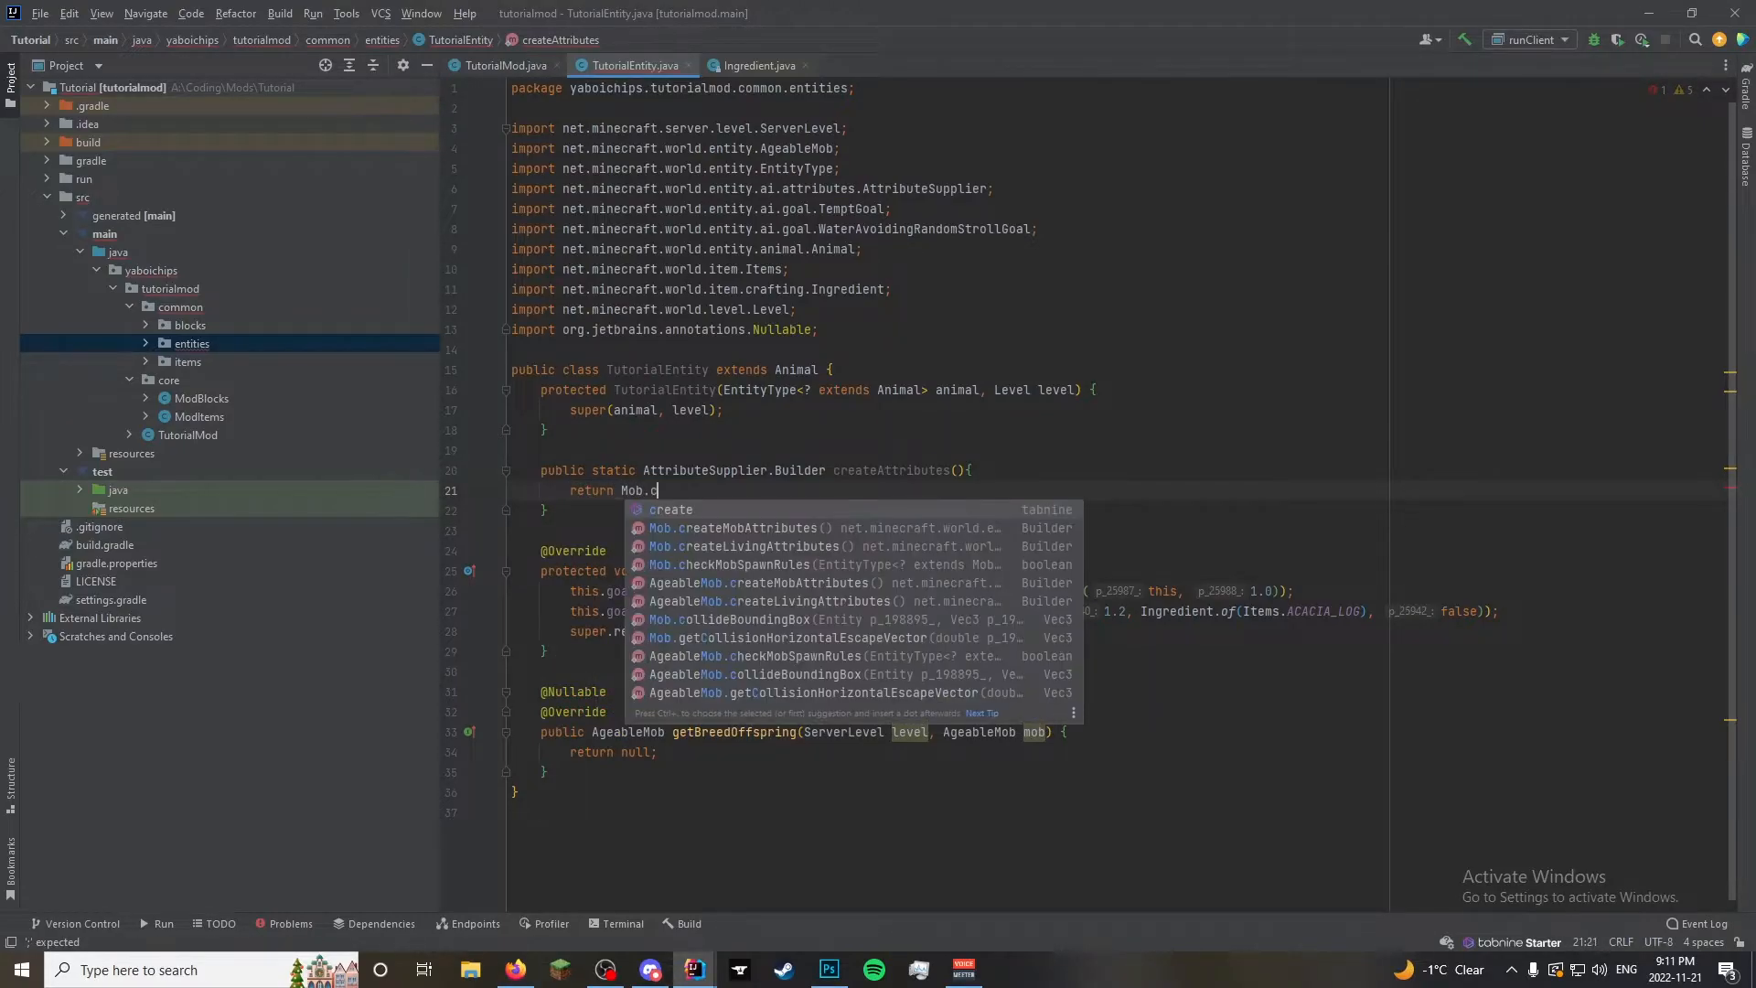
pyautogui.click(734, 528)
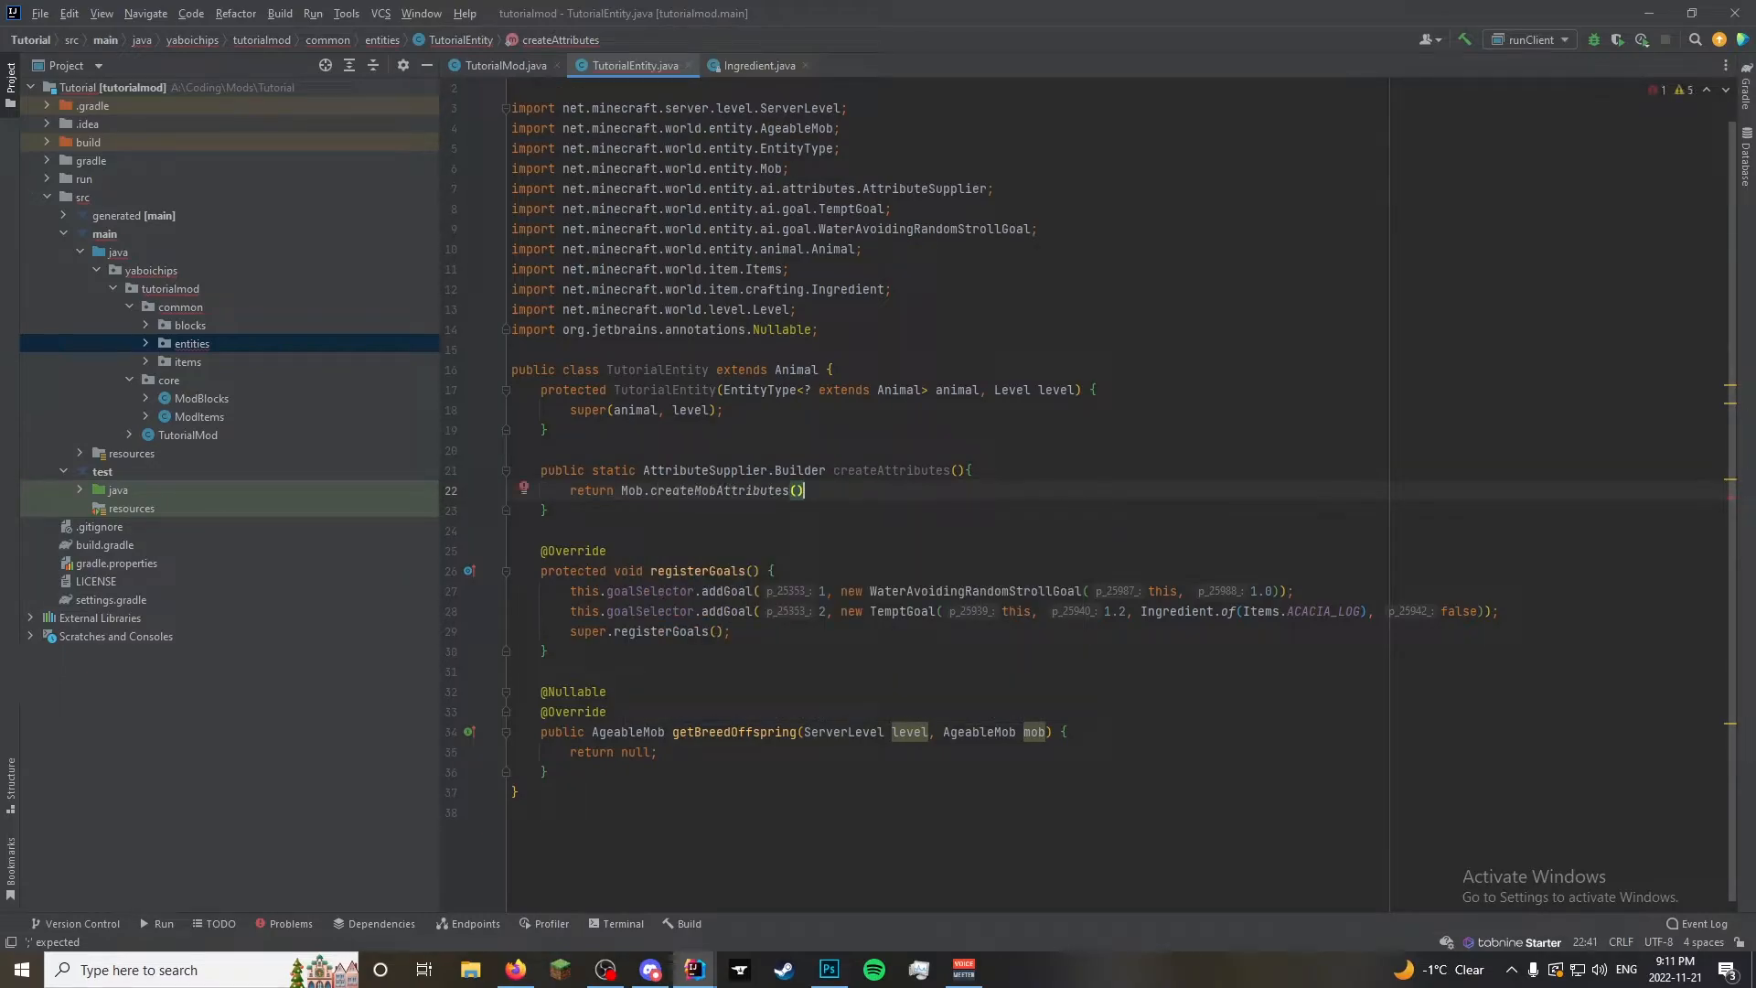
pyautogui.write('.add()')
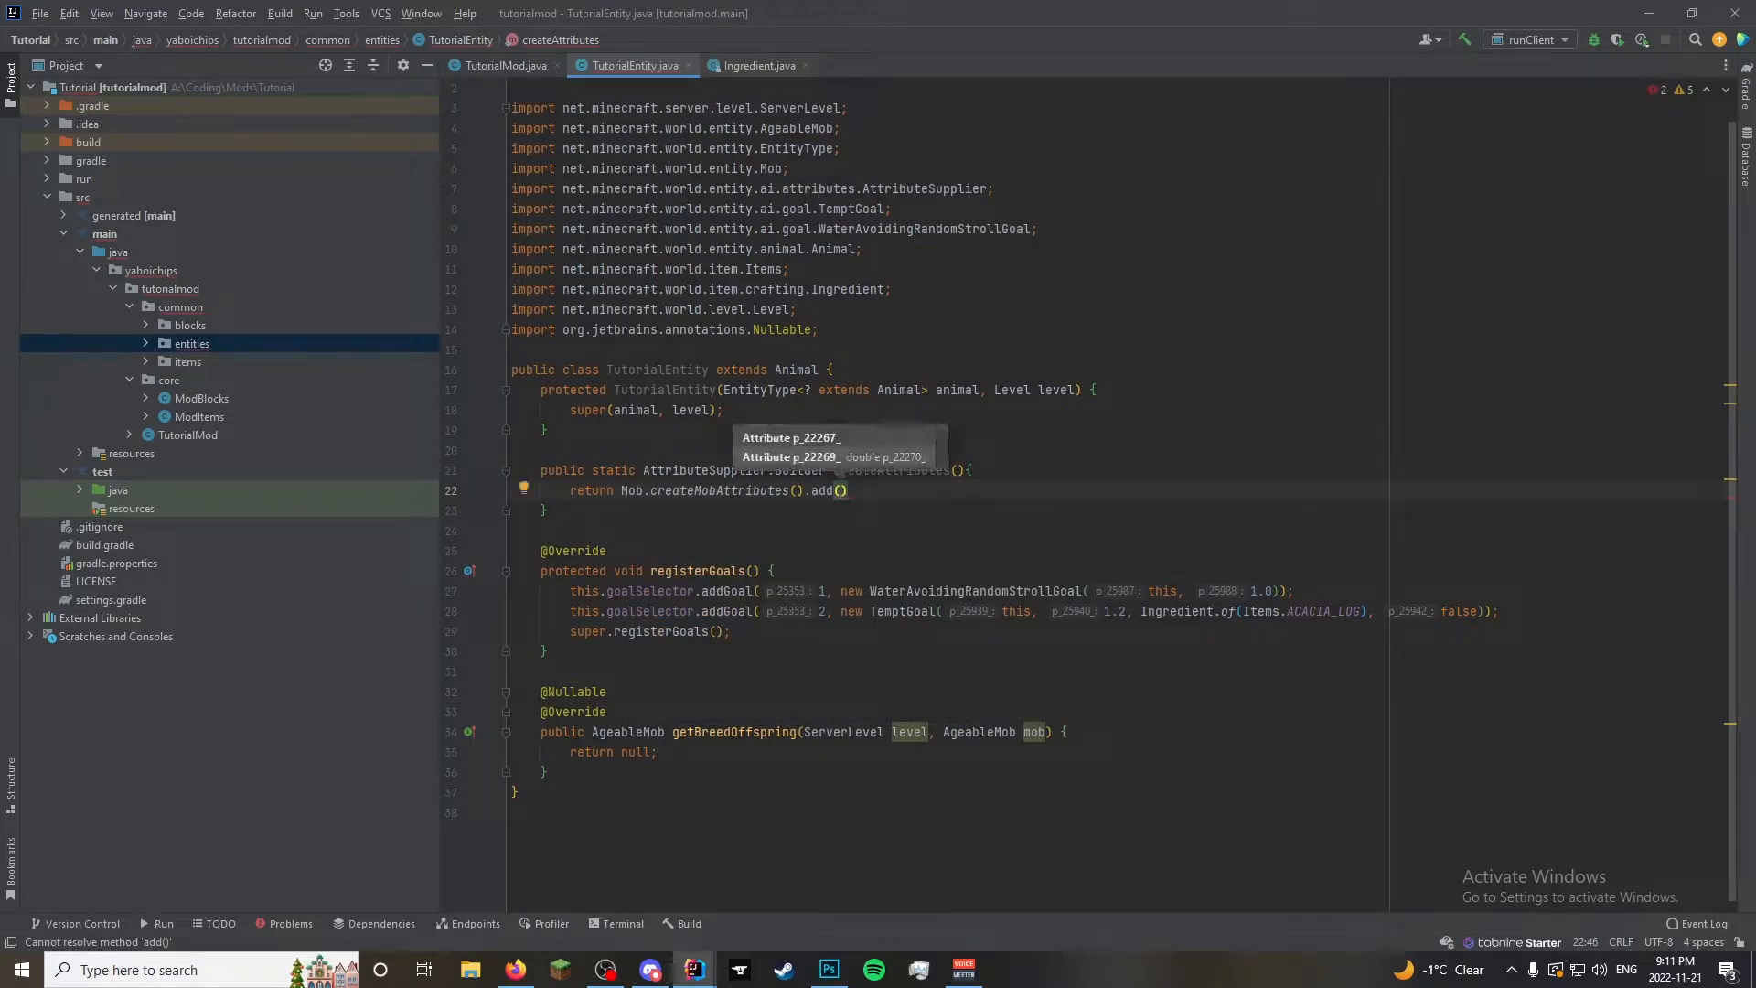
pyautogui.write('A')
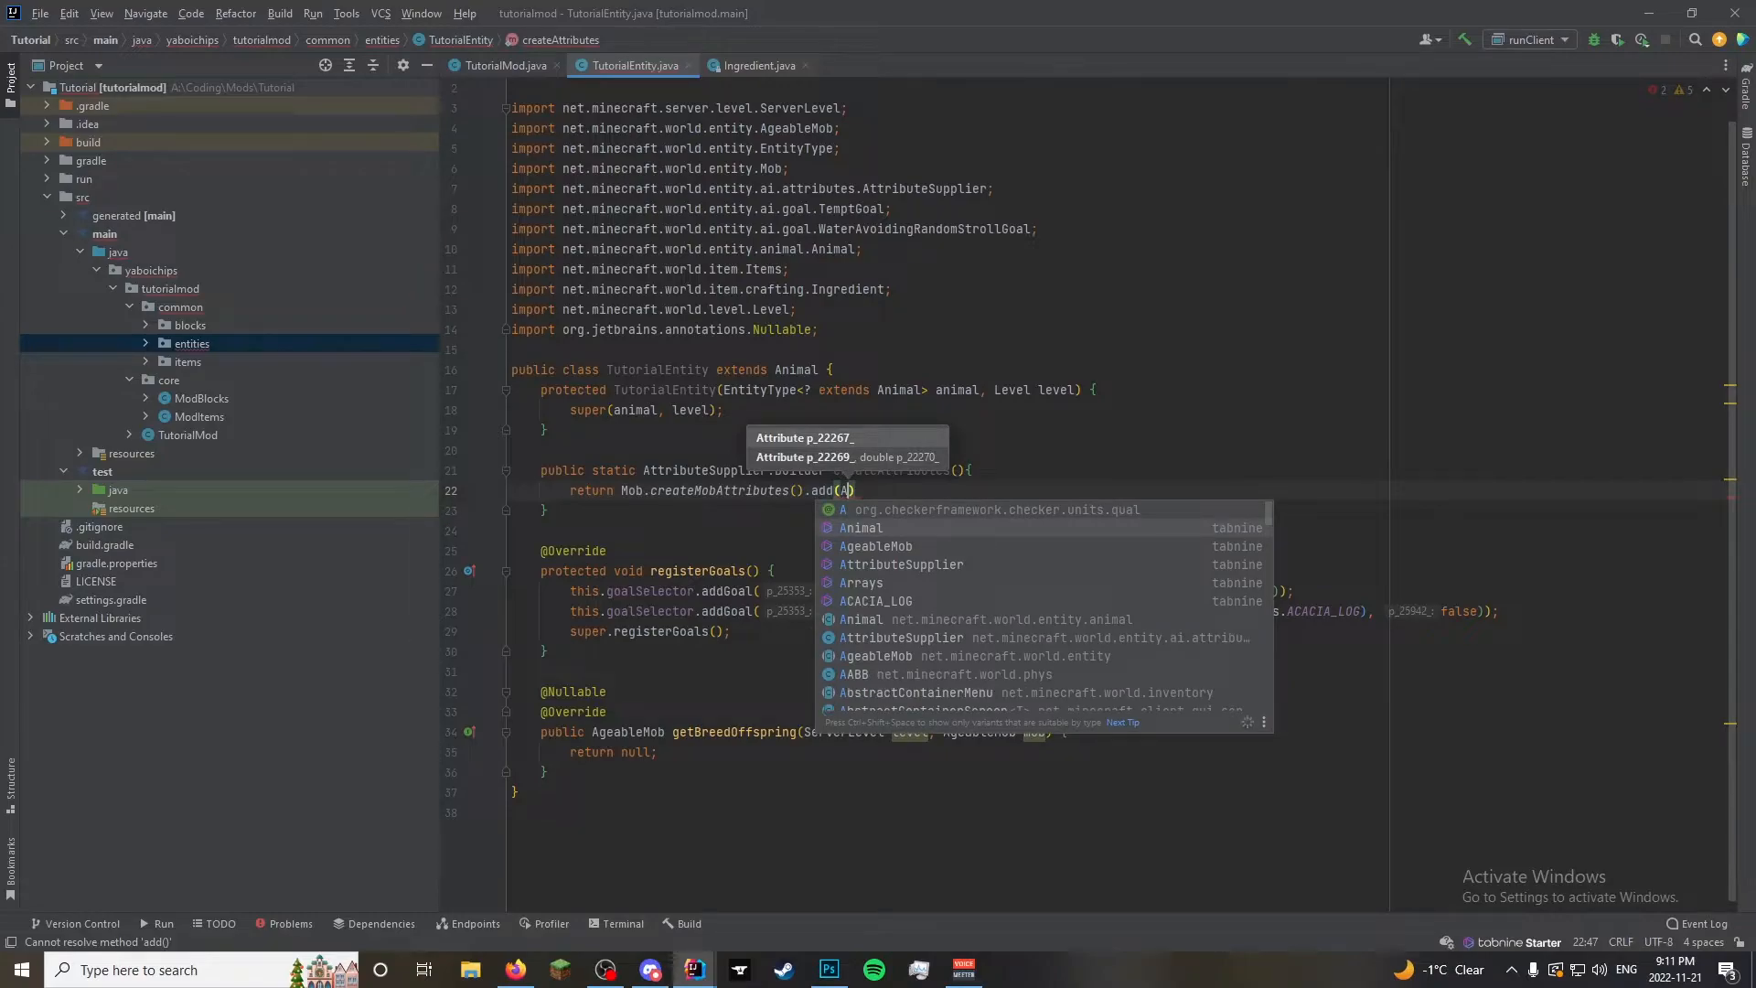
pyautogui.write('ttributes.')
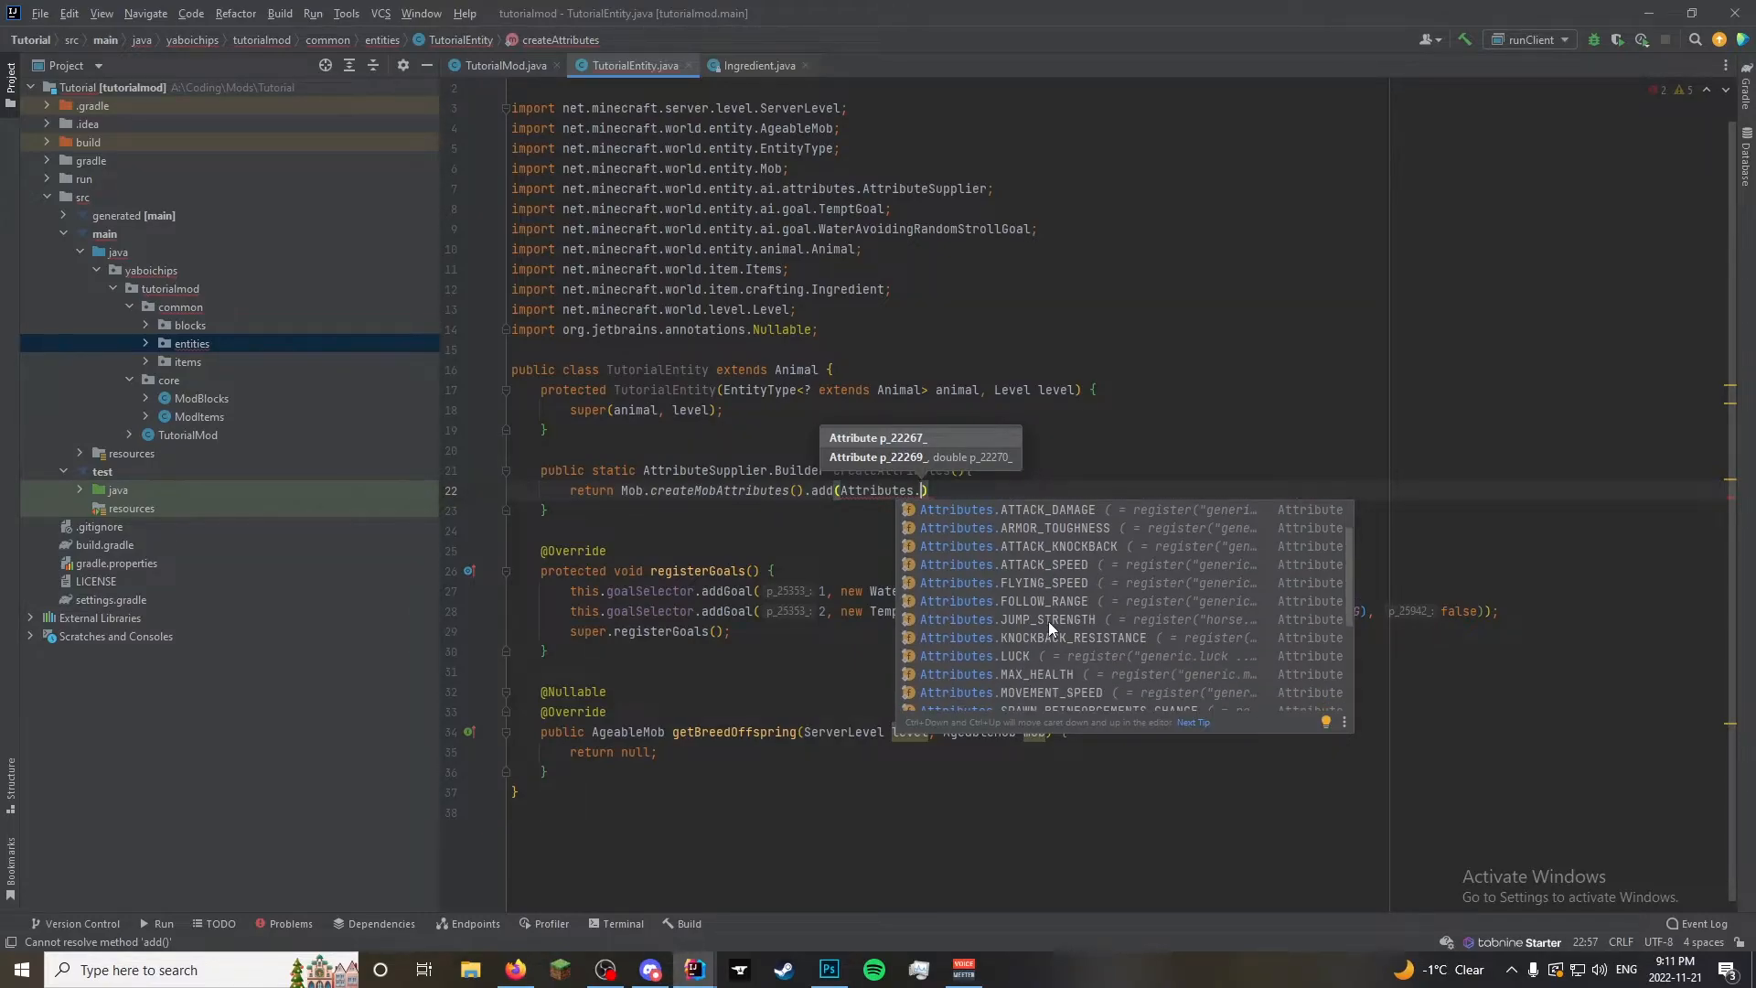
pyautogui.scroll(-3)
pyautogui.write('MAX_HEALTH, ')
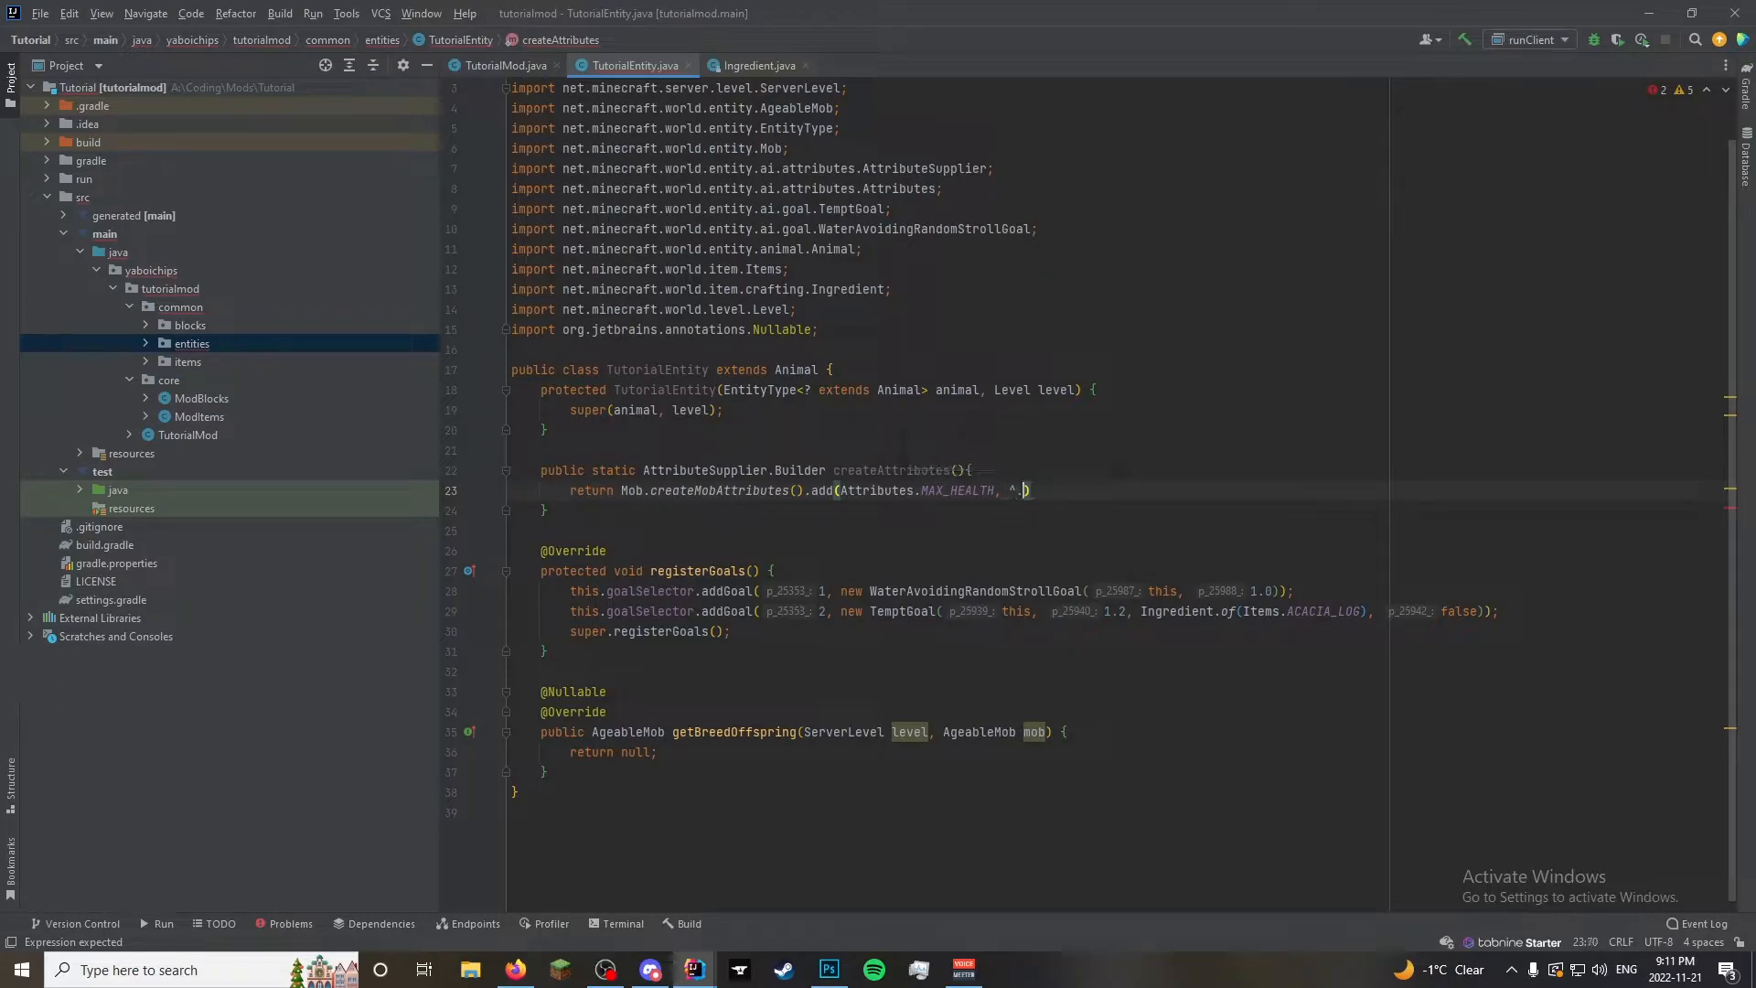
pyautogui.press('Backspace')
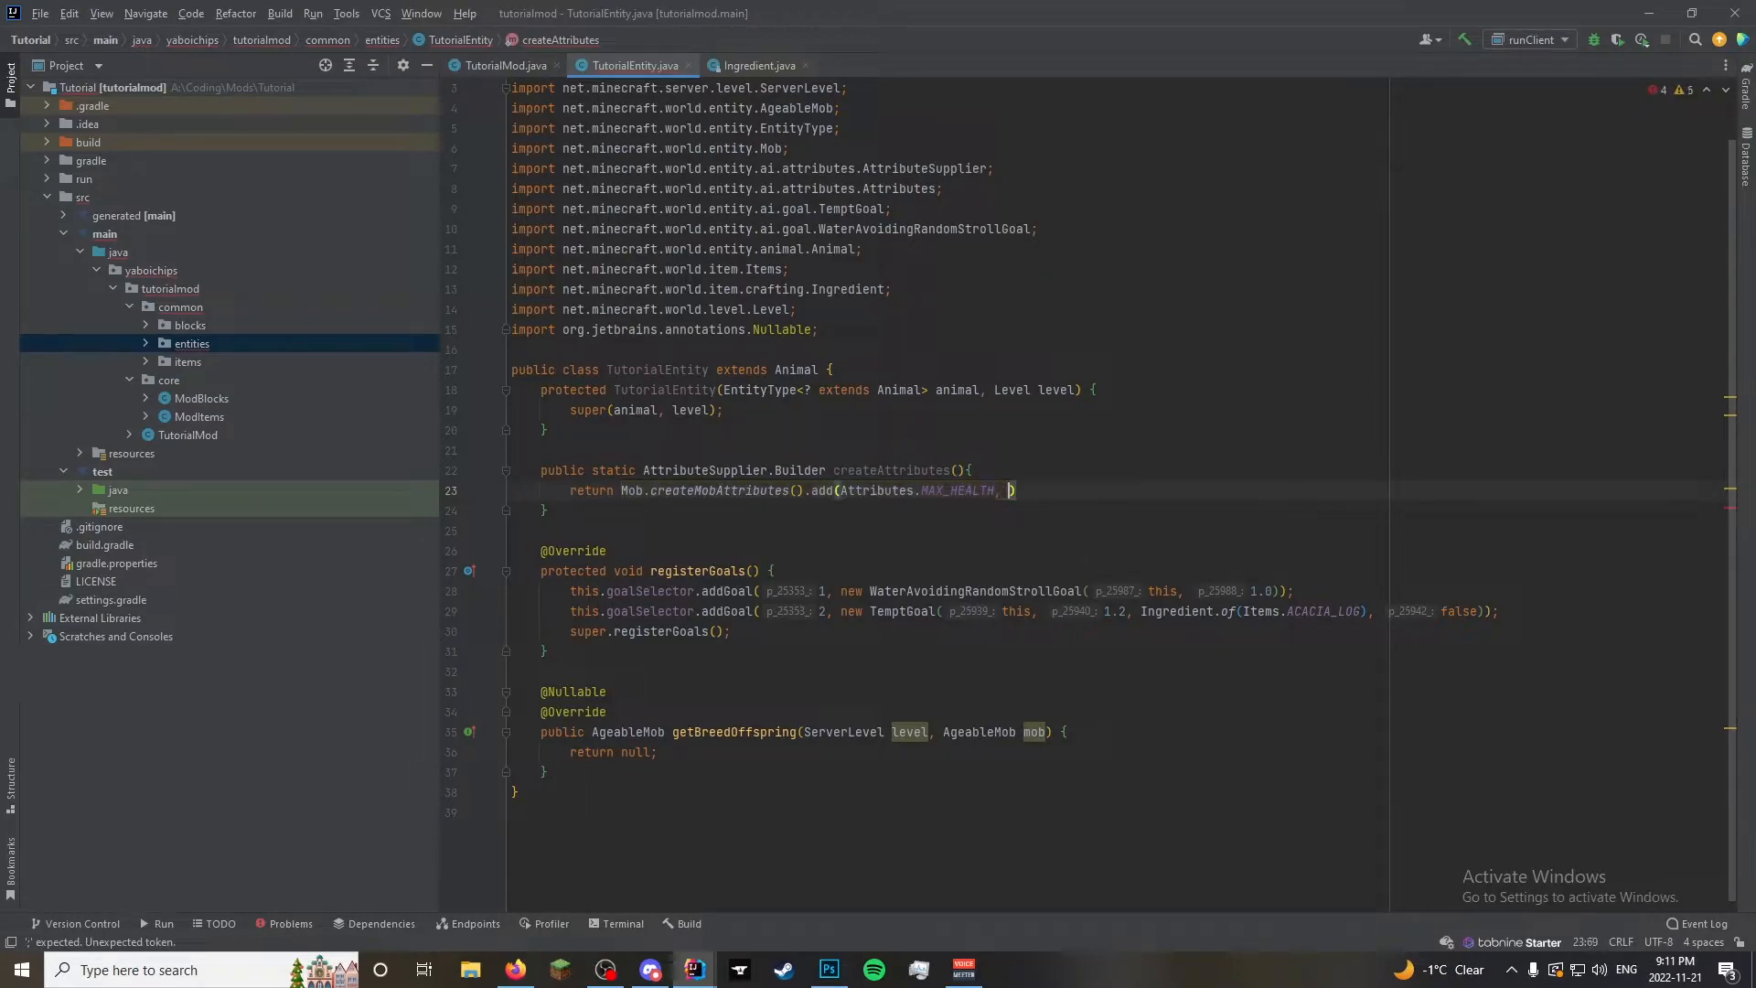
pyautogui.write('6.0D')
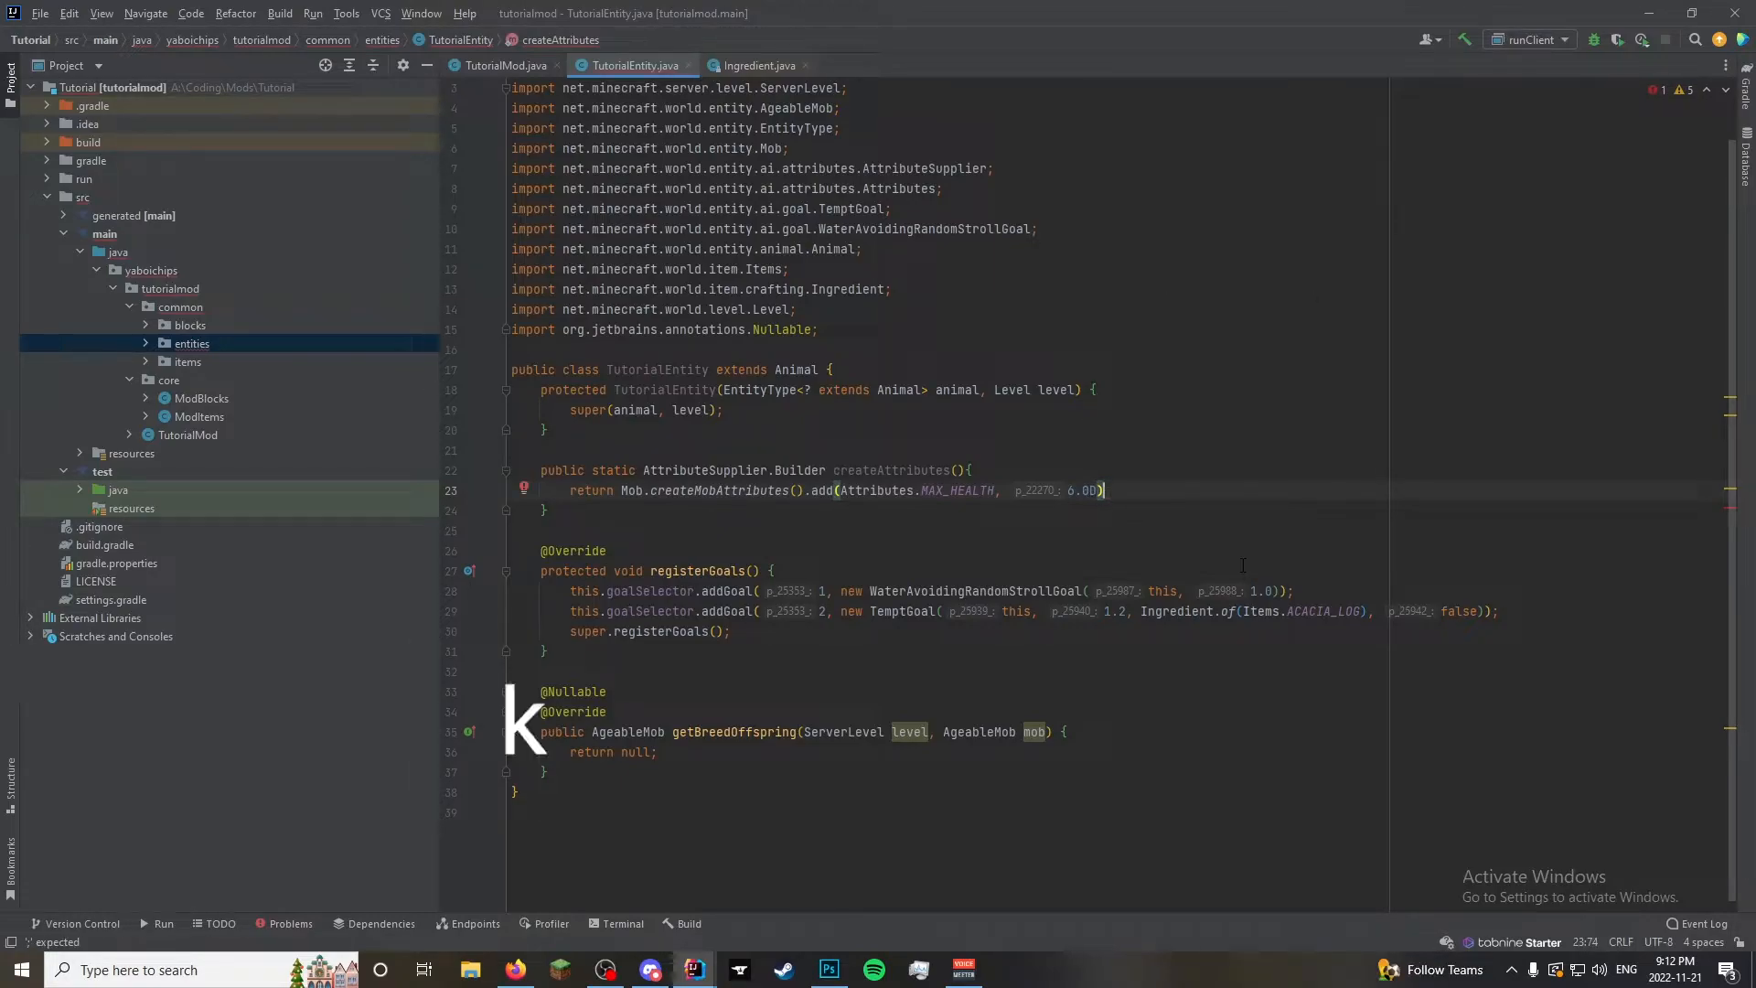
# Chain .add(Attributes.MOVEMENT_SPEED, 0.25D) after the max health entry
pyautogui.write('.')
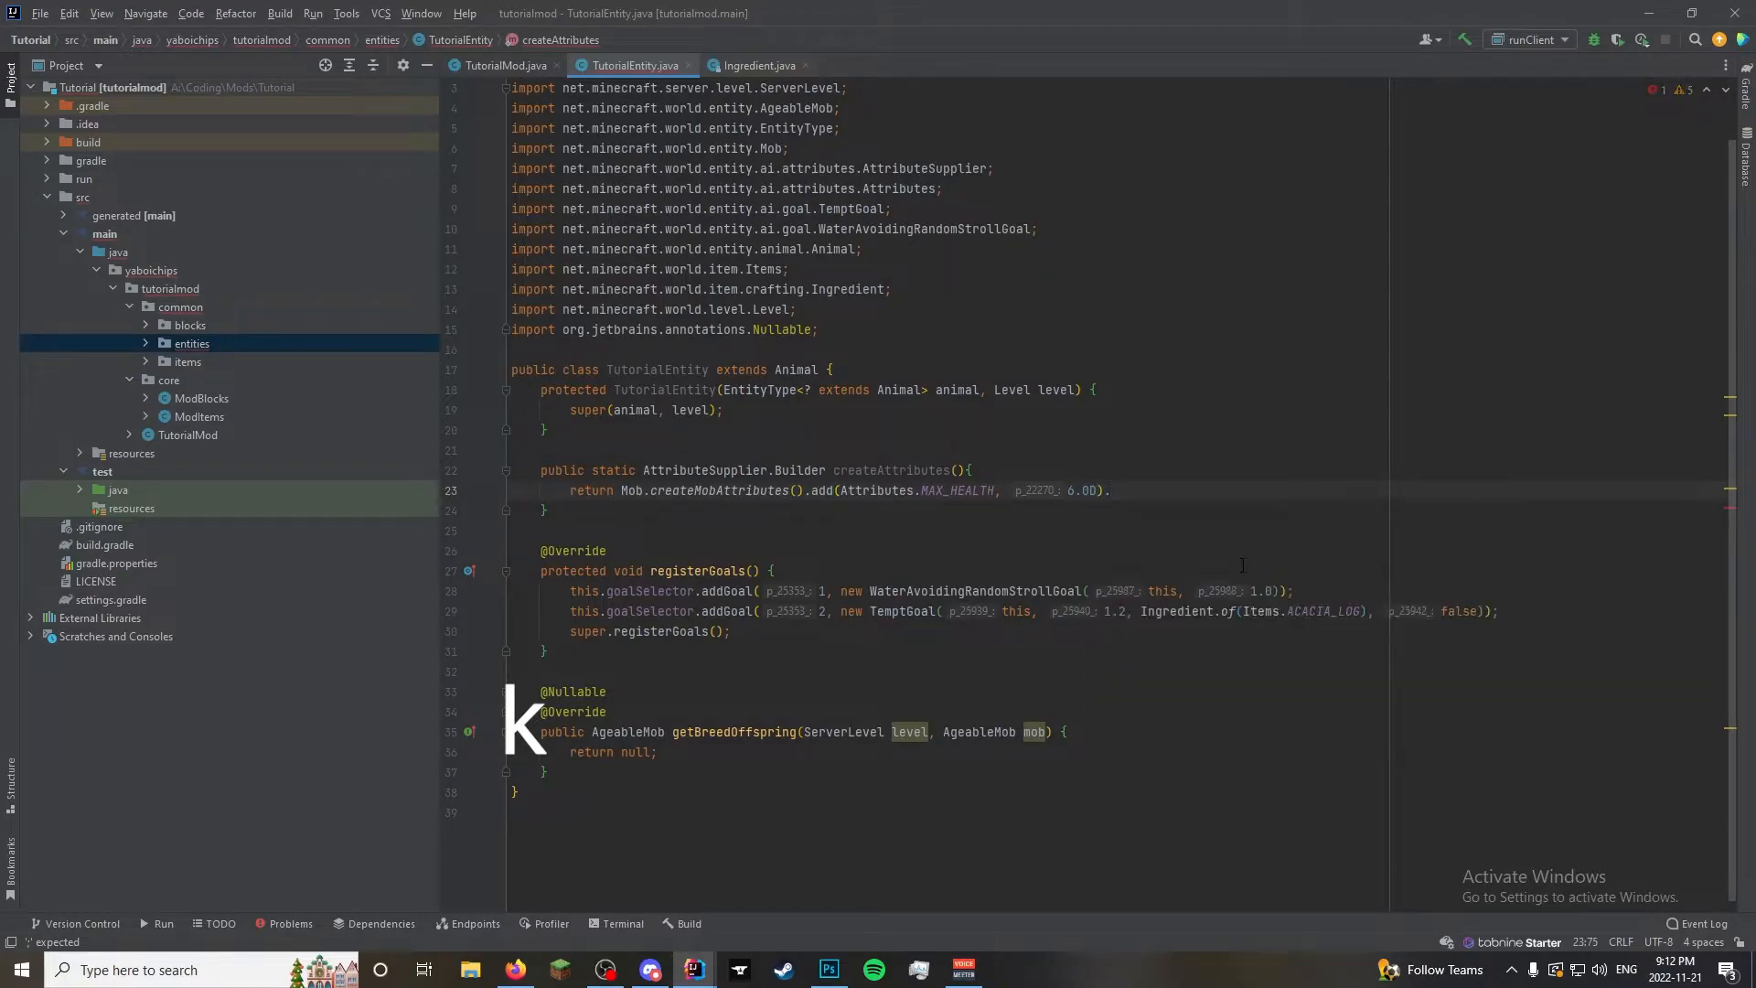
pyautogui.write('.add(')
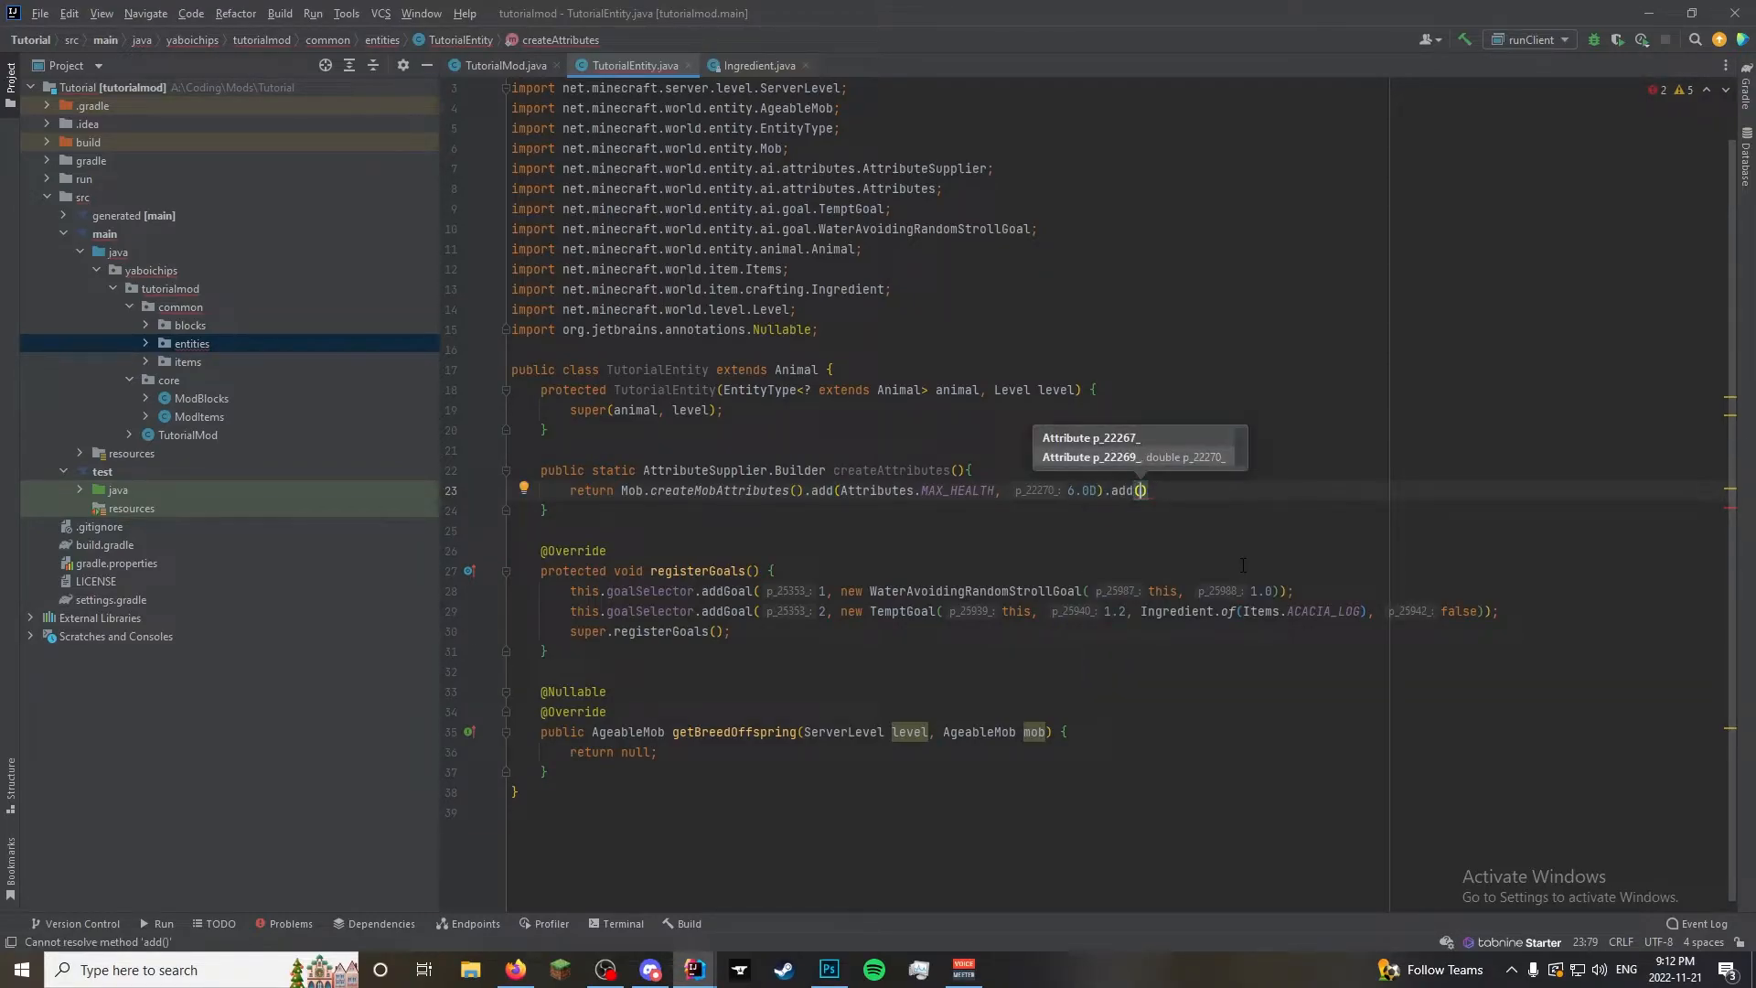
pyautogui.write('Attributes.')
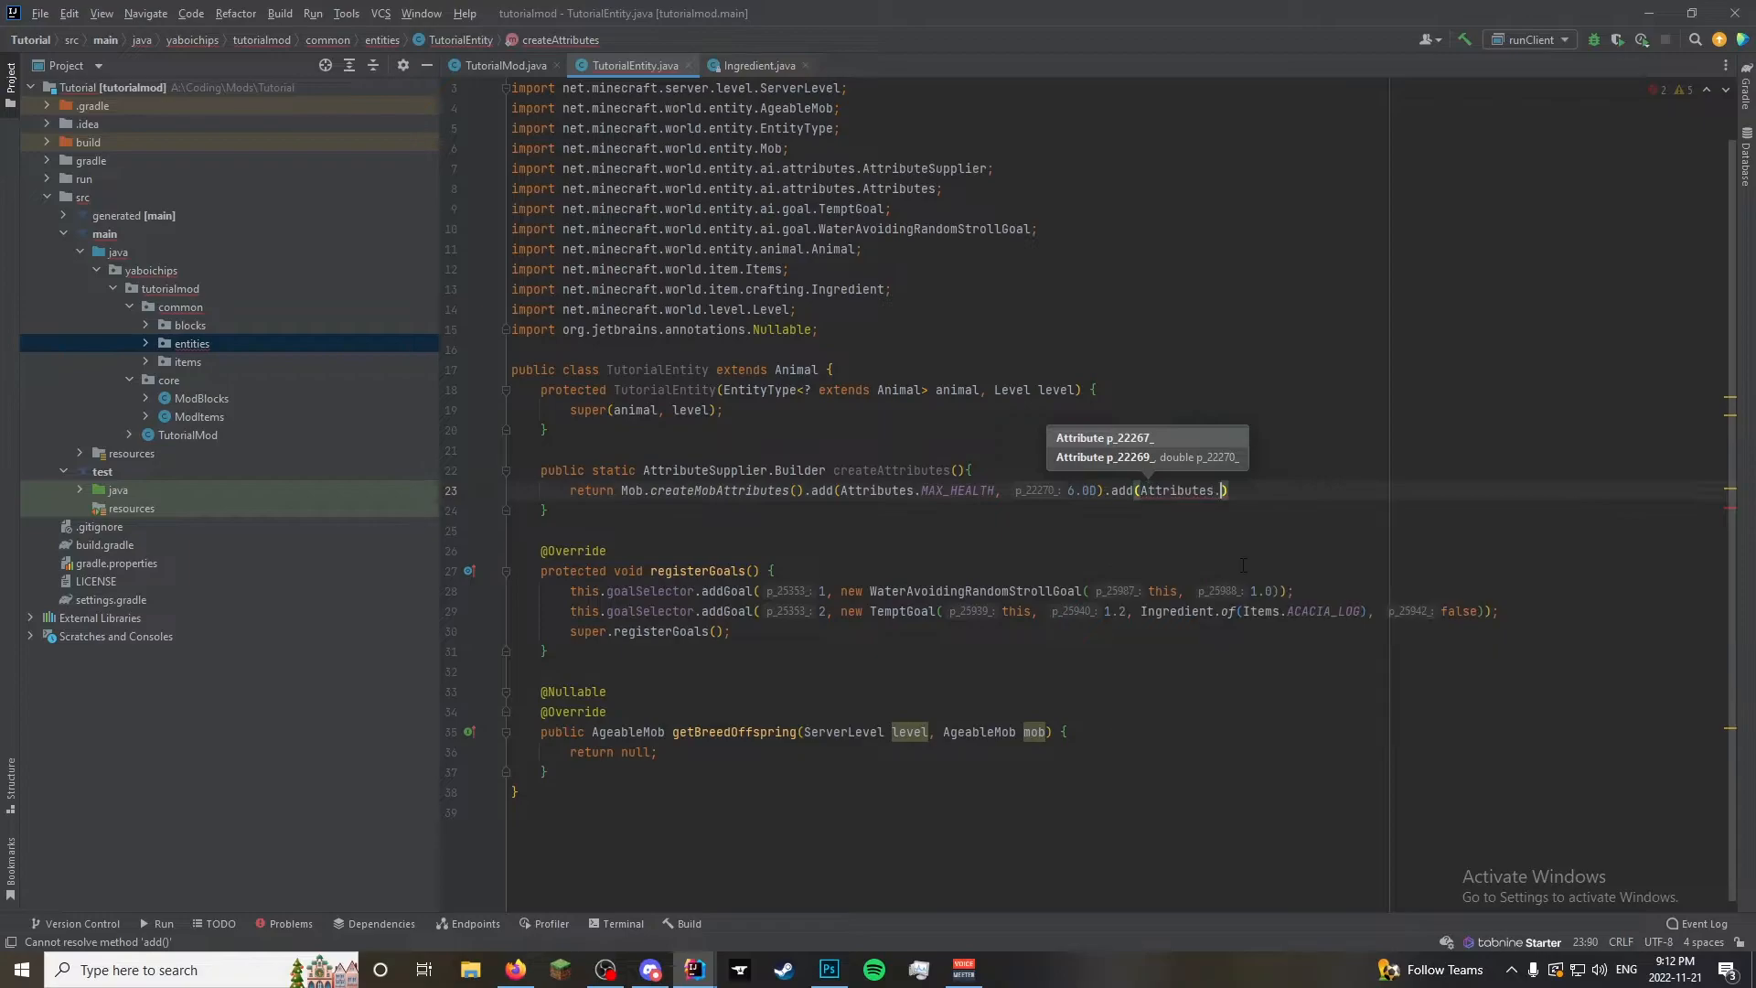
pyautogui.write('m')
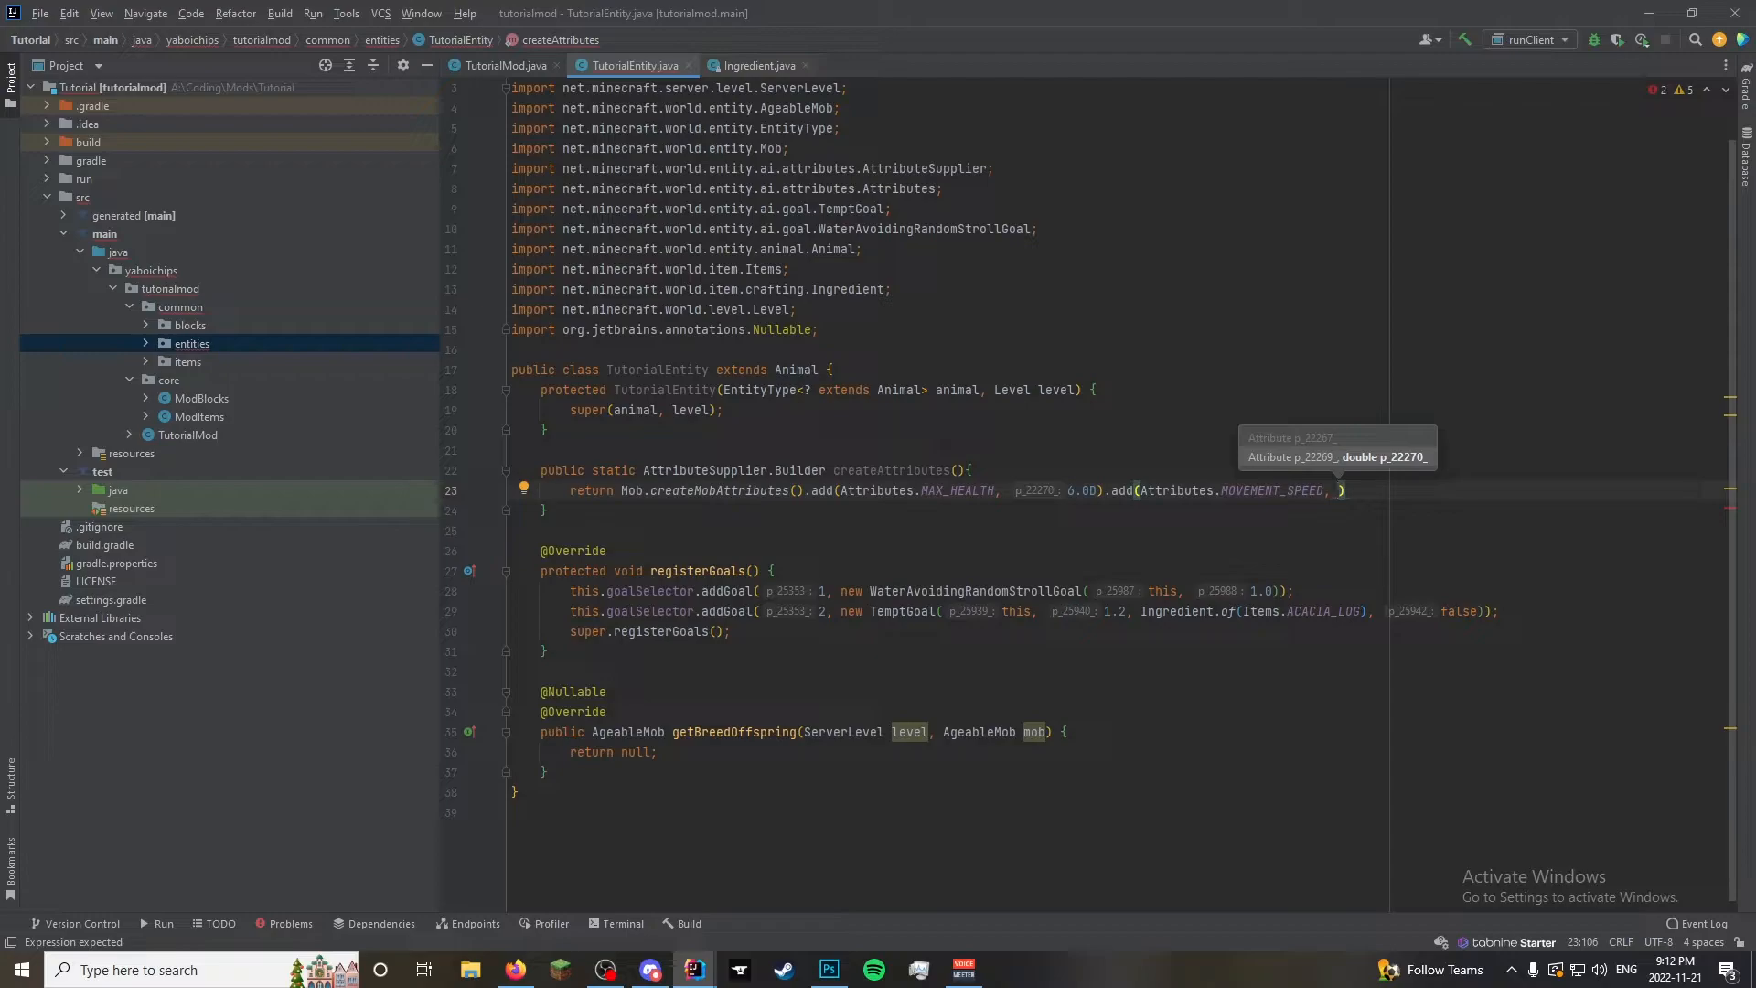
pyautogui.write('0.25D')
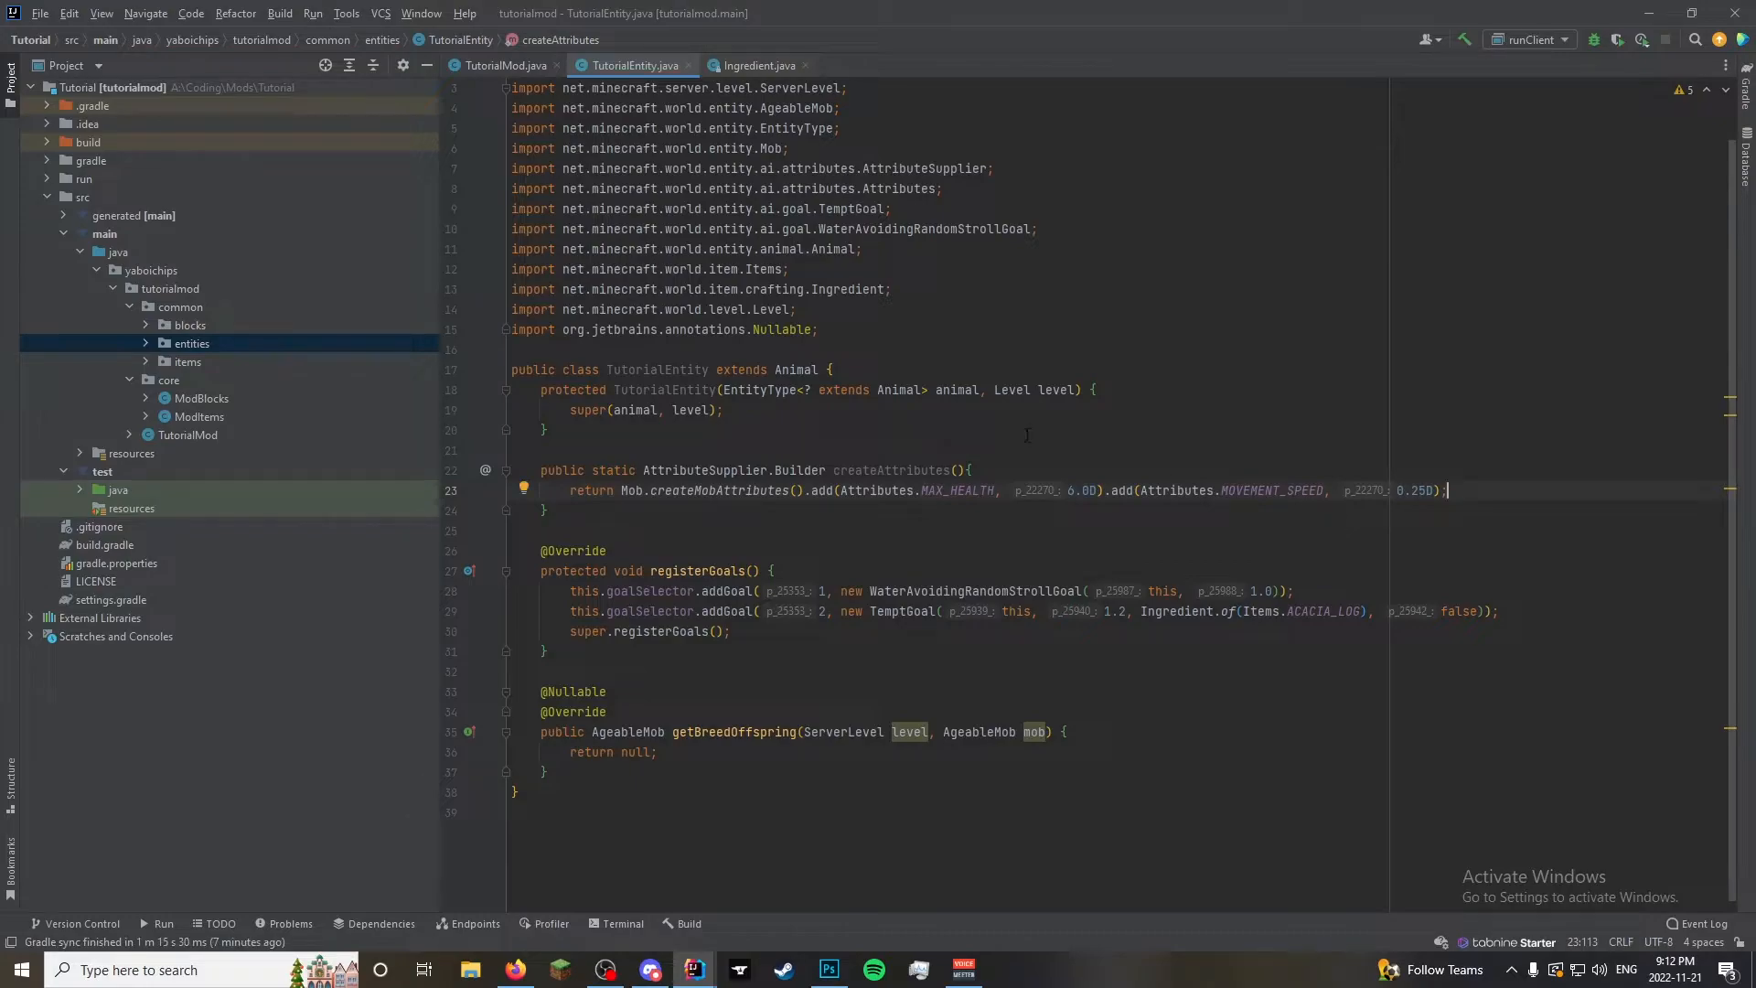
pyautogui.moveTo(1016, 435)
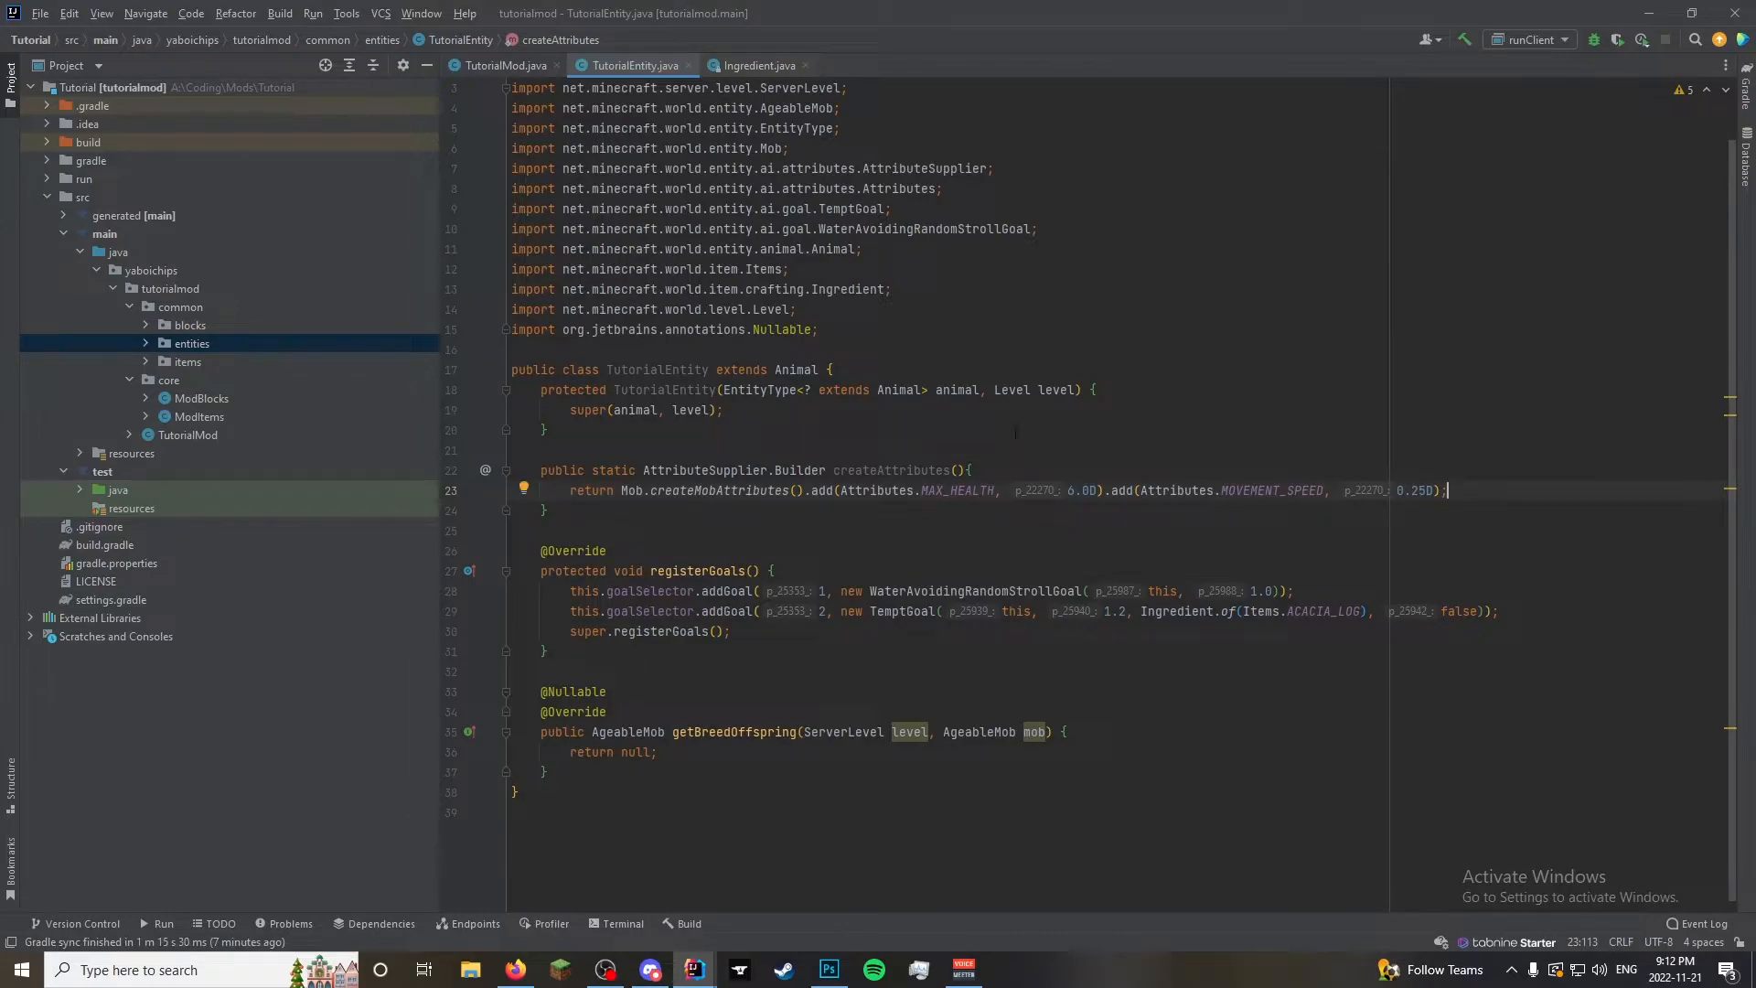
# Create a new empty ModEntities Java class in the core package
pyautogui.rightClick(169, 380)
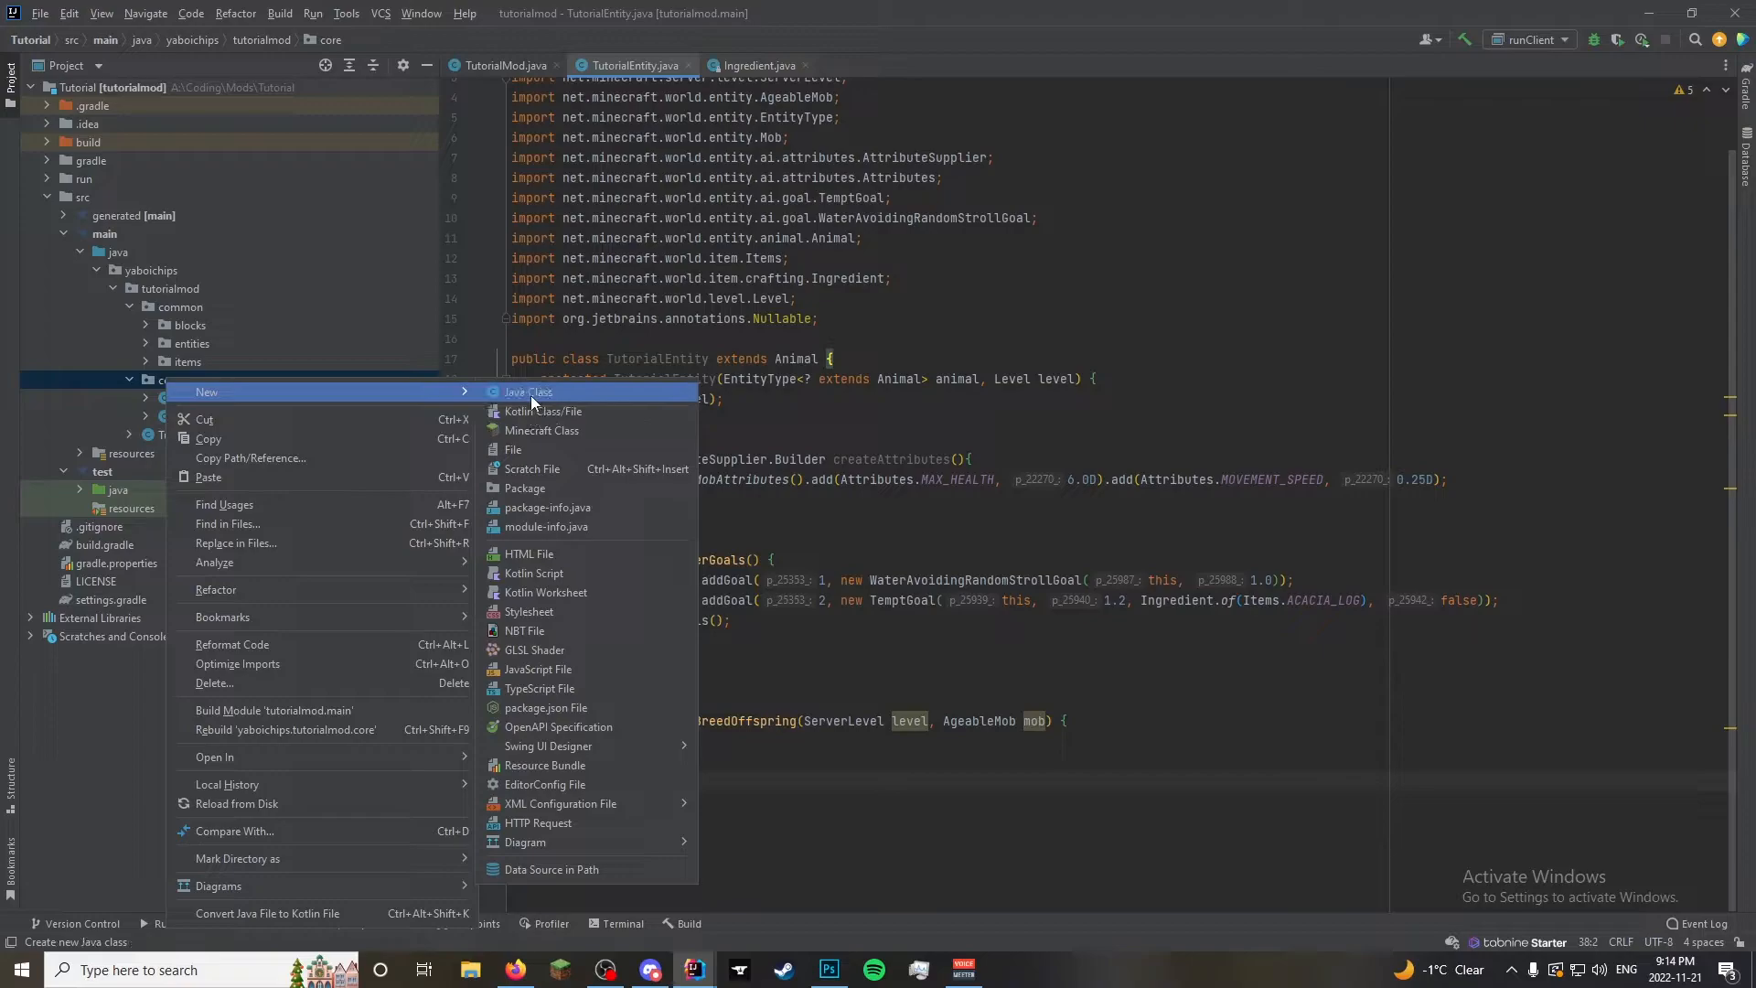
pyautogui.click(527, 392)
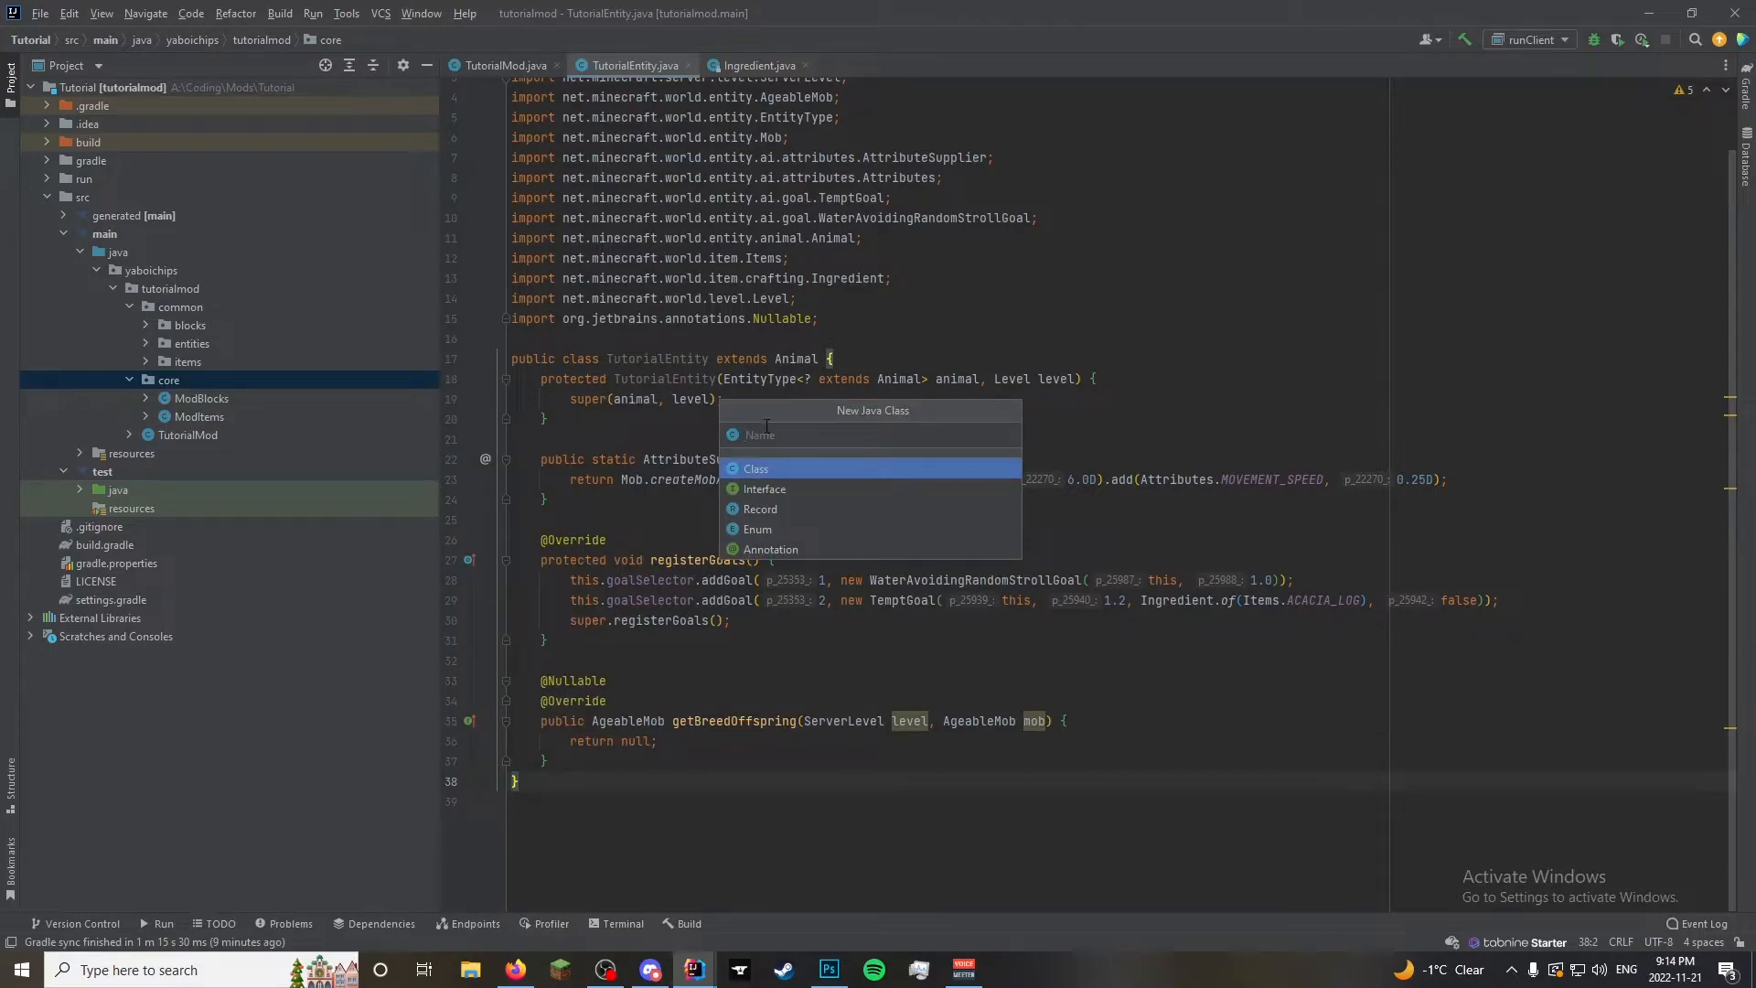
pyautogui.write('Mo')
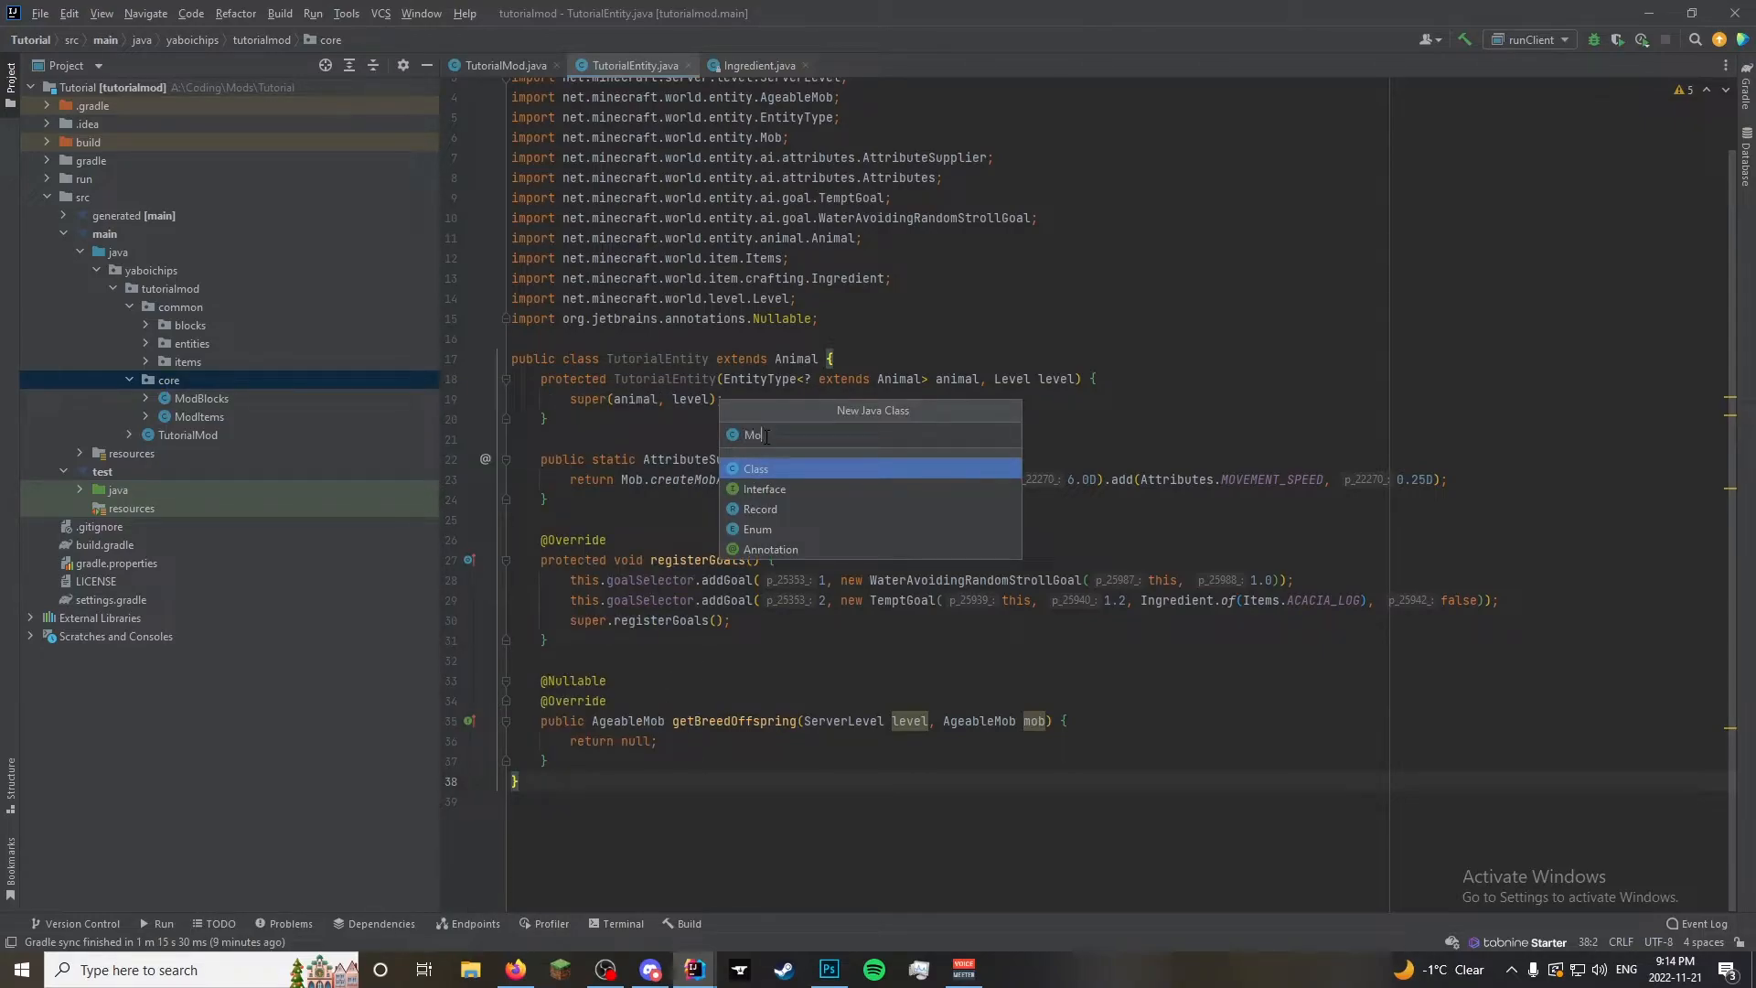
pyautogui.write('dEn')
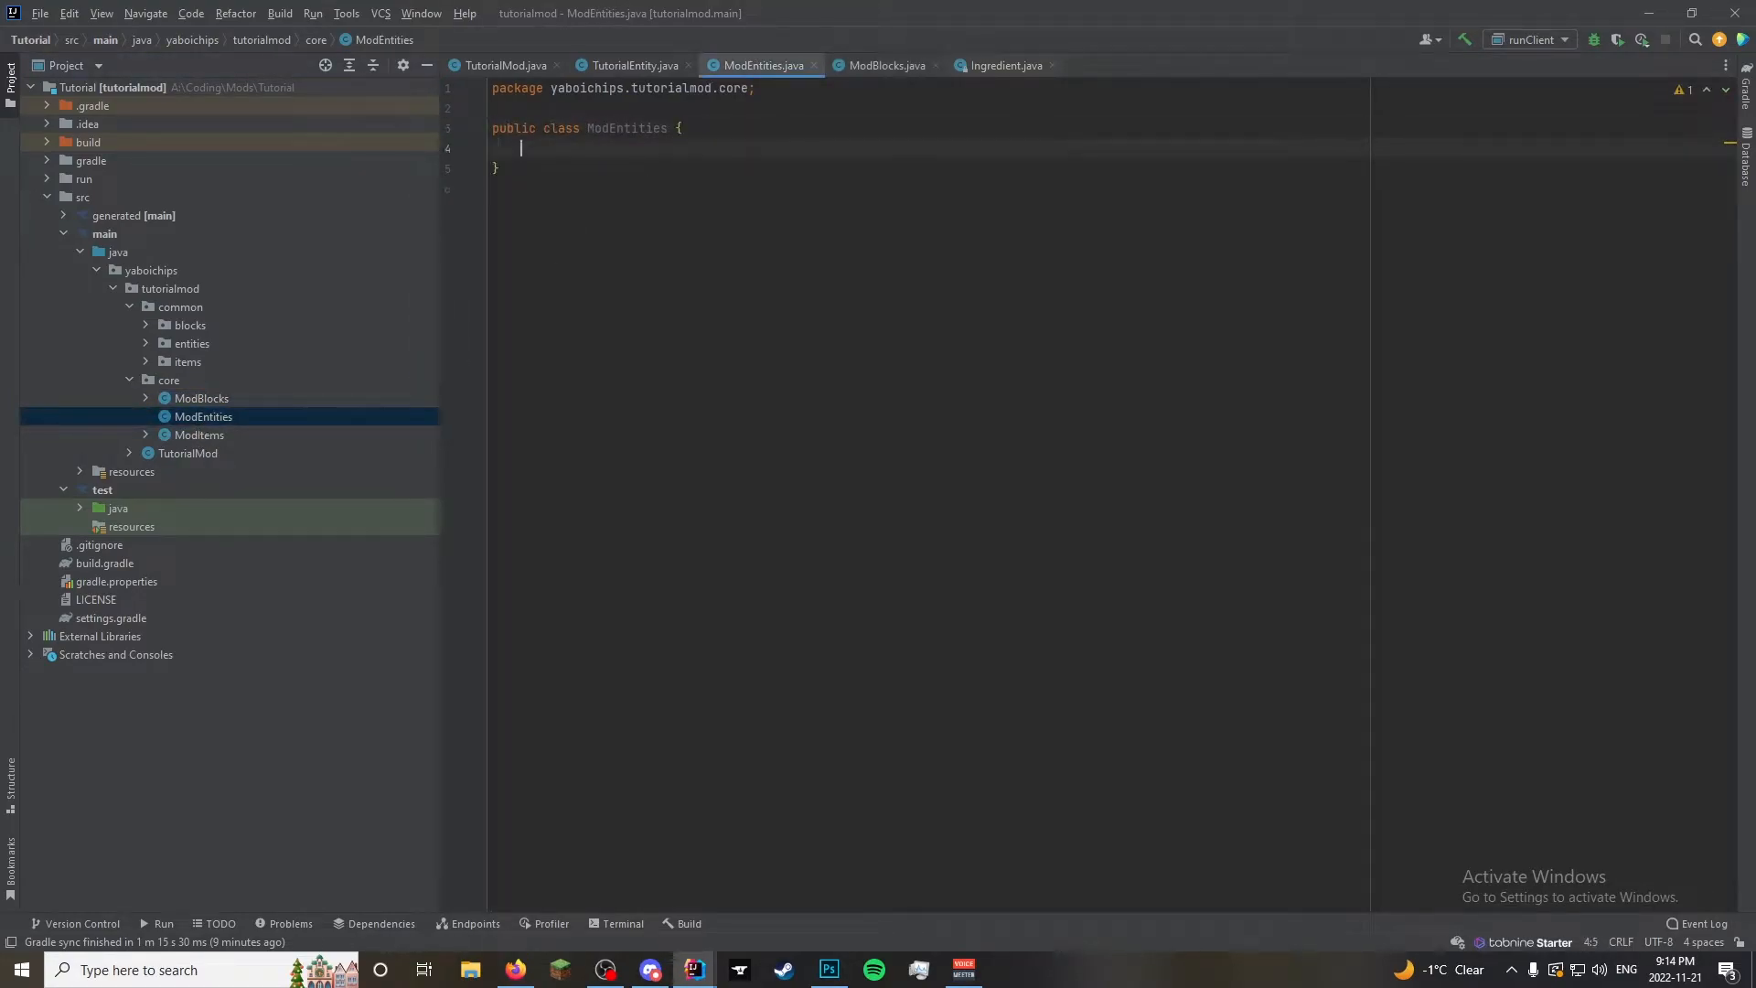
# Declare a public static final DeferredRegister<EntityType<?>> created via DeferredRegister.create, checking ModBlocks for reference
pyautogui.write('public')
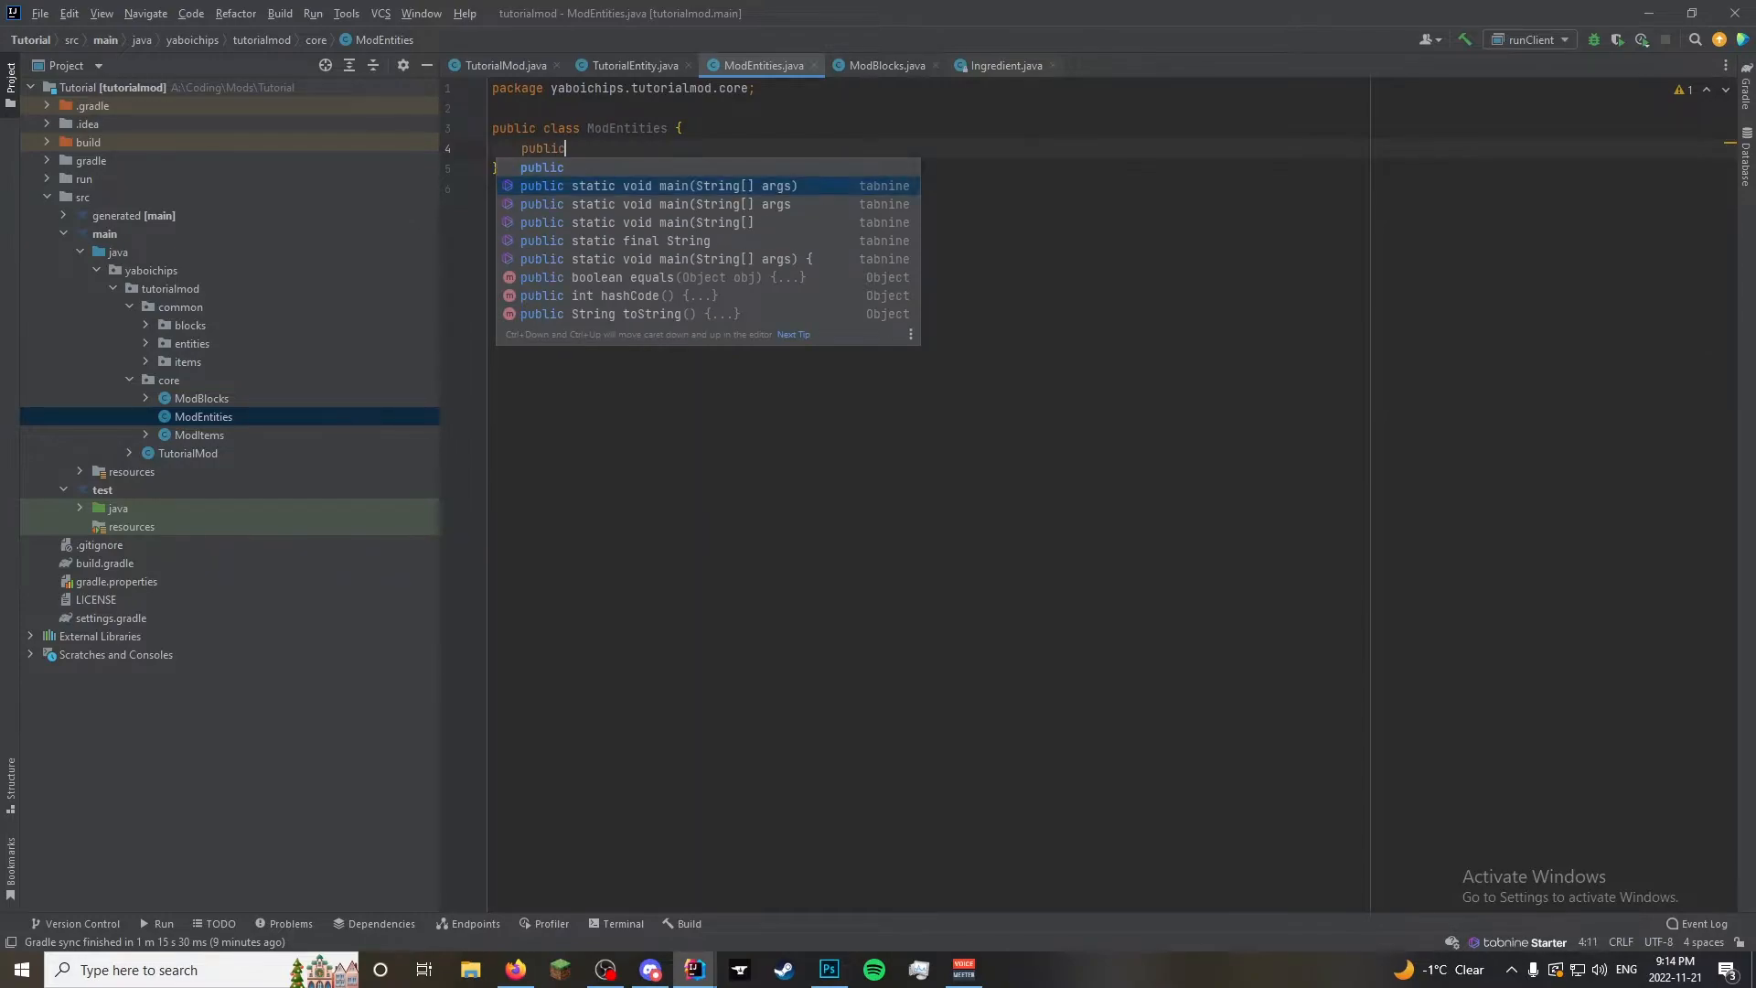
pyautogui.write('static final Str')
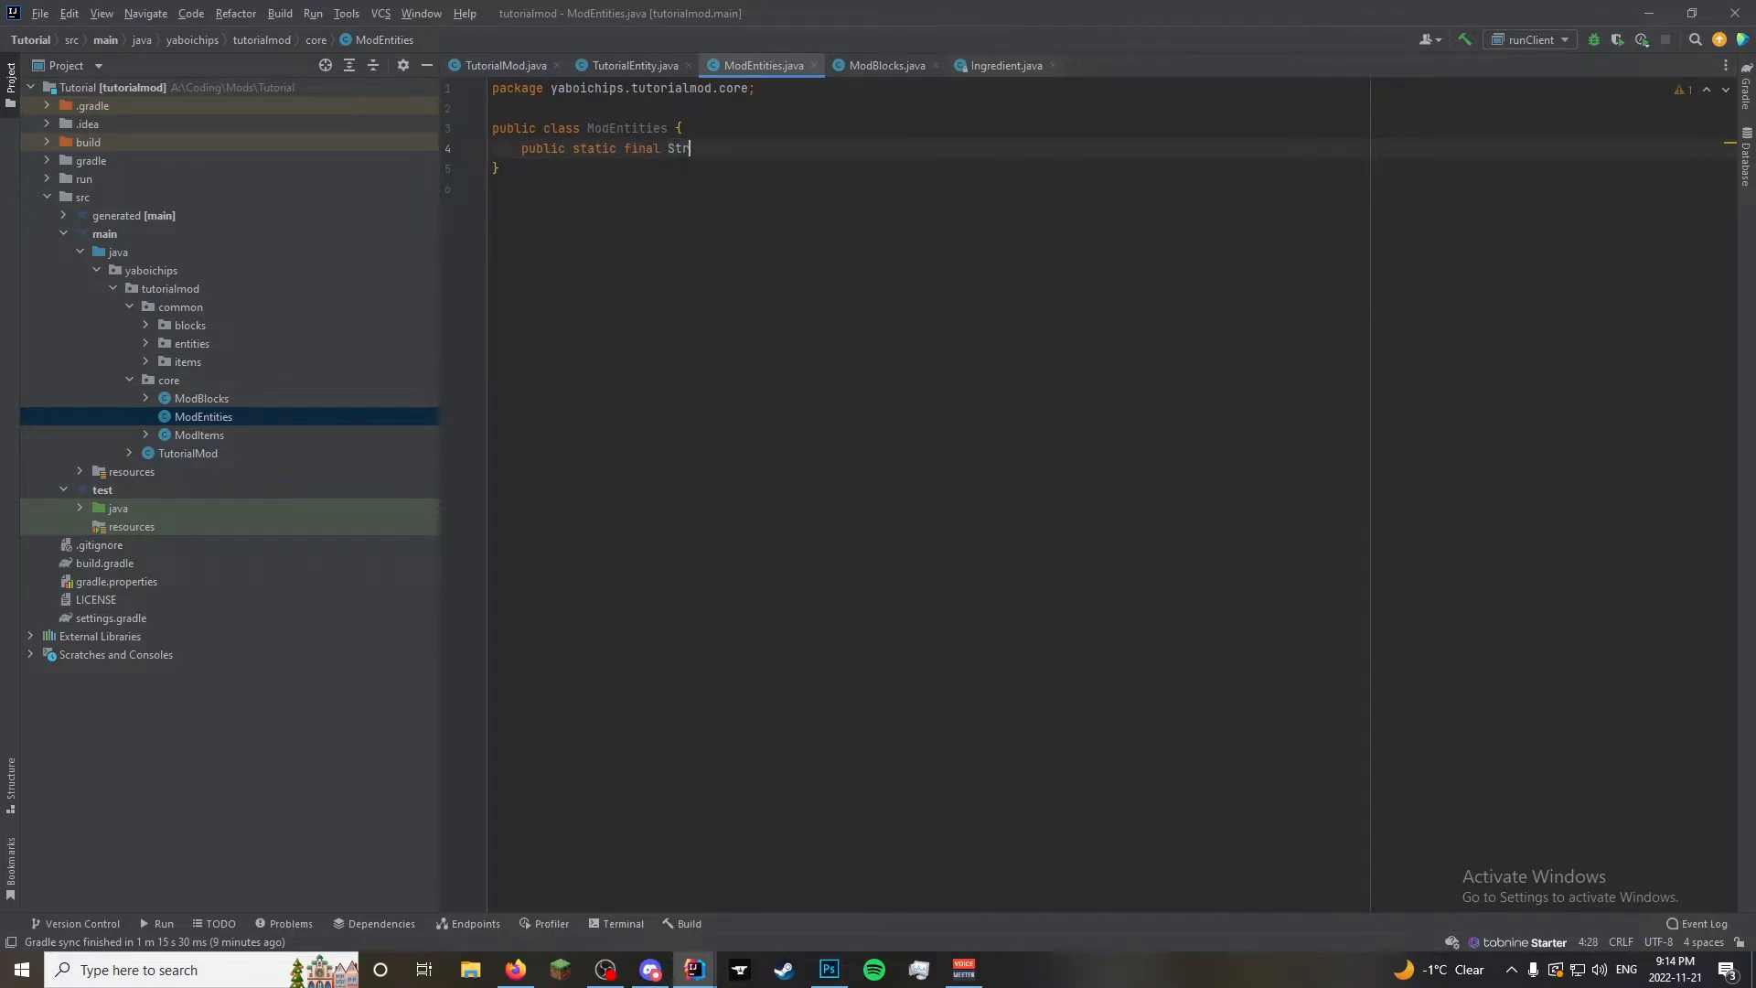
pyautogui.write('DeferredRegister<E>')
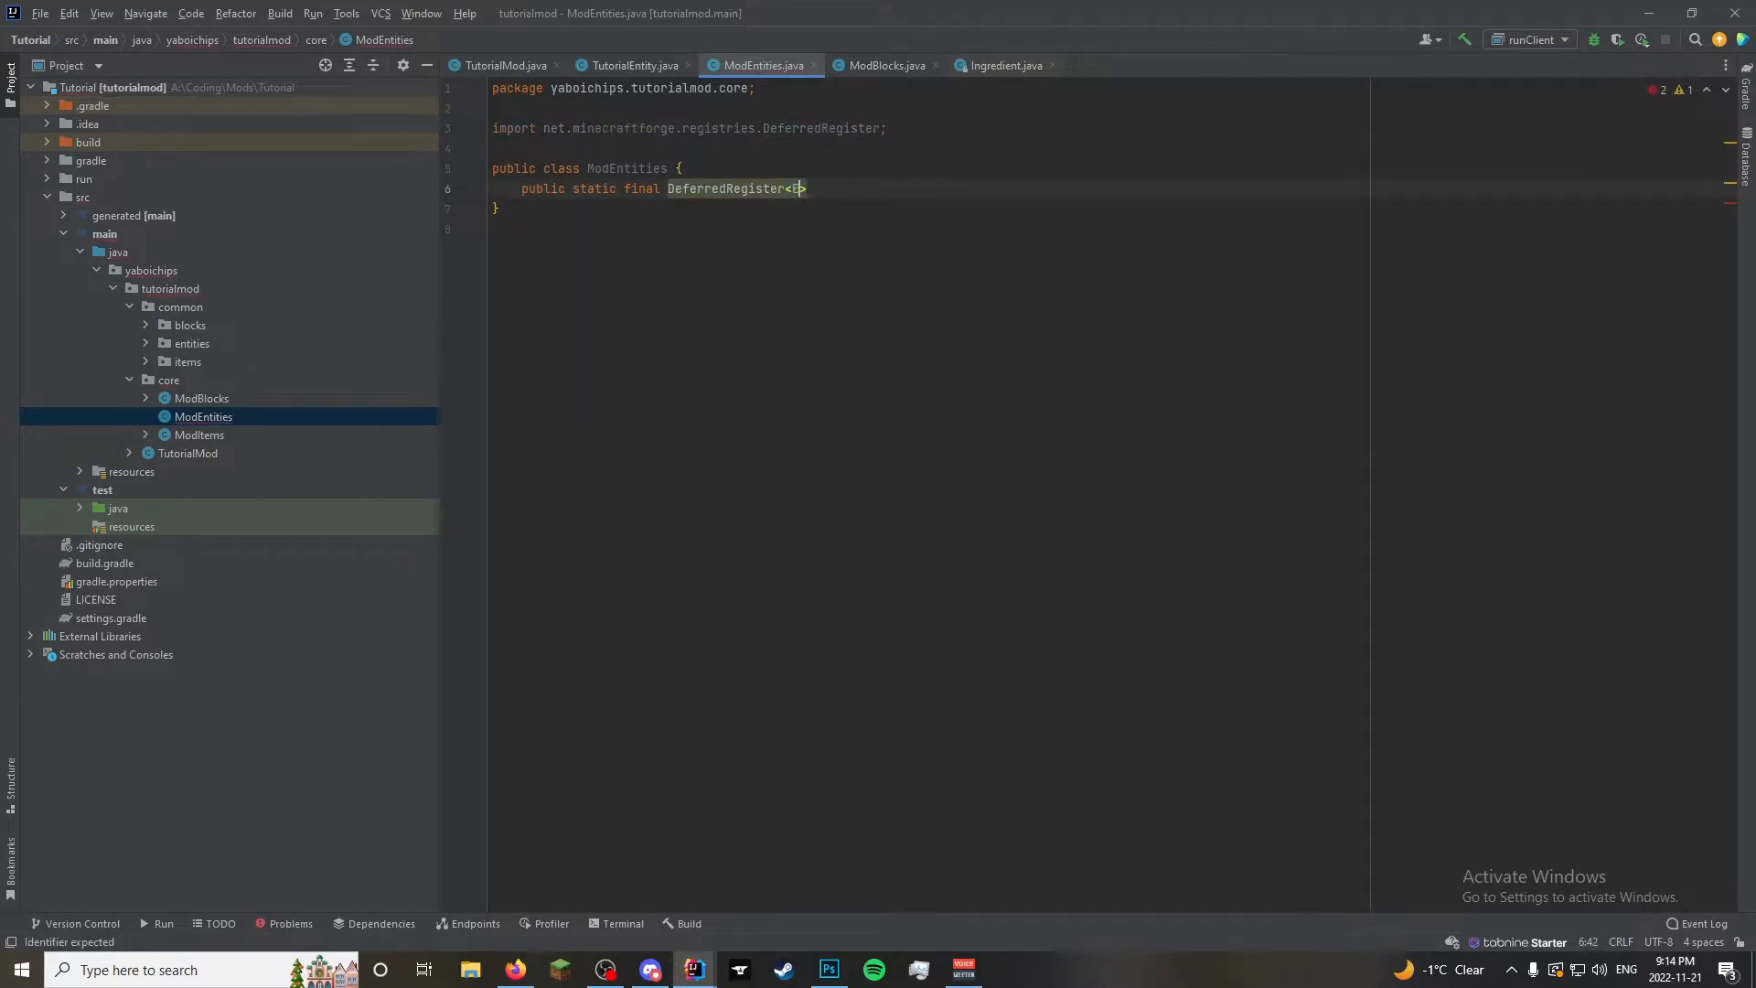
pyautogui.write('Entity')
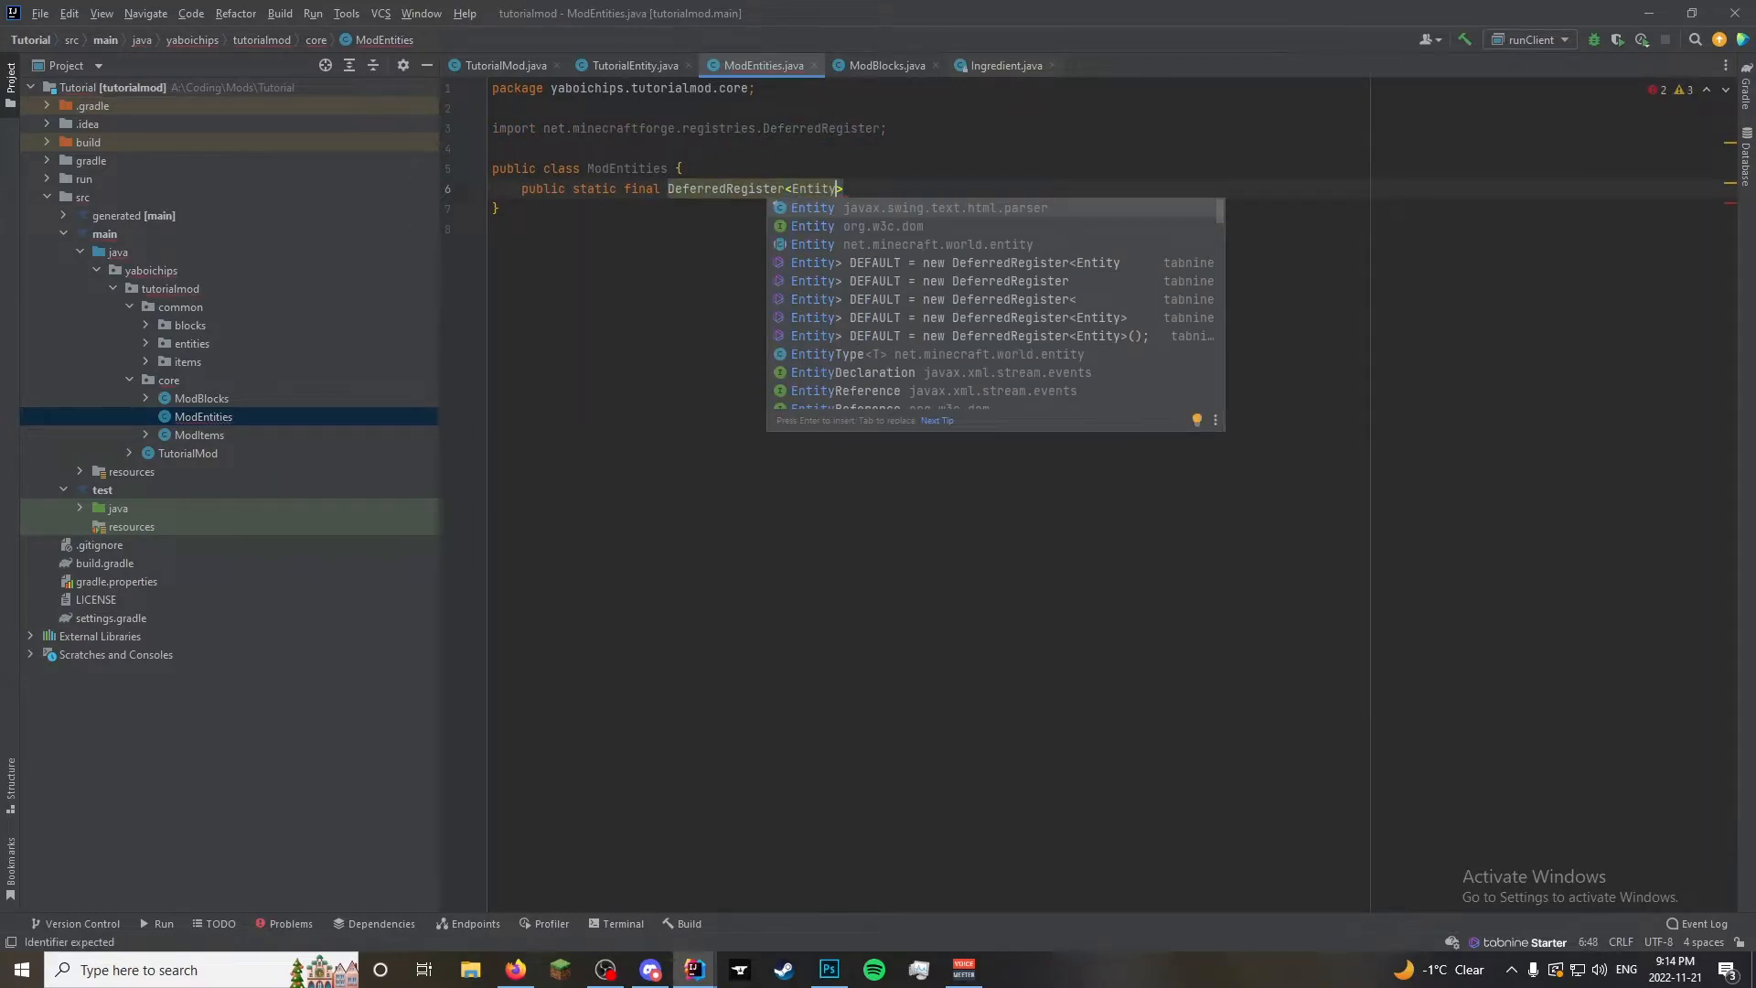
pyautogui.write('Type<?')
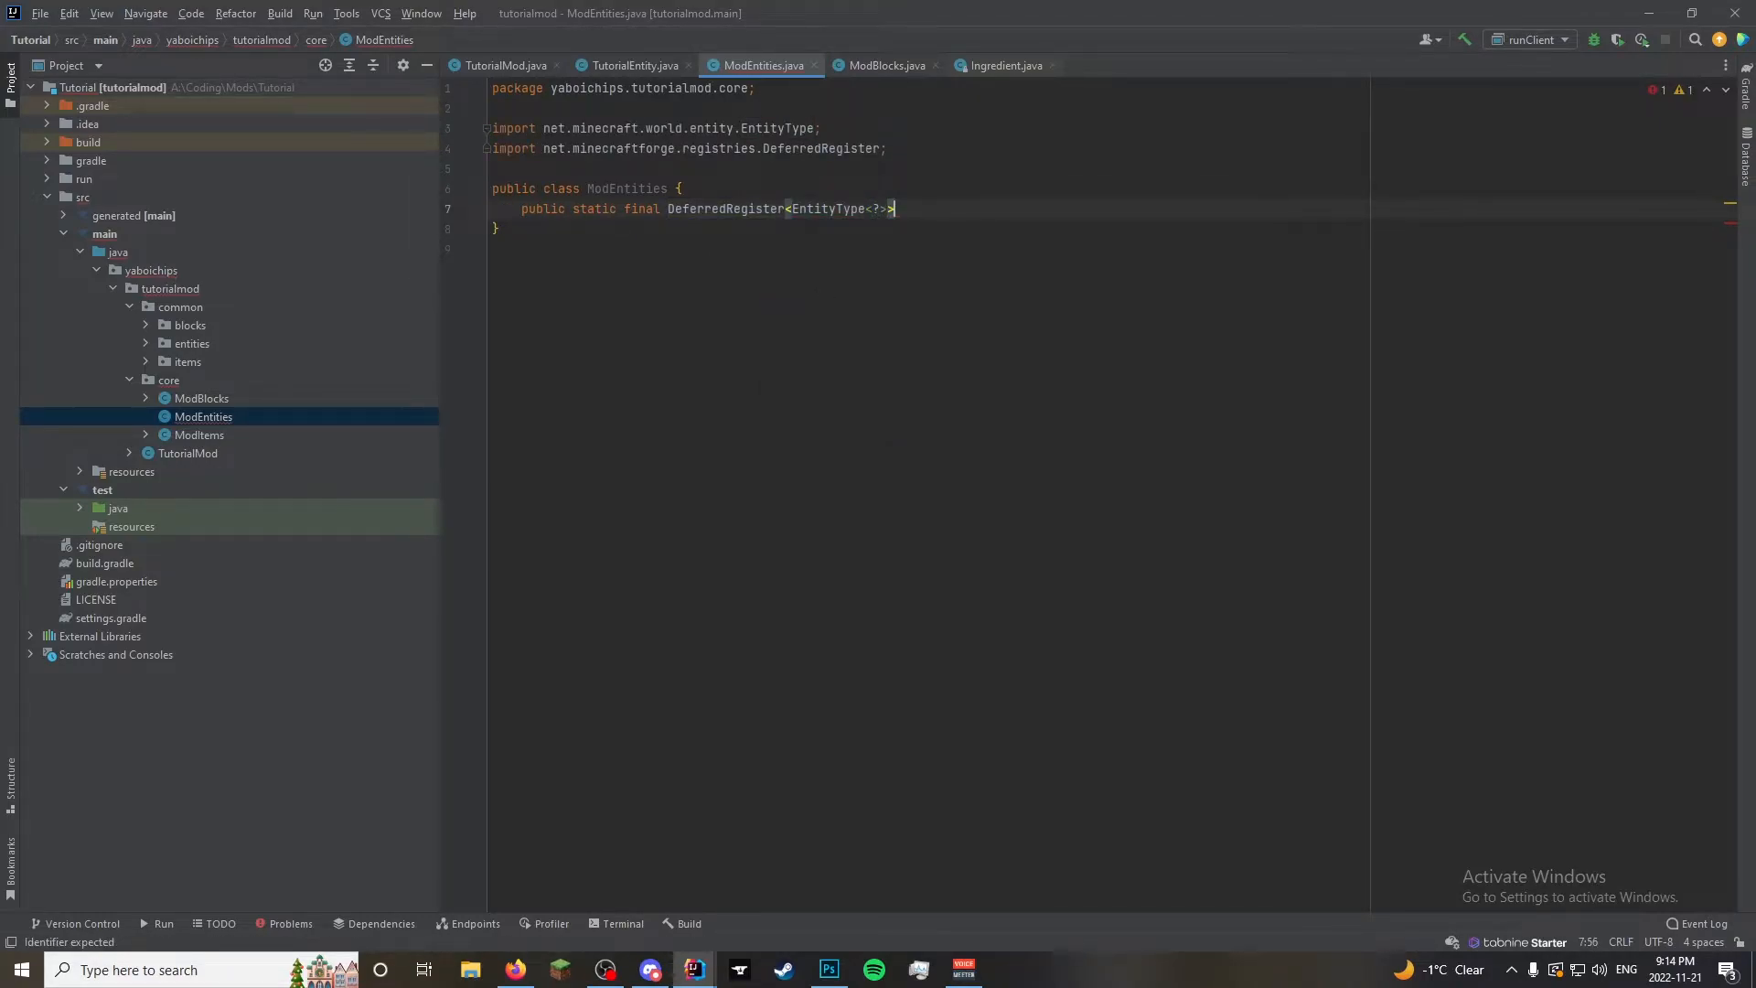
pyautogui.click(884, 65)
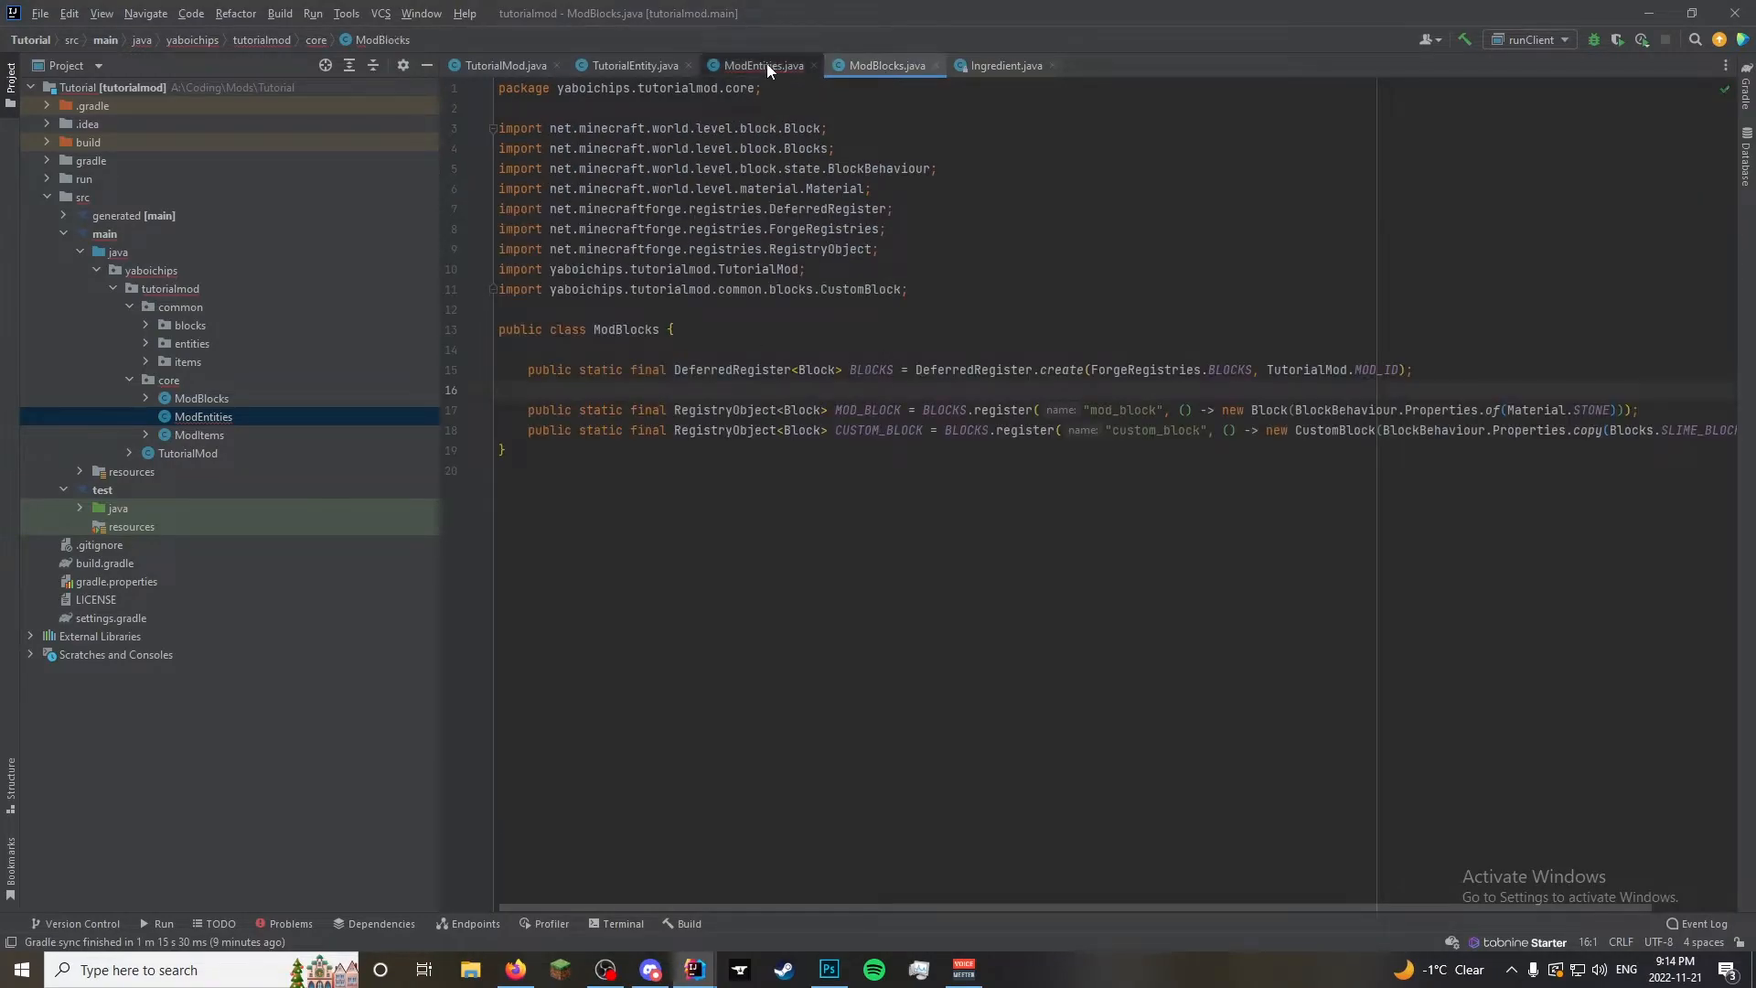
pyautogui.click(761, 65)
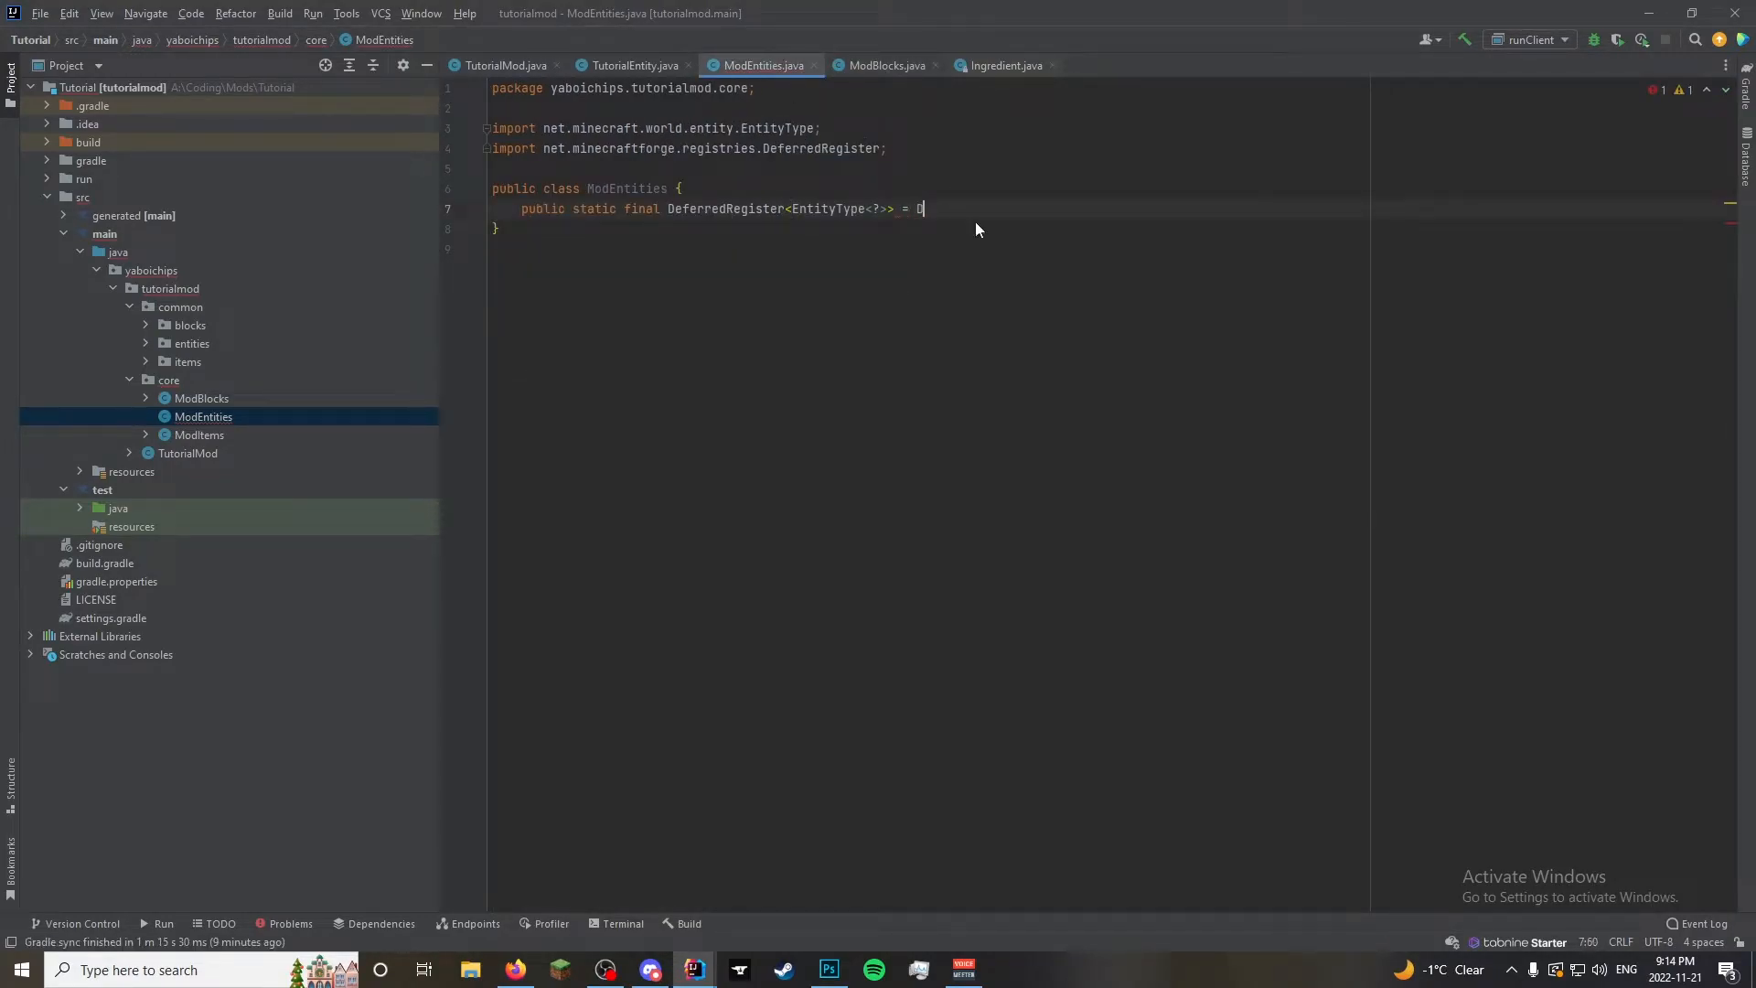
pyautogui.write('eferredRegister.c')
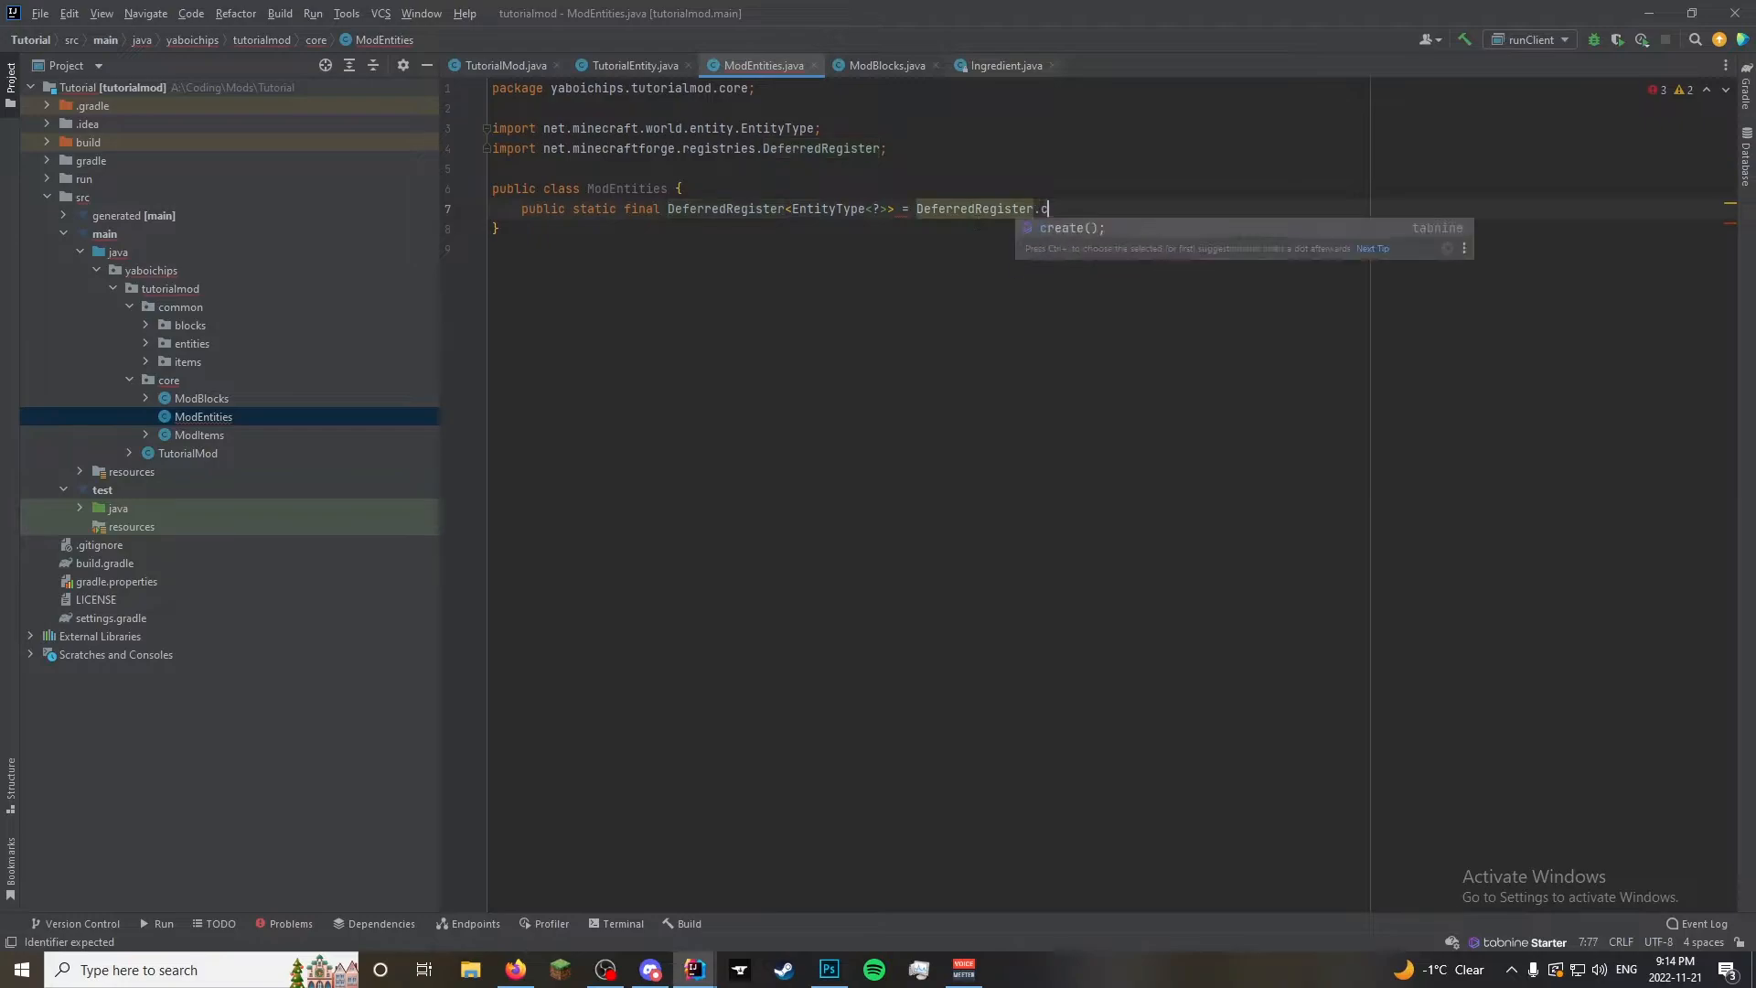
pyautogui.write('s.')
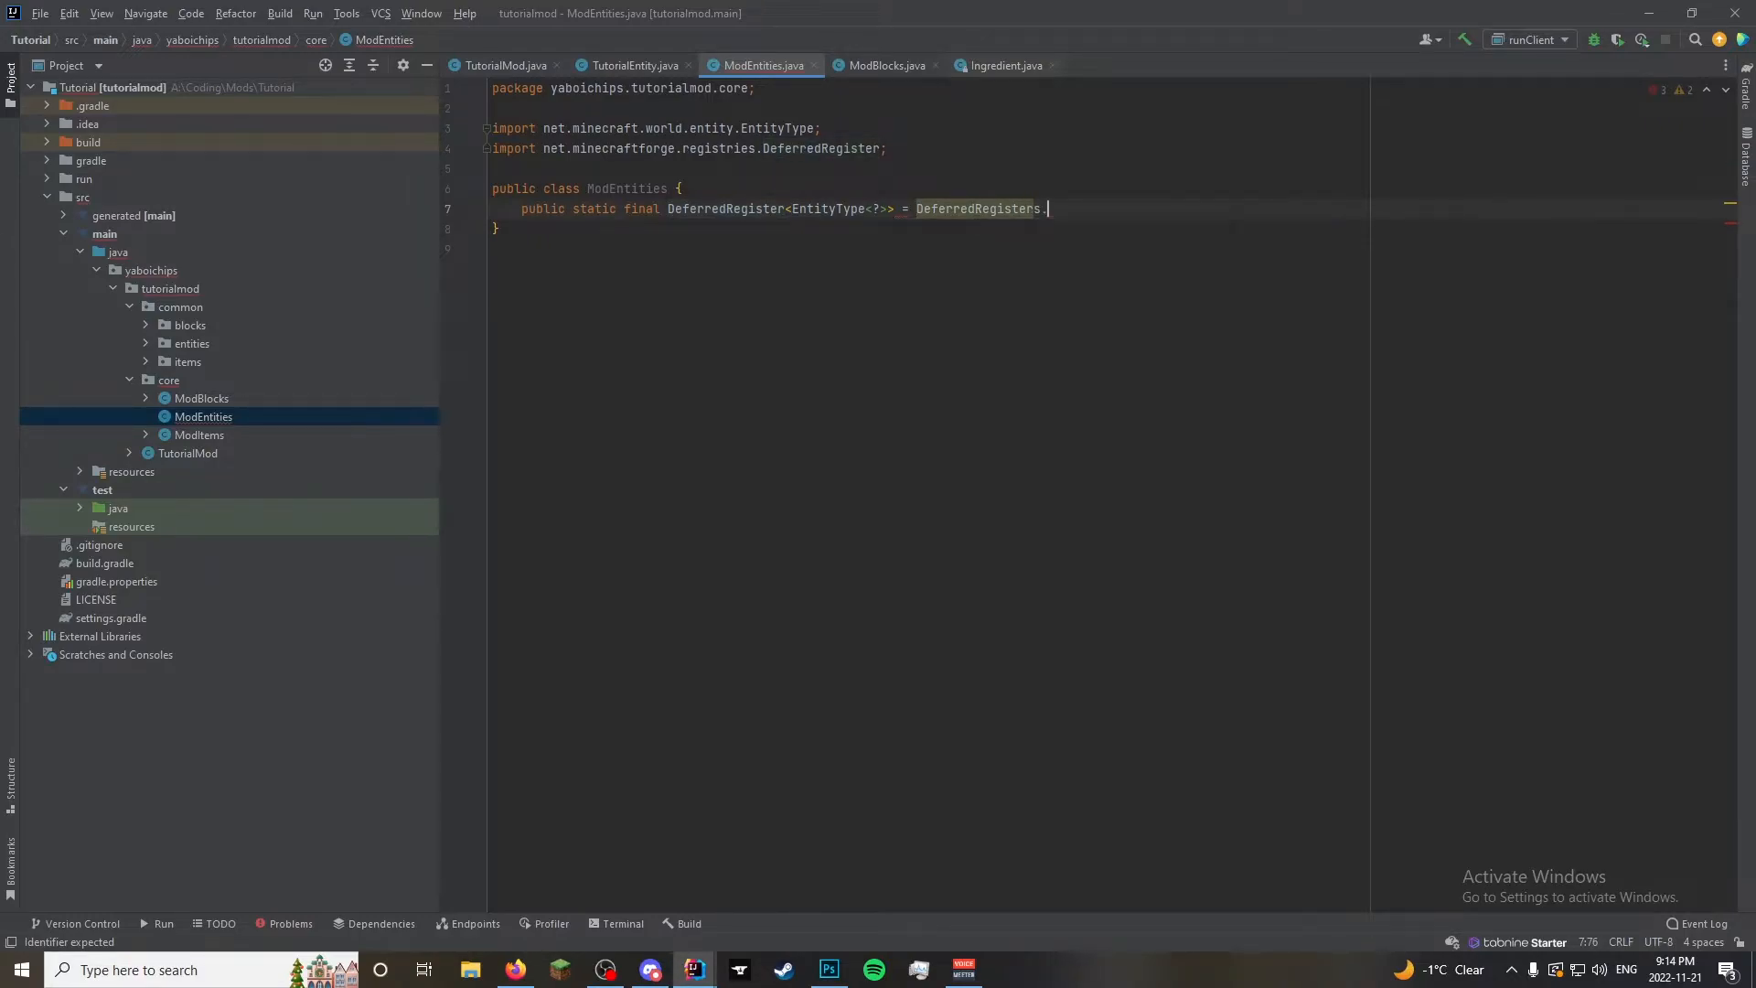
pyautogui.press('Backspace')
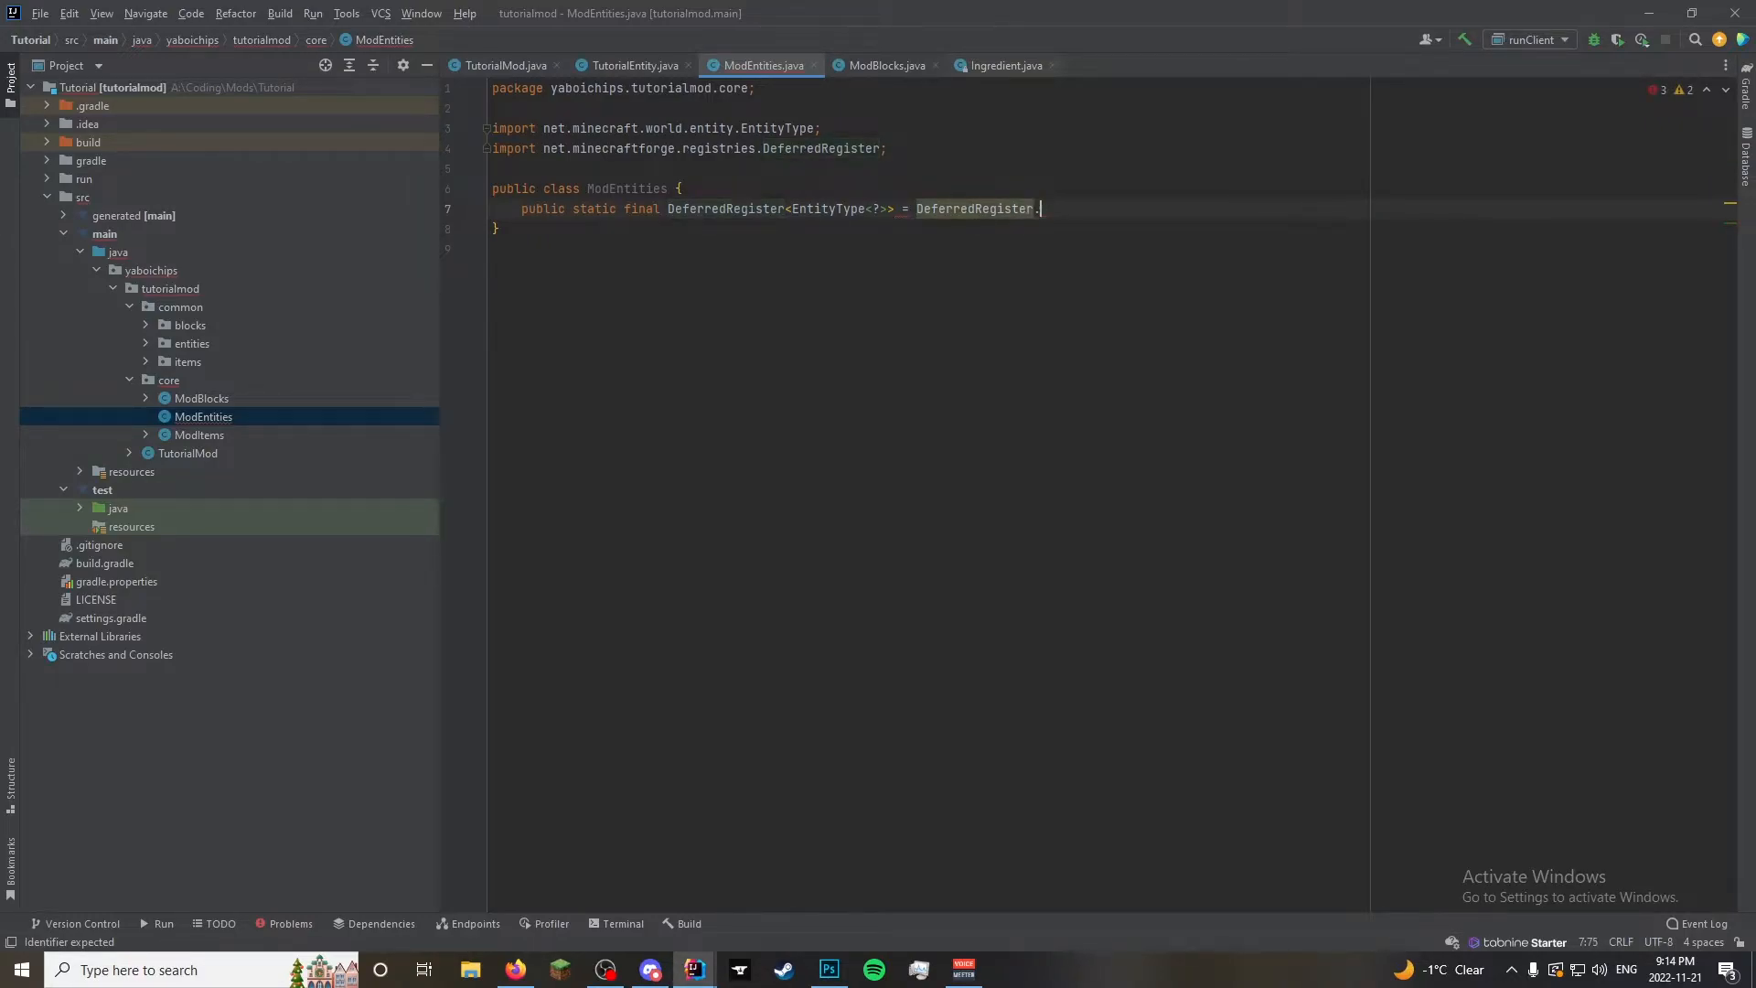
pyautogui.click(885, 65)
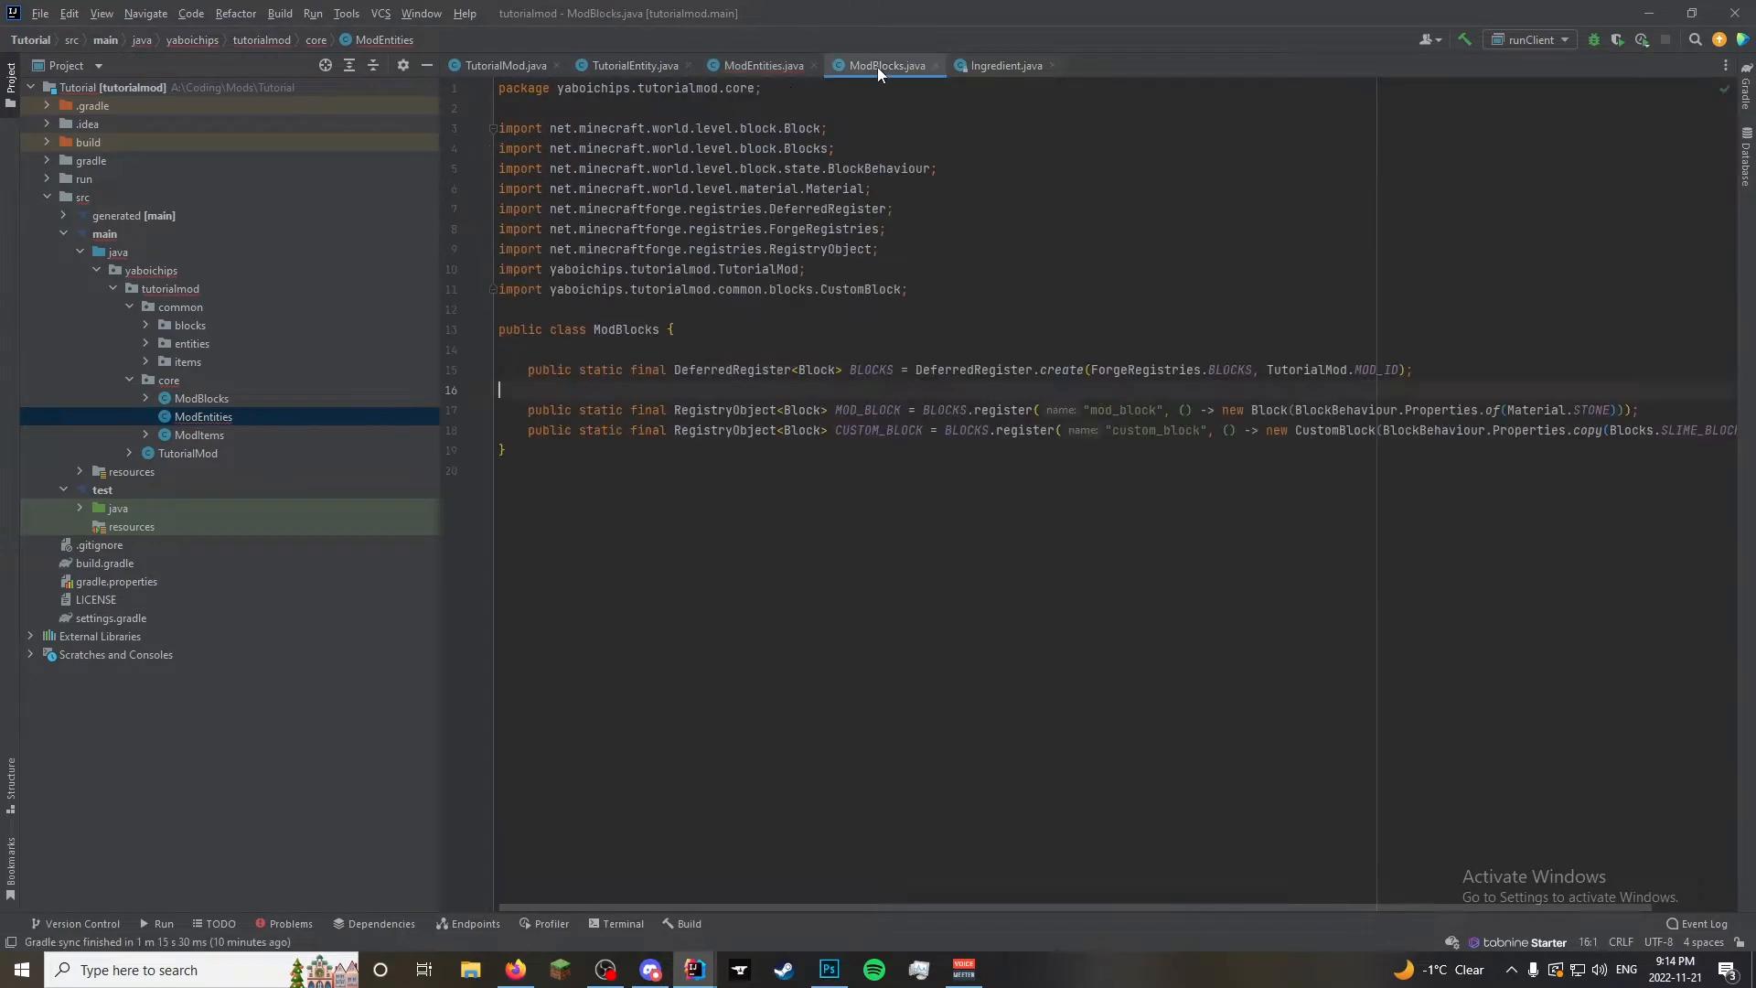
pyautogui.click(763, 65)
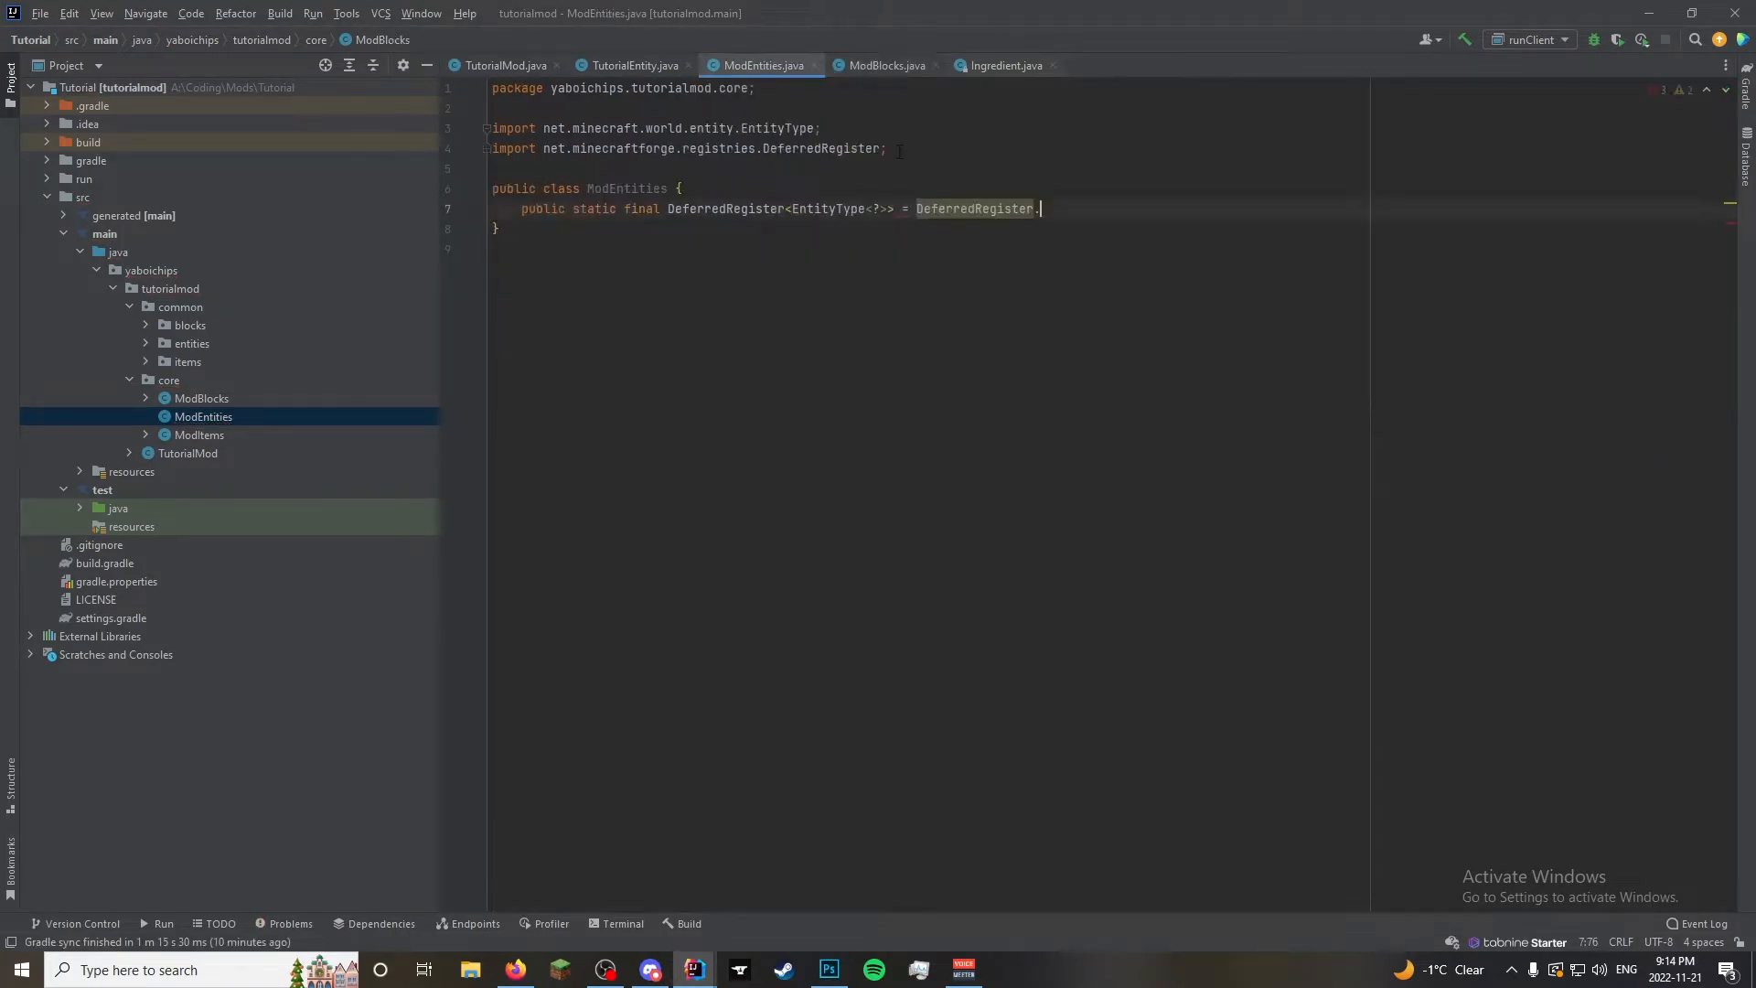
pyautogui.write('cre')
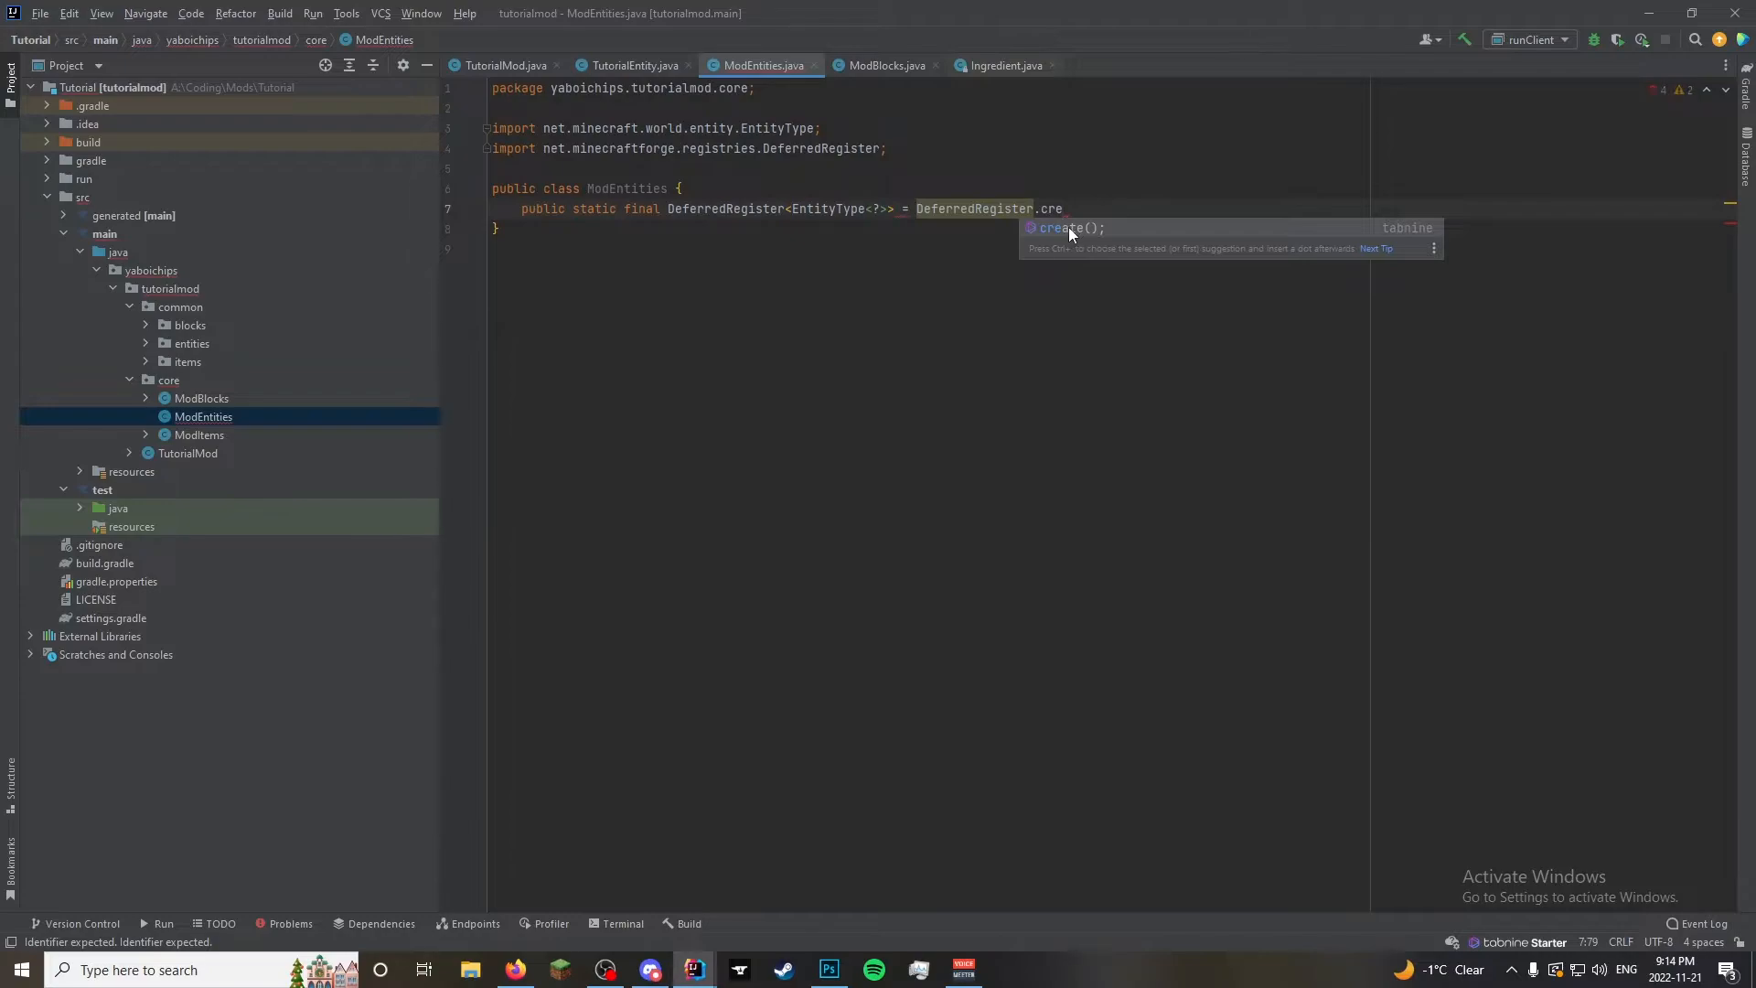
pyautogui.press('Tab')
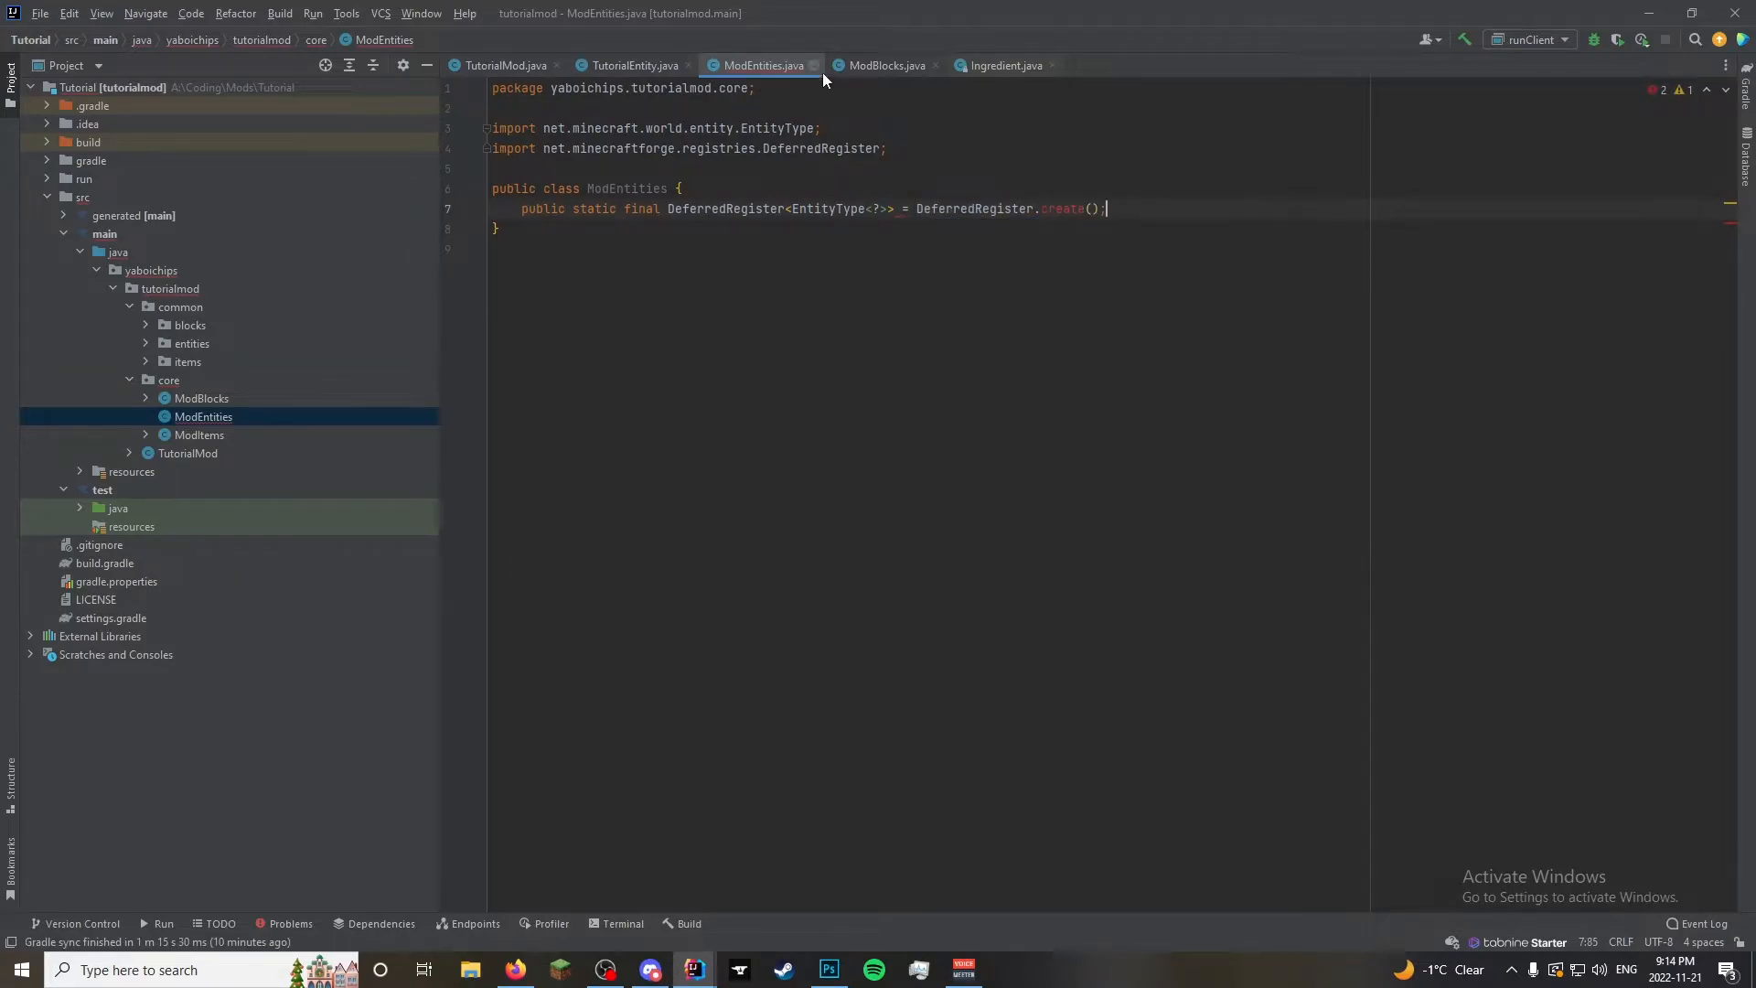
# Name the field ENTITY_TYPE and pass ForgeRegistries.ENTITIES and TutorialMod.MOD_ID to create
pyautogui.click(883, 65)
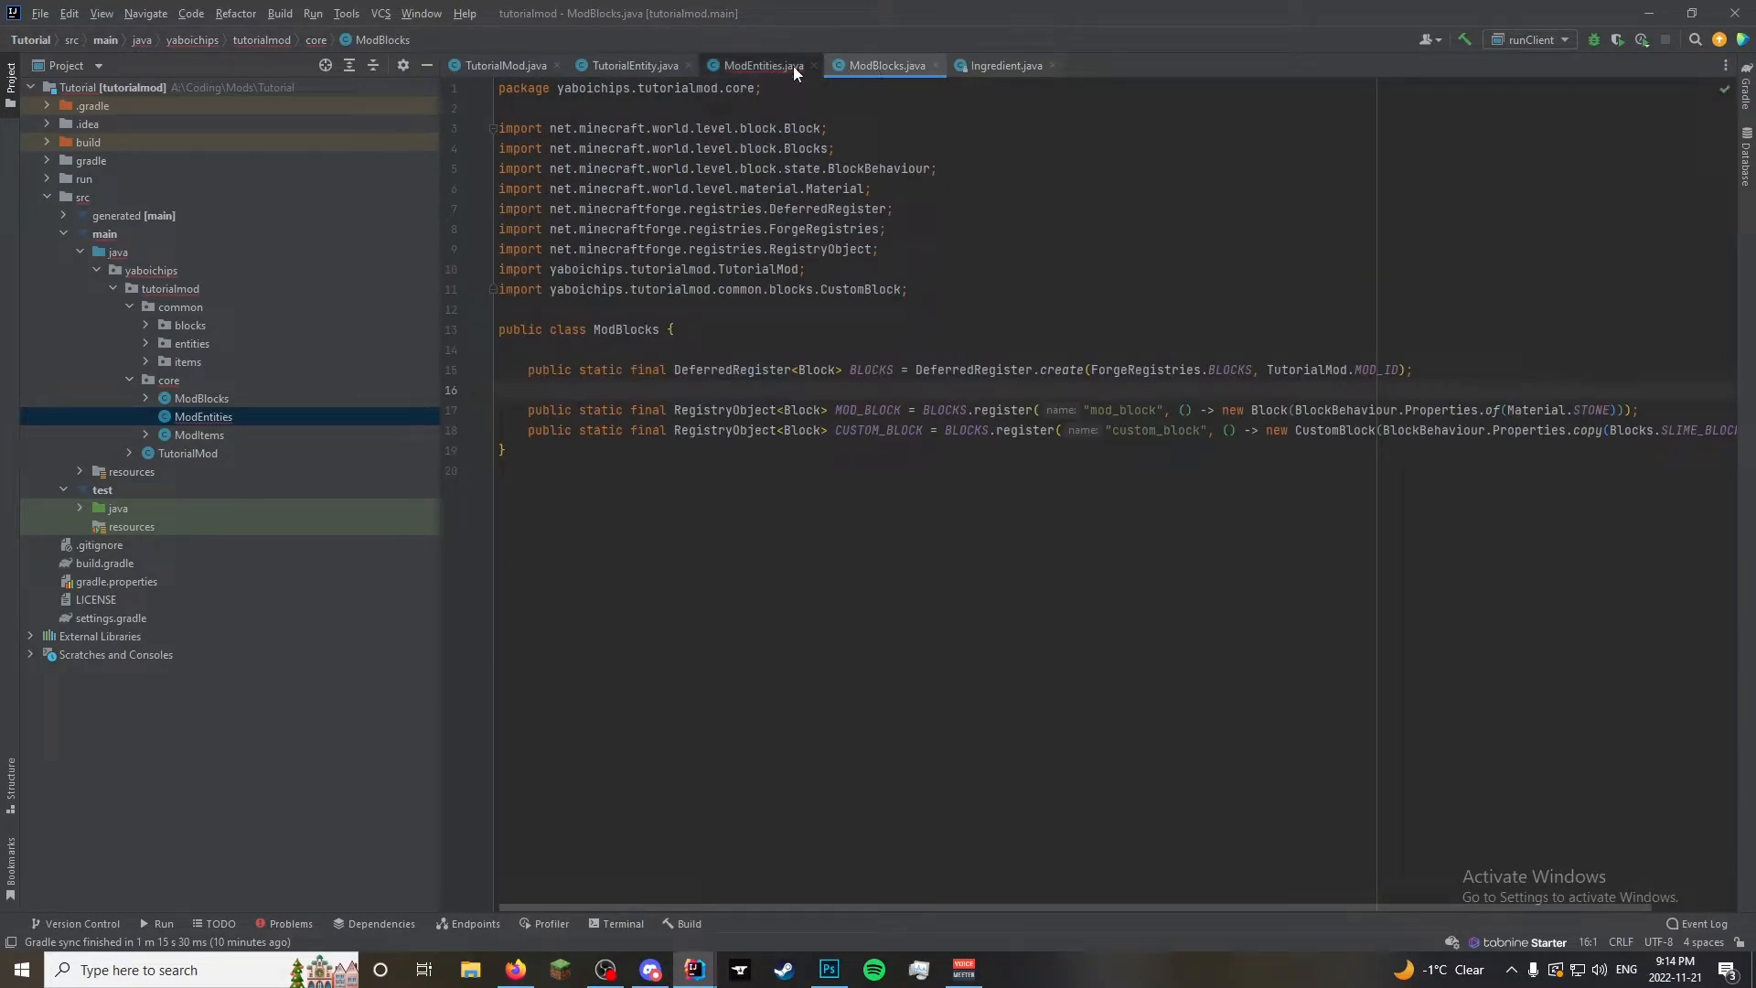
pyautogui.click(762, 65)
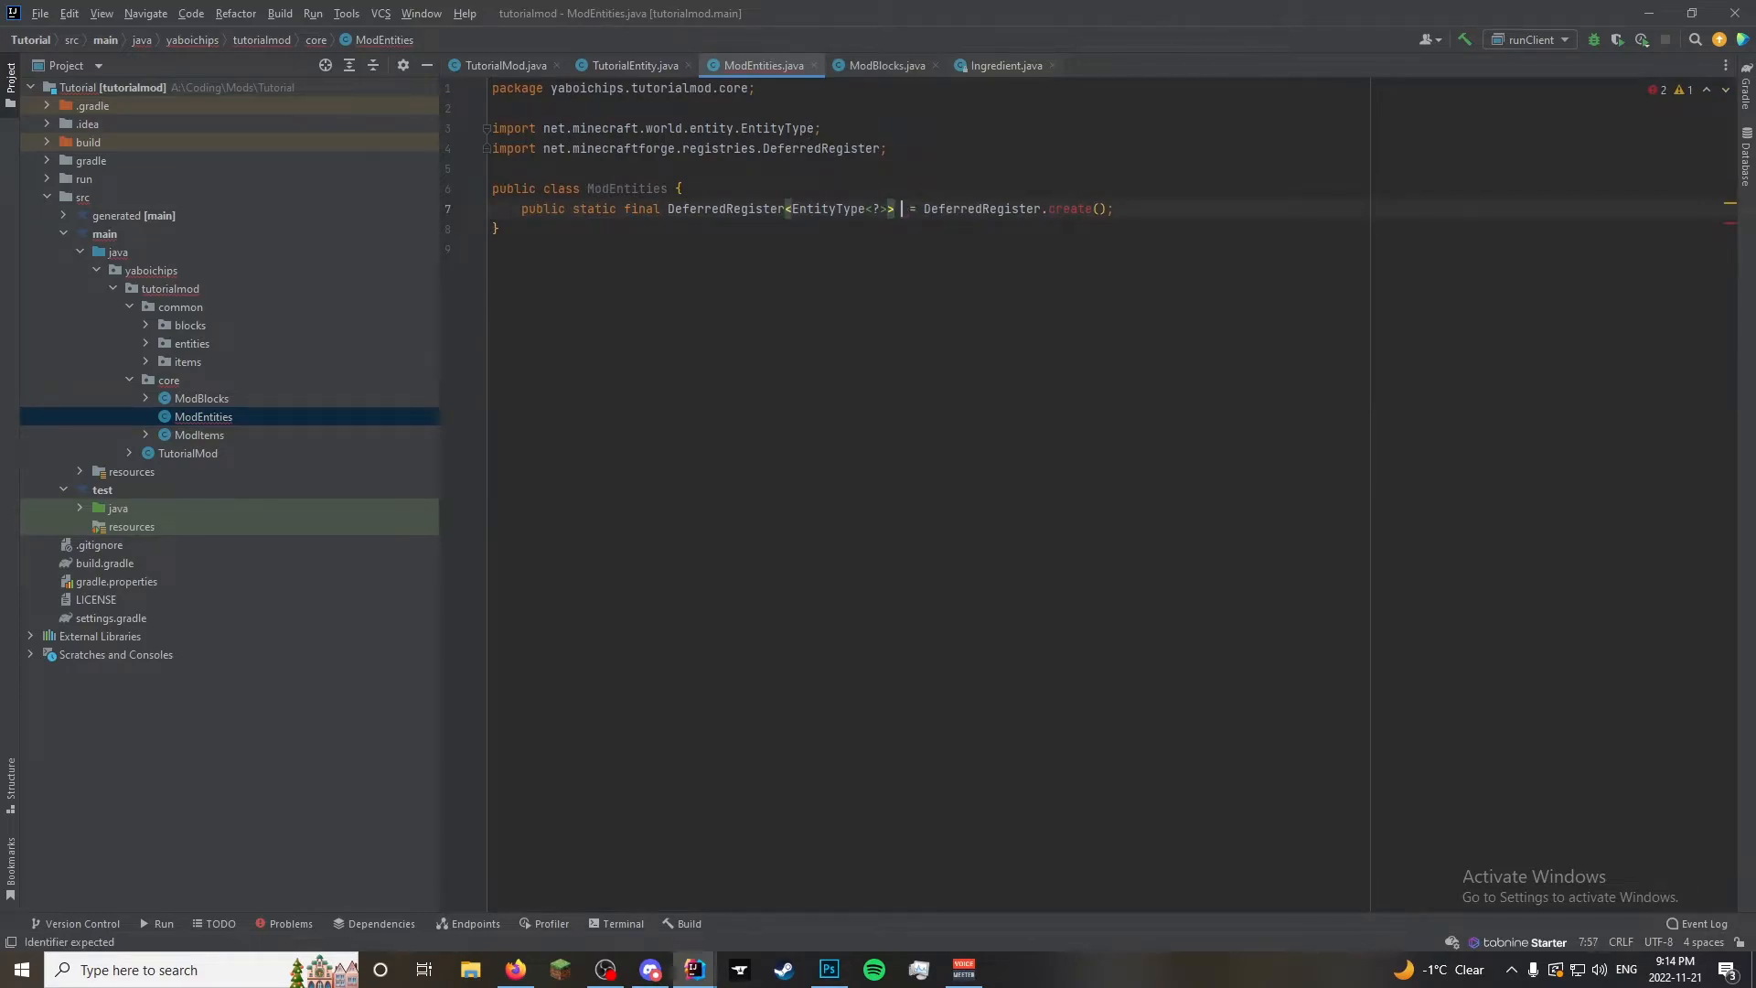
pyautogui.write('Entit')
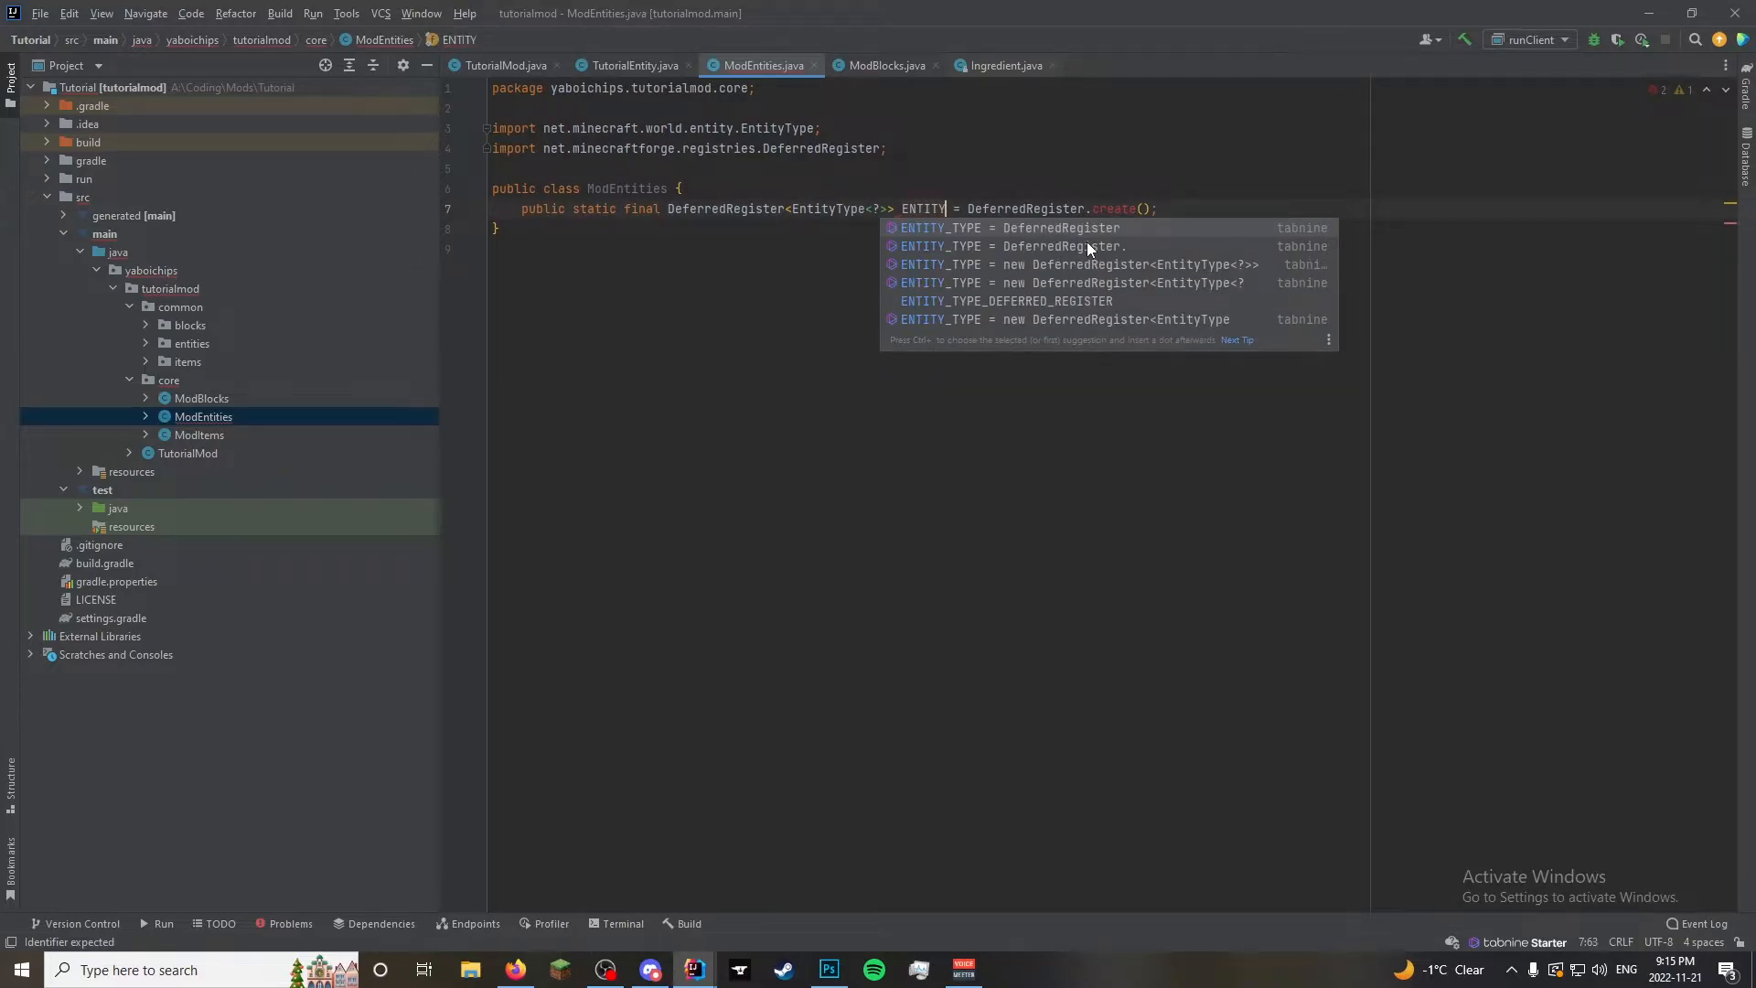
pyautogui.write('_TYPE')
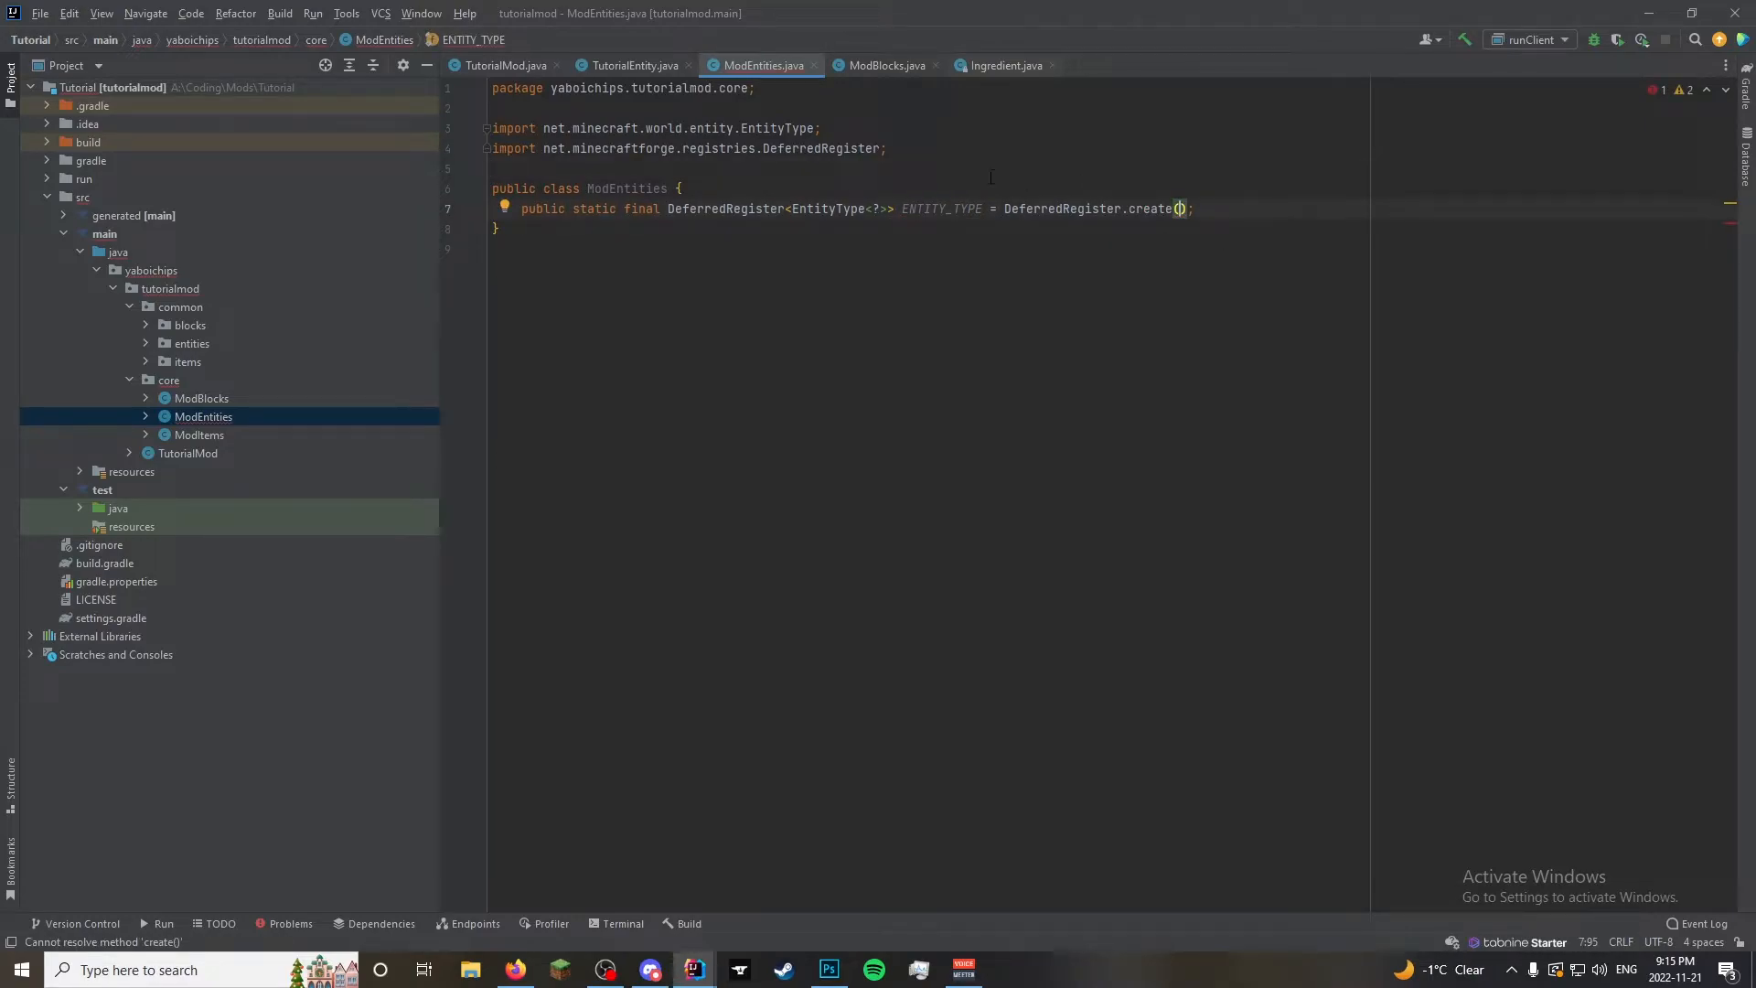
pyautogui.write('ForgeRegistries')
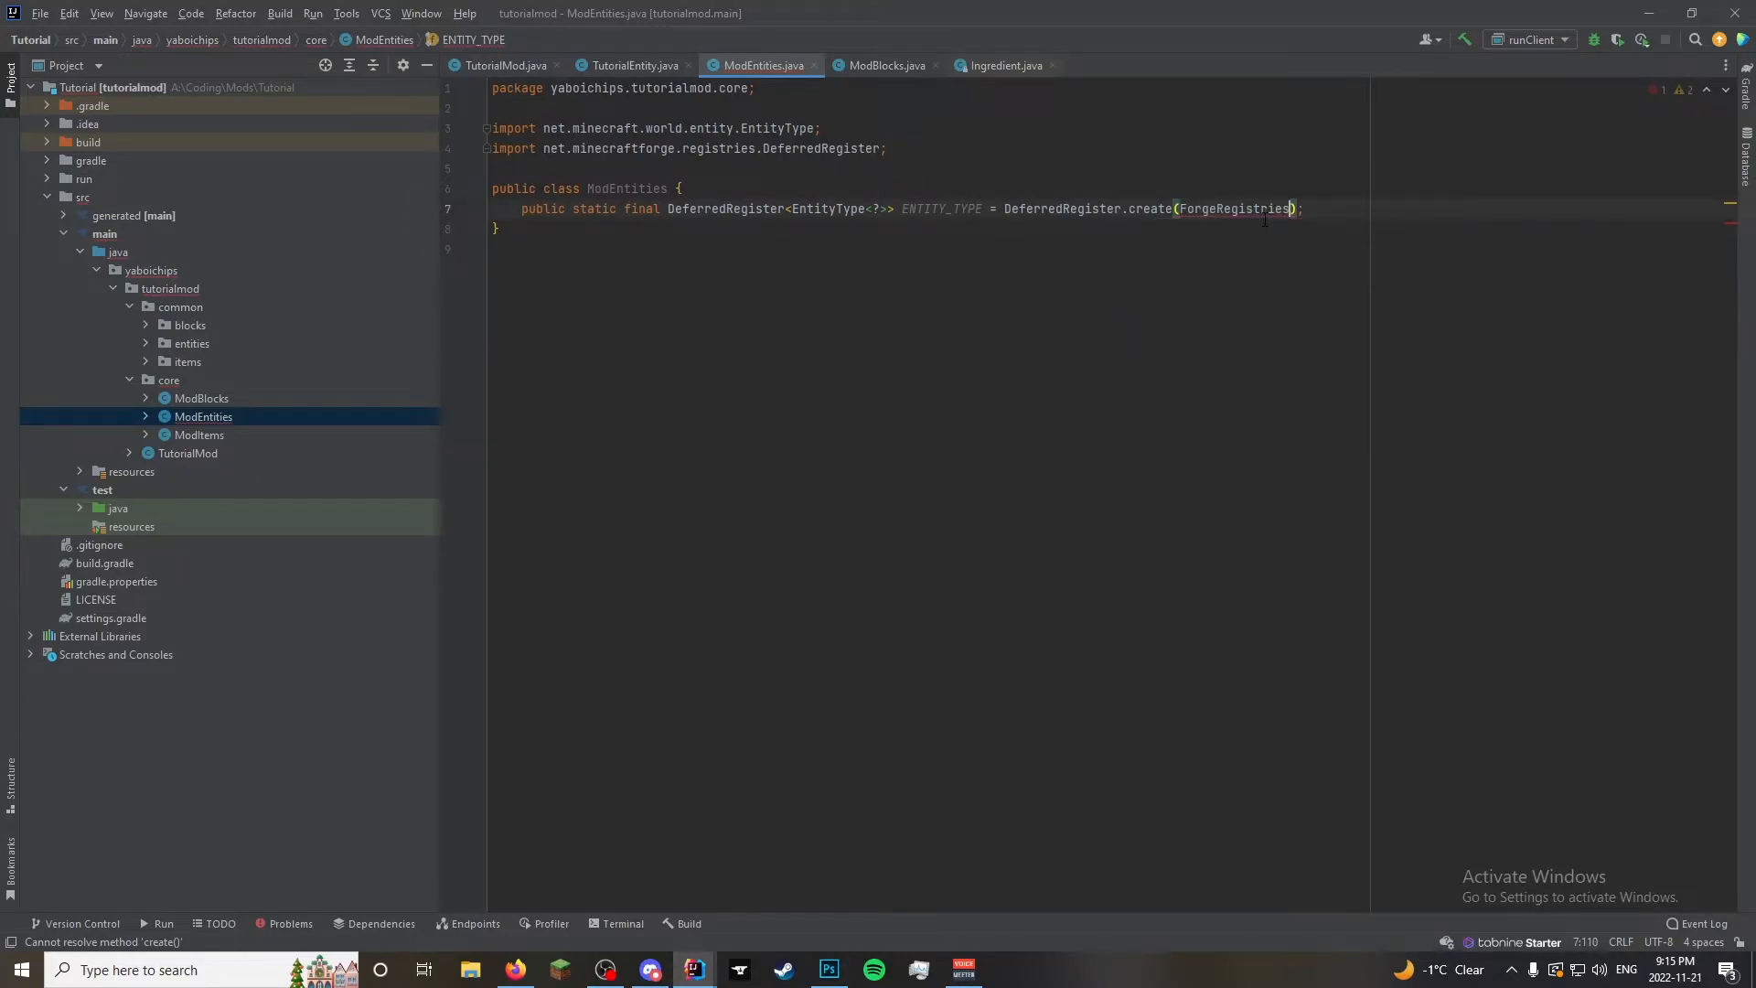
pyautogui.write('.ENTITIES')
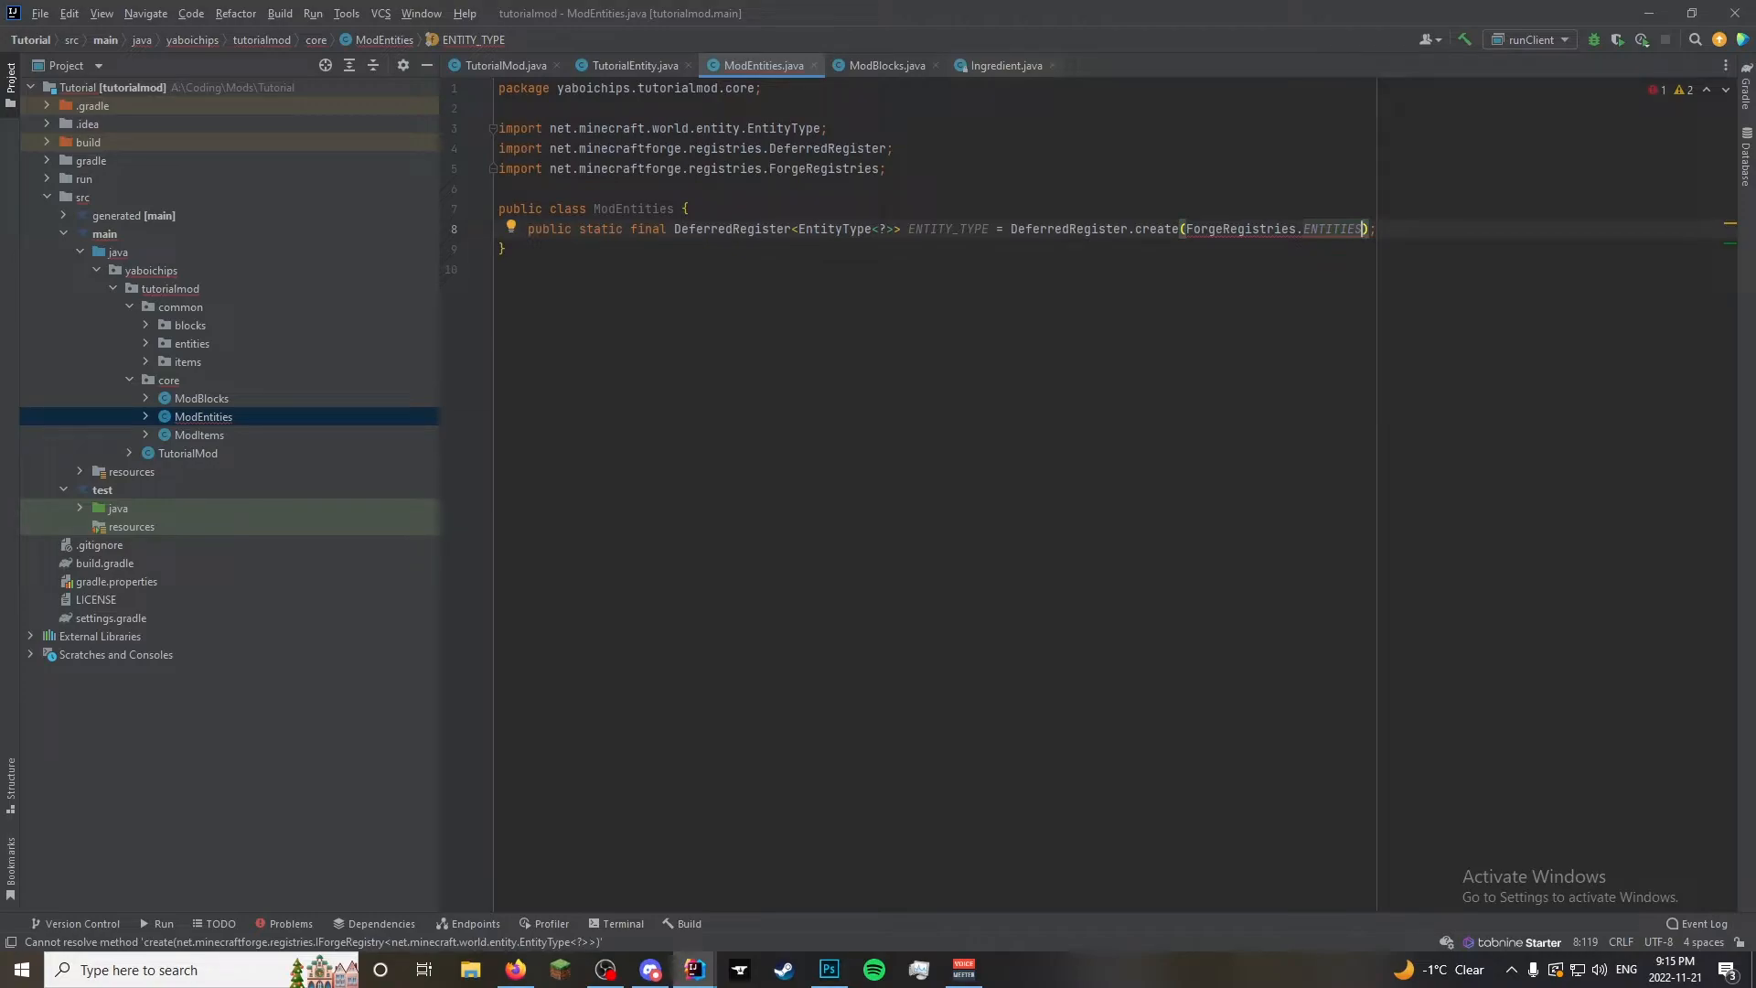
pyautogui.write(',')
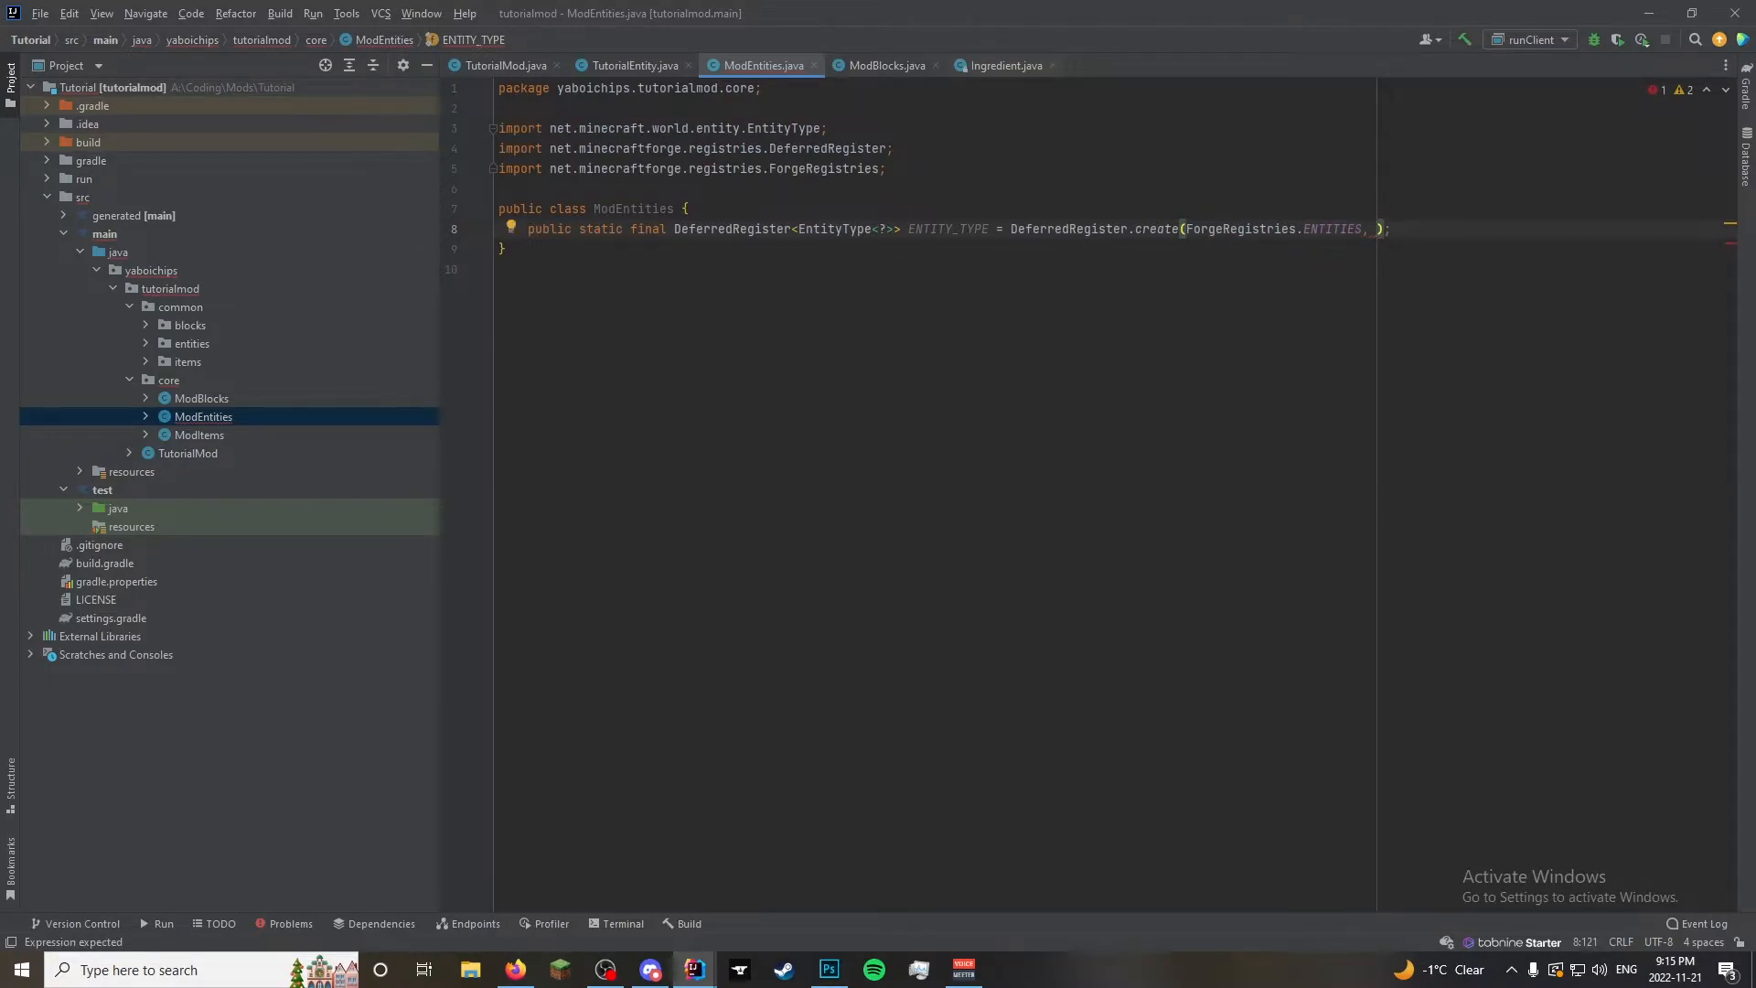
pyautogui.write('TutorialMod.MOD_ID')
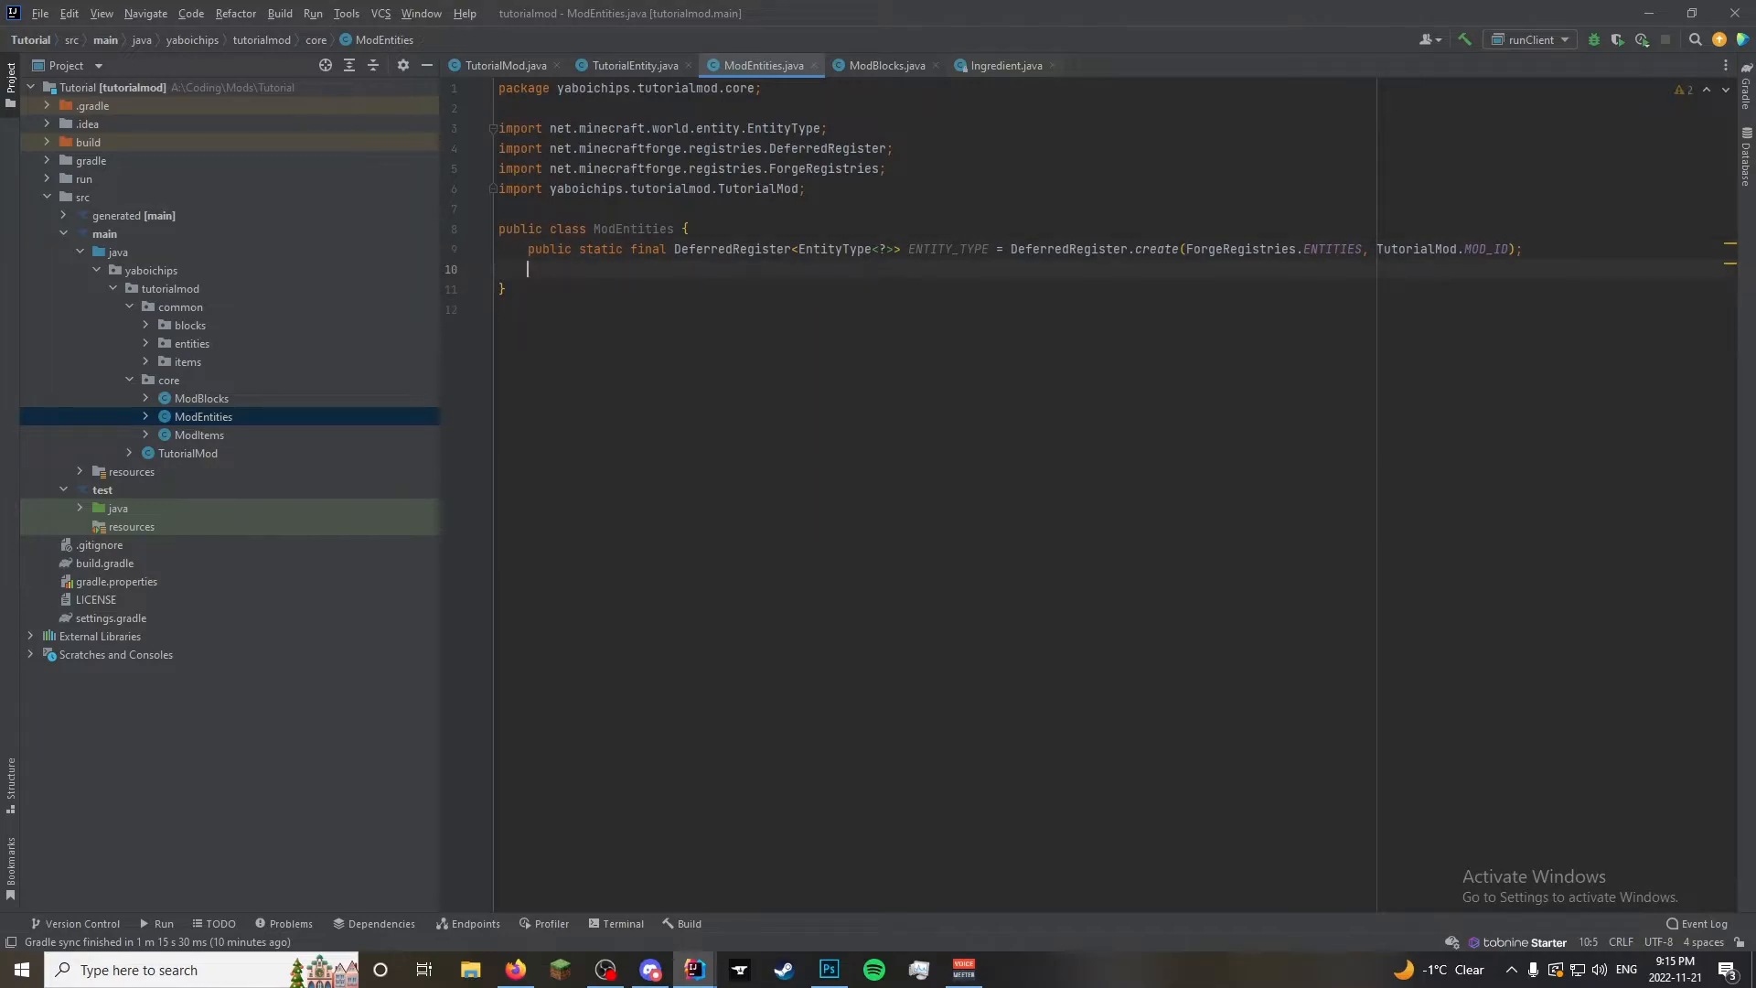
# Declare a public RegistryObject<EntityType<TutorialEntity>> field named TUTORIAL_ENTITY
pyautogui.write('public static final Deferred')
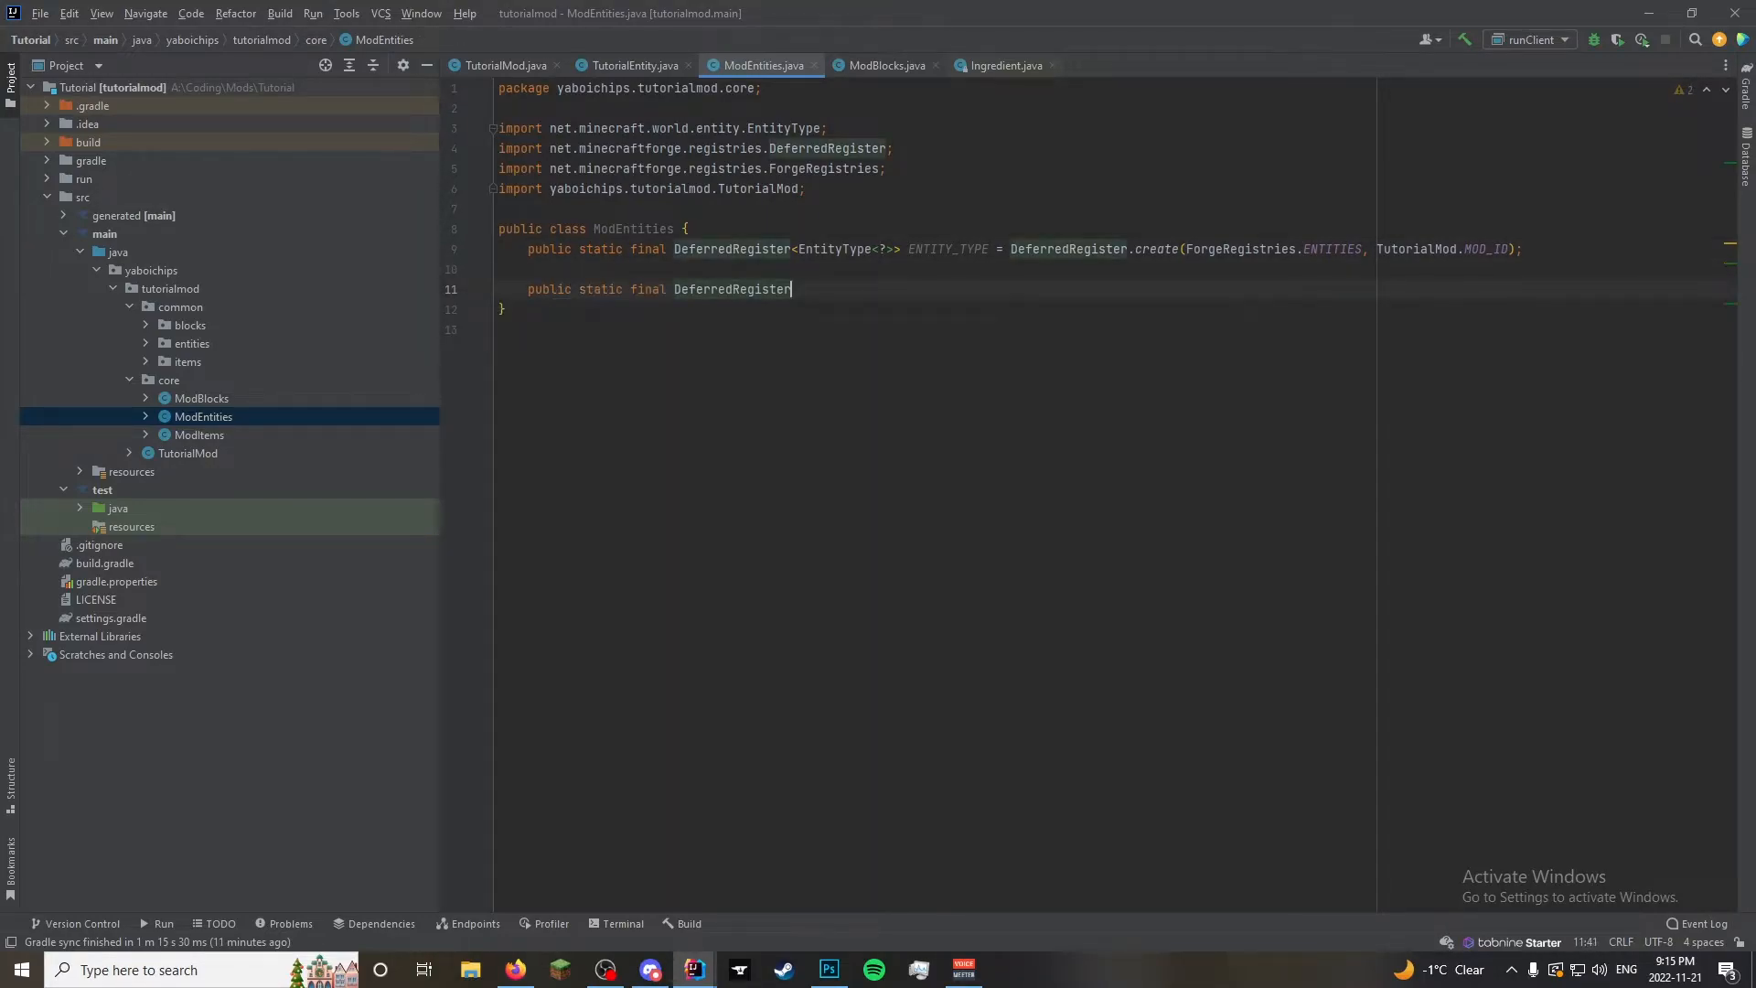
pyautogui.write('Re')
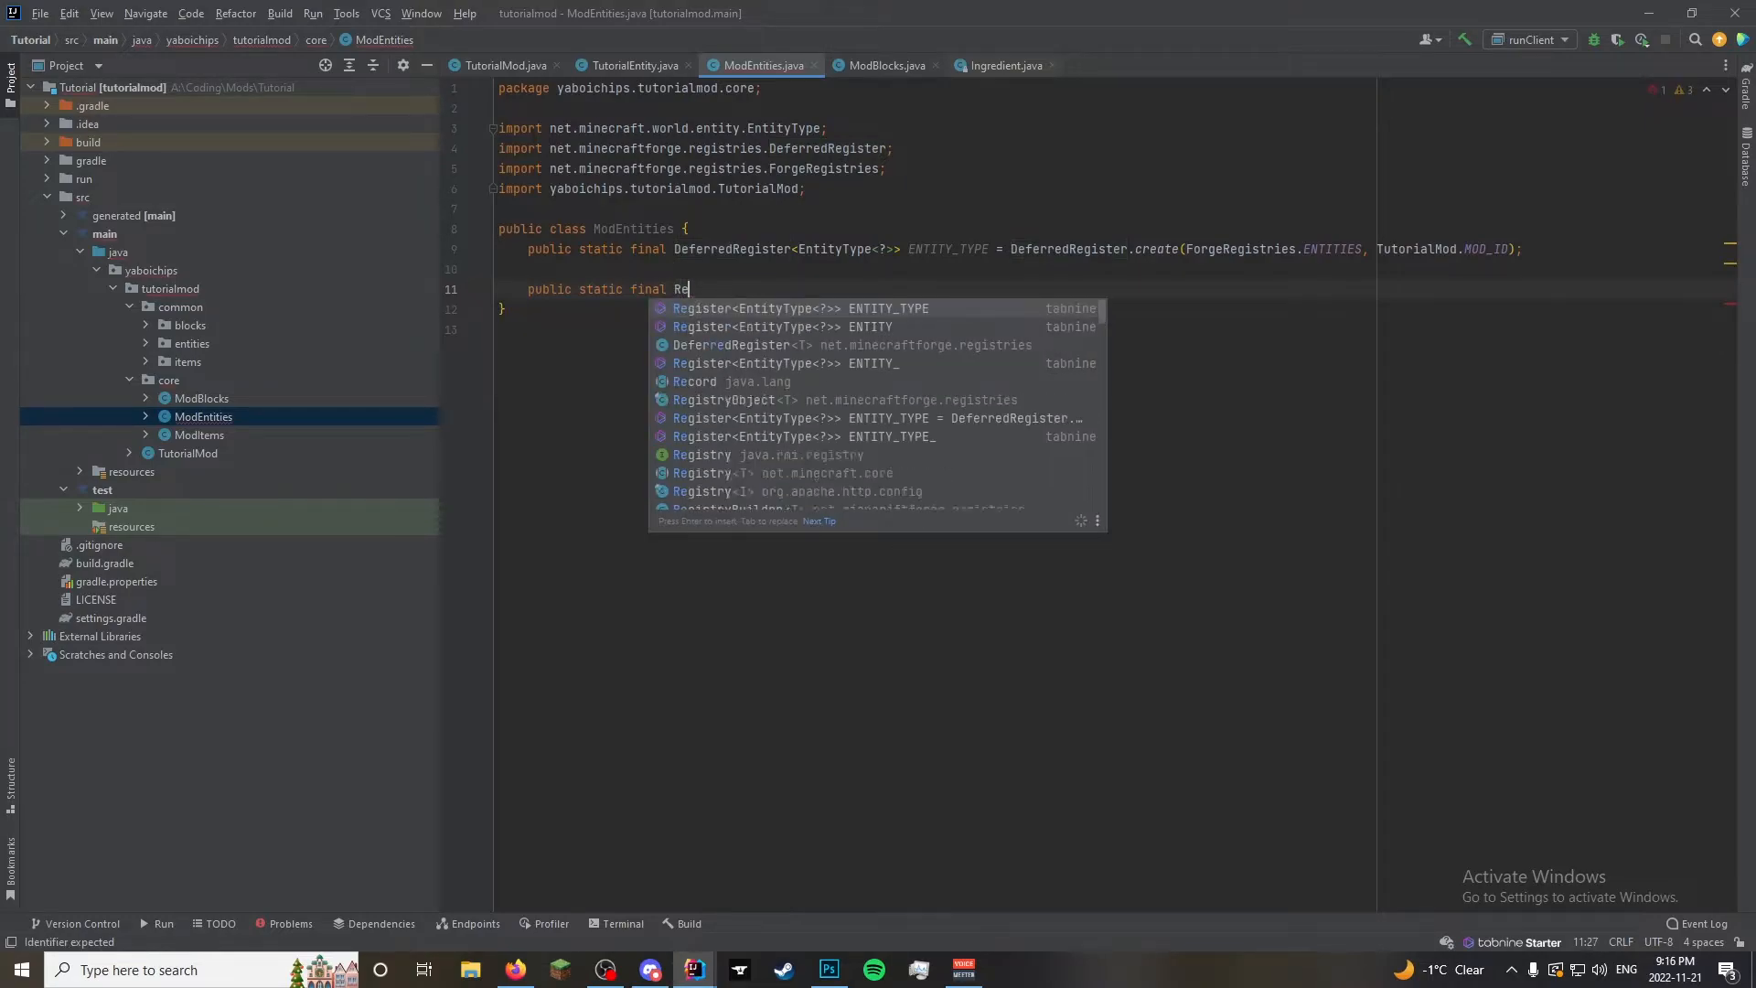
pyautogui.click(724, 399)
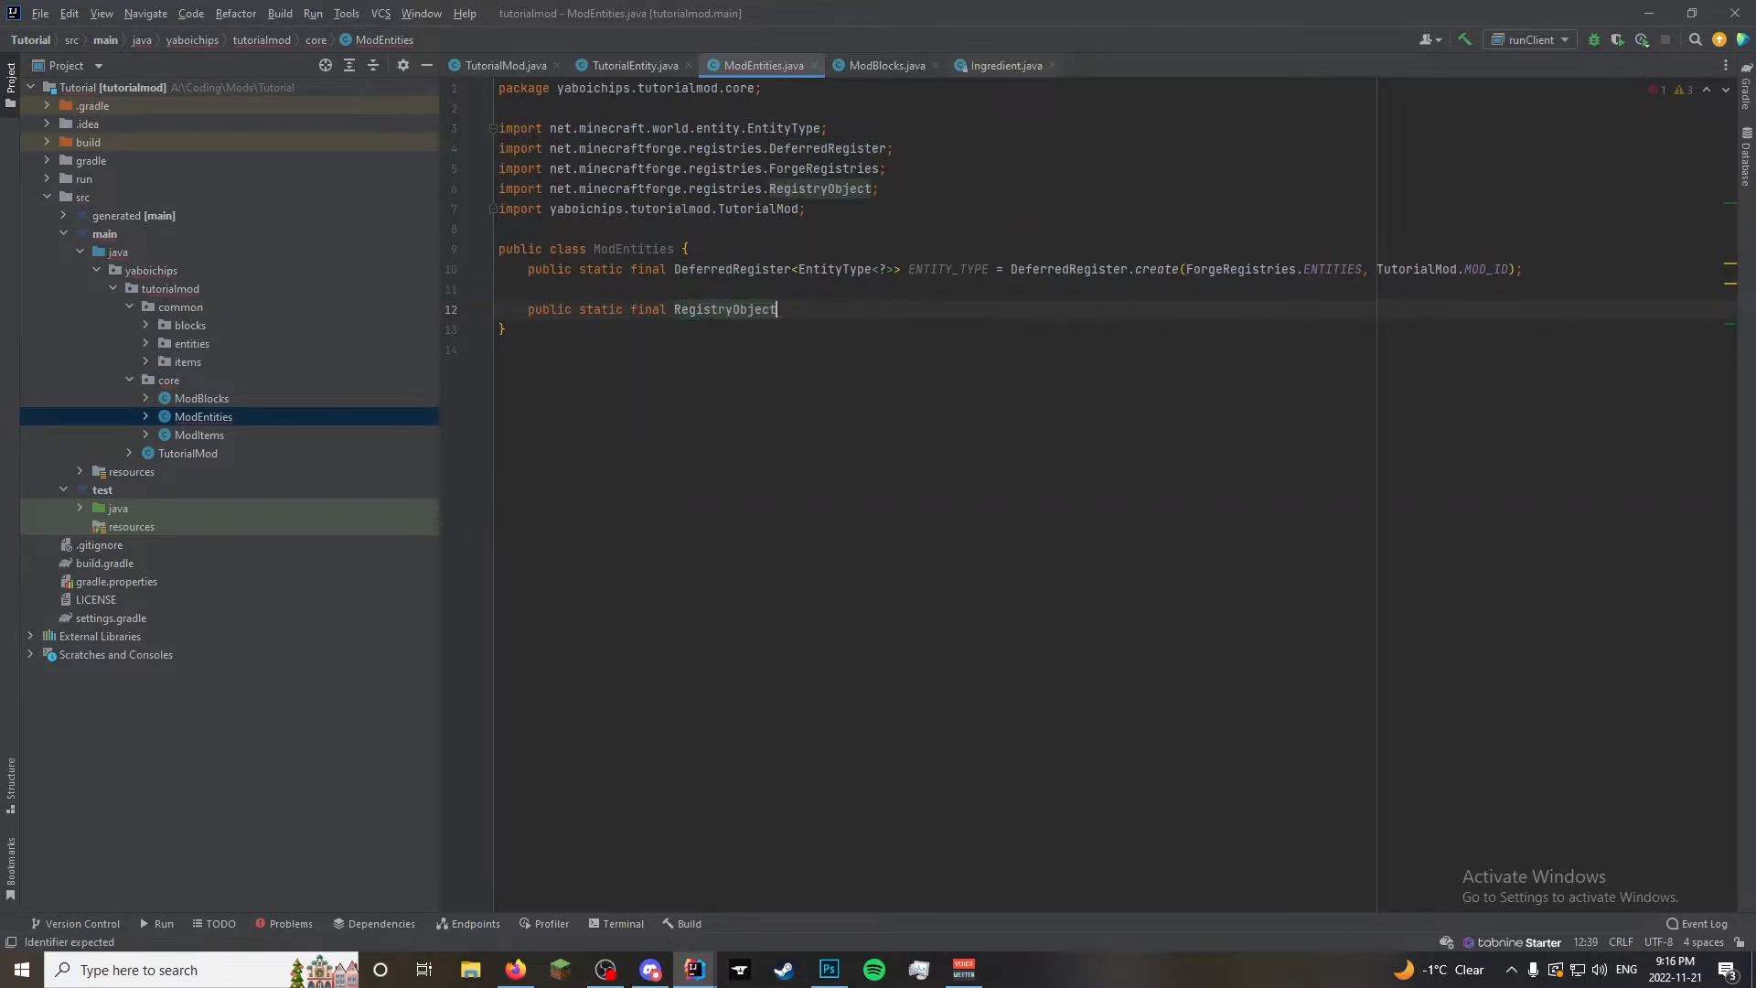
pyautogui.write('<>')
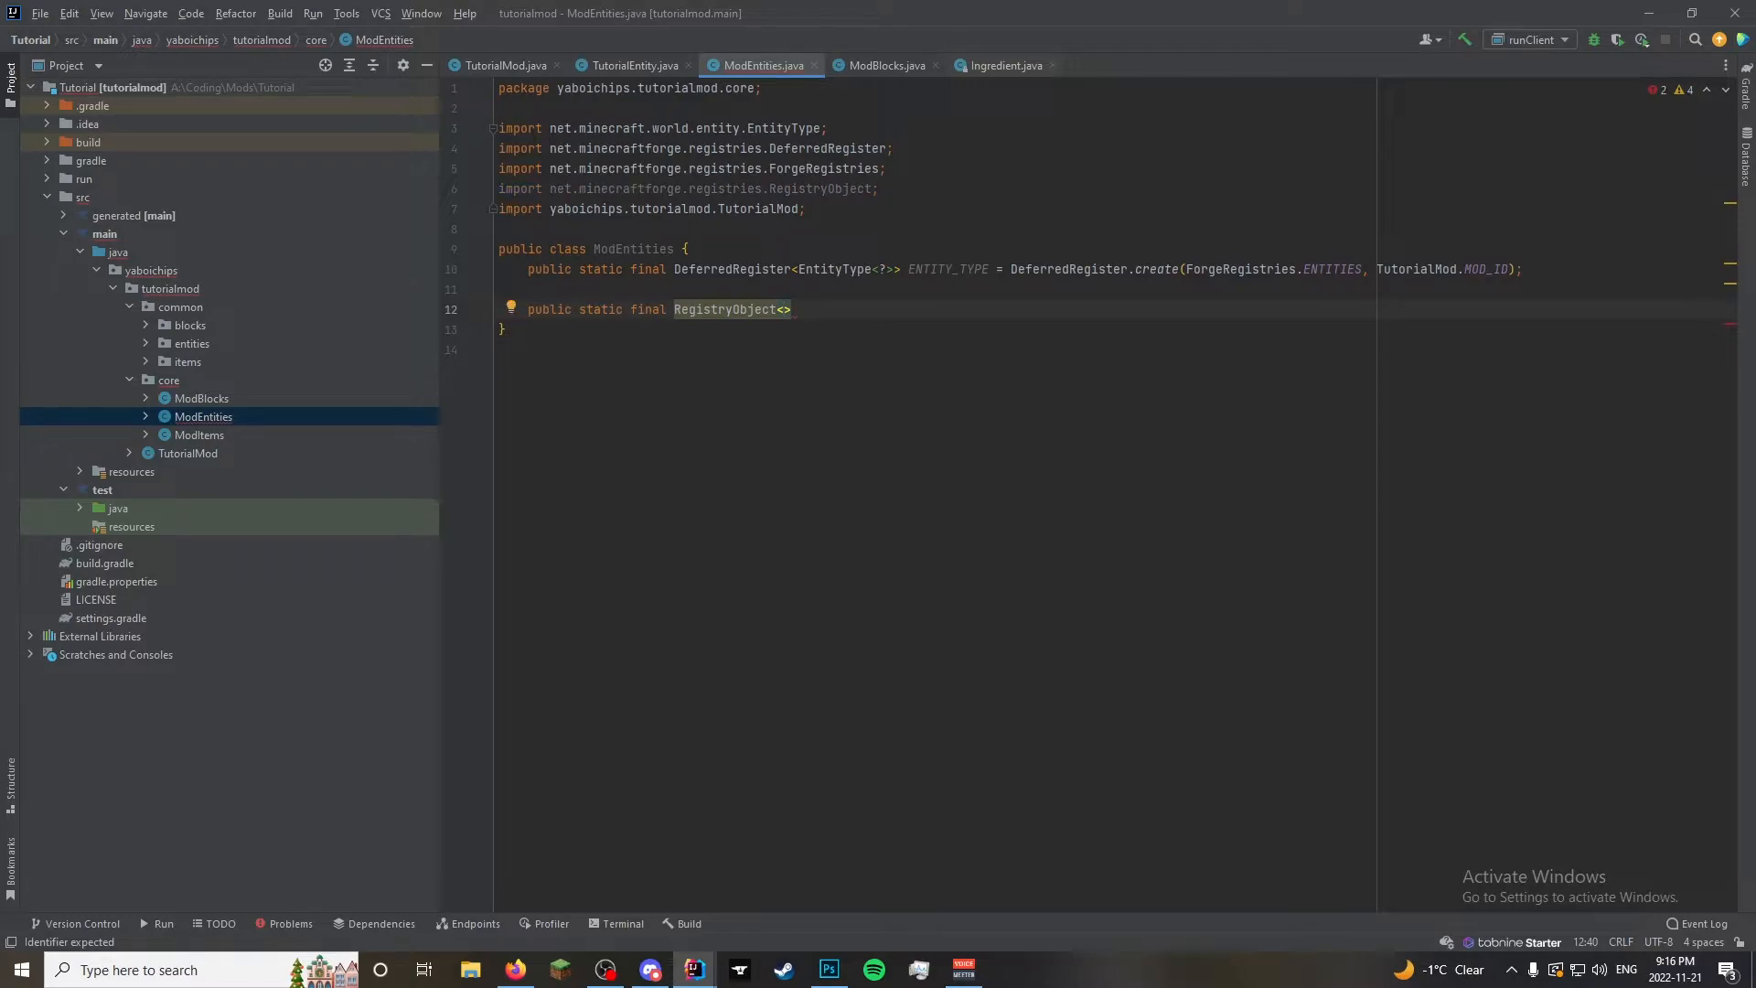
pyautogui.write('EntityType')
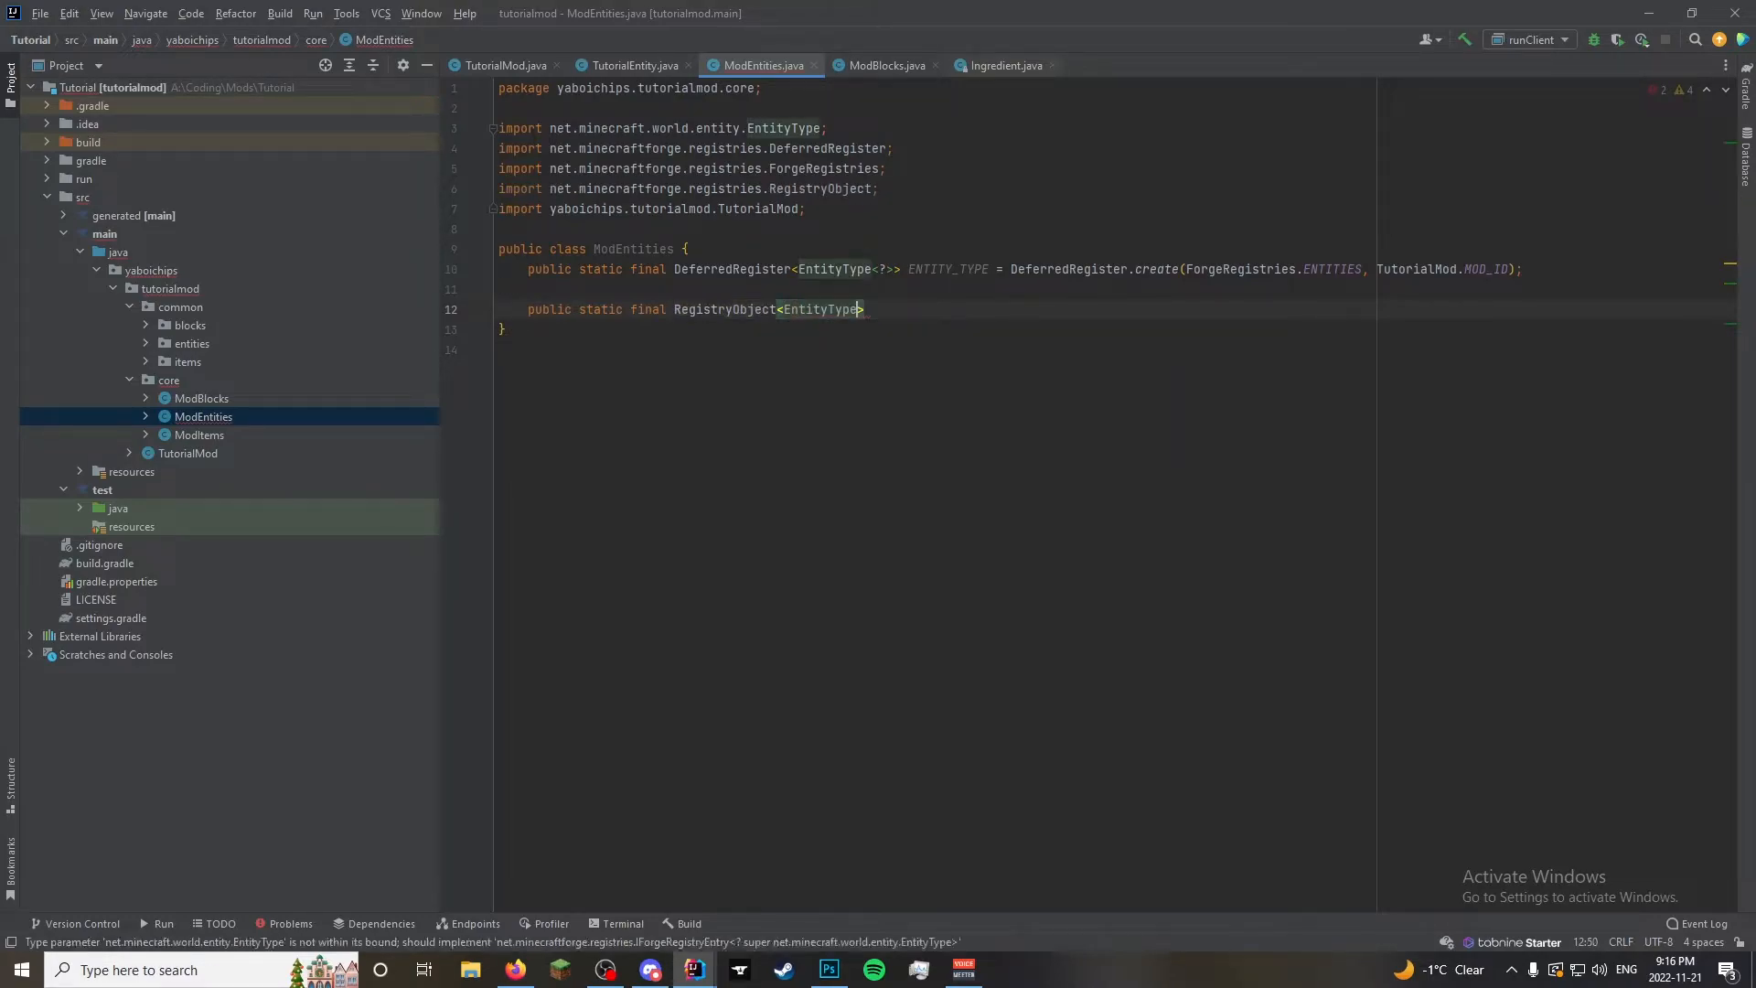
pyautogui.write('<>')
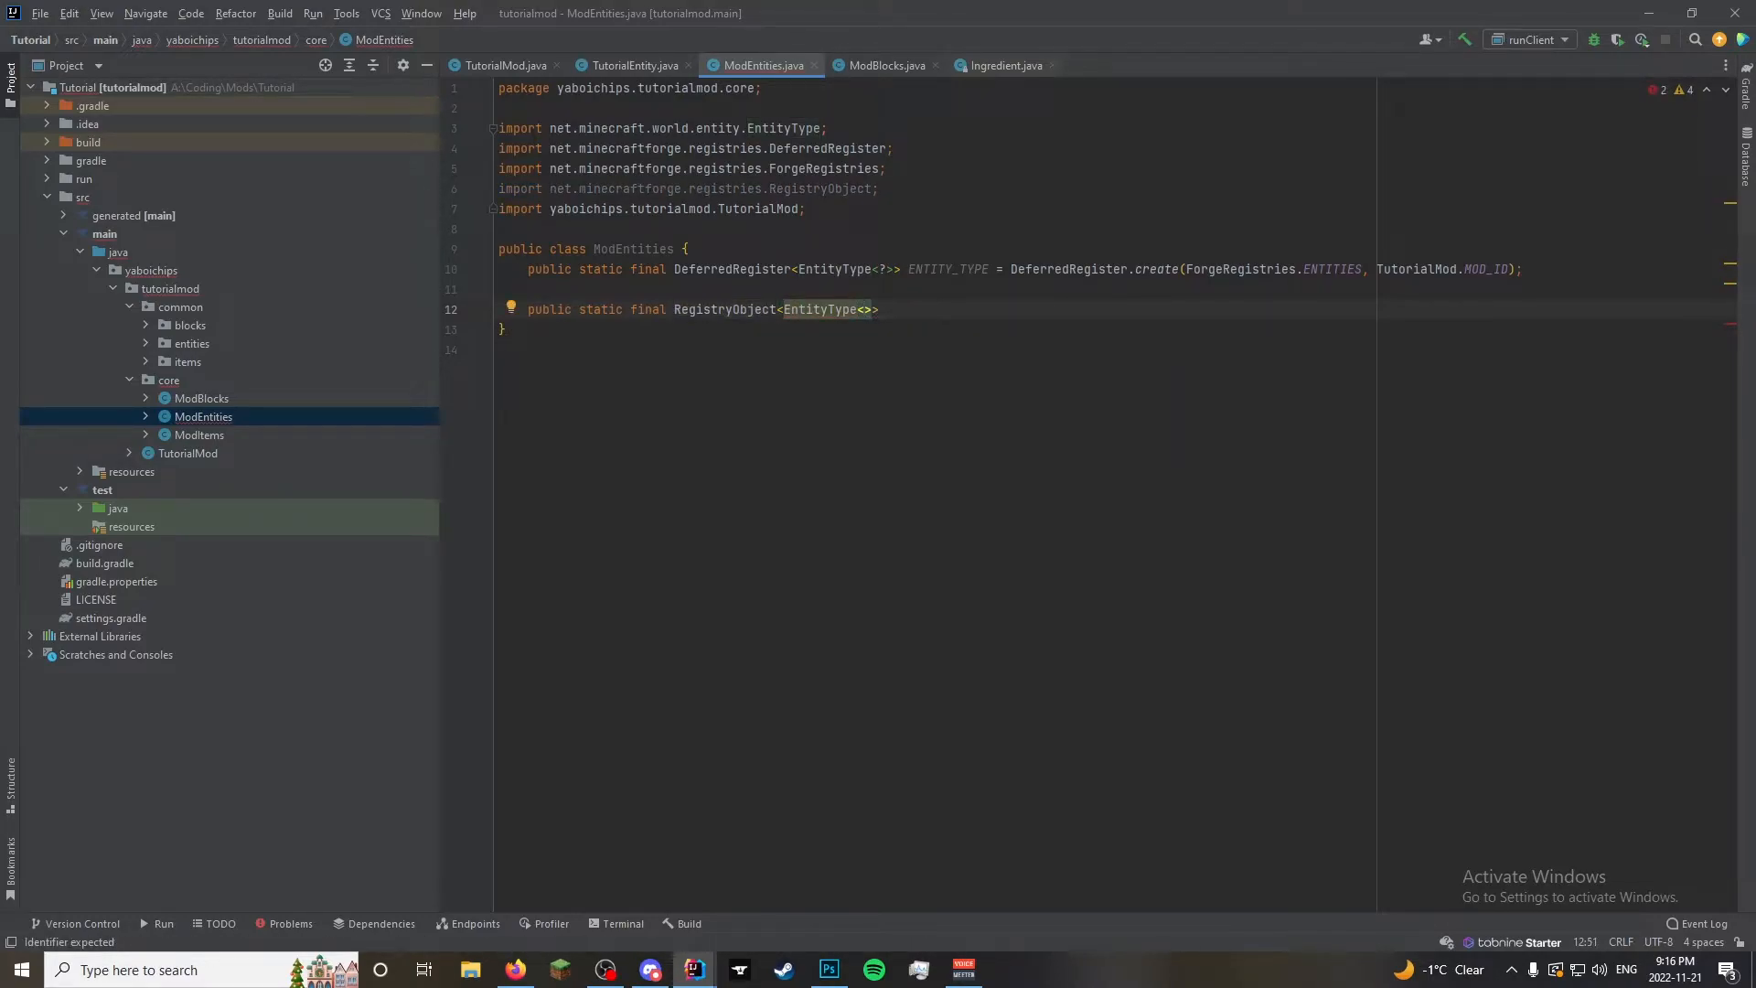
pyautogui.write('TutorialEntity')
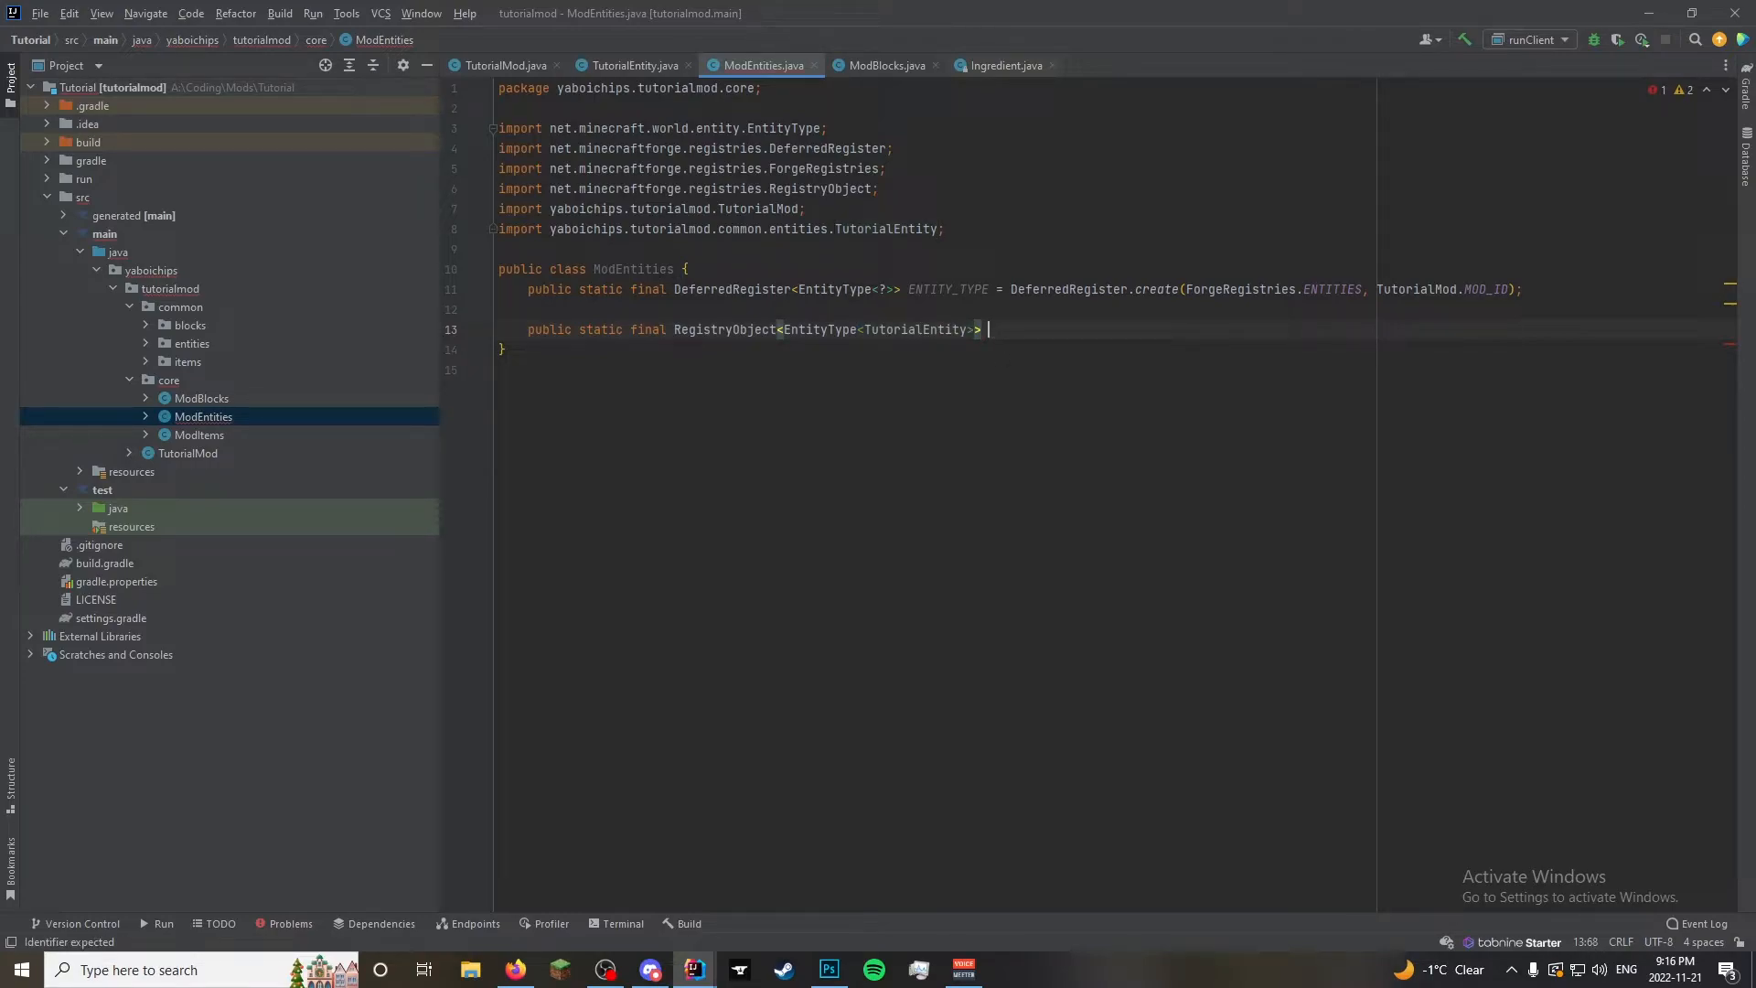
pyautogui.write('TUTORIAL')
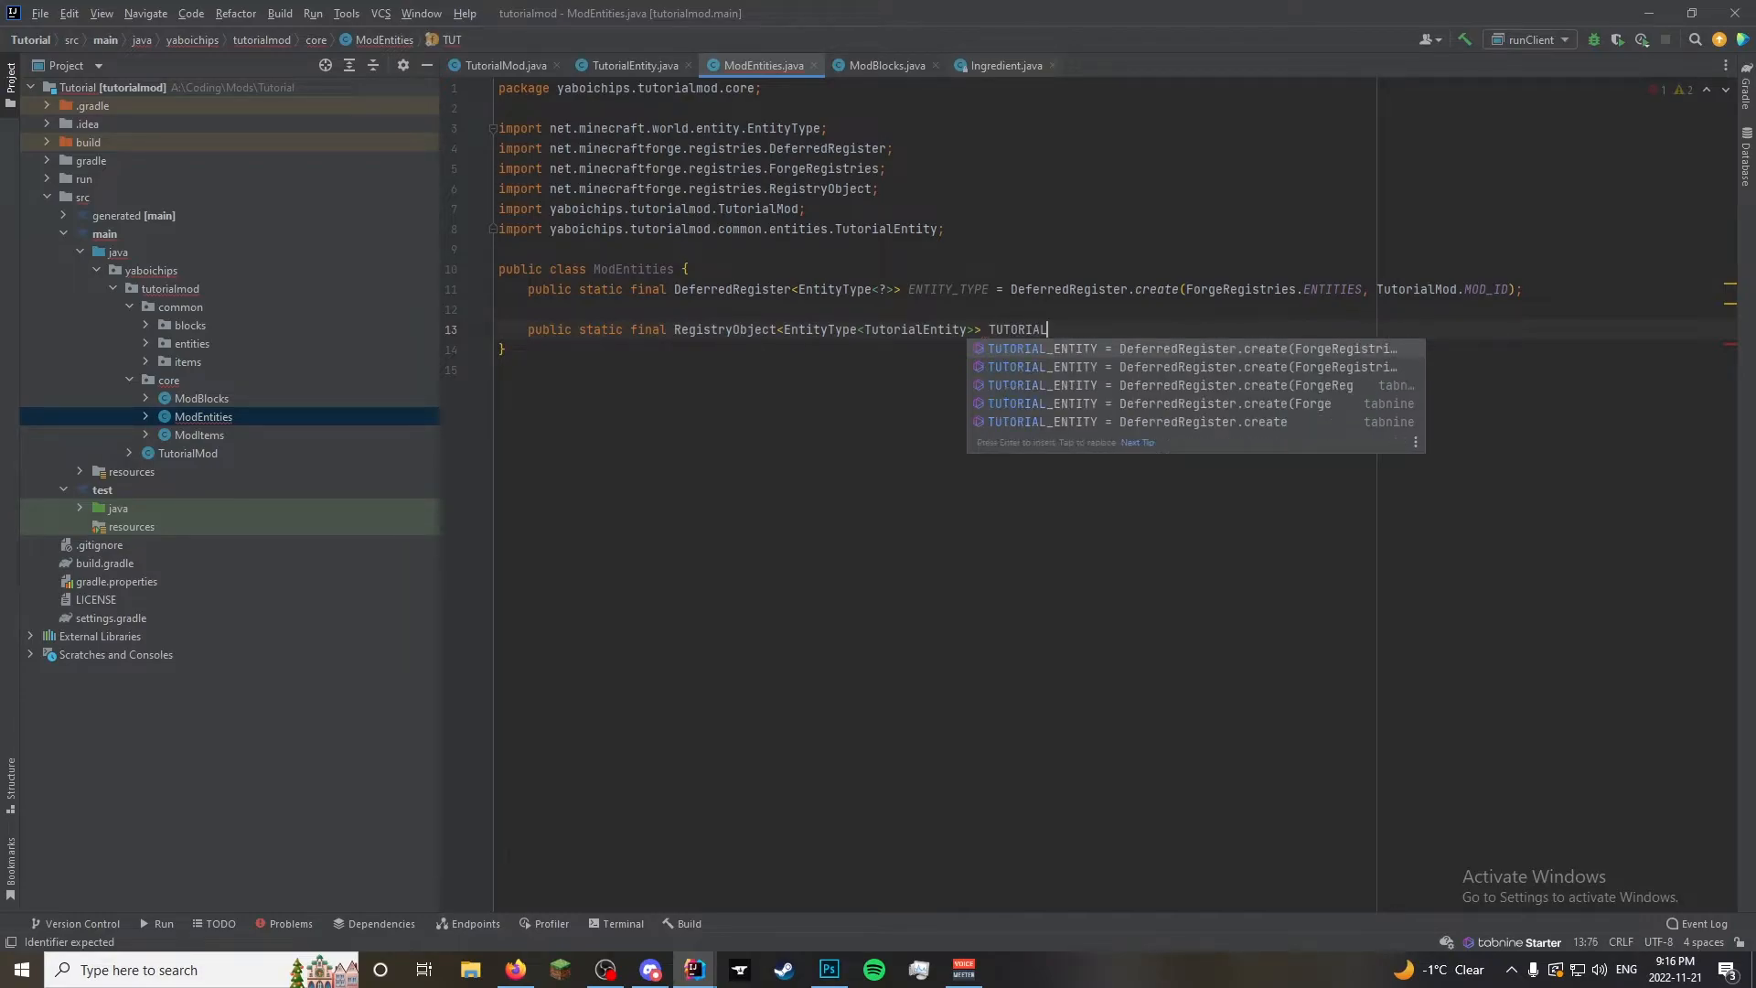
pyautogui.write('_')
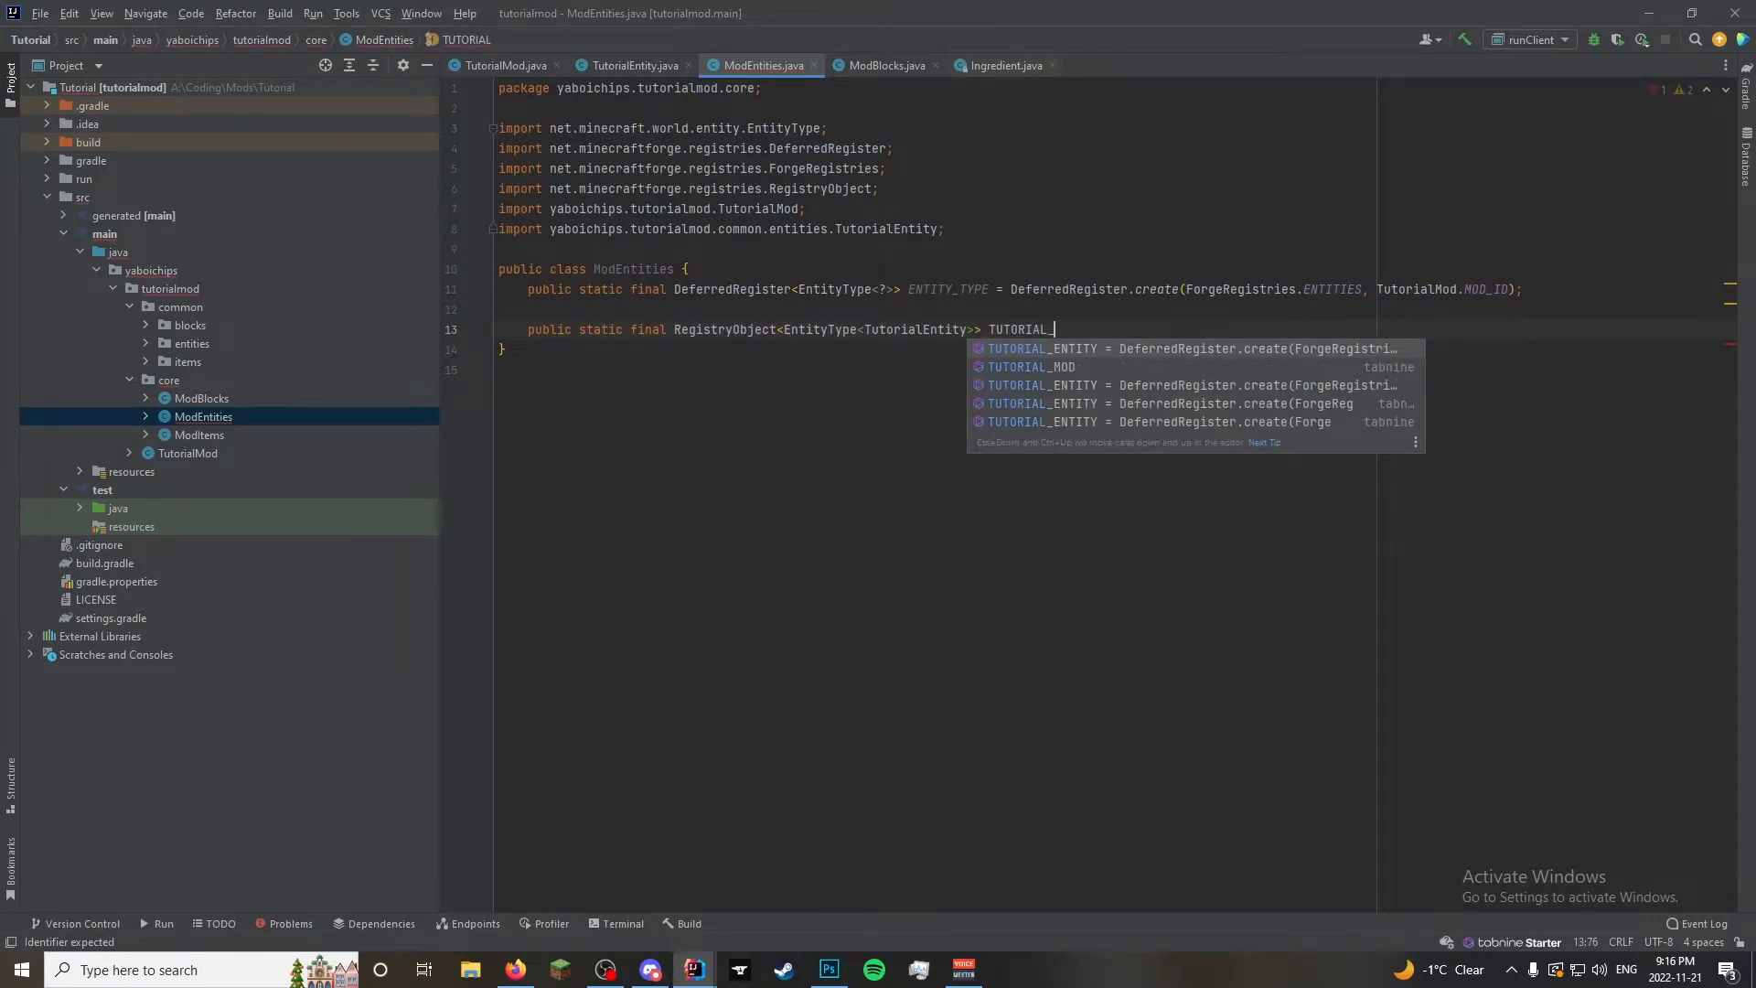
pyautogui.write('ENTITY')
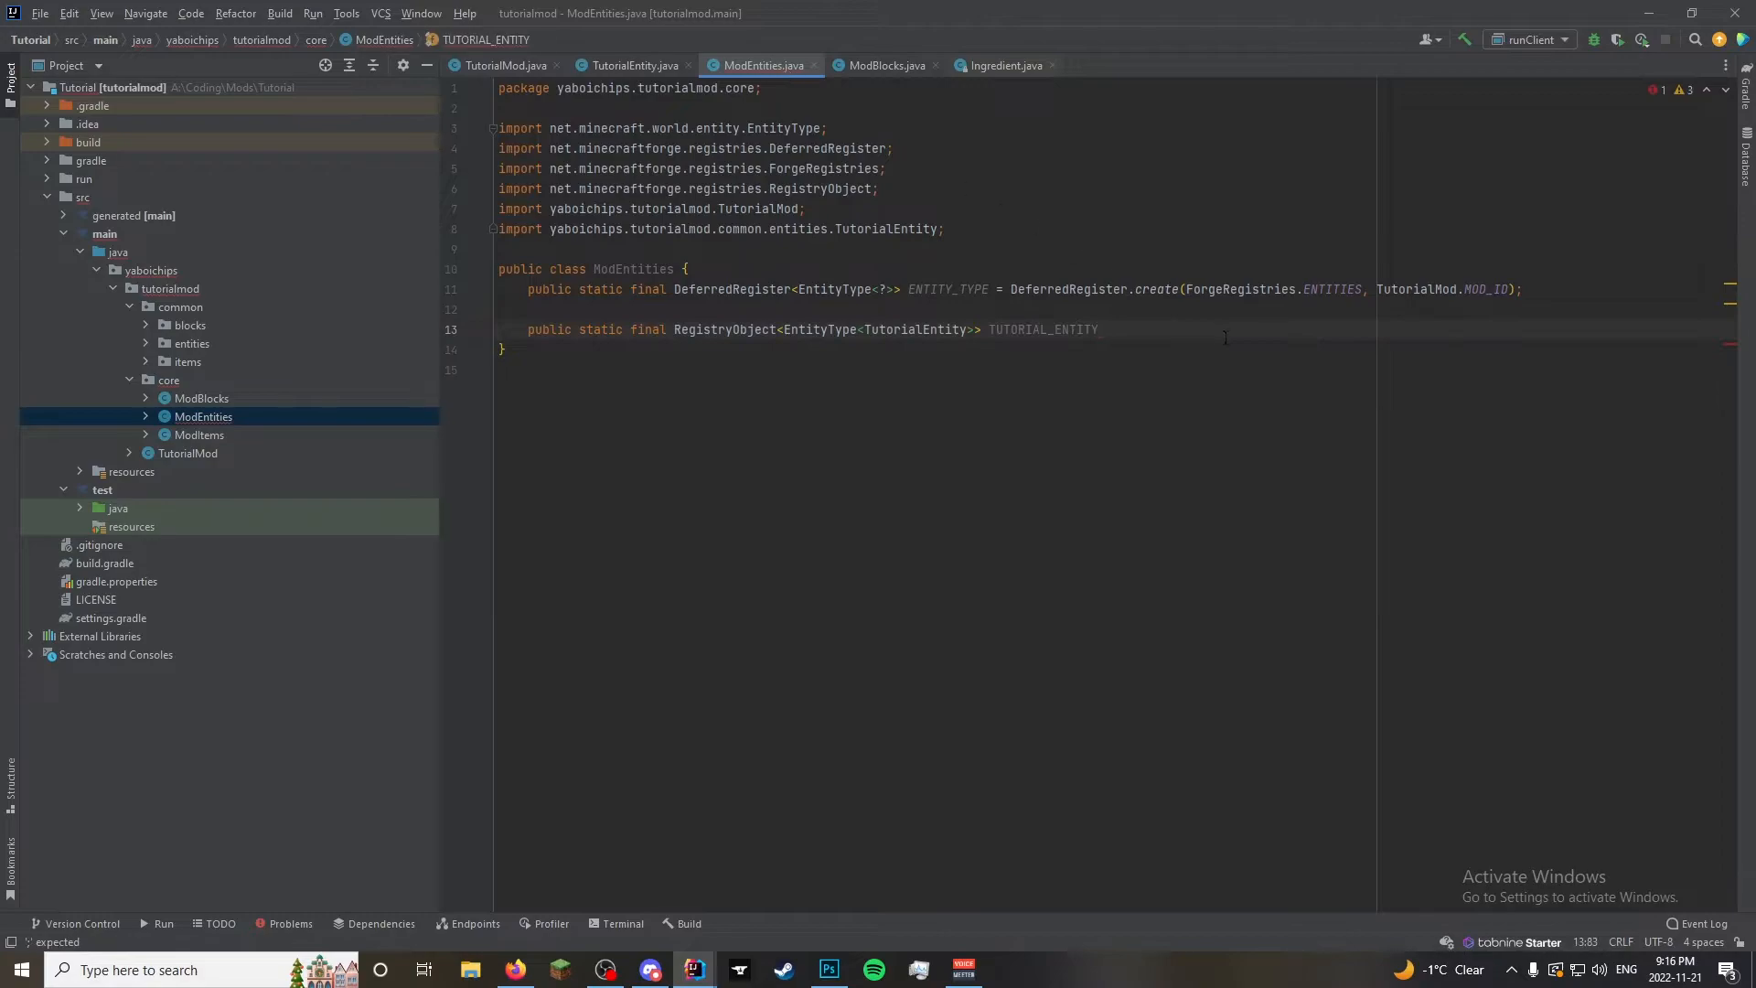
# Assign it ENTITY_TYPE.register("tutorial_entity", ...) with the supplier lambda started
pyautogui.write('= E')
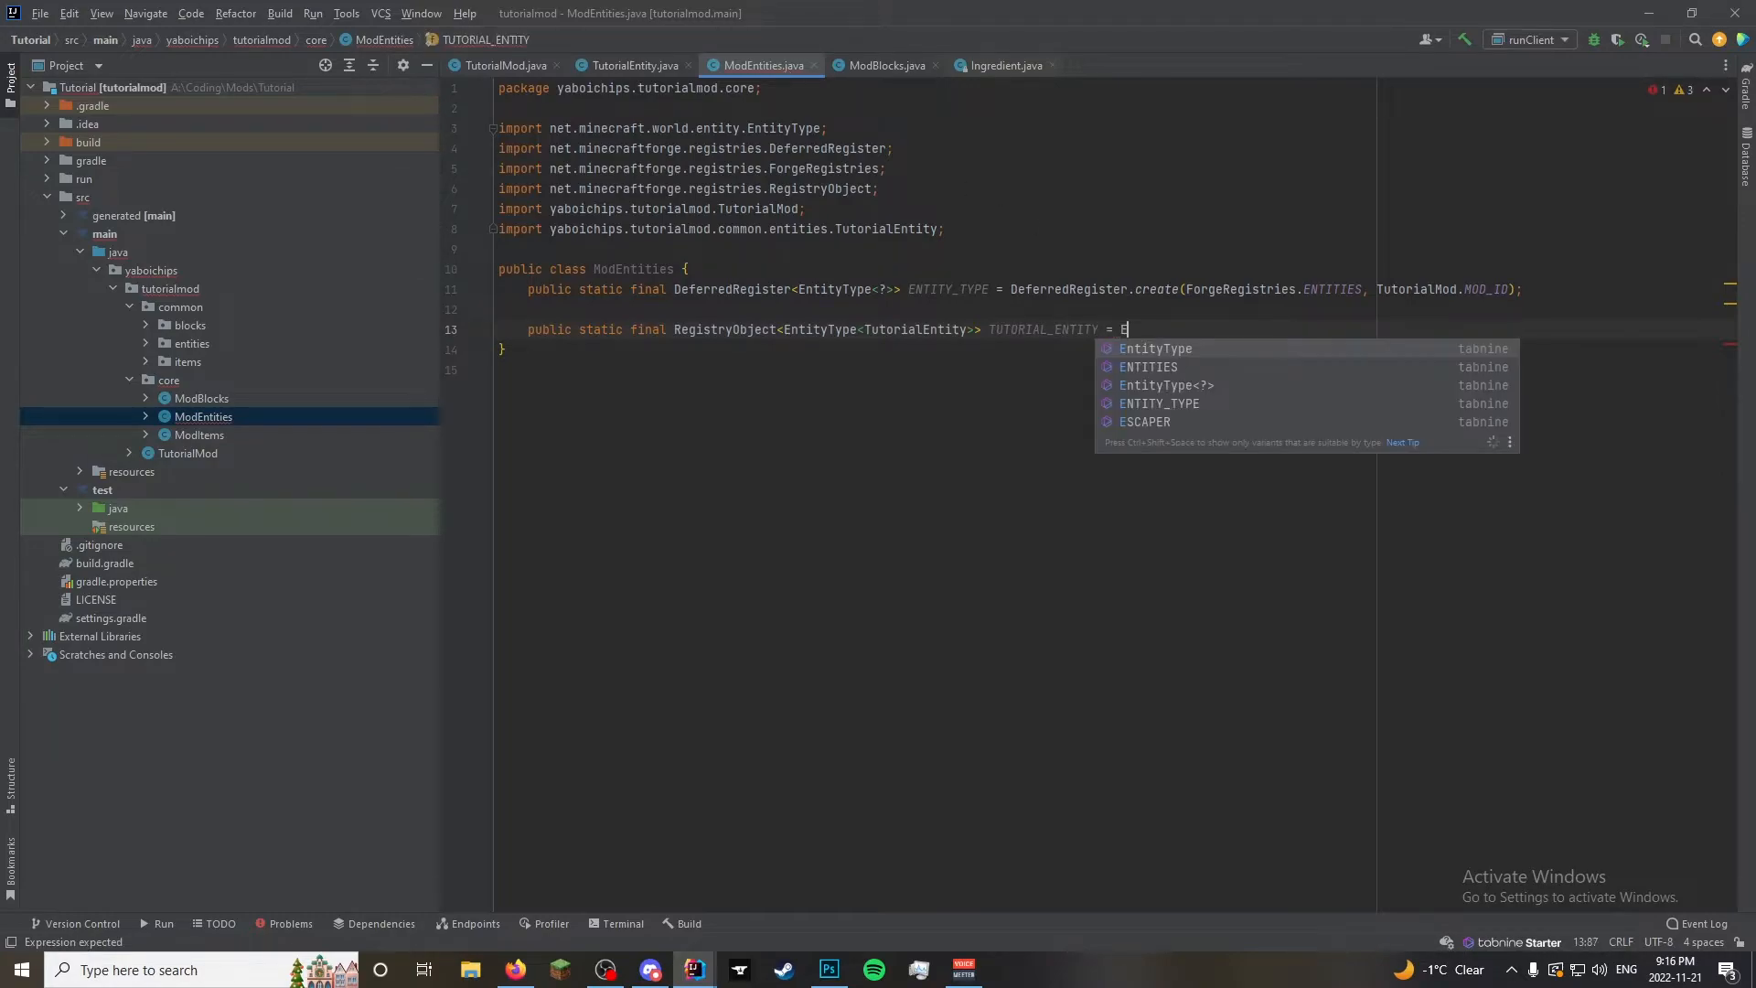
pyautogui.write('NTITY_TYPE')
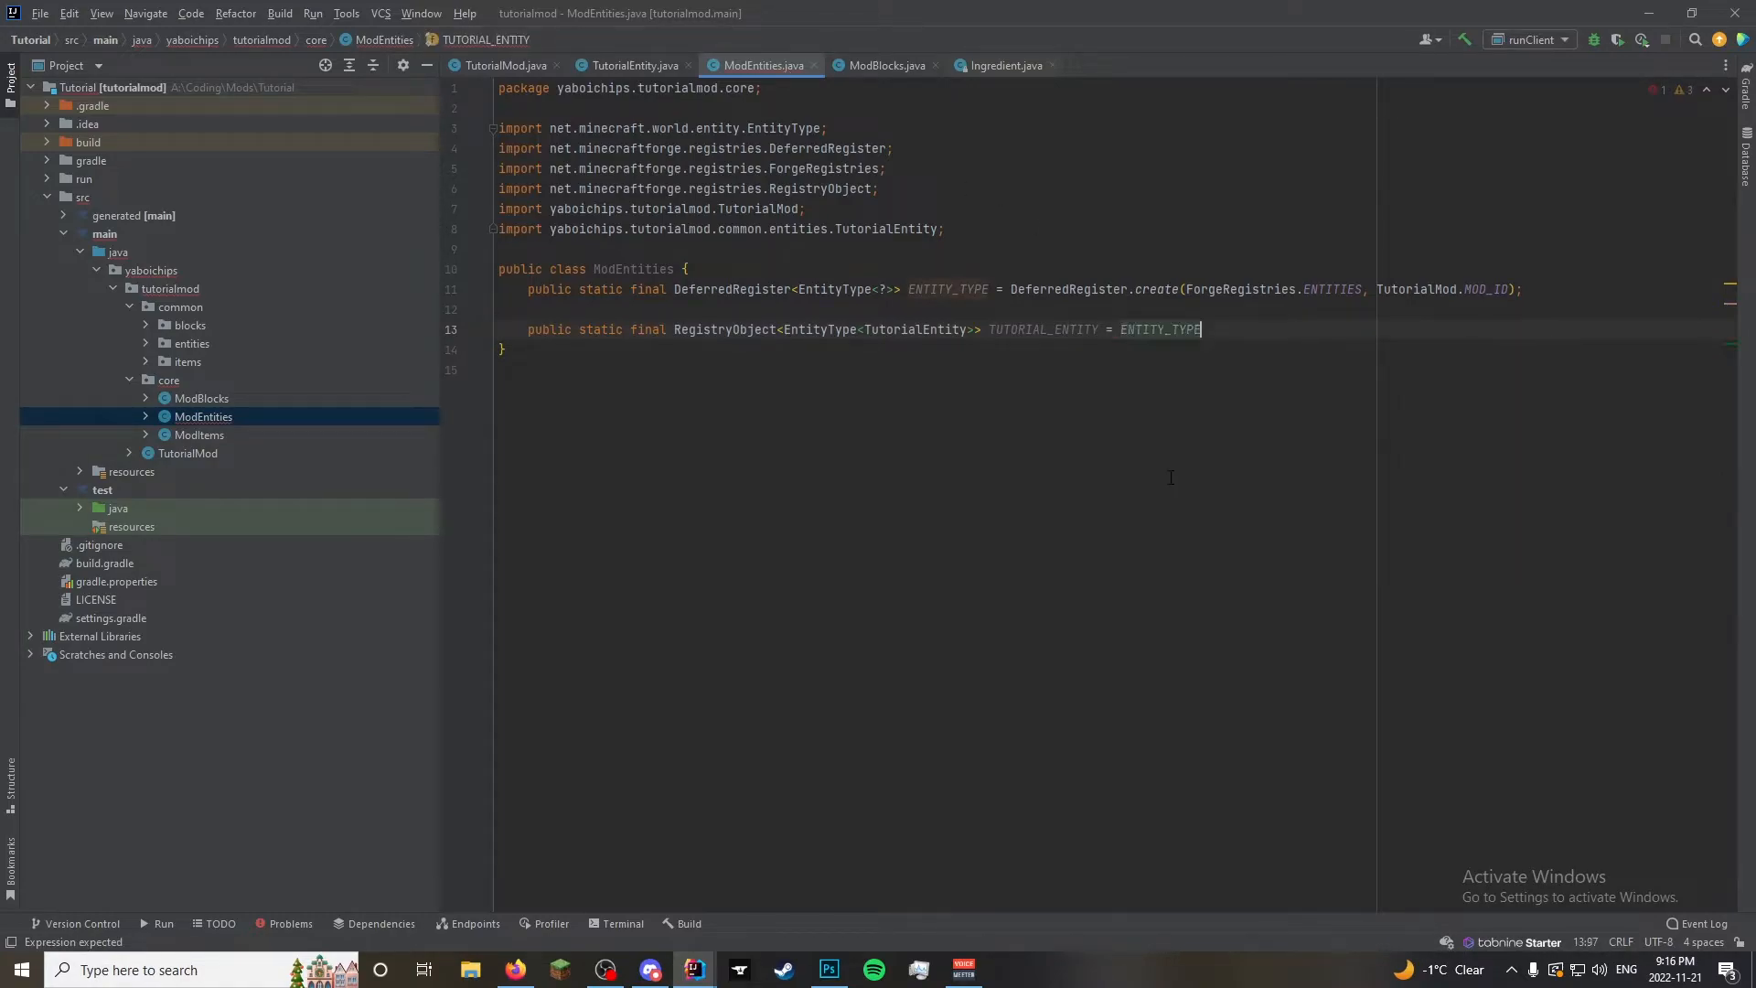
pyautogui.write('.')
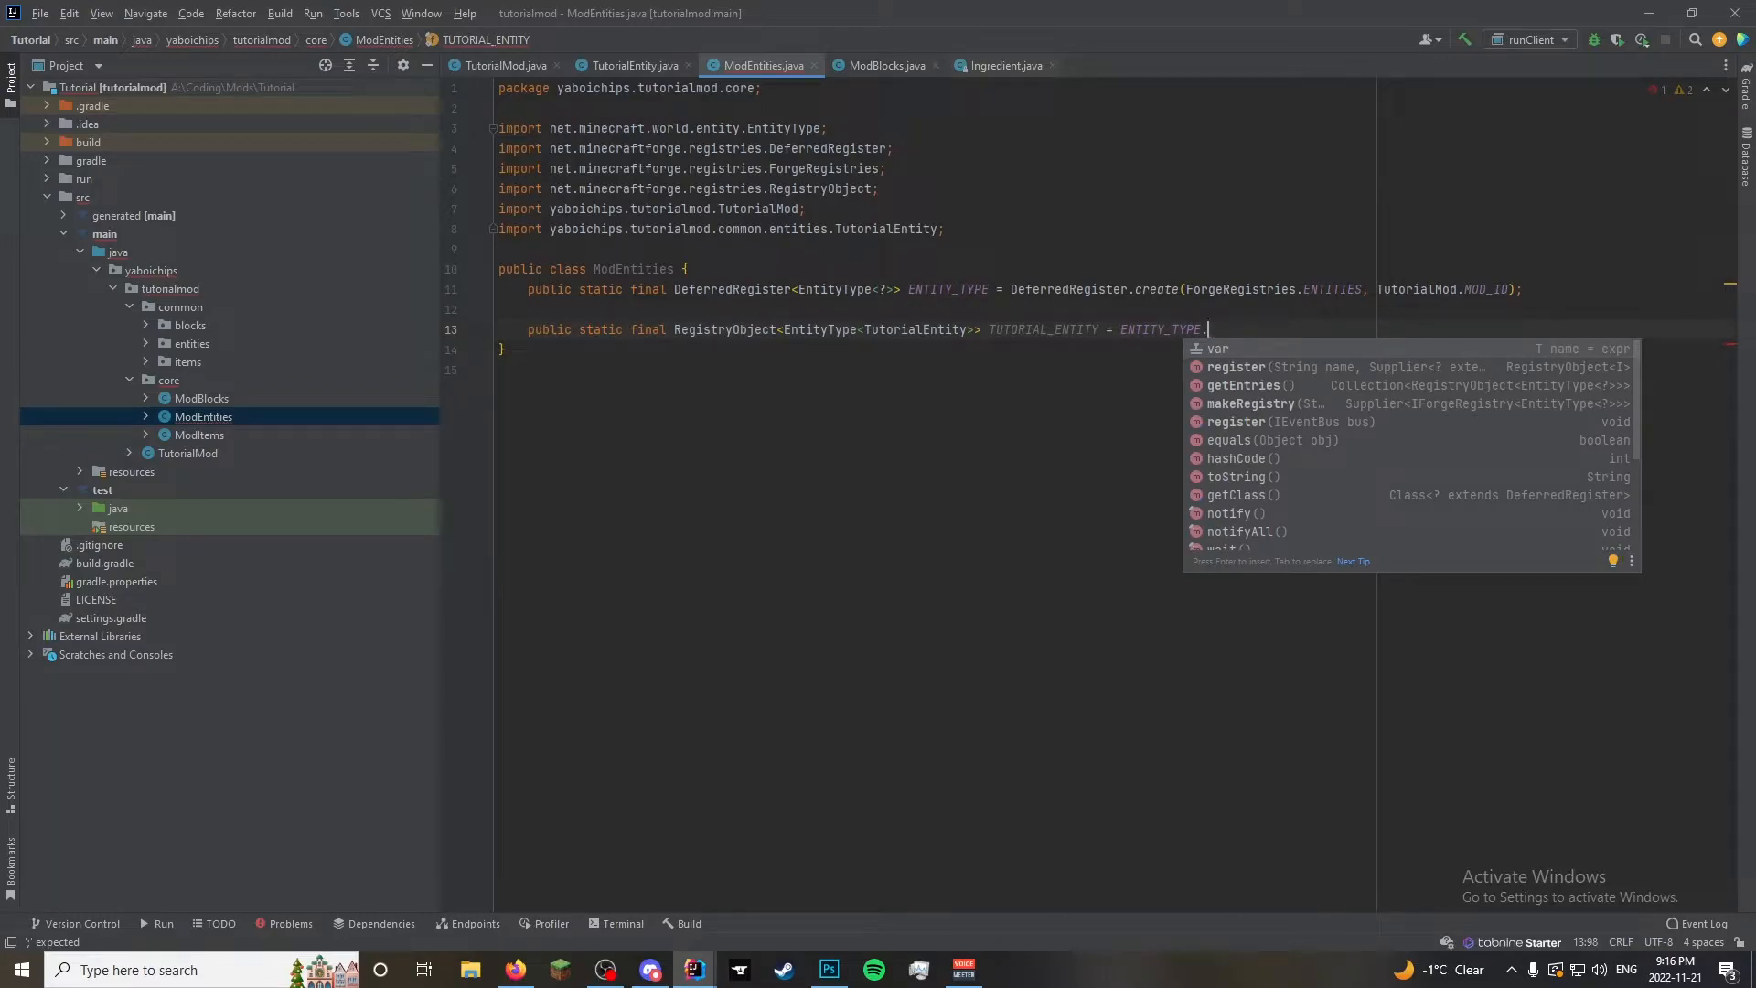
pyautogui.write('register("t')
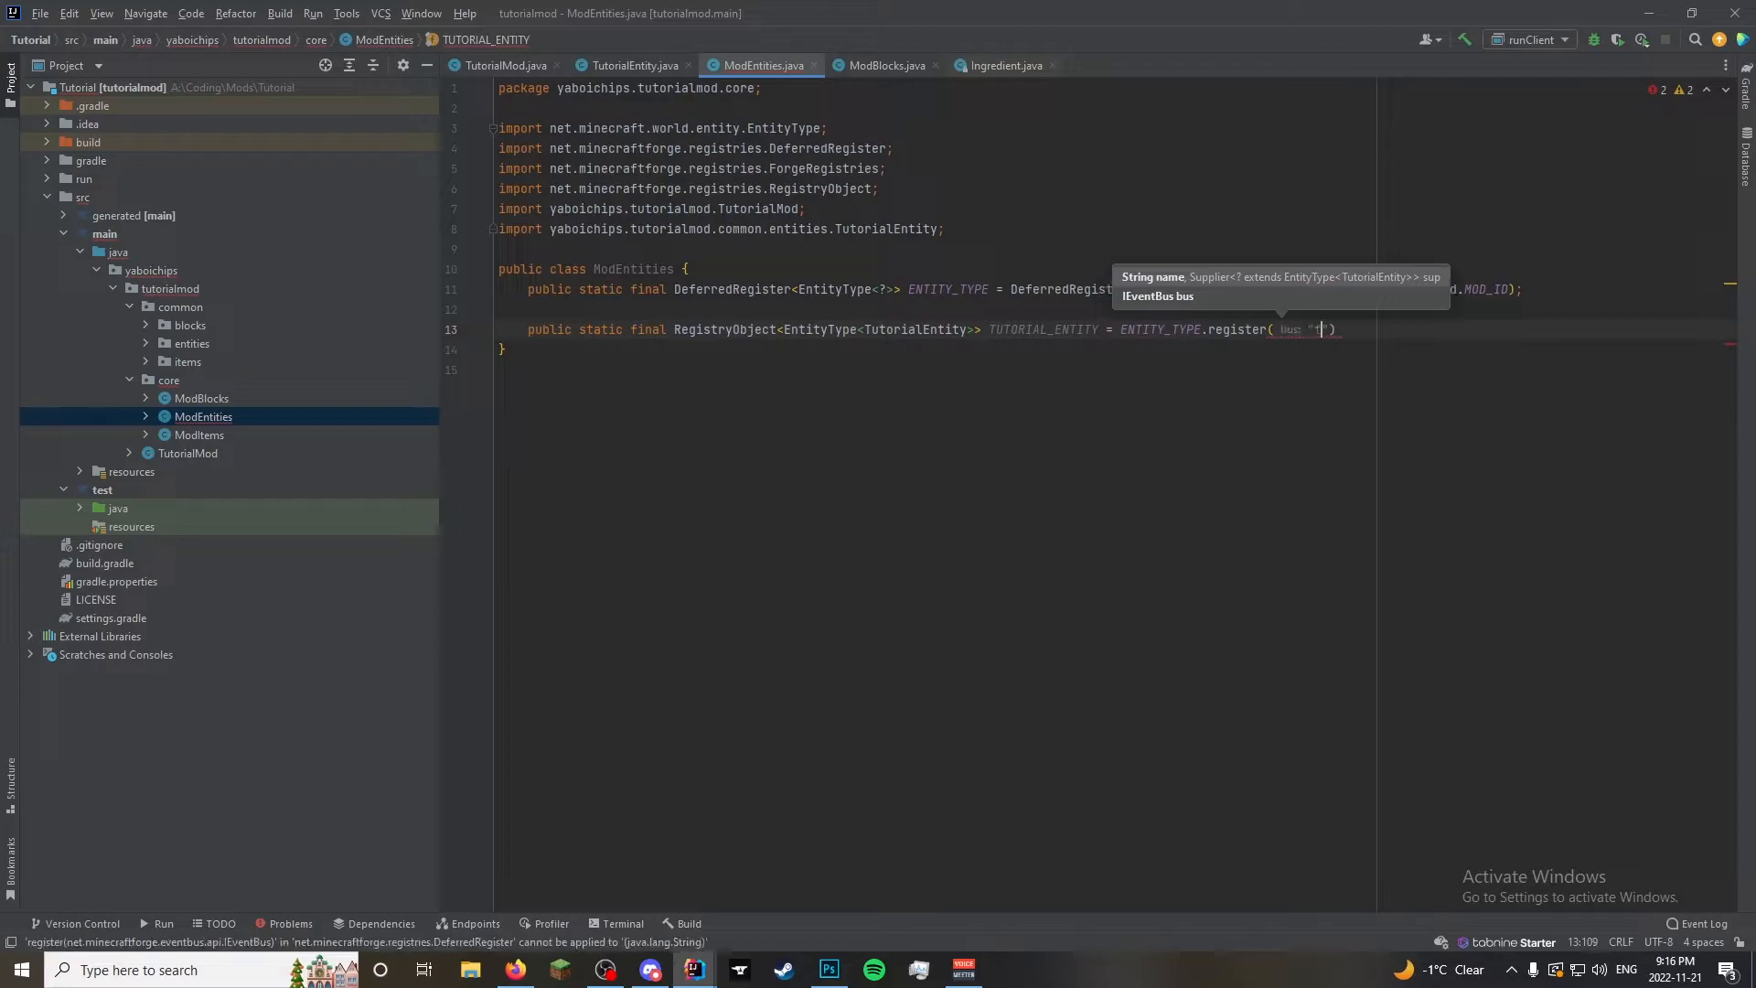
pyautogui.write('utorial')
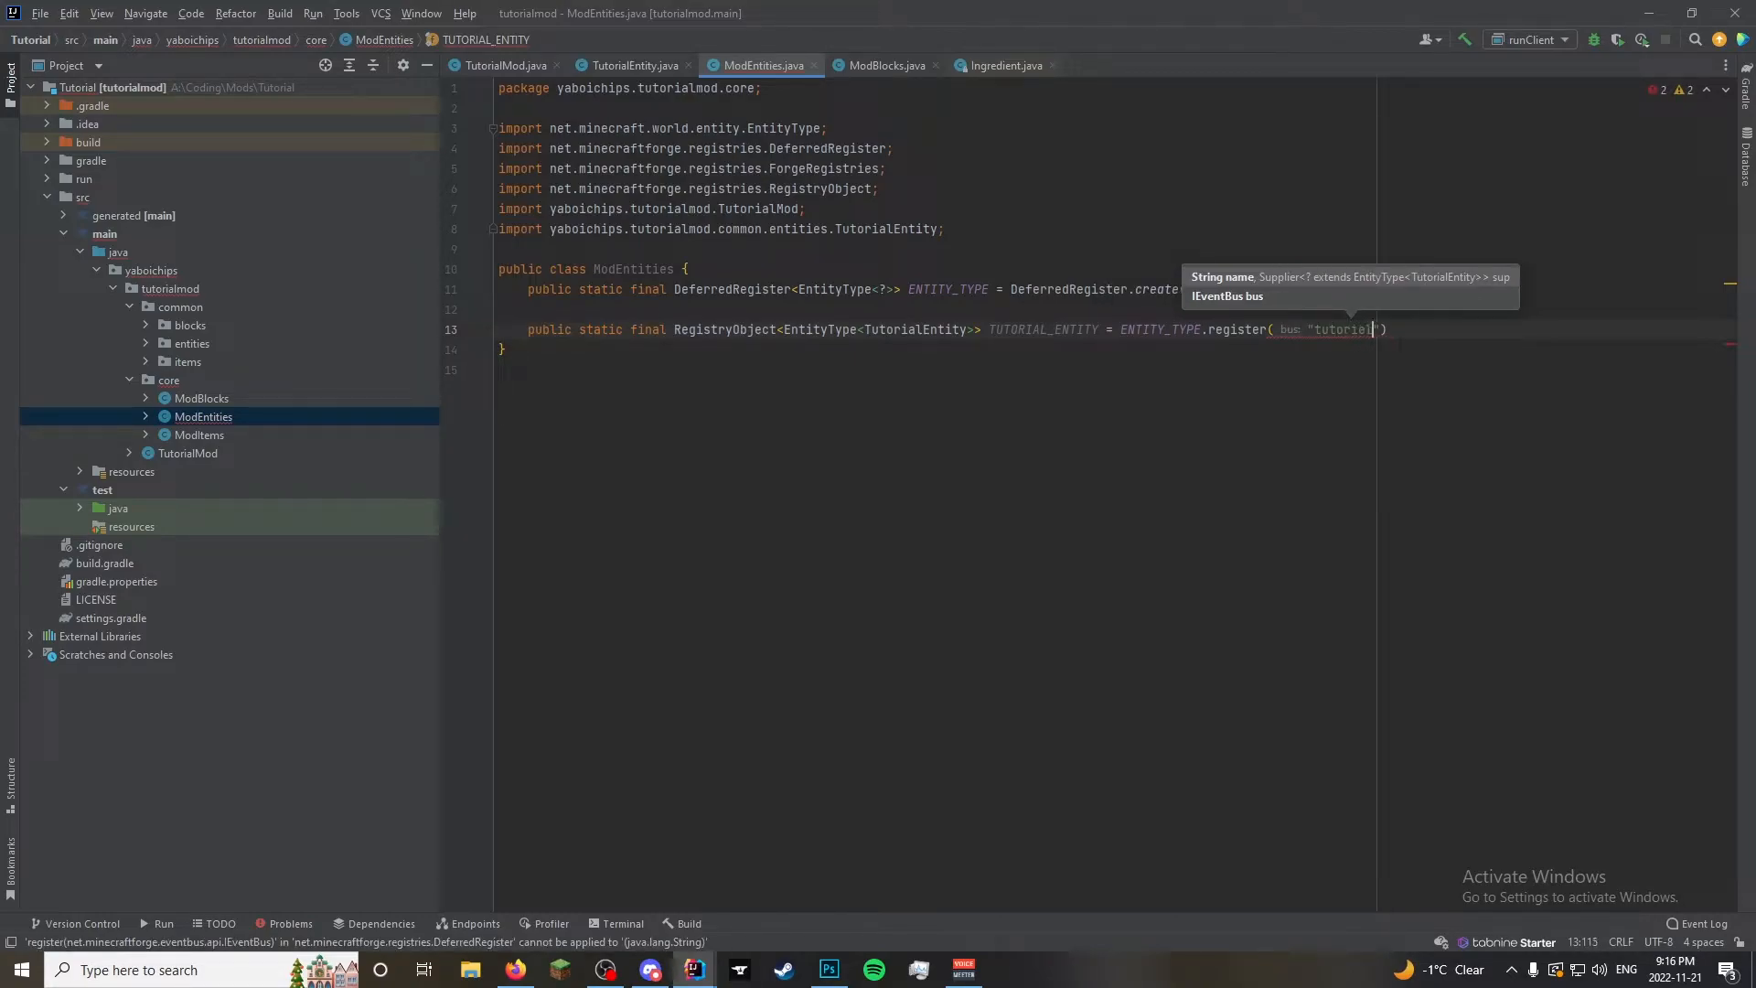
pyautogui.write('_entity')
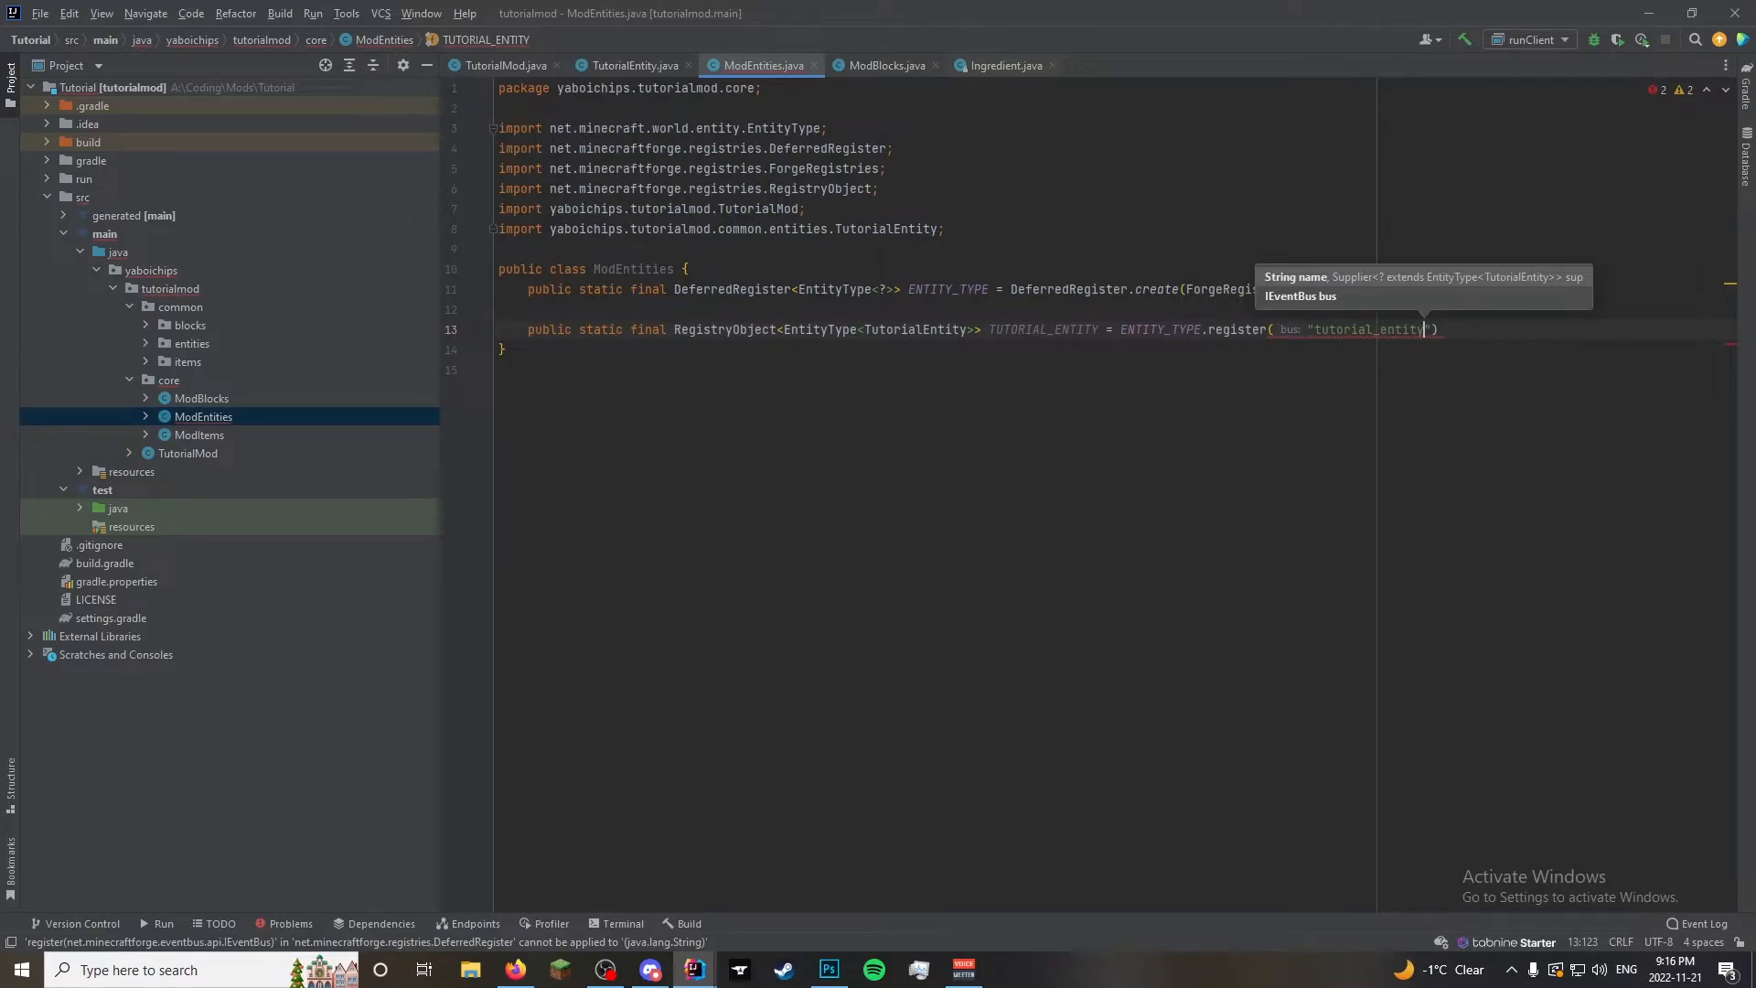
pyautogui.write(', (')
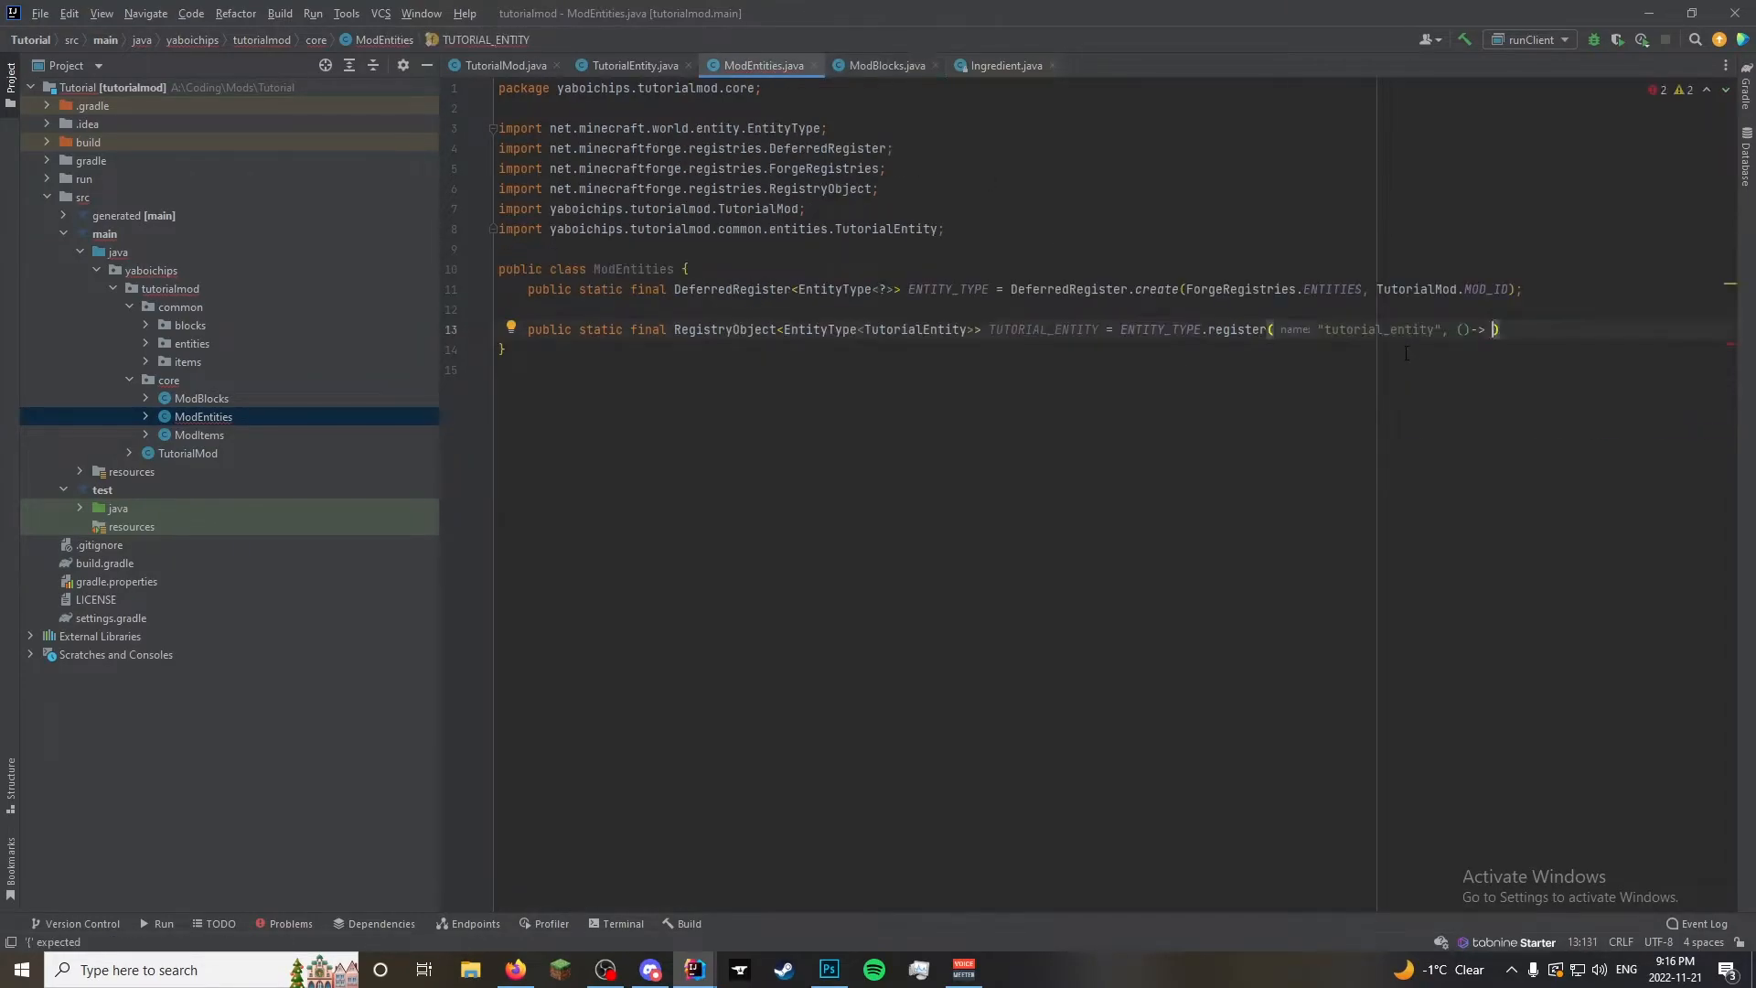
pyautogui.click(884, 65)
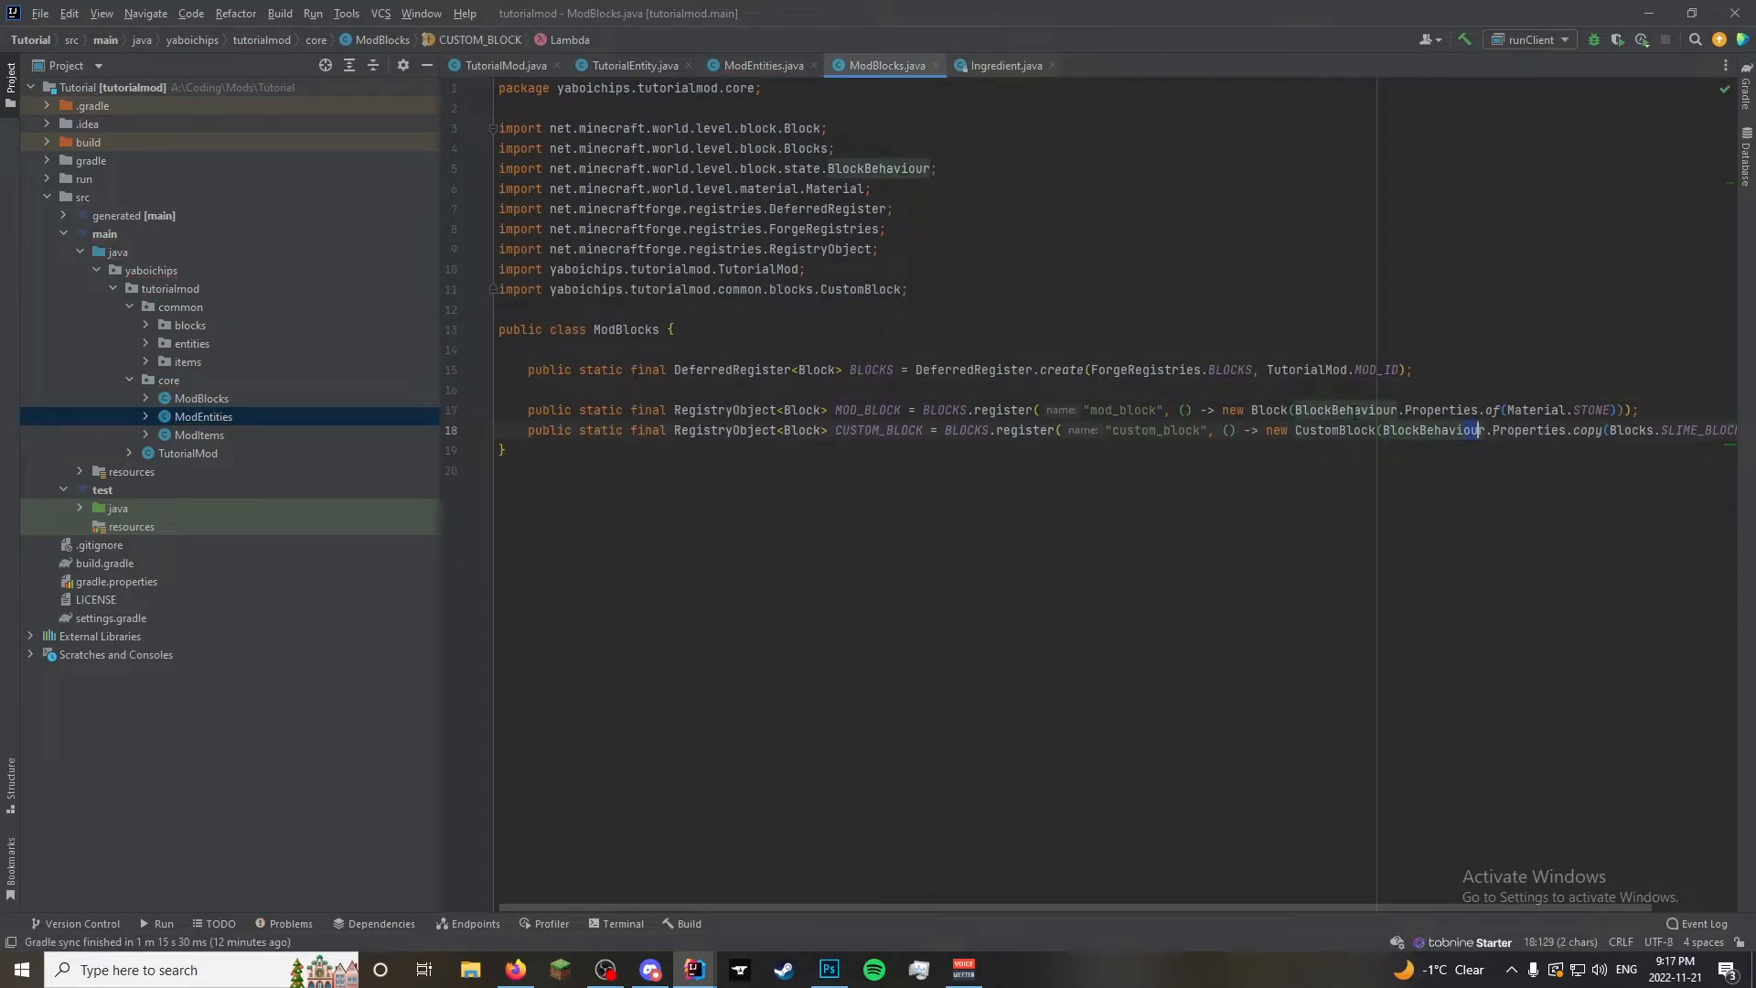
pyautogui.click(762, 65)
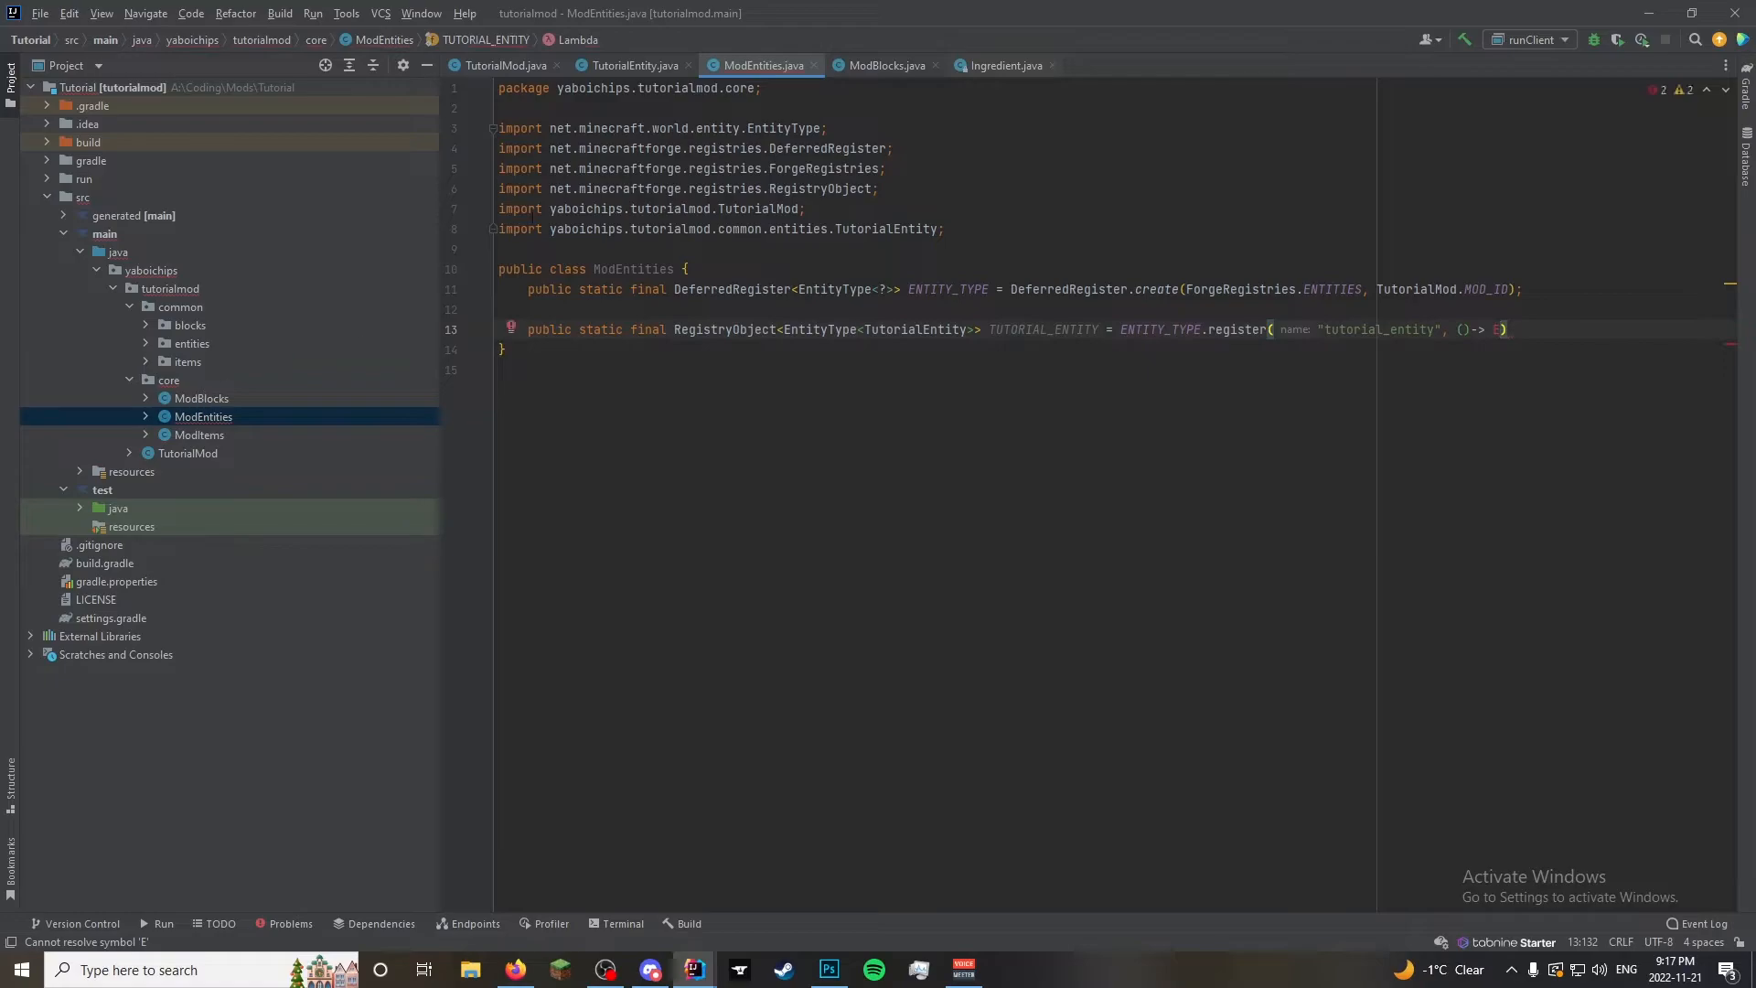
pyautogui.click(633, 65)
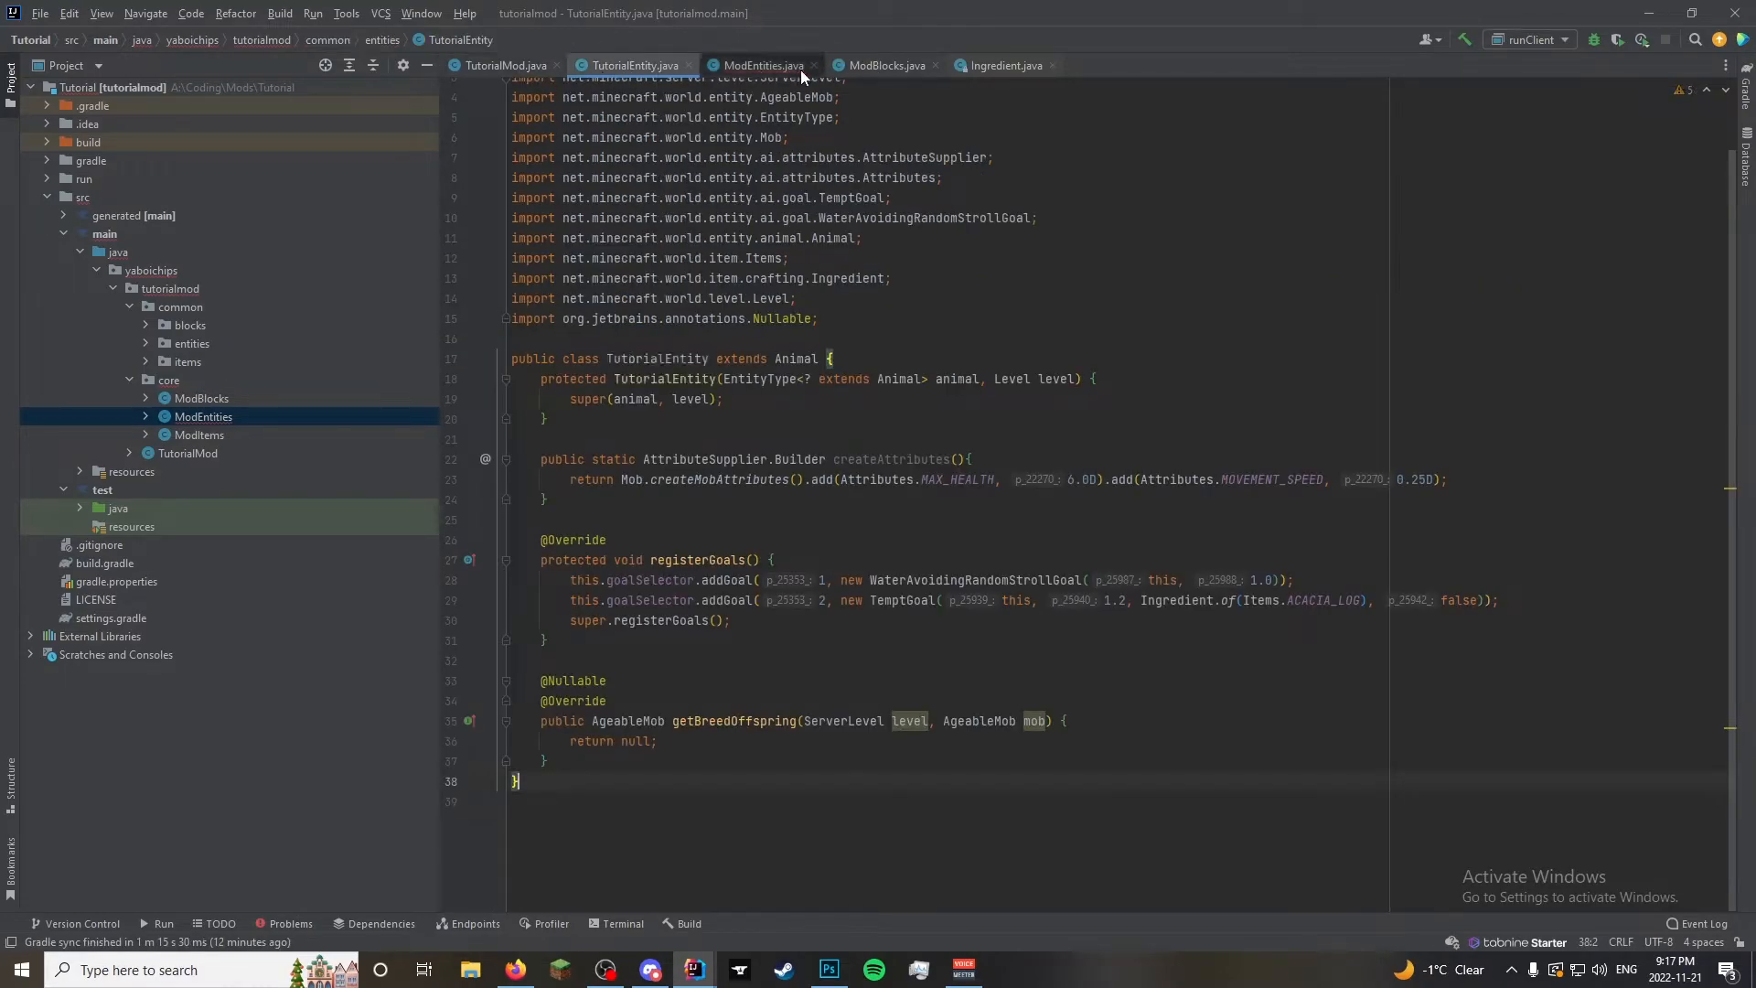
pyautogui.click(763, 65)
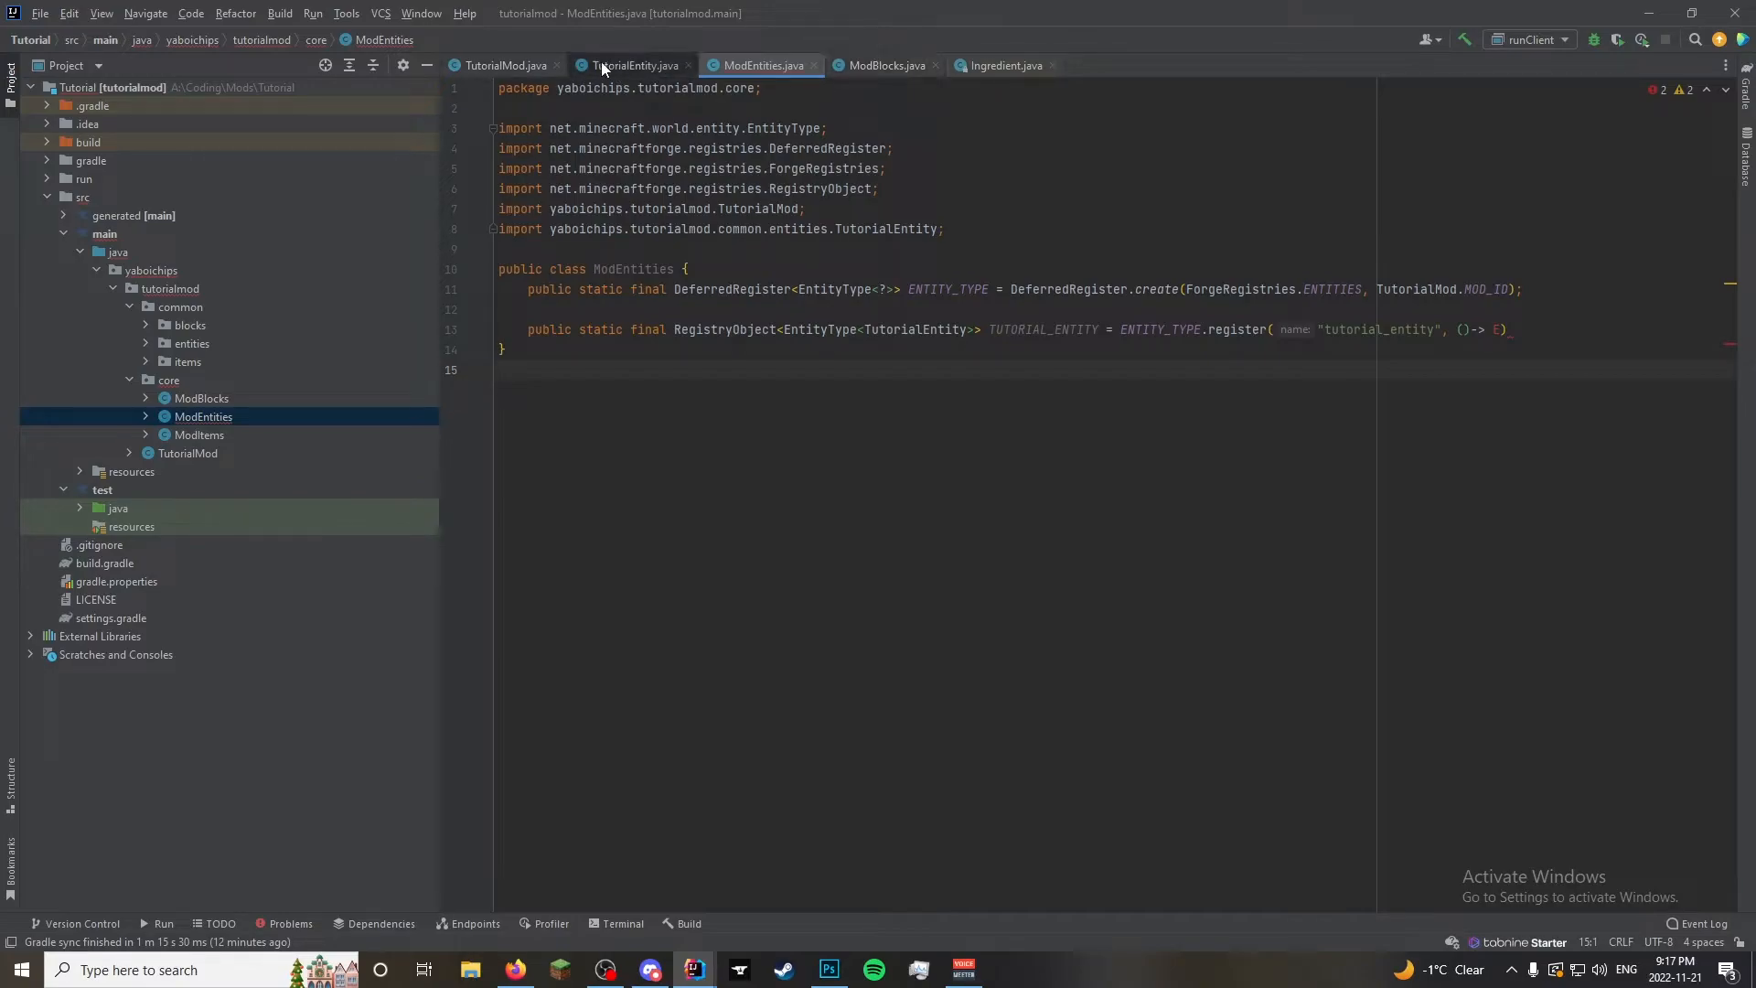
pyautogui.click(634, 65)
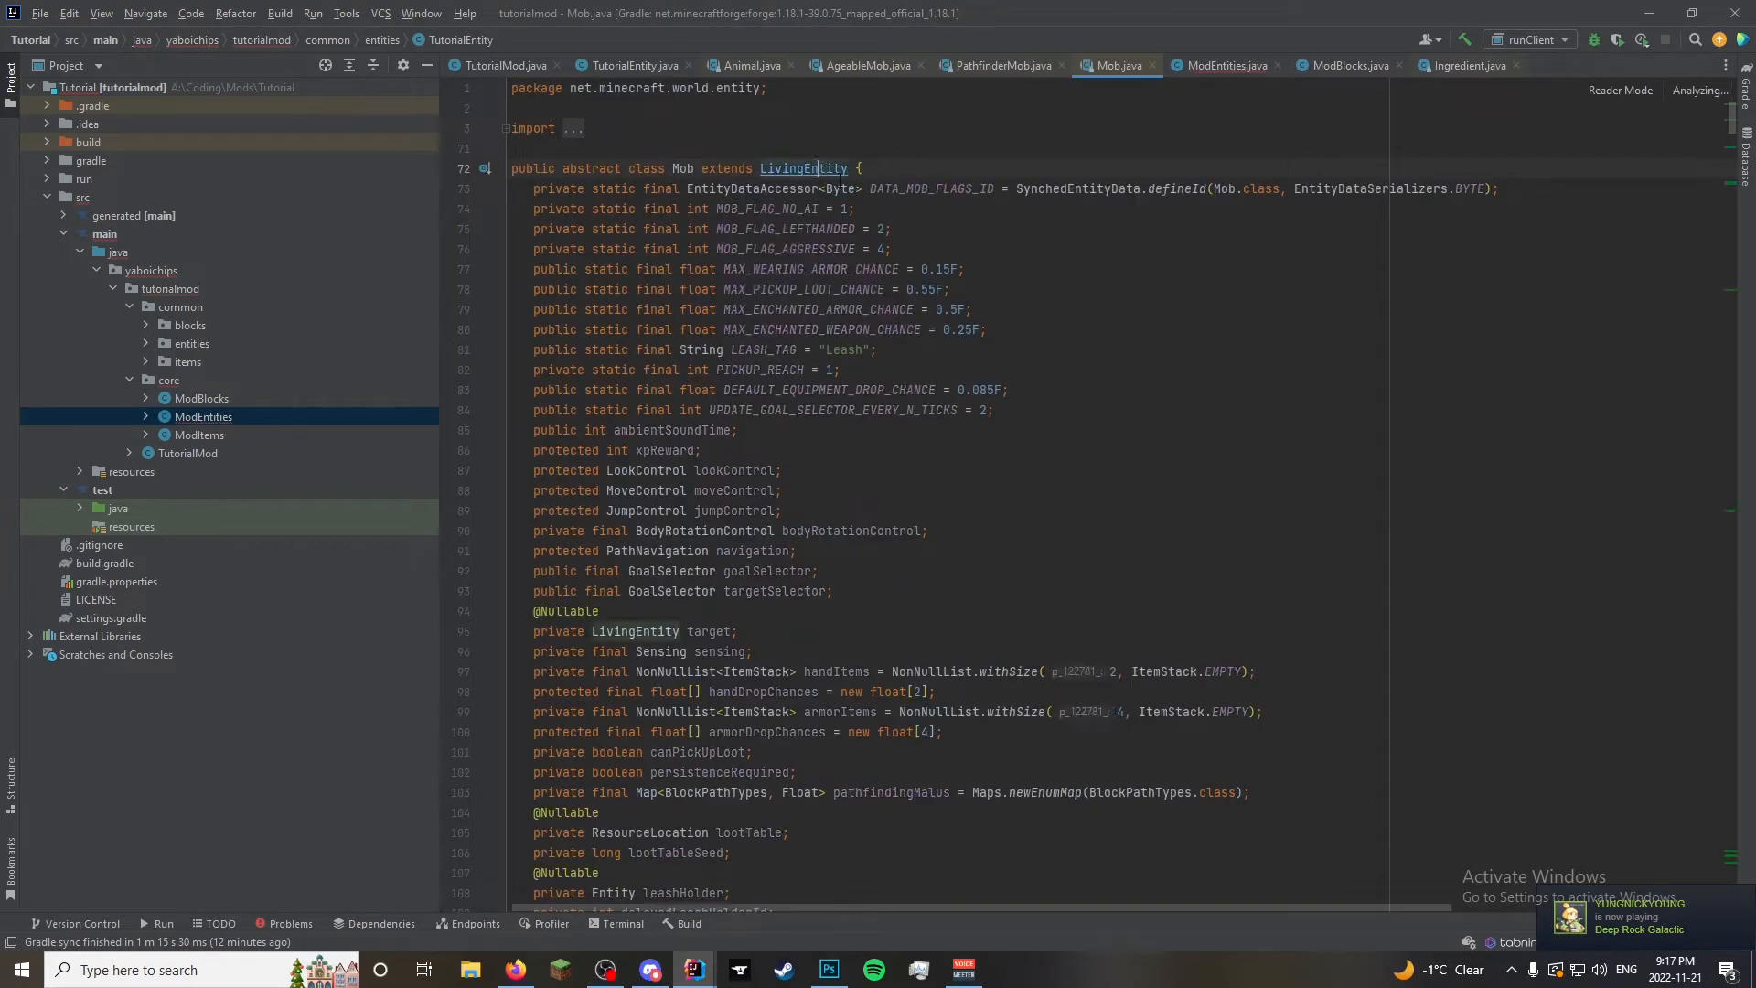
pyautogui.click(803, 169)
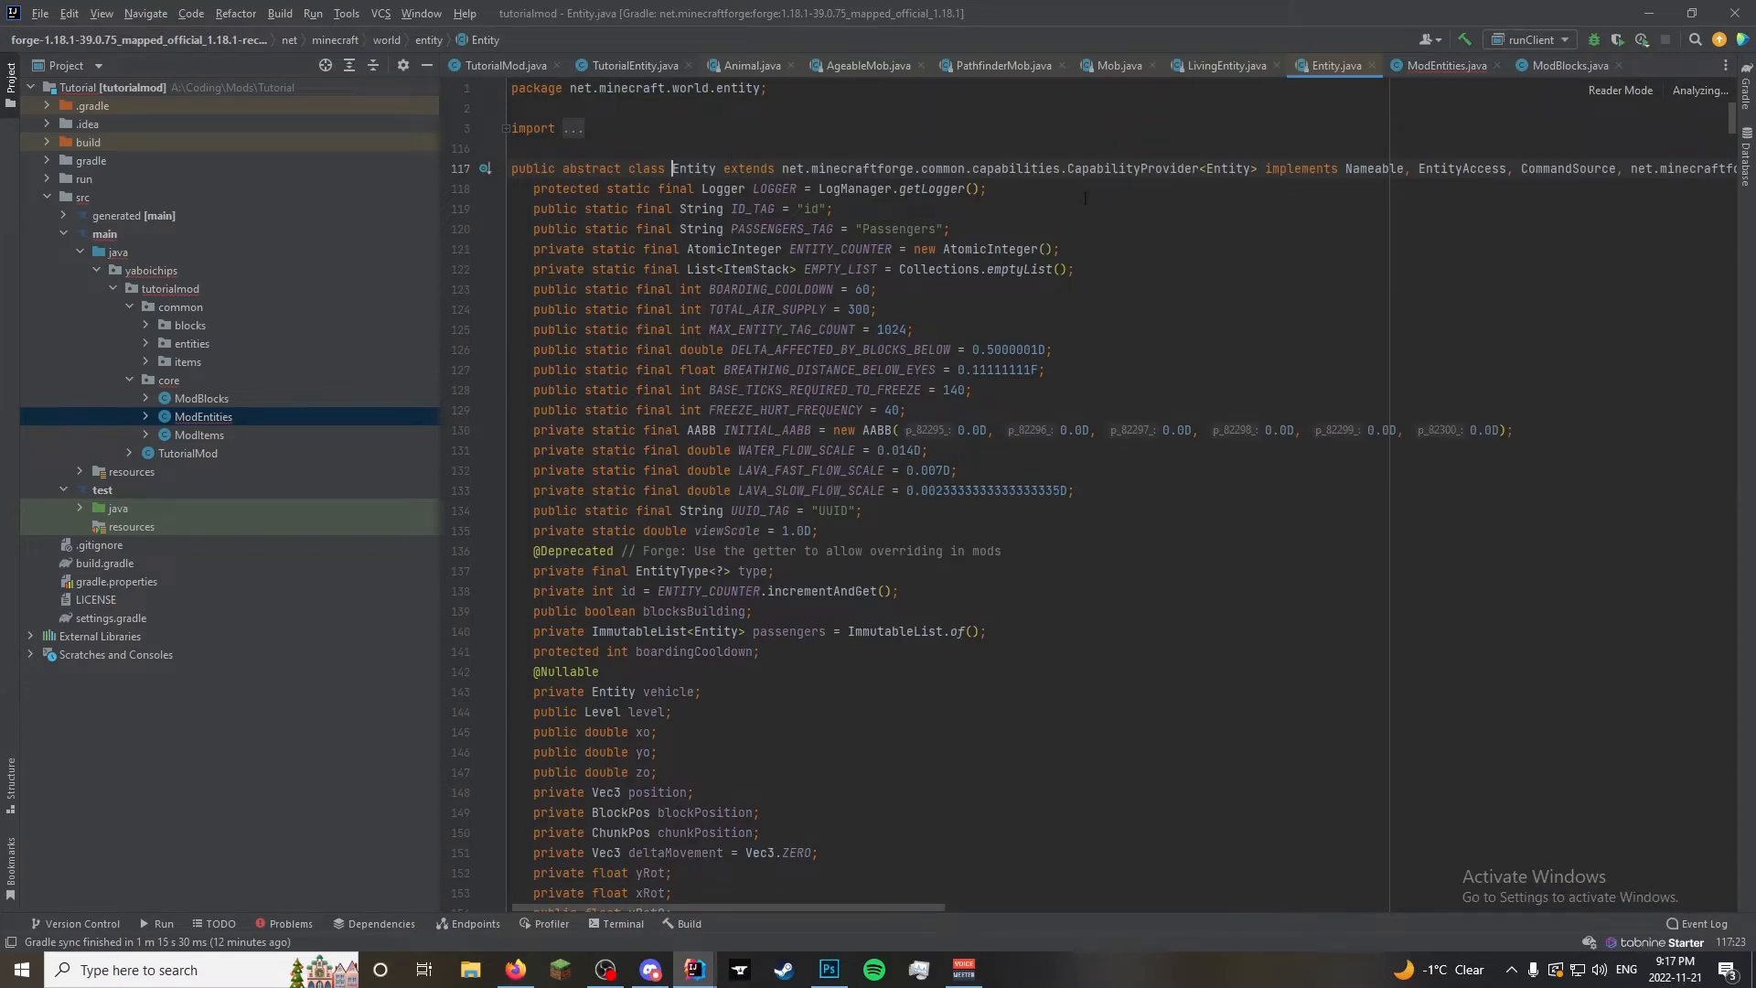
pyautogui.click(1222, 65)
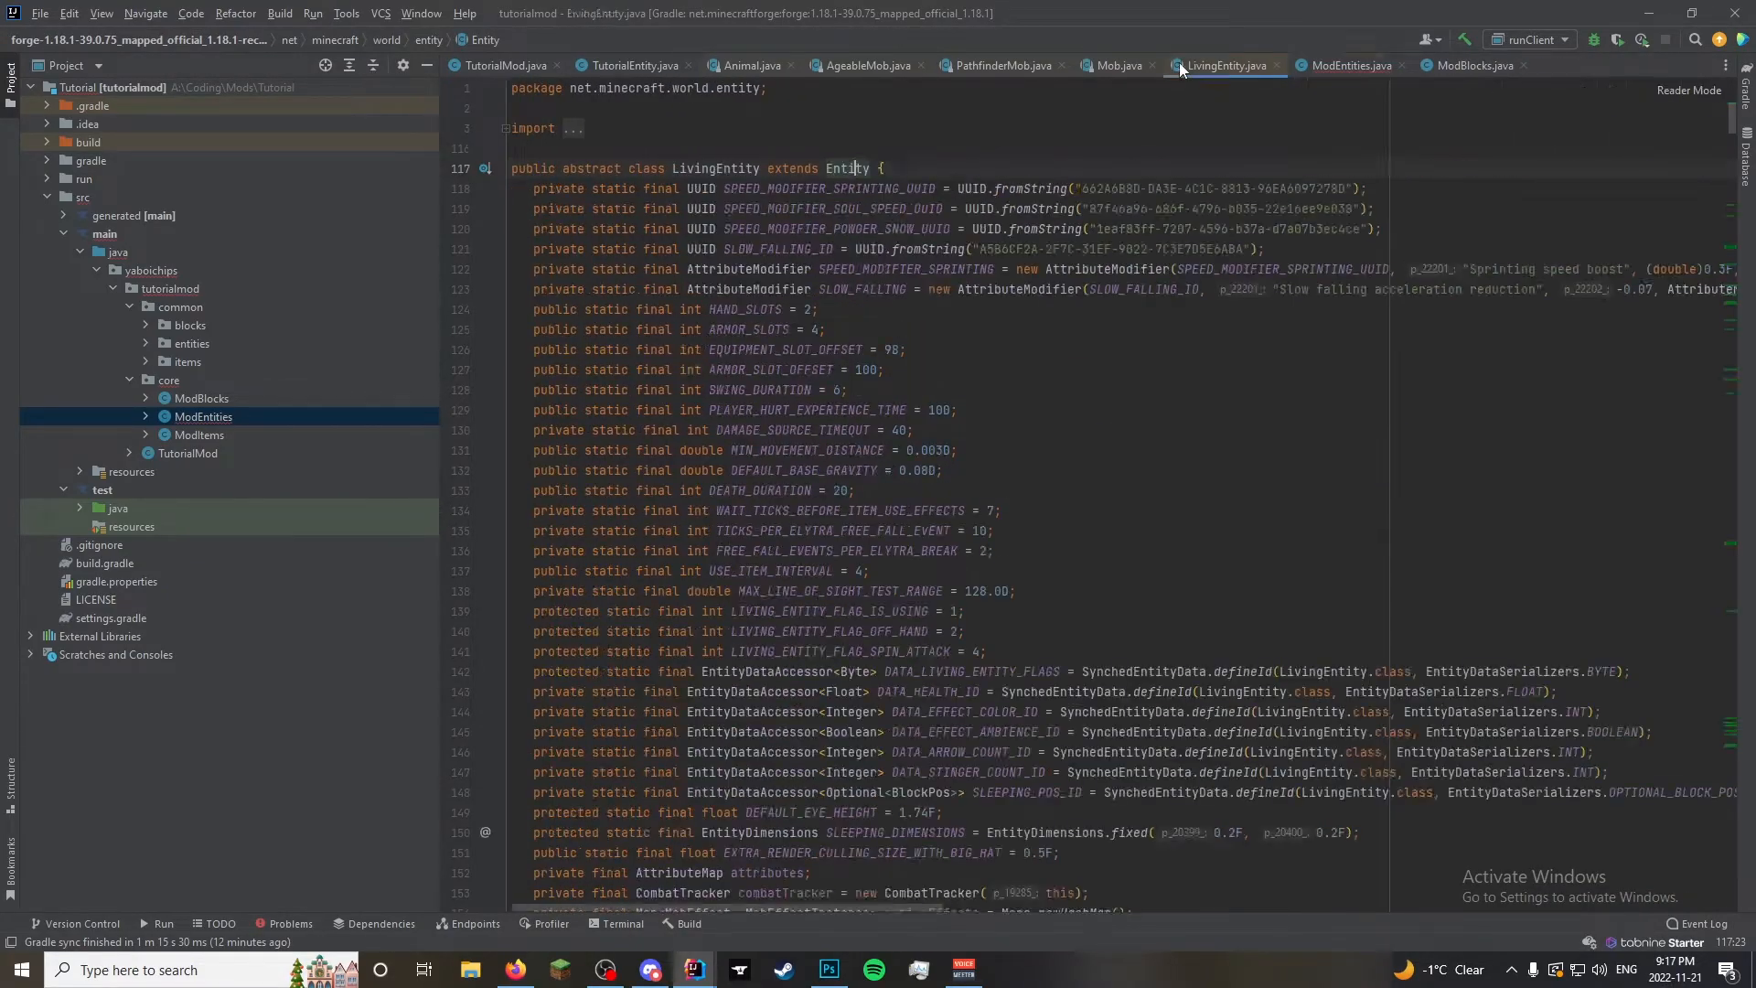
pyautogui.click(748, 65)
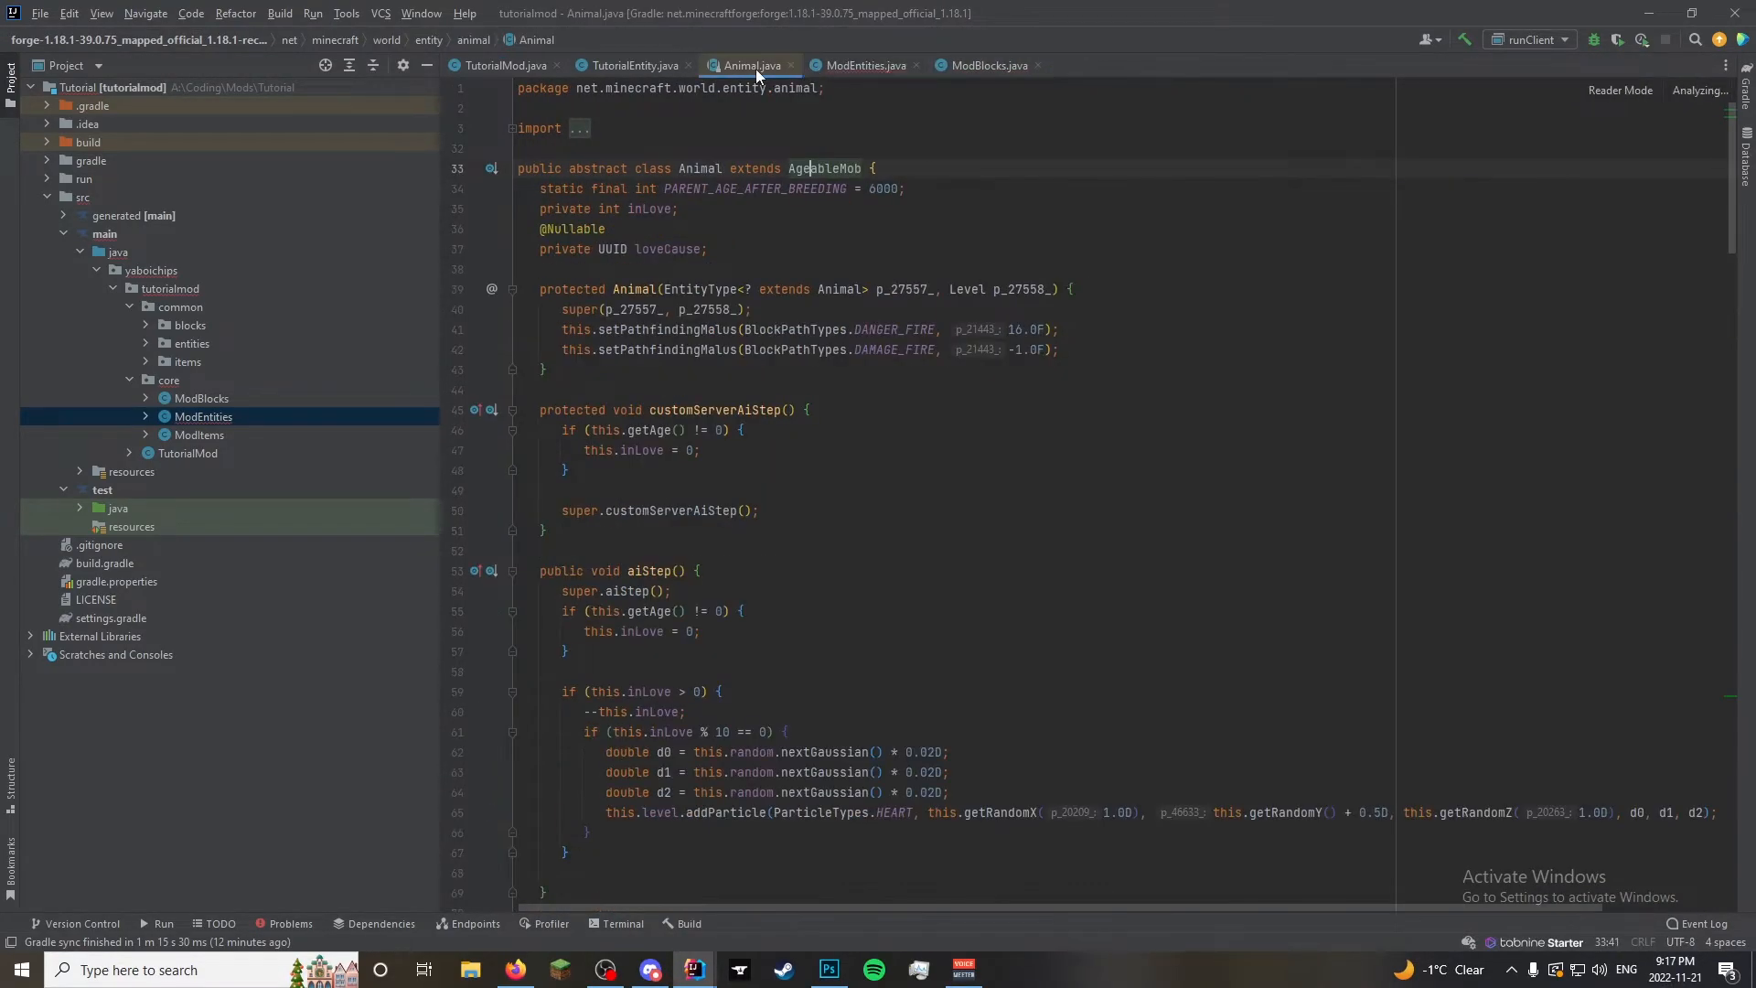
pyautogui.click(761, 65)
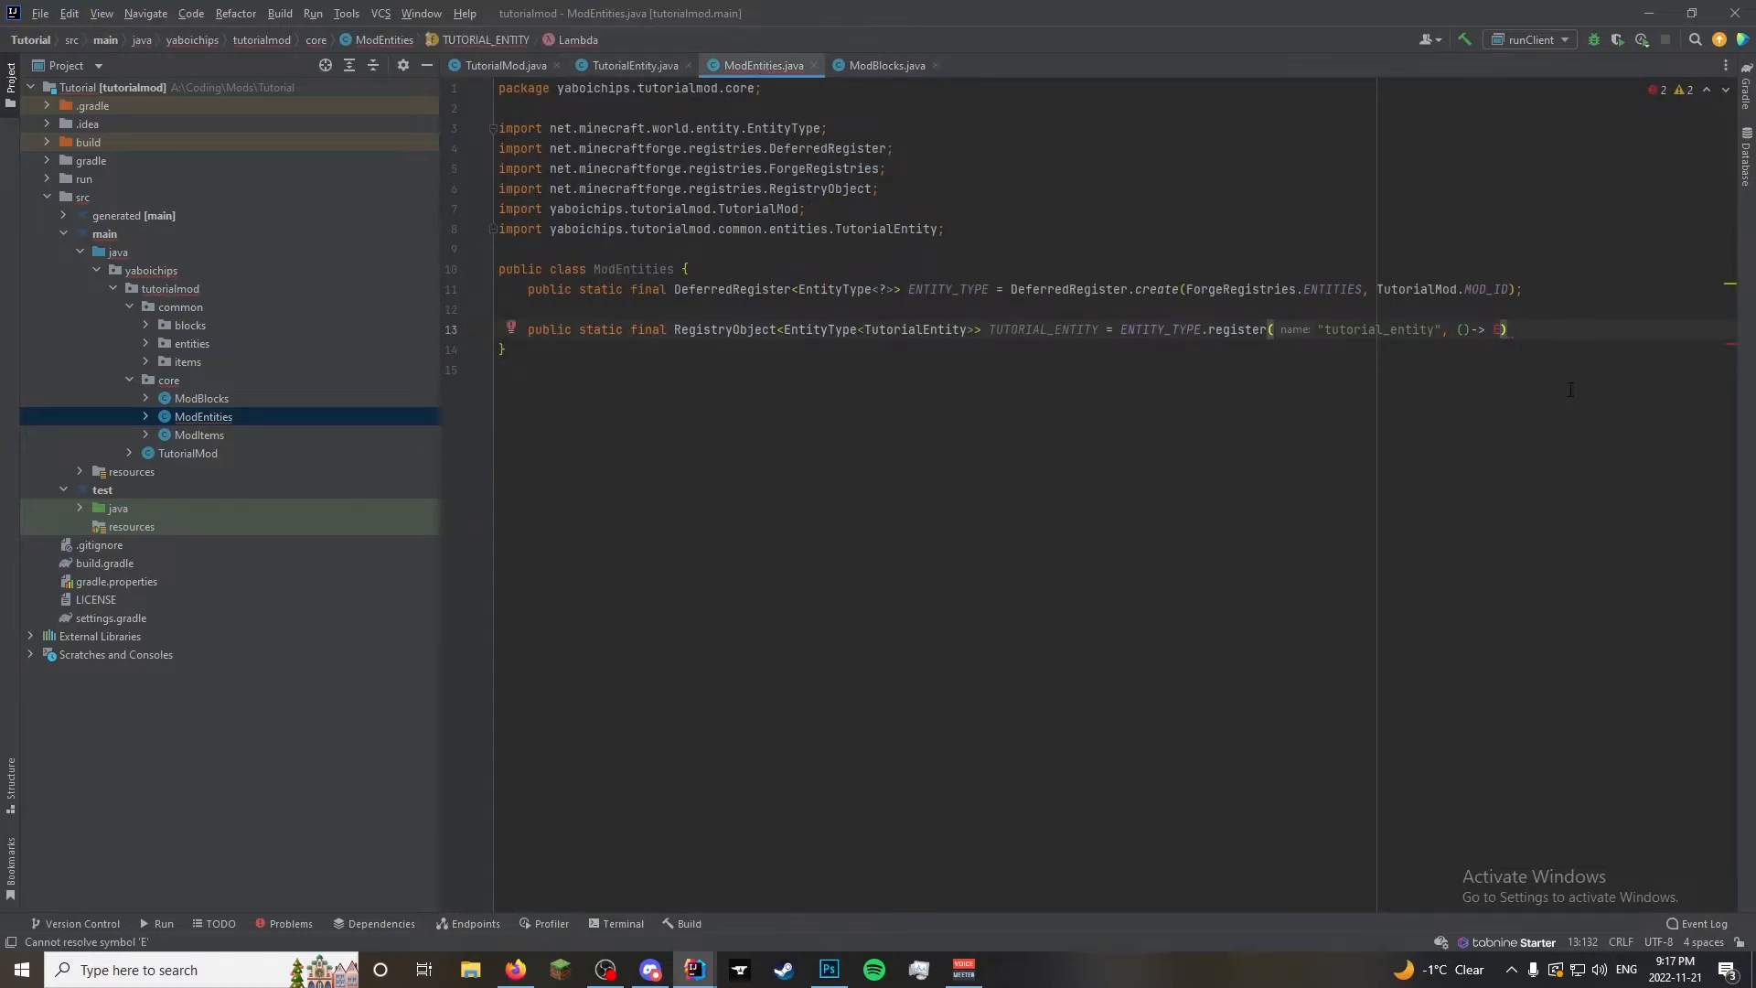
# Start the TUTORIAL_ENTITY supplier with EntityType.Builder.of()
pyautogui.write('ENTITYt')
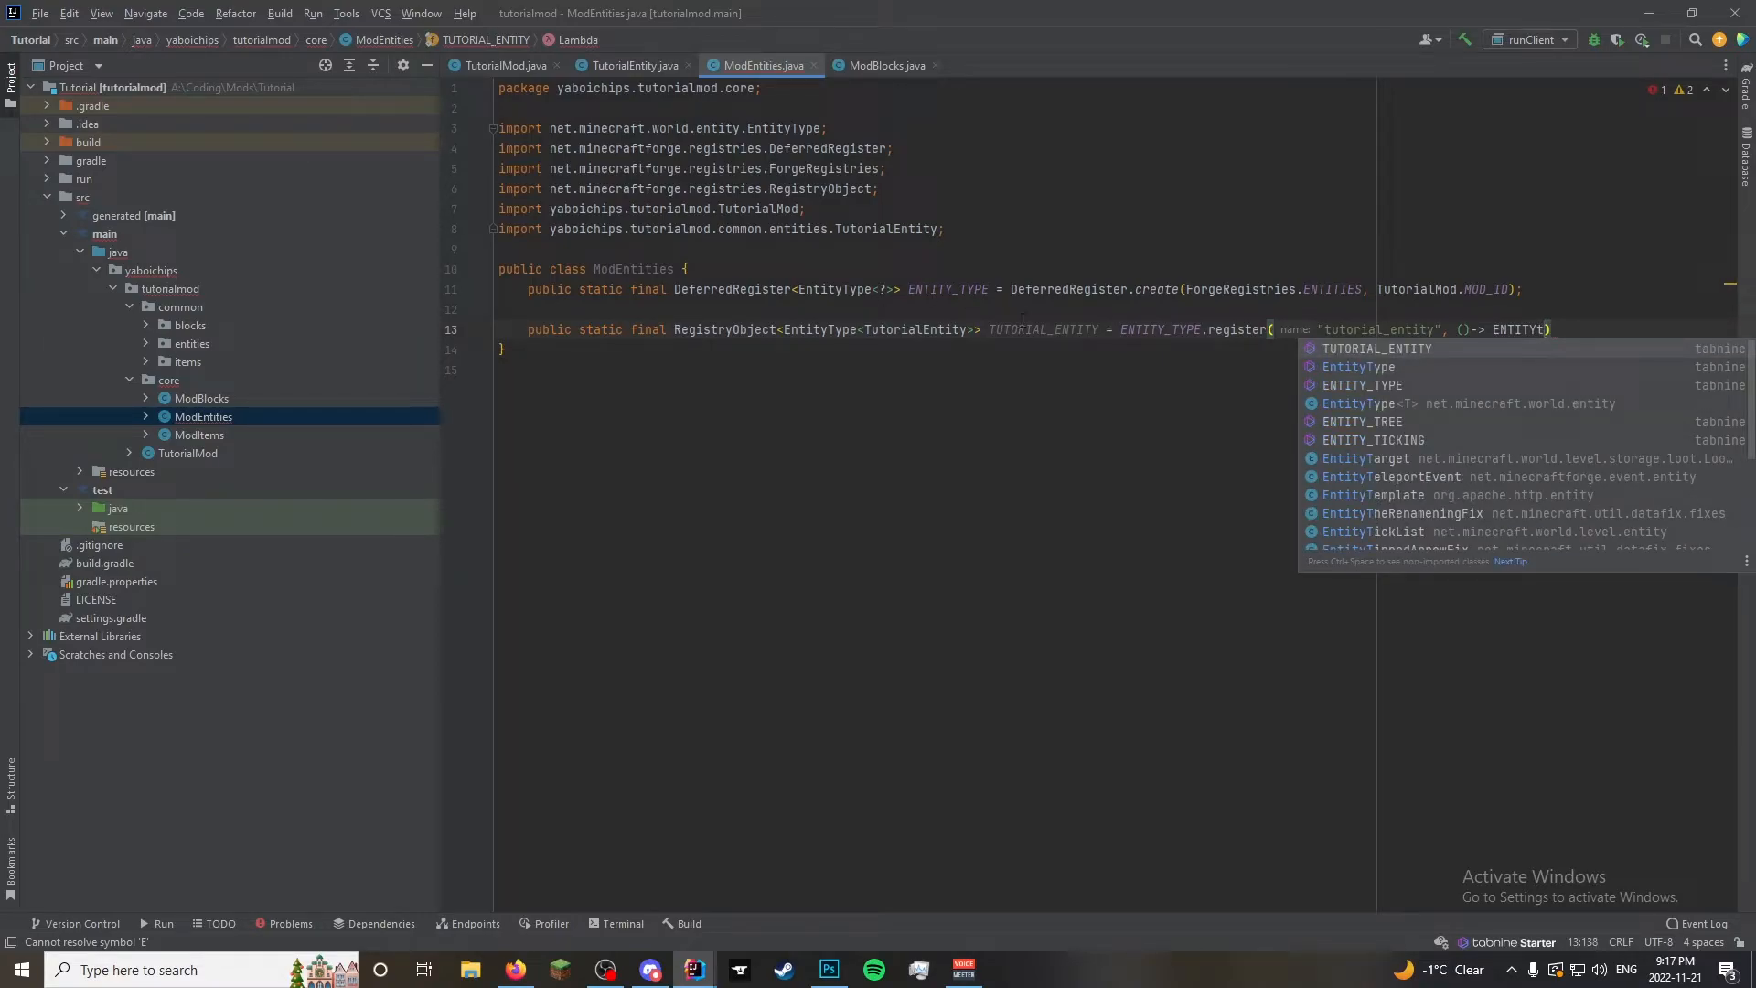
pyautogui.write('EntityType.')
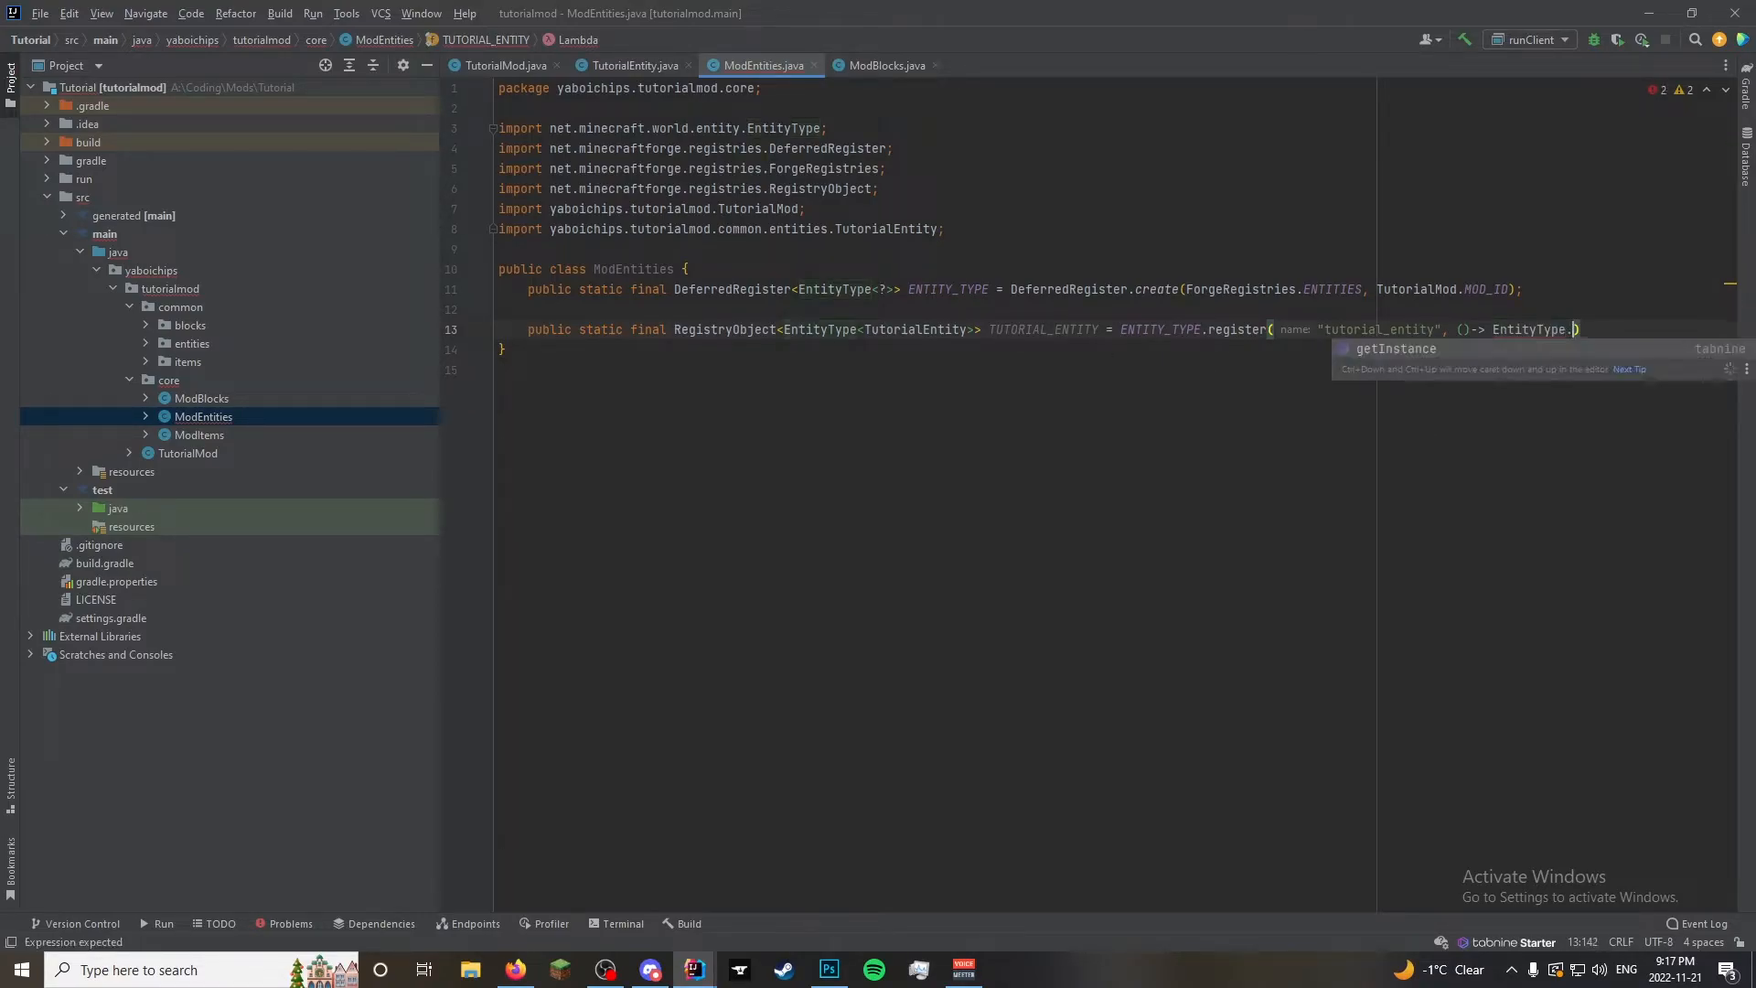
pyautogui.write('b')
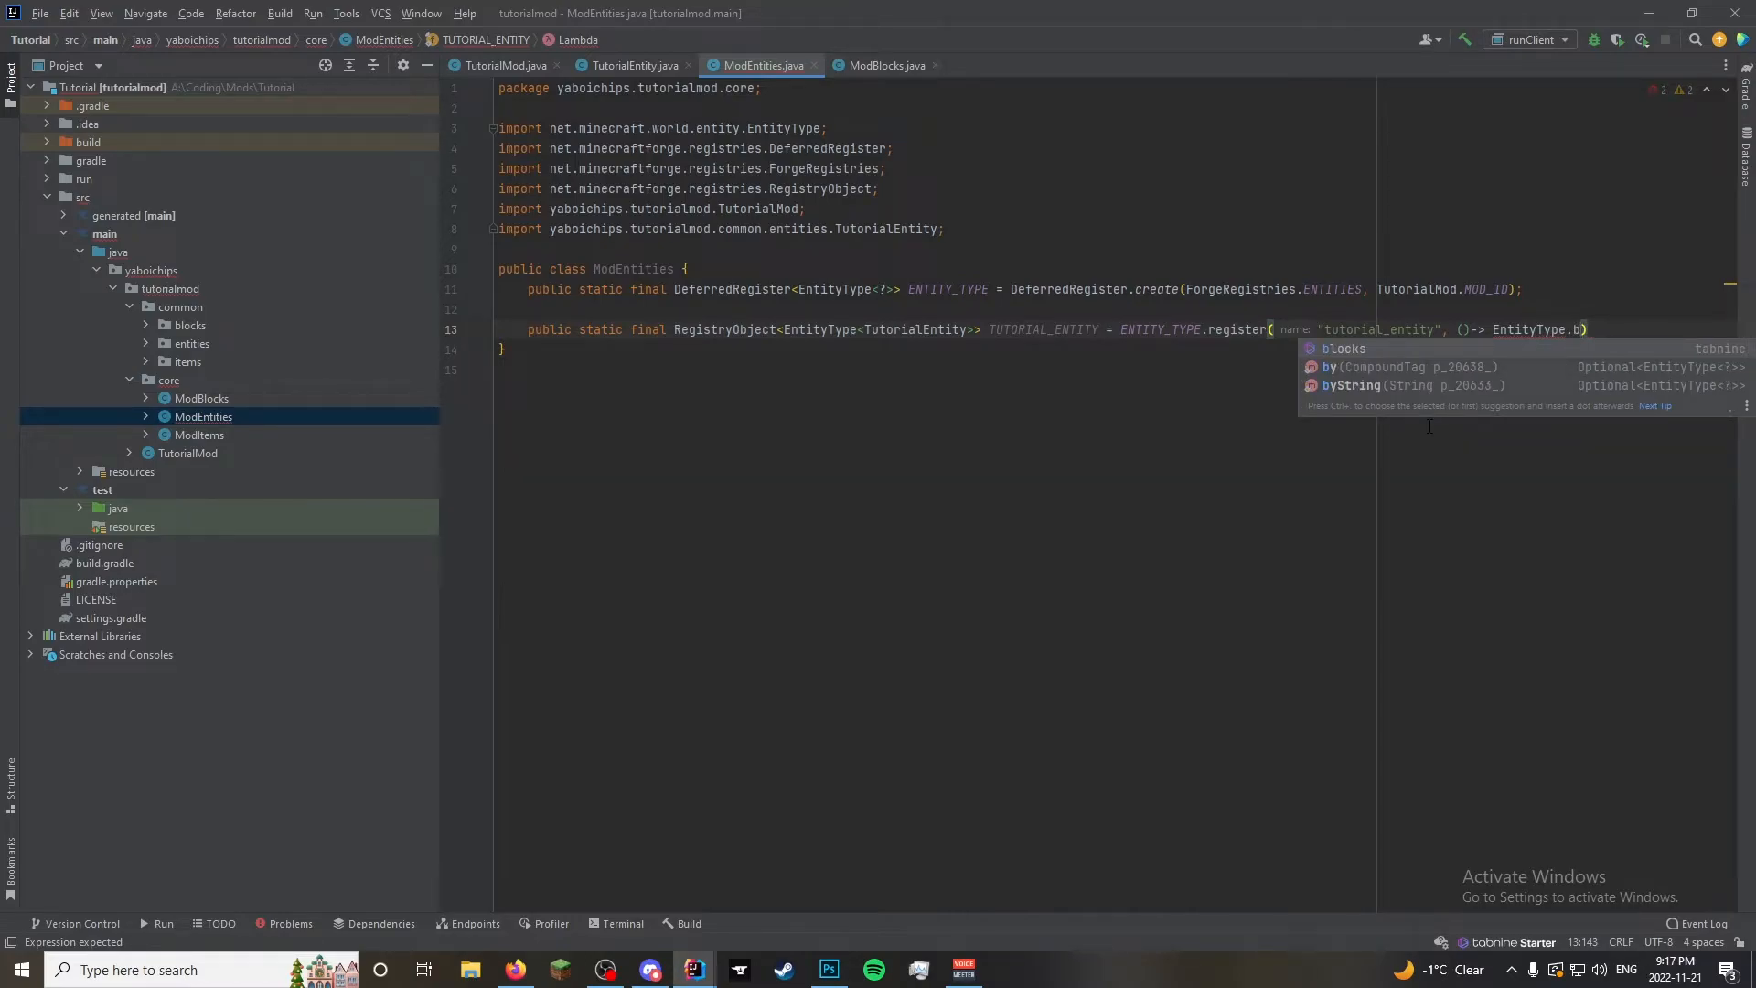
pyautogui.moveTo(636, 457)
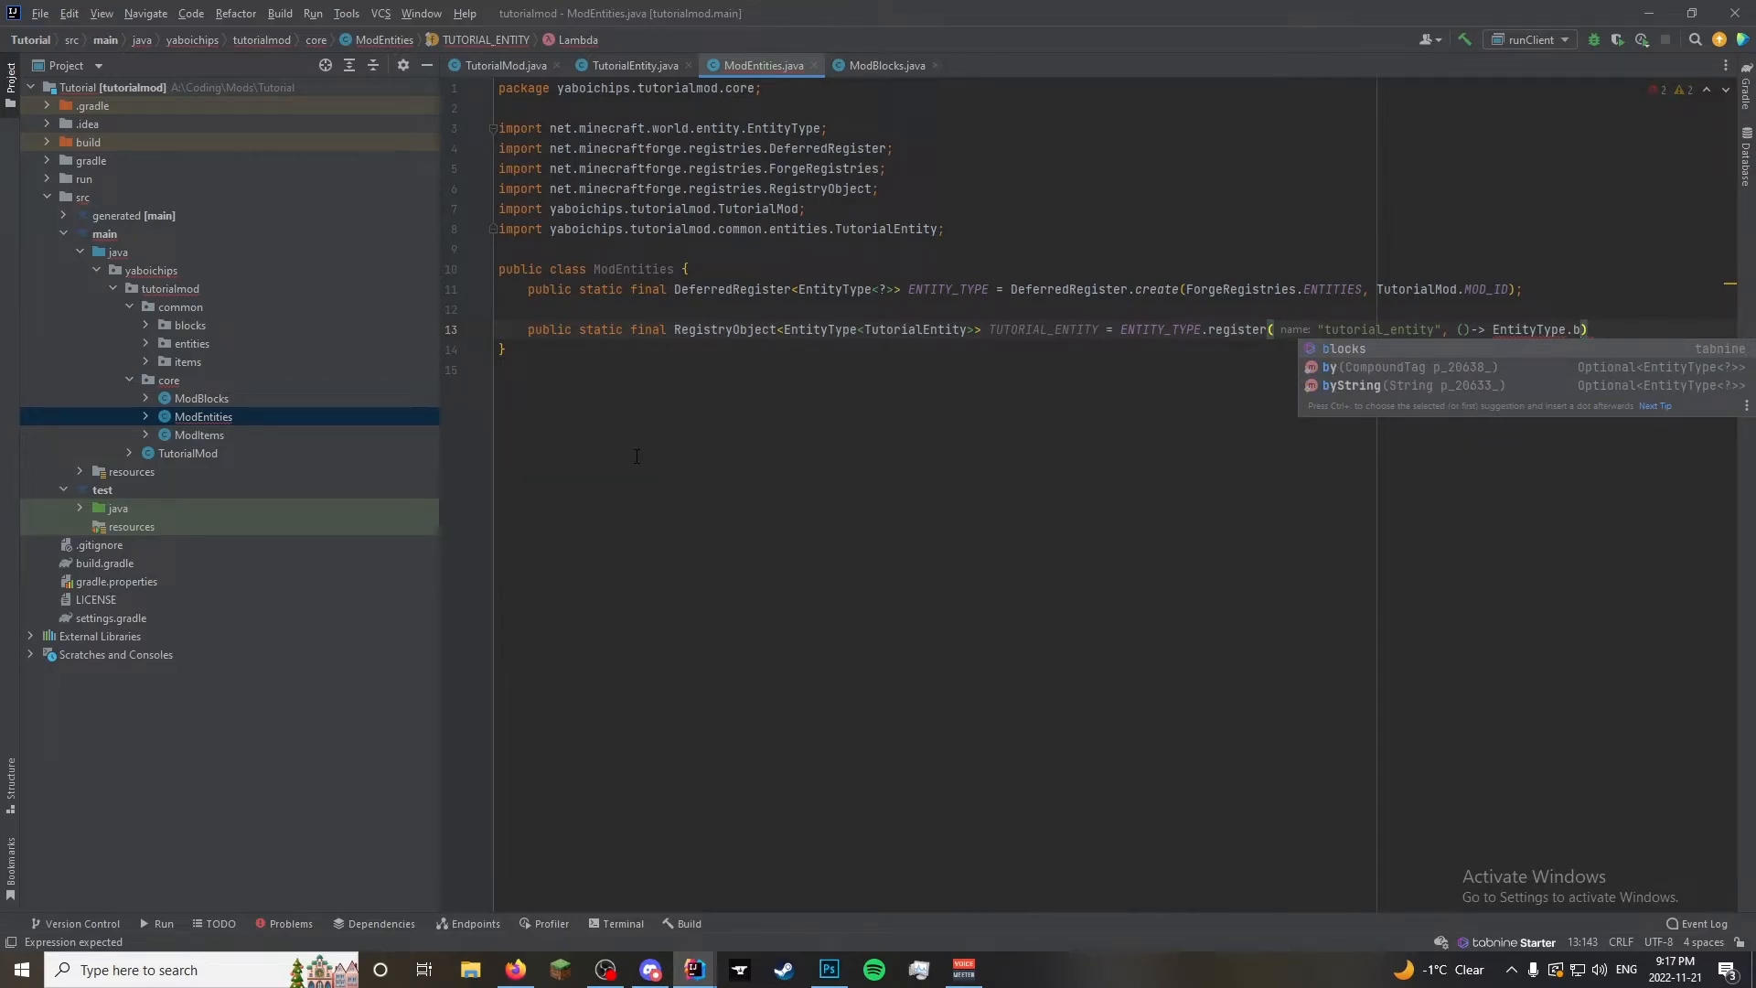
pyautogui.write('Builder')
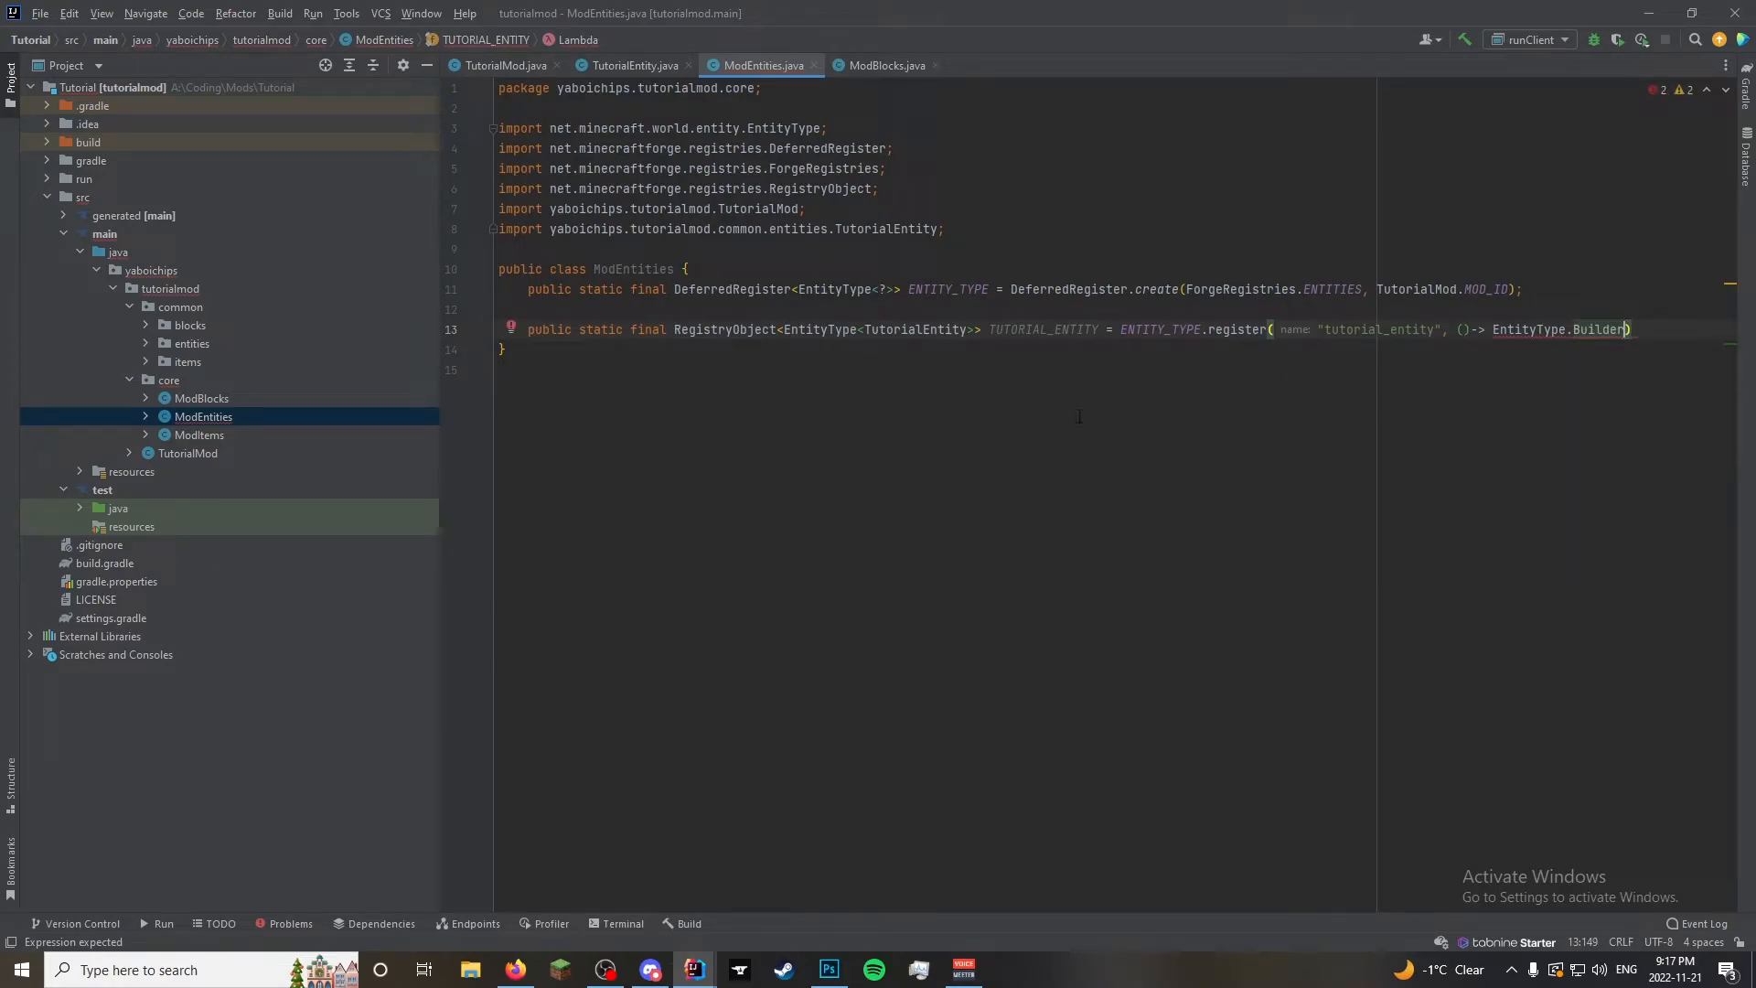
pyautogui.write('.')
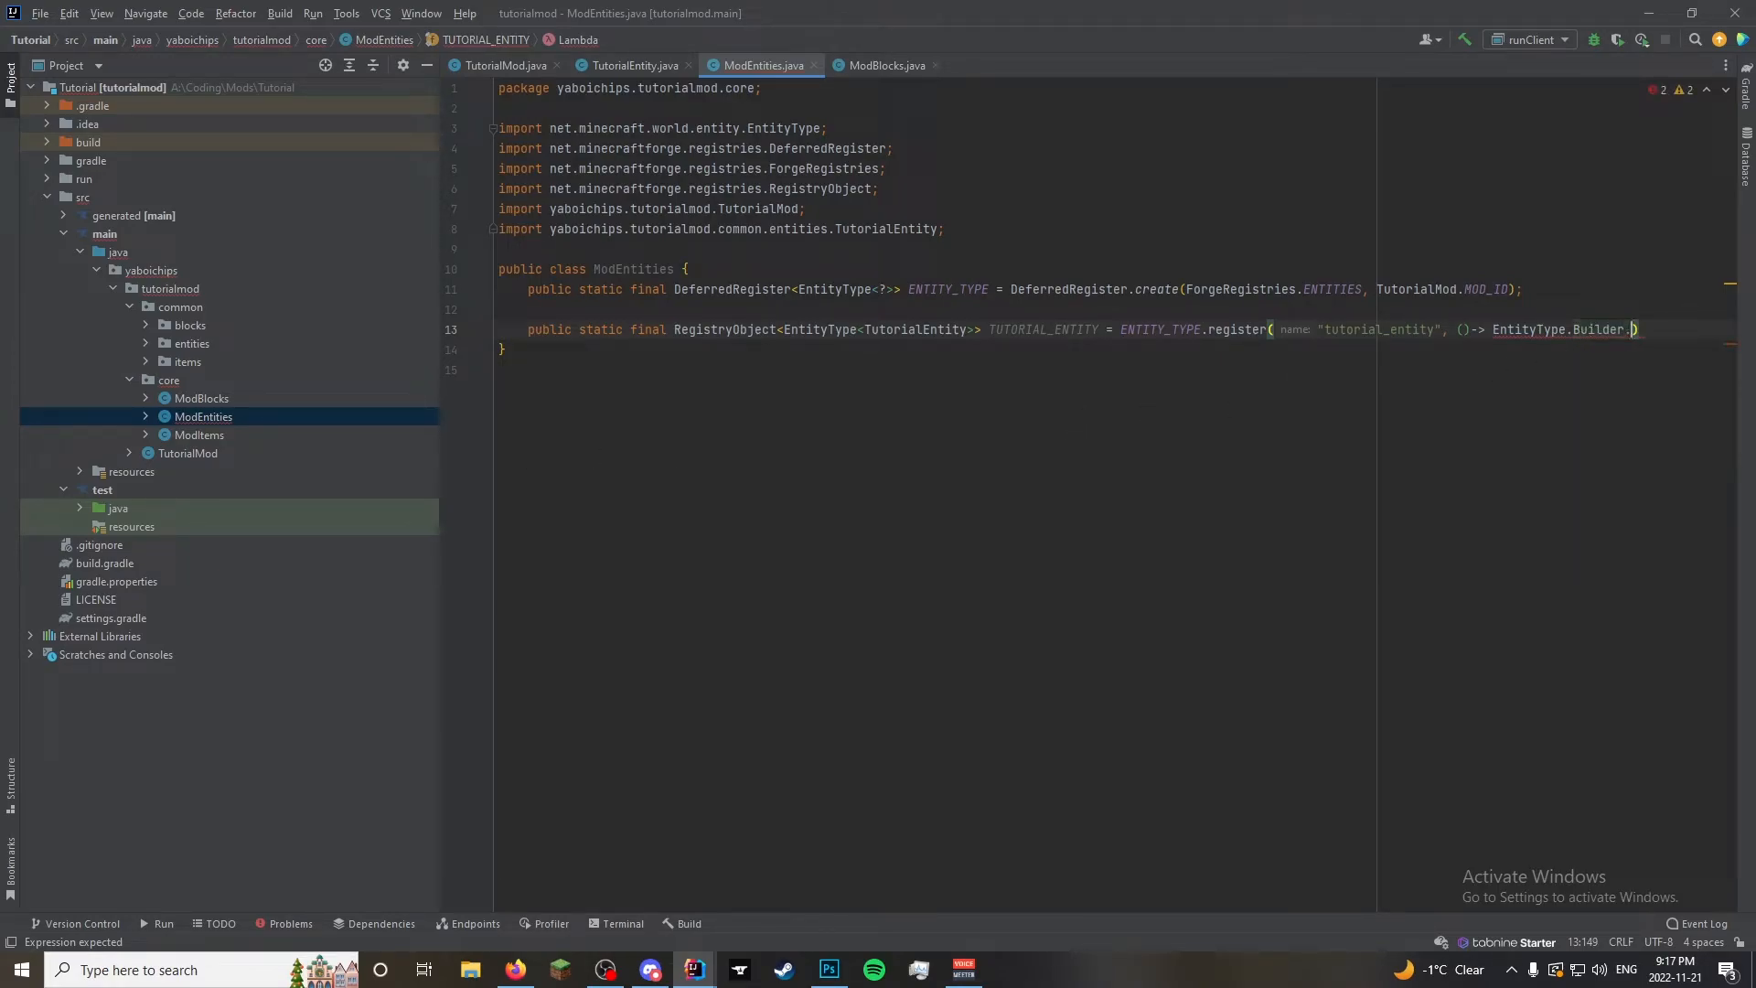
pyautogui.write('of()')
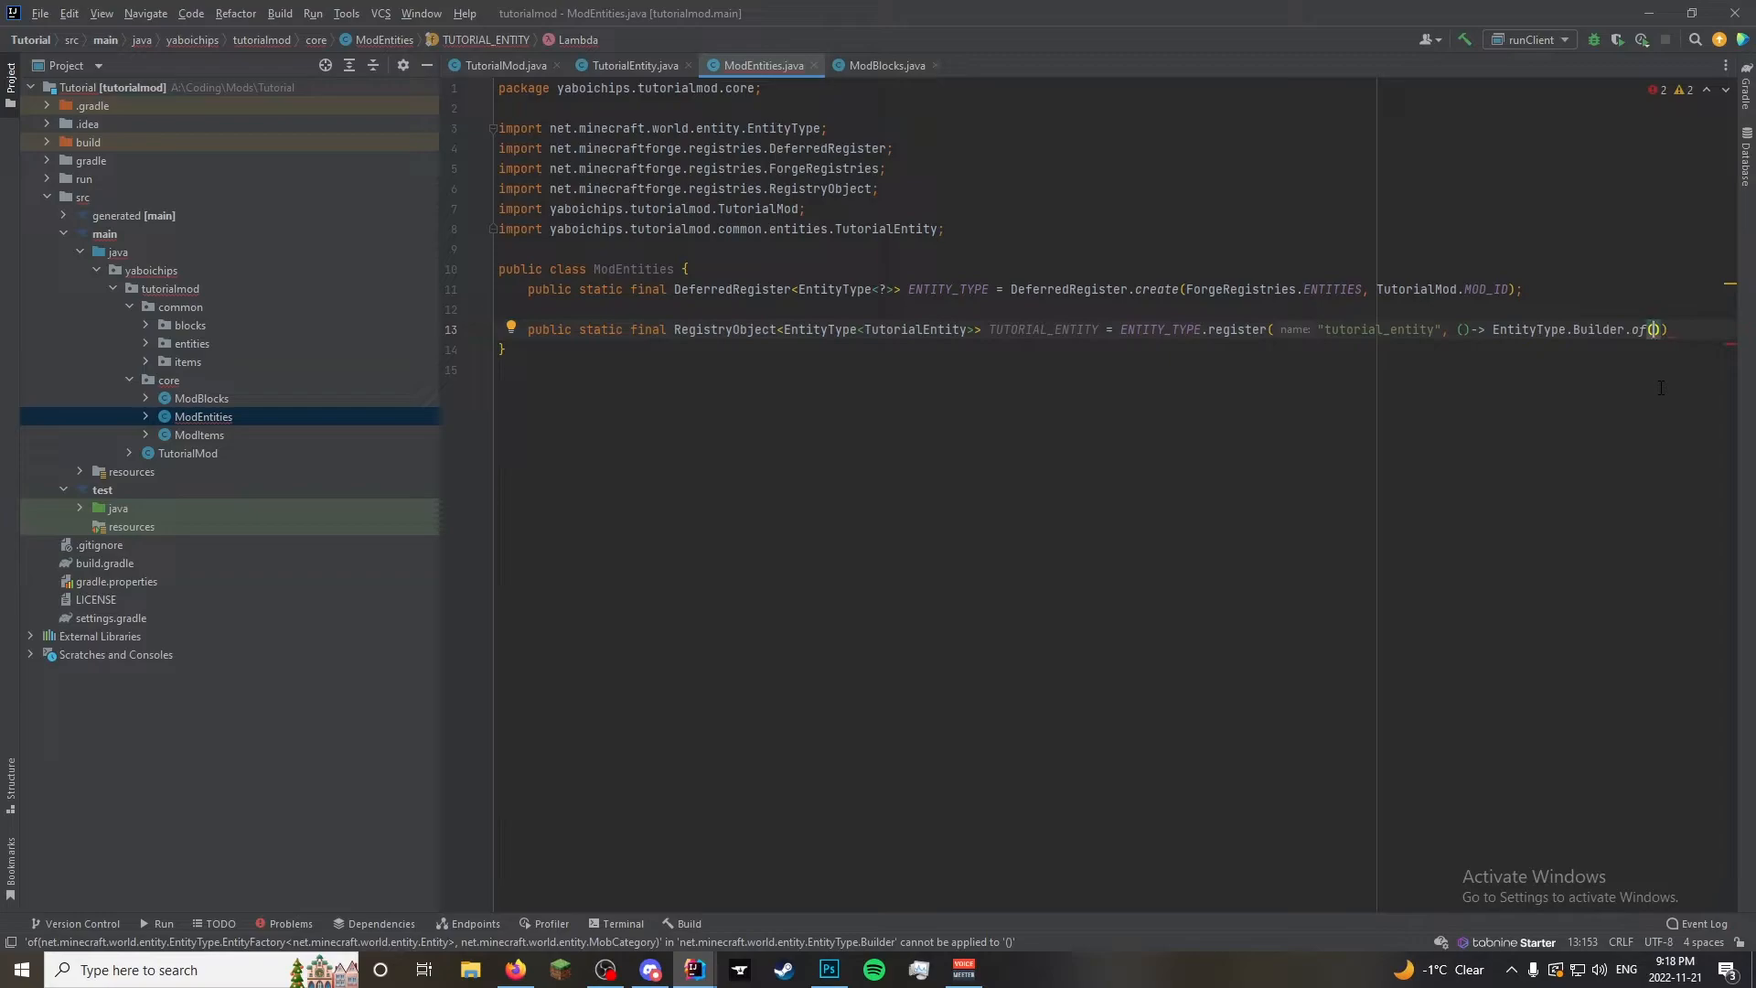
# Pass TutorialEntity::new and MobCategory.AMBIENT as the builder arguments
pyautogui.write('TutorialEntity')
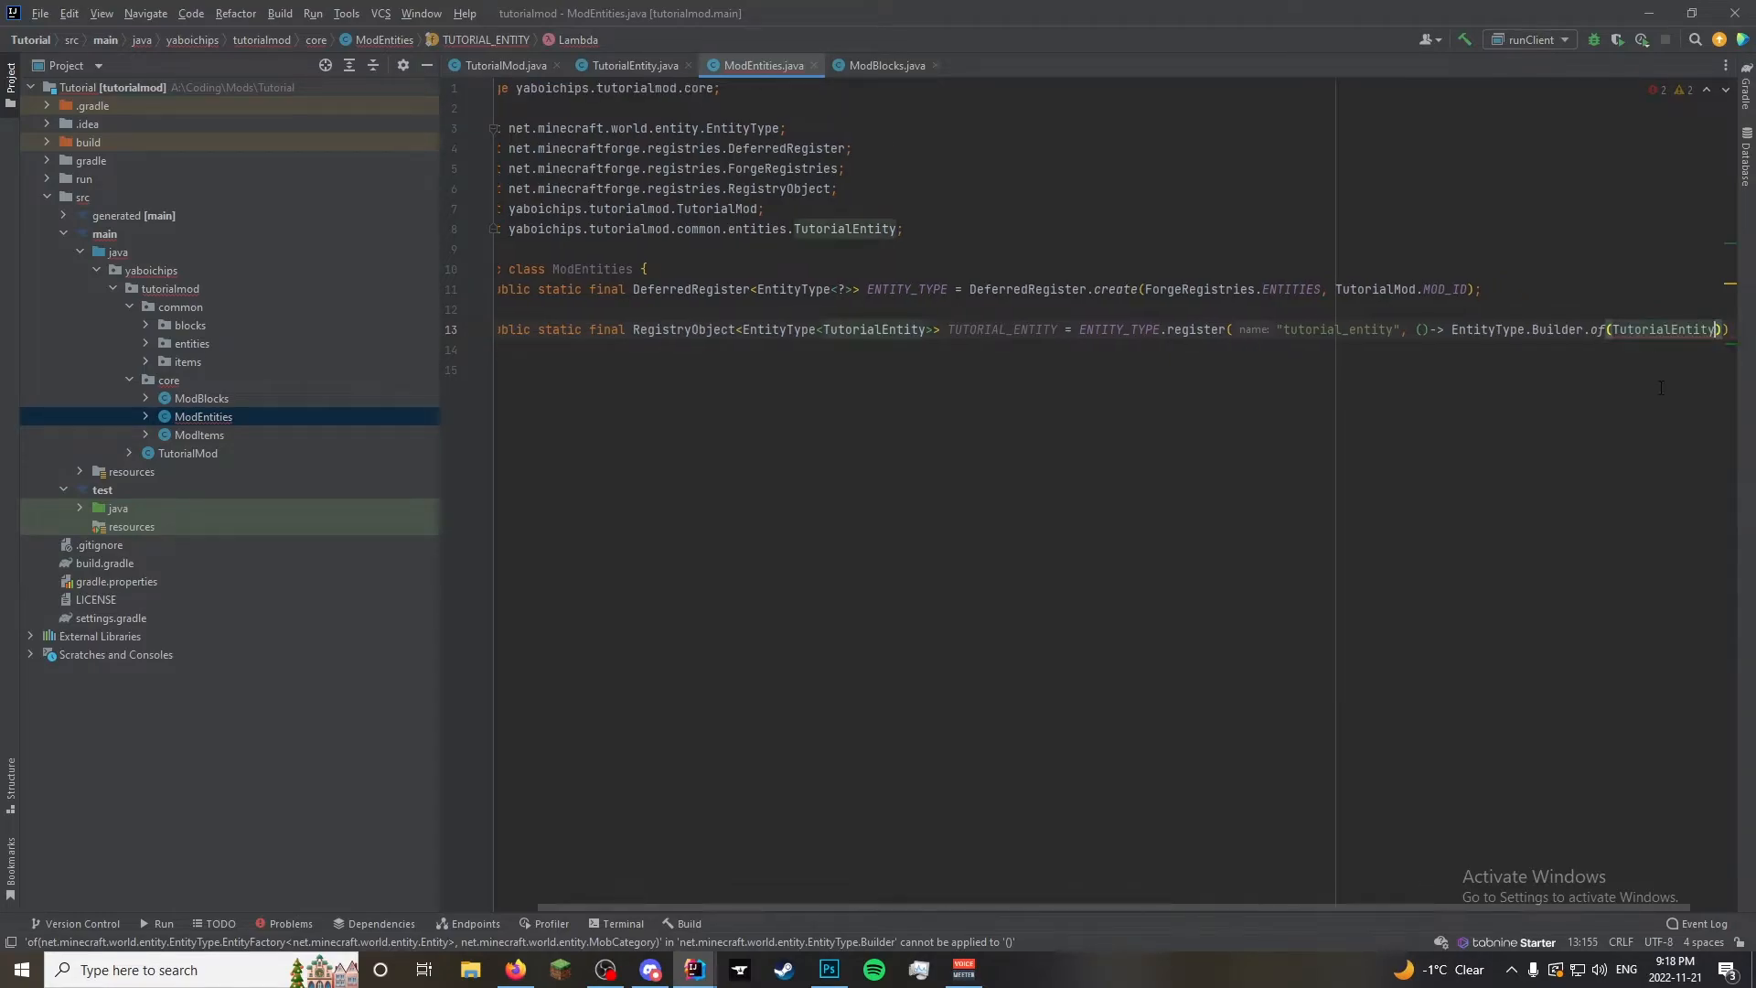
pyautogui.write('::new, ))')
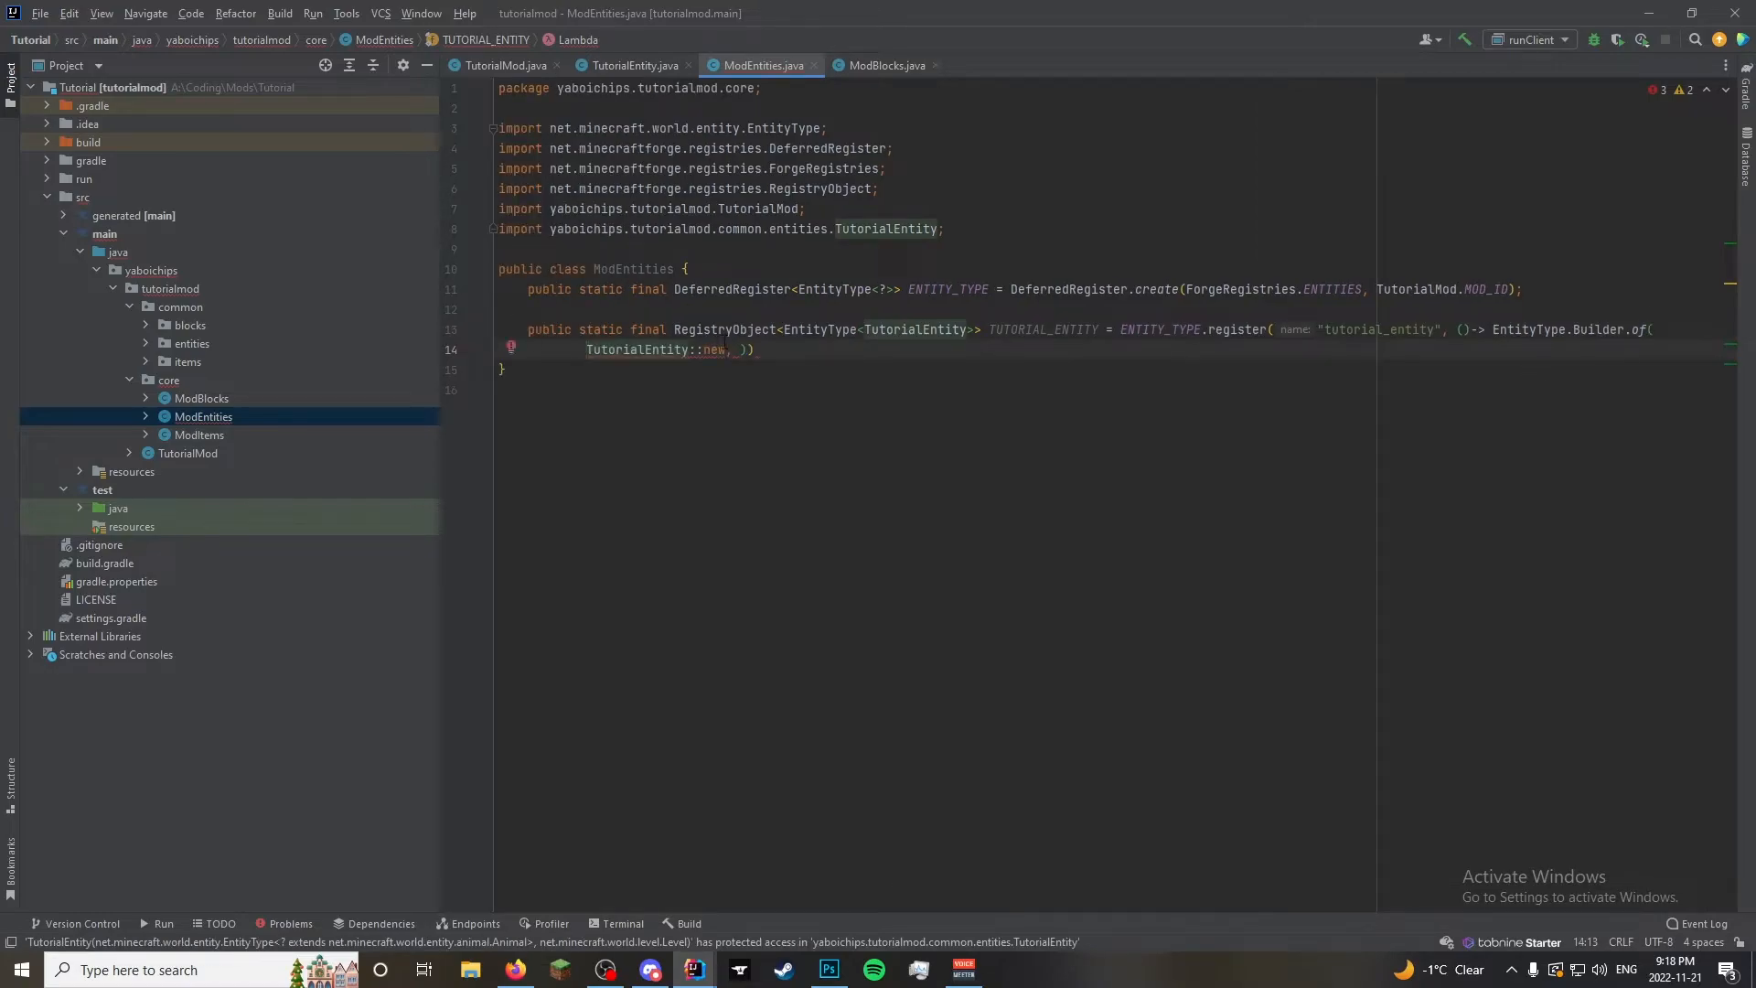
pyautogui.write('MobC')
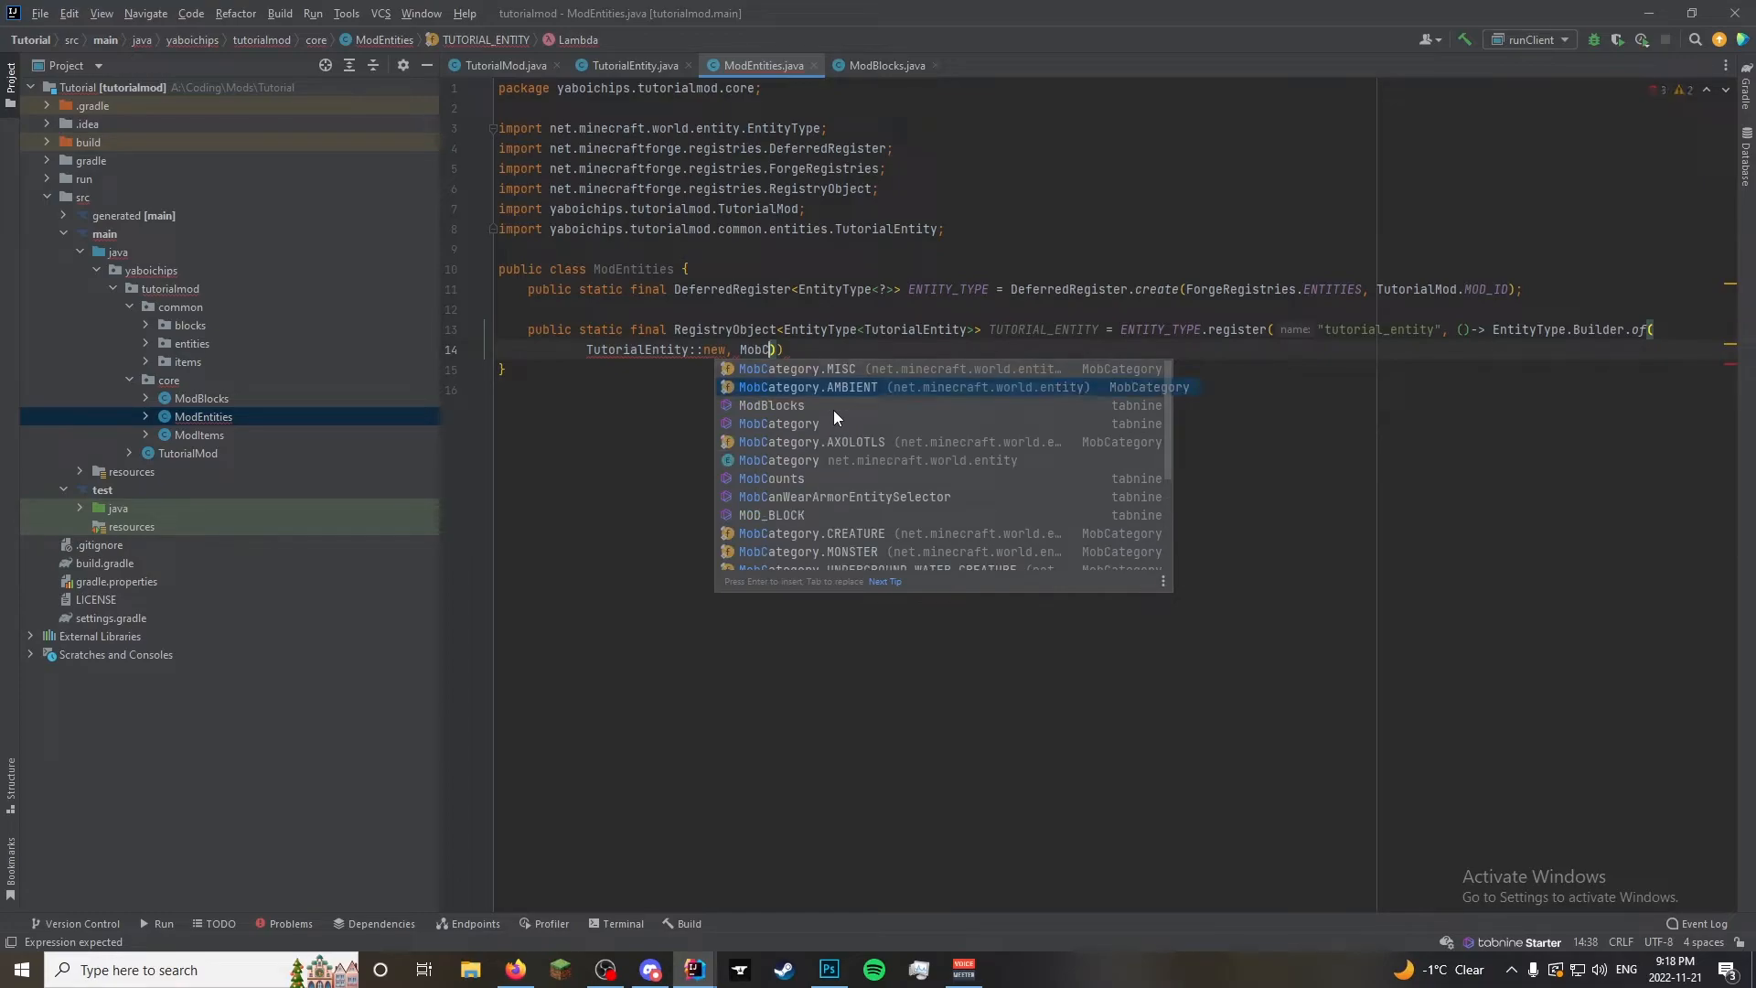
pyautogui.click(807, 386)
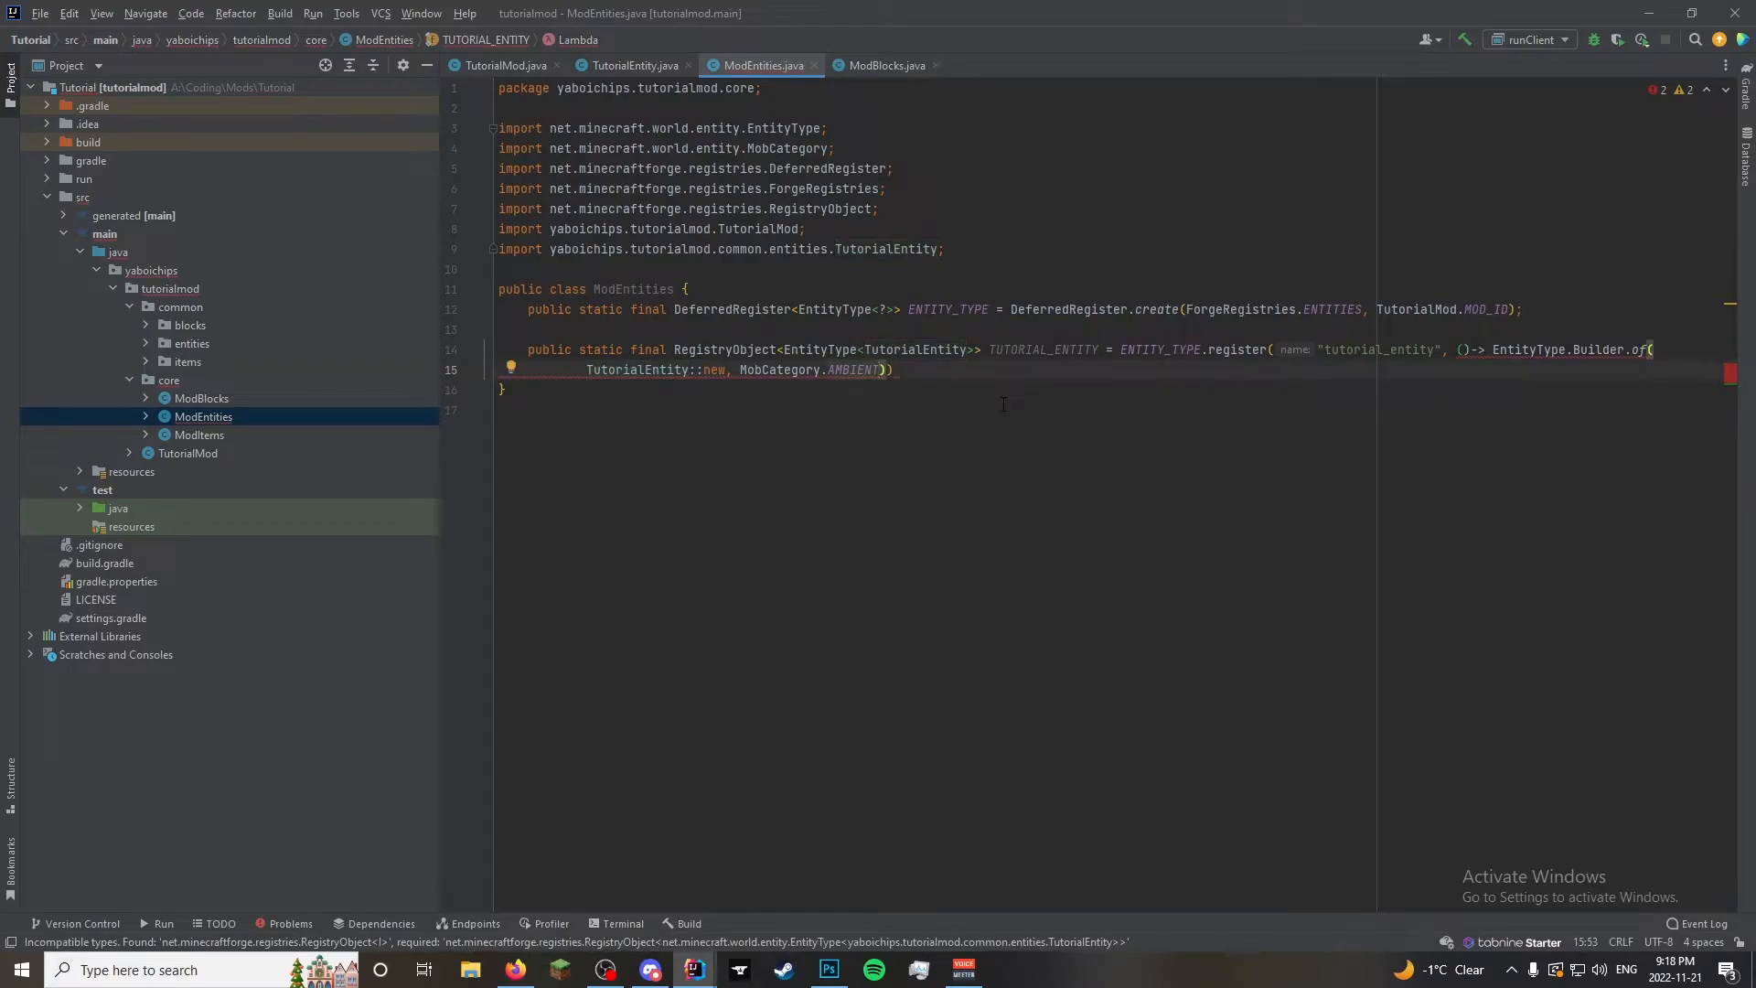
# Chain .sized(1, 1).build("tutorial_entity") onto the TUTORIAL_ENTITY builder
pyautogui.write('.')
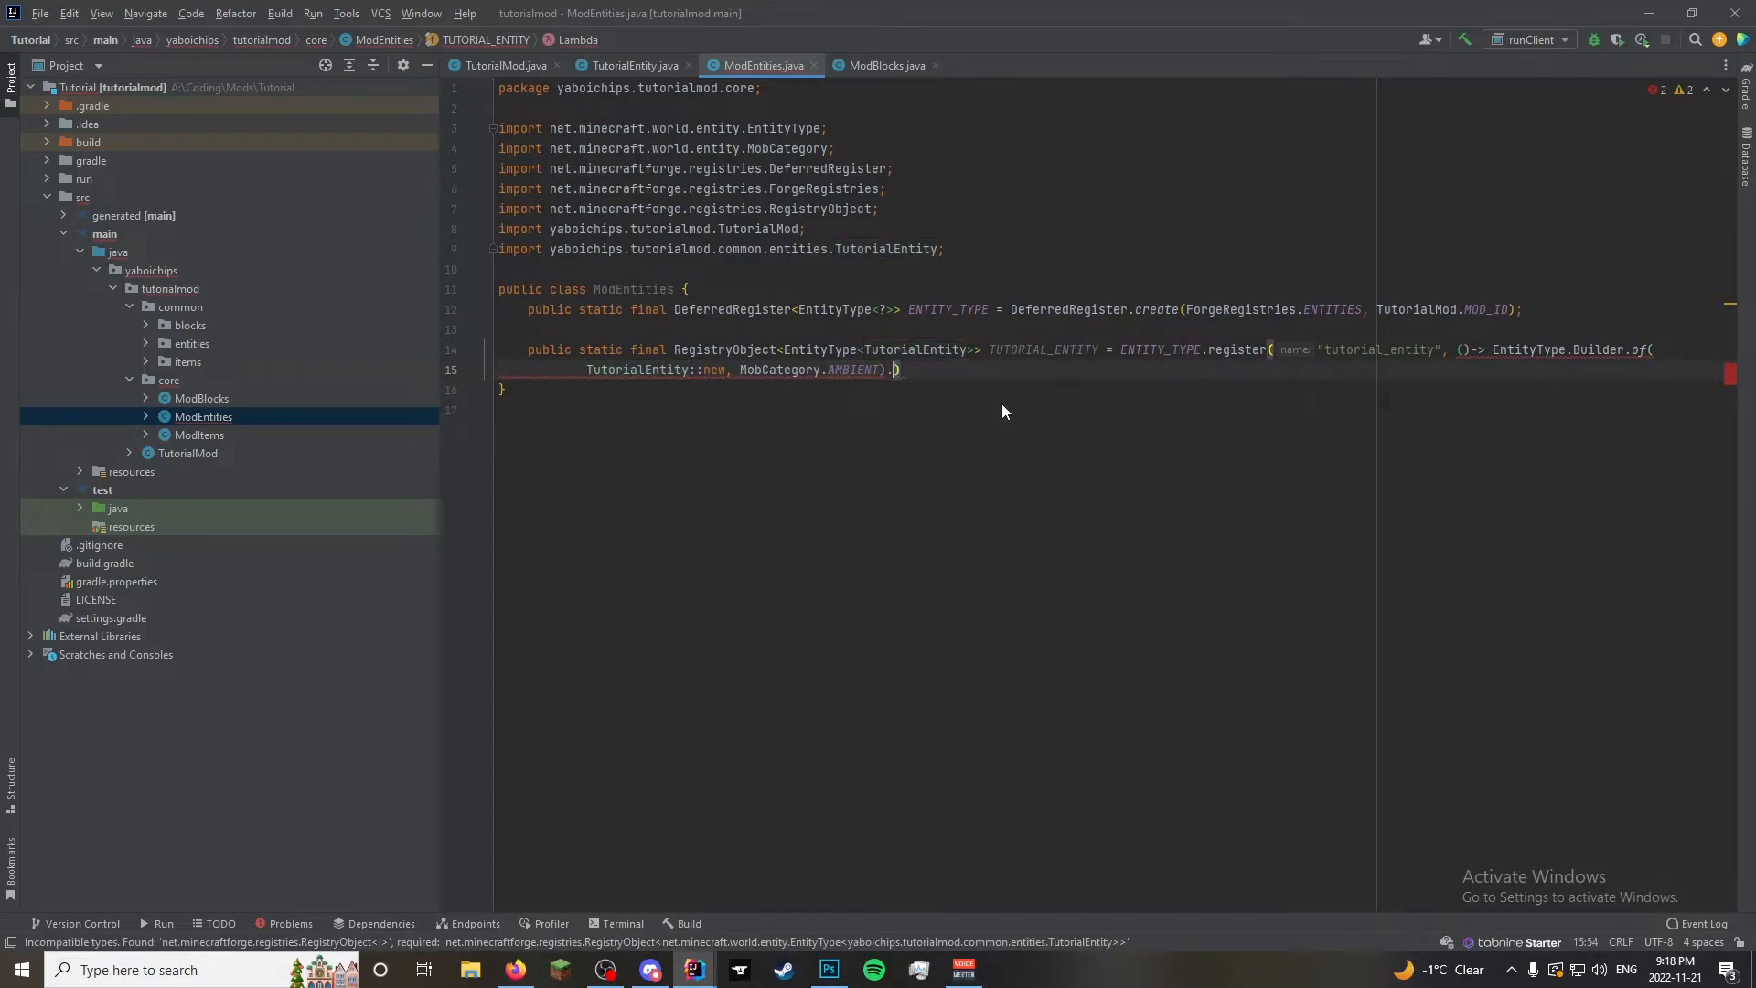
pyautogui.write('sized()')
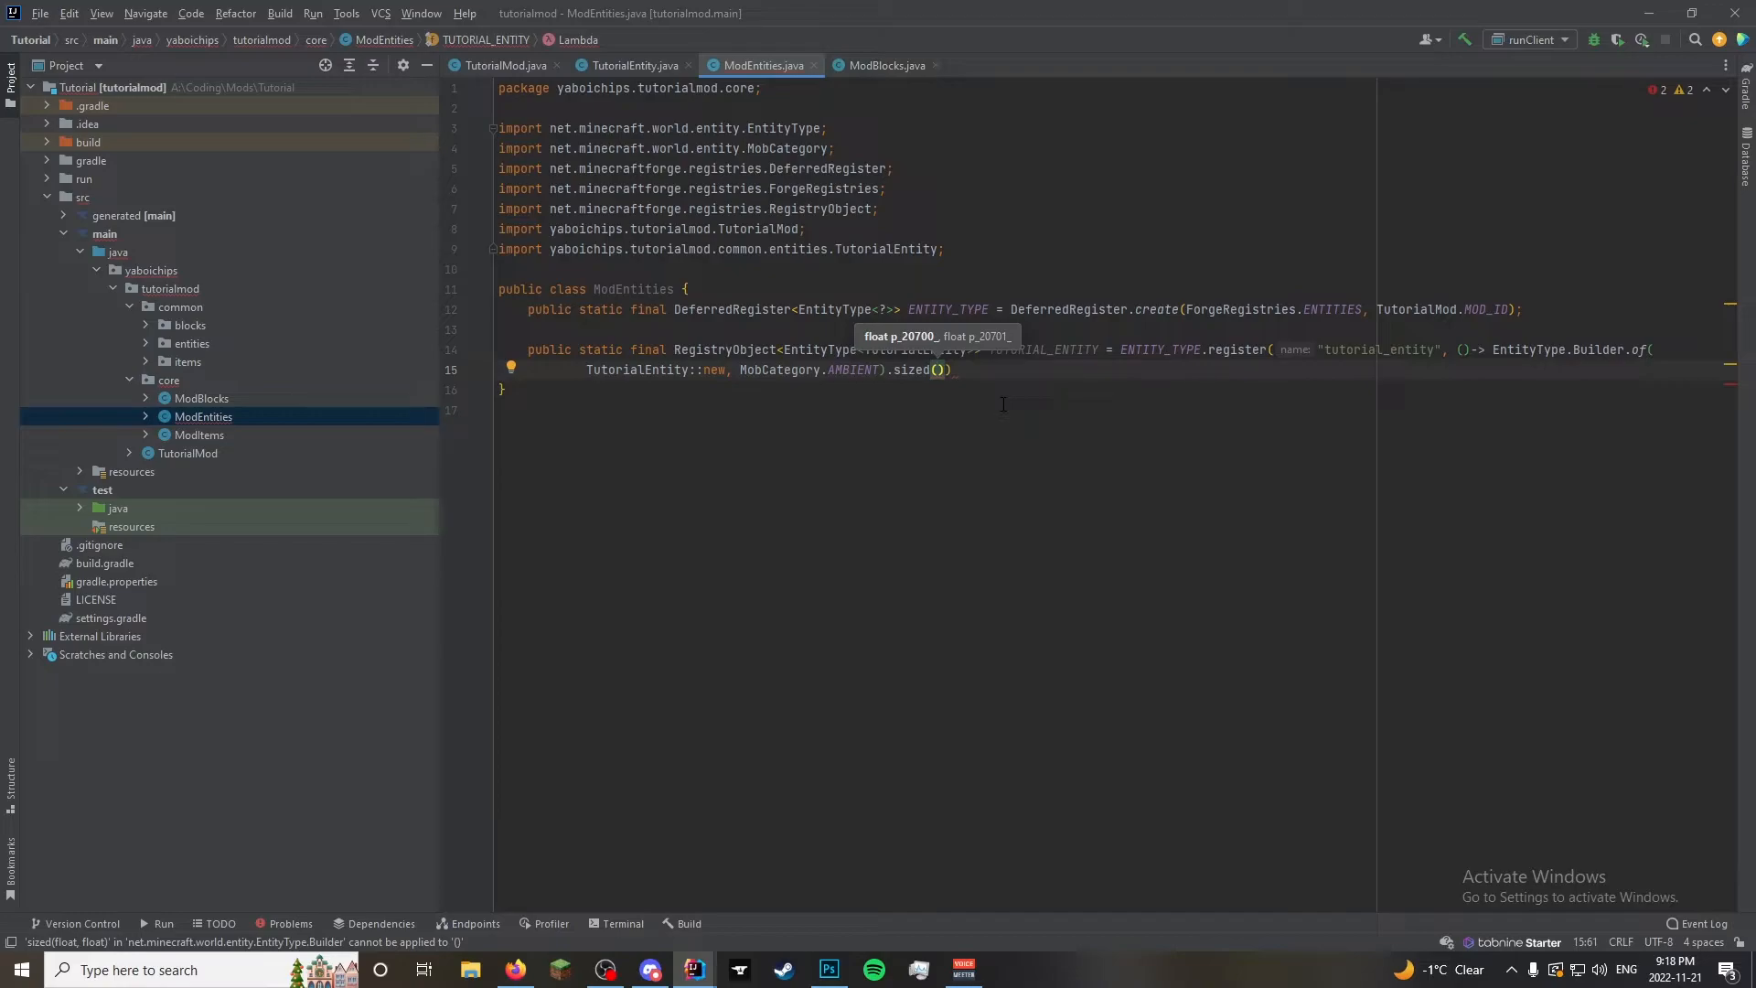
pyautogui.write('1, 1')
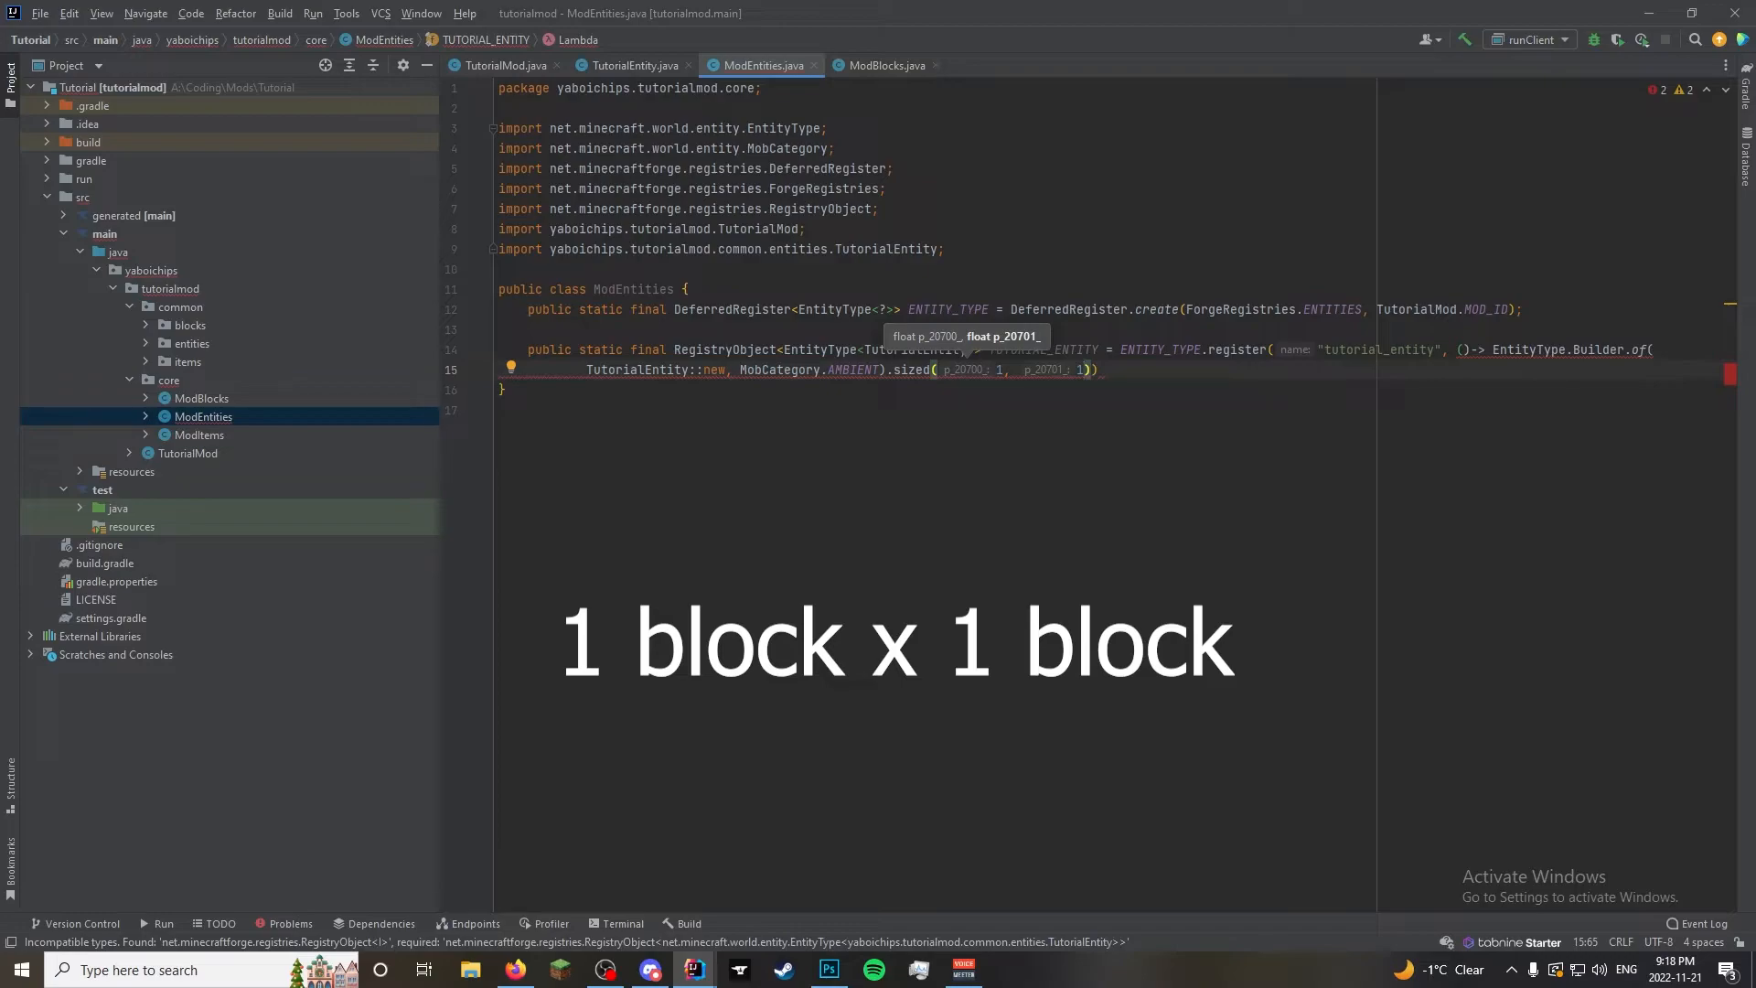
pyautogui.write('.build()')
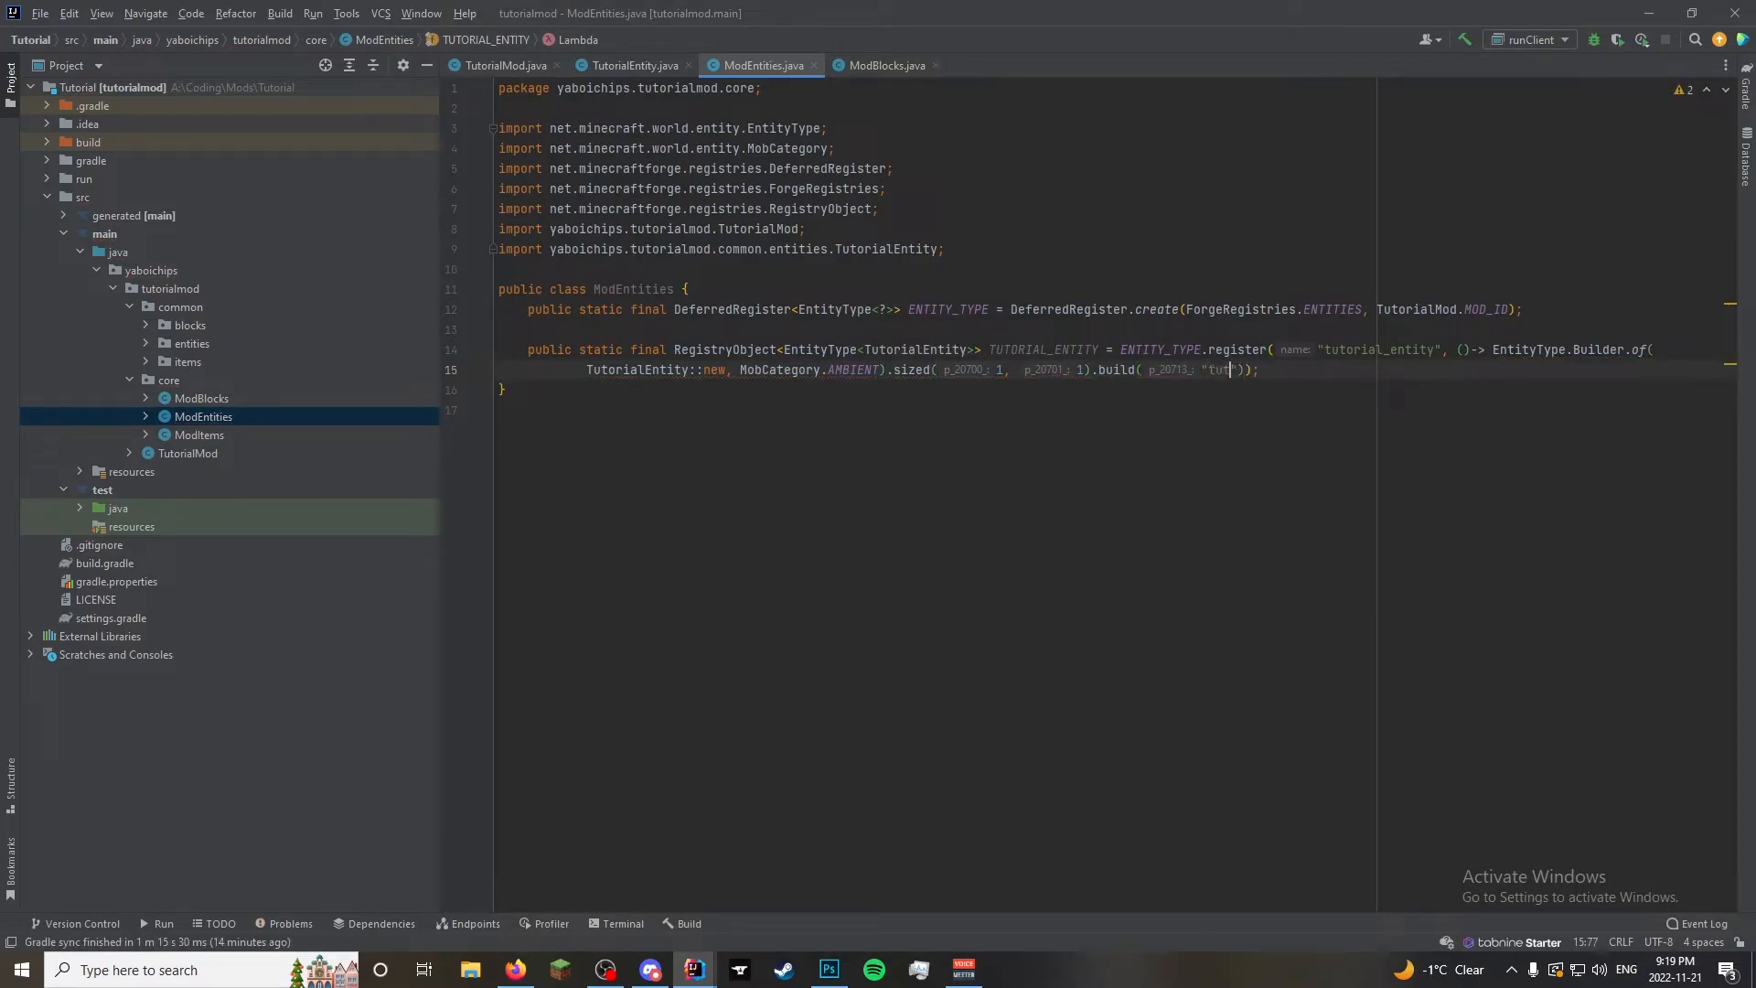
pyautogui.write('torial_entity')
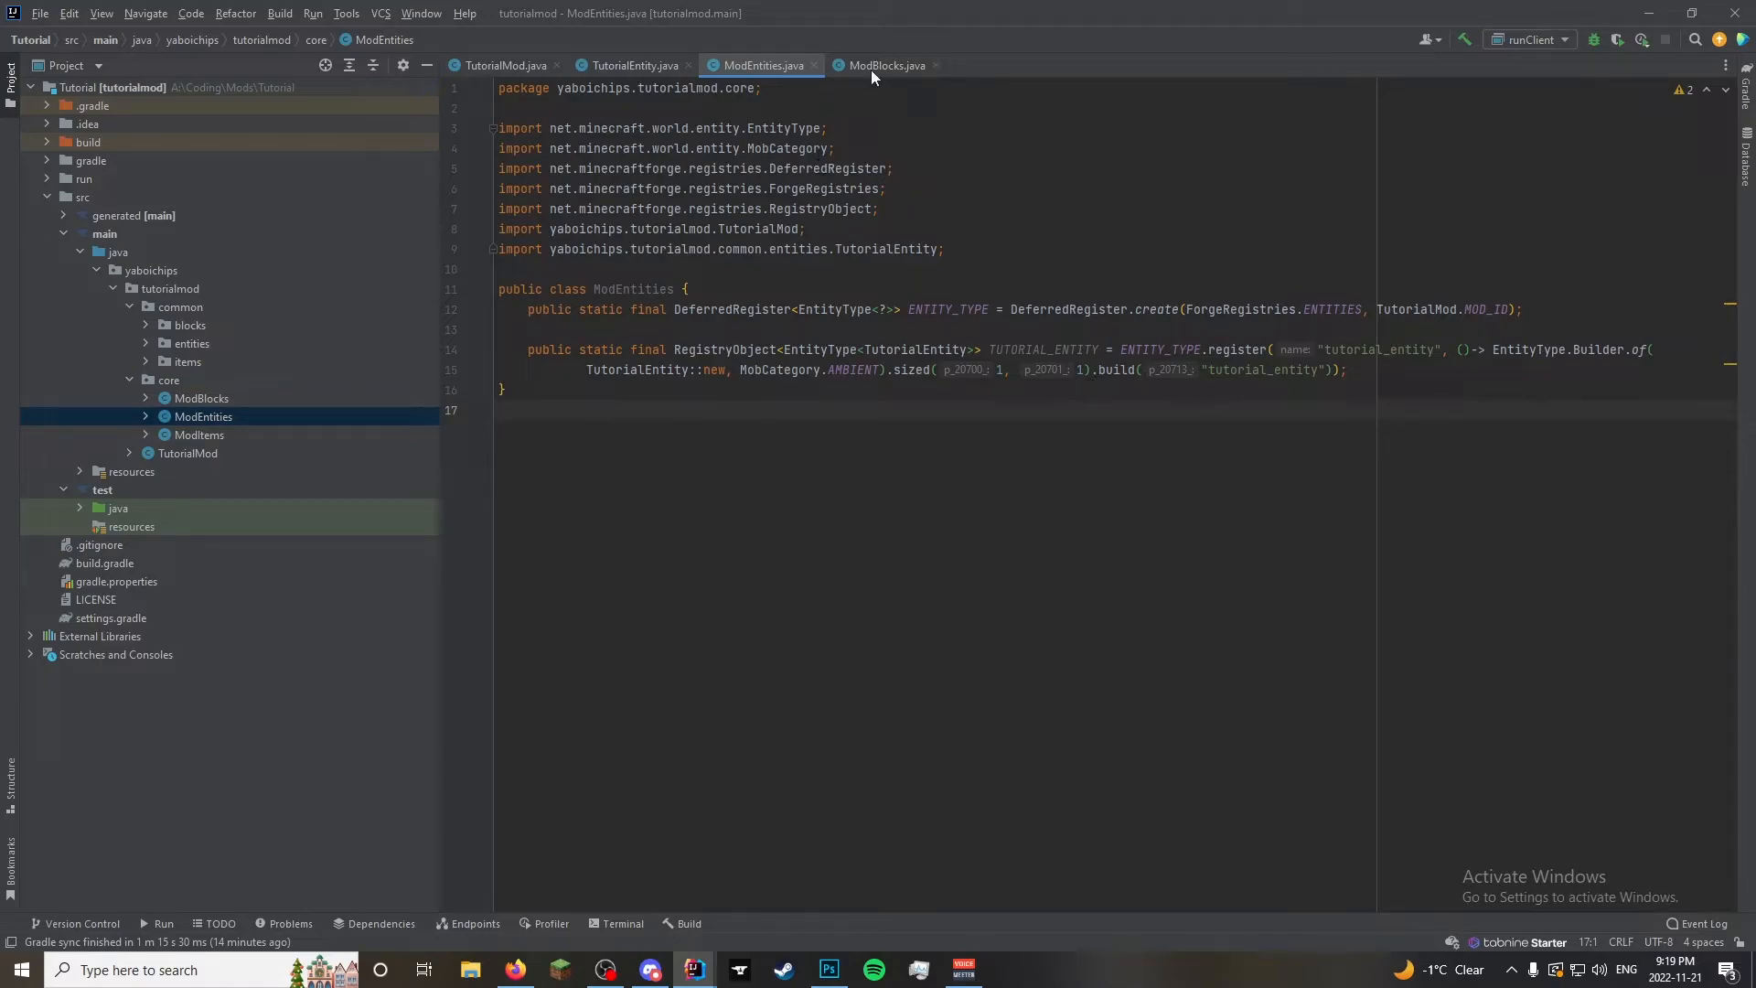
pyautogui.moveTo(201, 455)
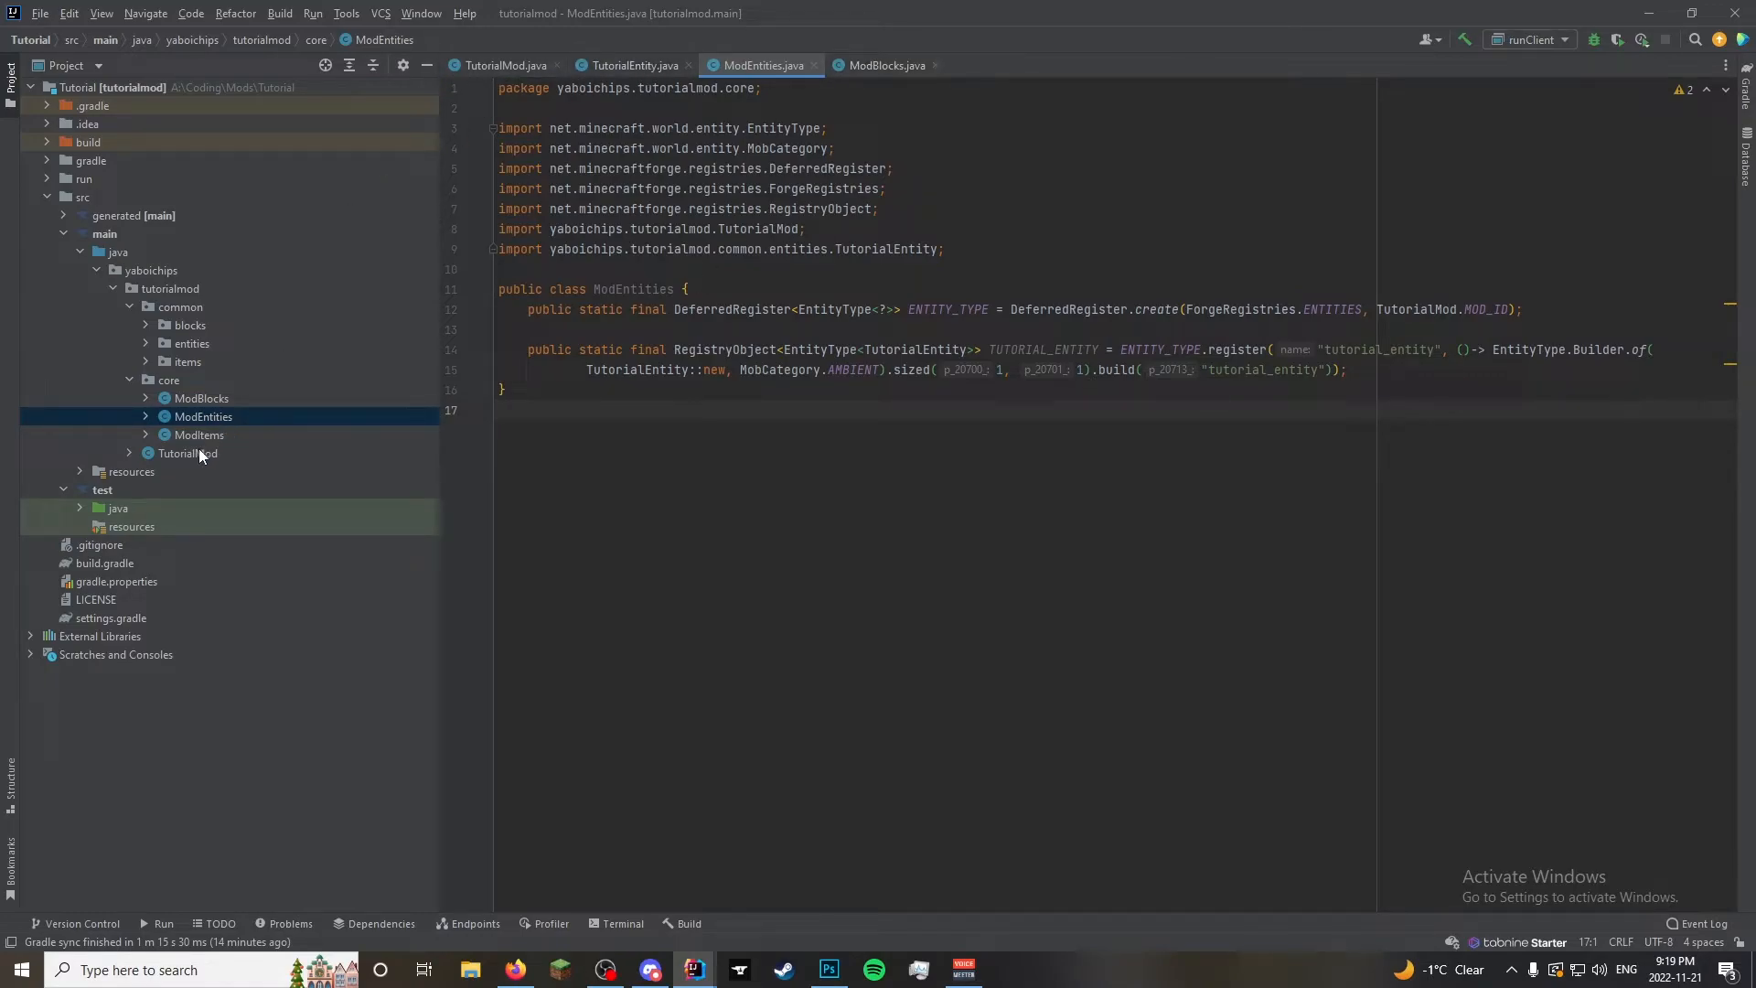
# Add ModEntities.ENTITY_TYPE.register(bus) in the TutorialMod constructor
pyautogui.click(186, 452)
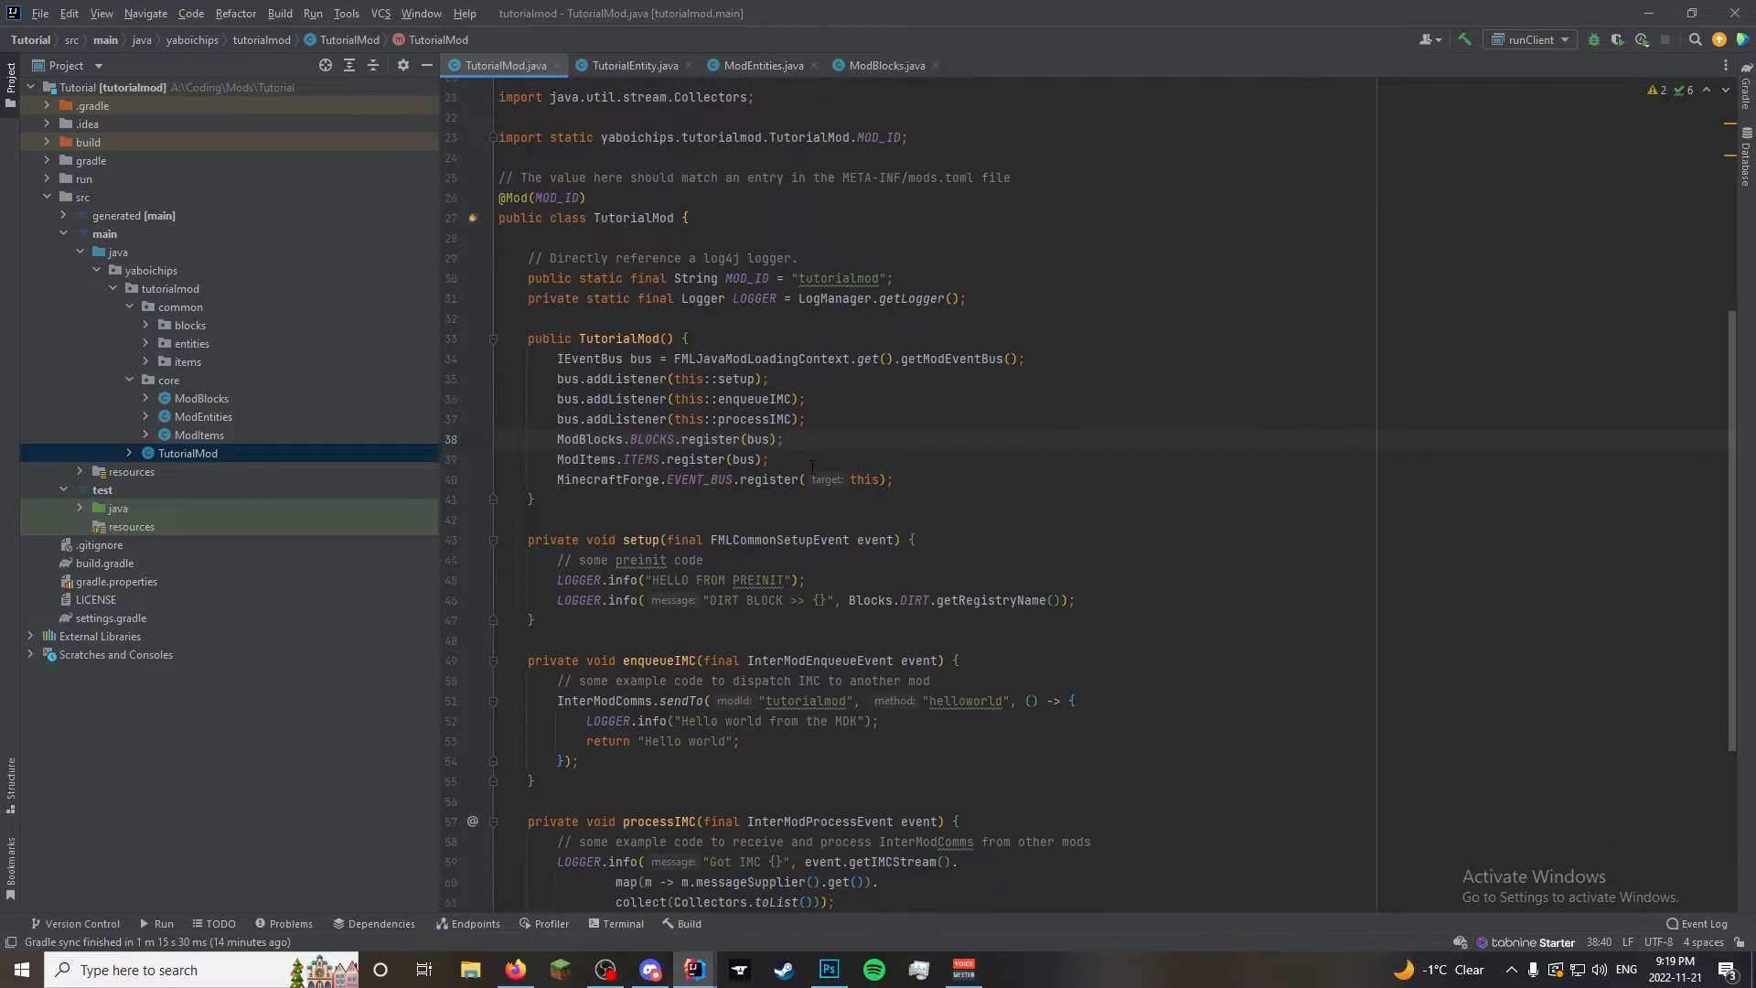
pyautogui.write('ModEntities')
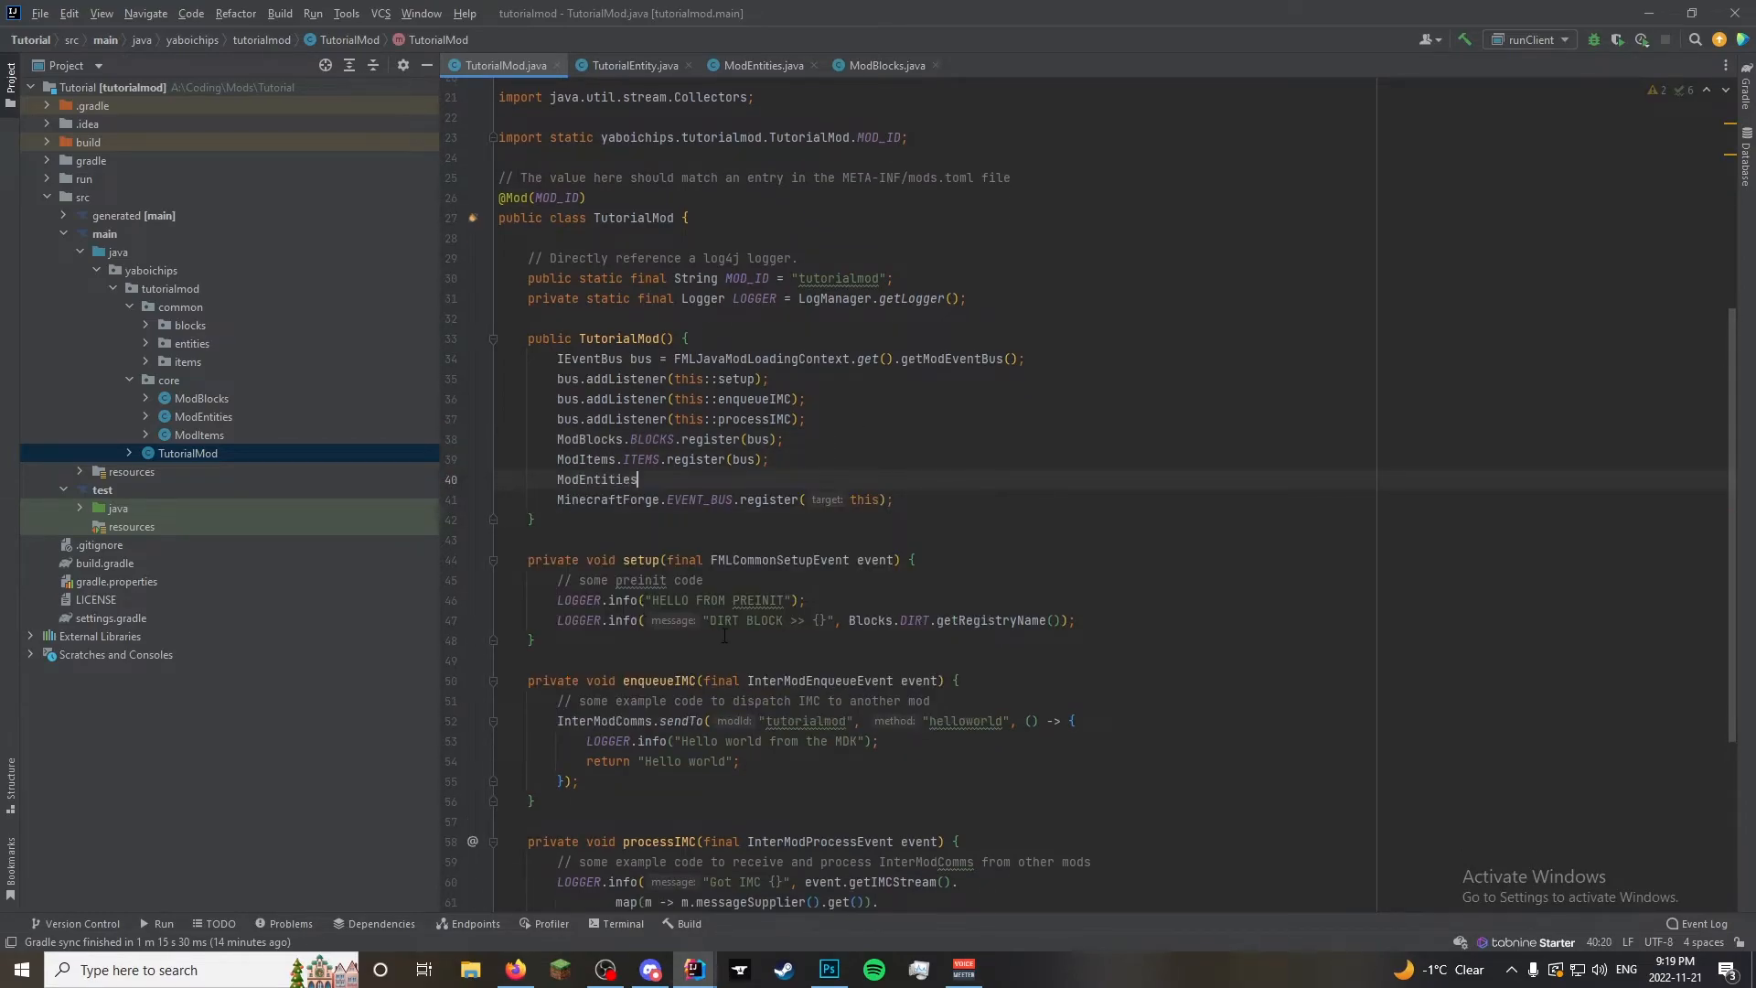
pyautogui.write('.ENTITY_TYPE')
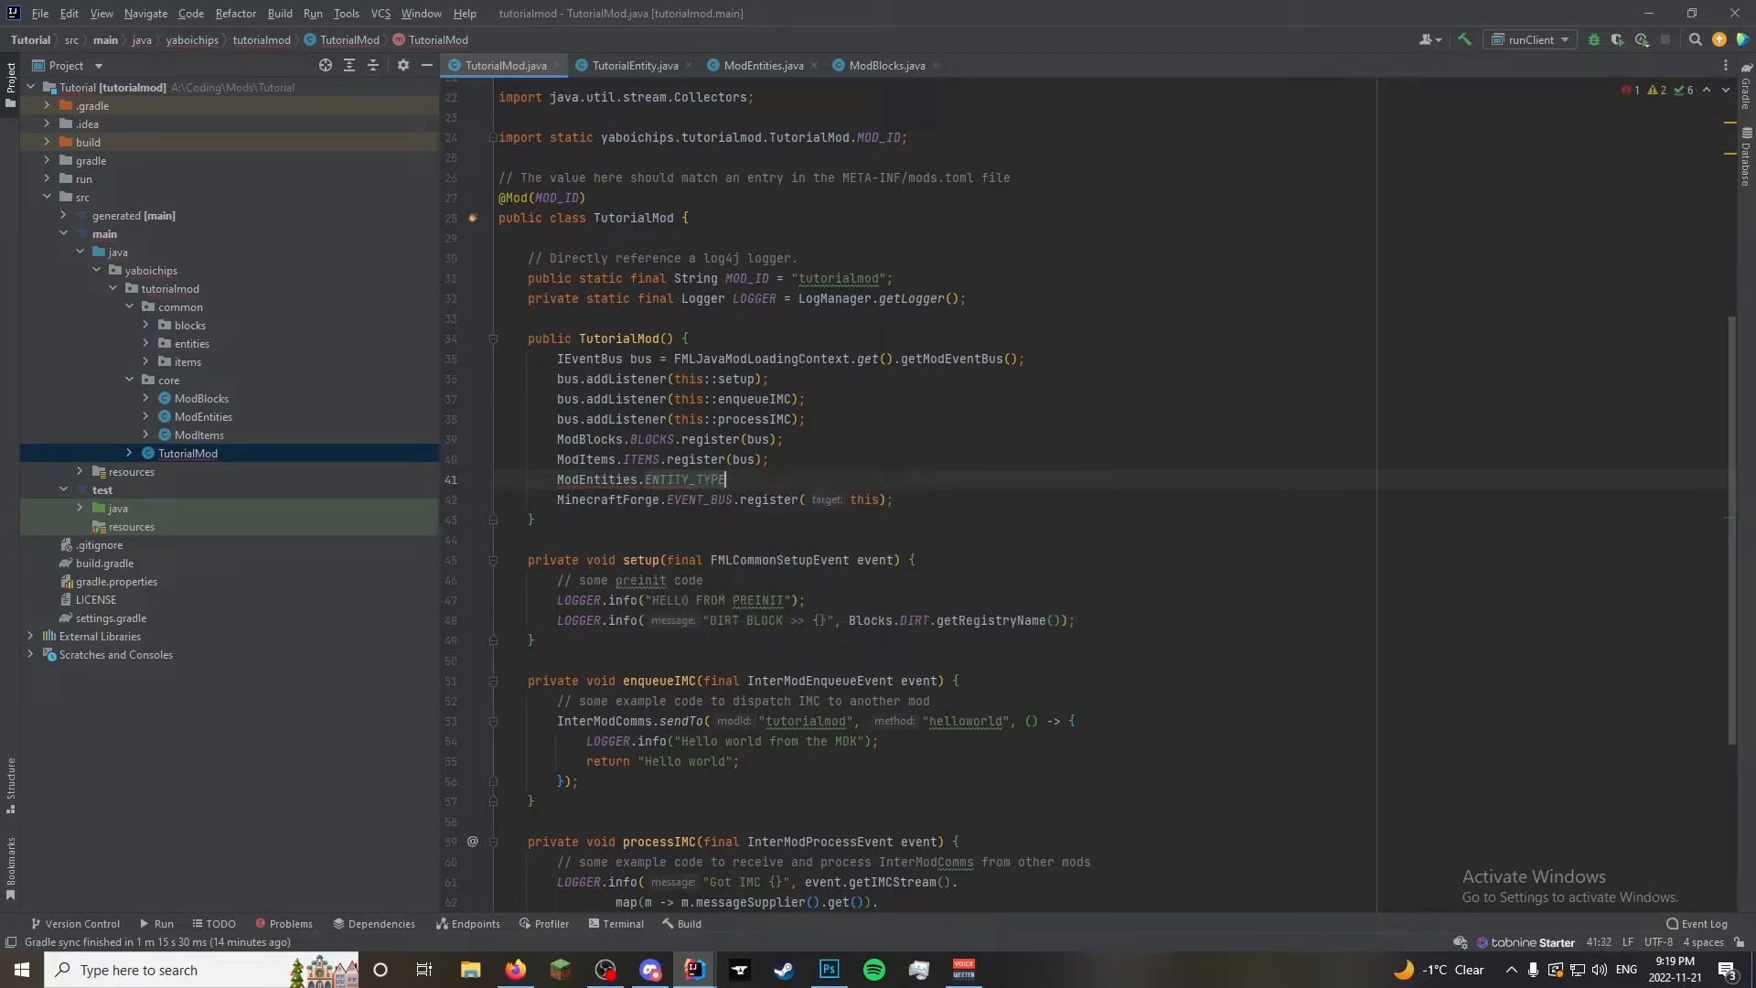
pyautogui.write('.register(bus);')
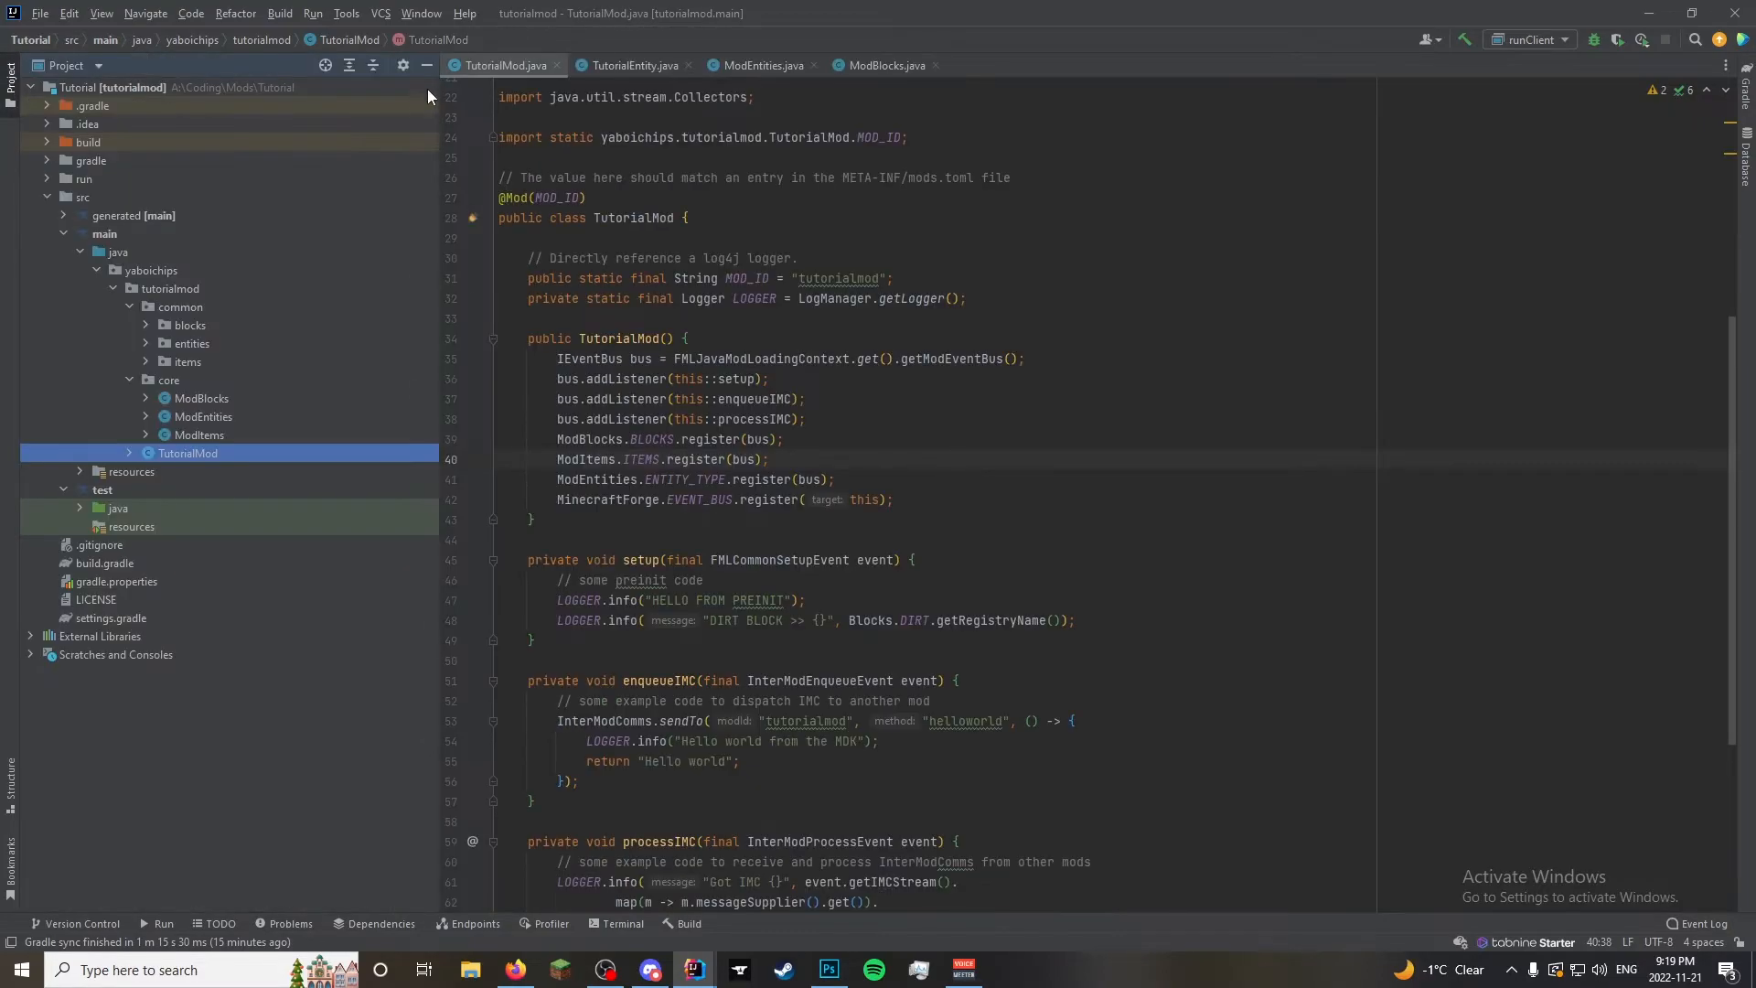
pyautogui.click(763, 65)
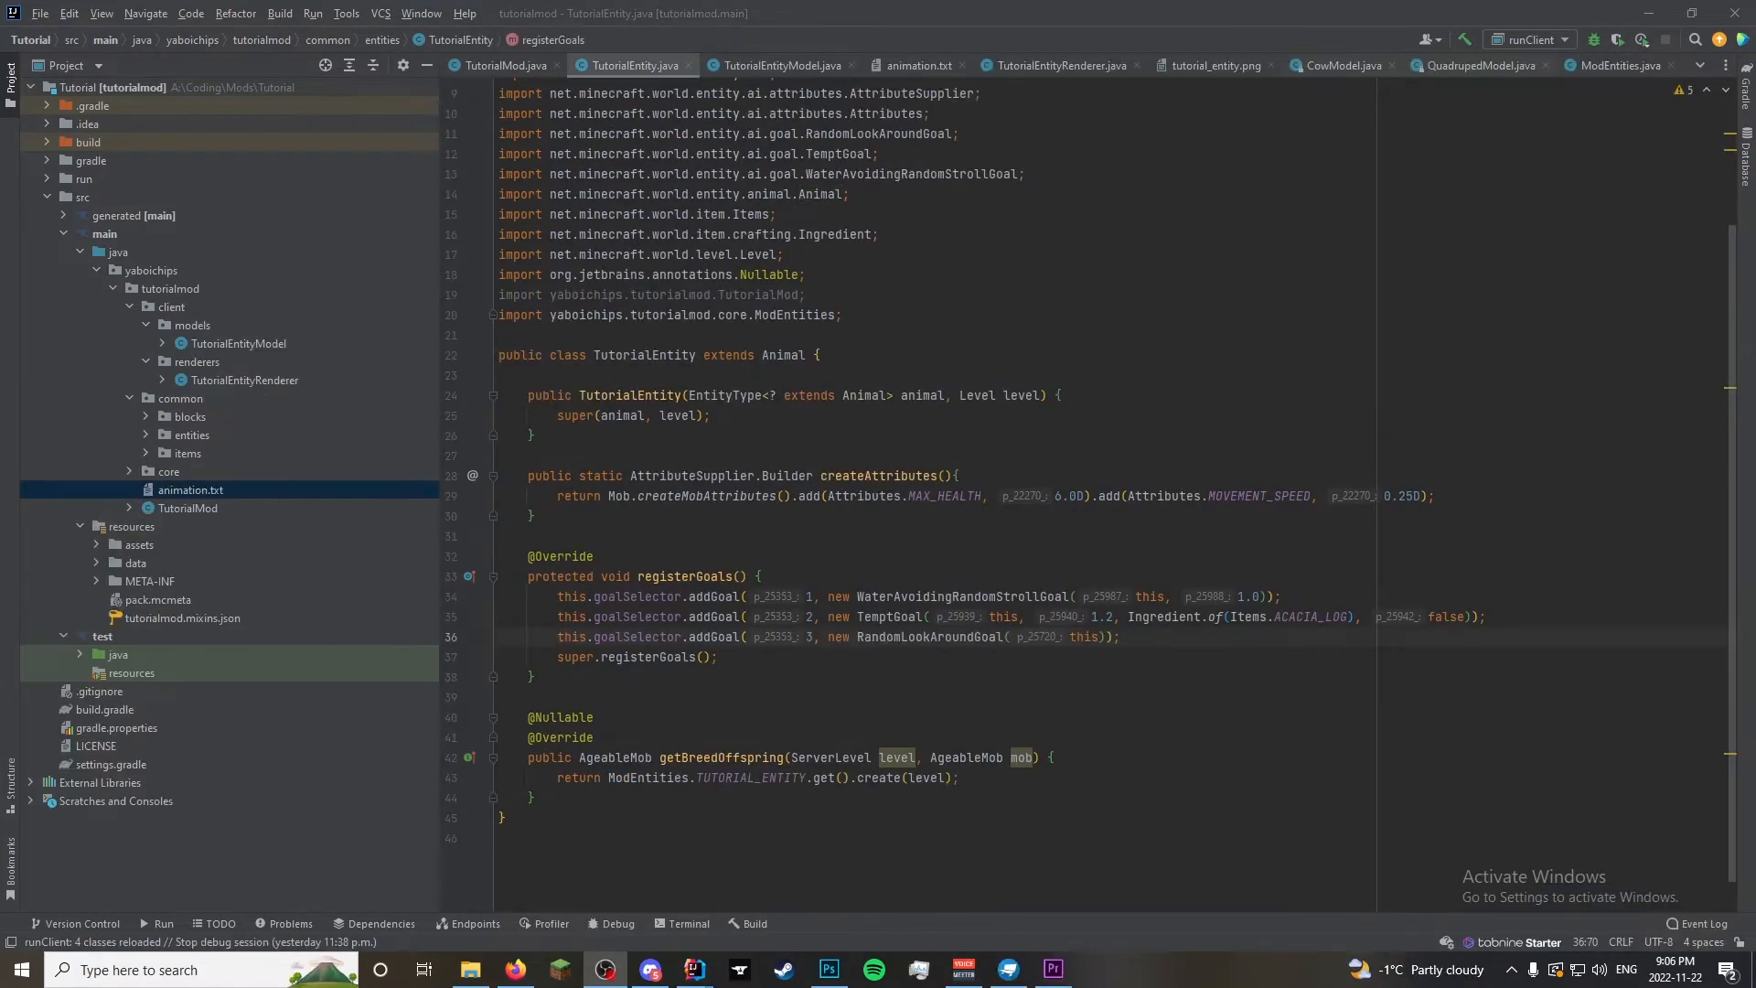
pyautogui.moveTo(231, 438)
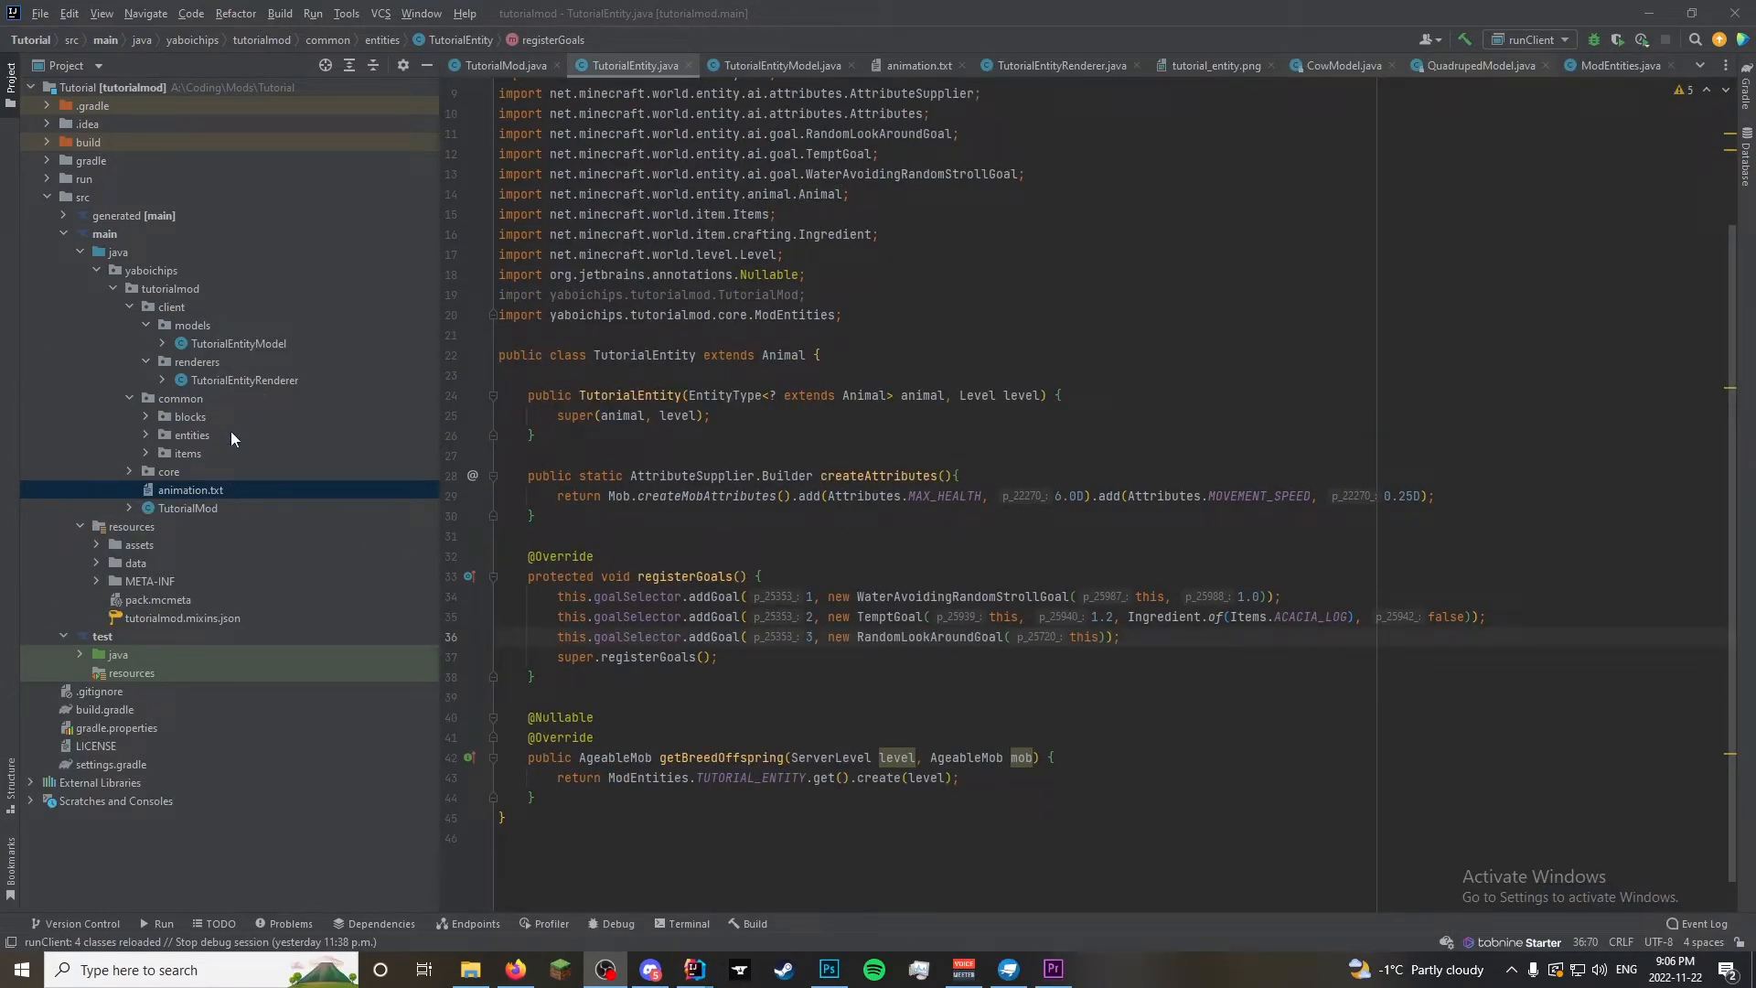
# Declare a public RegistryObject<Item> TUTORIAL_SPAWN_EGG field in ModItems
pyautogui.click(186, 453)
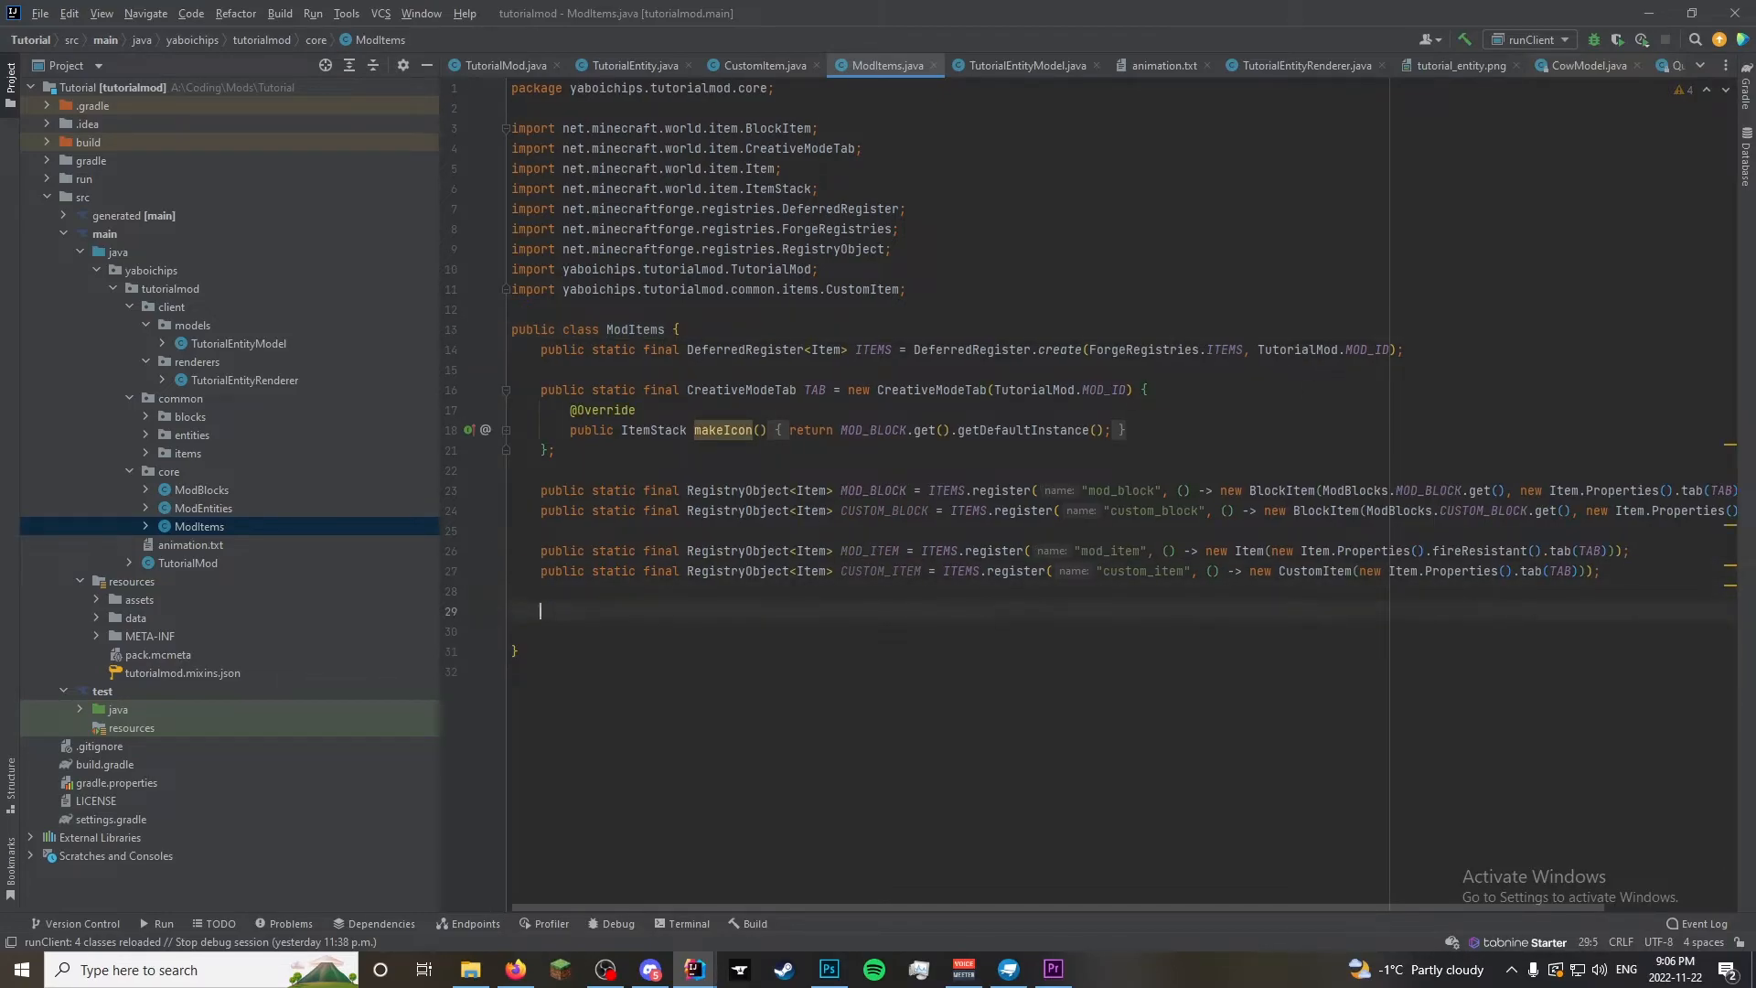
pyautogui.write('public static final RegistryObject<Item>')
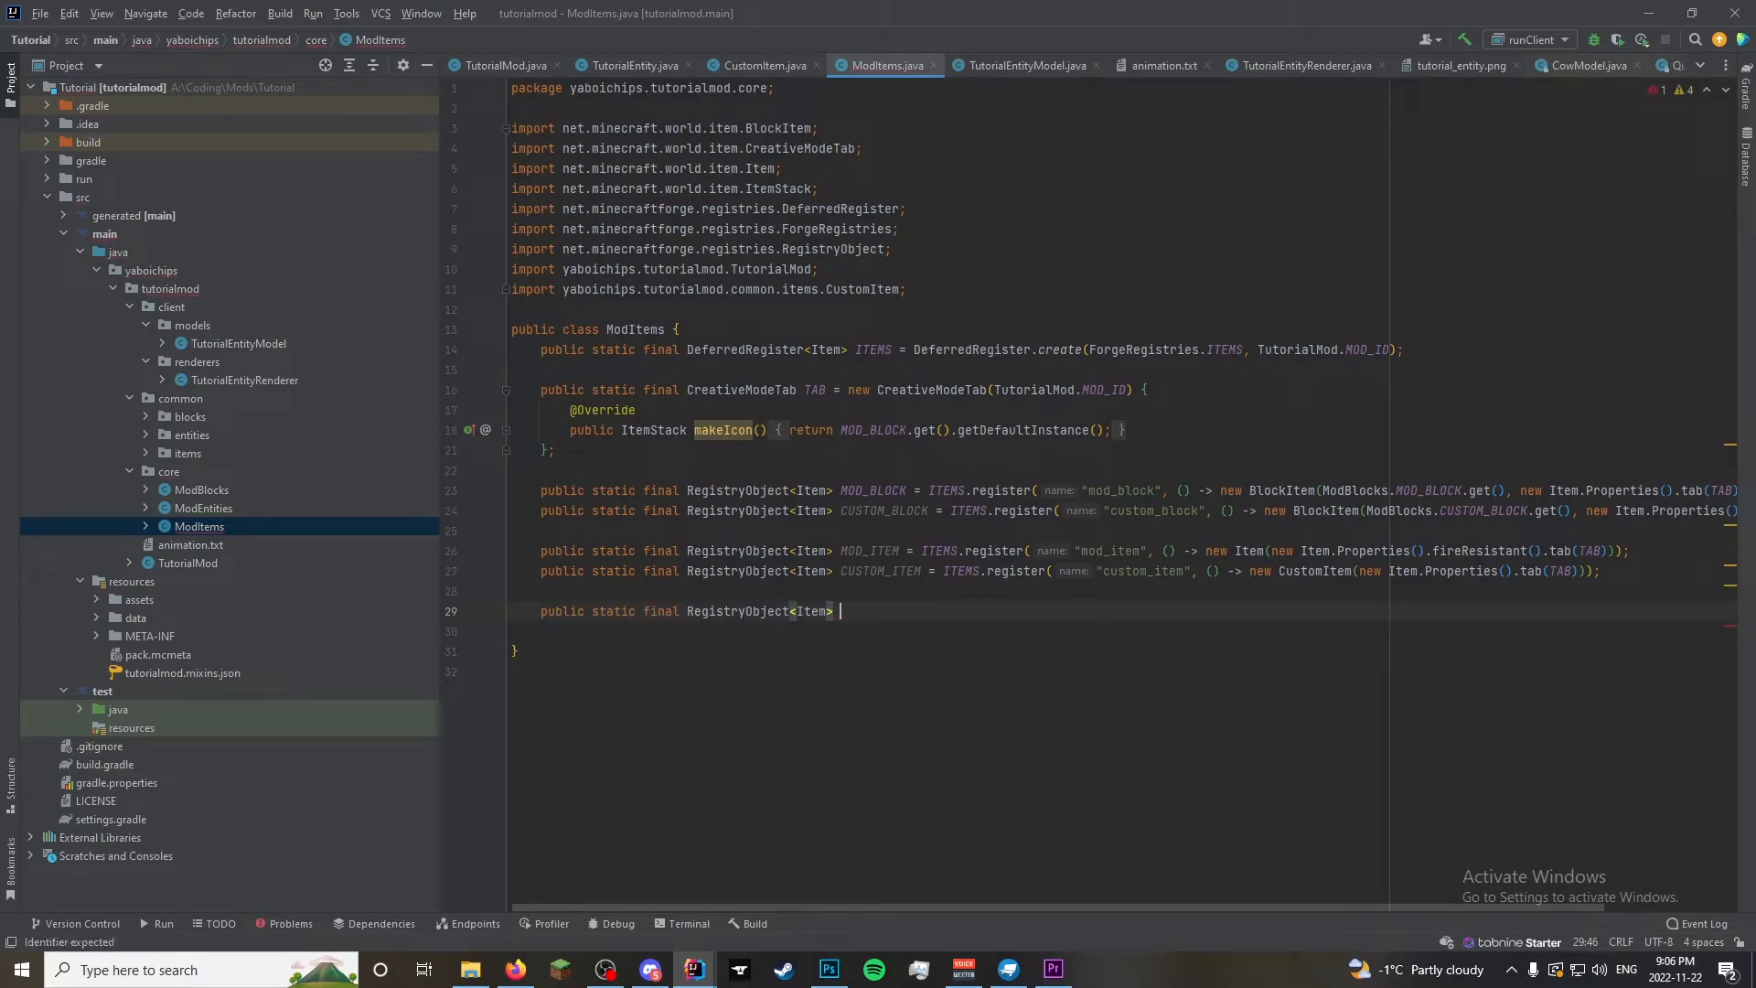
pyautogui.write('Tuto')
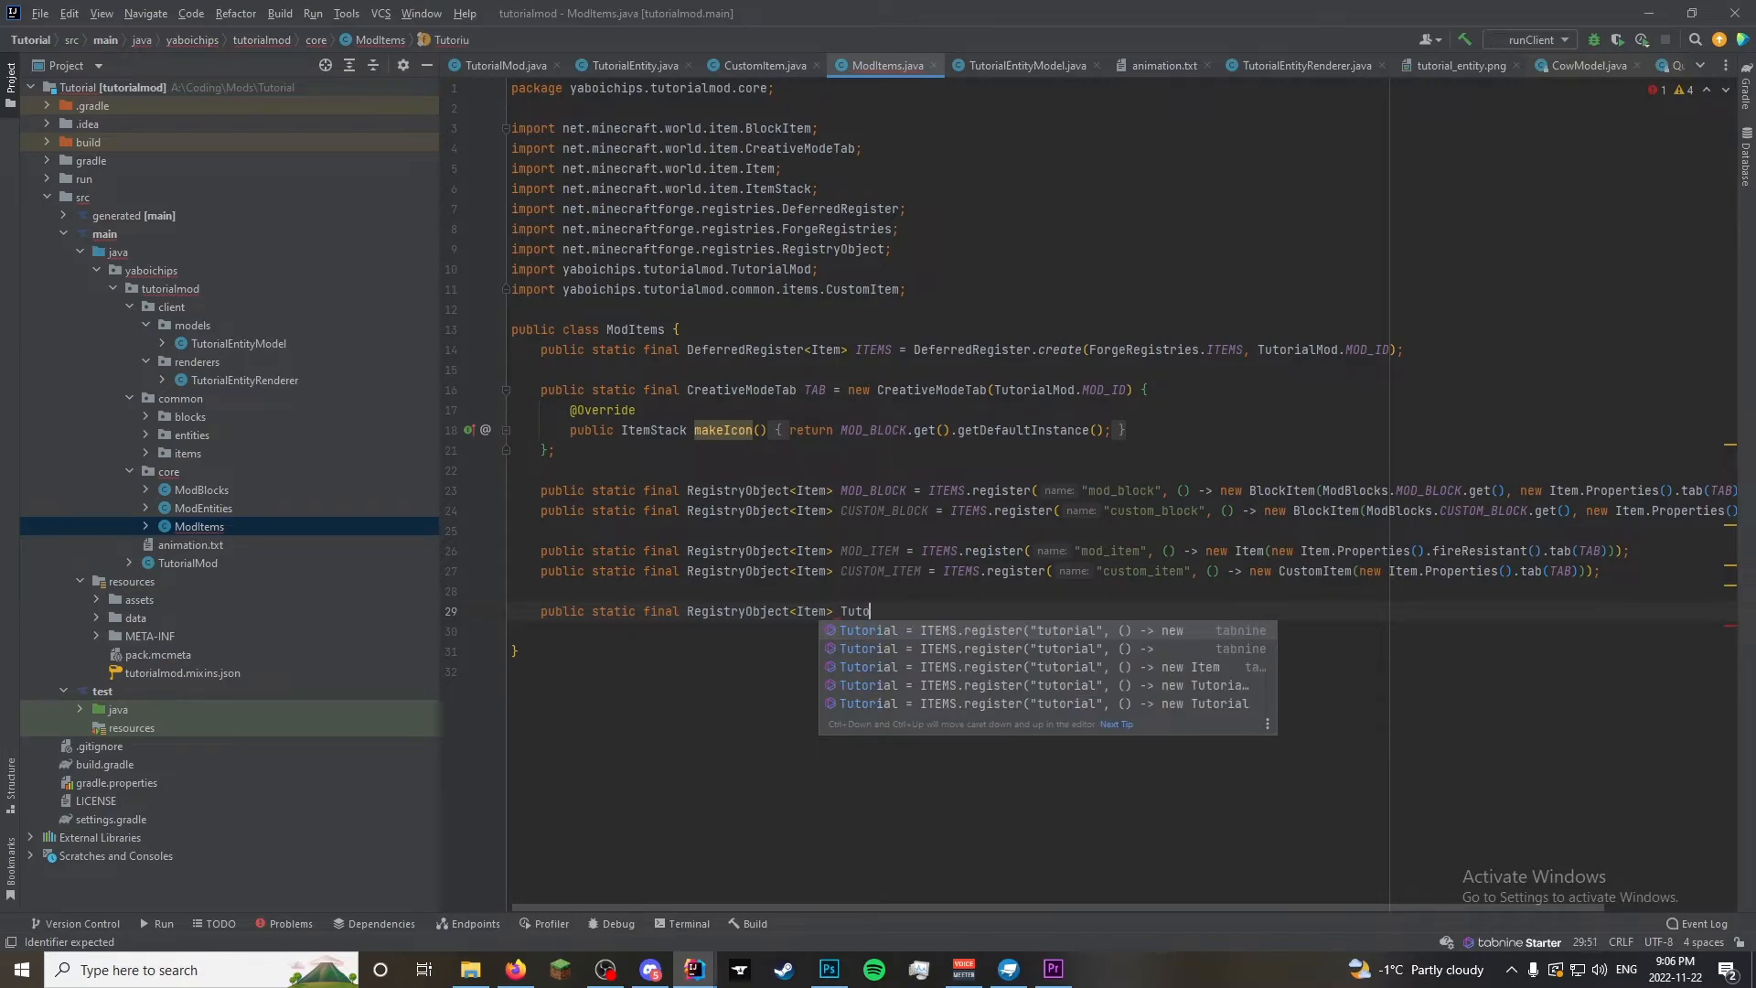
pyautogui.write('TUTO')
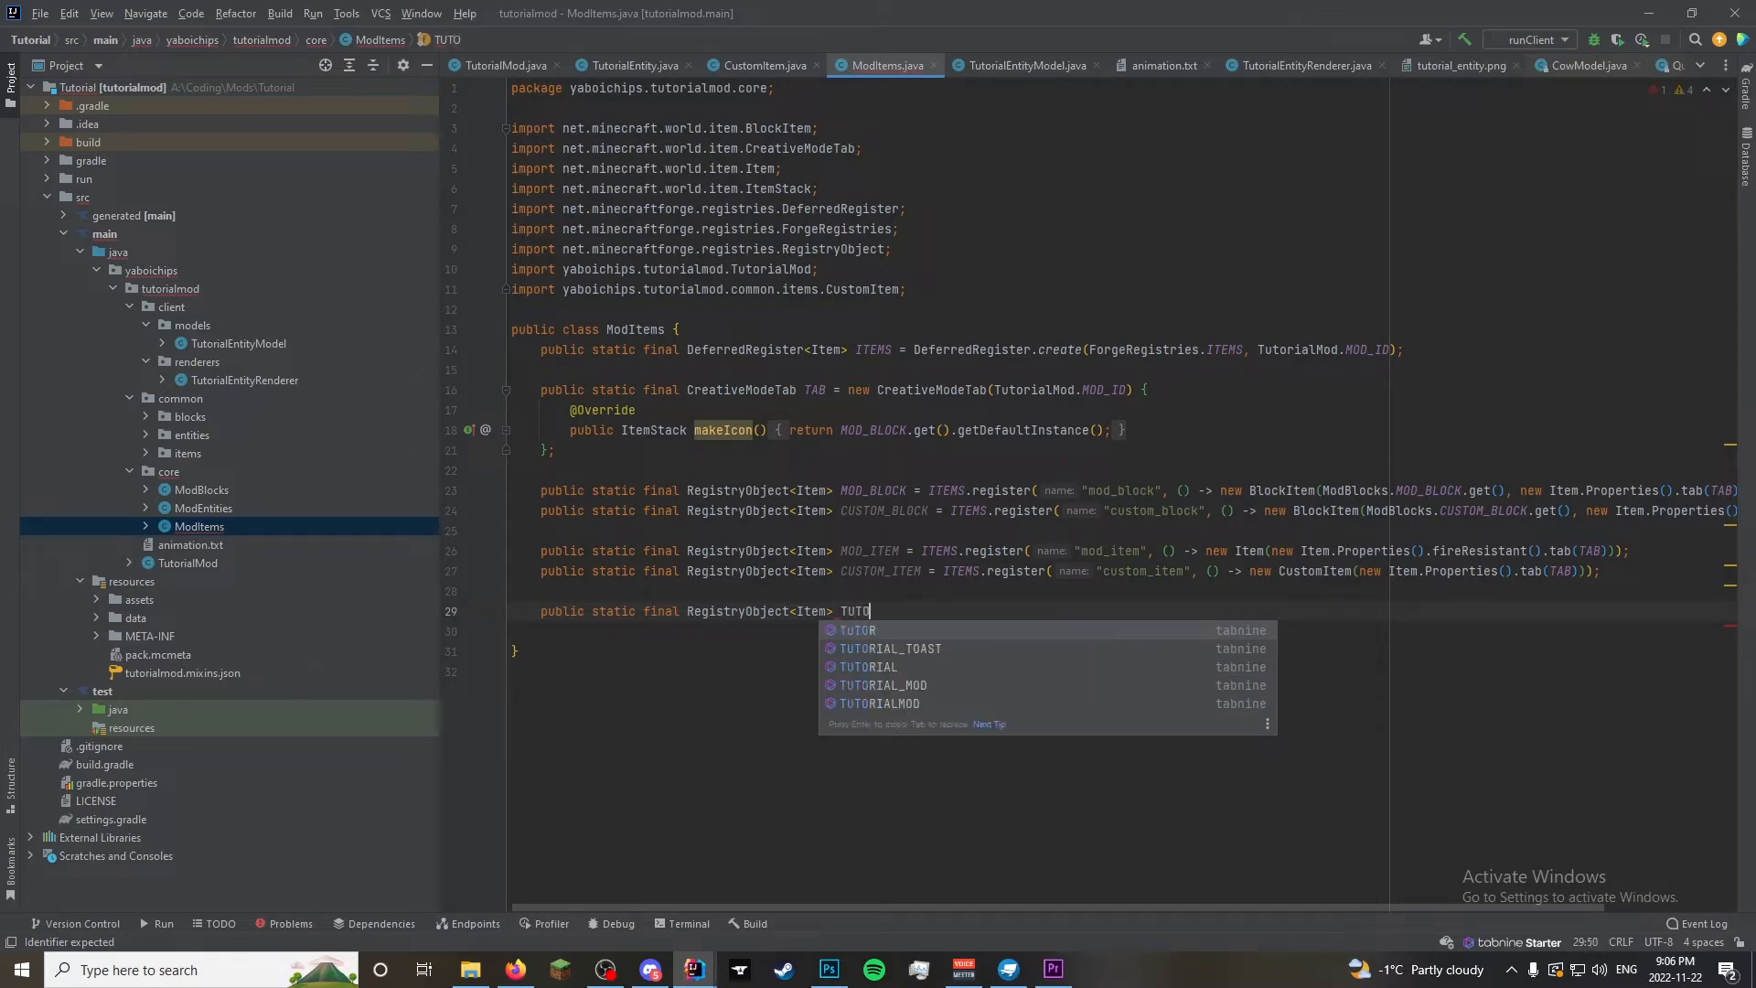
pyautogui.write('RIAL_SPA')
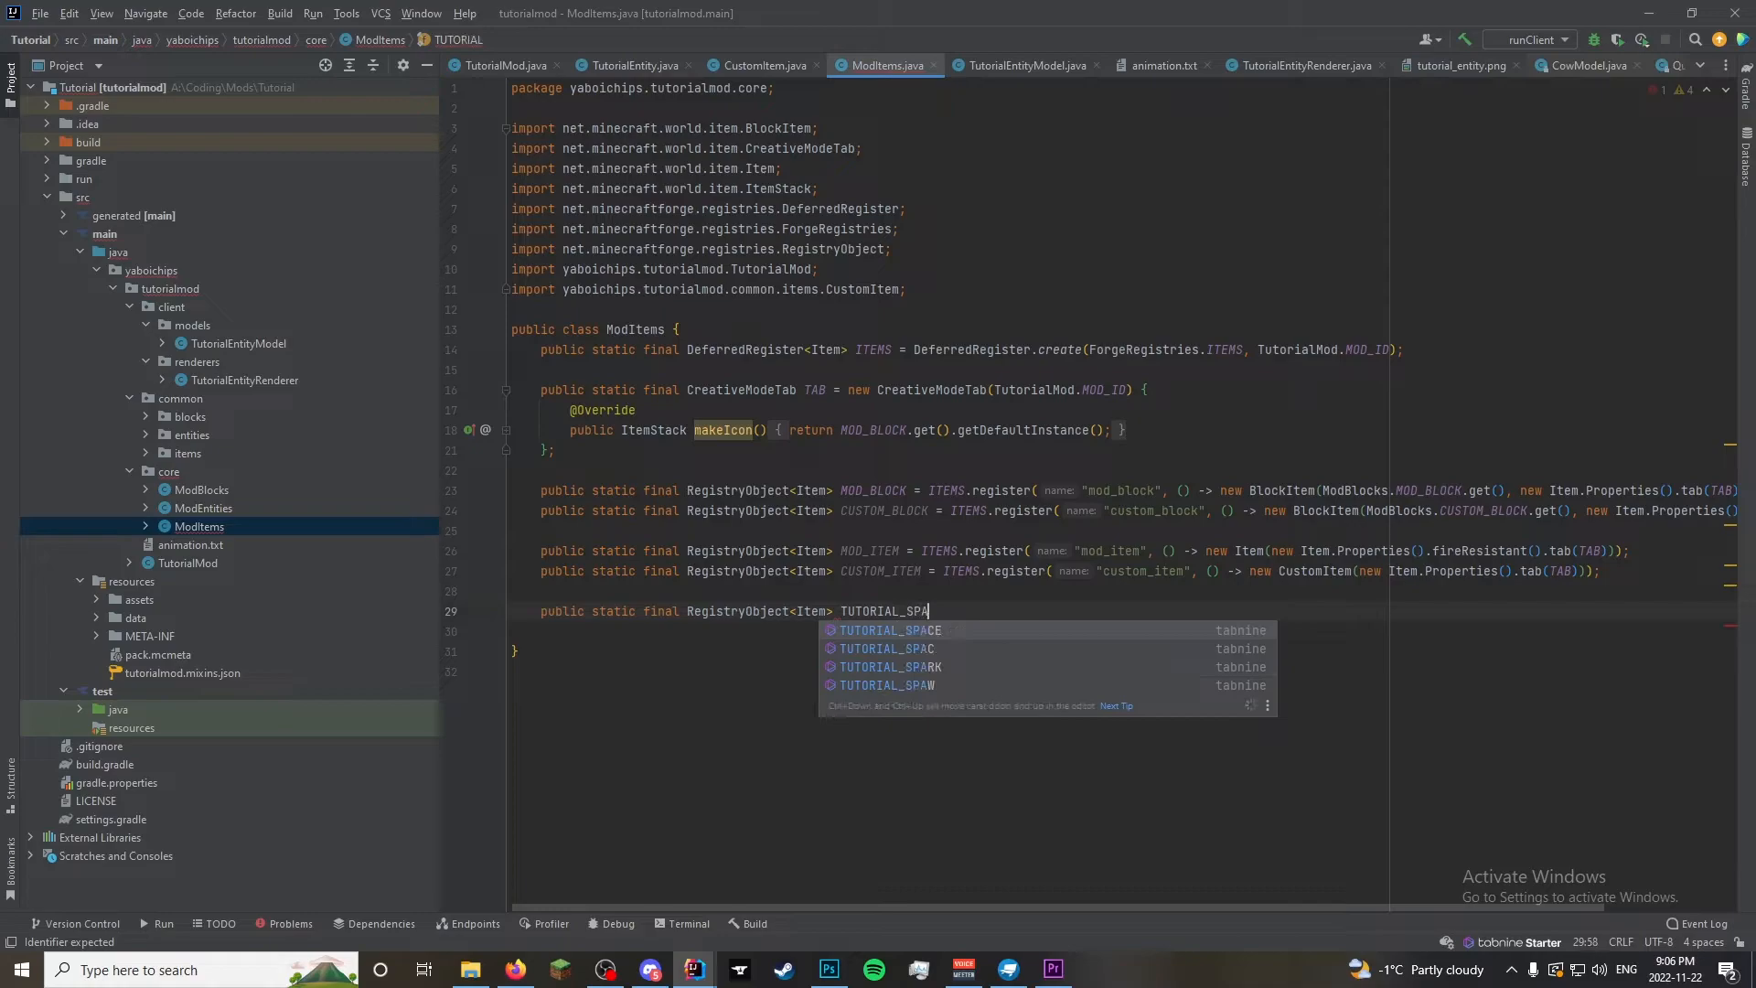
pyautogui.write('WN_EGG')
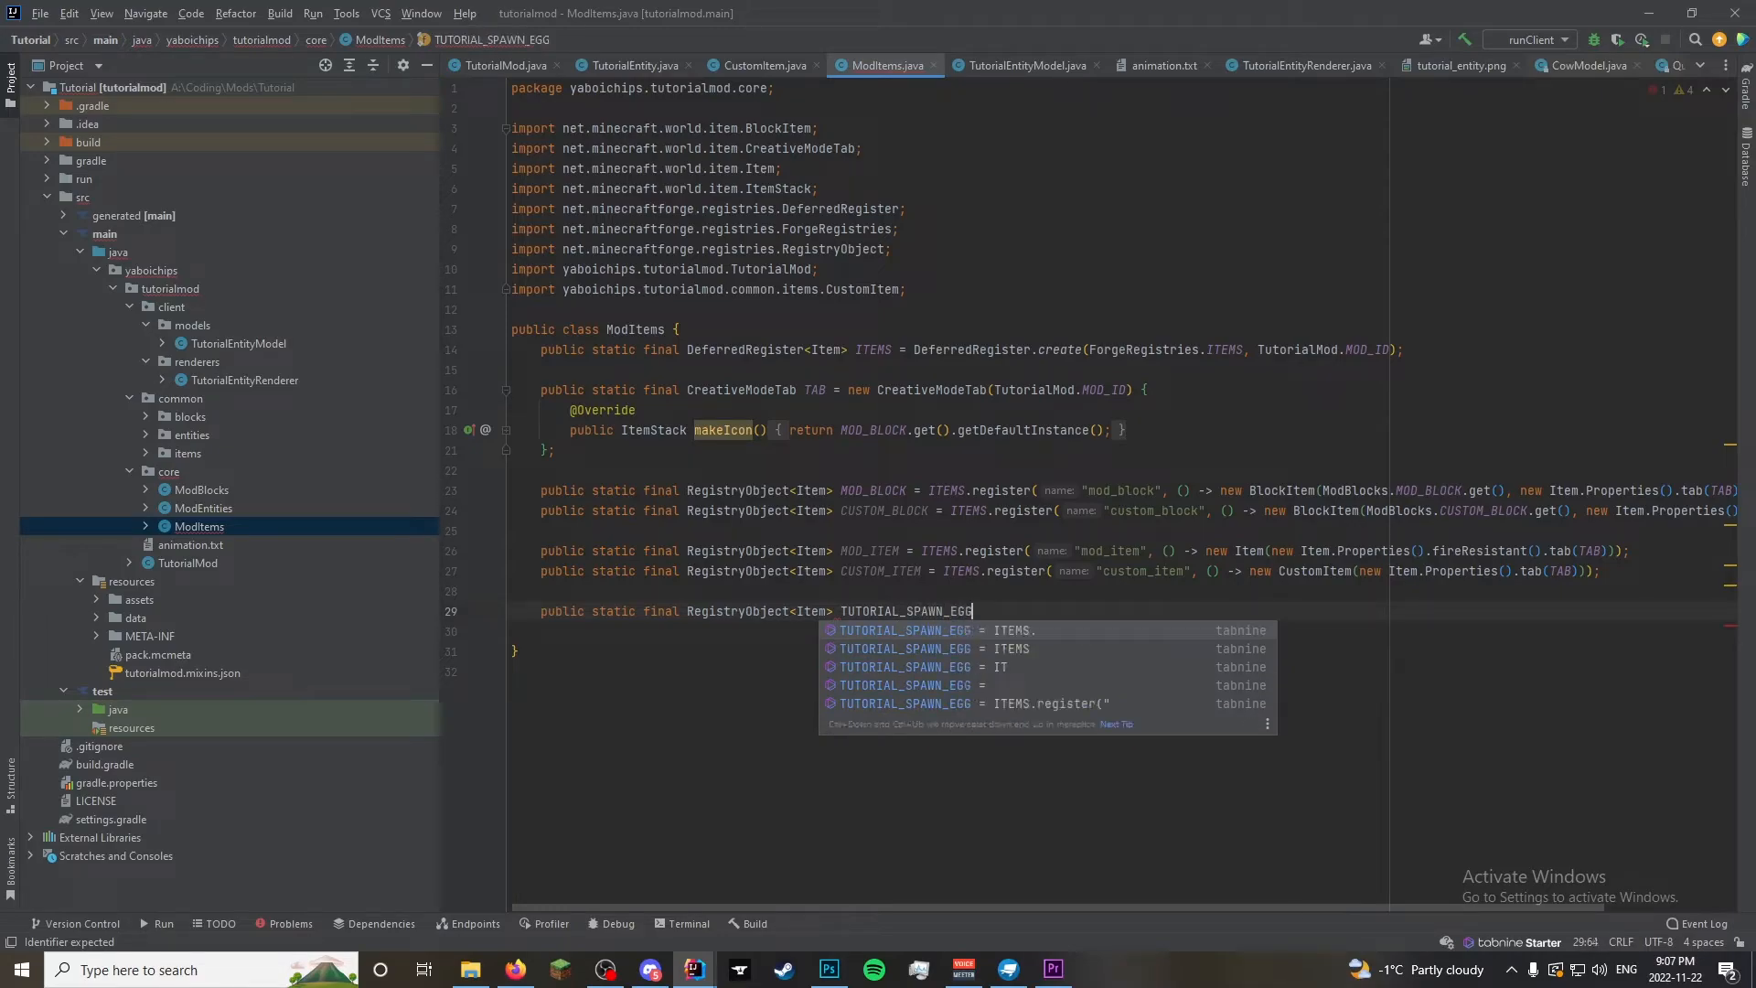
pyautogui.write('= ITEMS.register("')
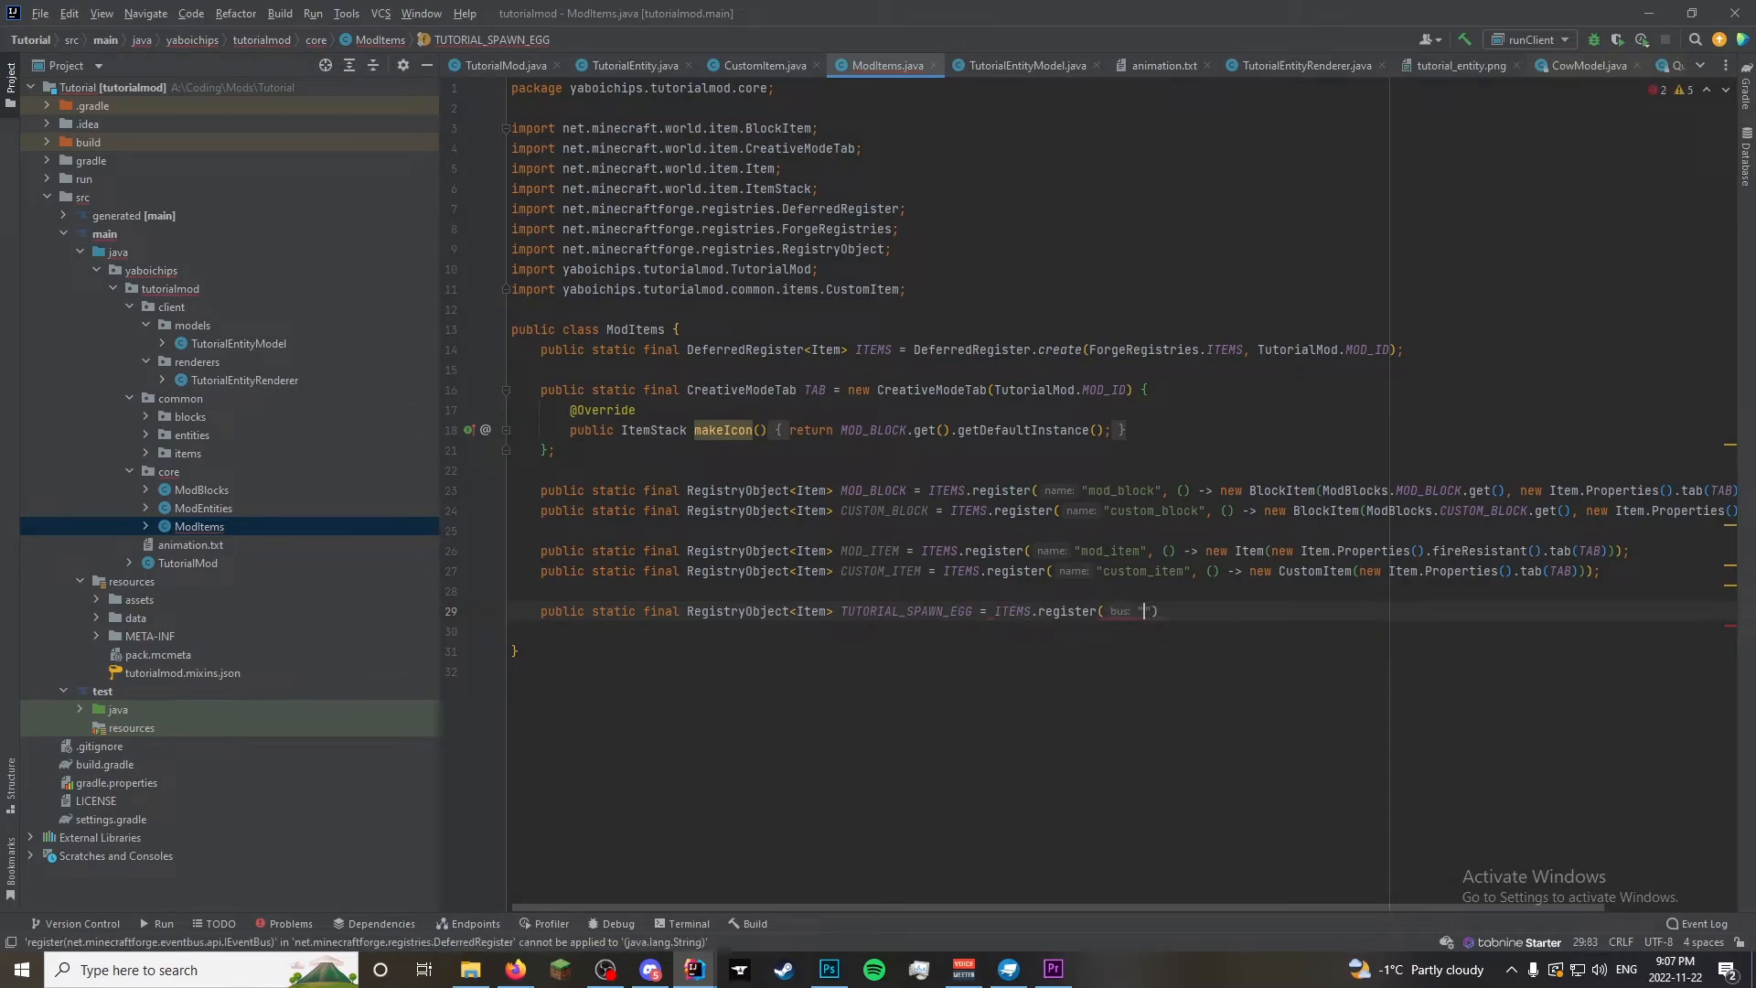
# Register it via ITEMS under the name "tutorial_spawn_egg" with a supplier lambda
pyautogui.write('tutorial')
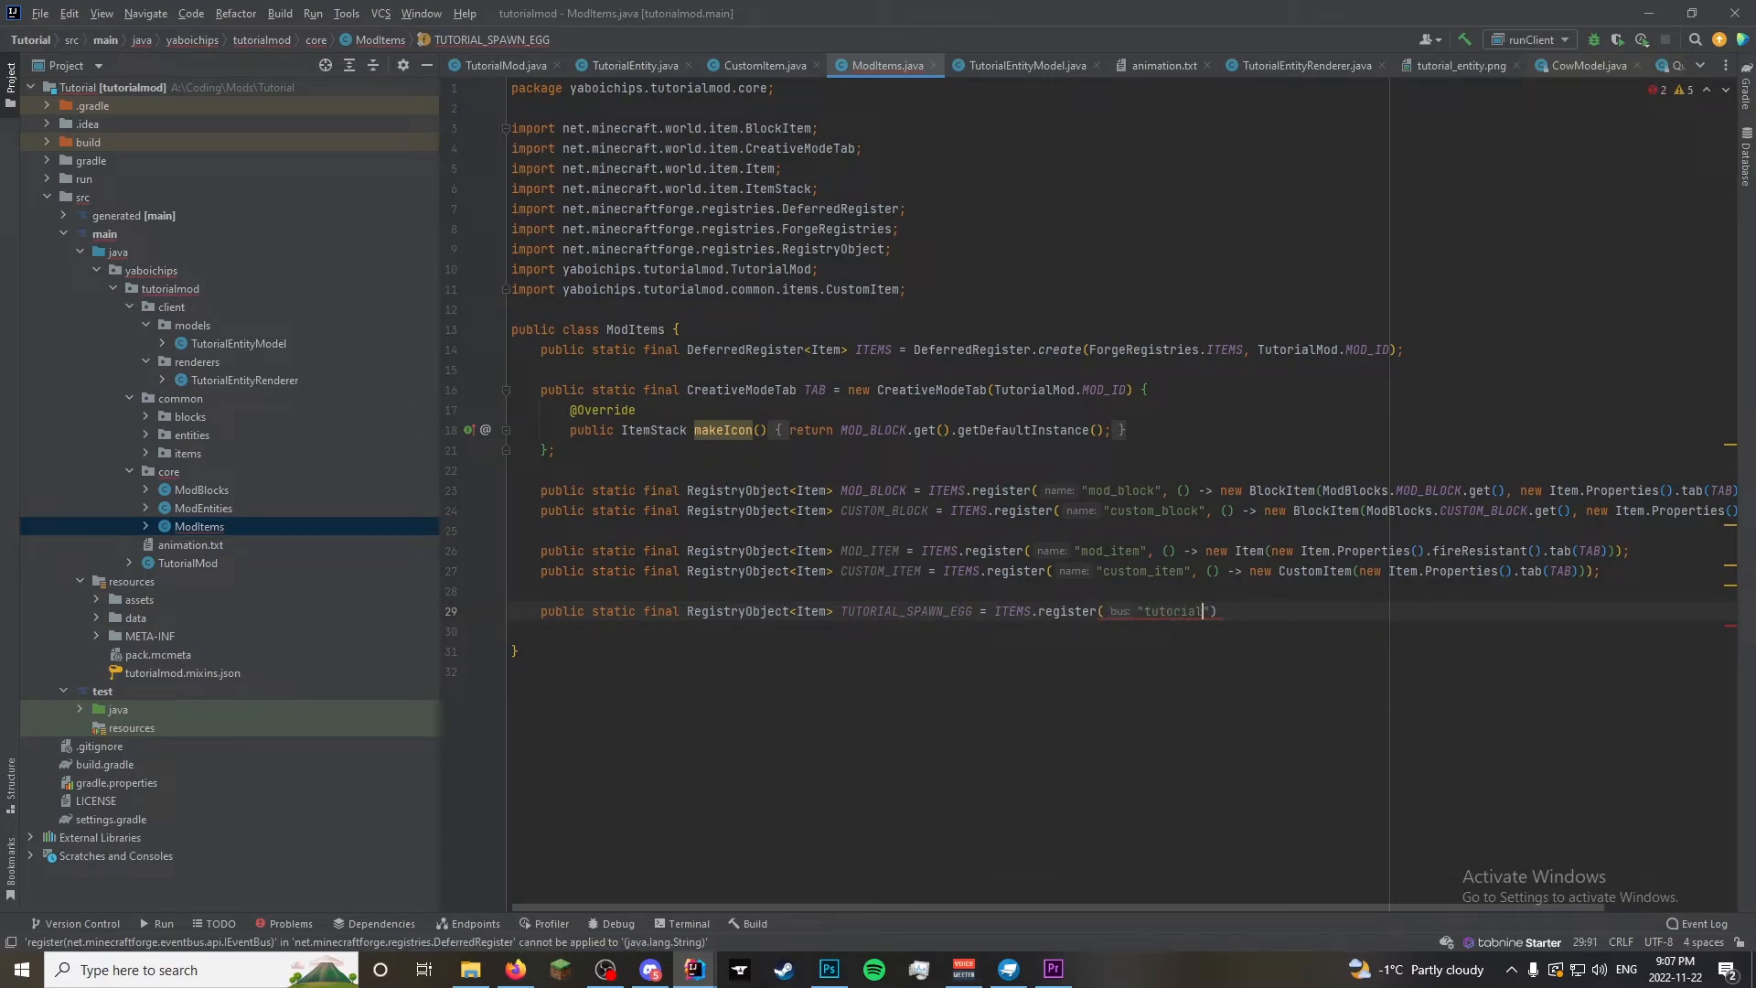
pyautogui.write('_spawn')
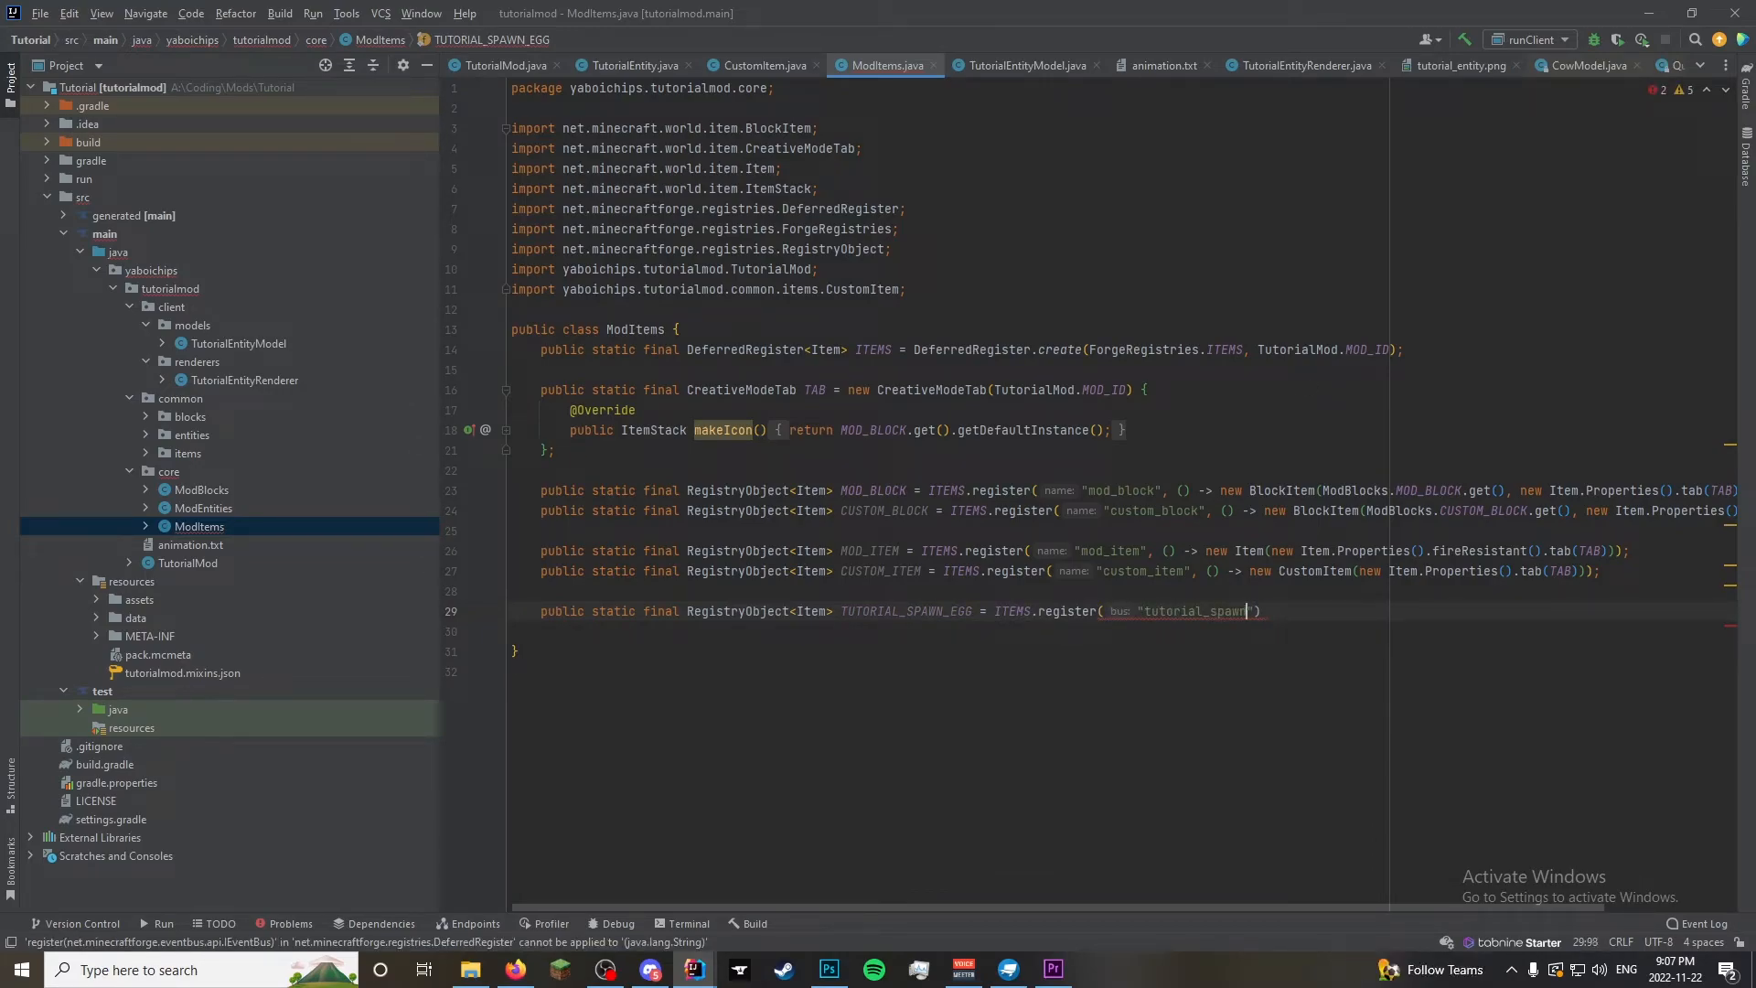
pyautogui.write('_egg')
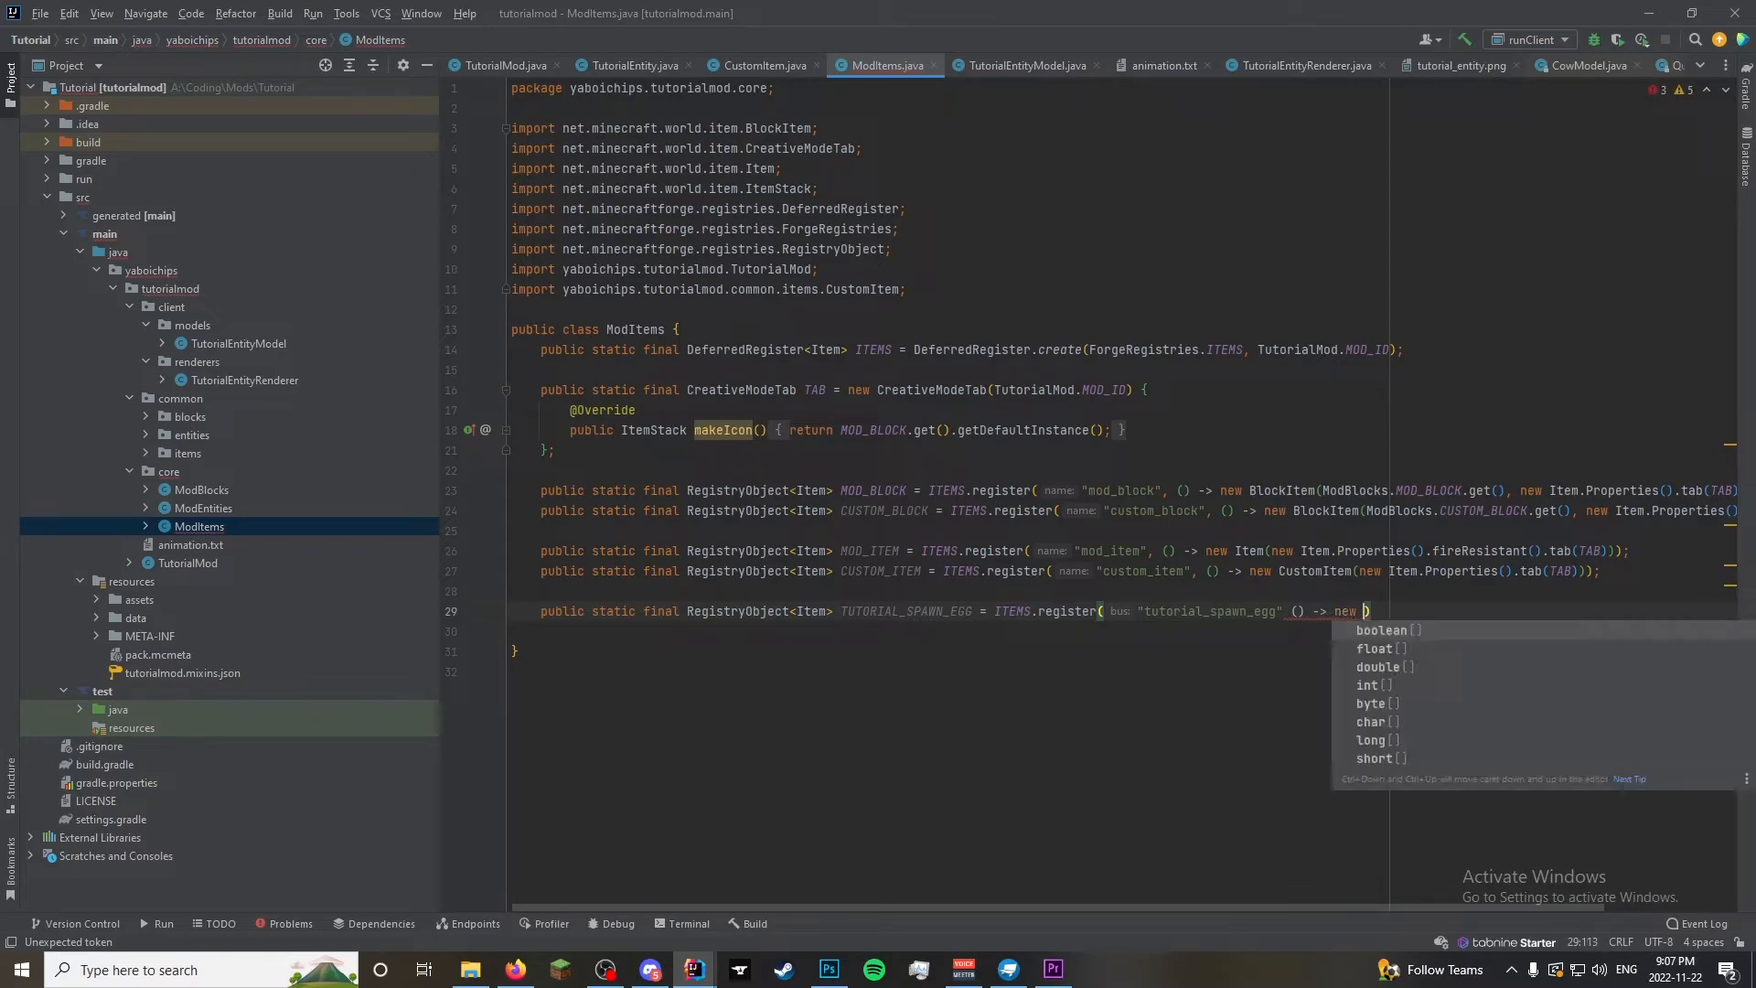
pyautogui.write('S')
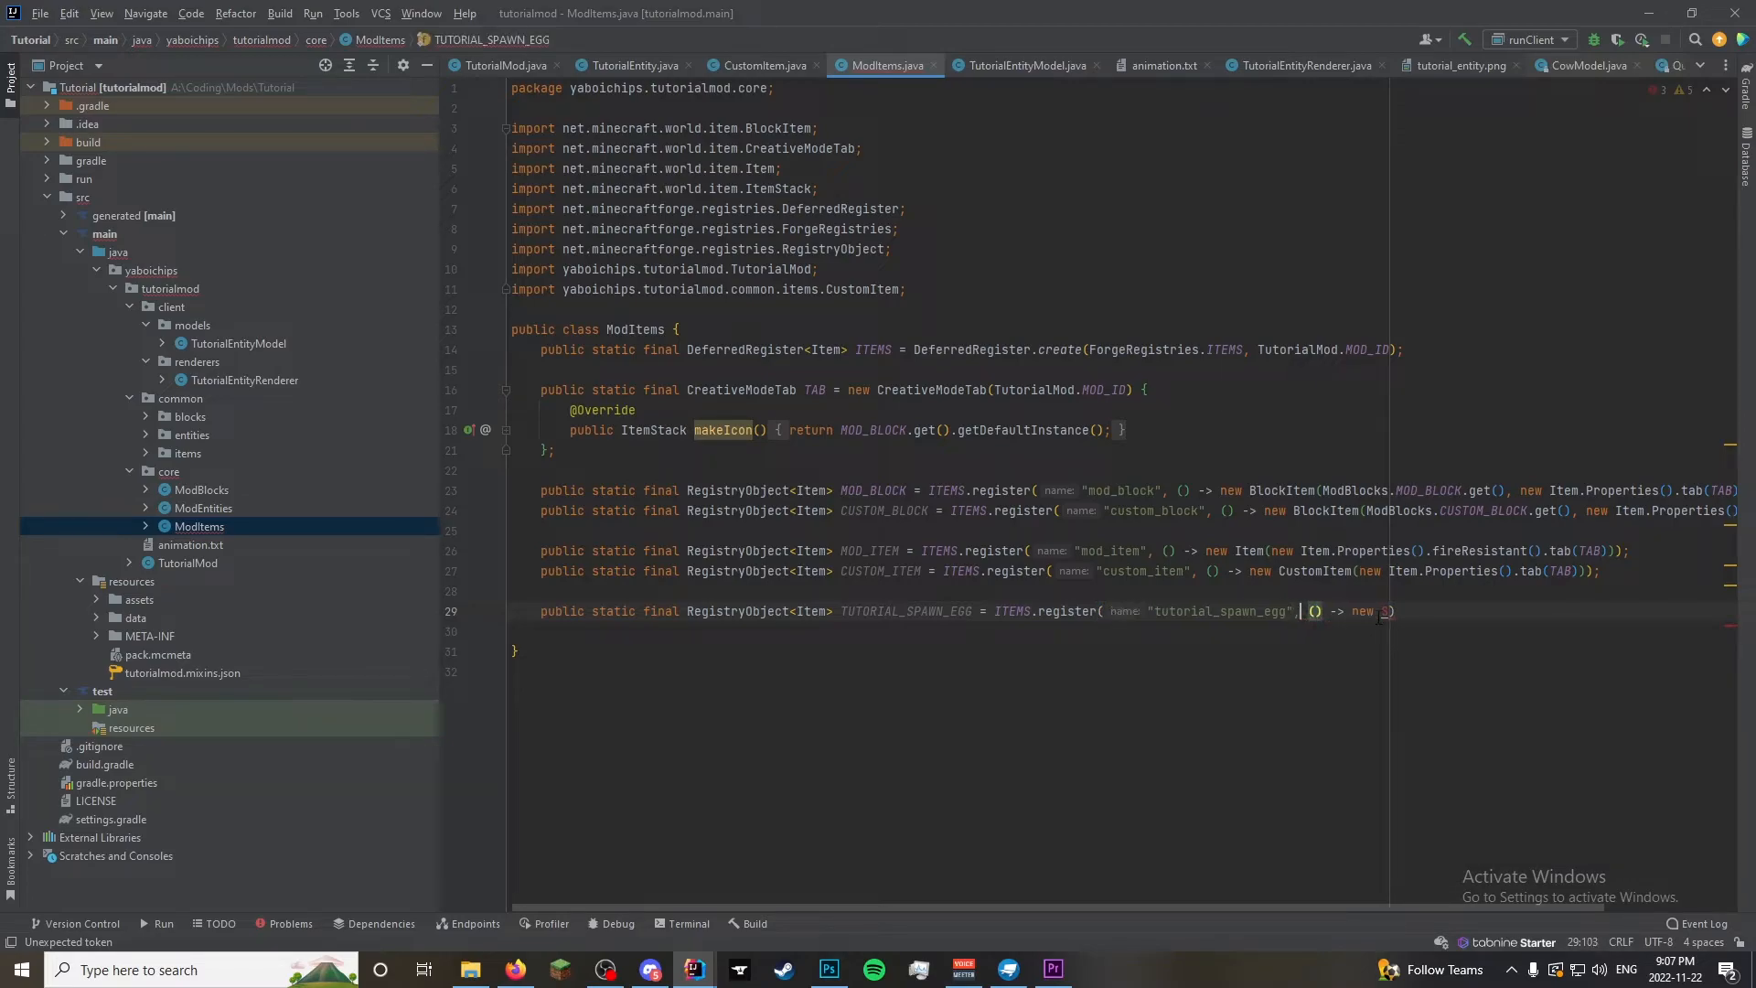
# Make the supplier a new SpawnEggItem for ModEntities.TUTORIAL_ENTITY
pyautogui.write('S')
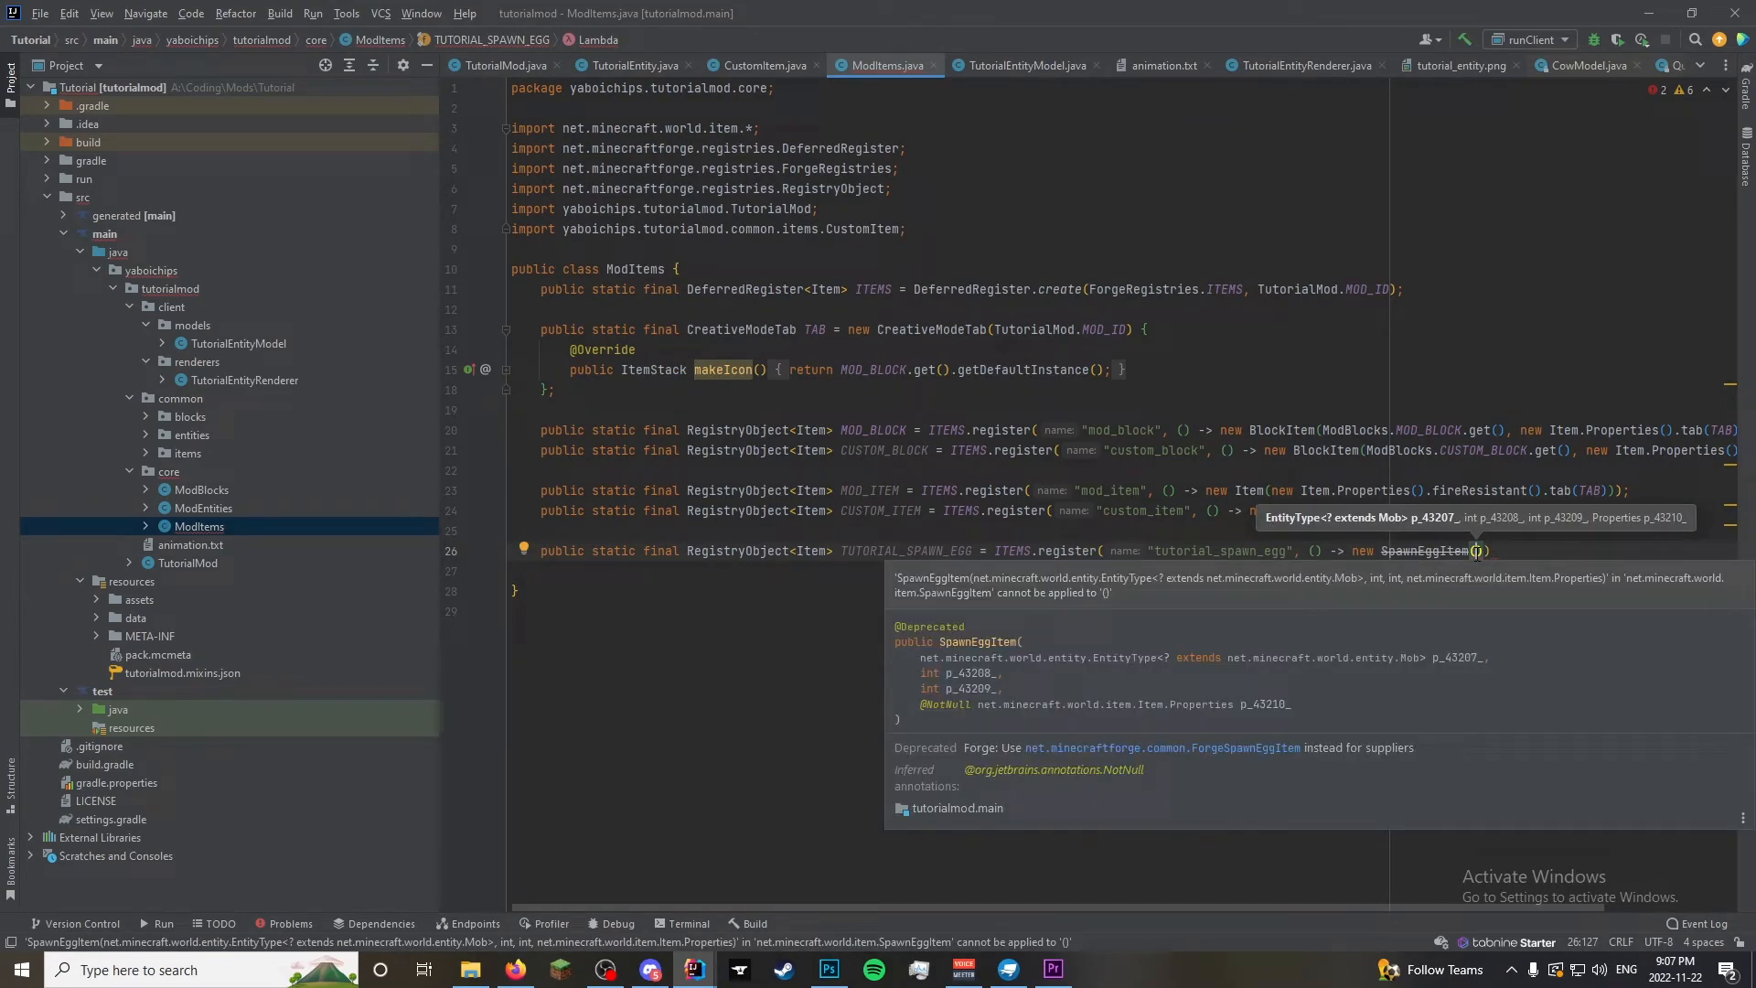
pyautogui.write('M')
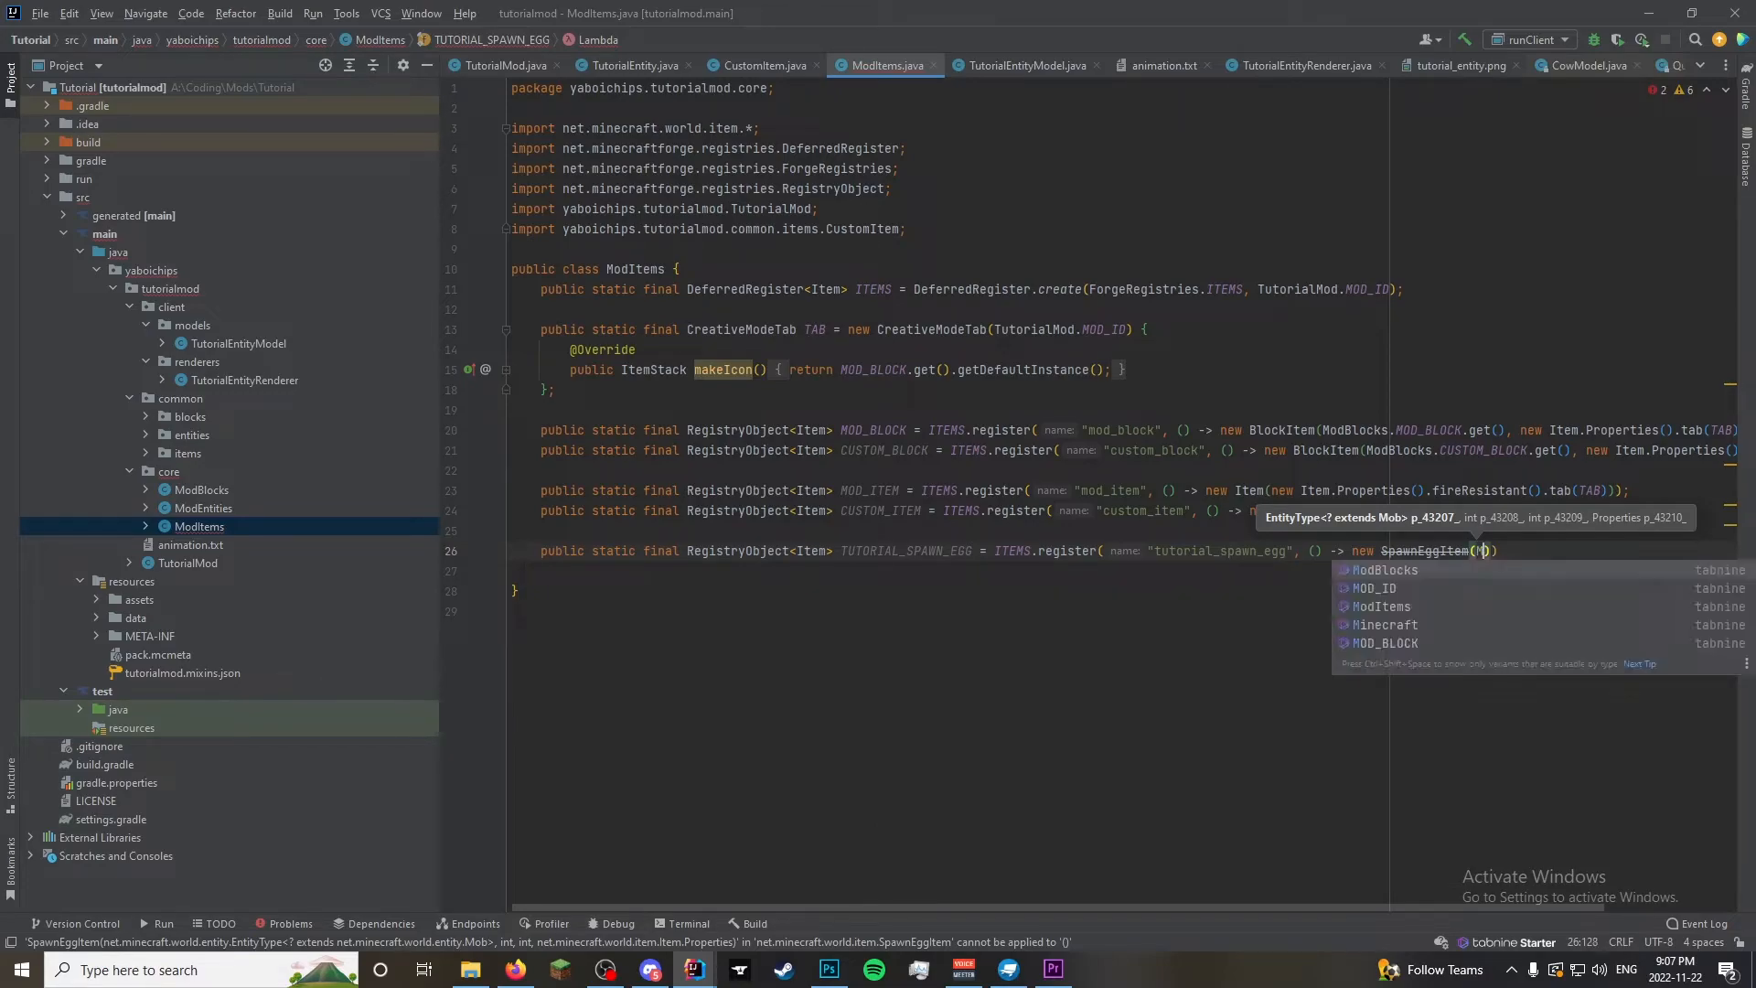
pyautogui.write('ModEntities')
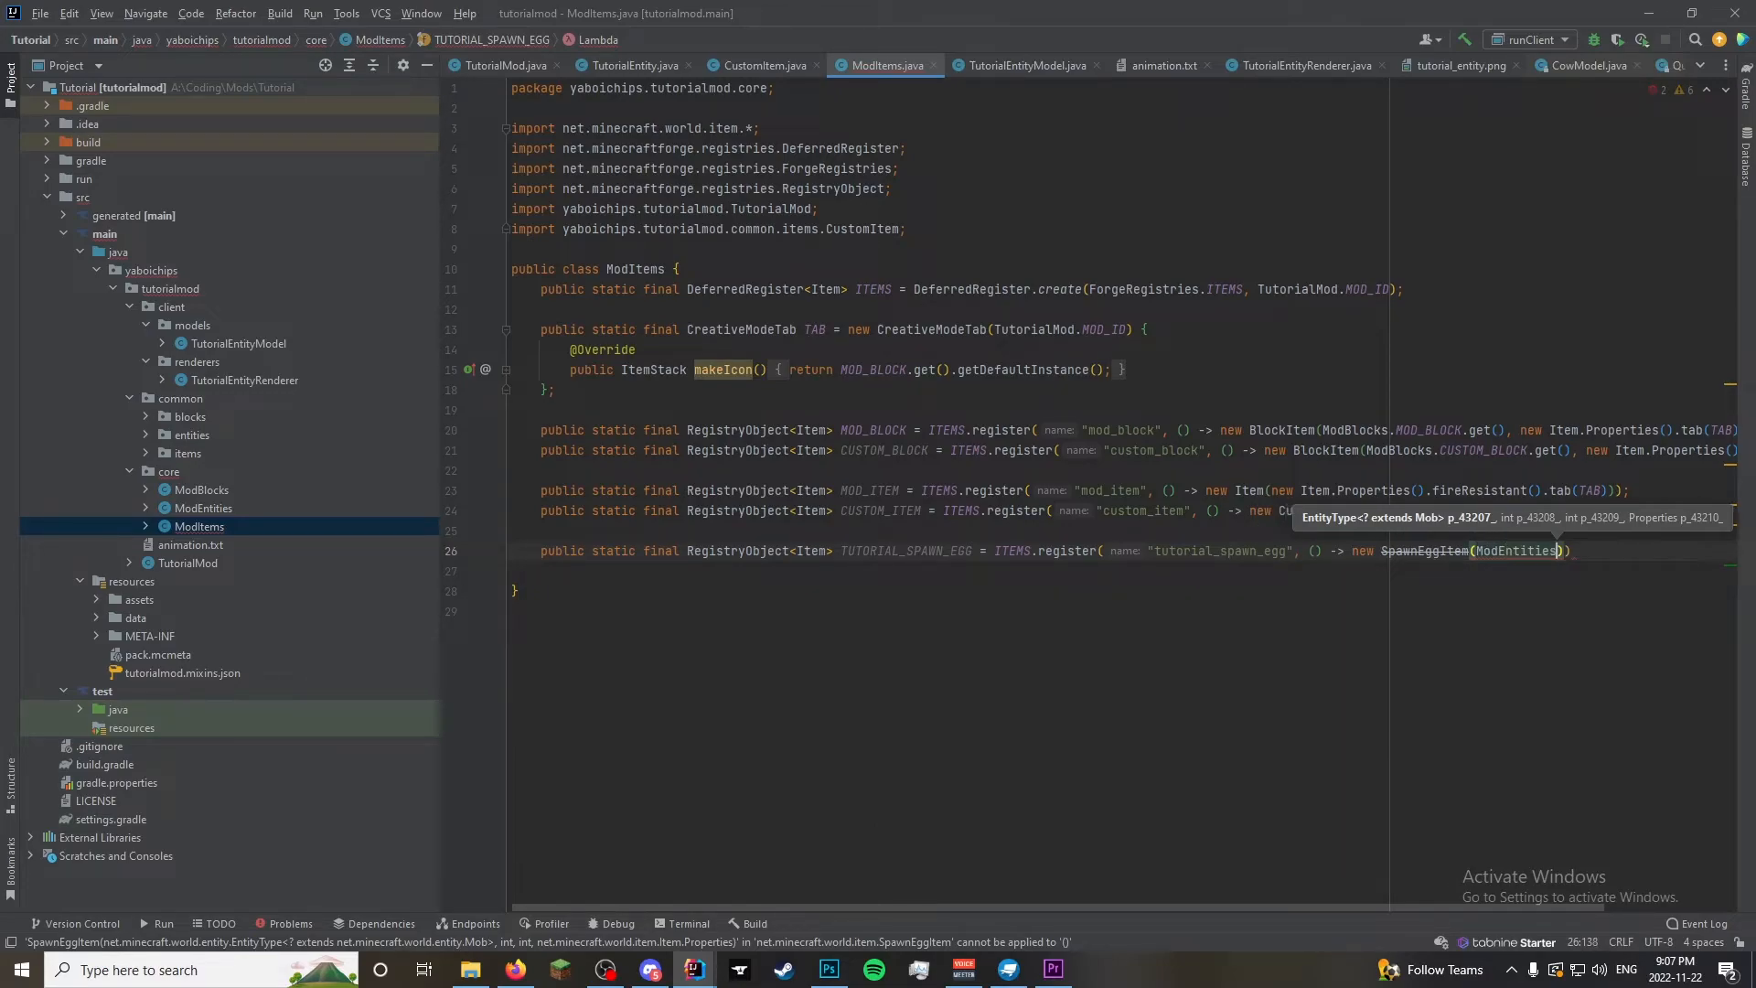
pyautogui.write('TUTORIAL_ENTITY')
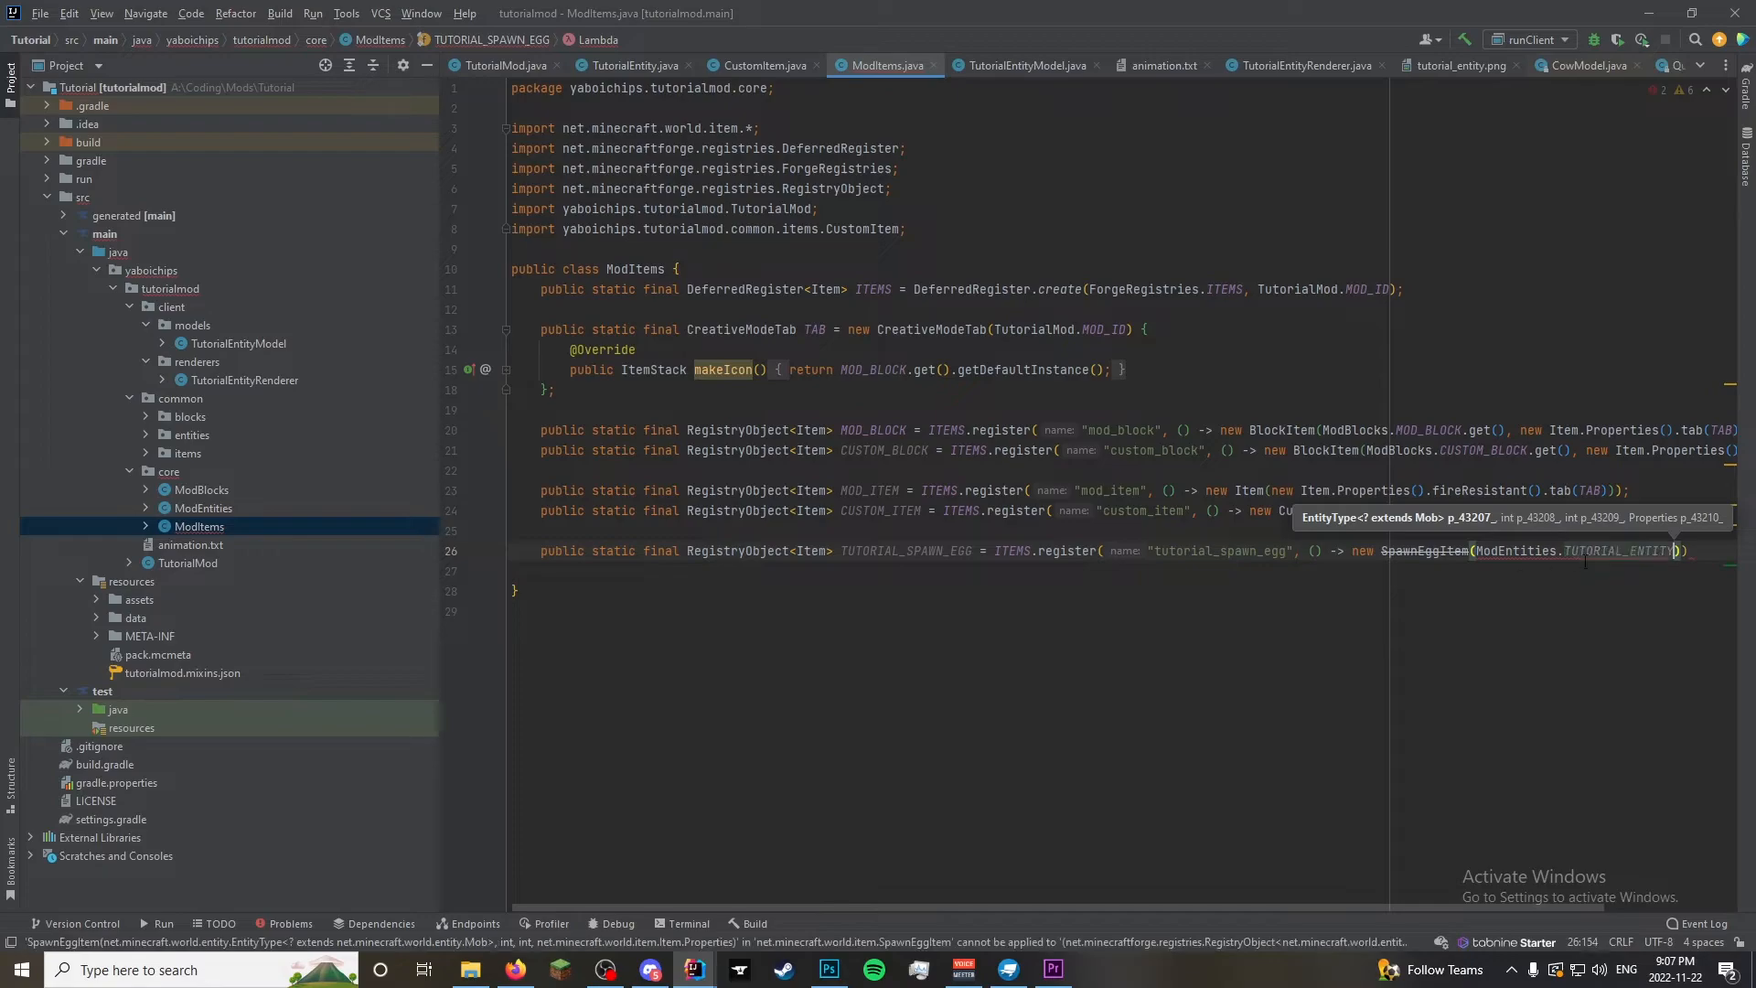
pyautogui.hscroll(3)
pyautogui.write(', ')
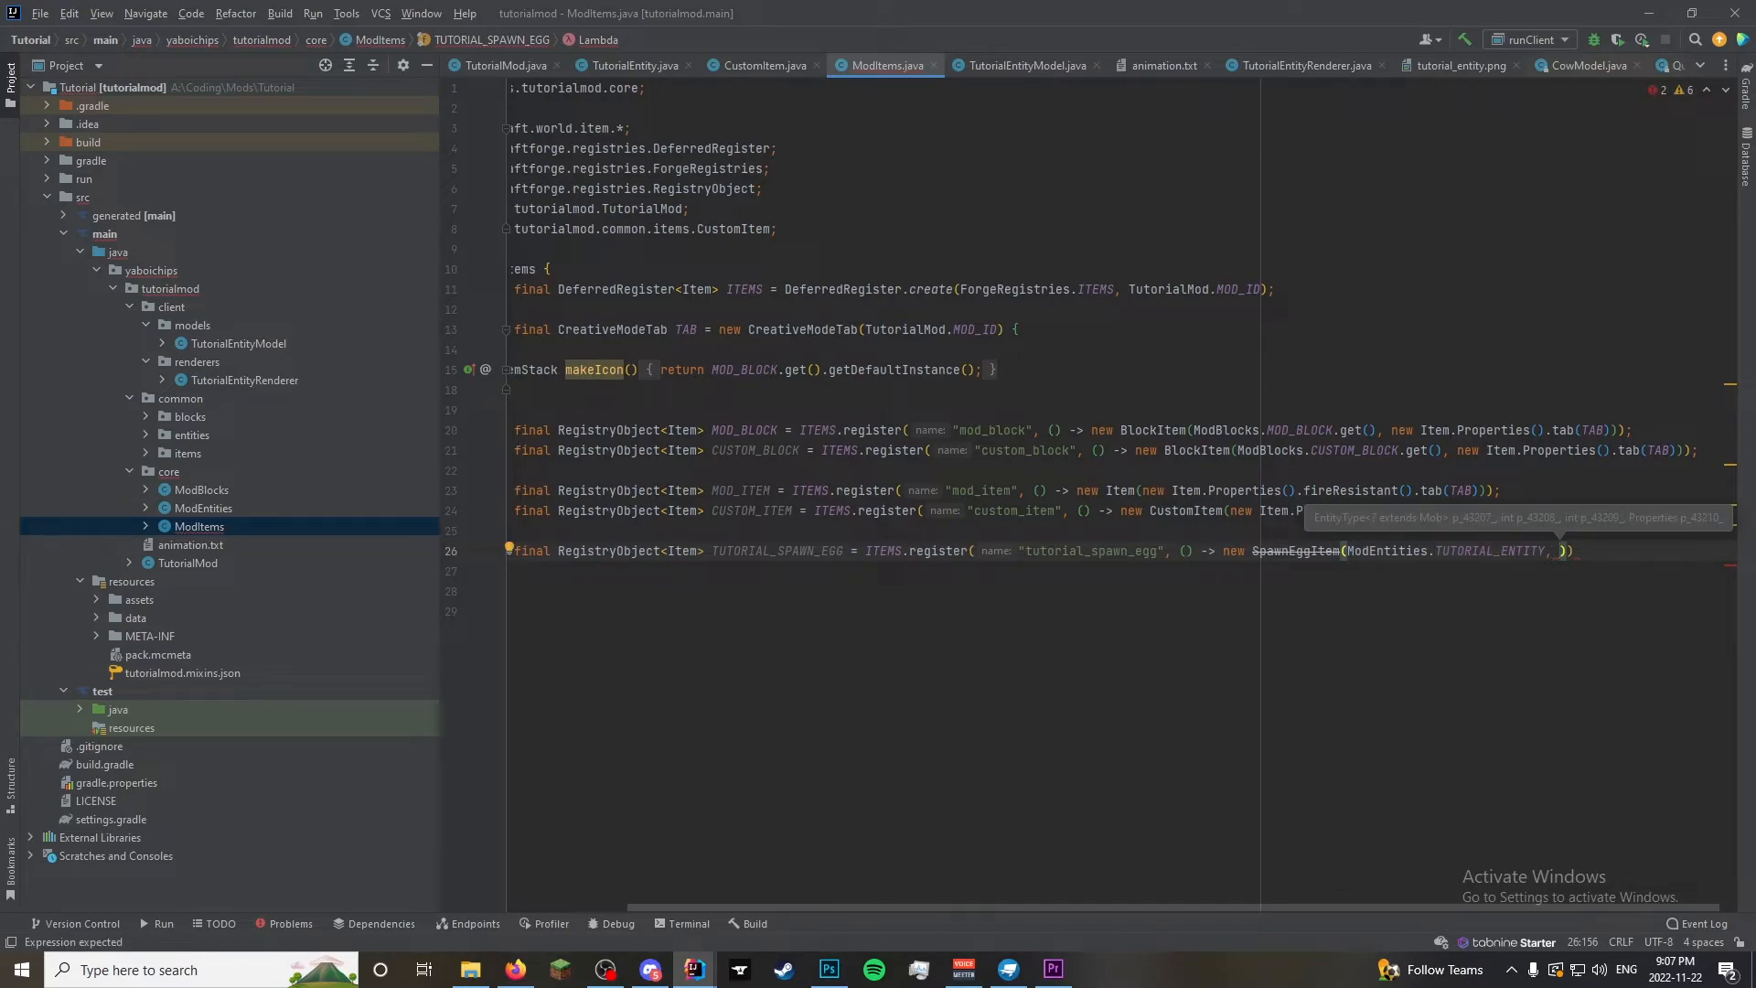
# Begin the first colour argument as new Color(1, 1, ...)
pyautogui.write('new')
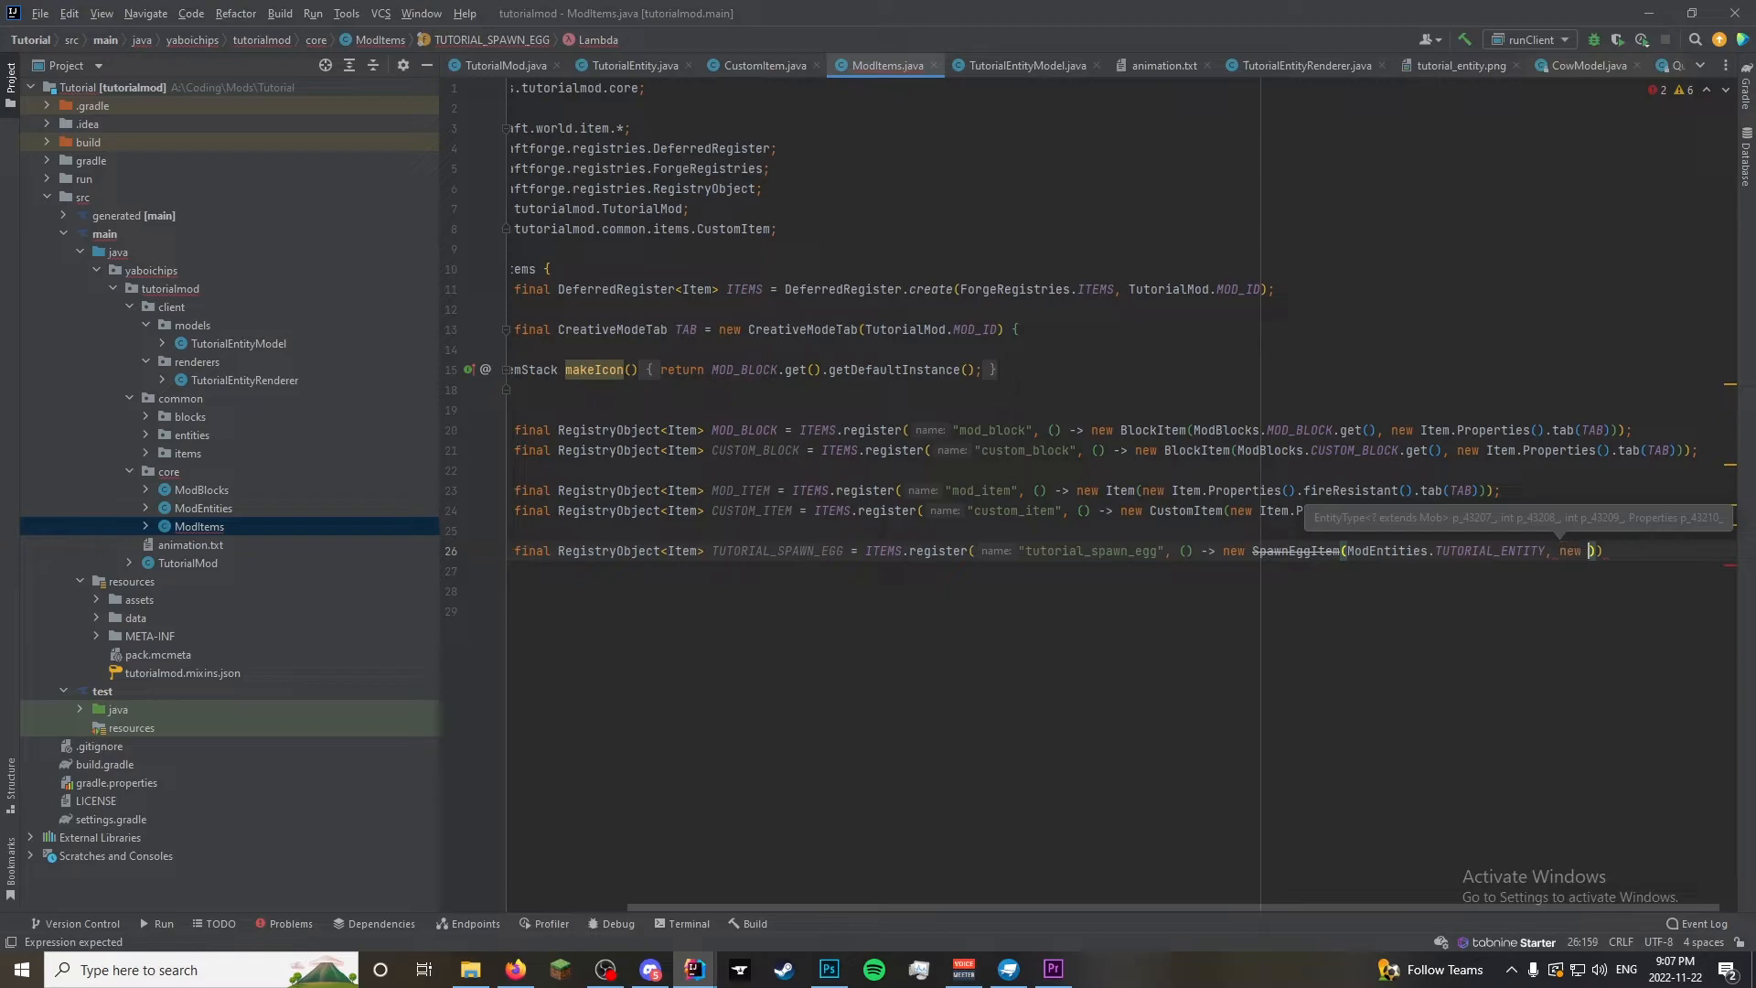
pyautogui.write('Color(')
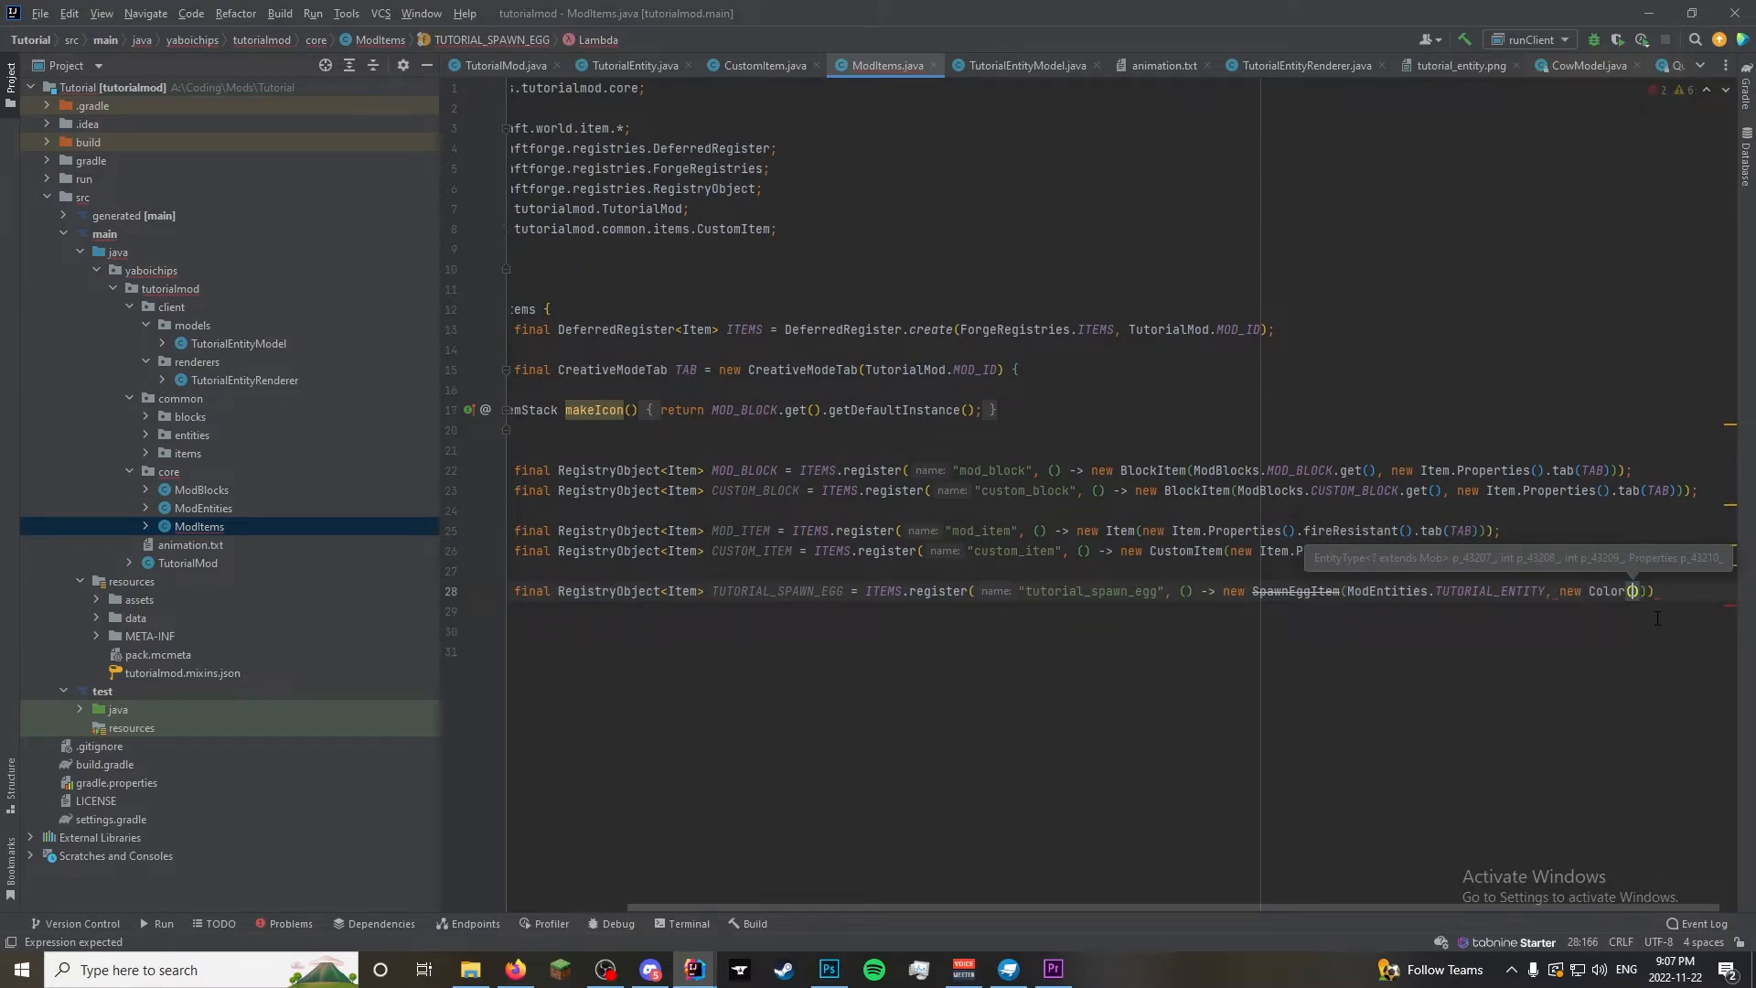
pyautogui.write('1, 1,')
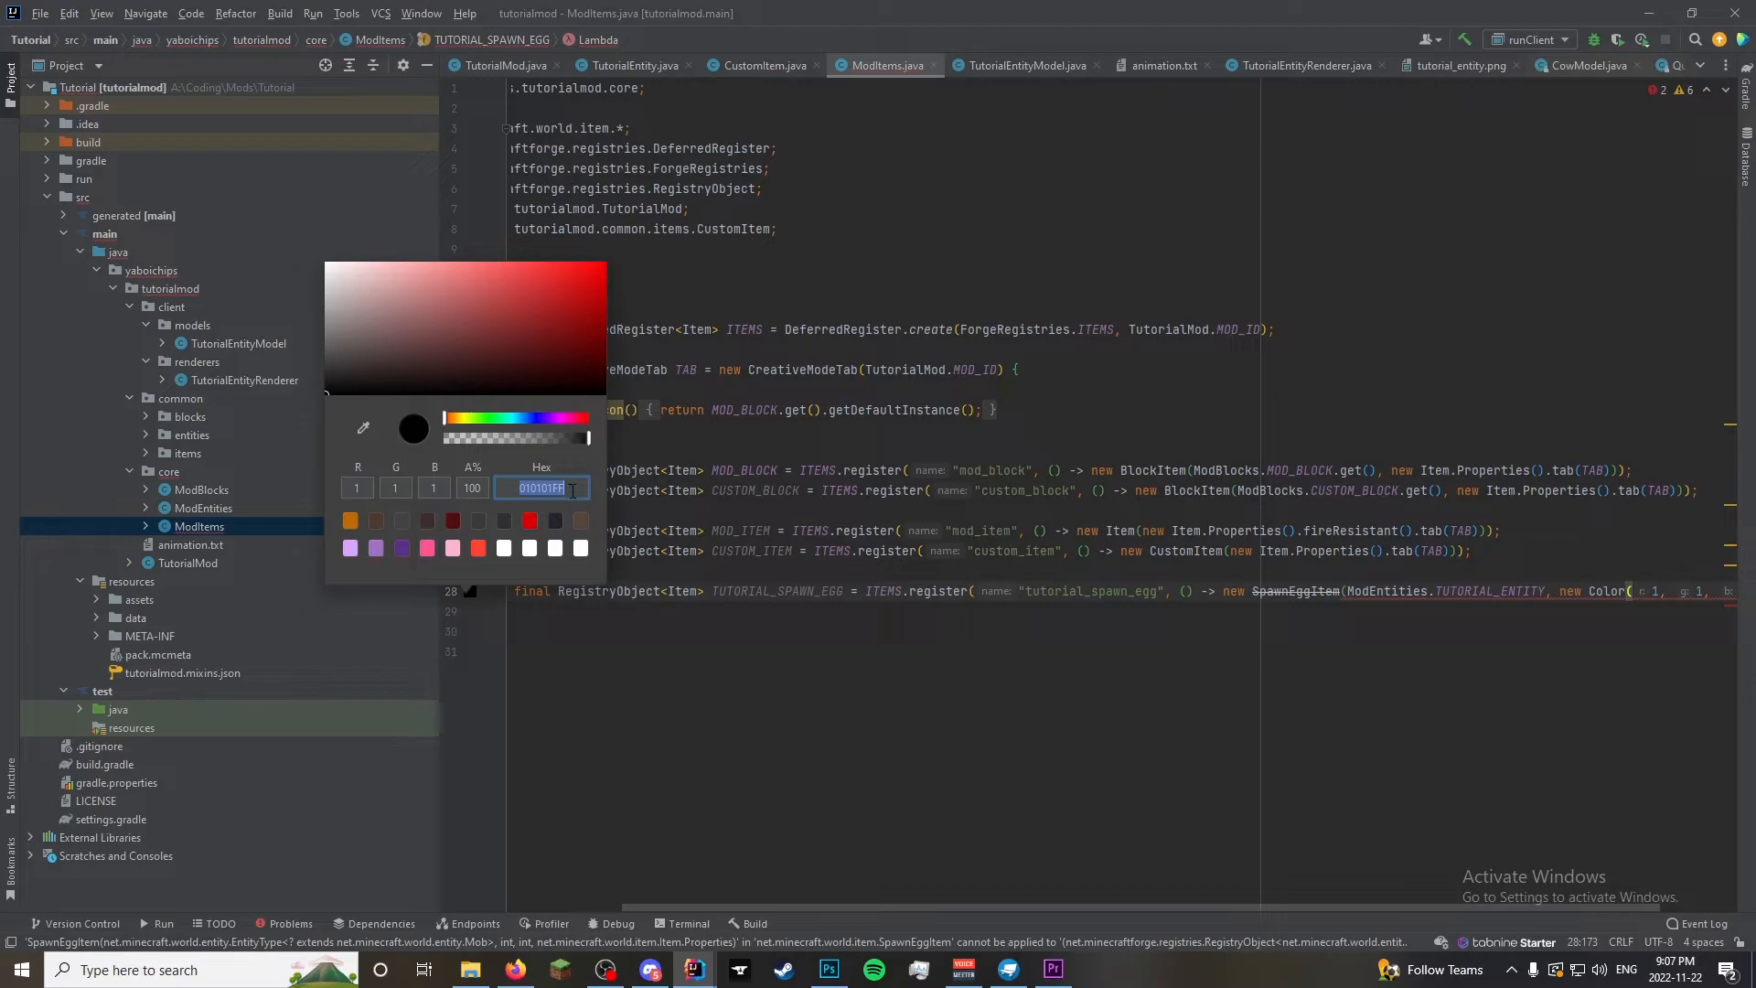
# Pick dark red and green egg colours with .getRGB() and pass TUTORIAL_ENTITY.get()
pyautogui.click(519, 286)
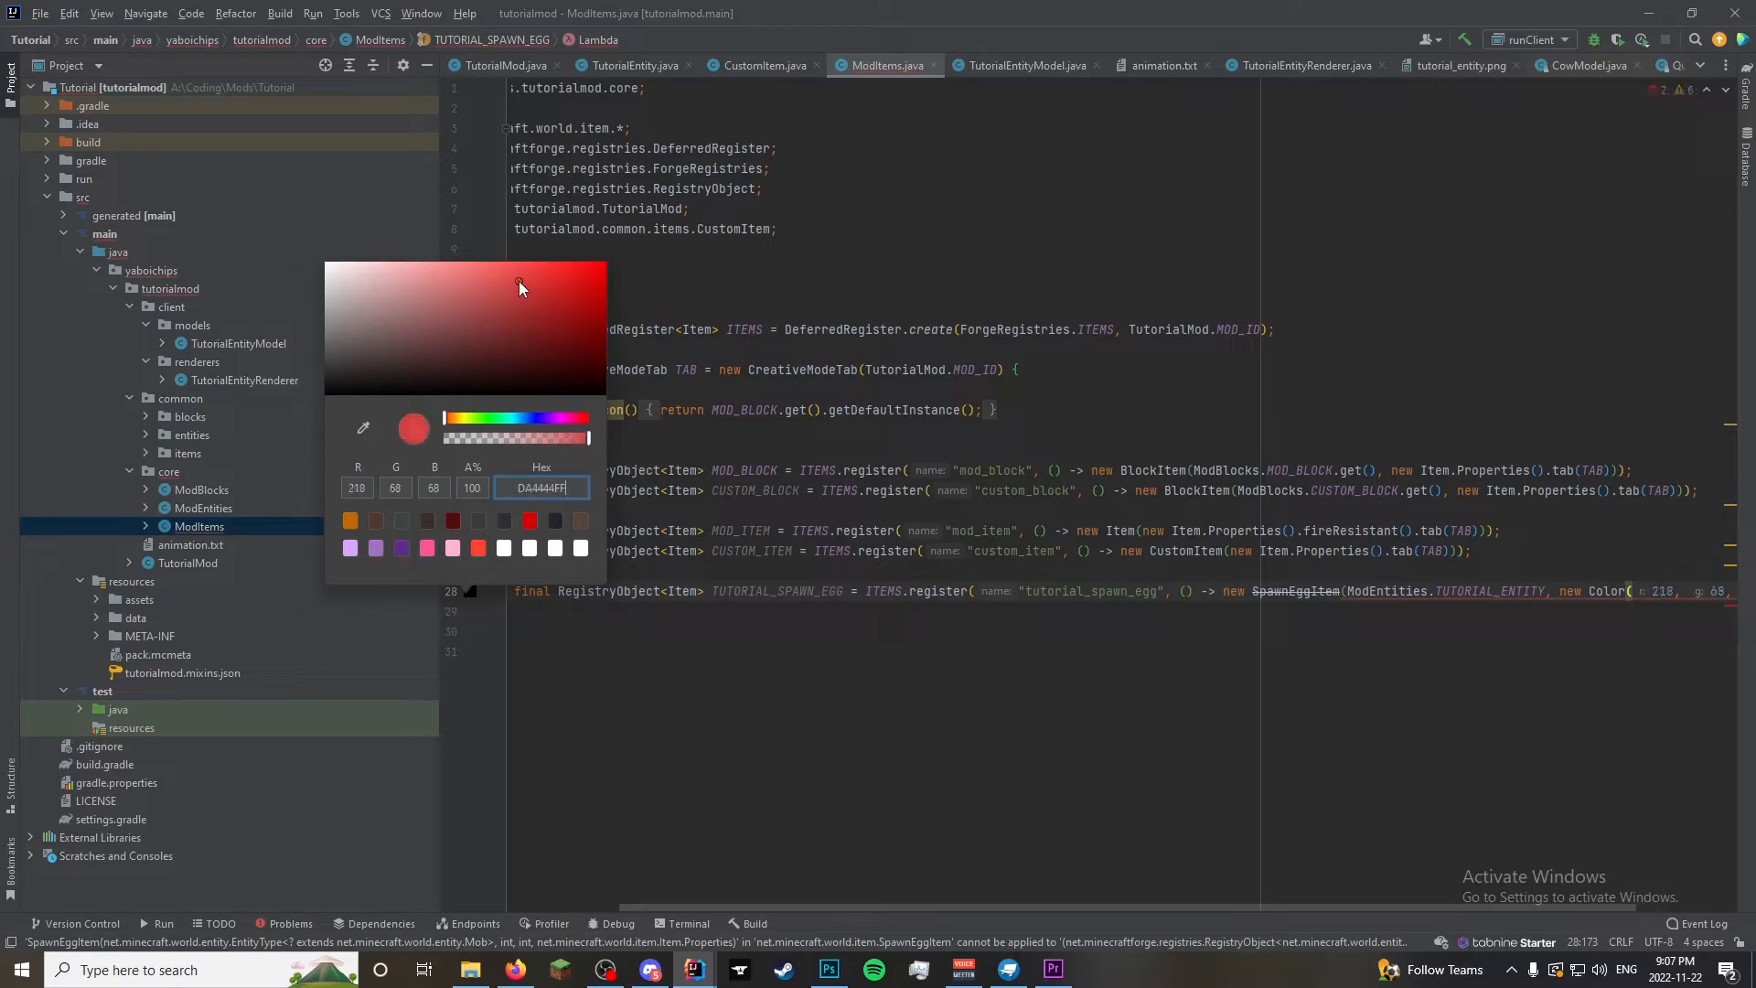
pyautogui.click(526, 311)
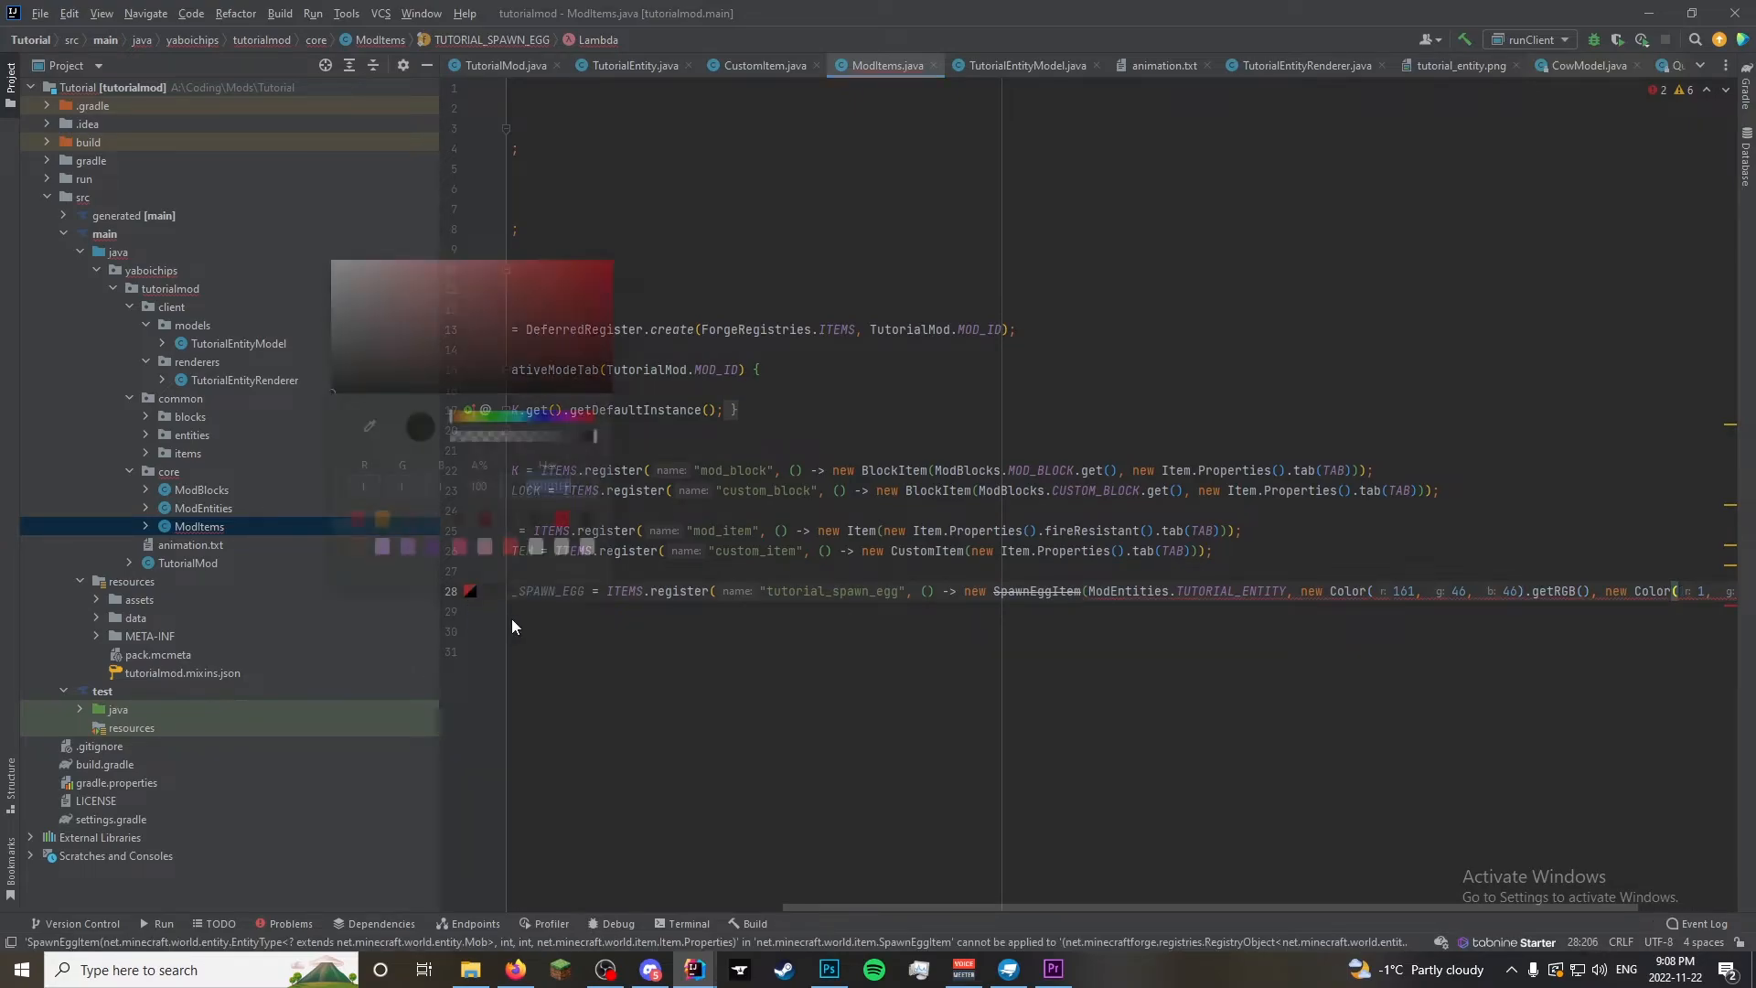
pyautogui.click(495, 435)
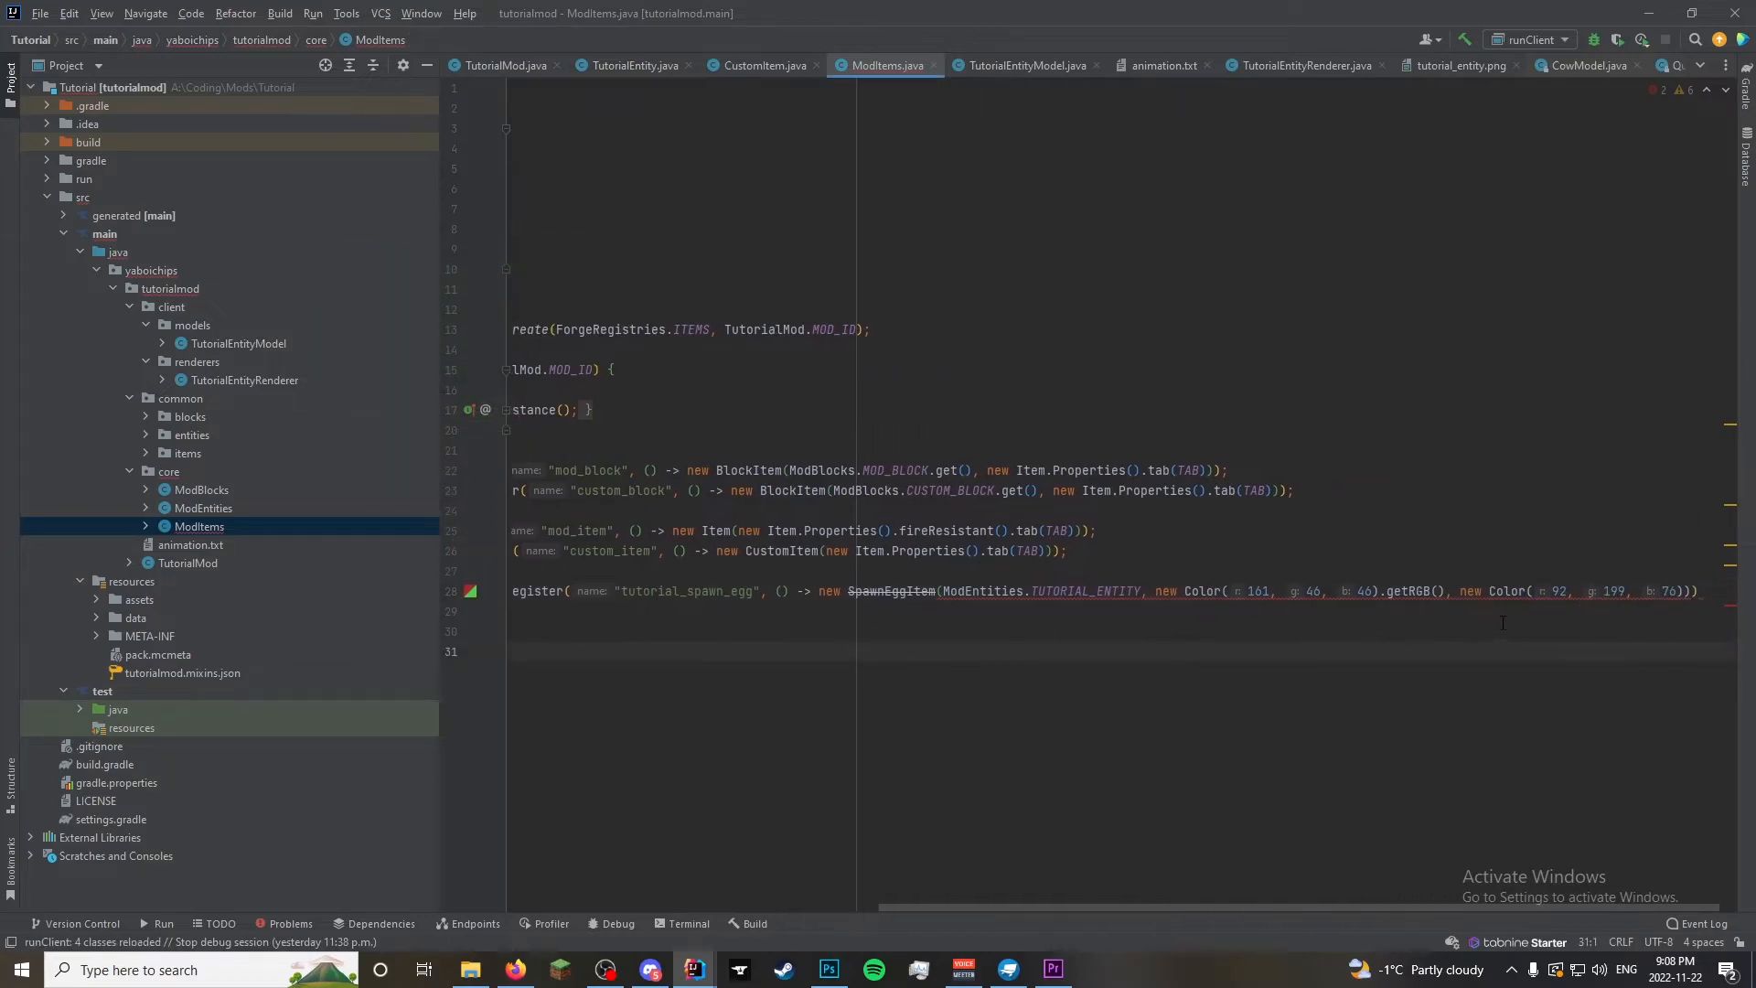
pyautogui.write('.r')
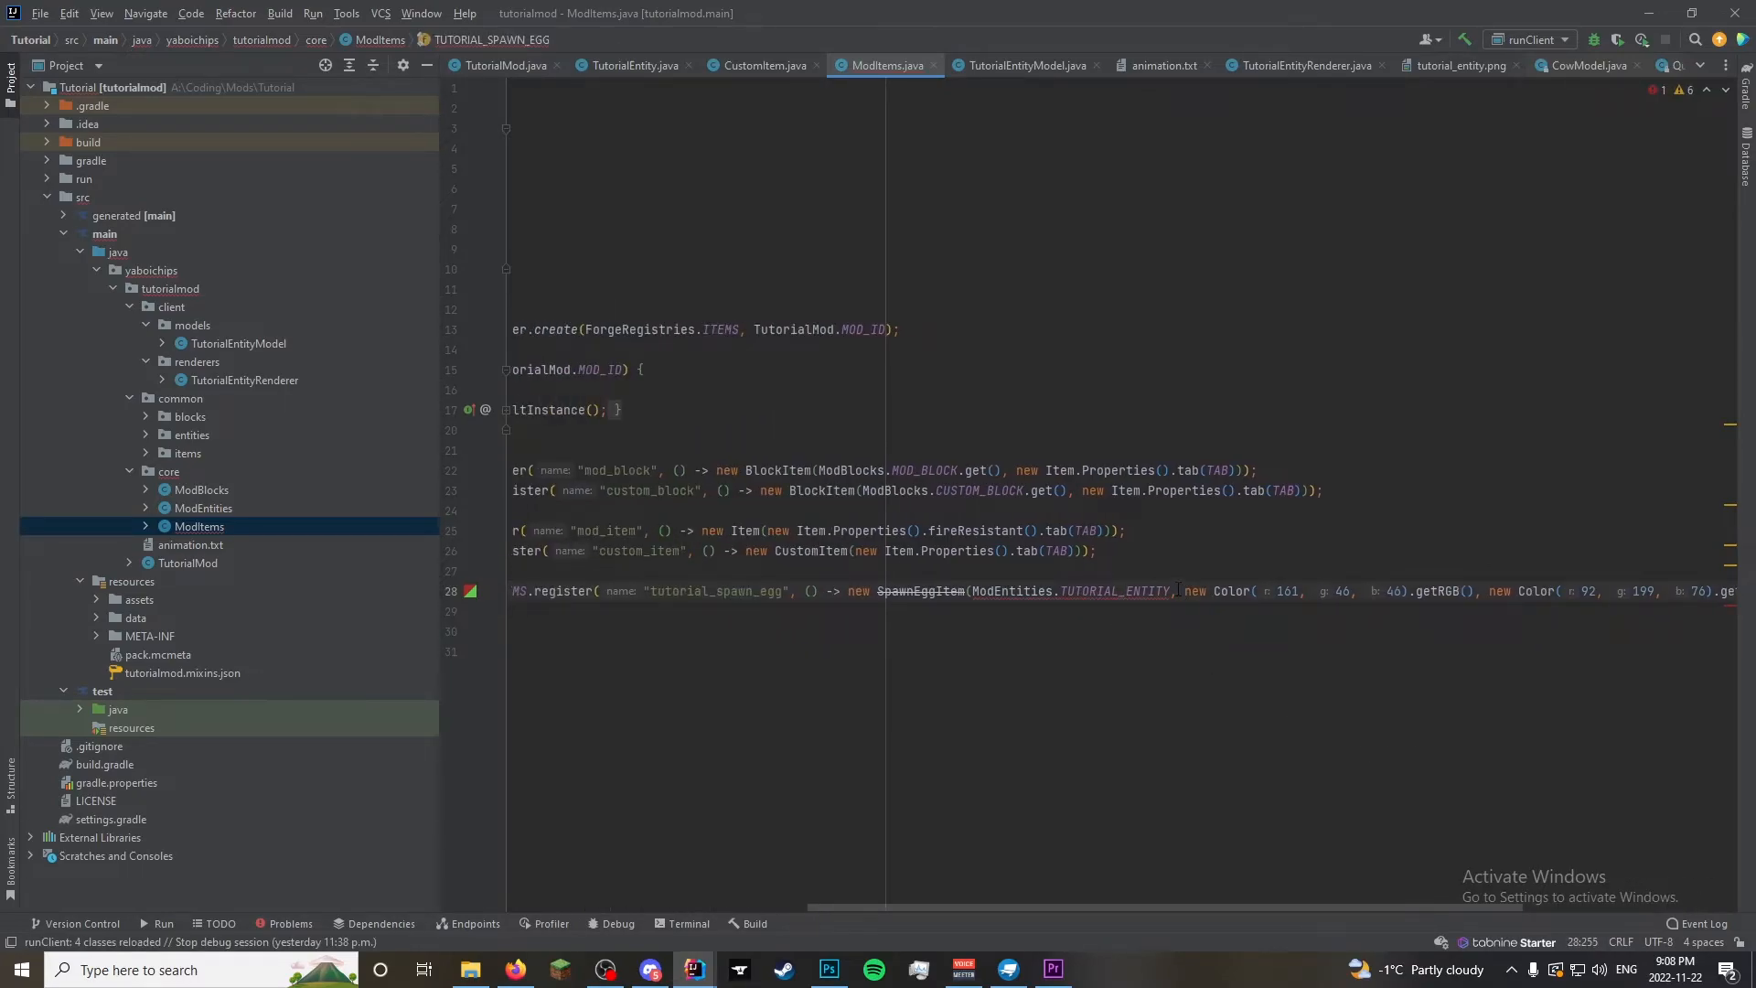
pyautogui.write('.get()')
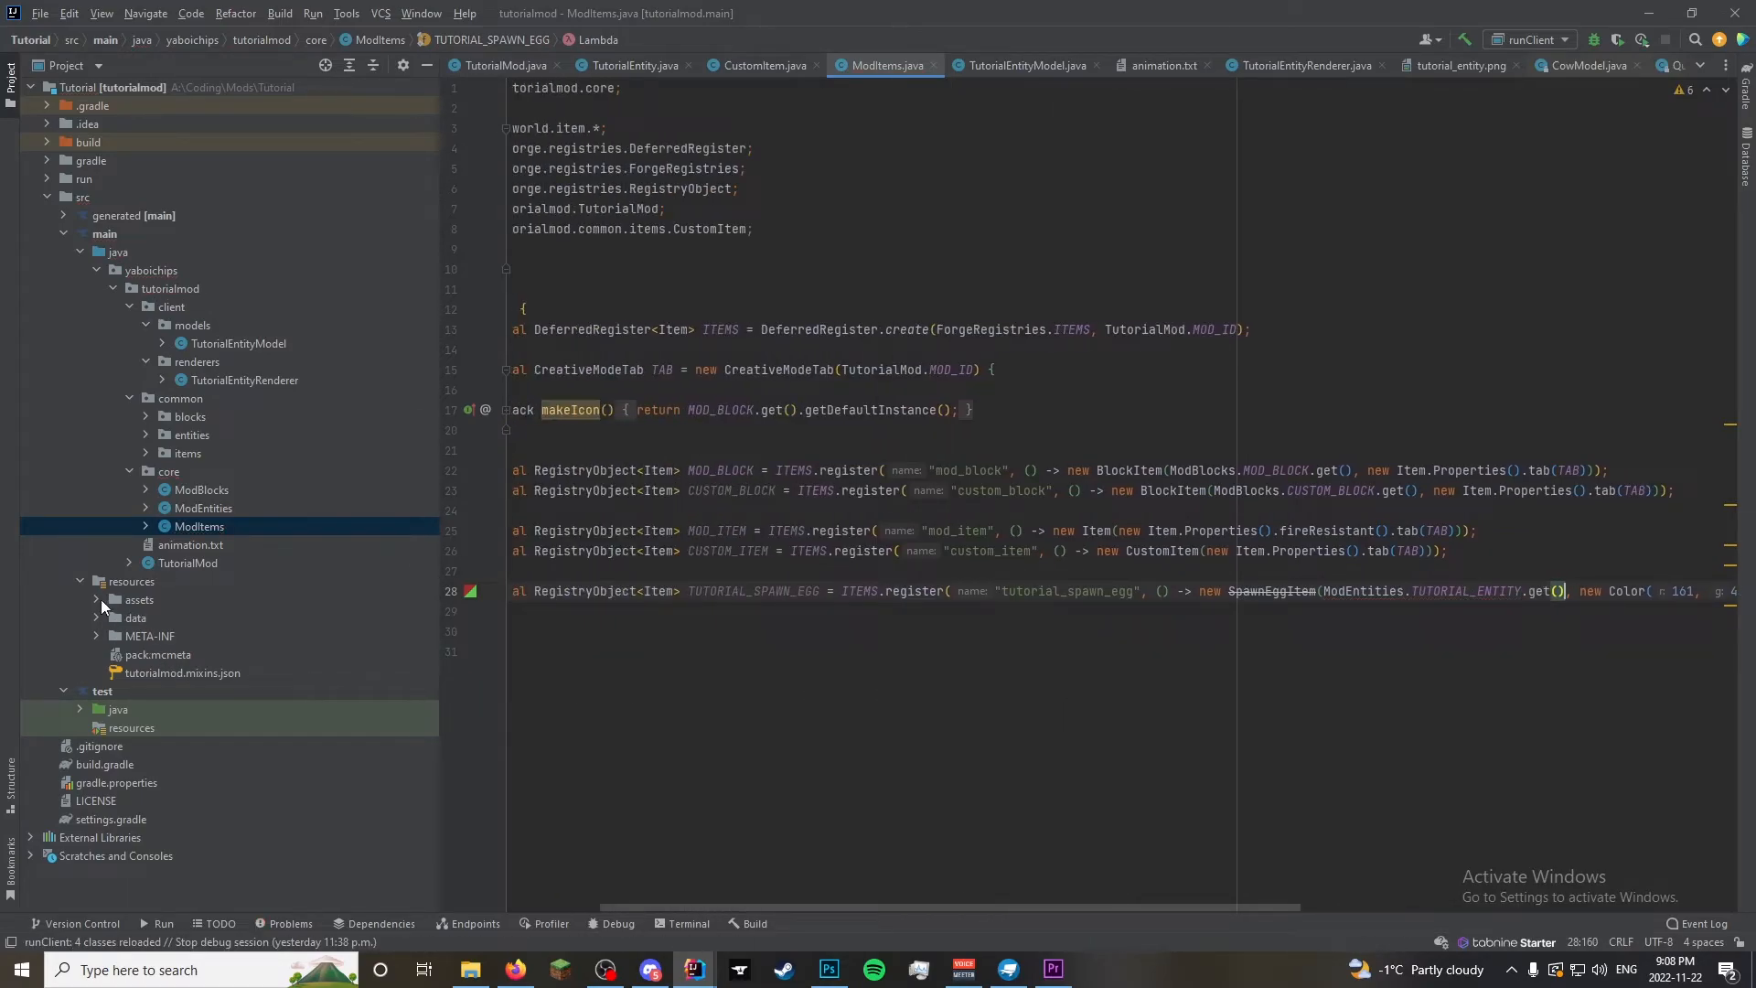
# Search the assets for vanilla axolotl_spawn_egg.json and open it for reference
pyautogui.click(115, 598)
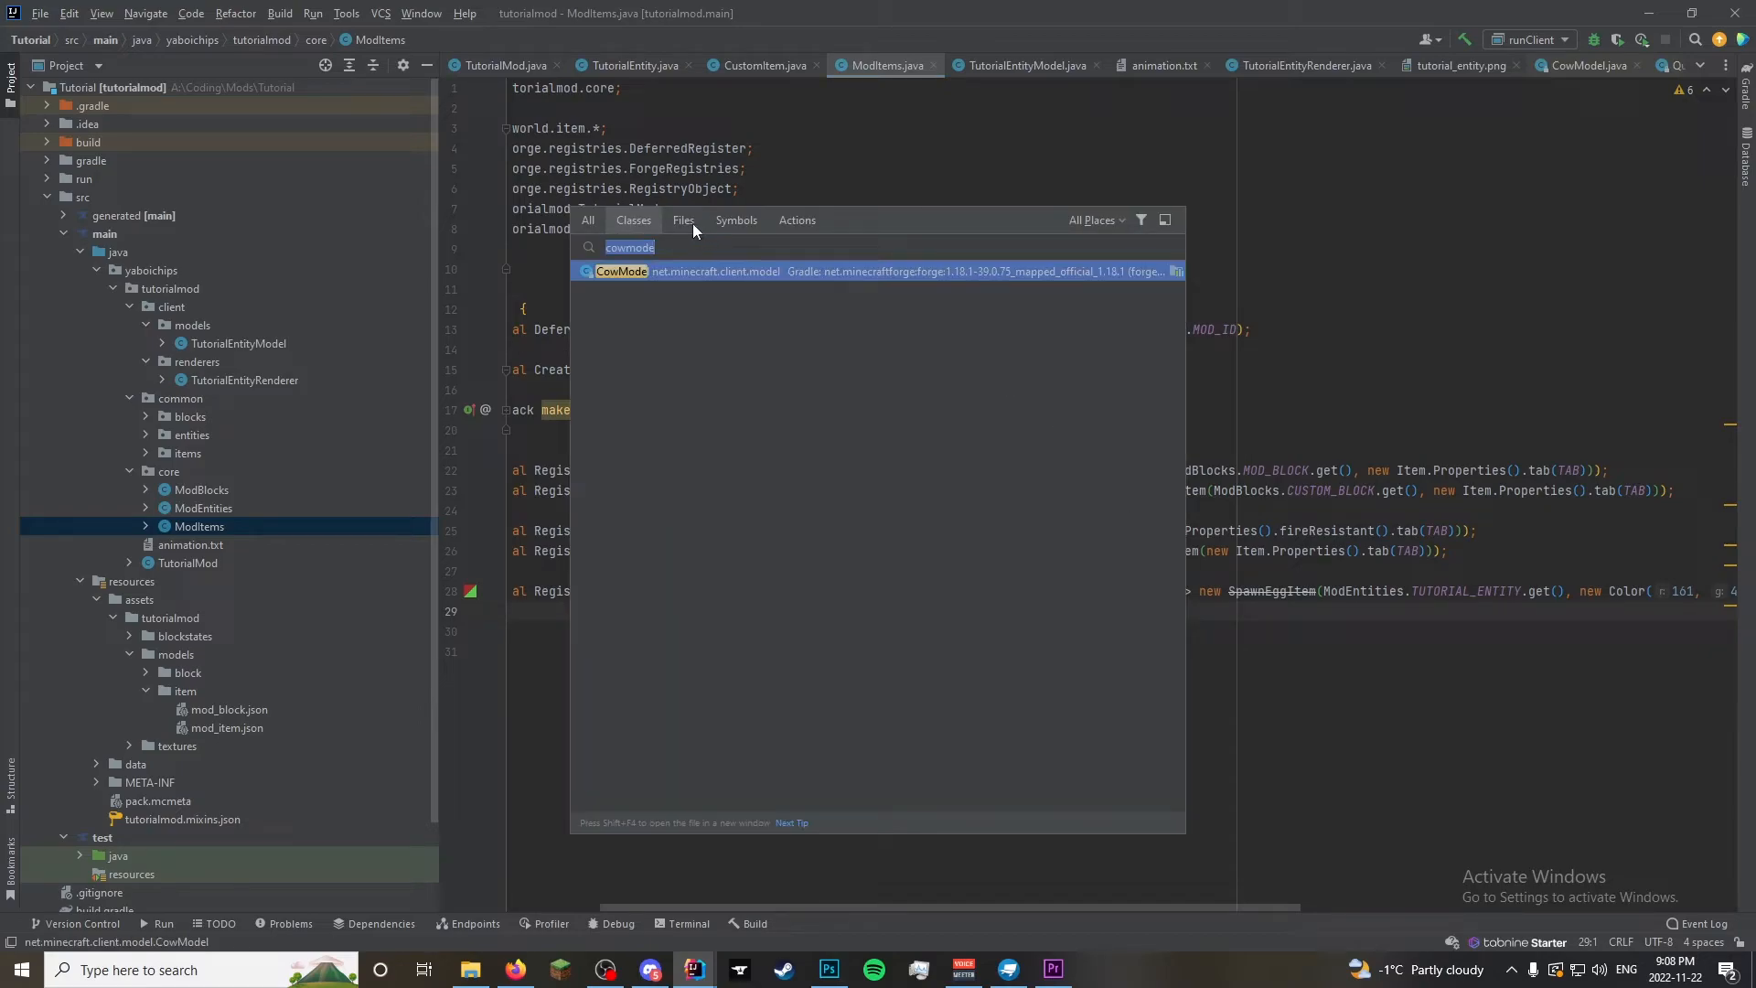
pyautogui.write('spawn')
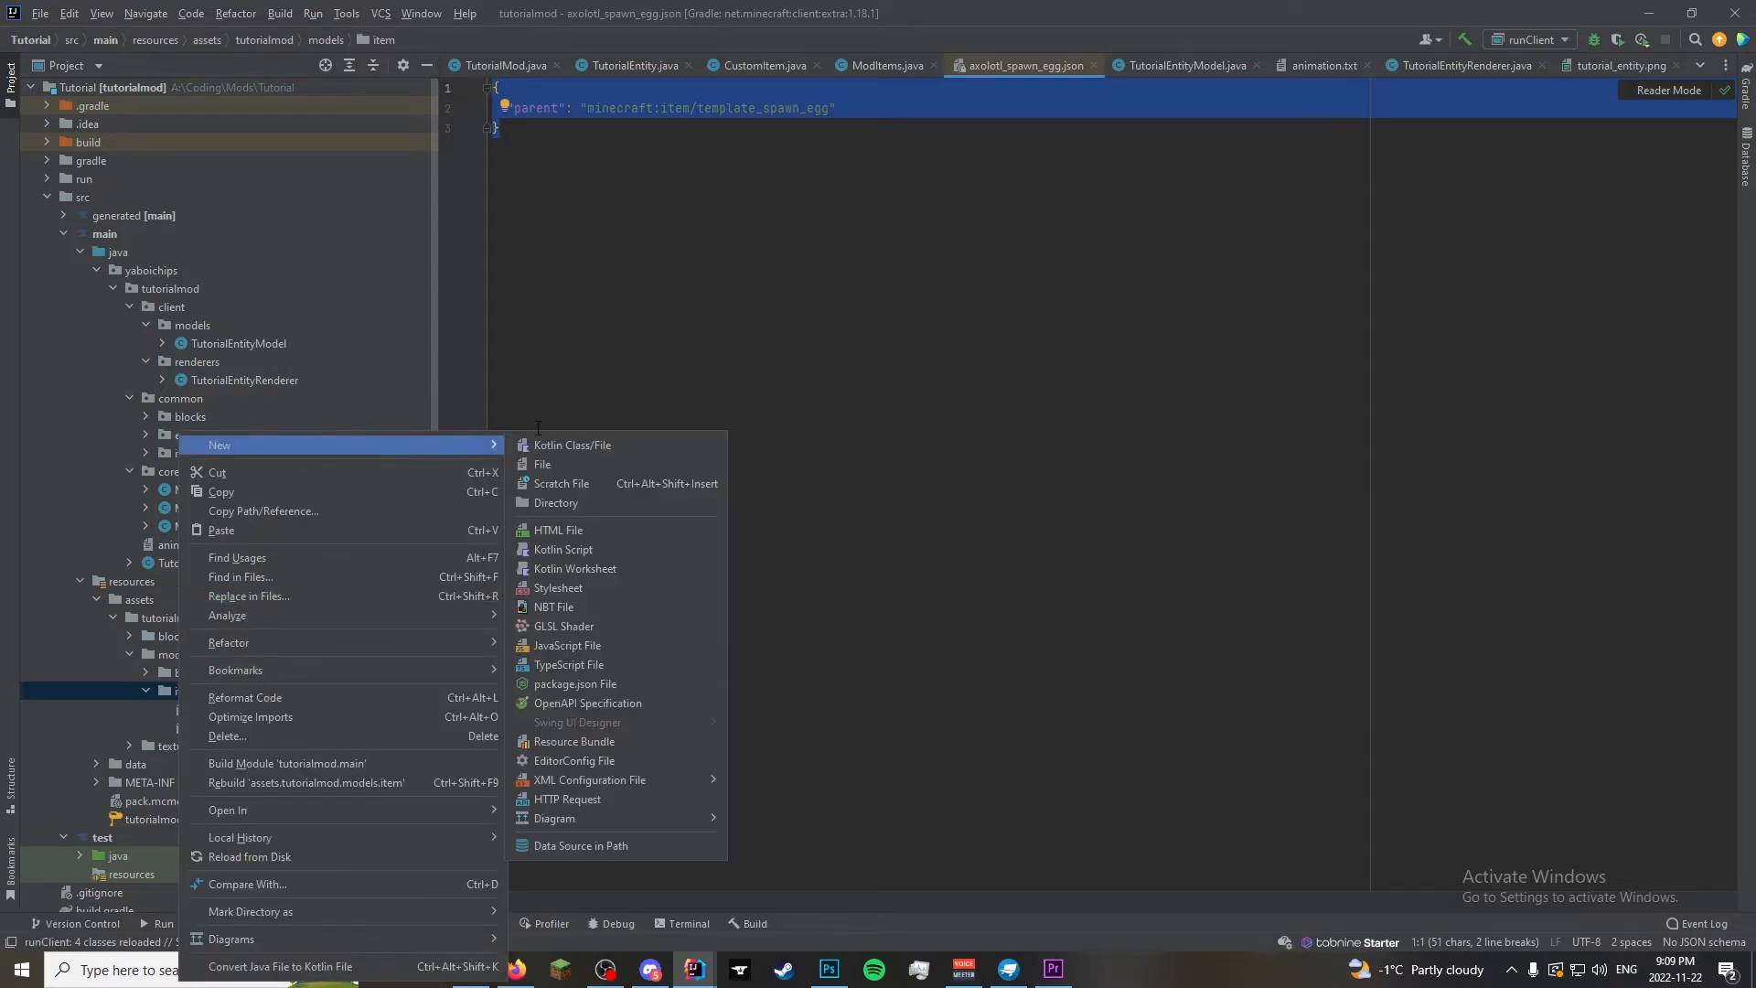
# Create tutorial_spawn_egg.json in models/item with parent minecraft:item/template_spawn_egg
pyautogui.click(543, 463)
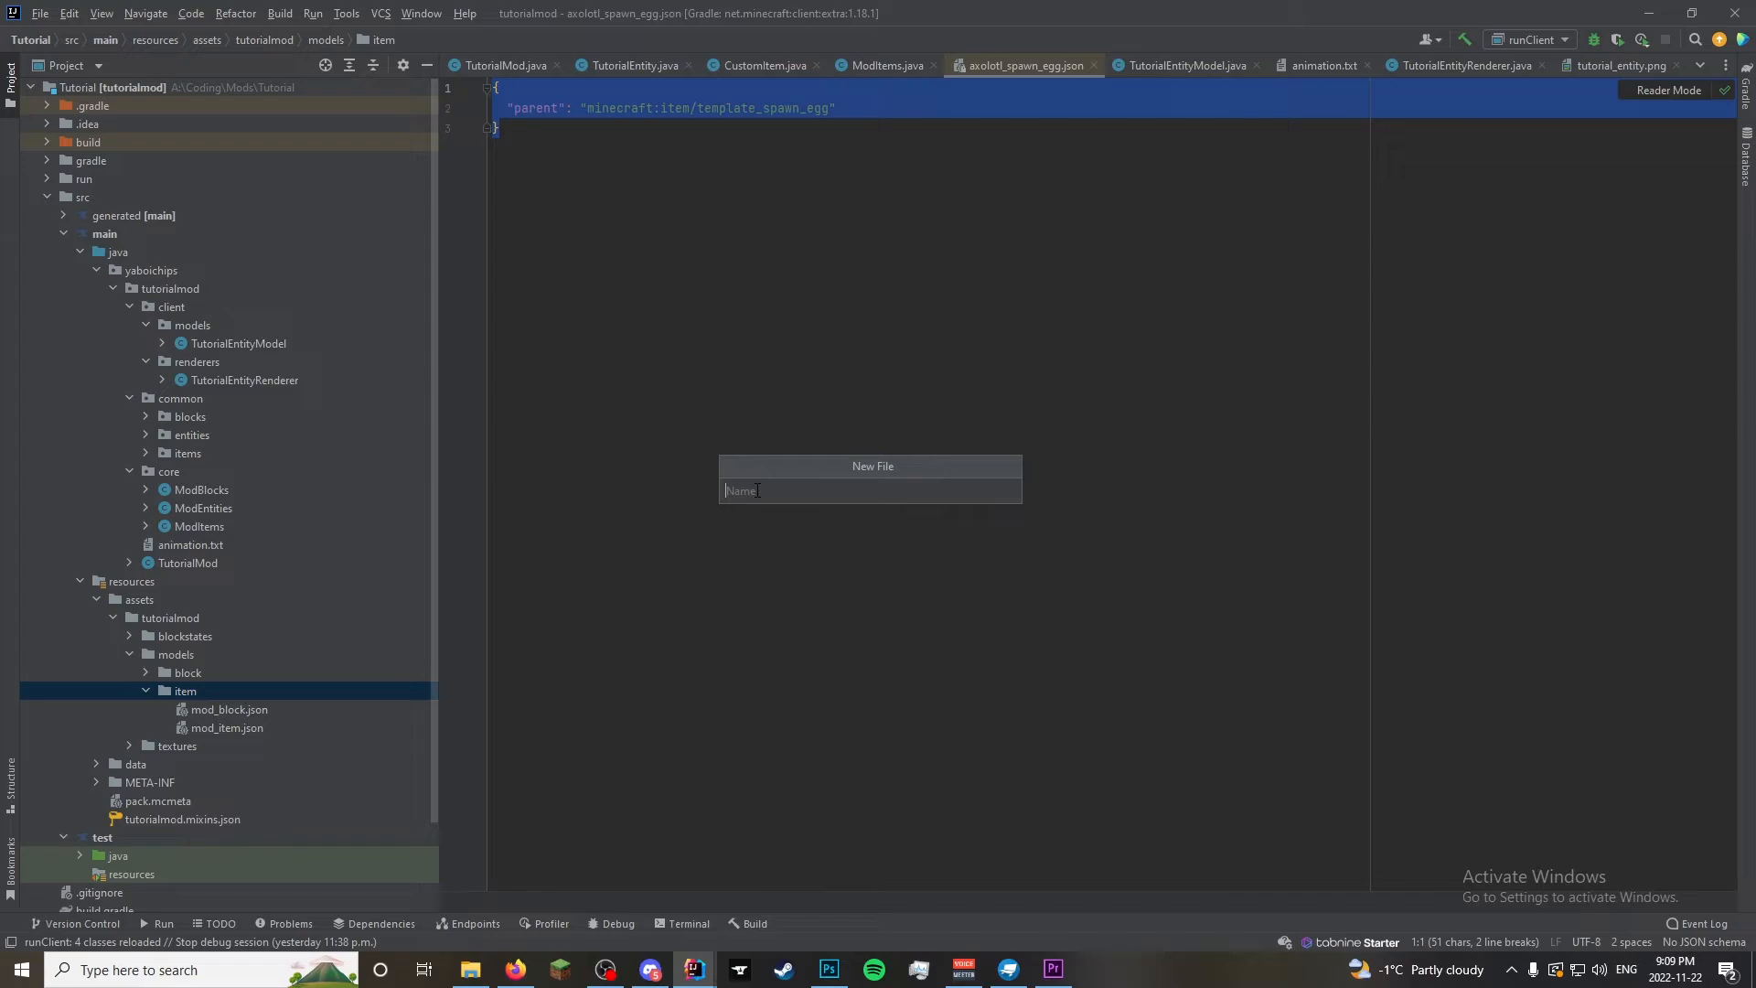
pyautogui.write('tutorial')
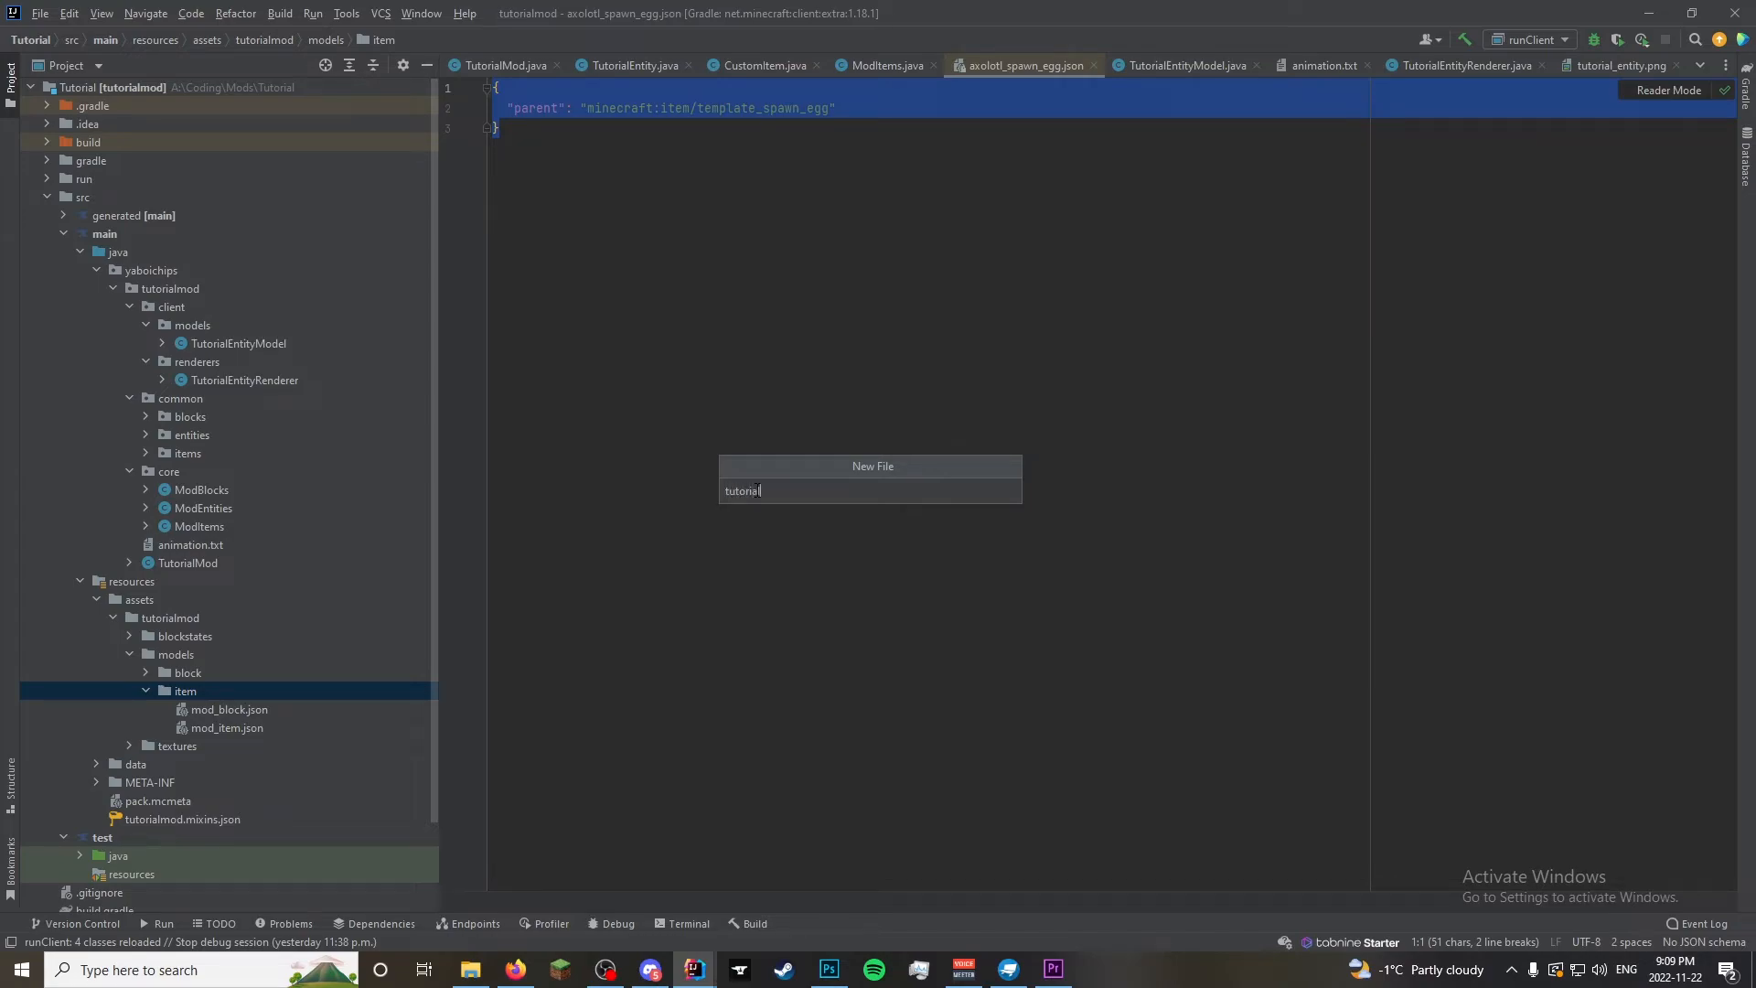
pyautogui.write('_spawn_egg.jso')
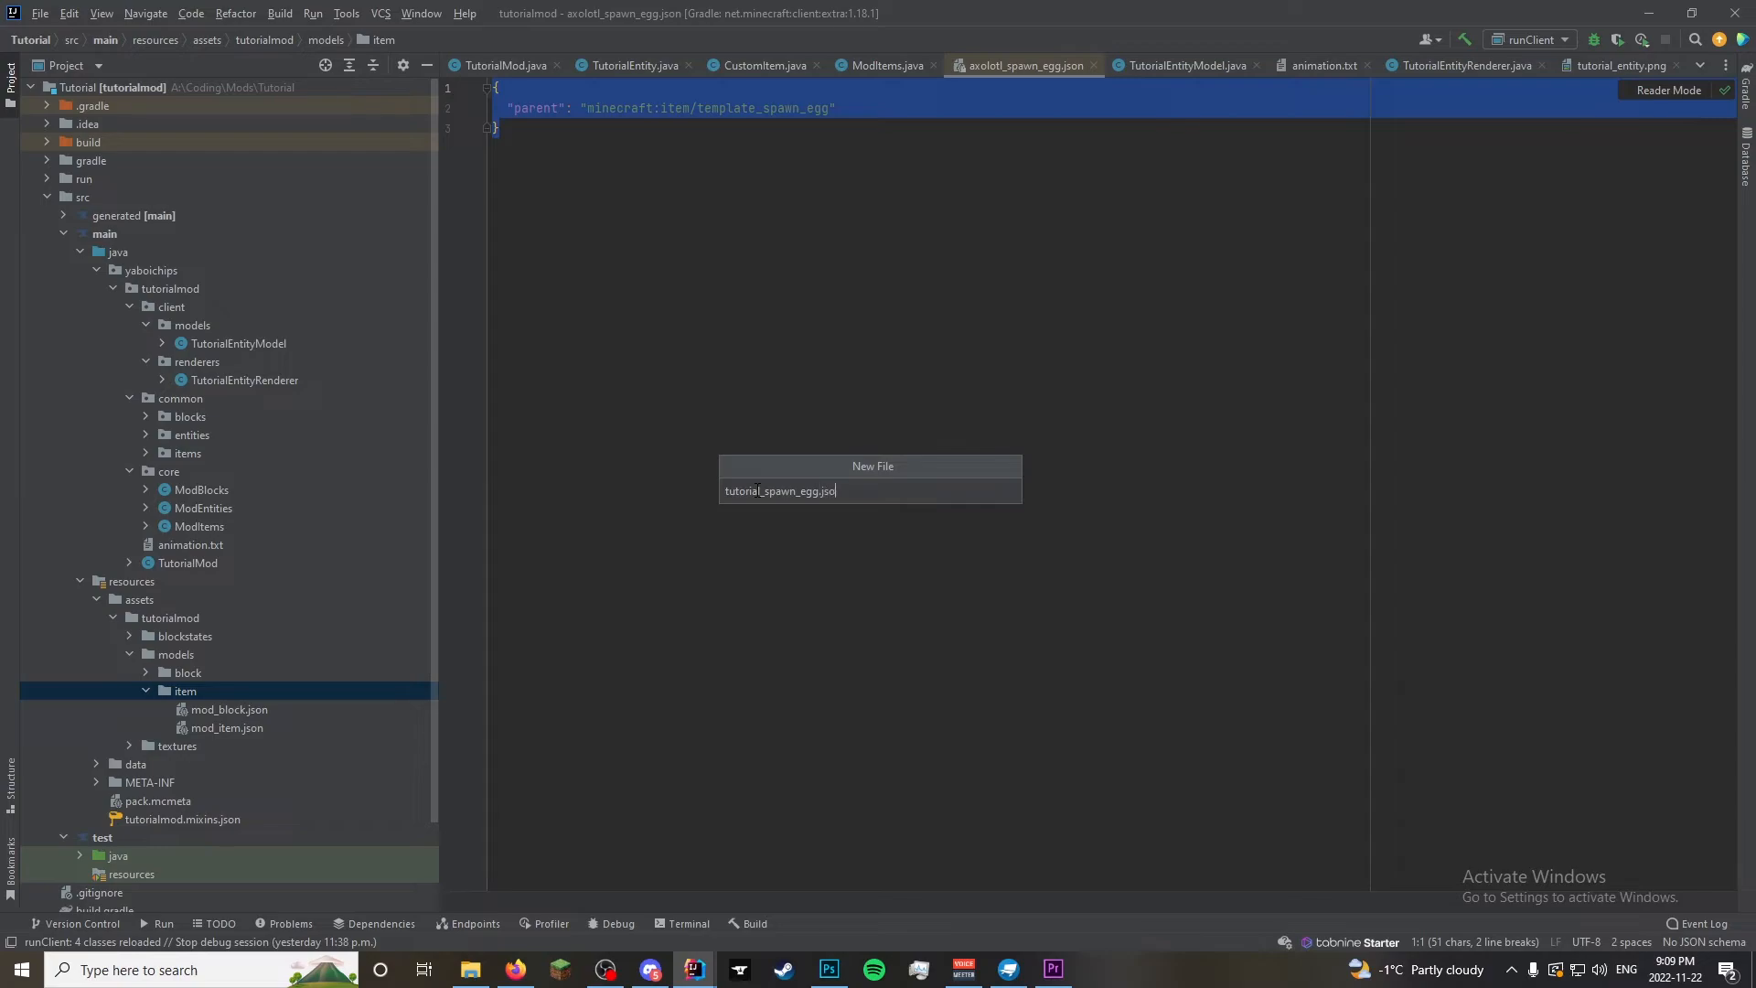
pyautogui.press('Enter')
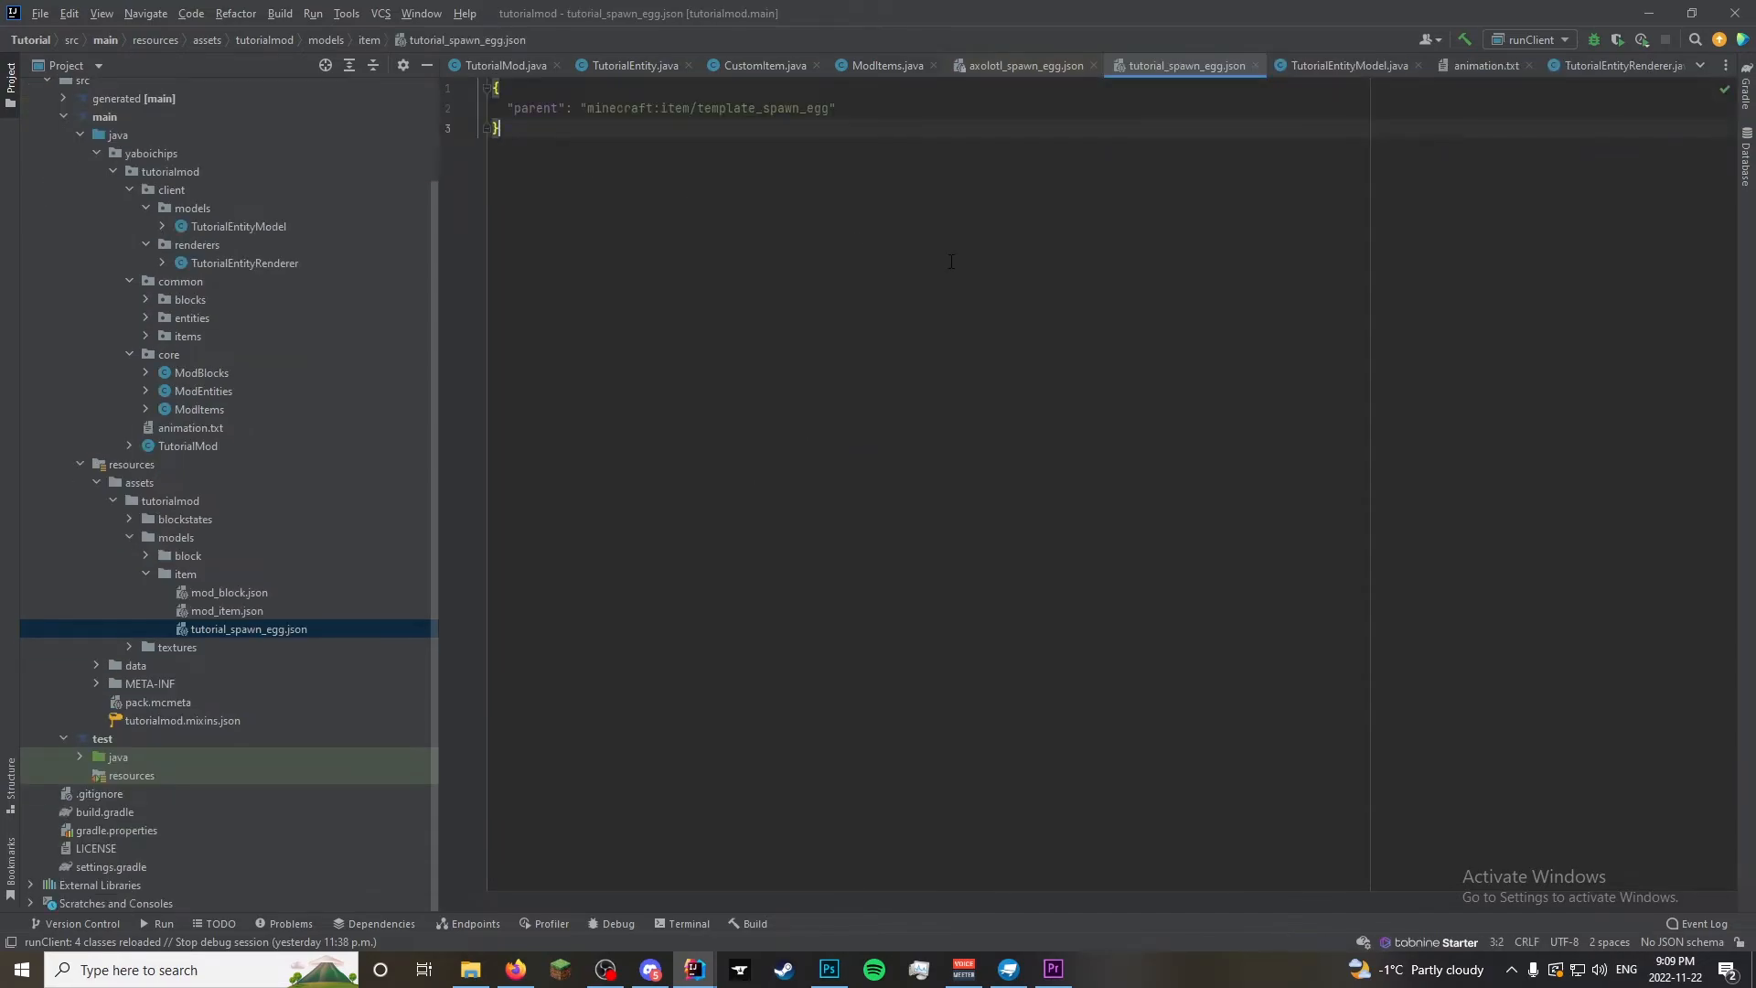
pyautogui.click(882, 65)
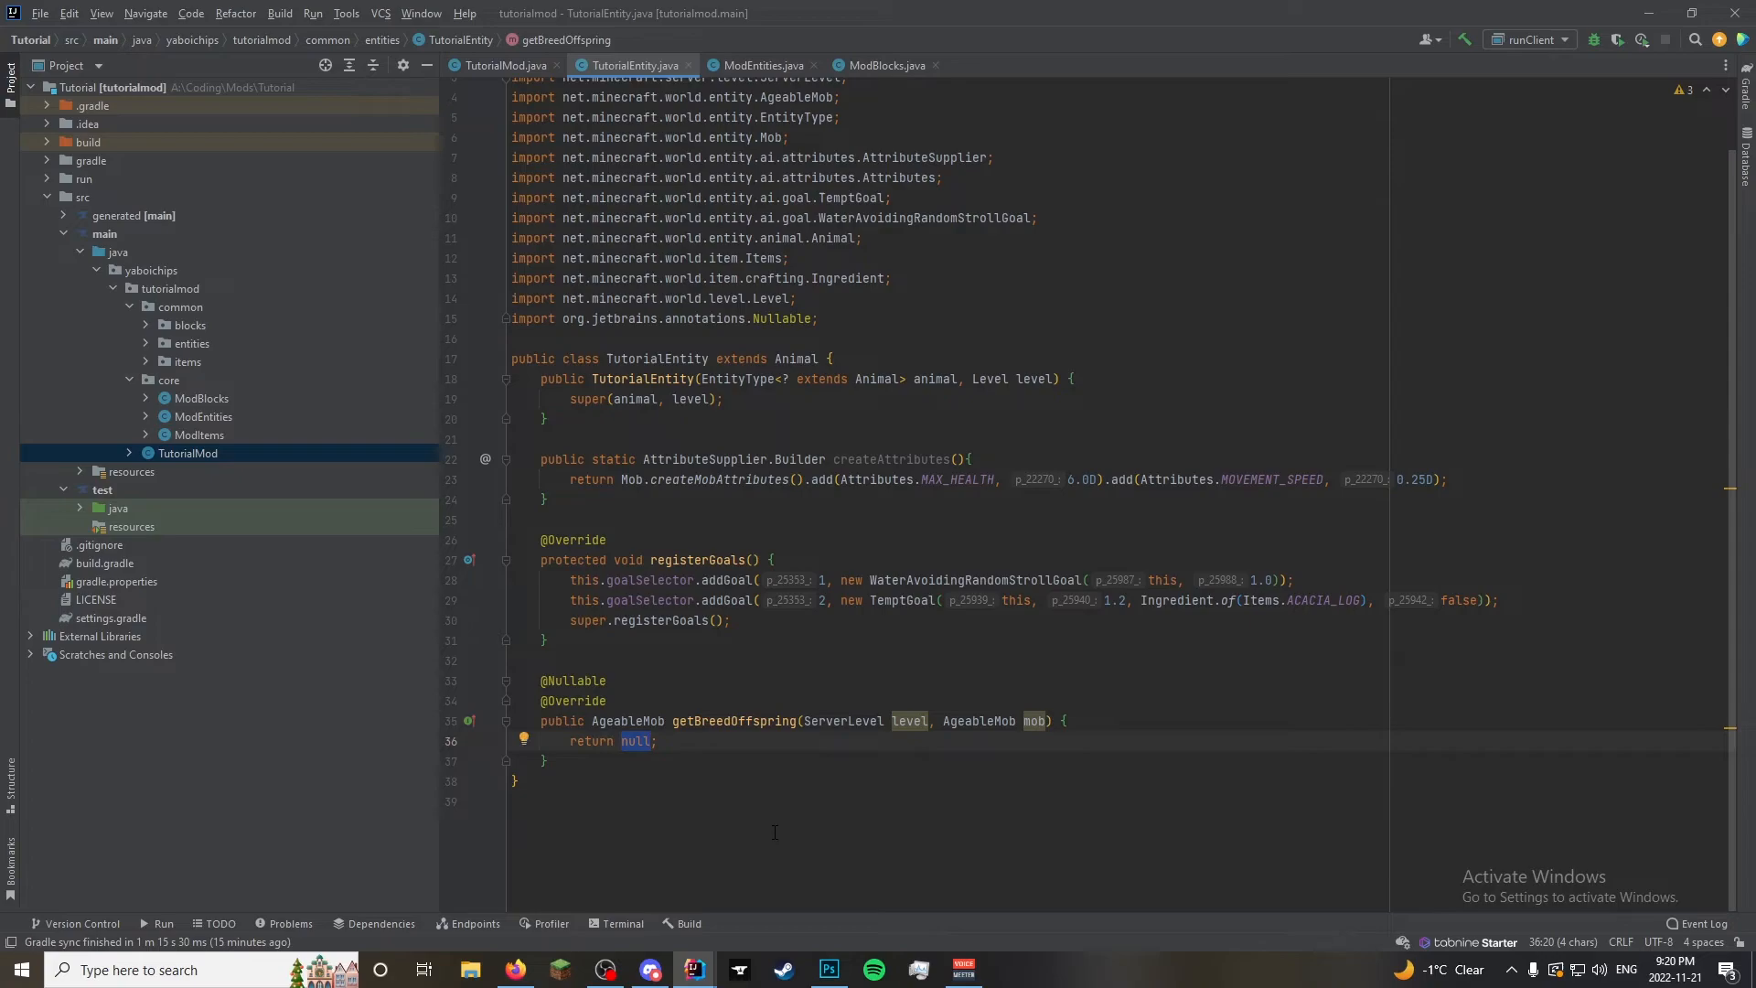
# Return ModEntities.TUTORIAL_ENTITY.get().create(level) from getBreedOffspring in TutorialEntity
pyautogui.write('ModEntities')
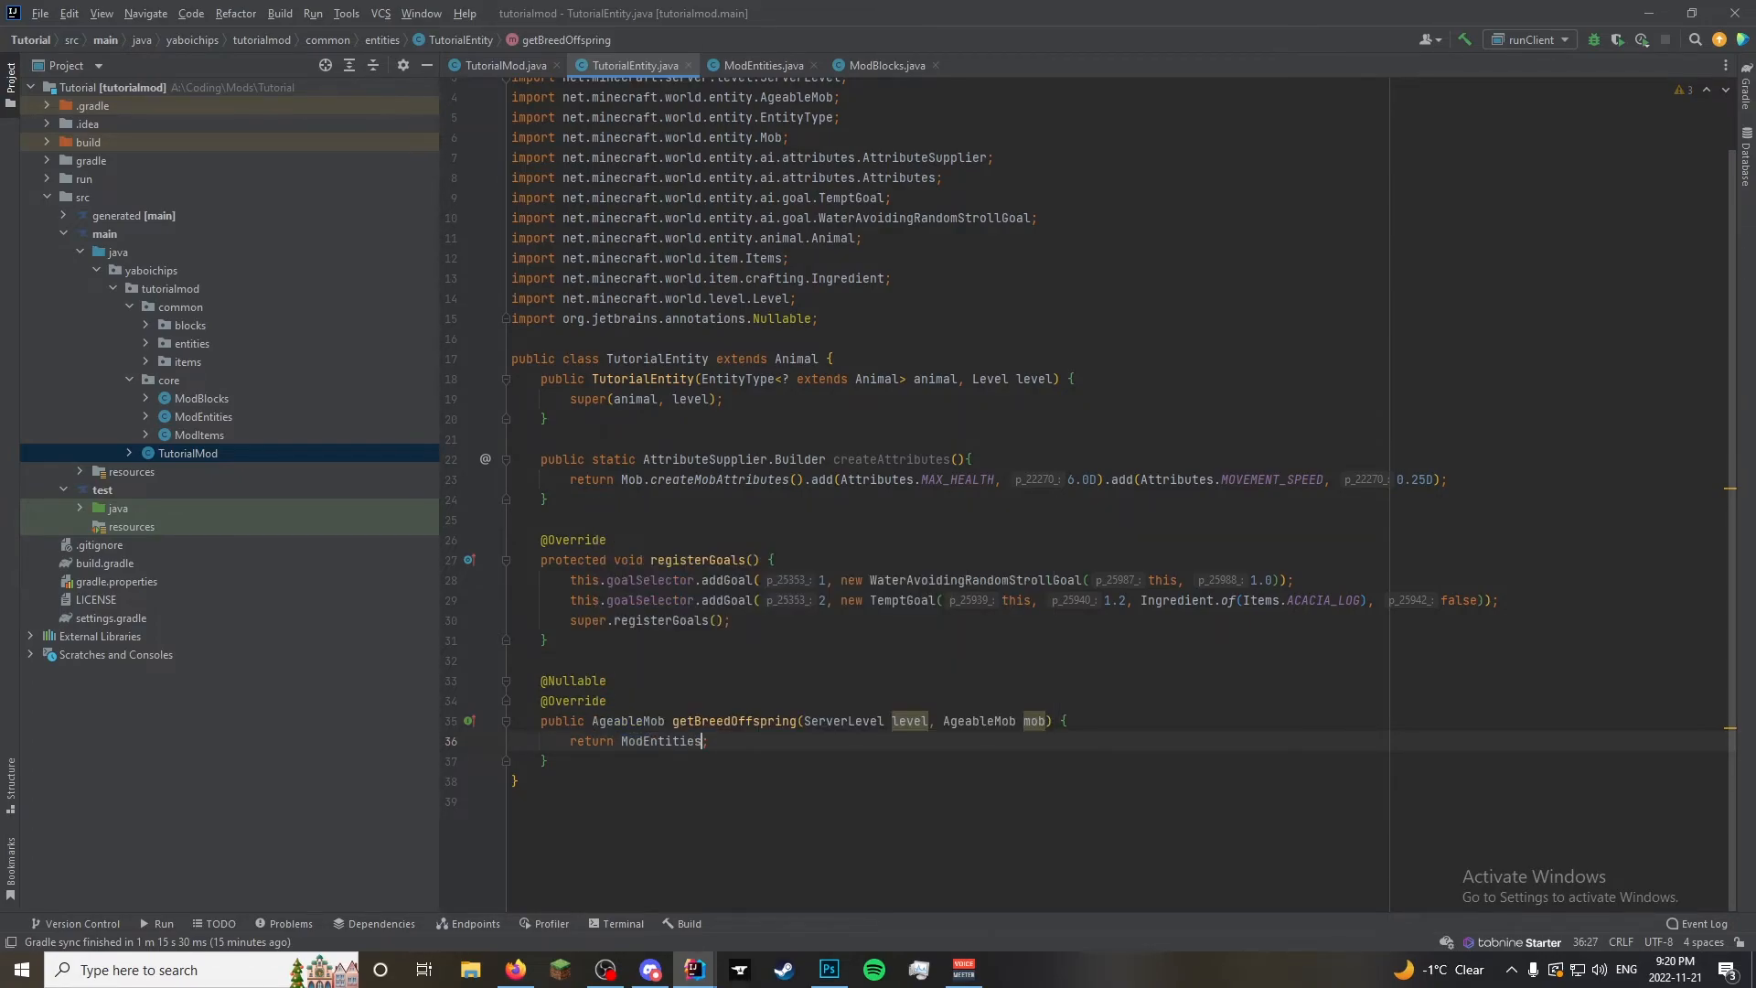
pyautogui.write('.TUTORIAL_ENTITY.')
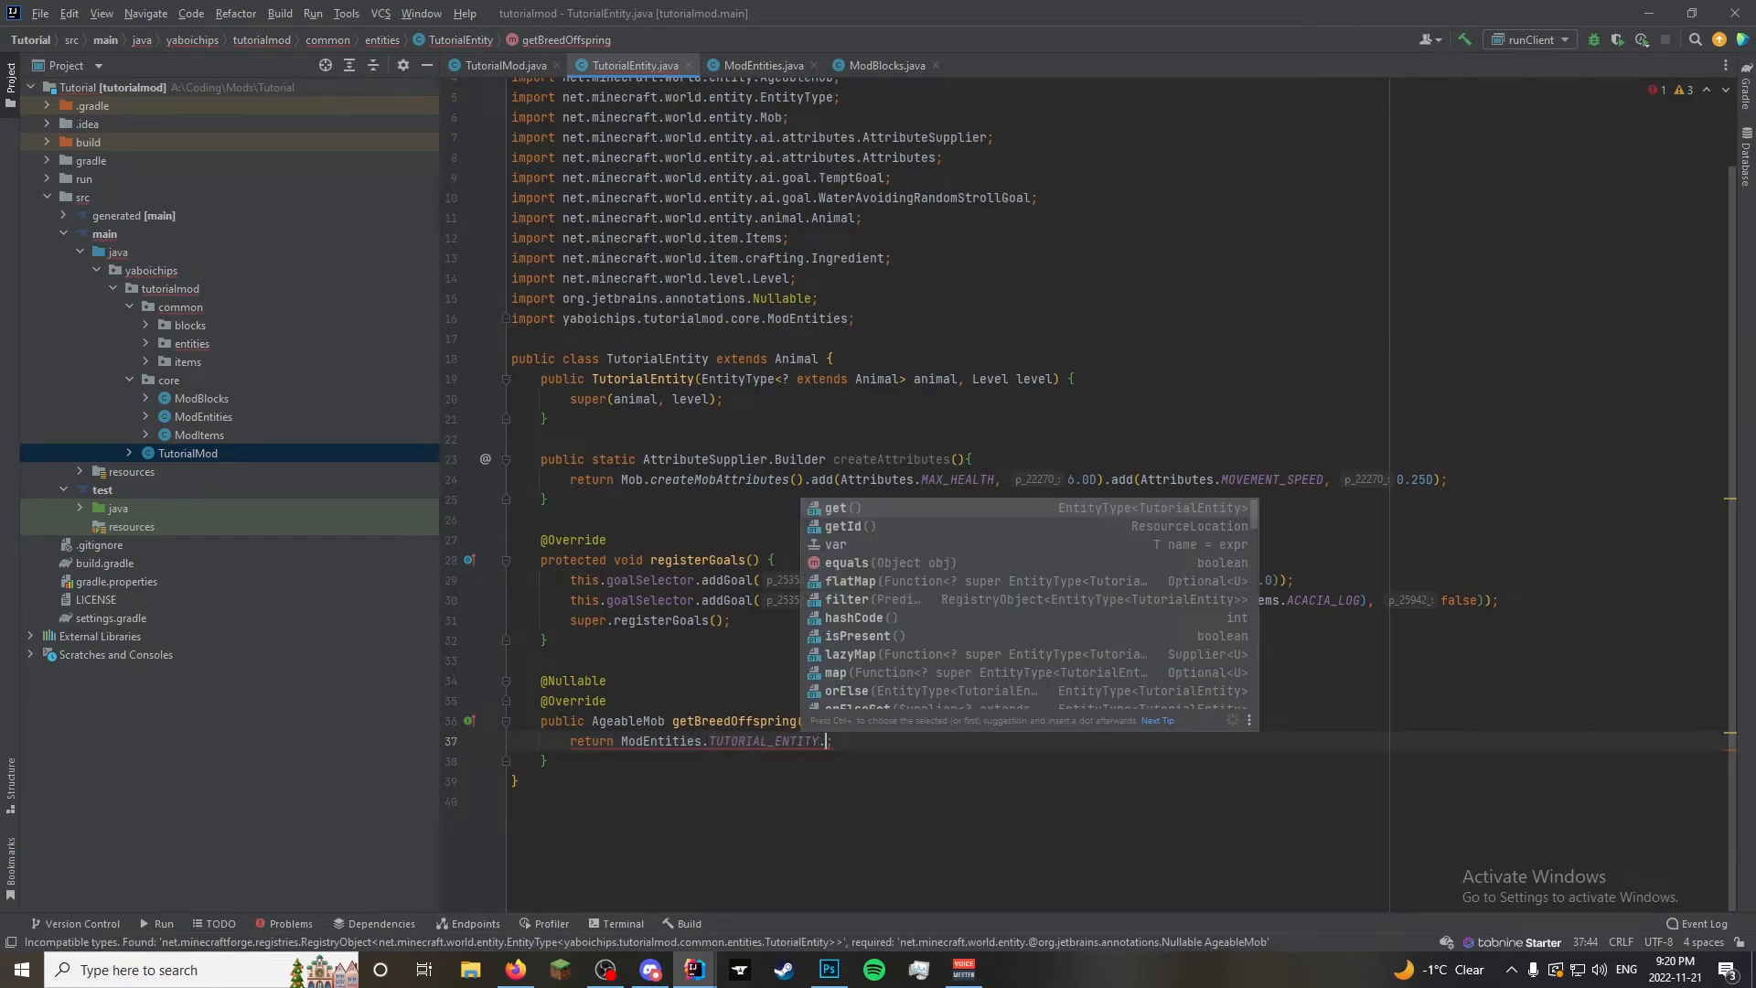
pyautogui.write('create(')
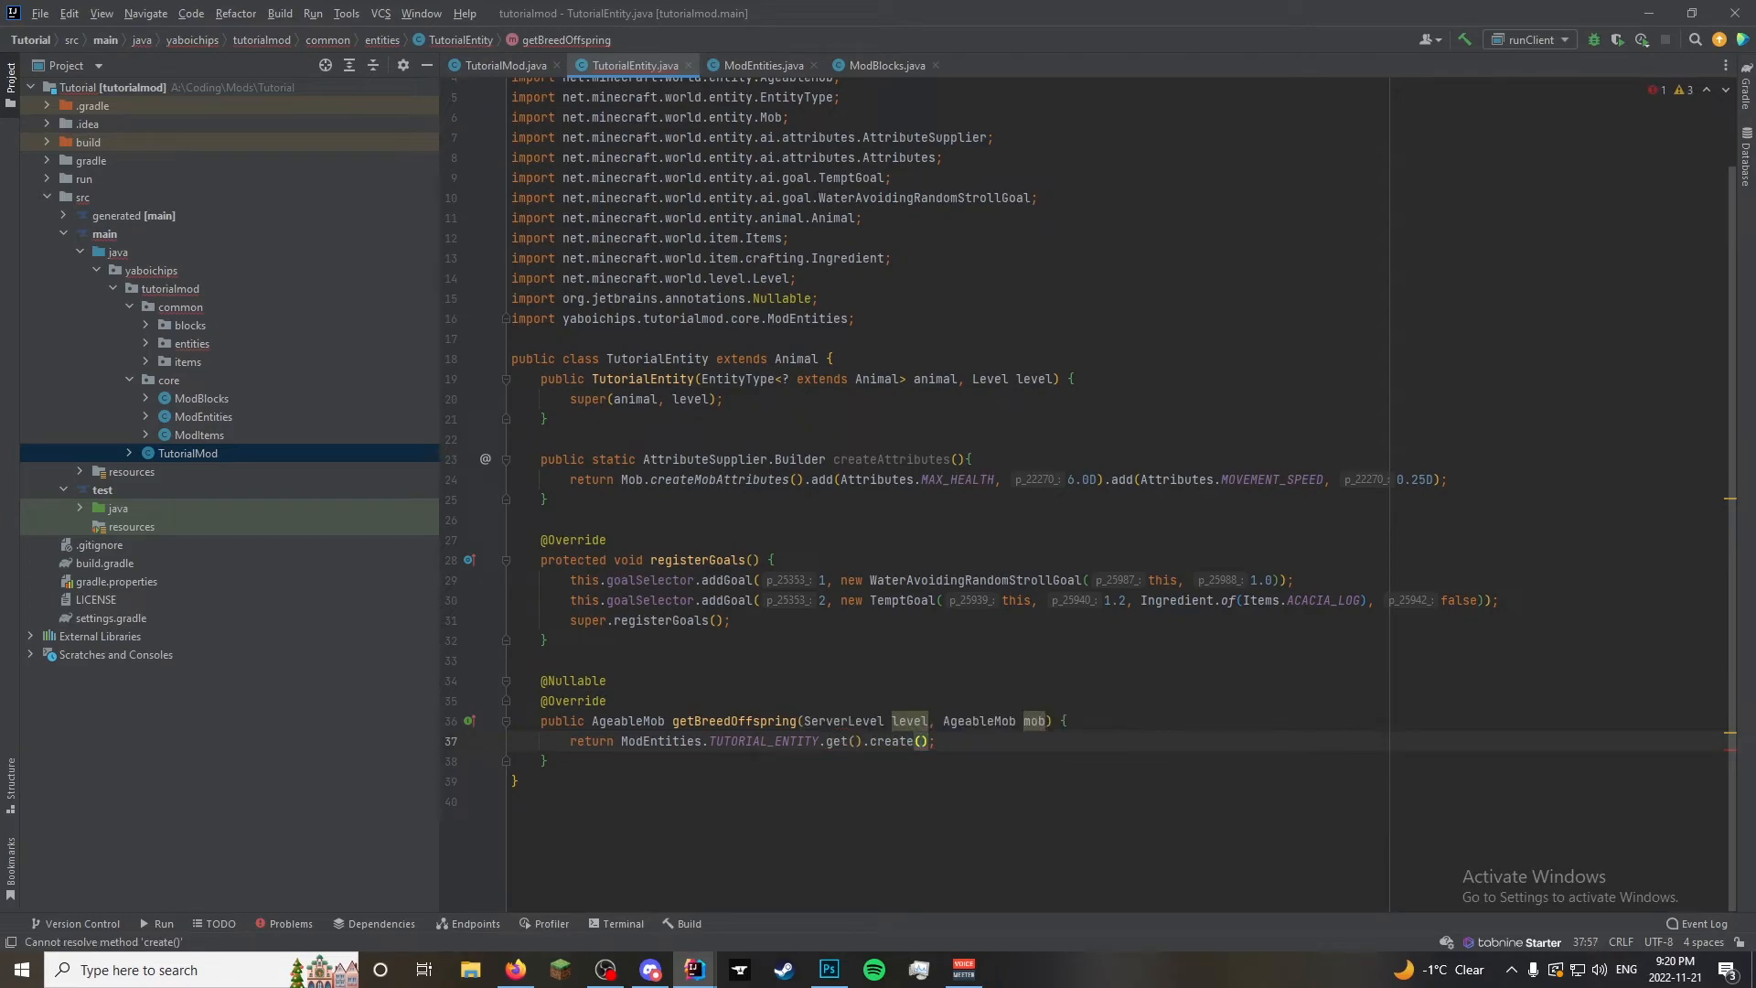
pyautogui.write('level')
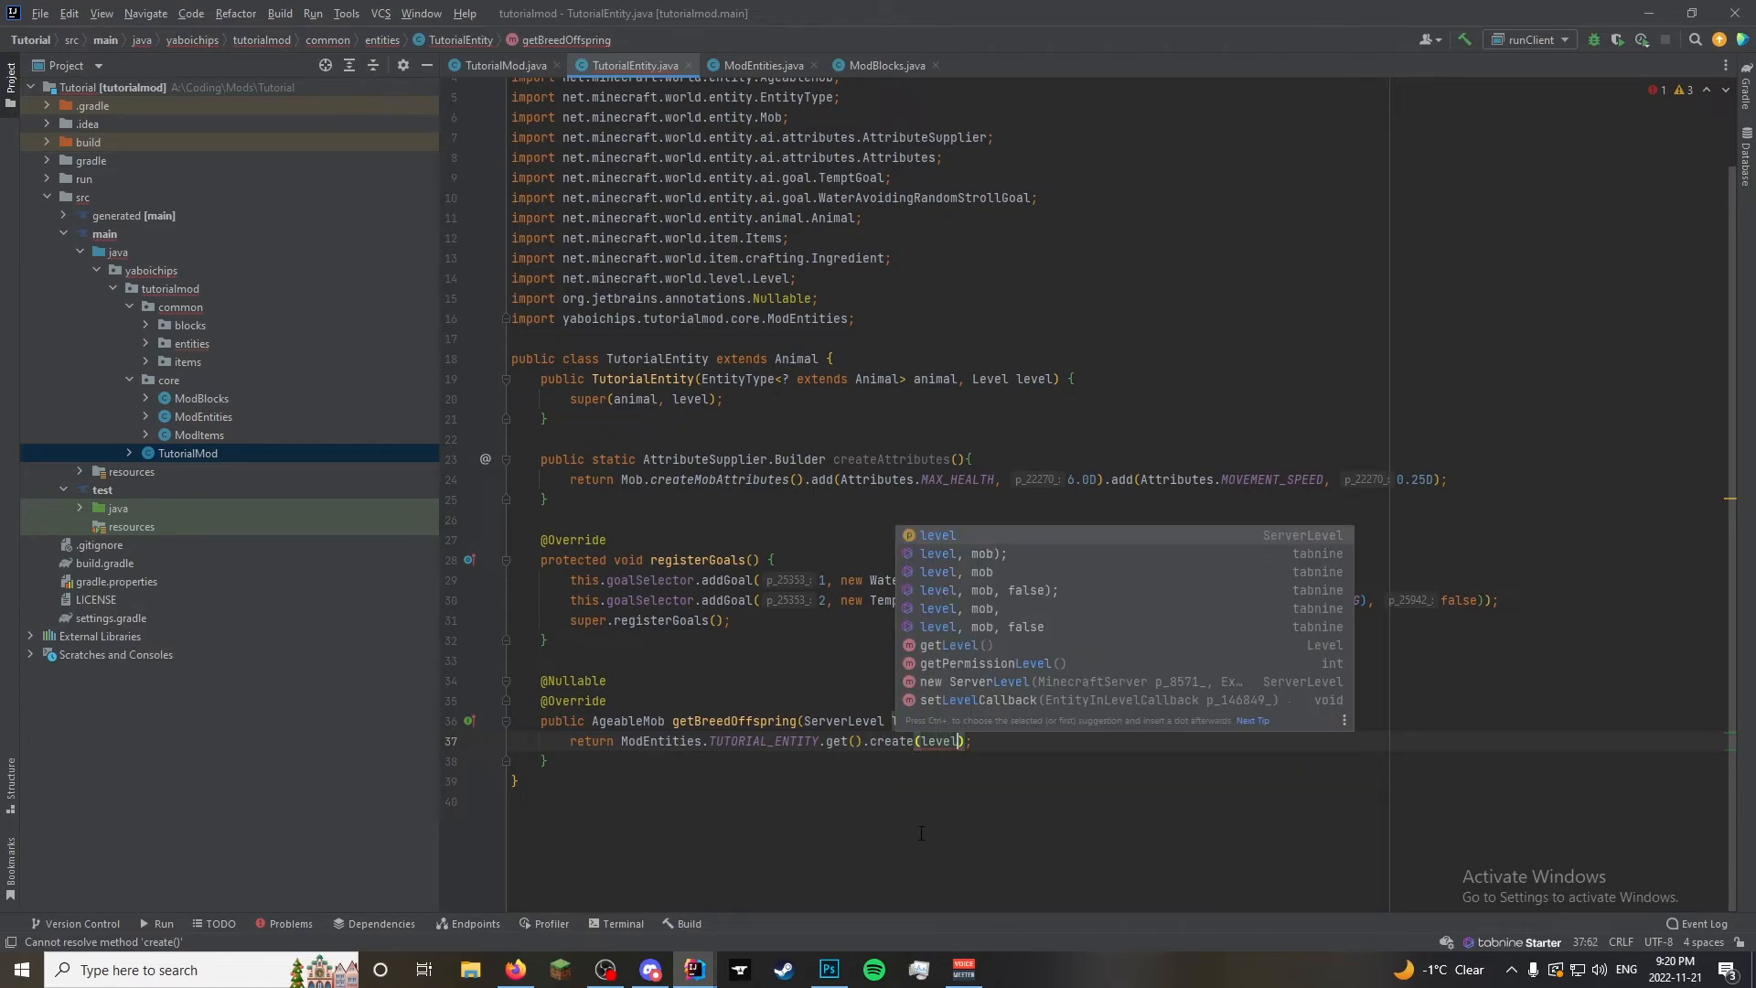
pyautogui.click(187, 453)
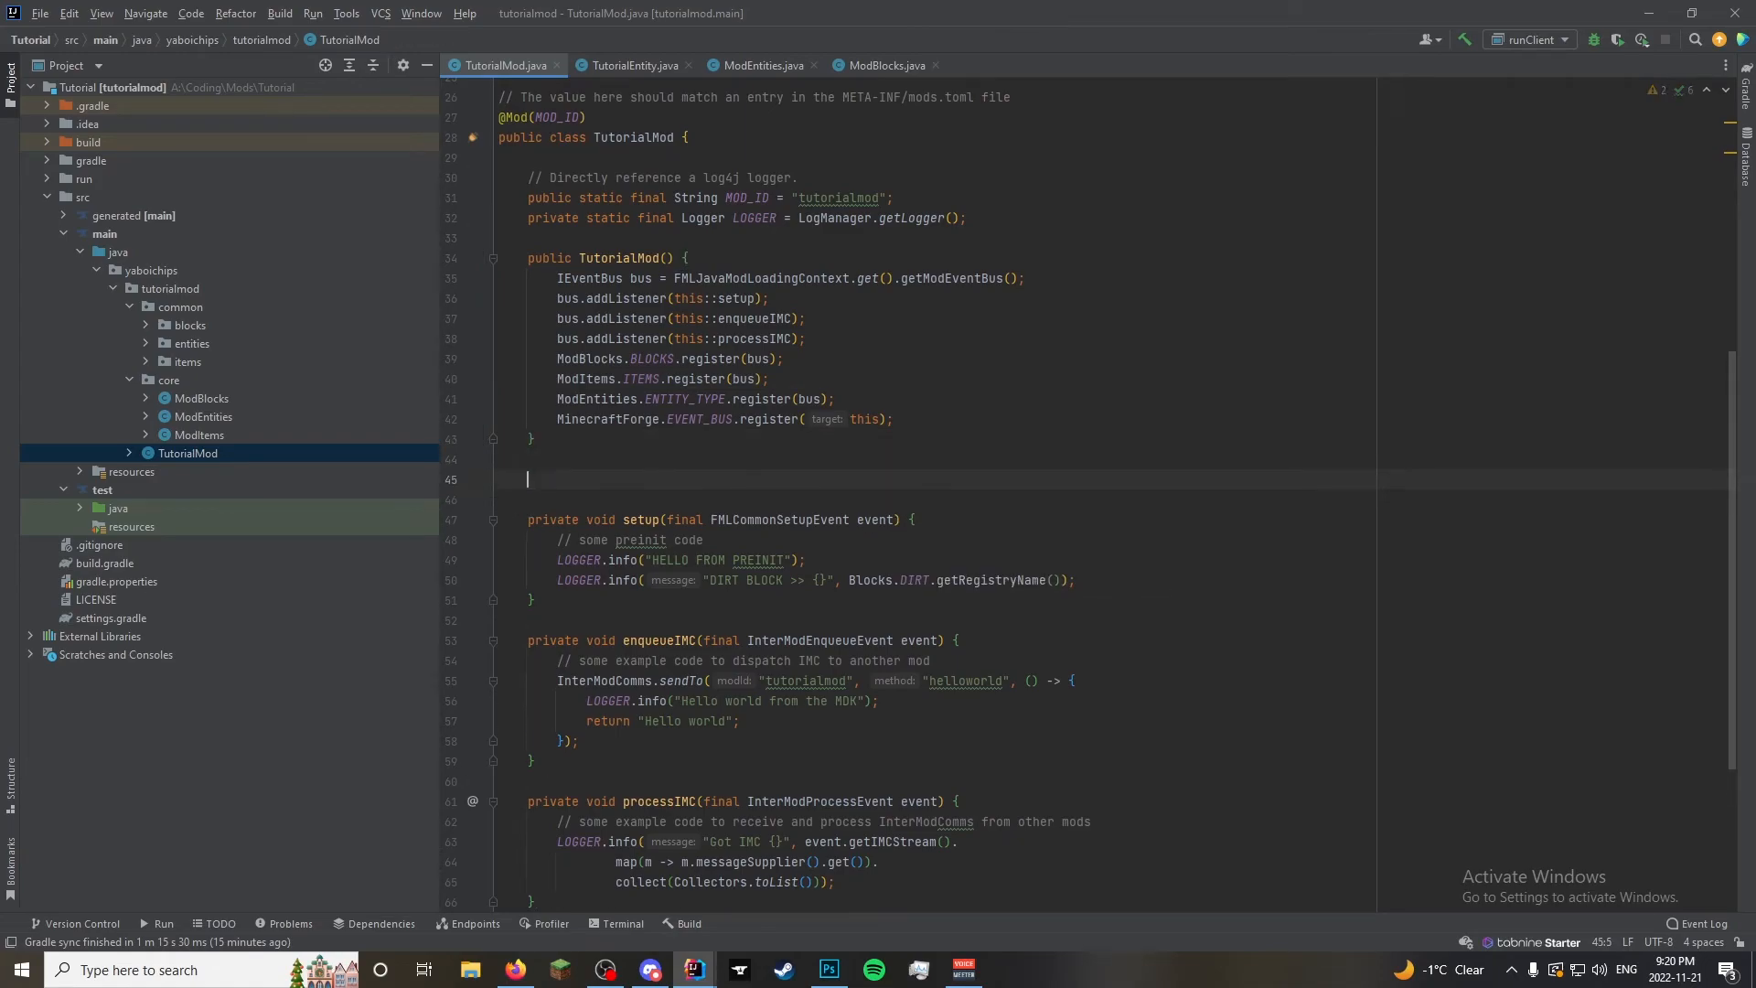
# Declare a private static void registerAttributes method below the constructor
pyautogui.write('private')
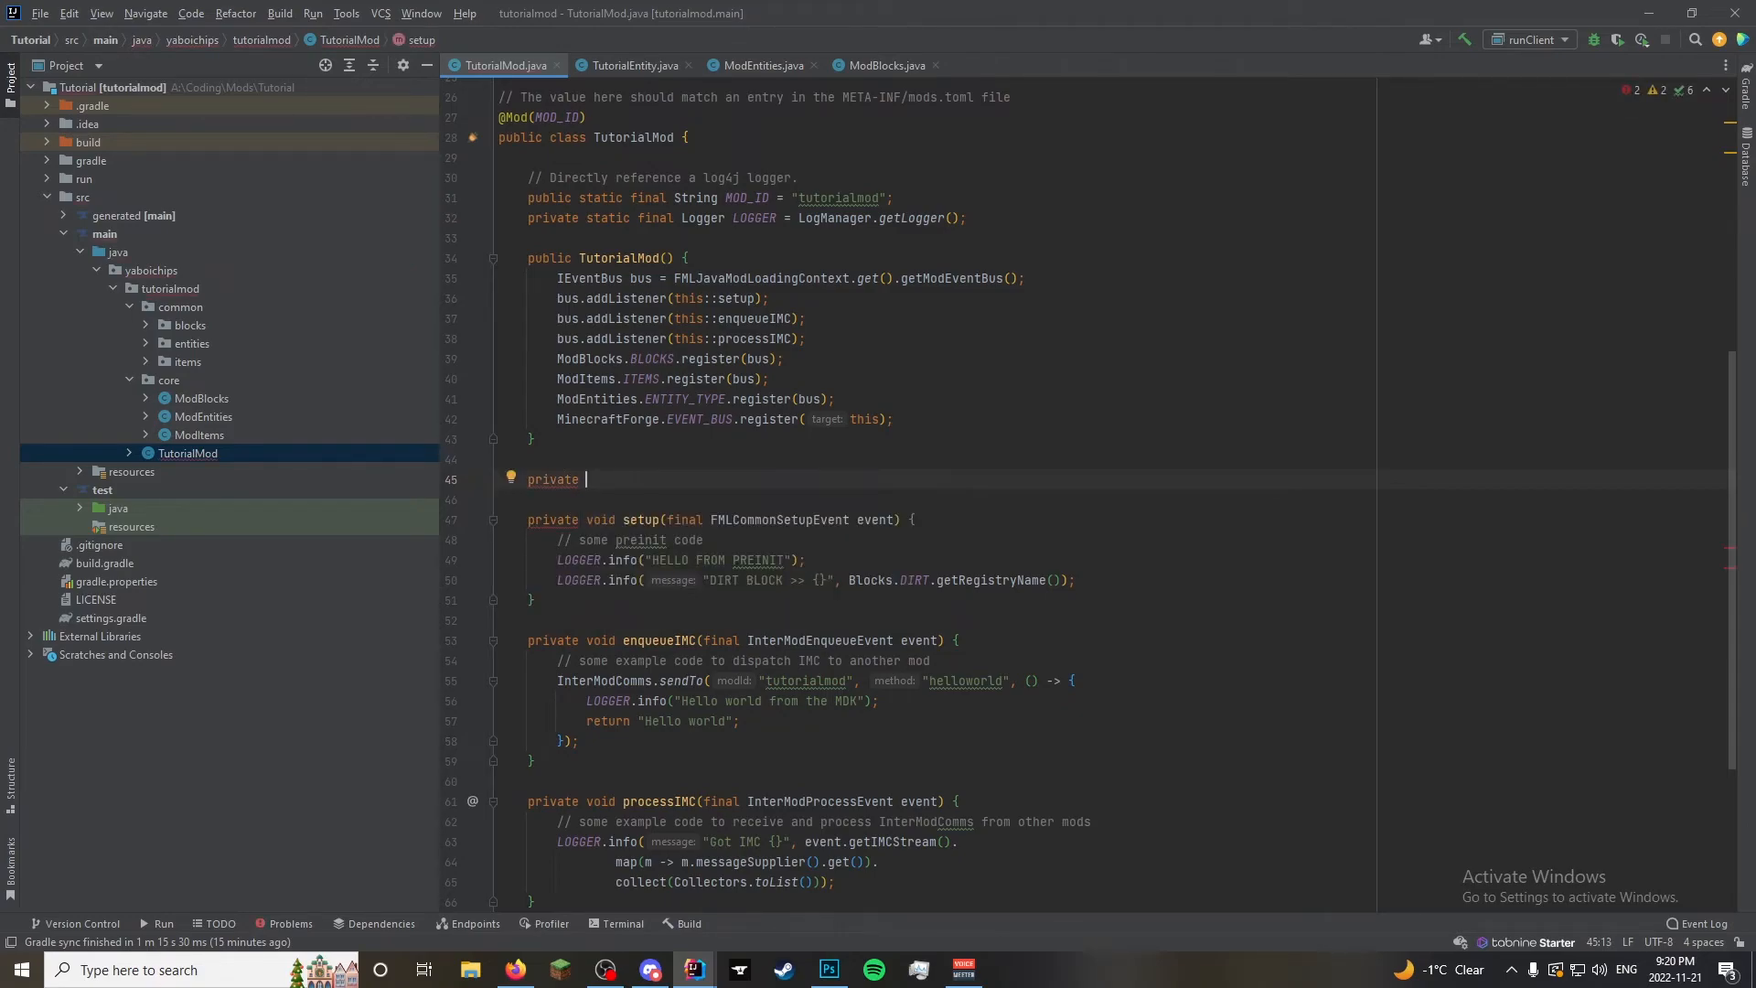
pyautogui.write('static')
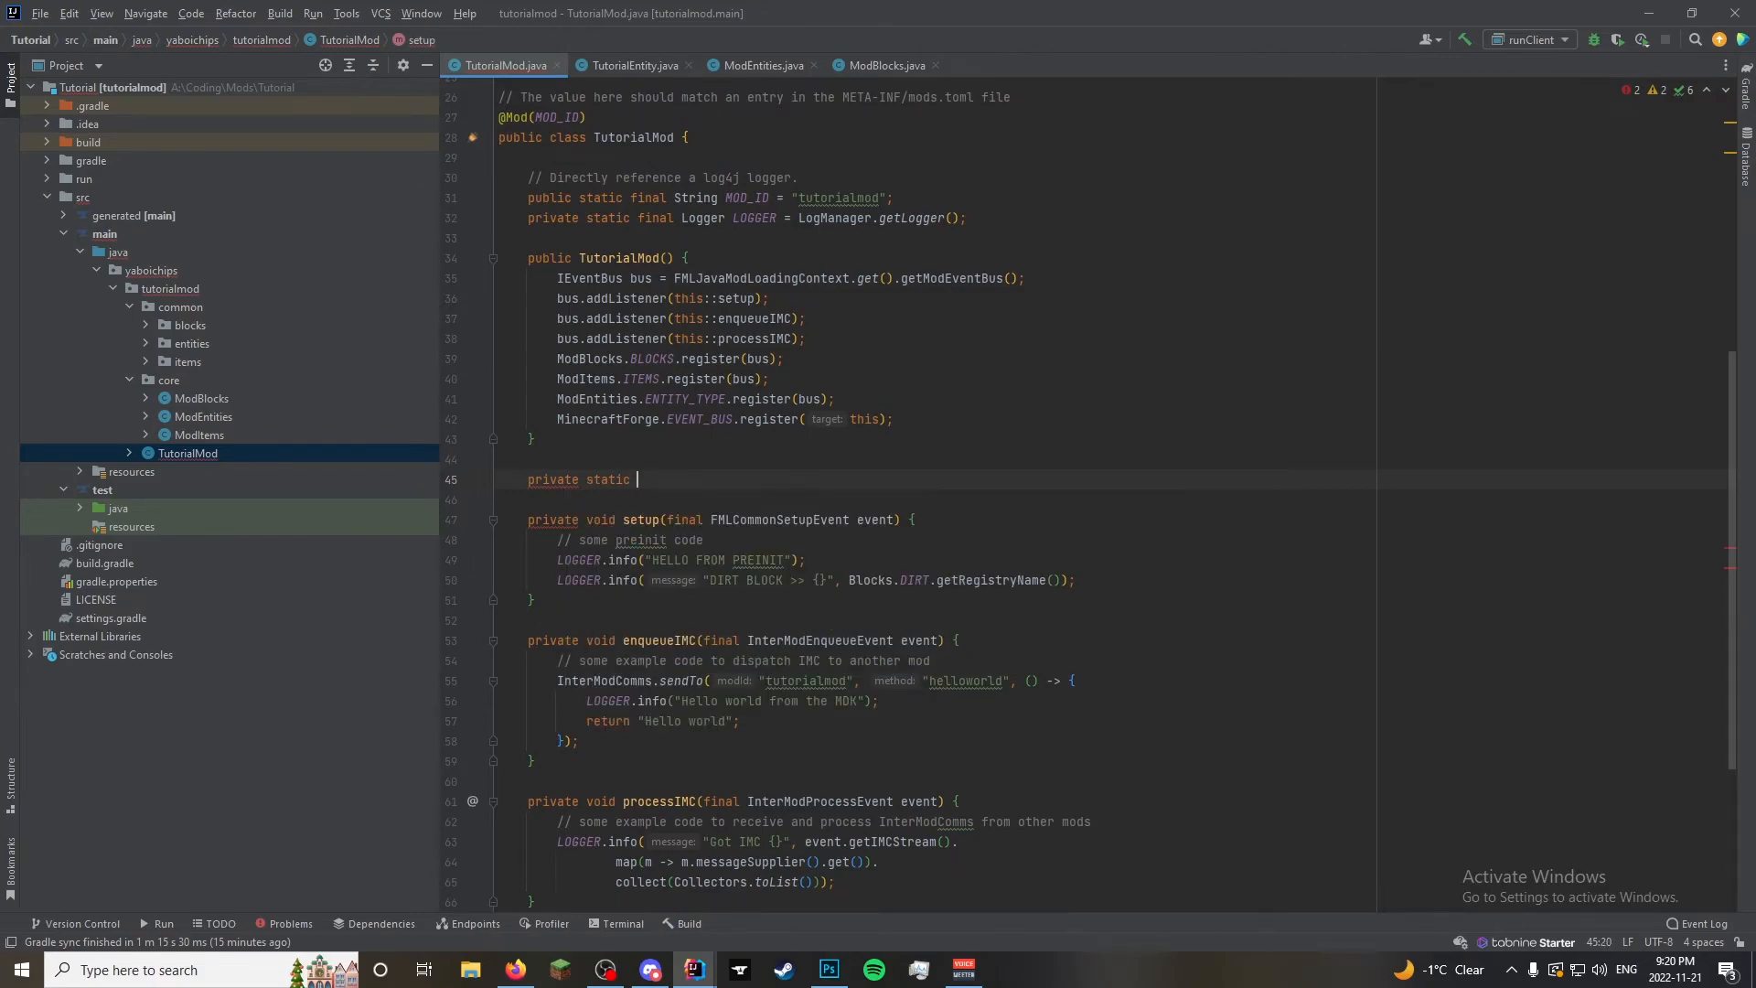
pyautogui.write('void')
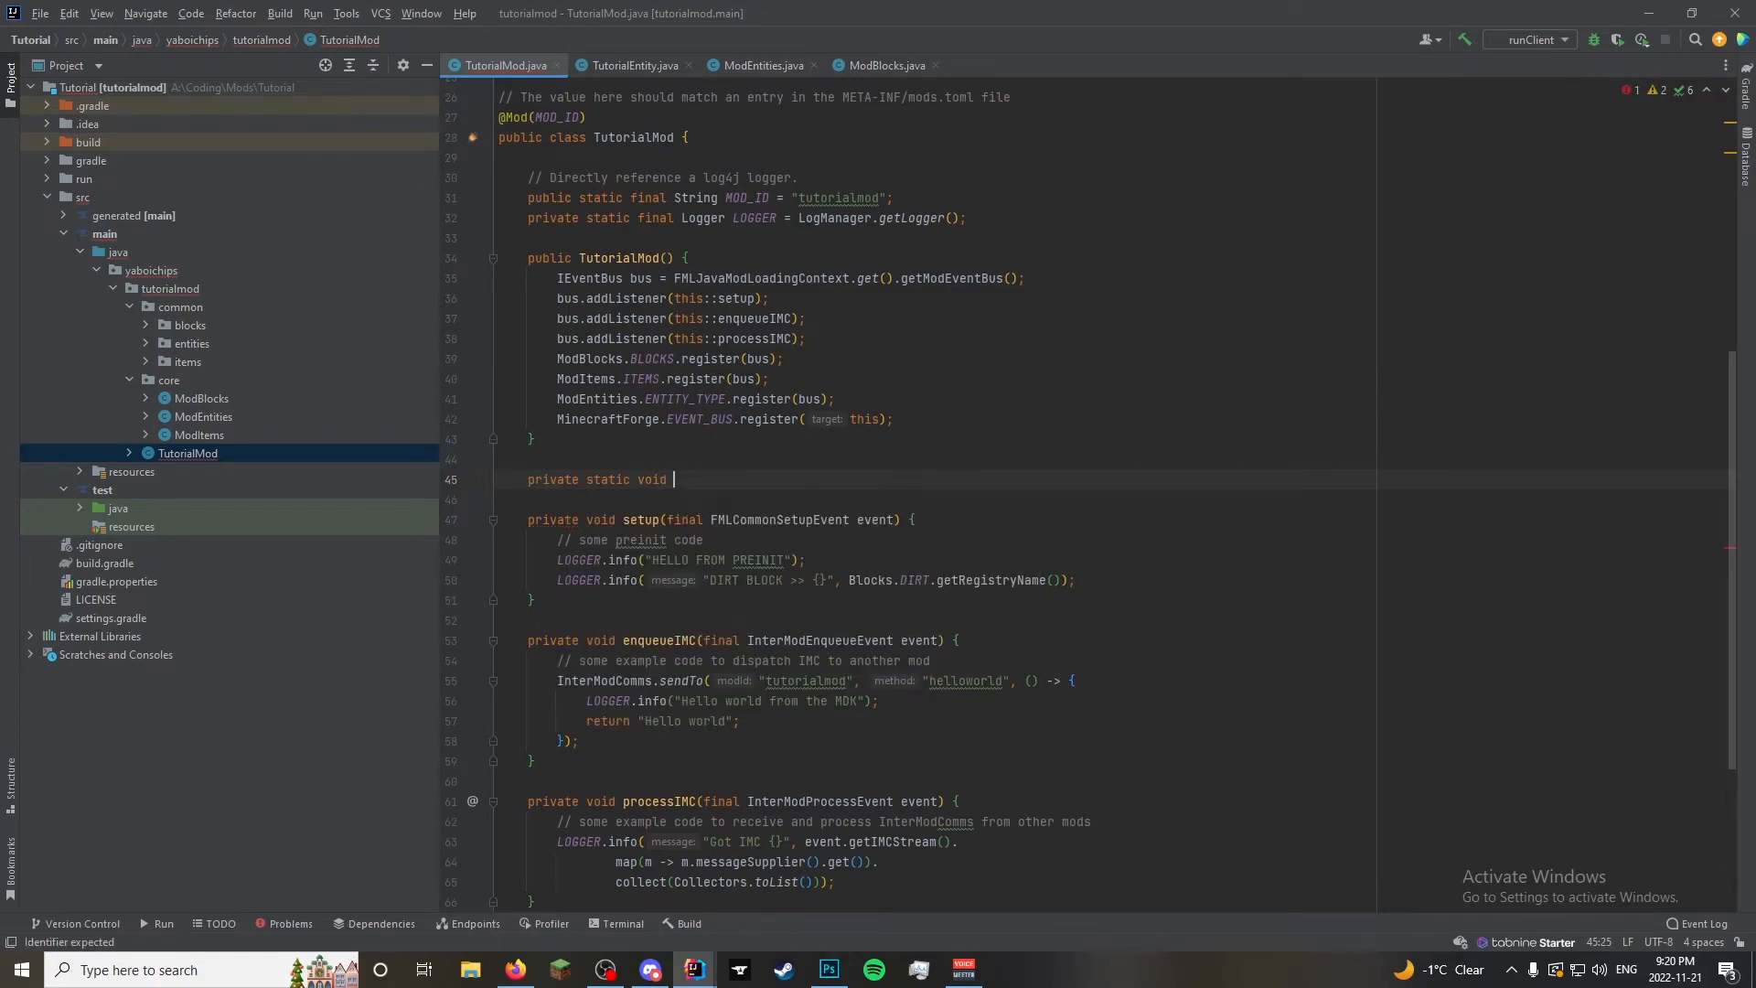
pyautogui.write('register')
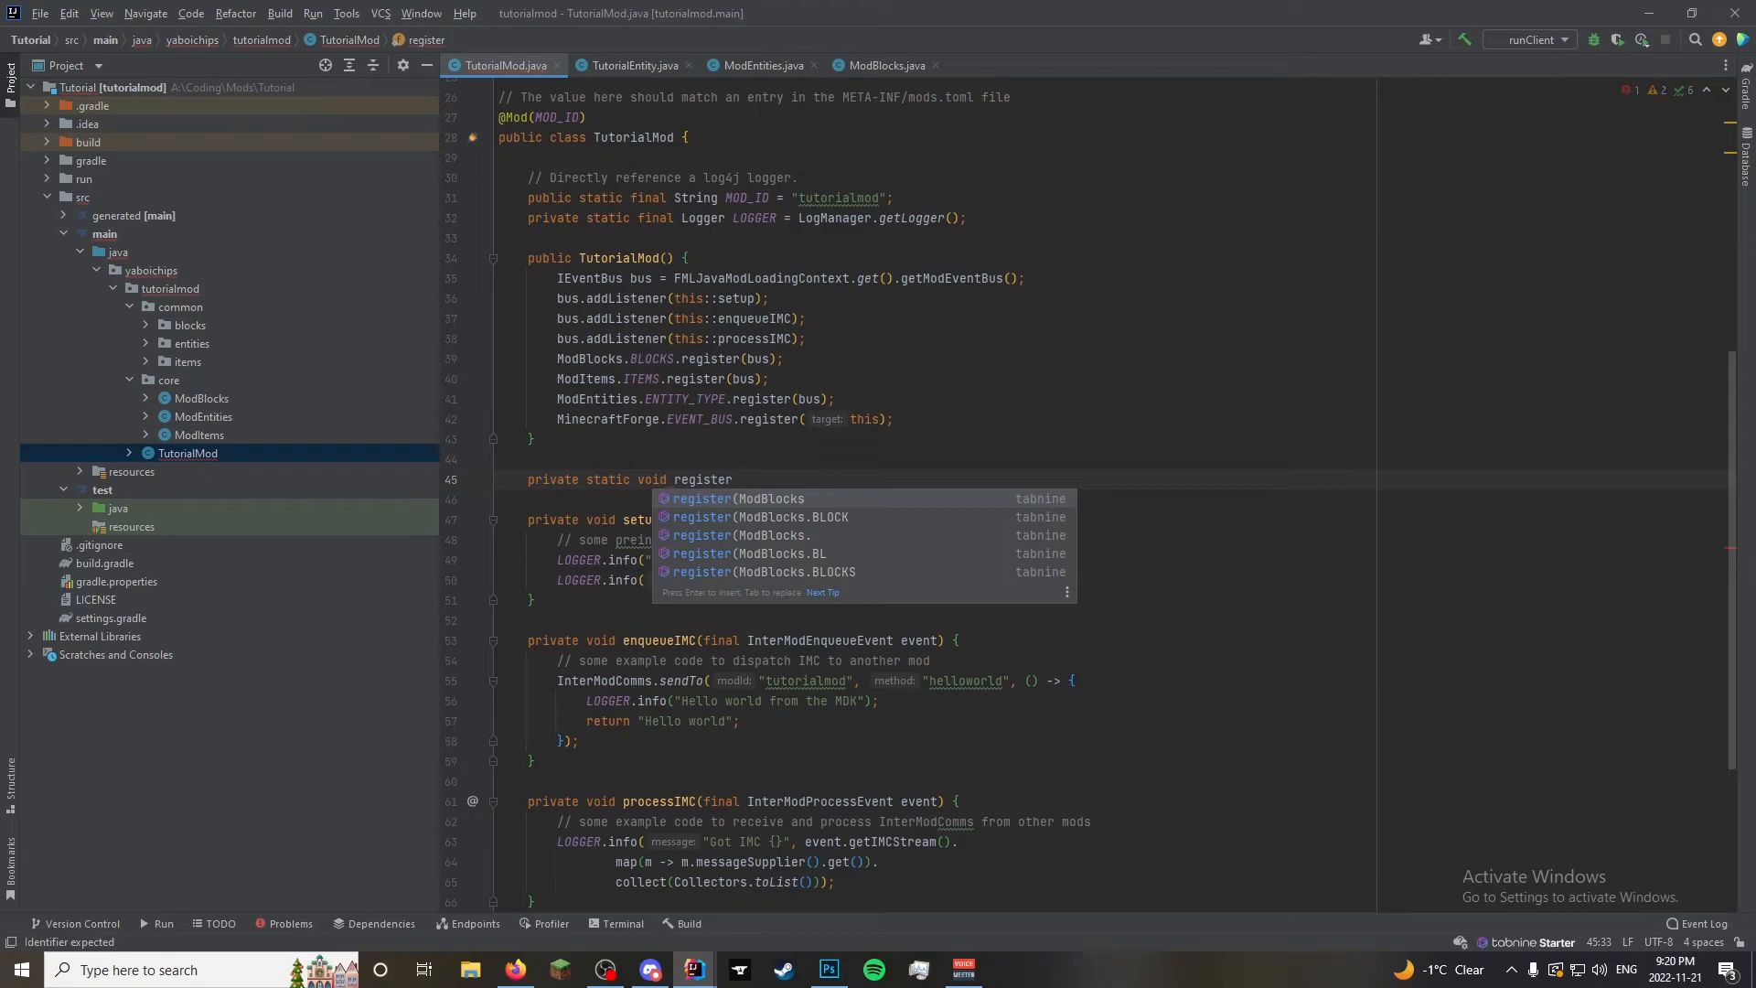
pyautogui.write('Atributes(')
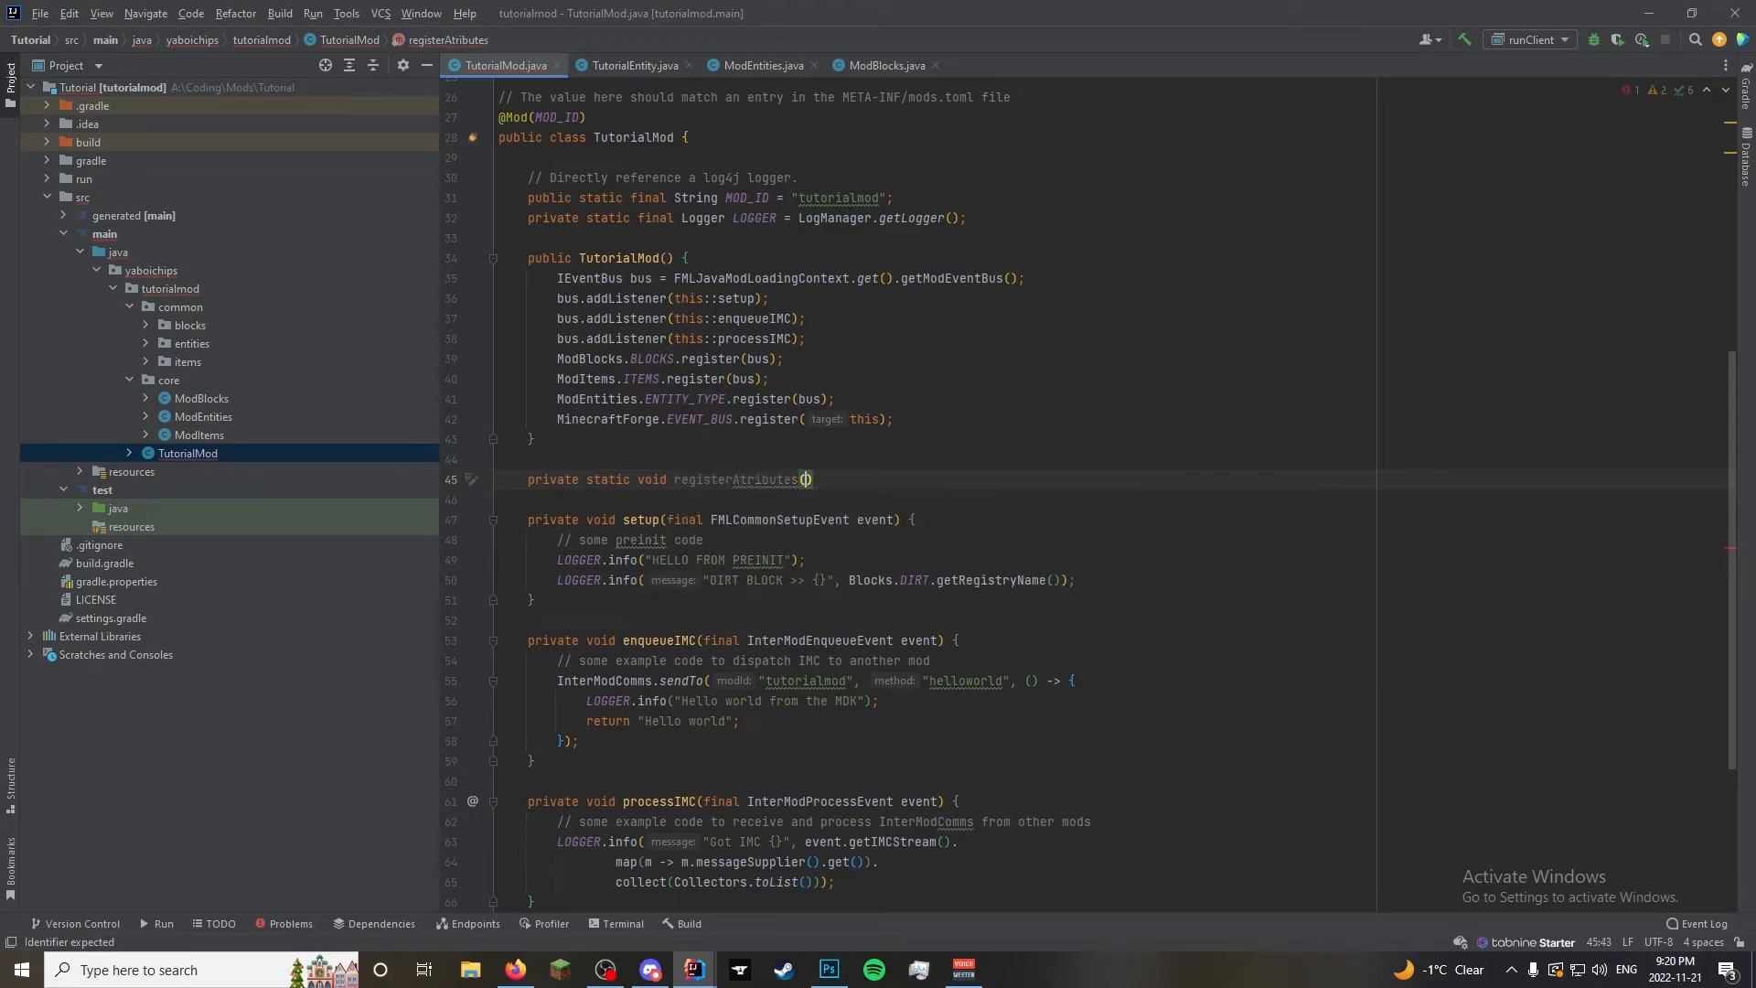
pyautogui.rightClick(804, 479)
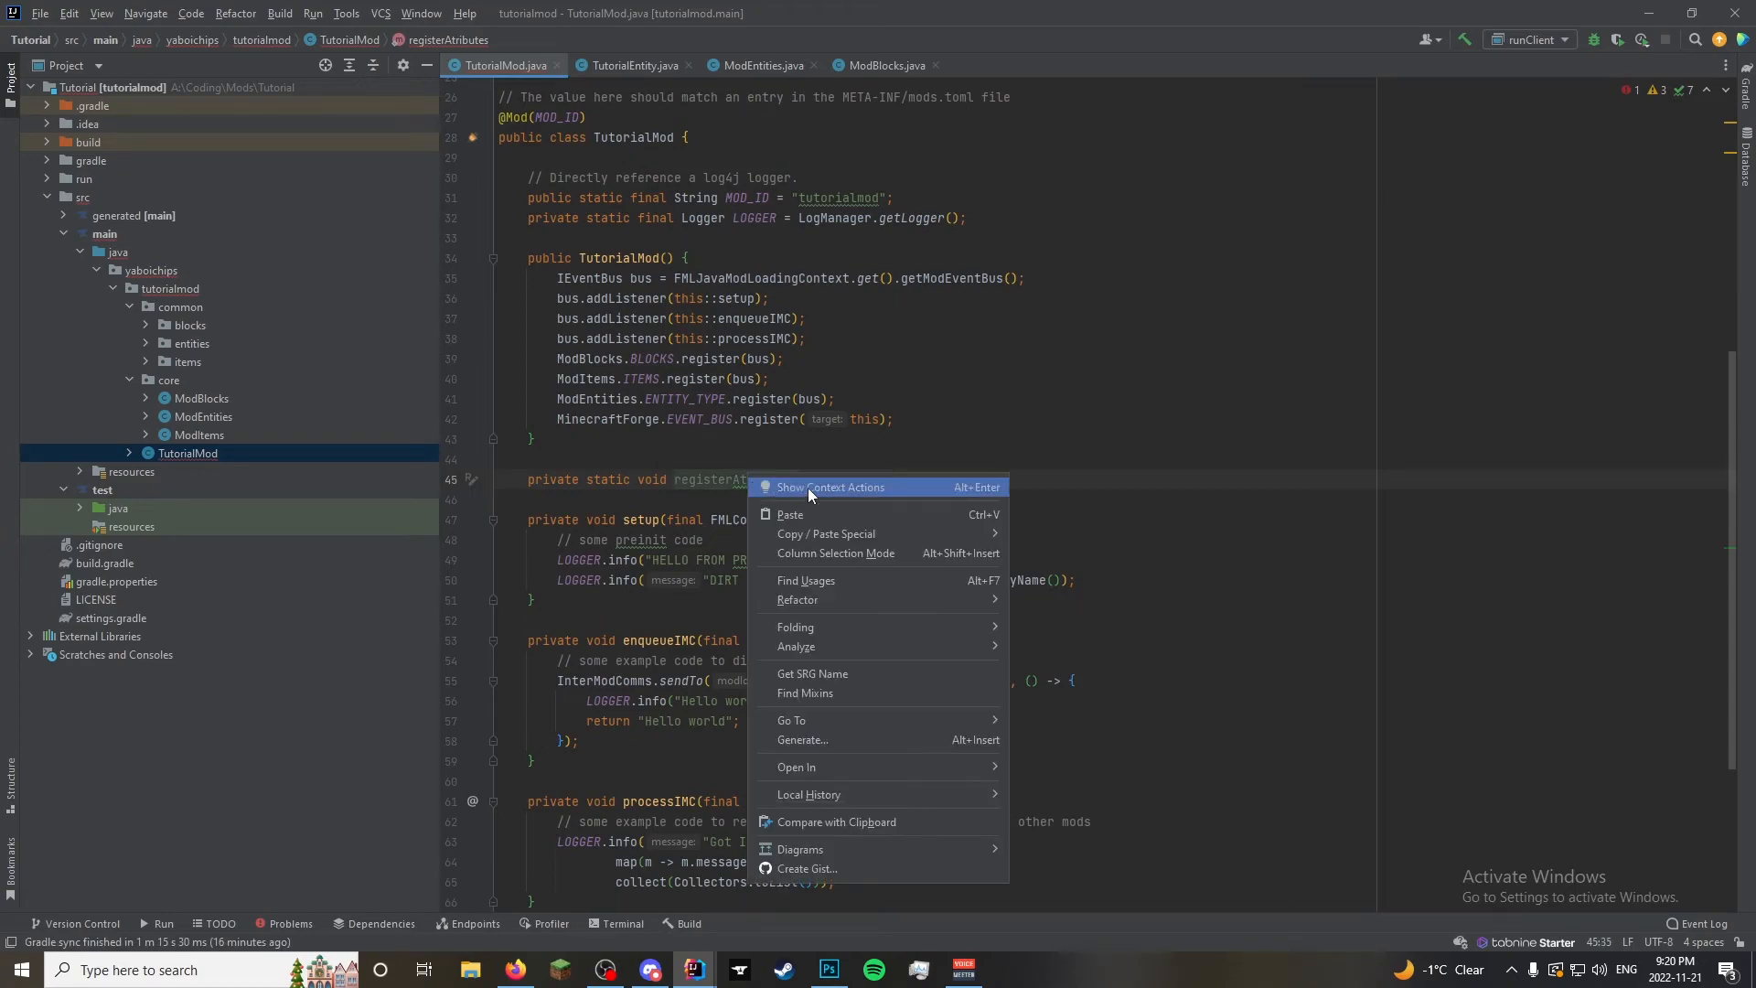
pyautogui.click(830, 486)
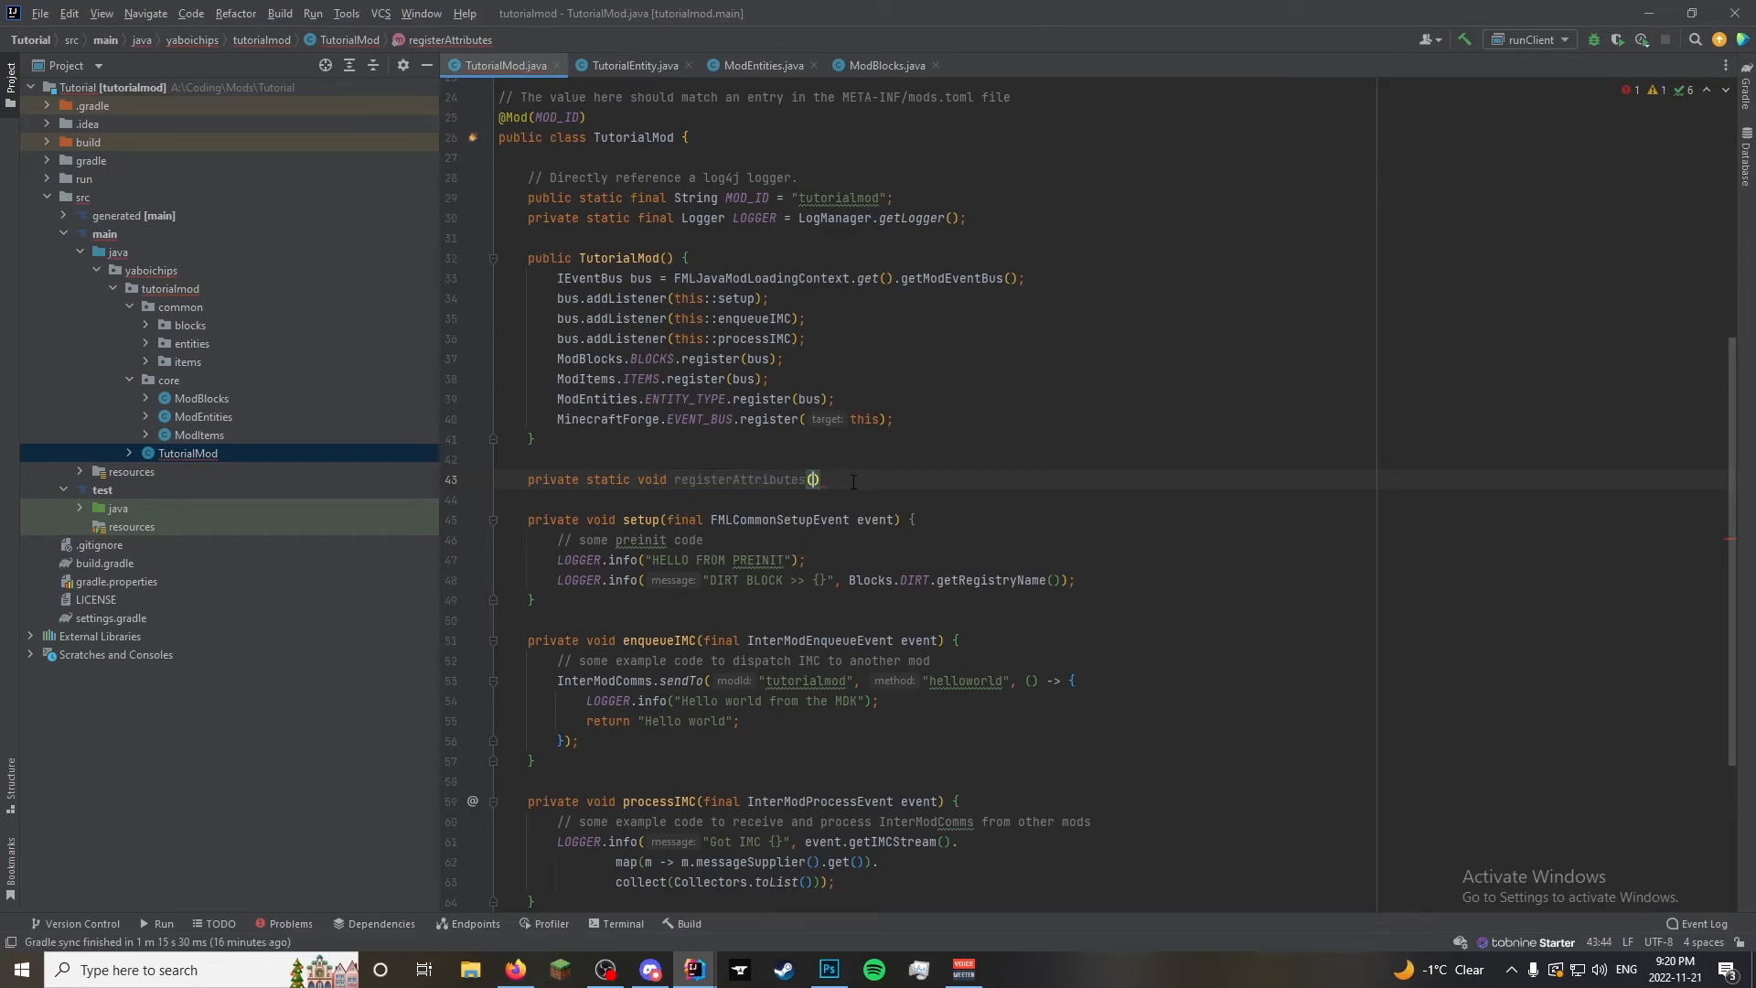
# Give it an EntityAttributeCreationEvent event parameter and an empty body
pyautogui.write('E')
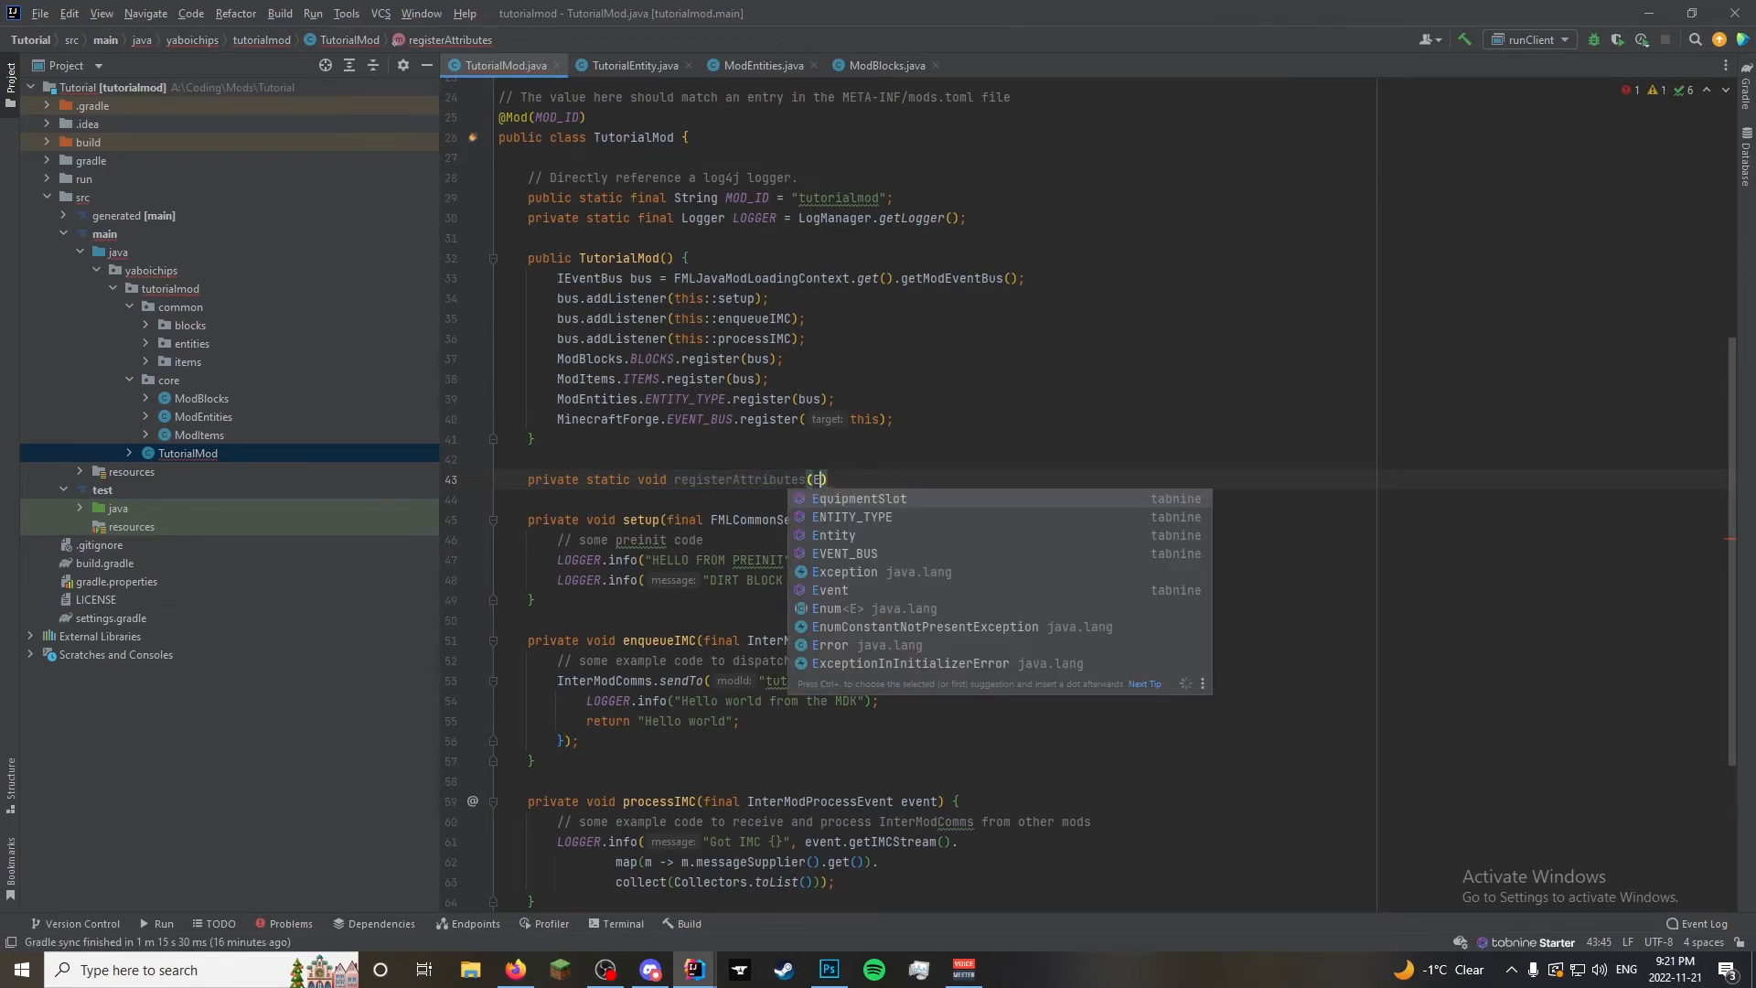
pyautogui.write('AttributeEv')
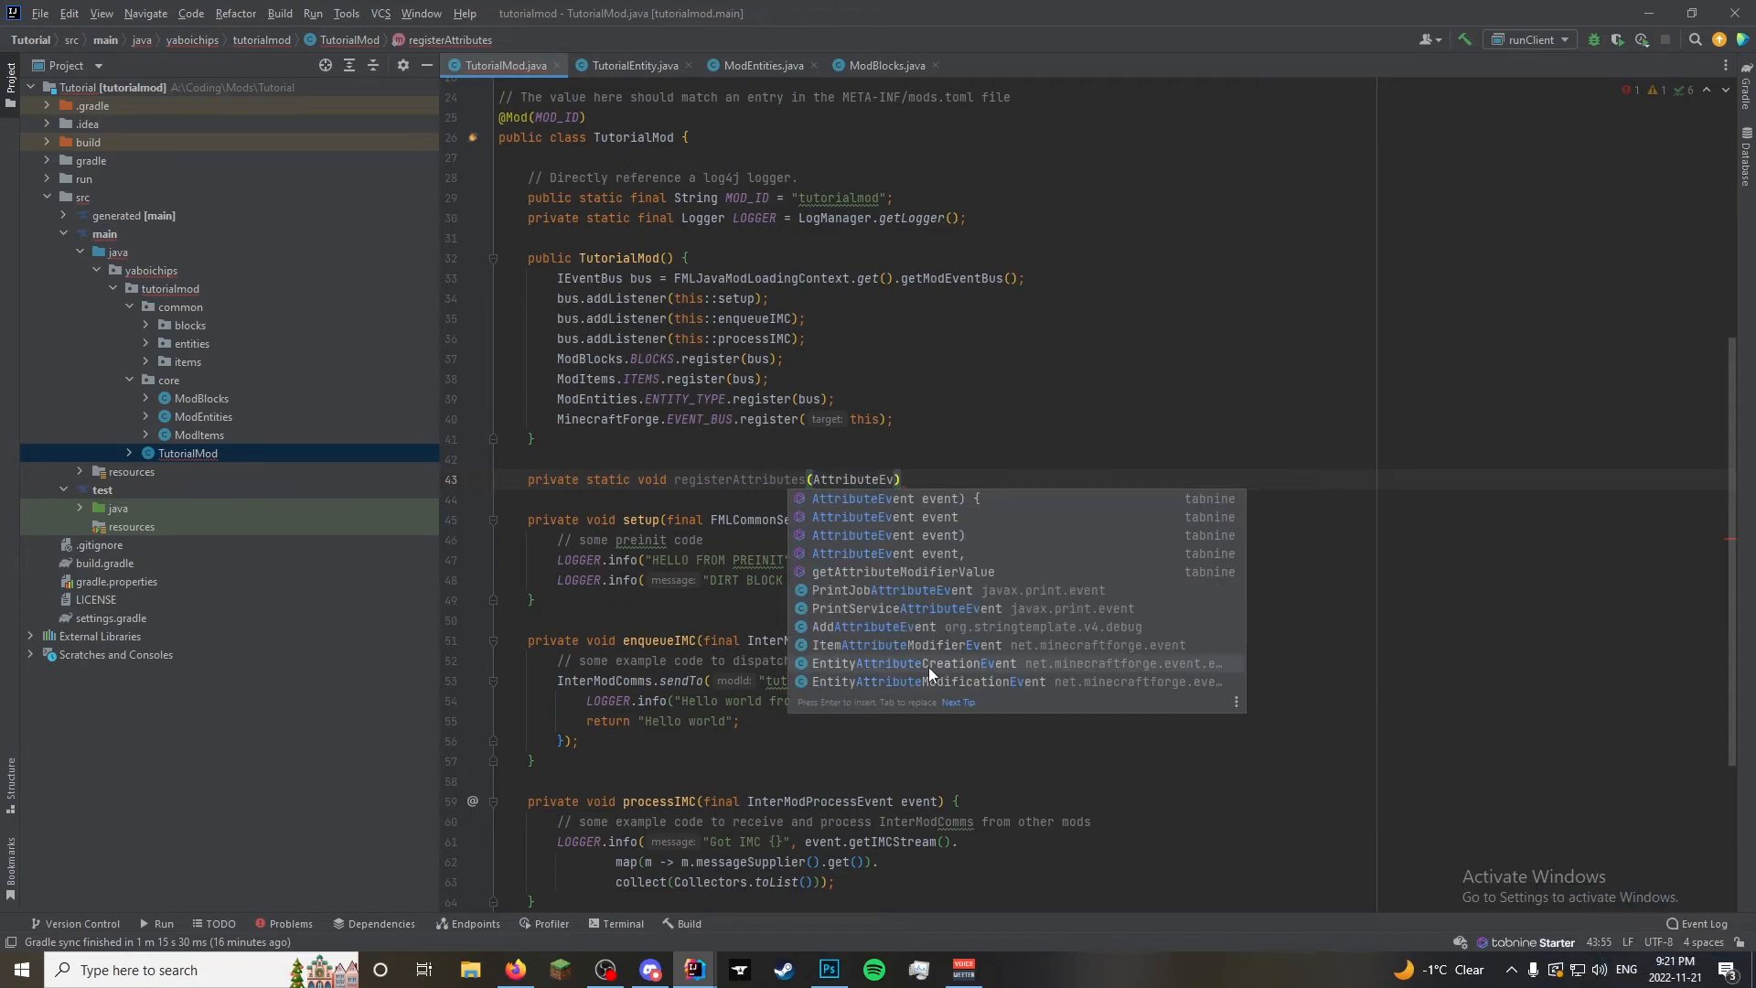
pyautogui.click(909, 662)
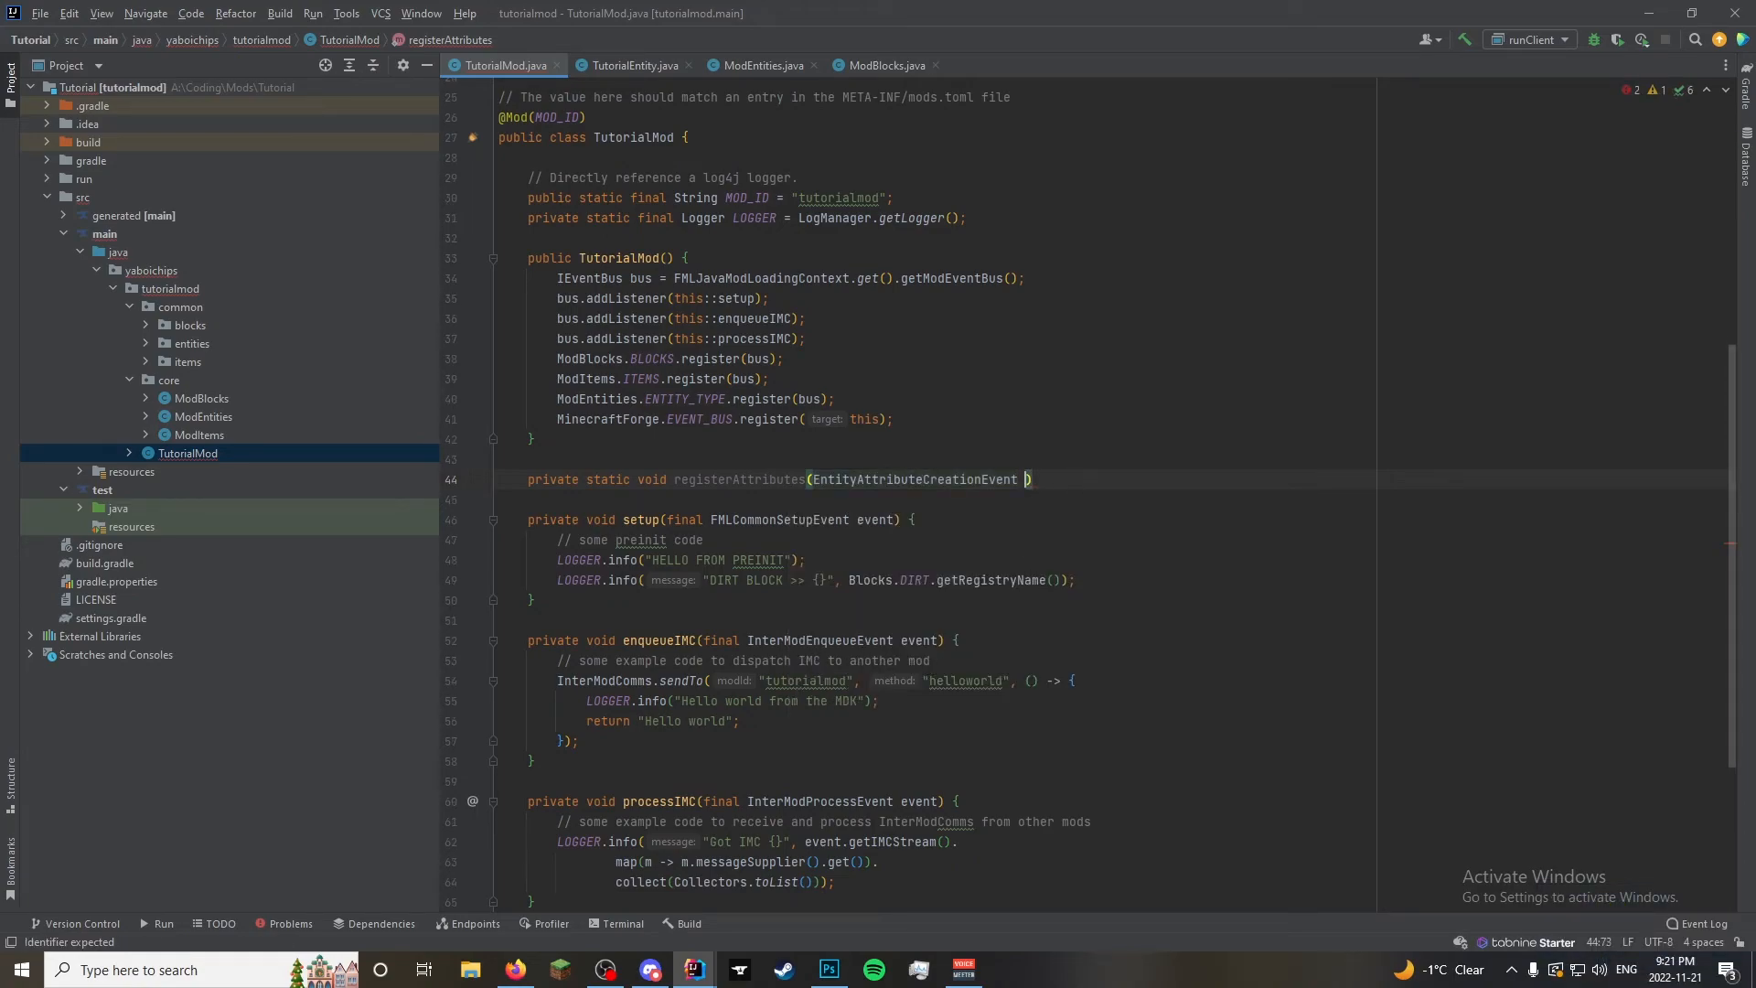
pyautogui.write('event')
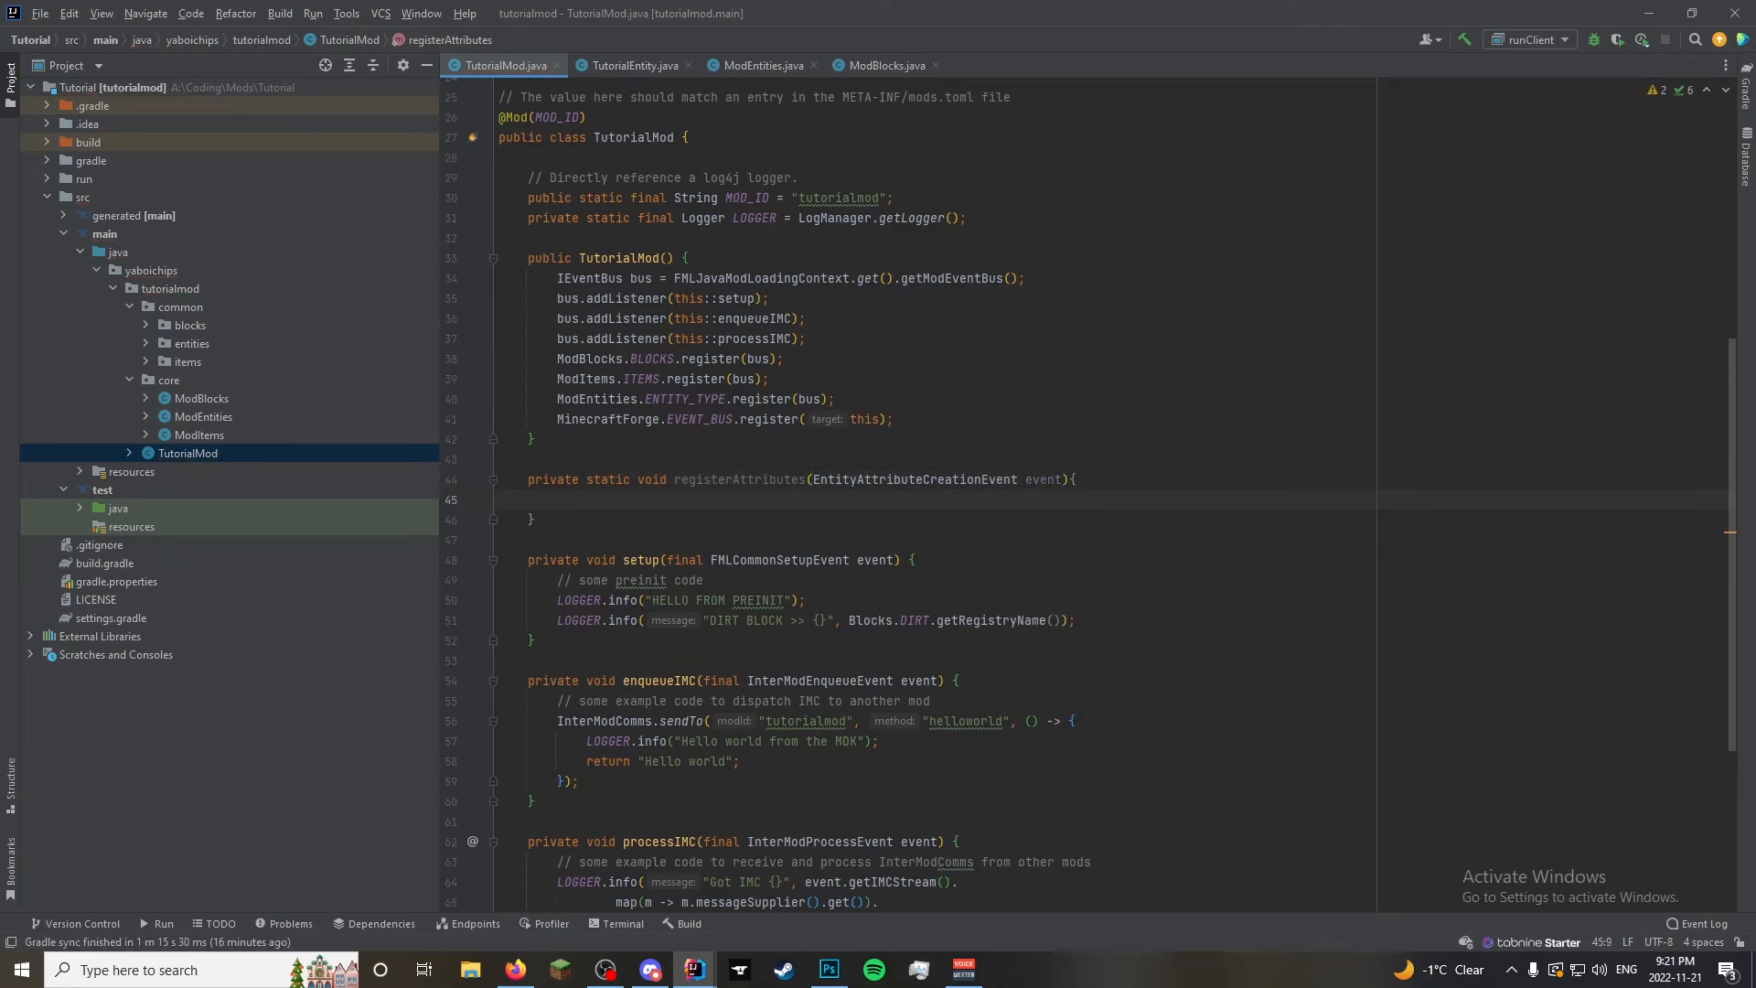
pyautogui.click(557, 500)
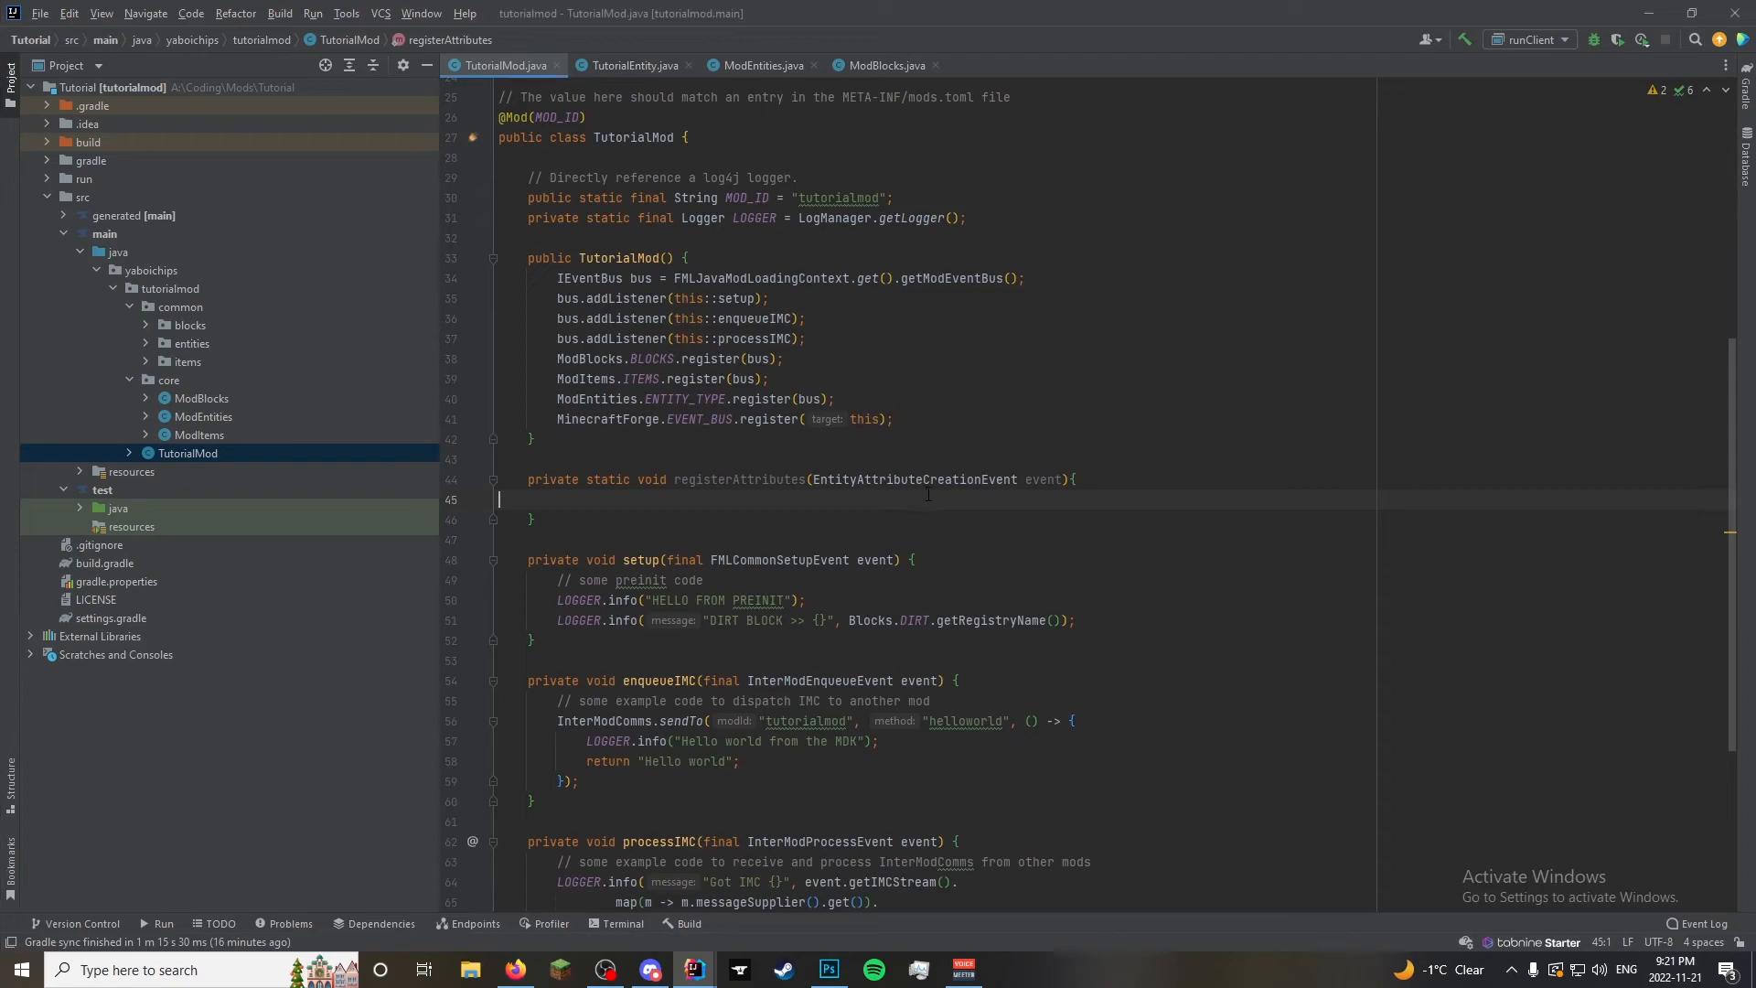
# Call event.put with ModEntities.TUTORIAL_ENTITY.get() as the key
pyautogui.write('e')
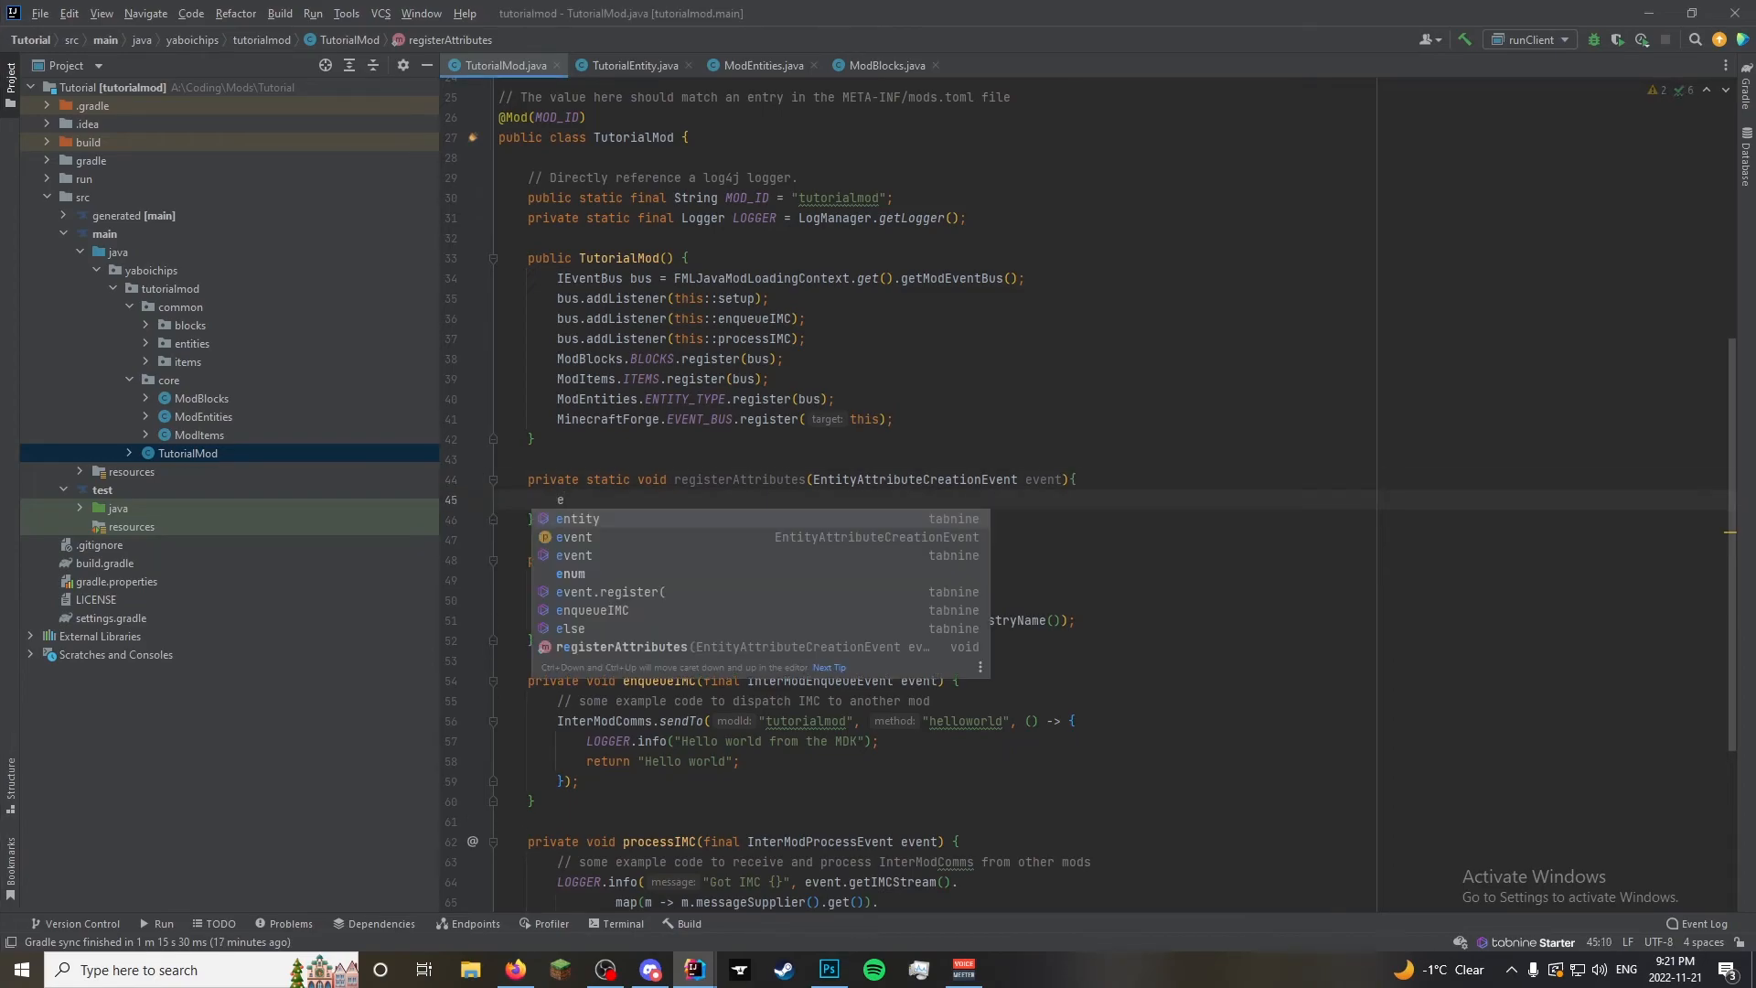
pyautogui.write('vent.put(M);')
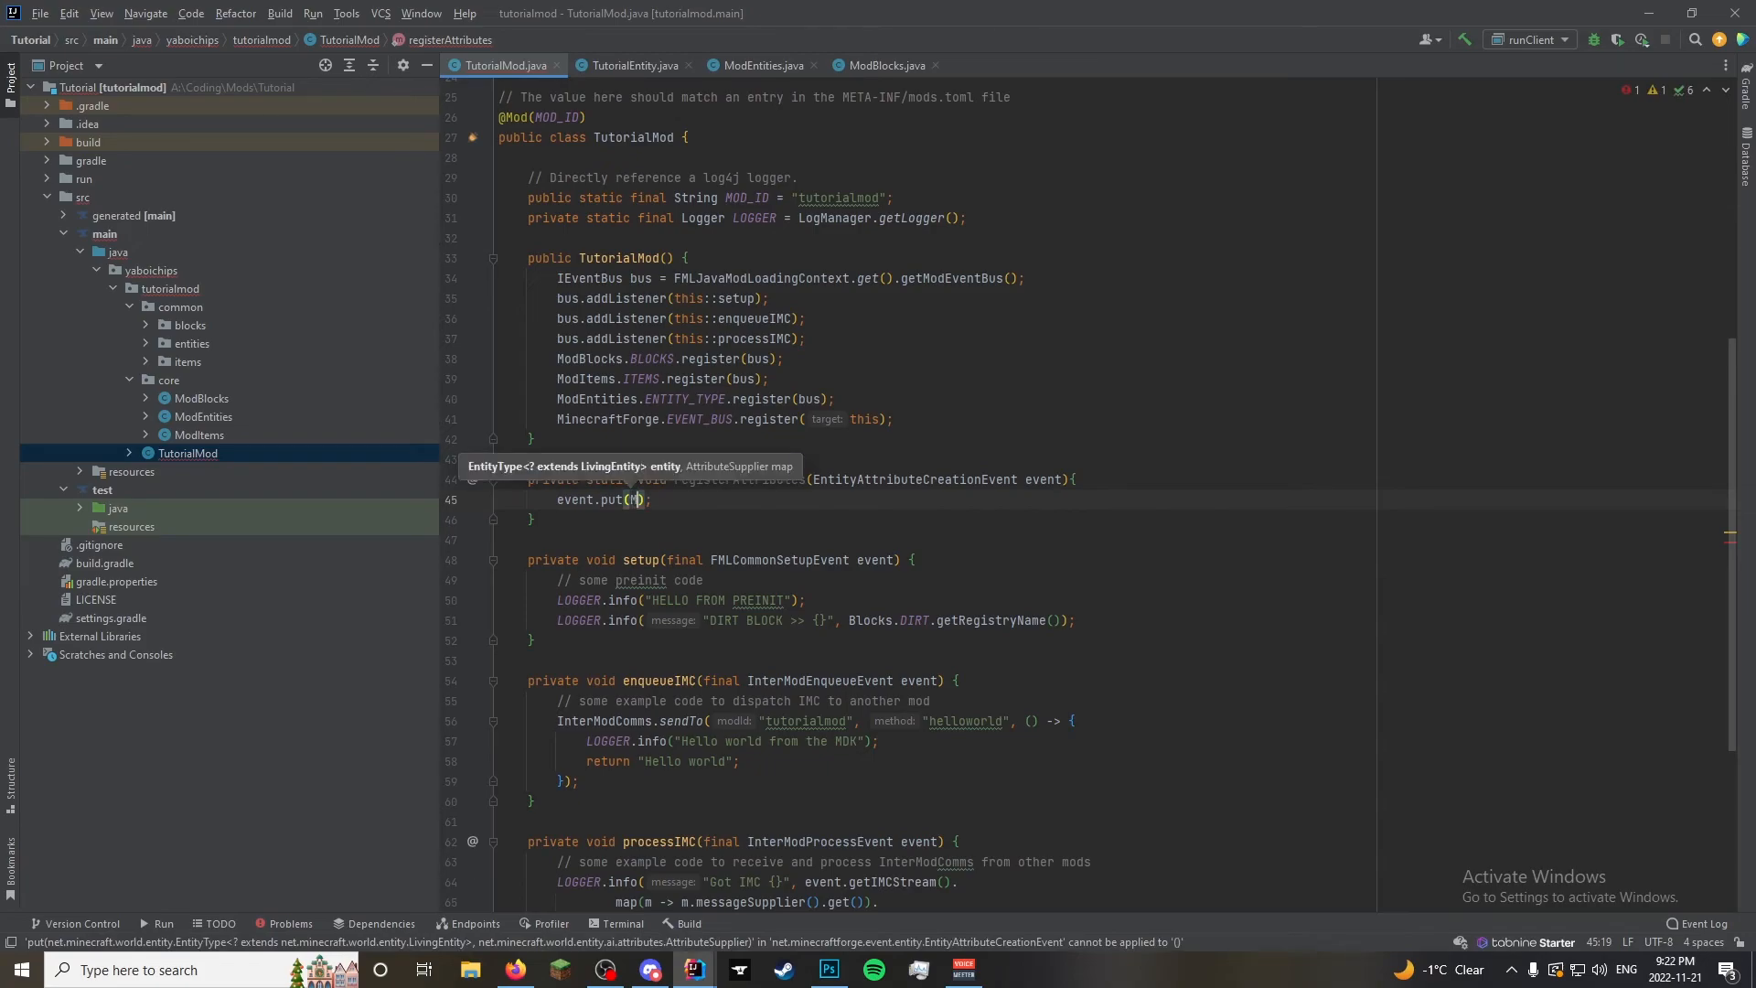
pyautogui.write('ModEntities')
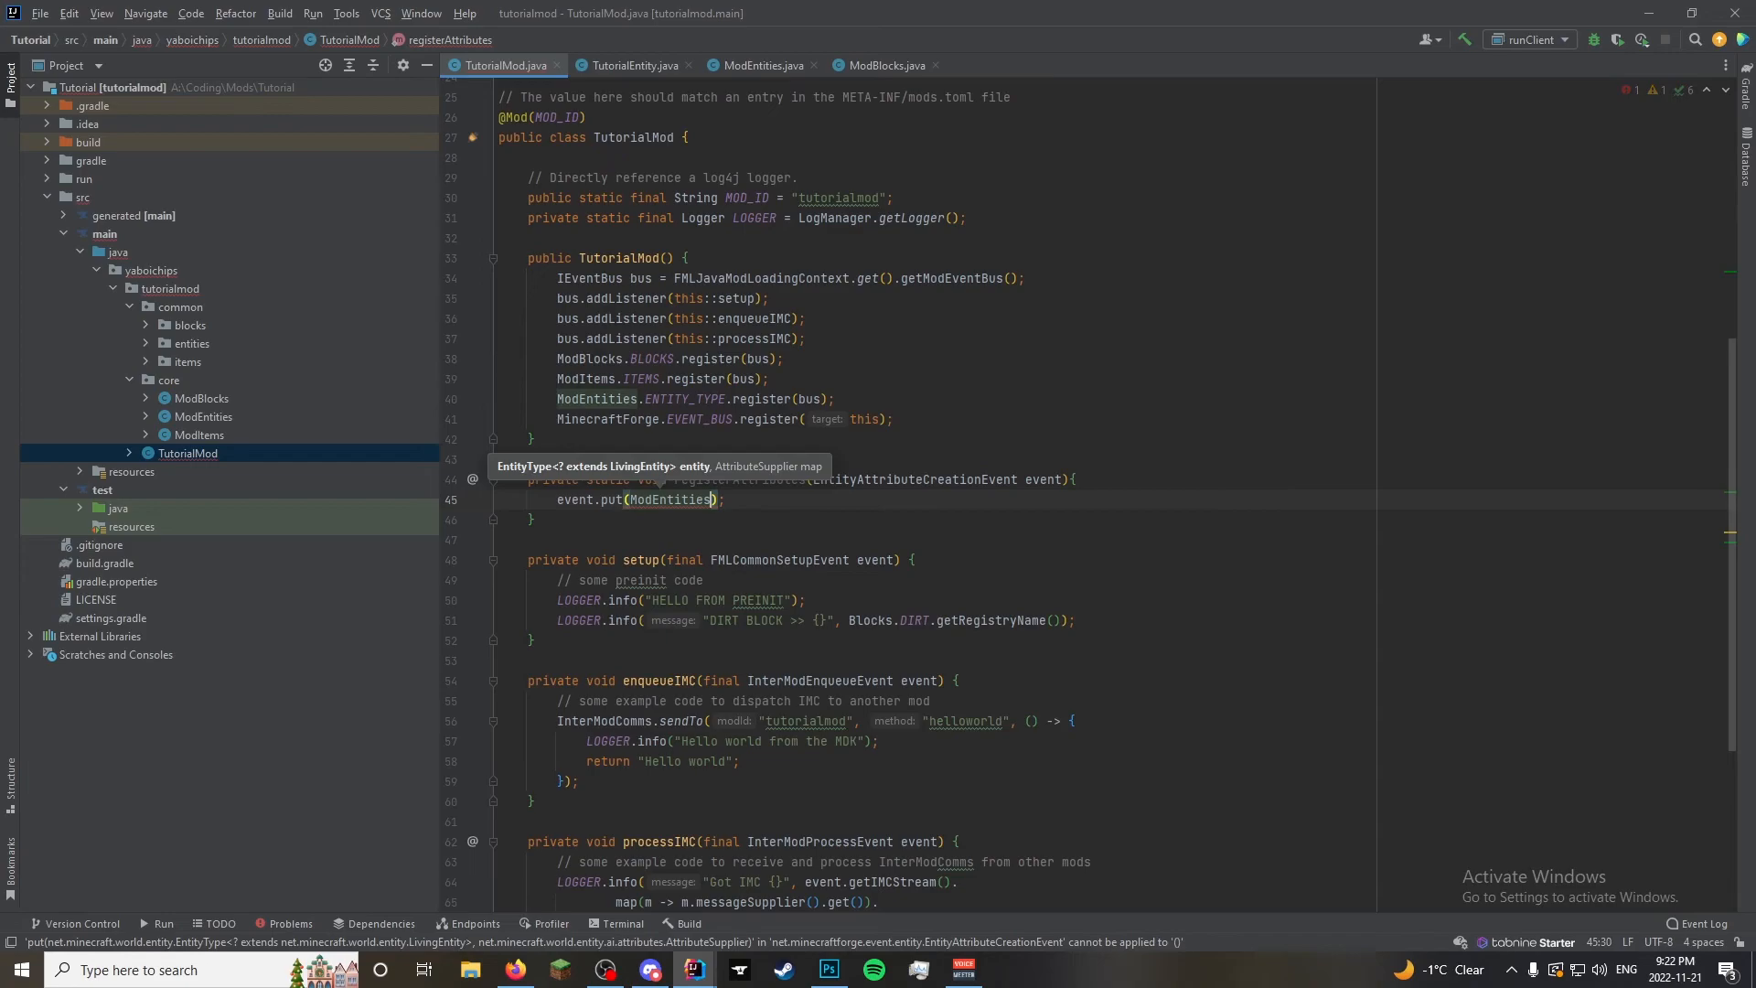
pyautogui.write('.TUTORIAL_ENTITY')
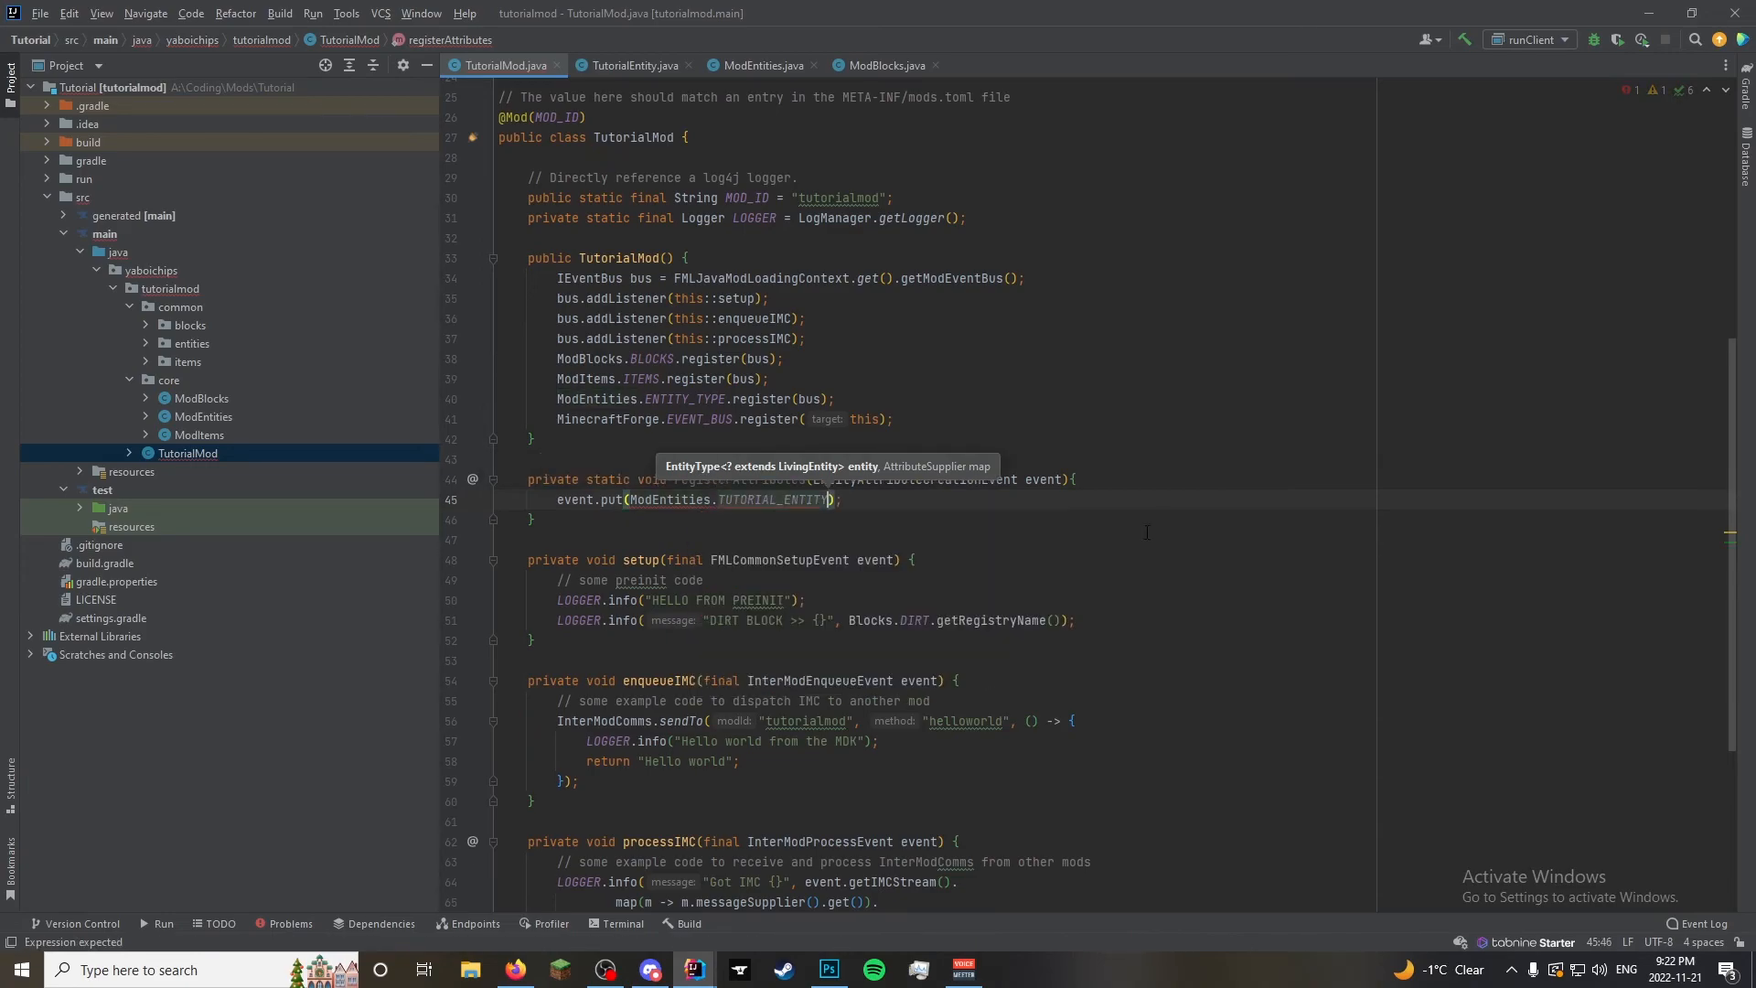
pyautogui.write('.')
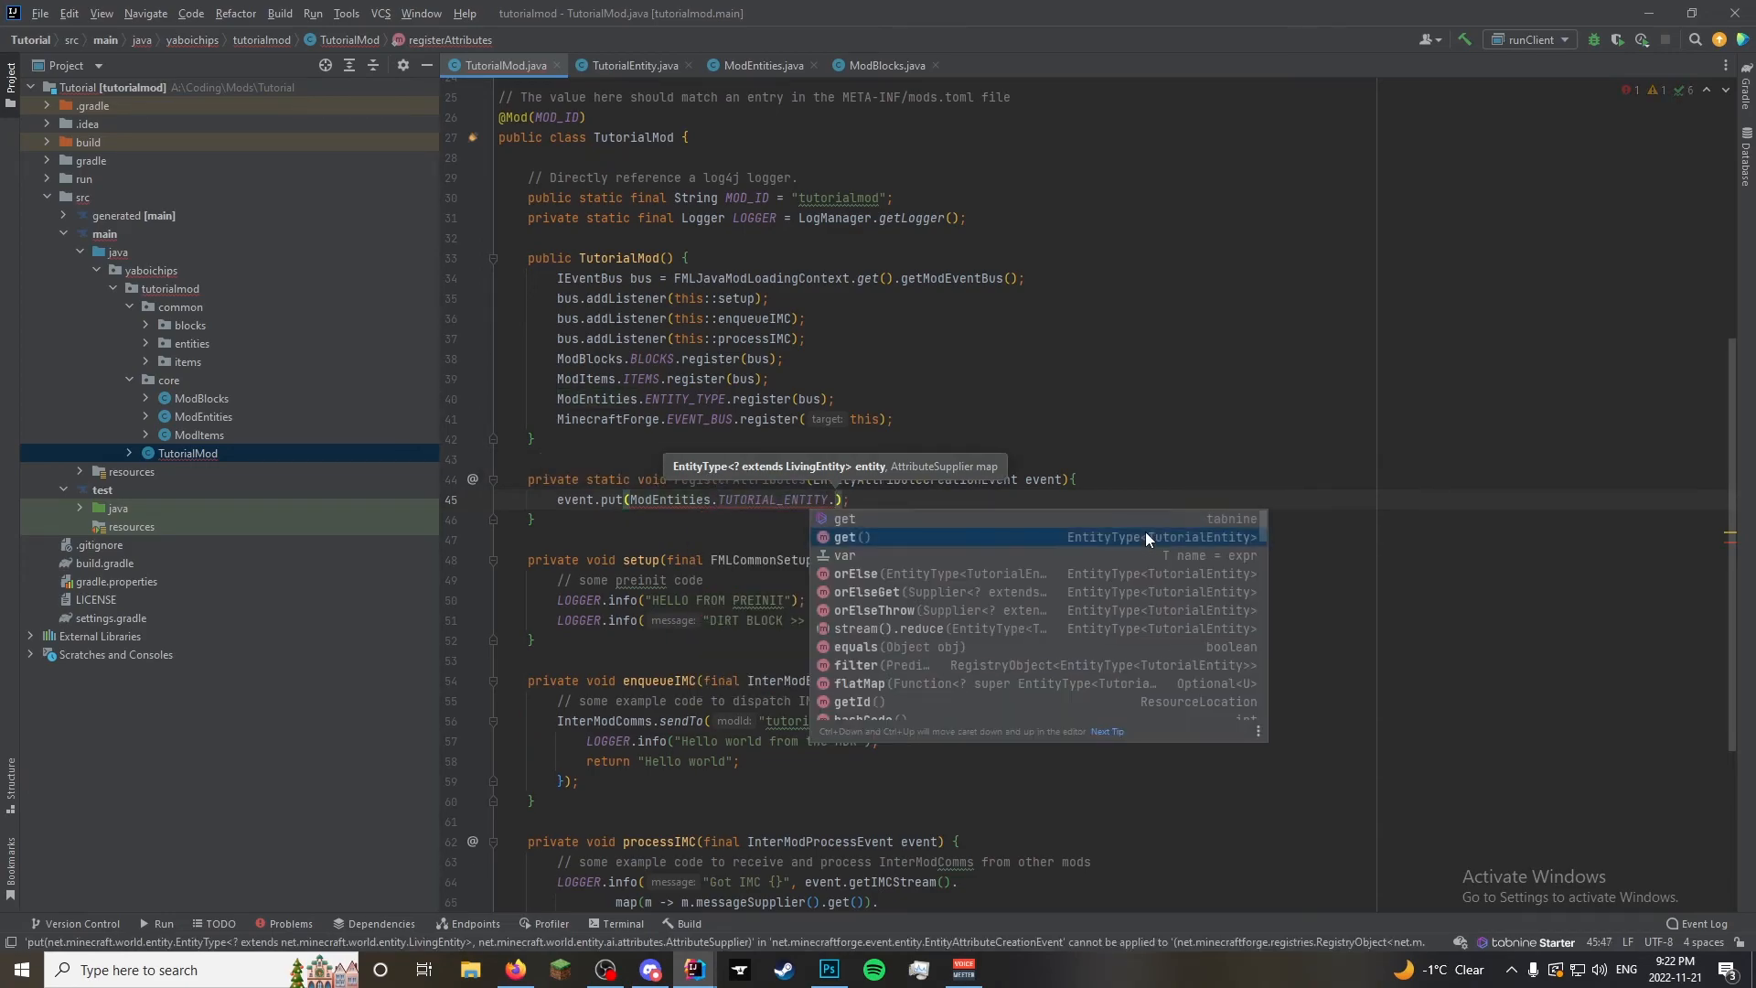
pyautogui.click(849, 536)
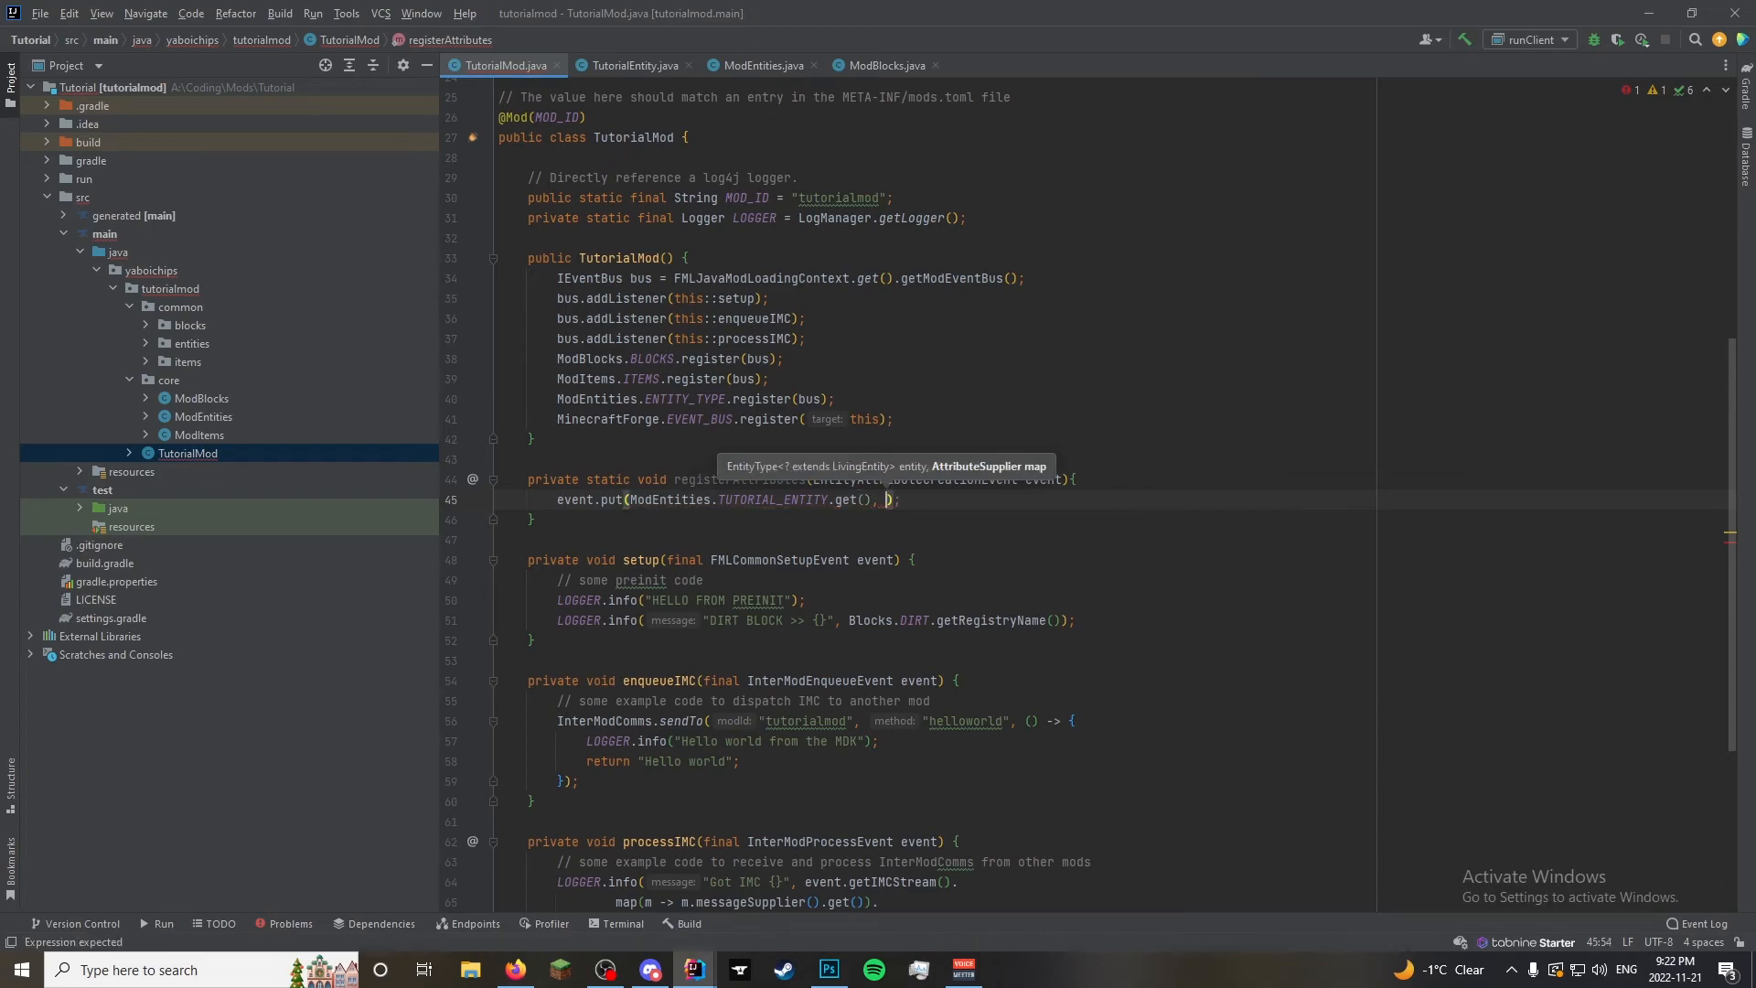
# Pass TutorialEntity.createAttributes().build() as the attributes value
pyautogui.write('TutorialEntity.createAttributes(')
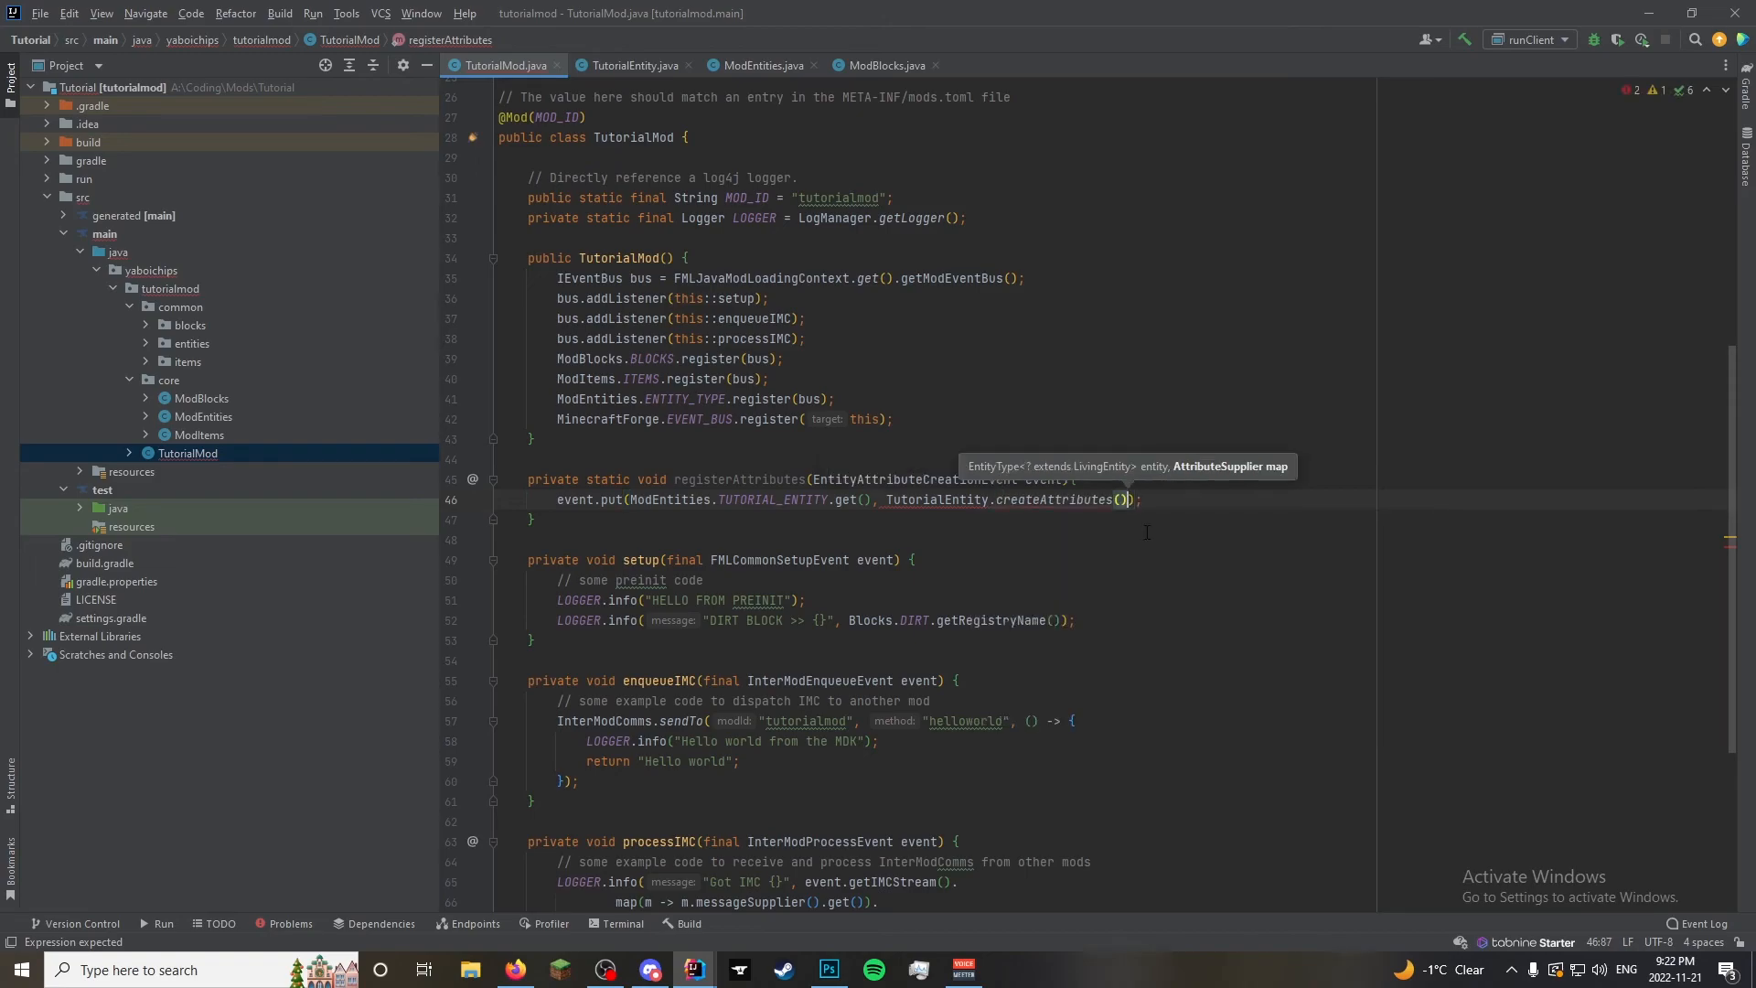
pyautogui.write('.build(')
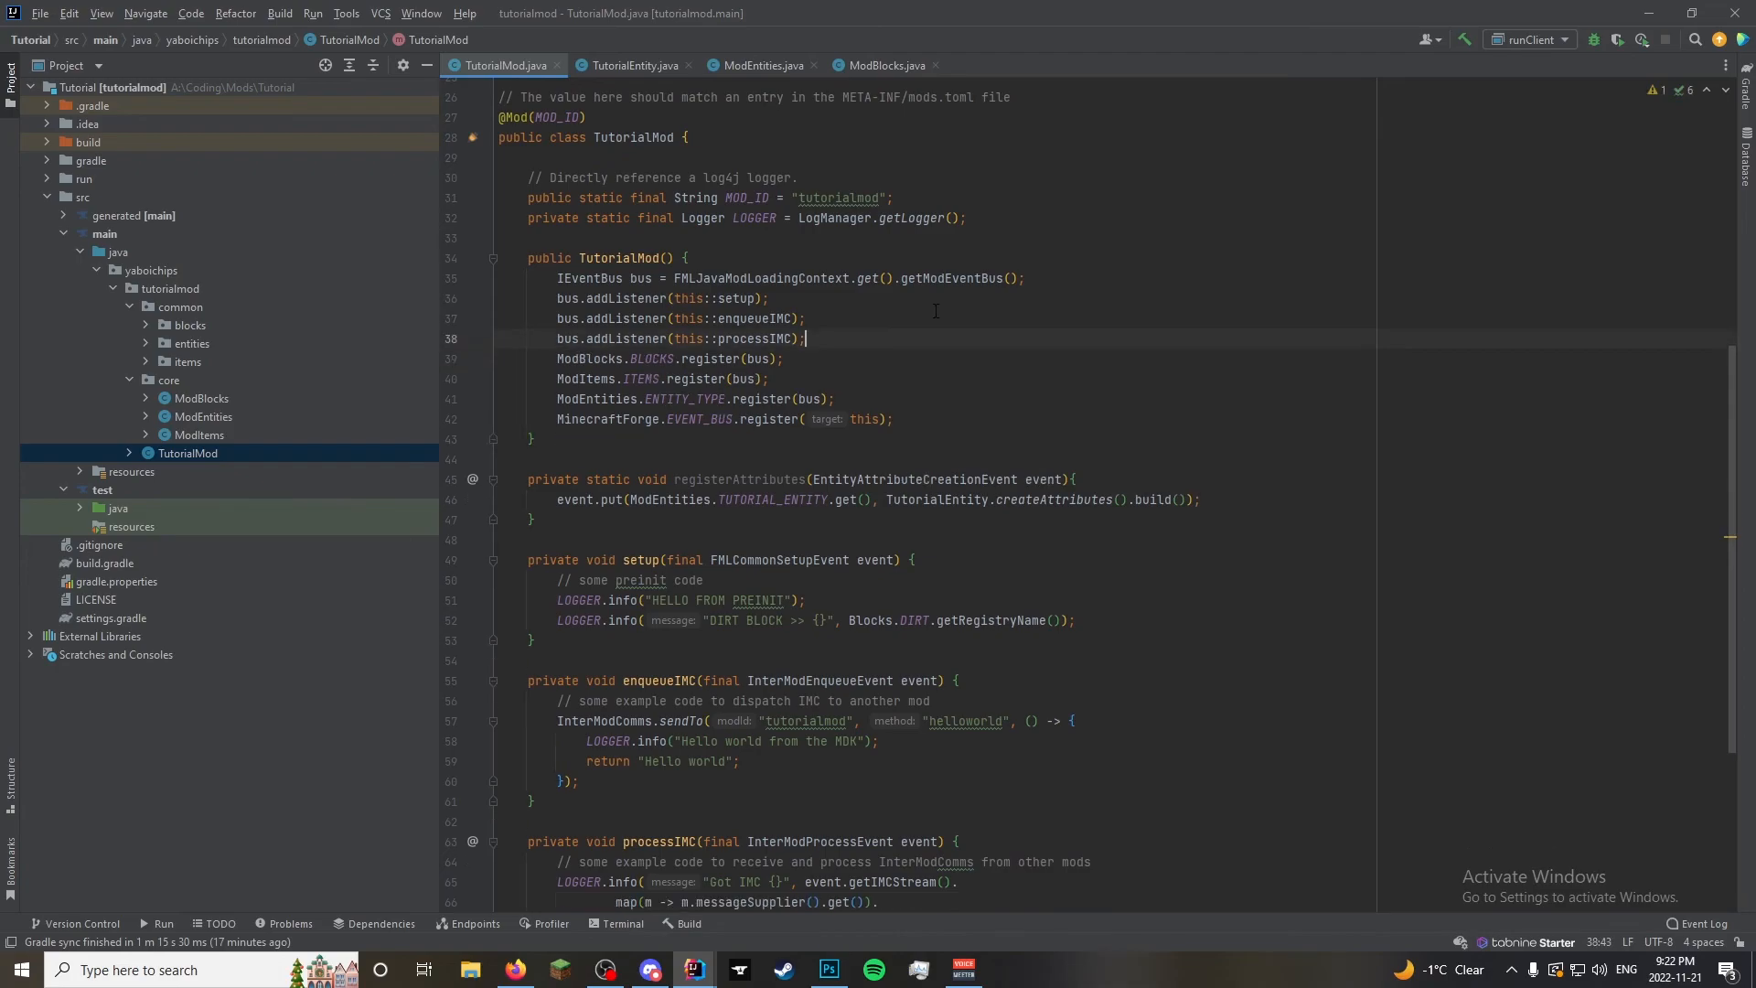
# Register 'bus.addListener(this::registerAttributes);' in the TutorialMod constructor, then return to TutorialEntity.java
pyautogui.write('bus.addListener();')
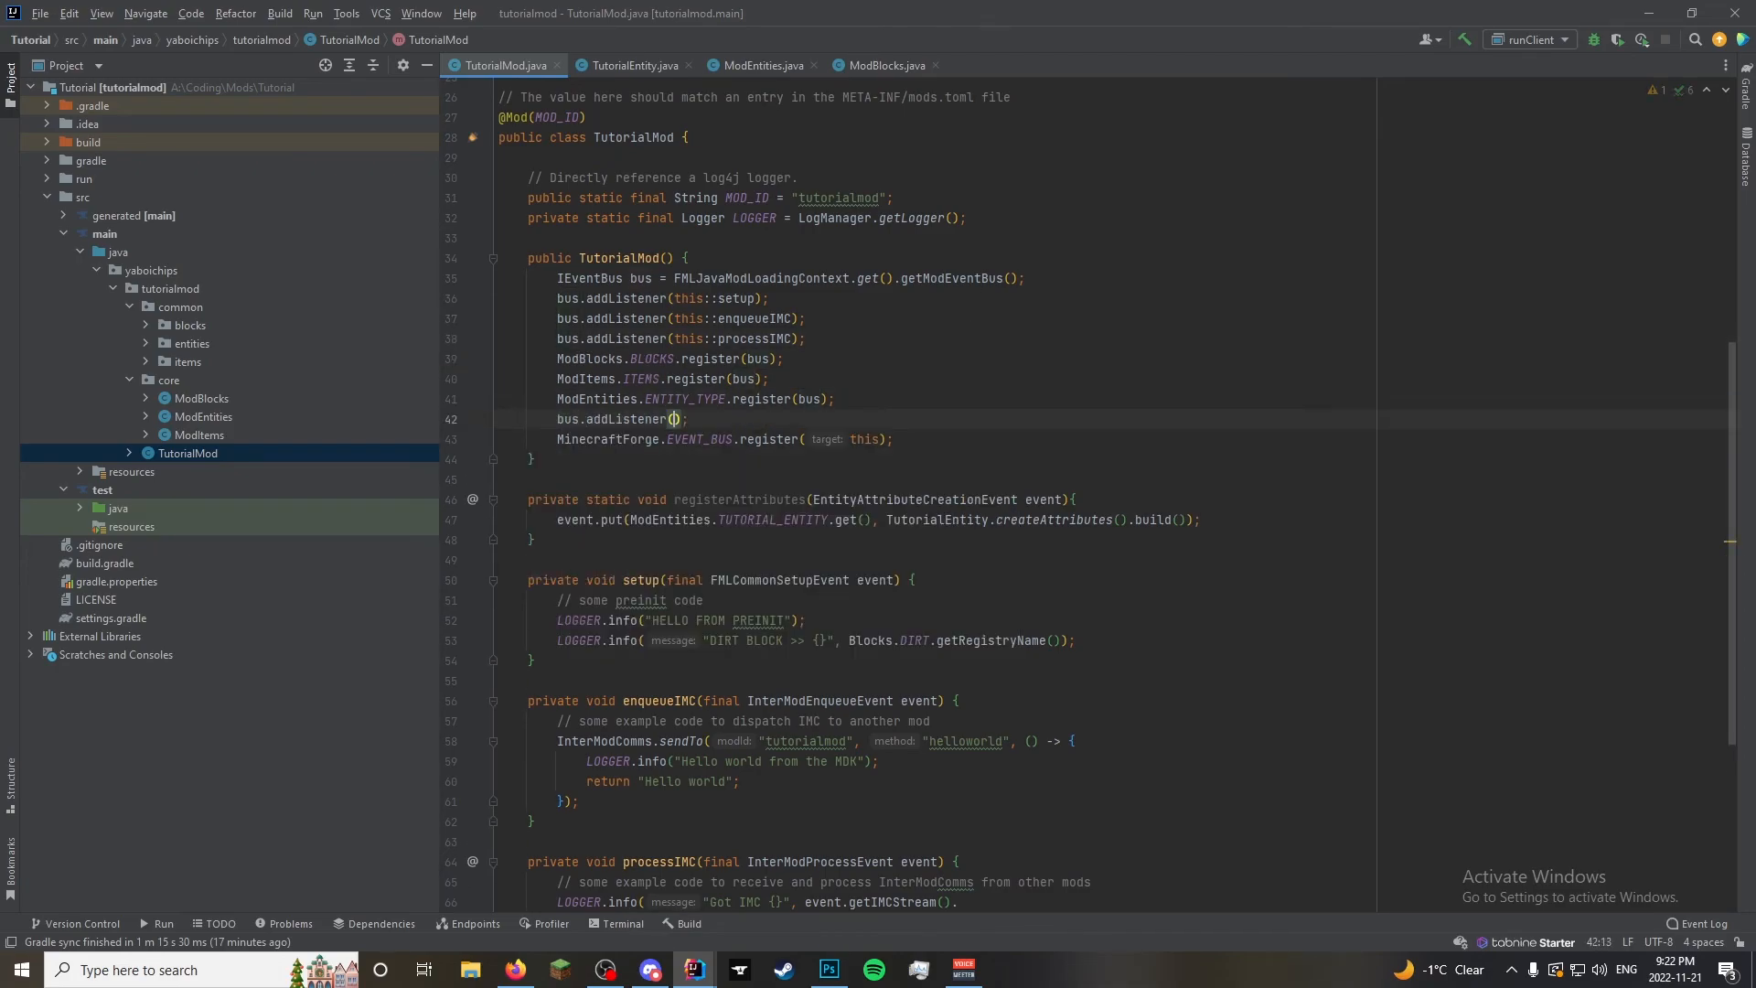
pyautogui.write('this')
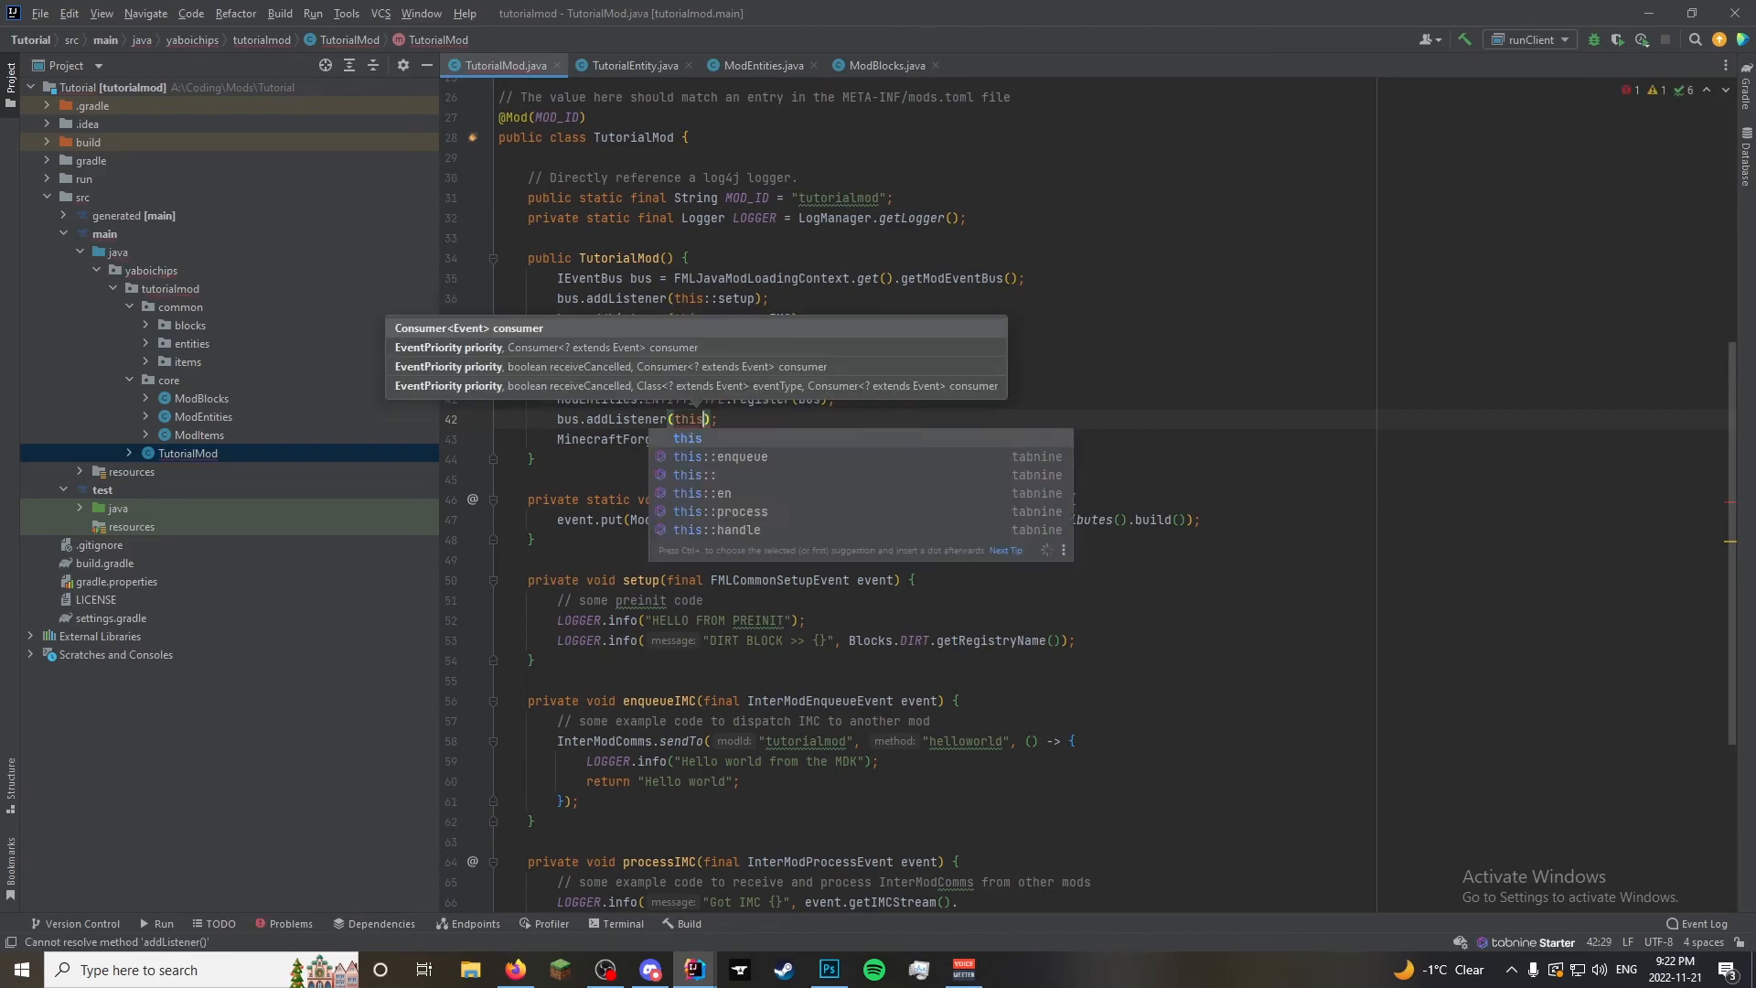
pyautogui.write('::')
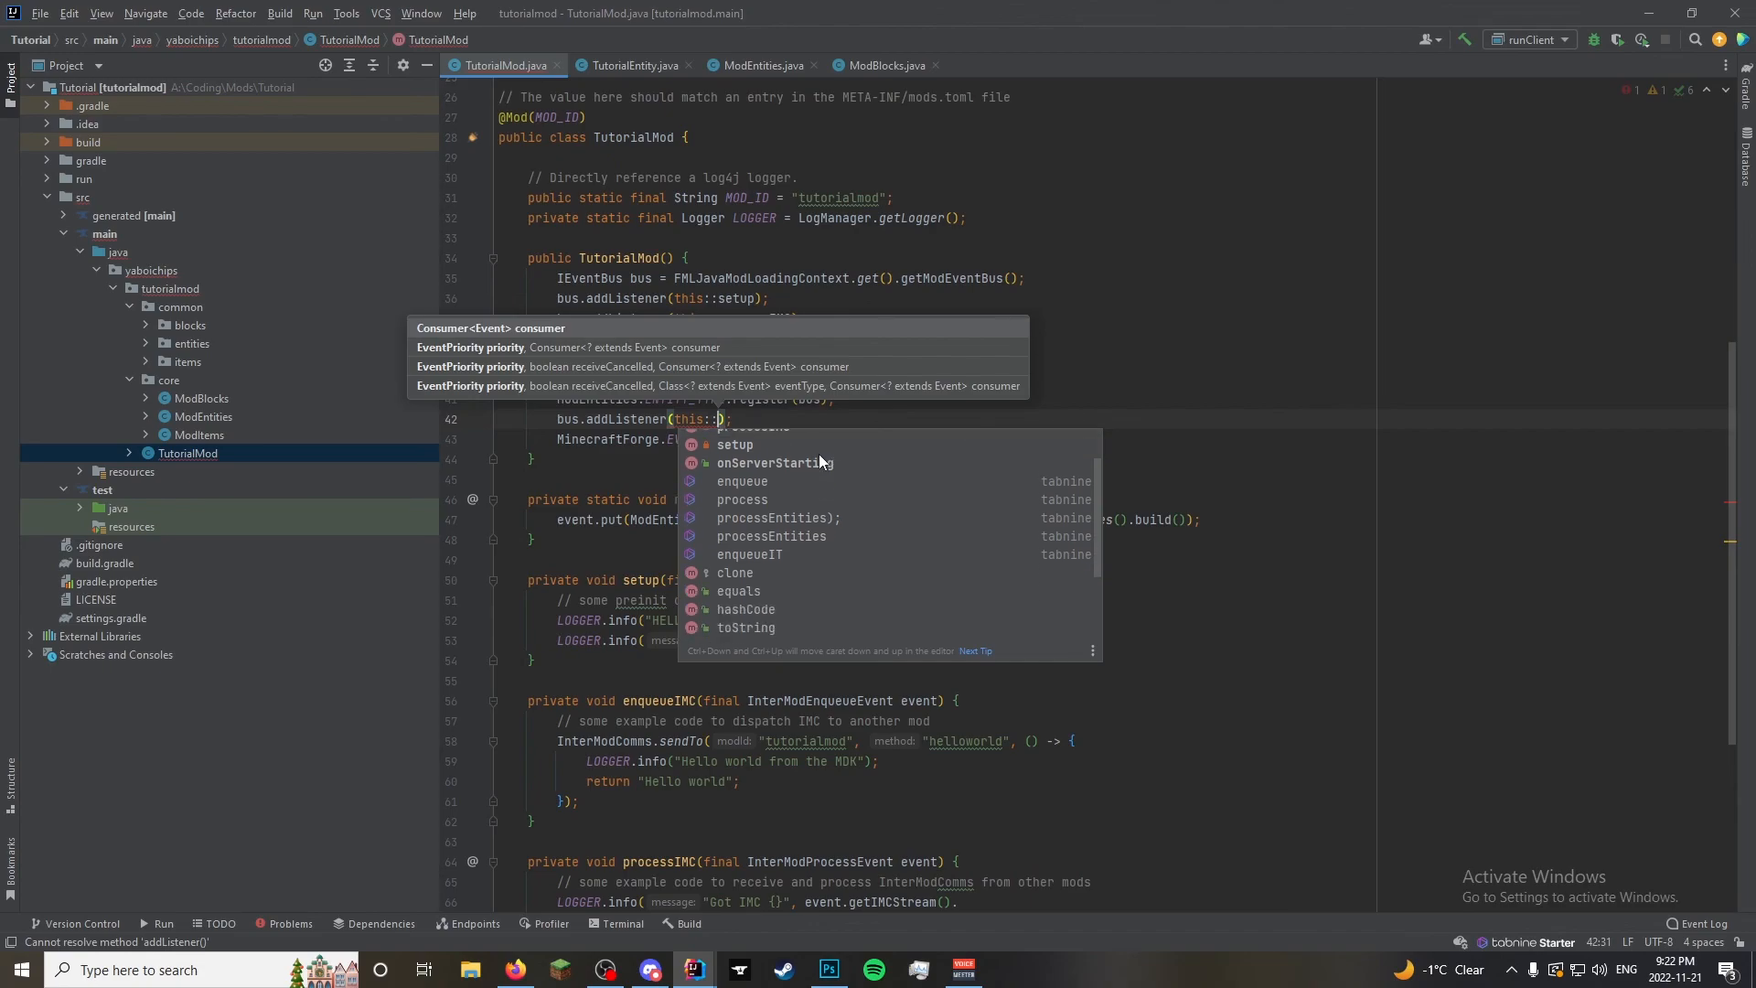
pyautogui.write('registerAttributes')
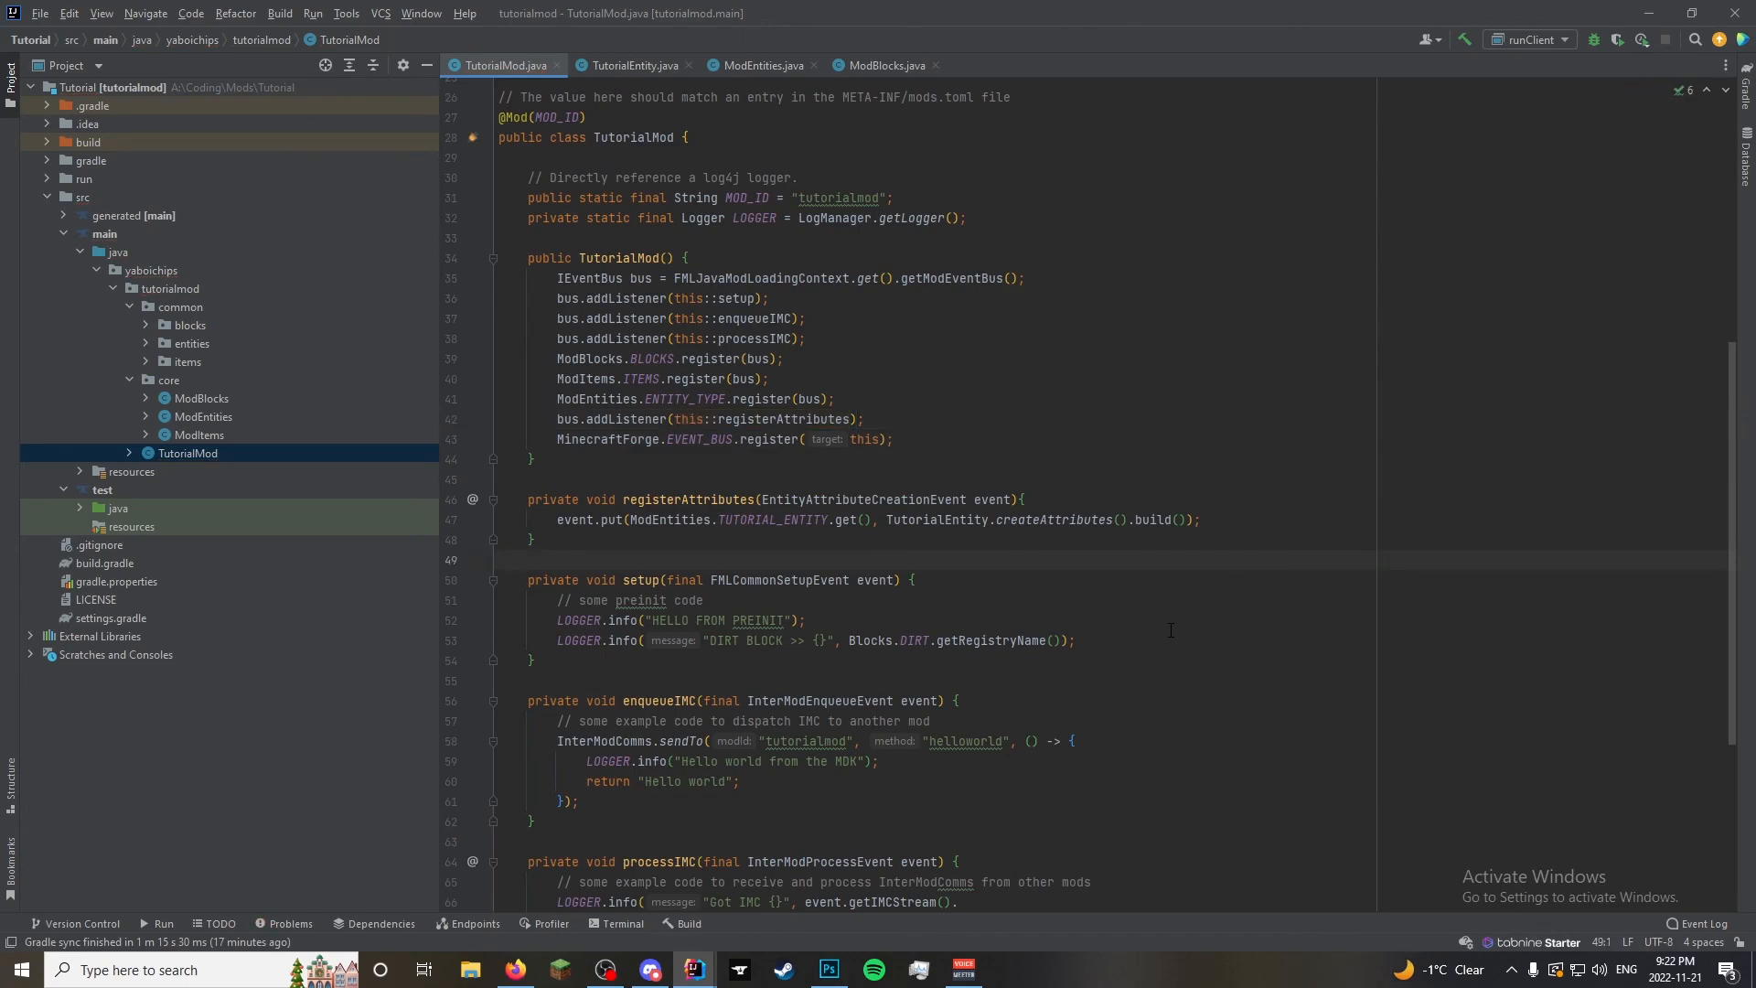
pyautogui.click(632, 65)
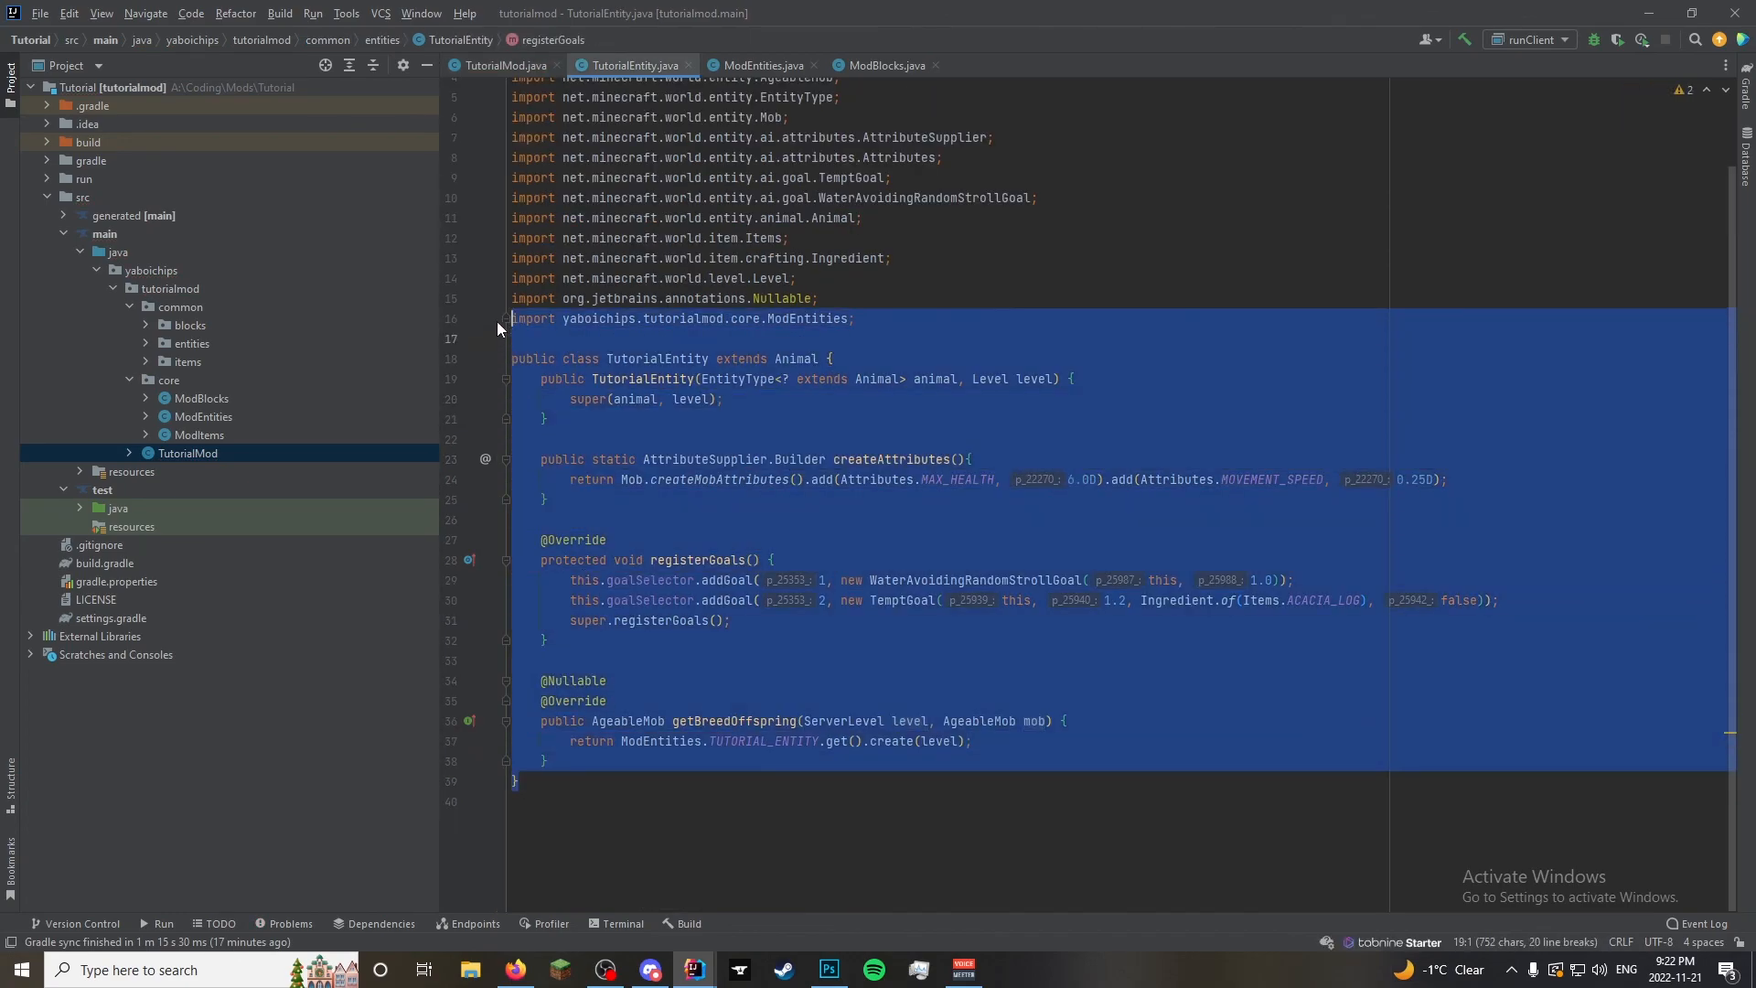